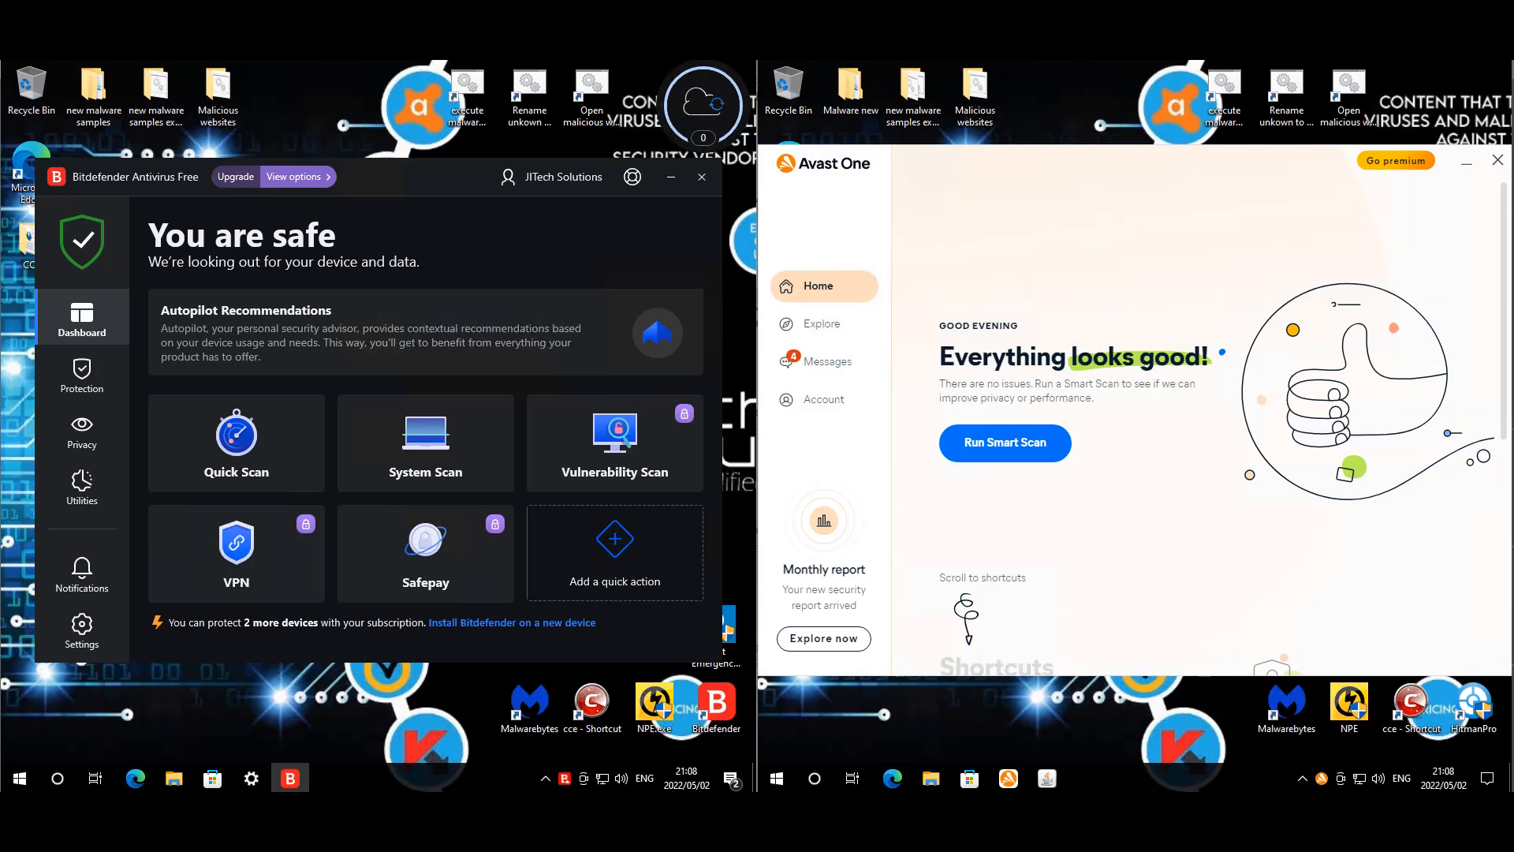
mouse_move(609, 140)
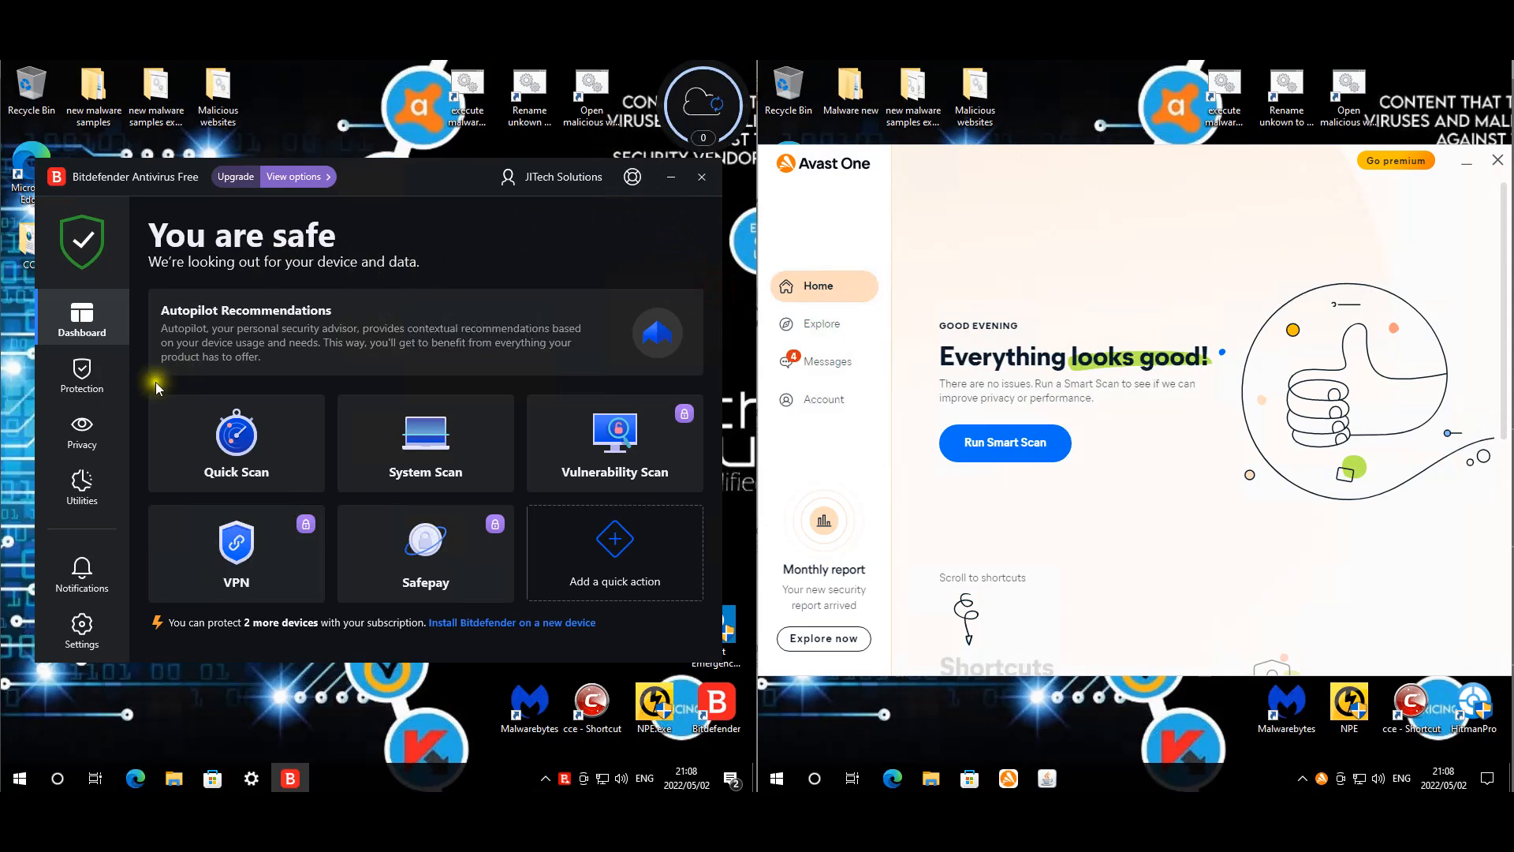
mouse_move(80, 627)
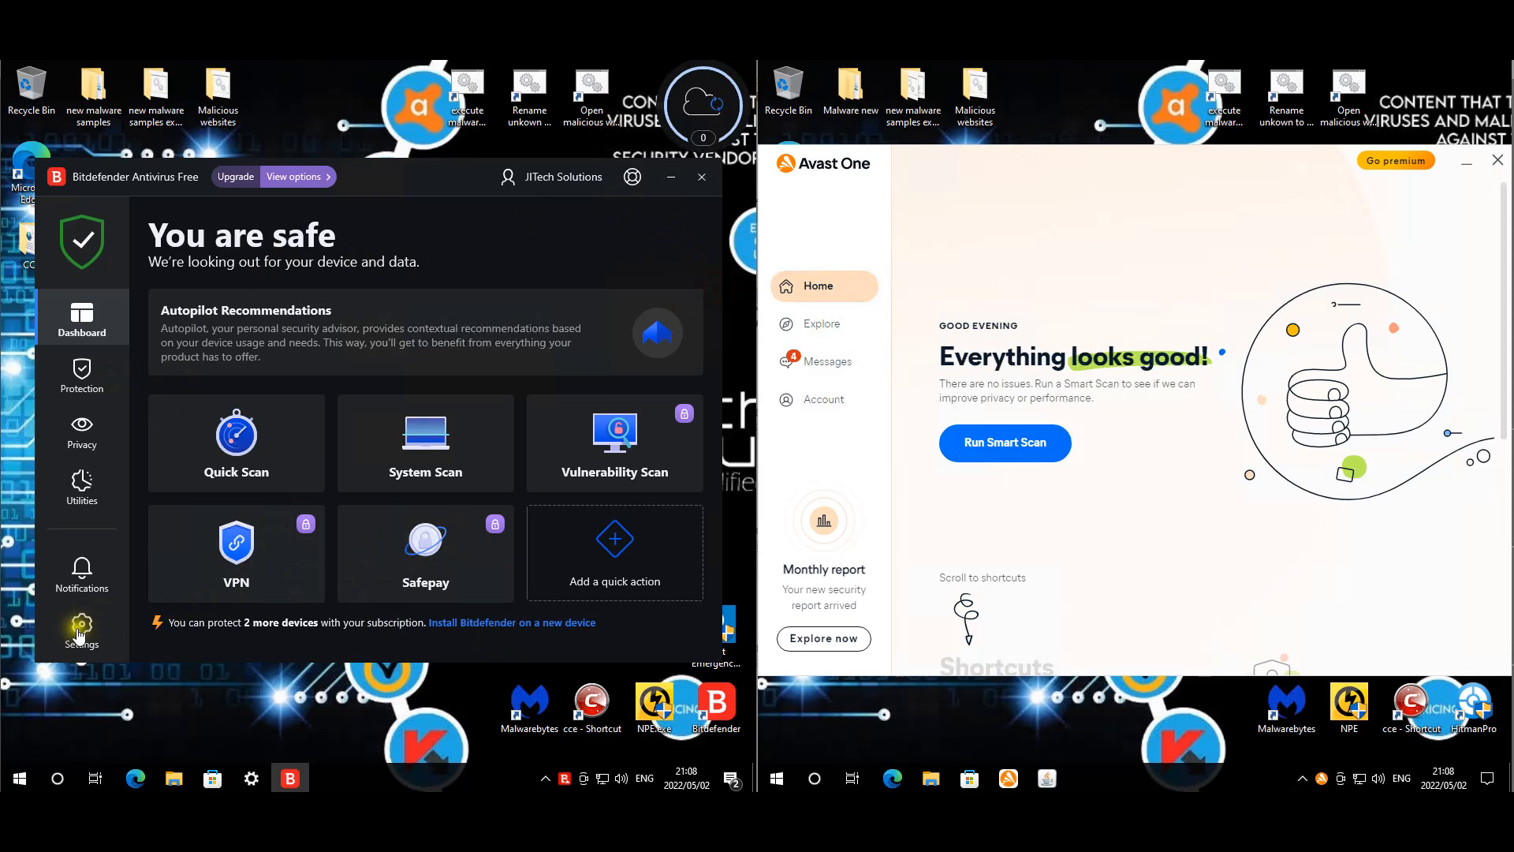
- Review Bitdefender's general and advanced settings, then bring up the Protection Features overview
click(80, 628)
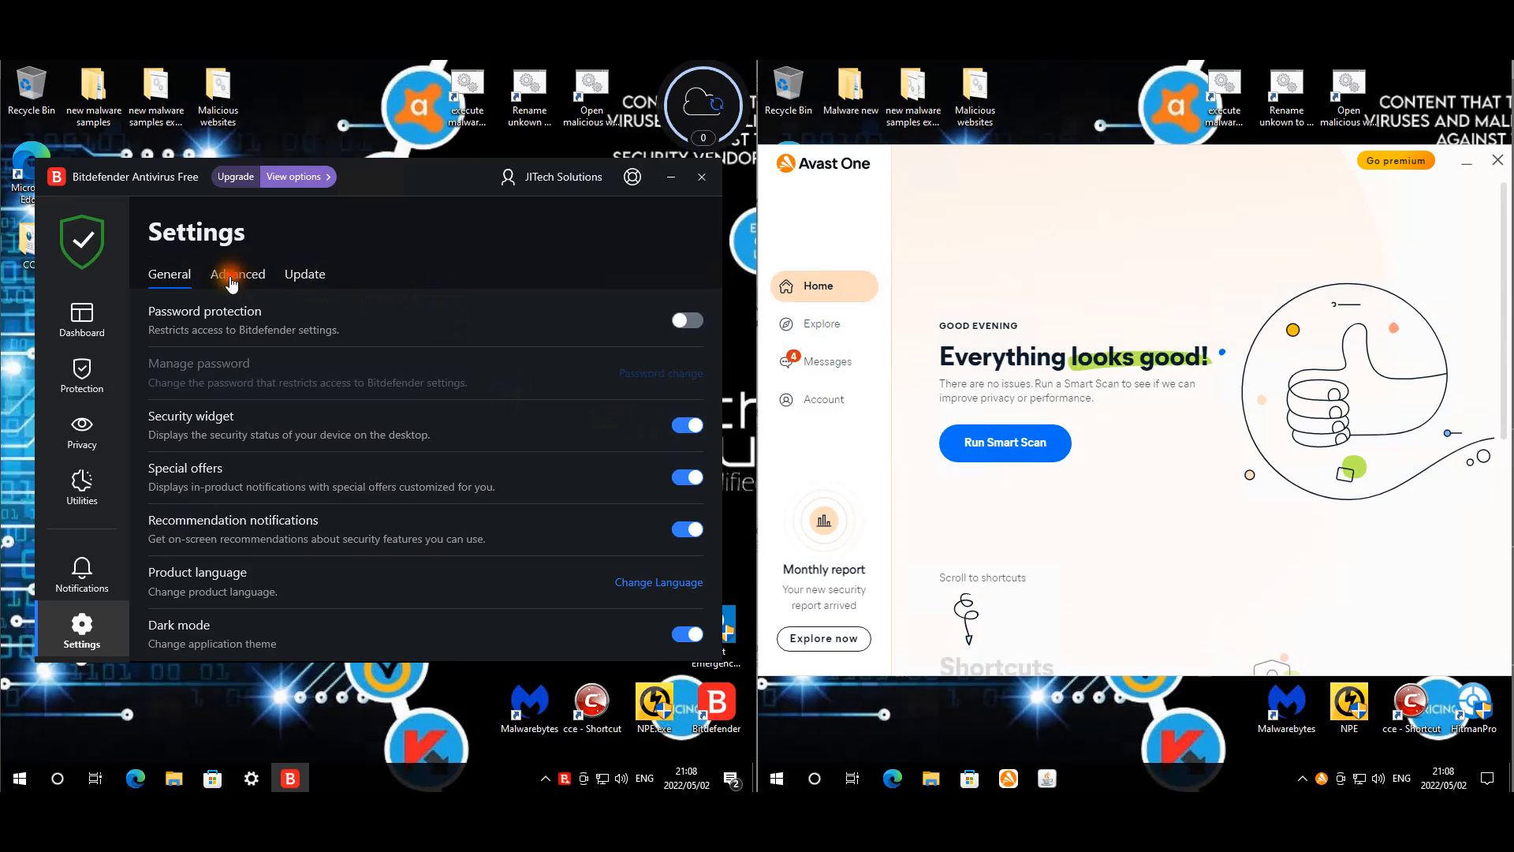
click(238, 273)
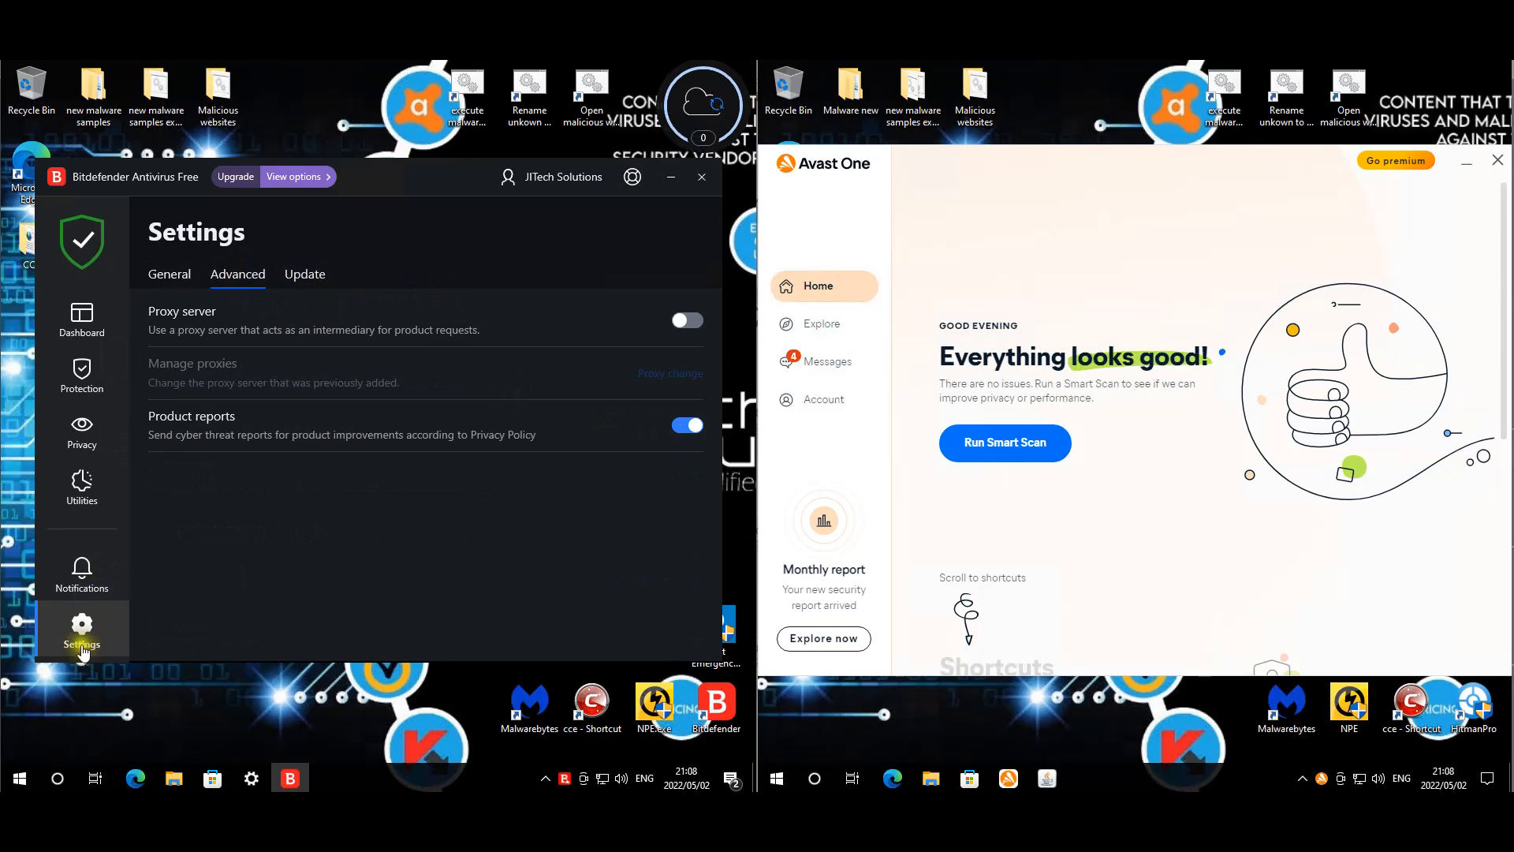
click(81, 374)
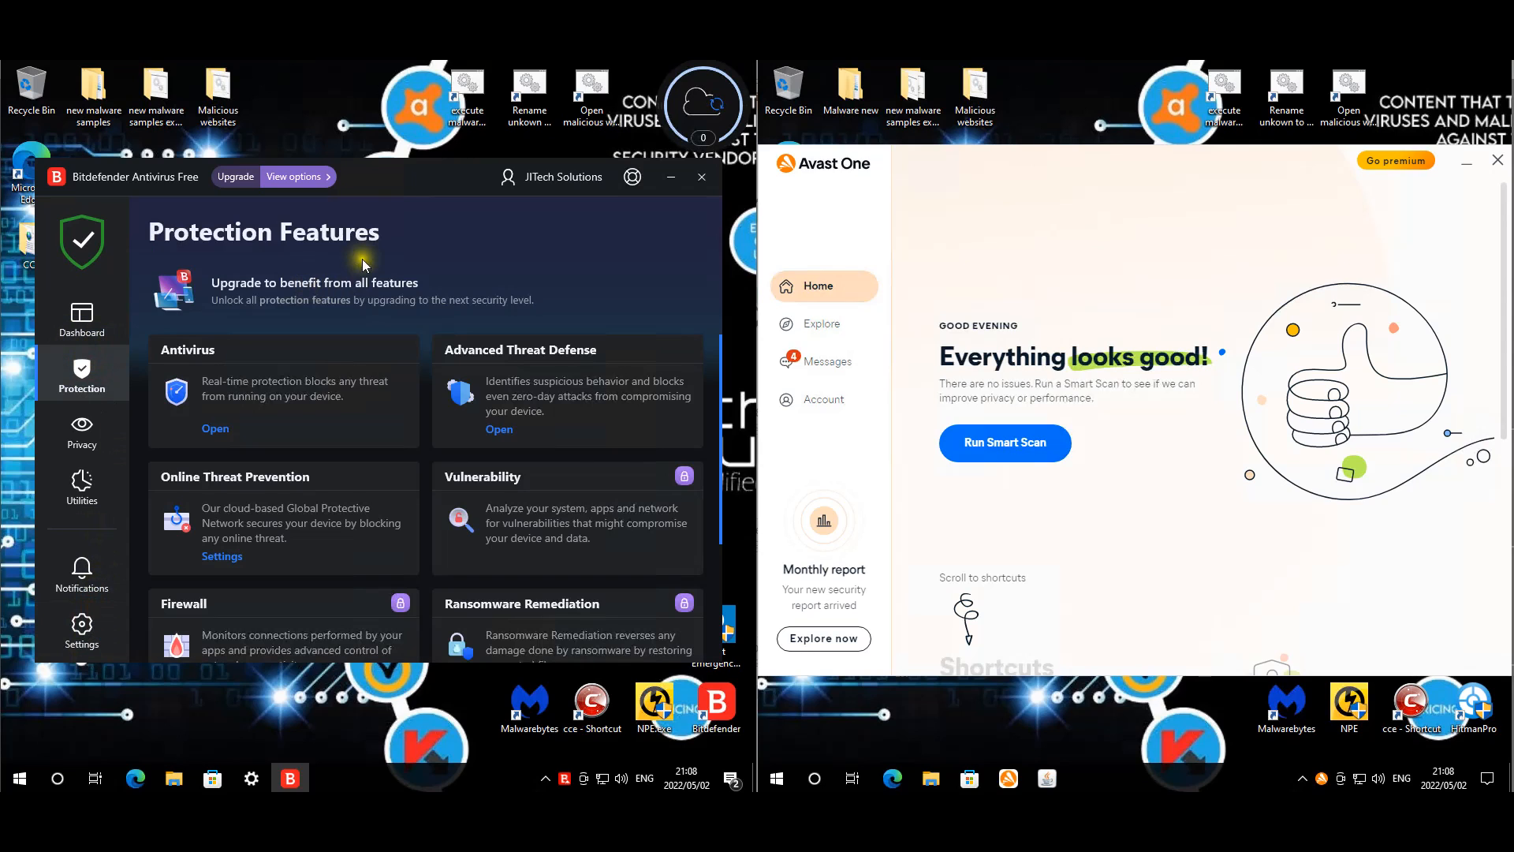
mouse_move(527, 309)
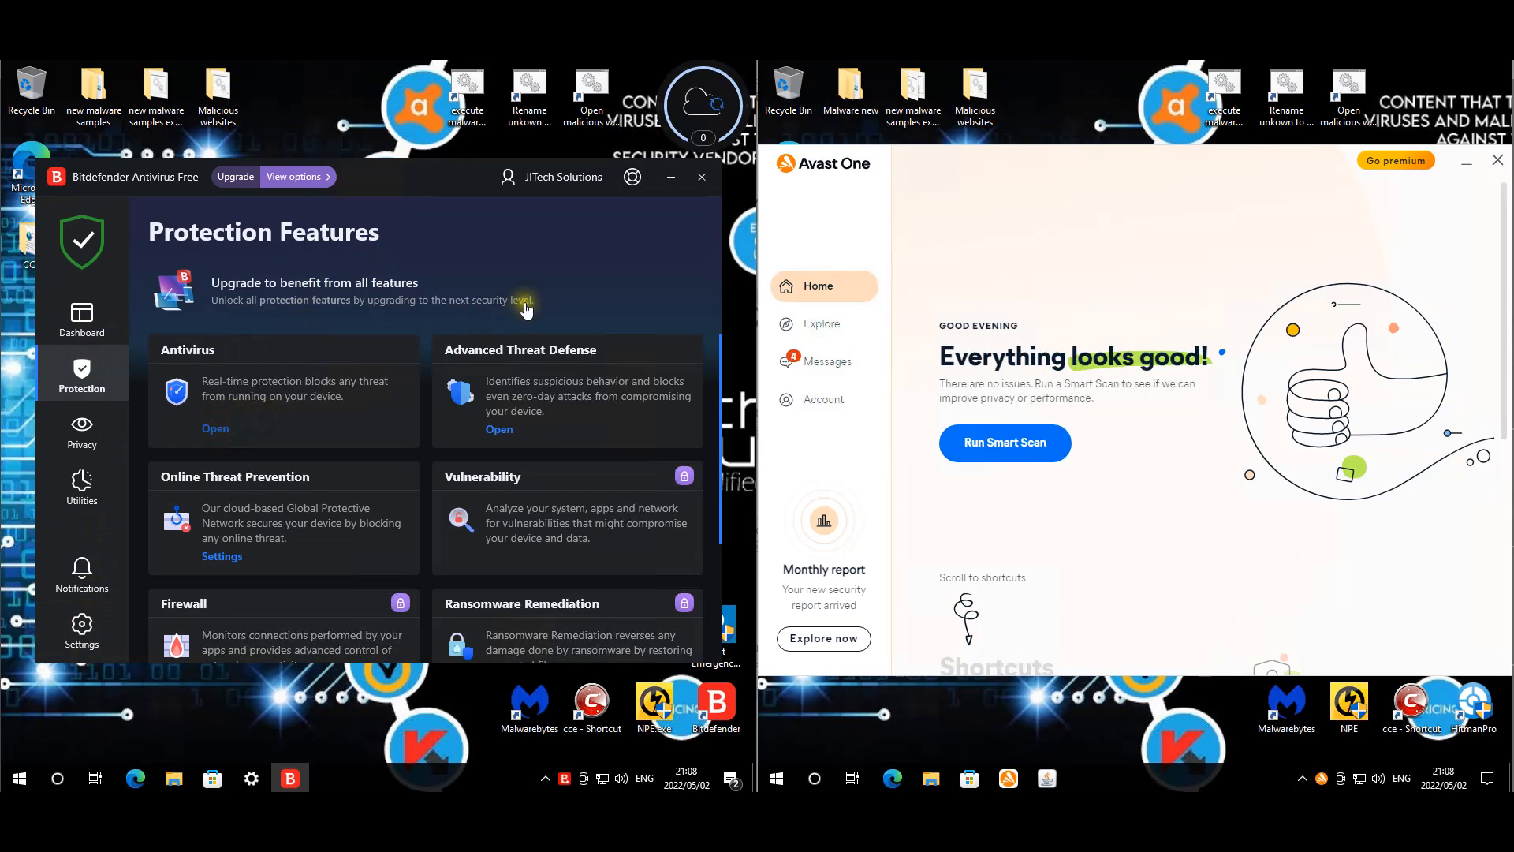
- Disable Bitdefender Shield real-time protection for 1 hour via the Antivirus advanced options, confirming UAC
click(216, 429)
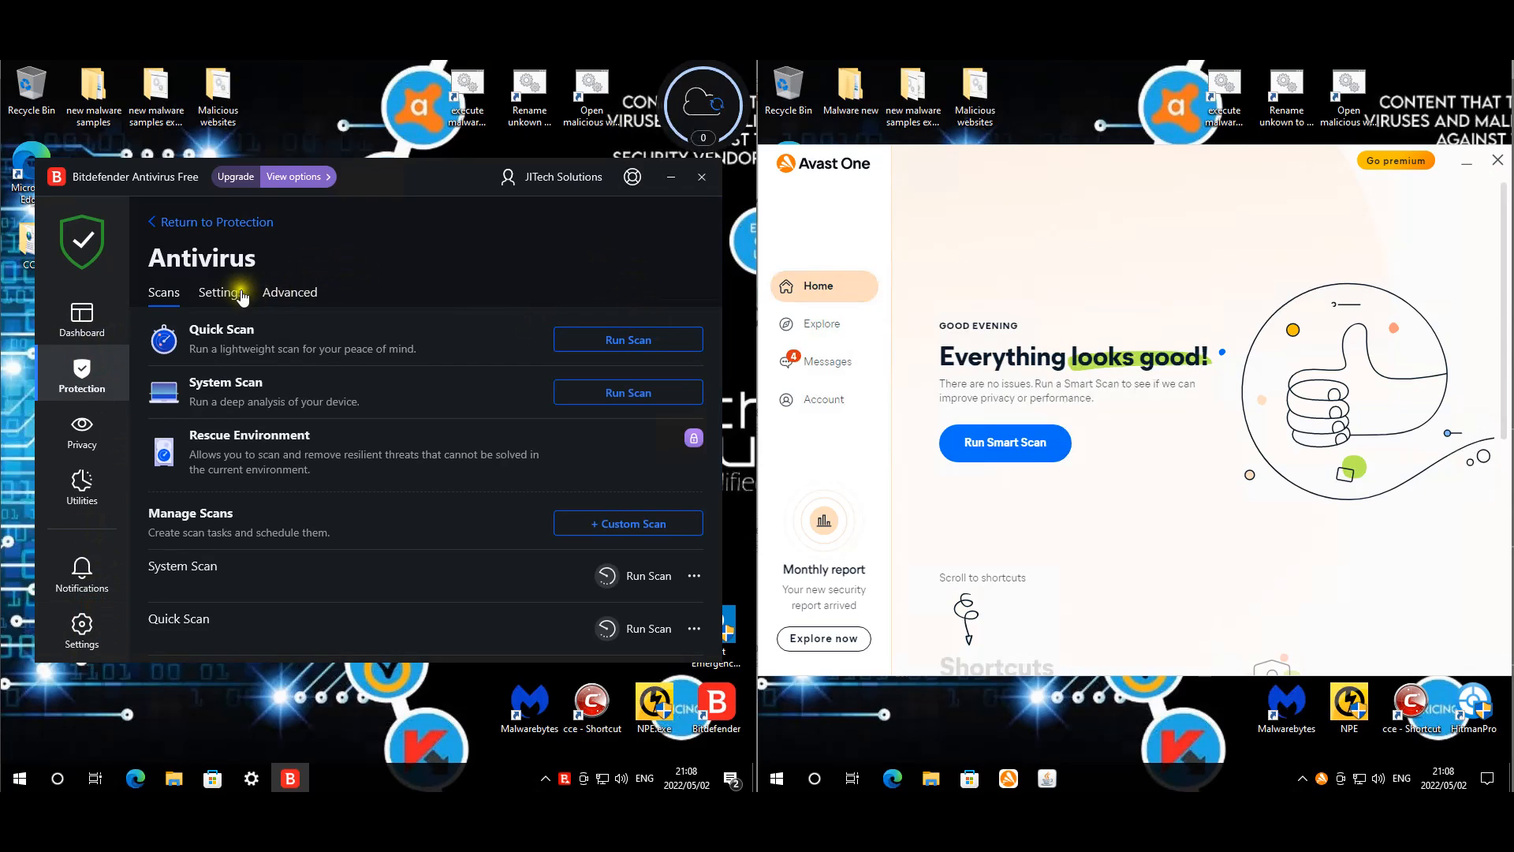
click(288, 292)
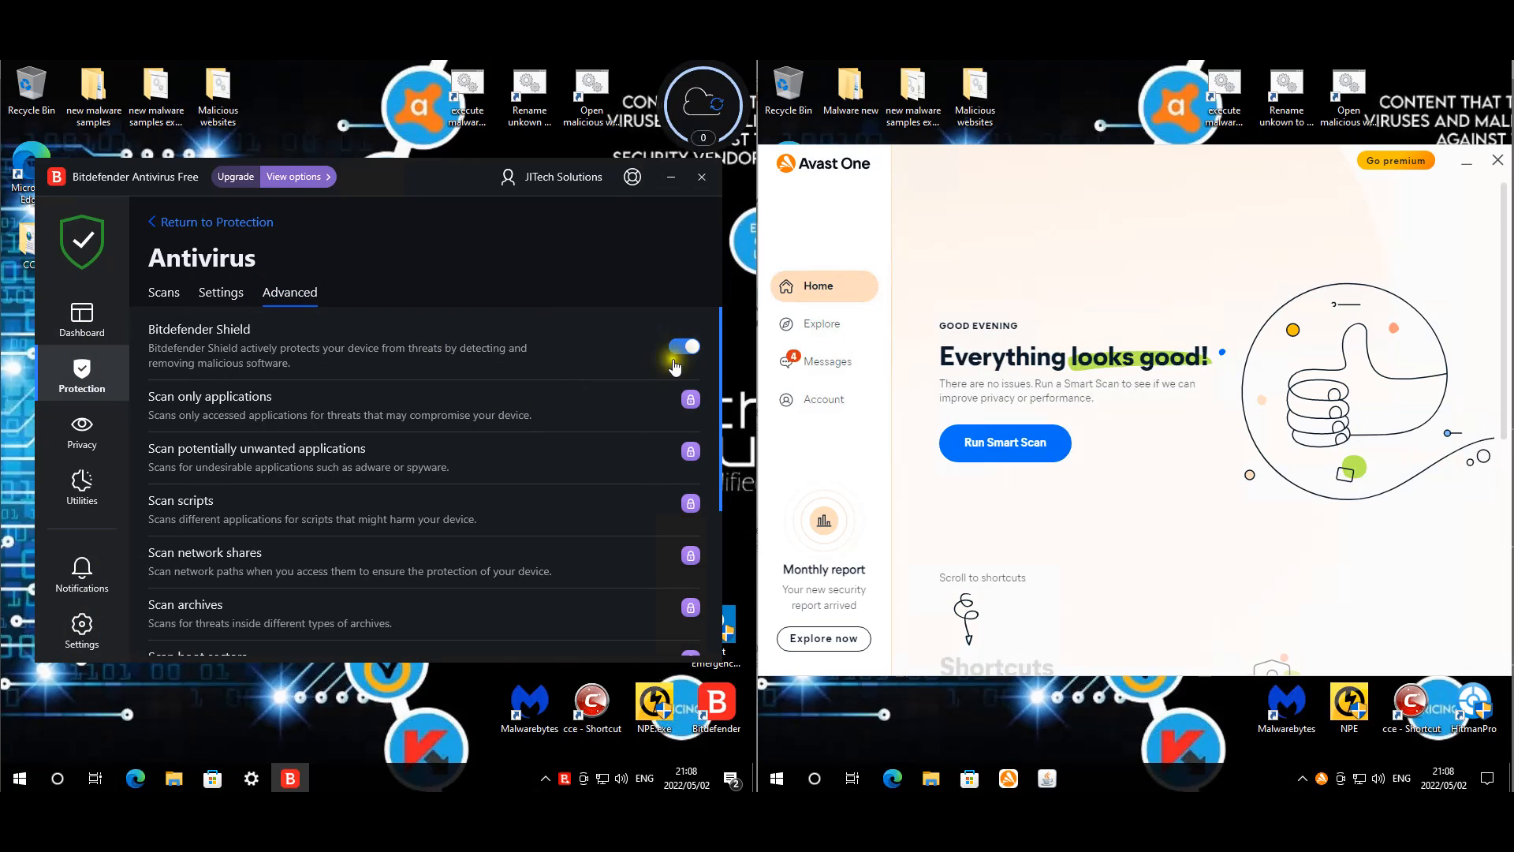
mouse_move(683, 379)
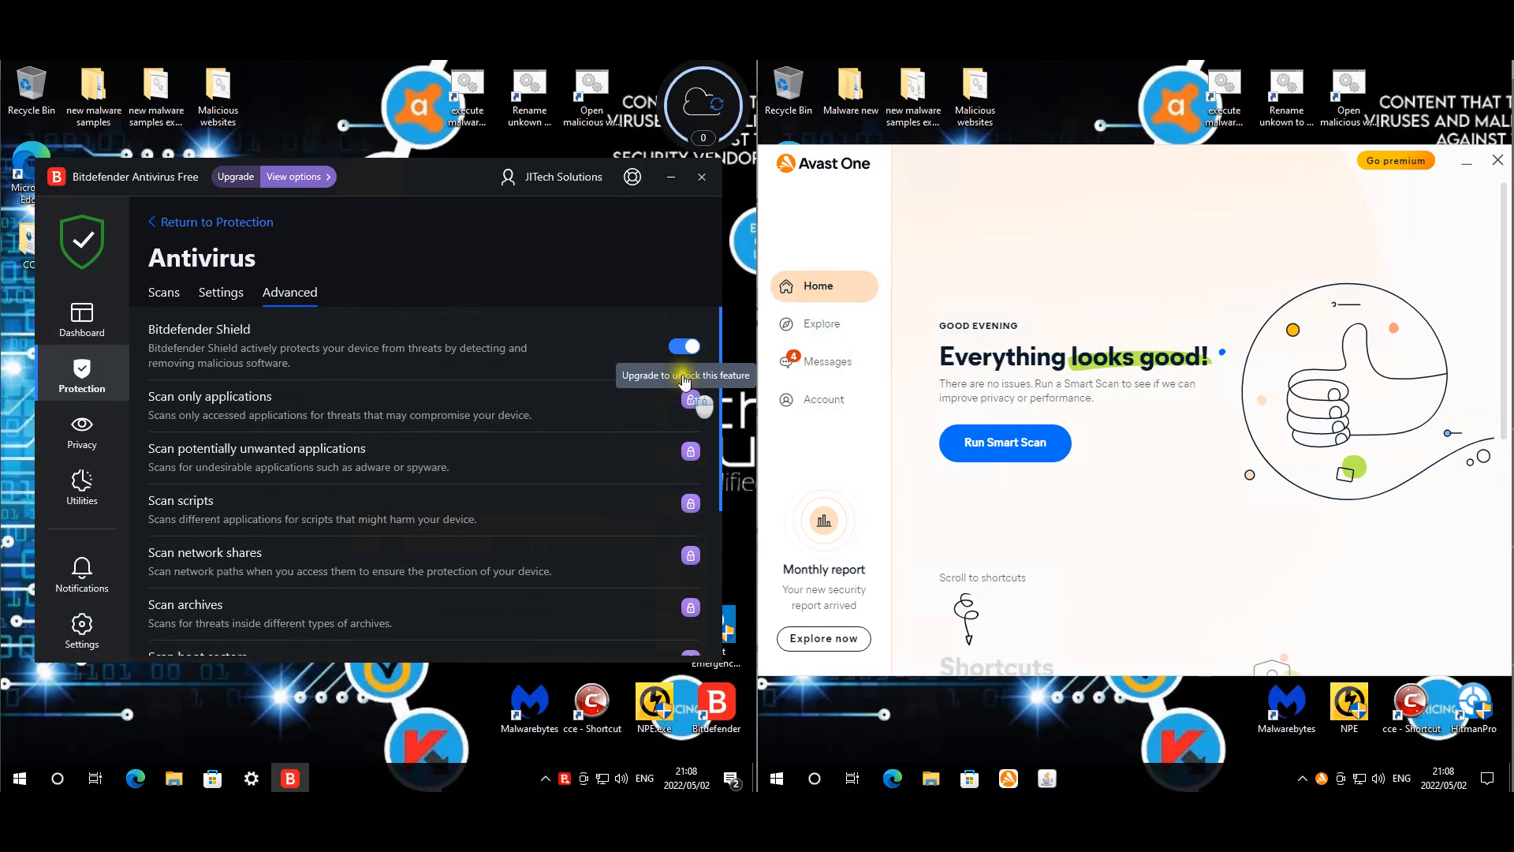
click(700, 177)
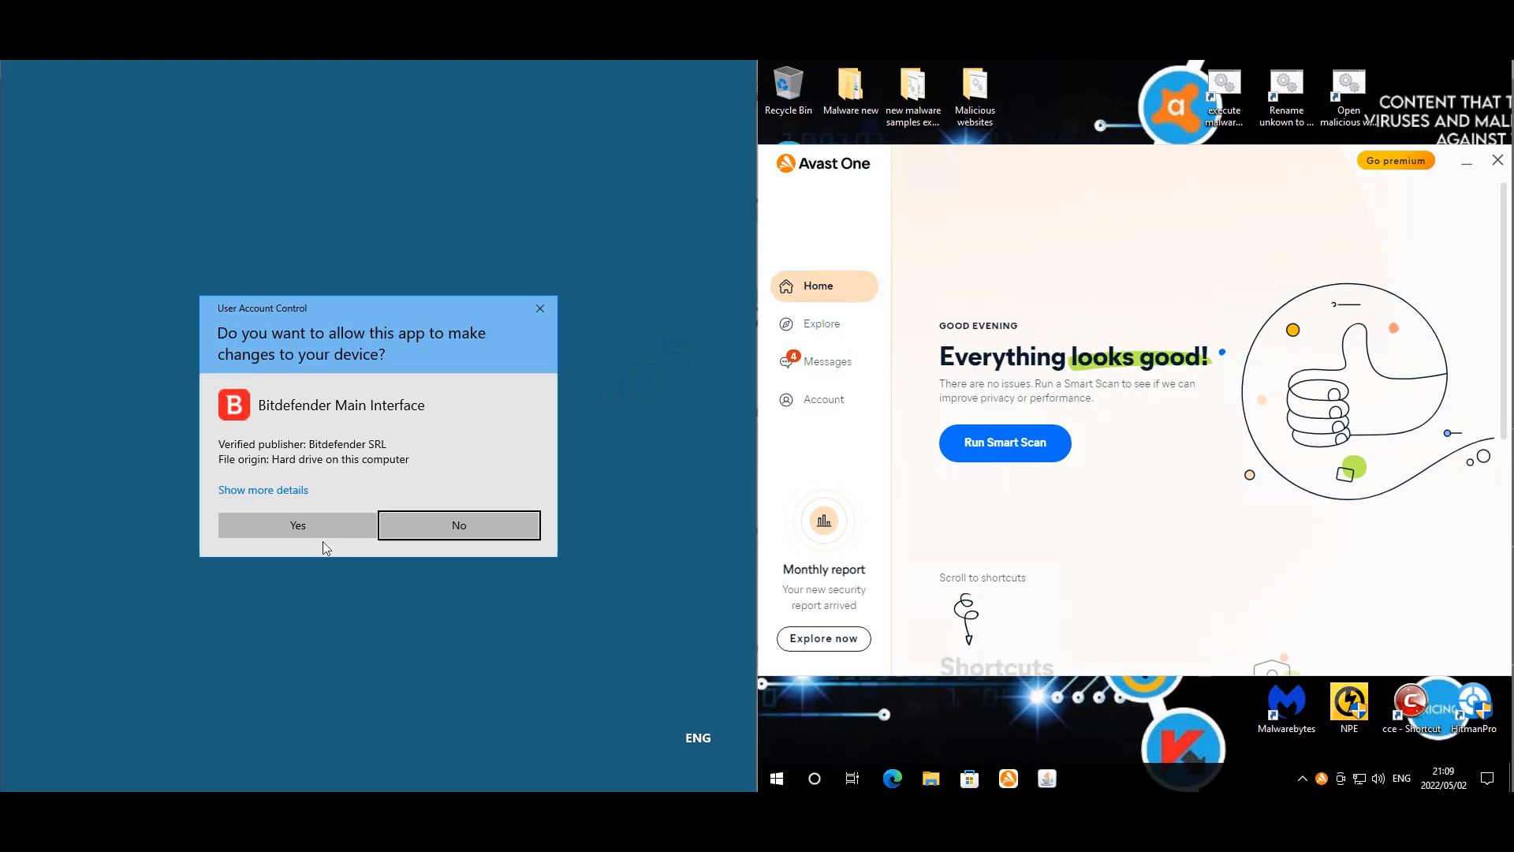
click(297, 524)
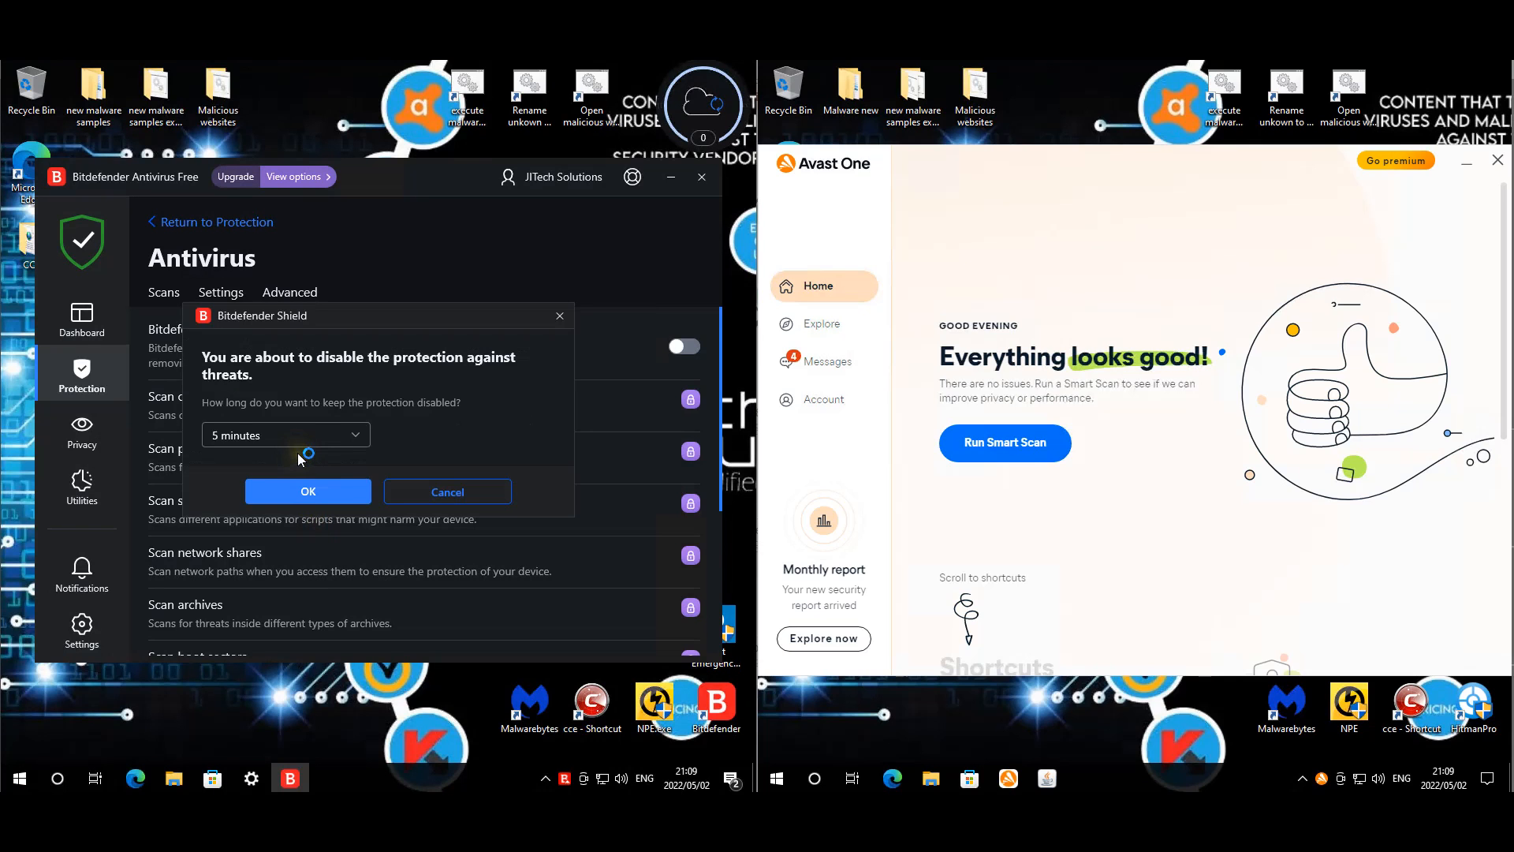
click(285, 435)
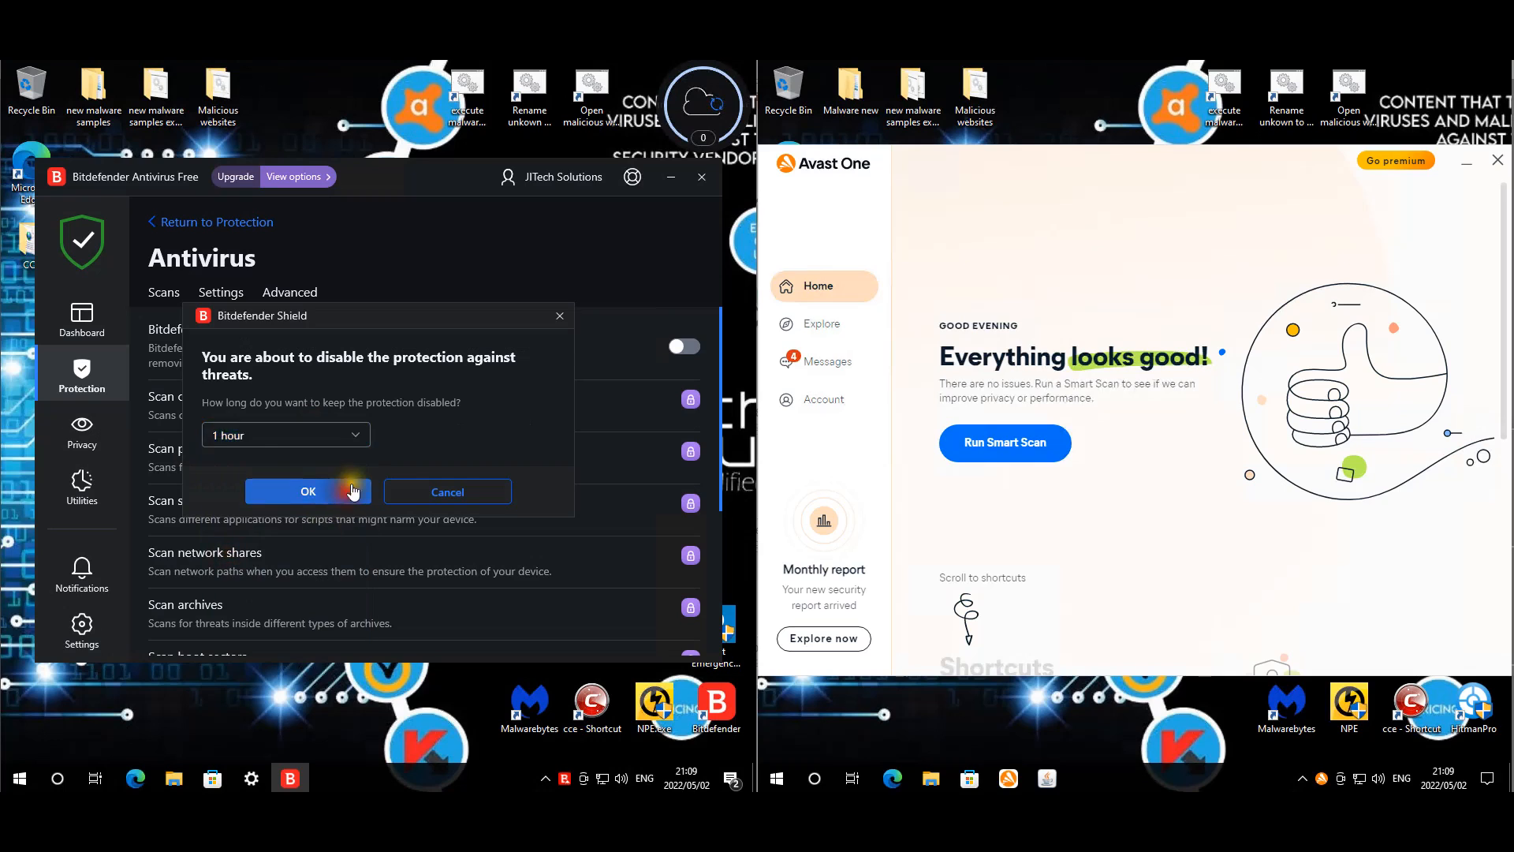
click(307, 492)
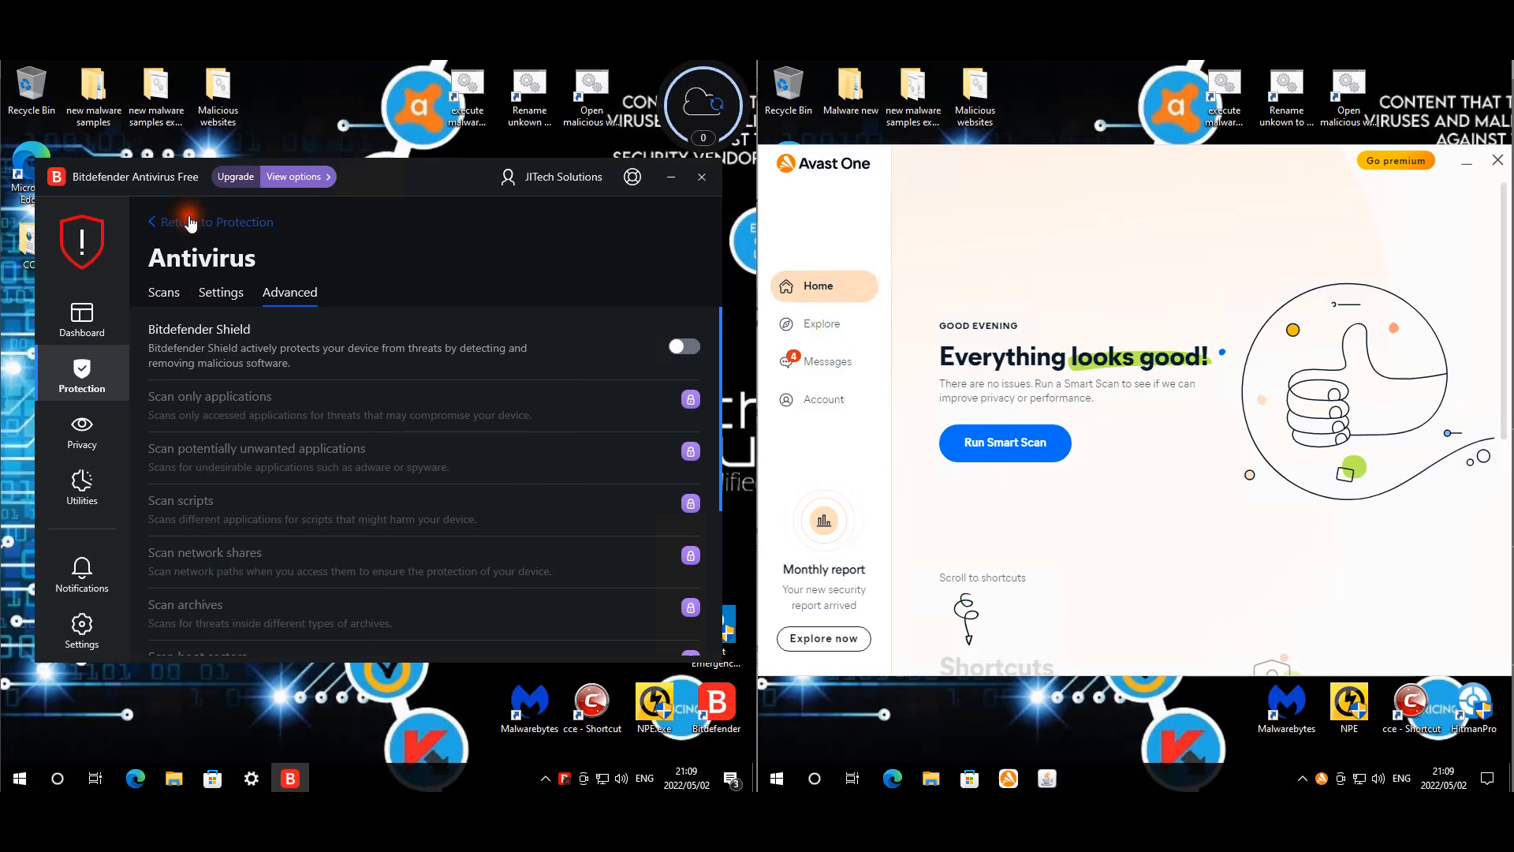
click(209, 221)
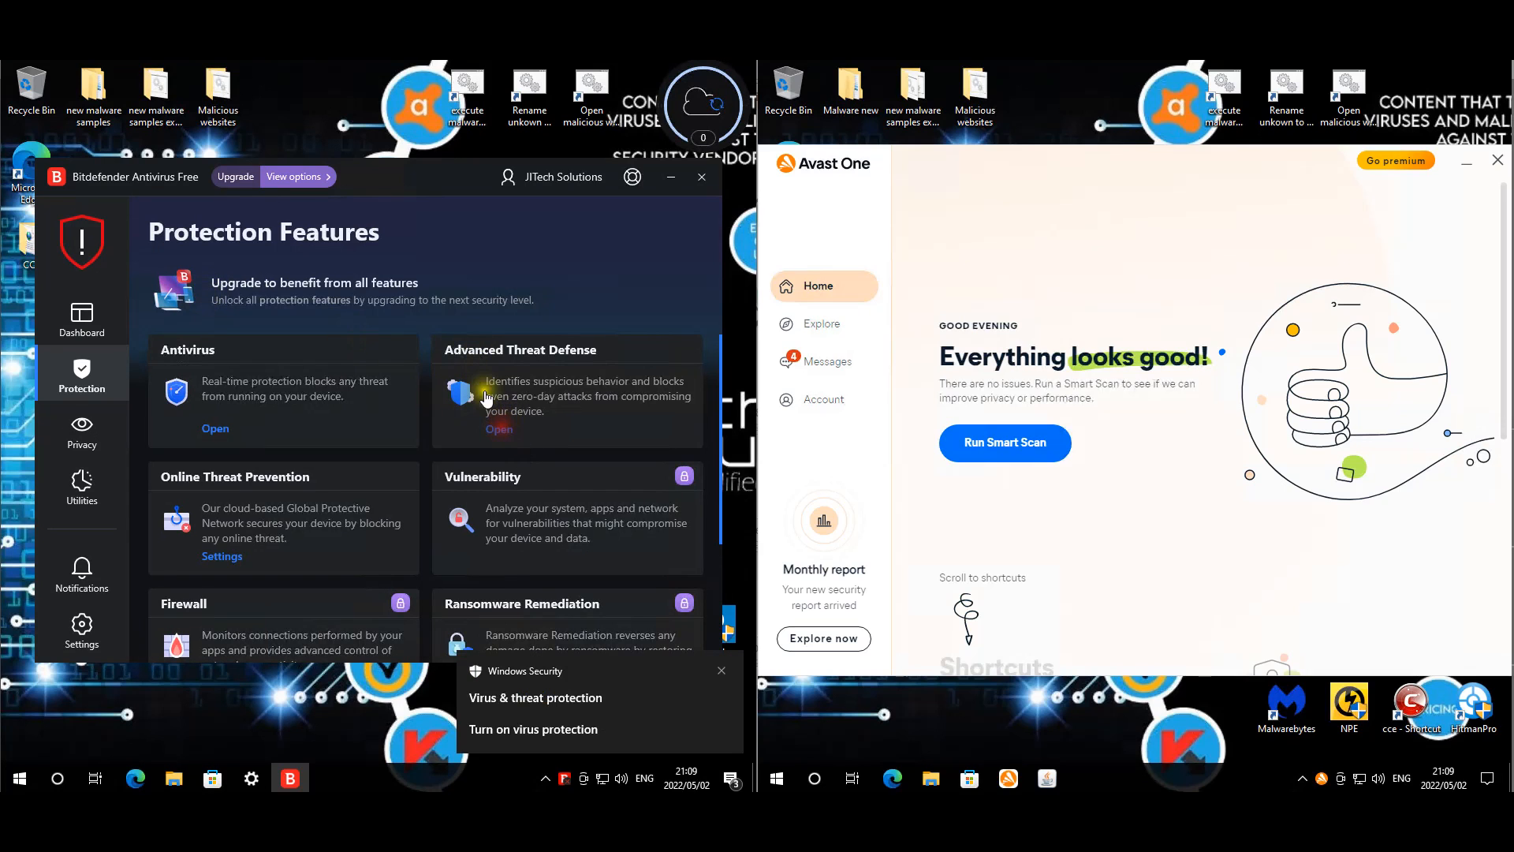
- Check Advanced Threat Defense for attacks, then review the Online Threat Prevention web protection settings
click(500, 430)
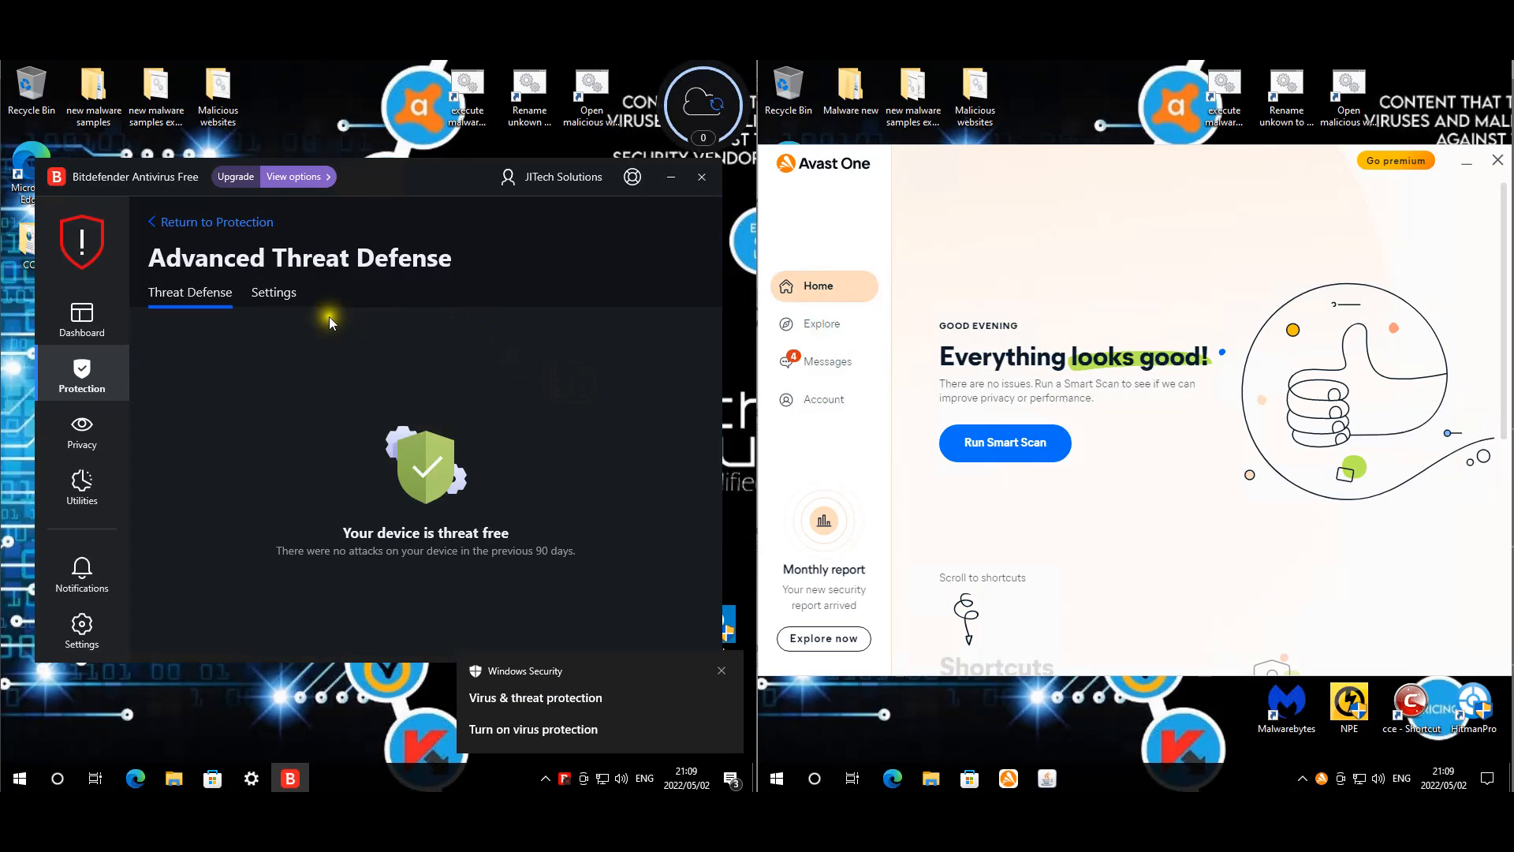
click(273, 292)
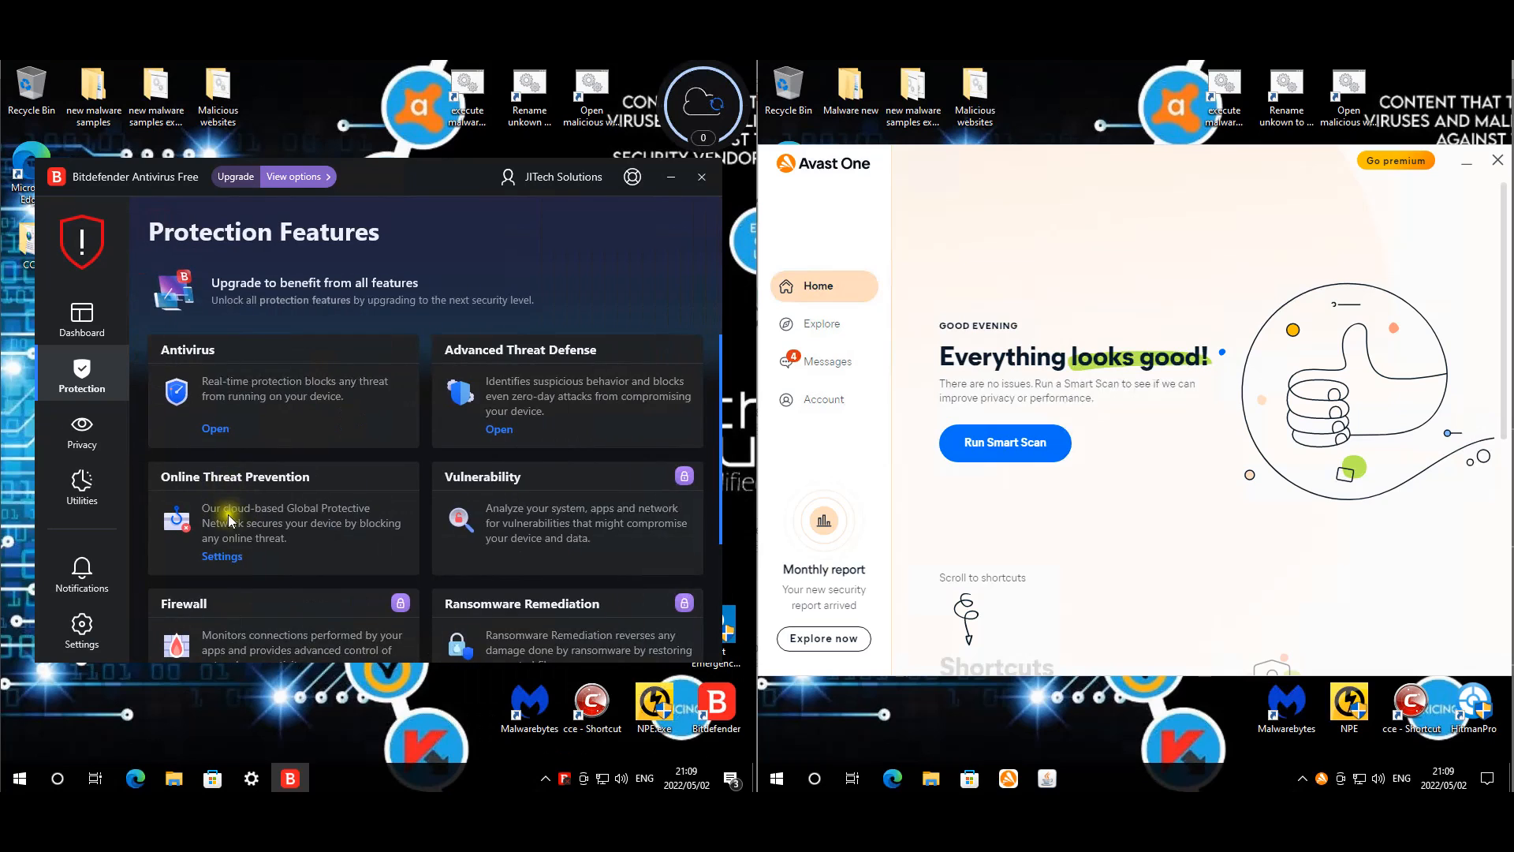
mouse_move(674, 322)
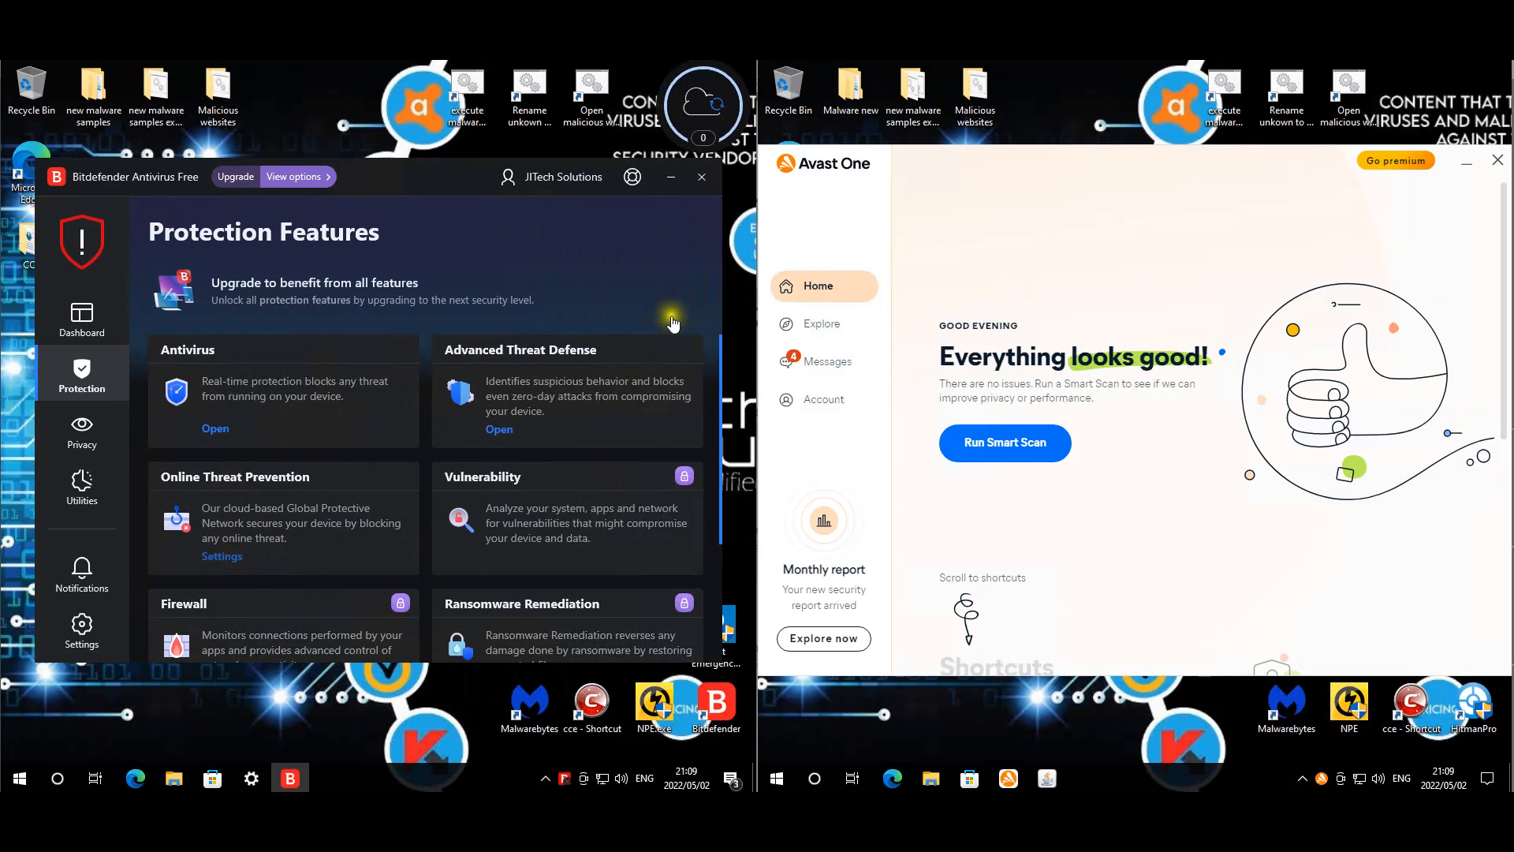
click(223, 556)
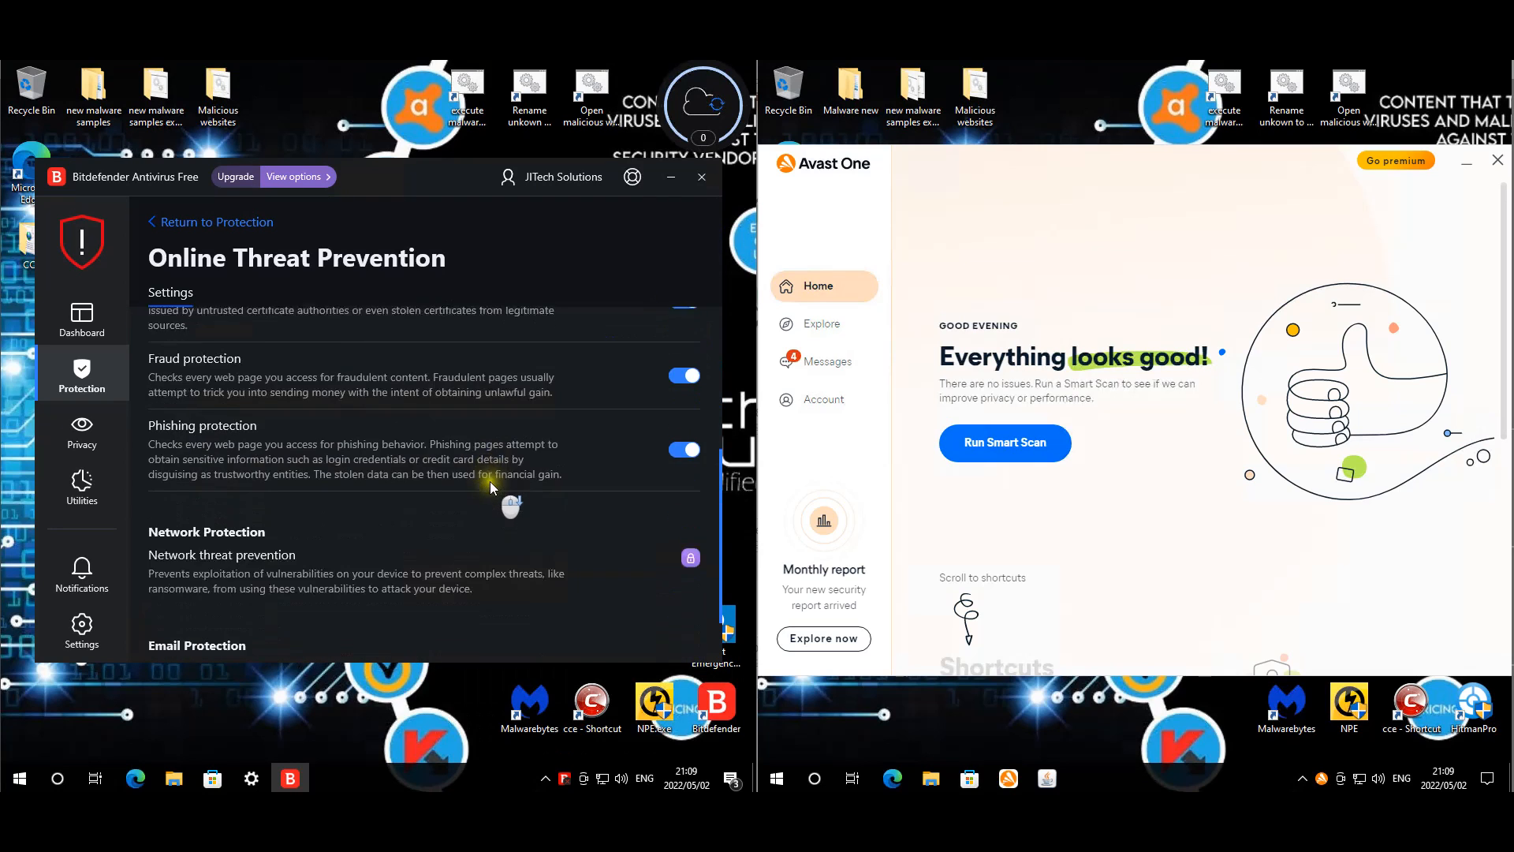
scroll(up, 3)
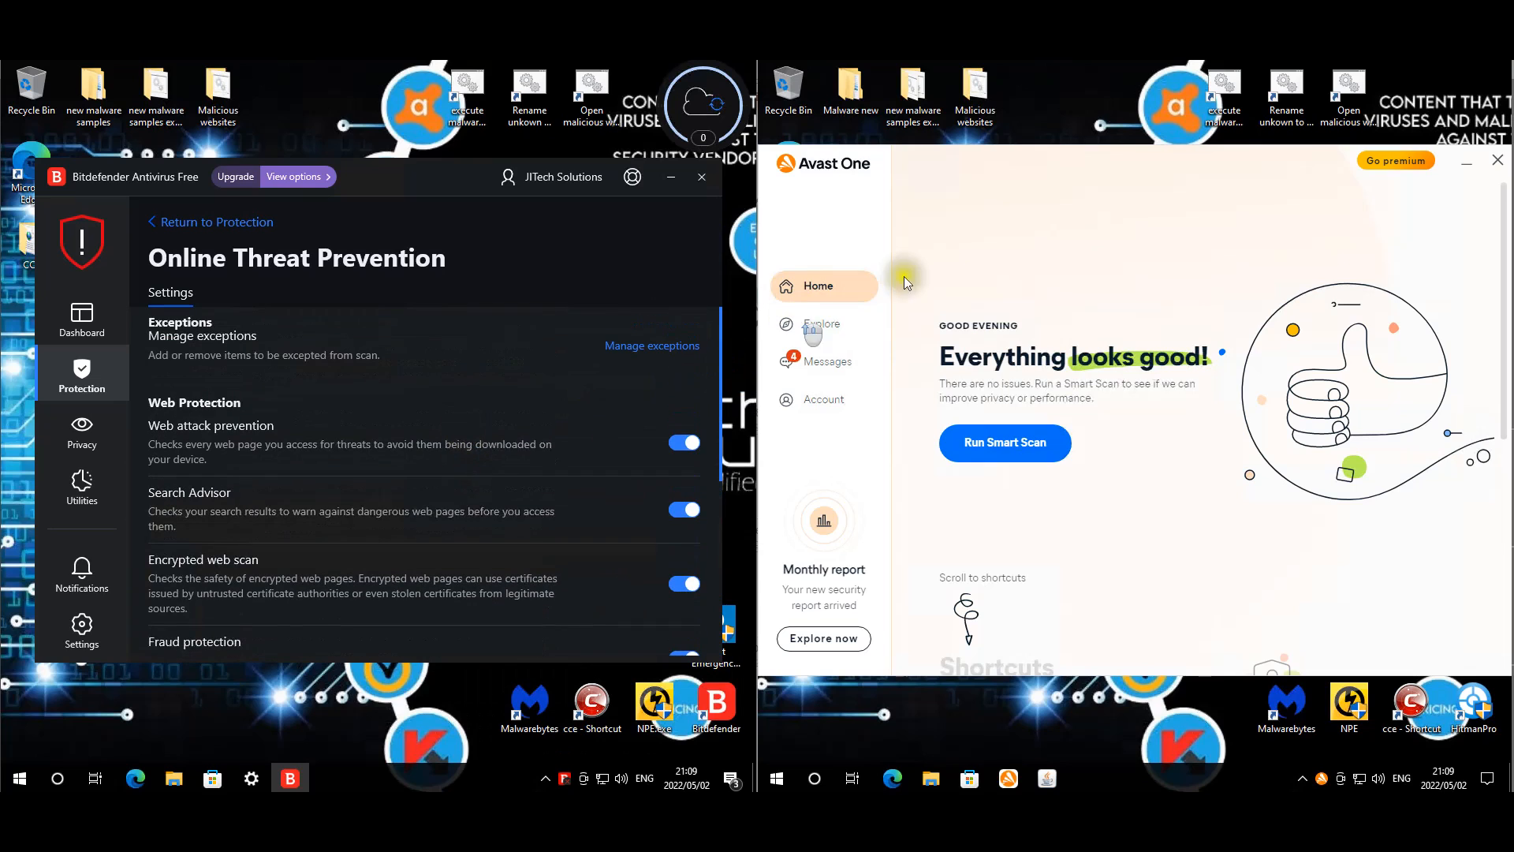
mouse_move(1310, 246)
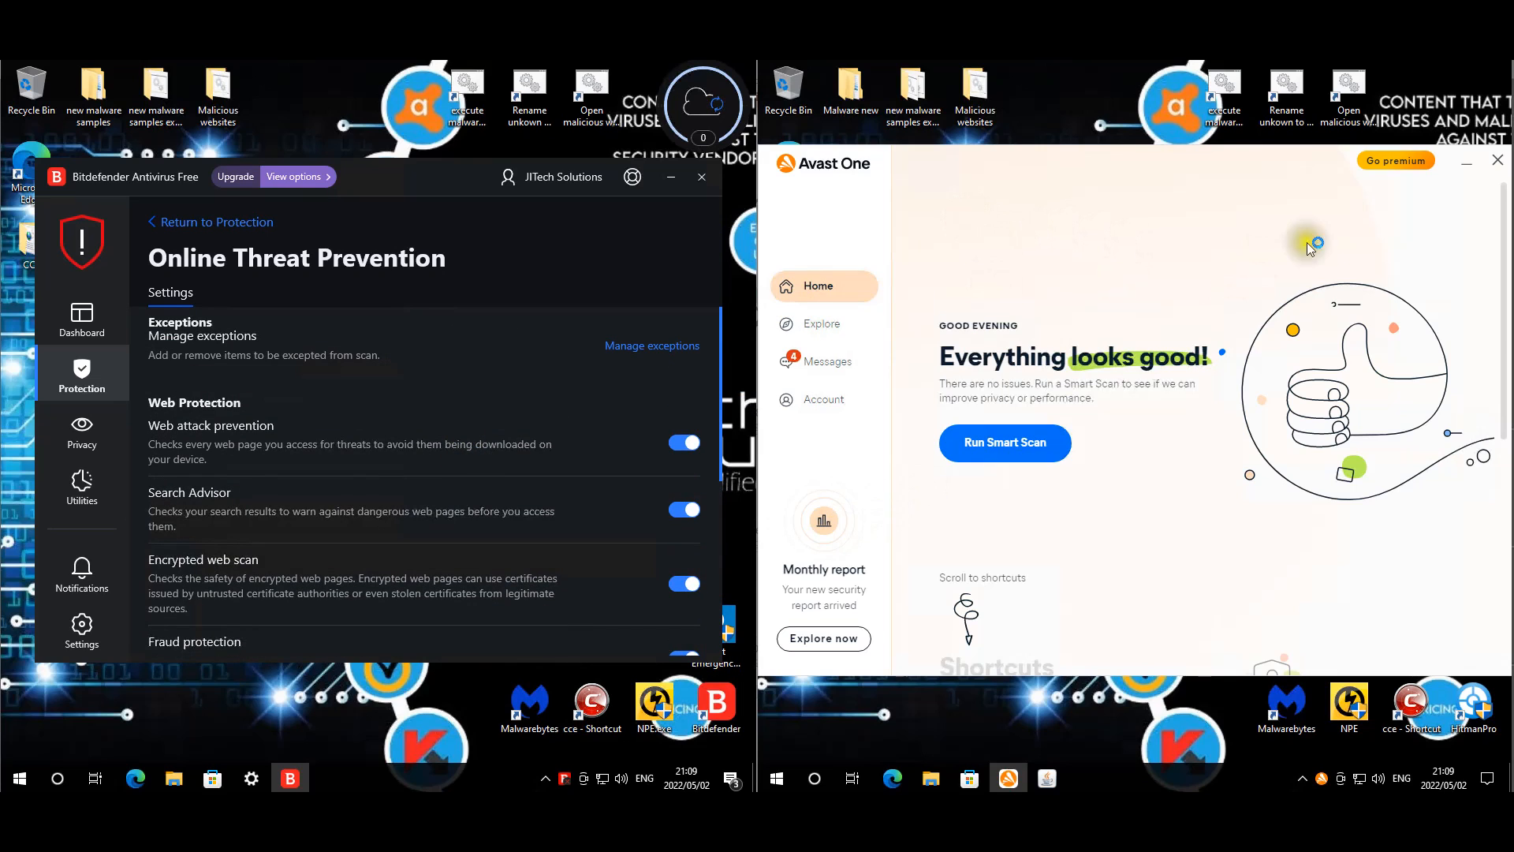
mouse_move(824, 333)
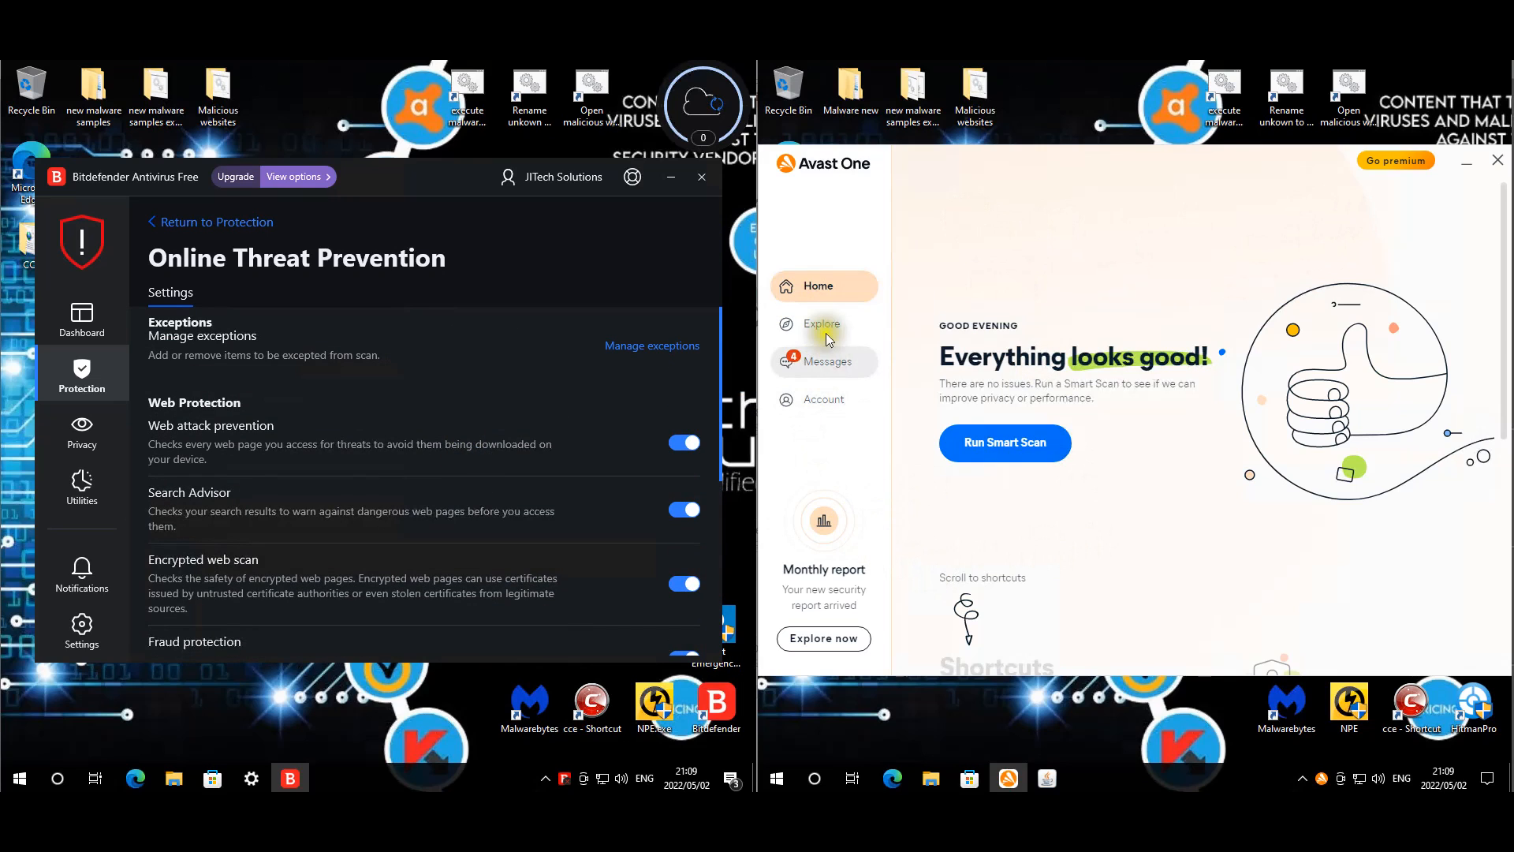
- Review Avast's File Shield overview and its malware, advanced and exception settings
click(822, 324)
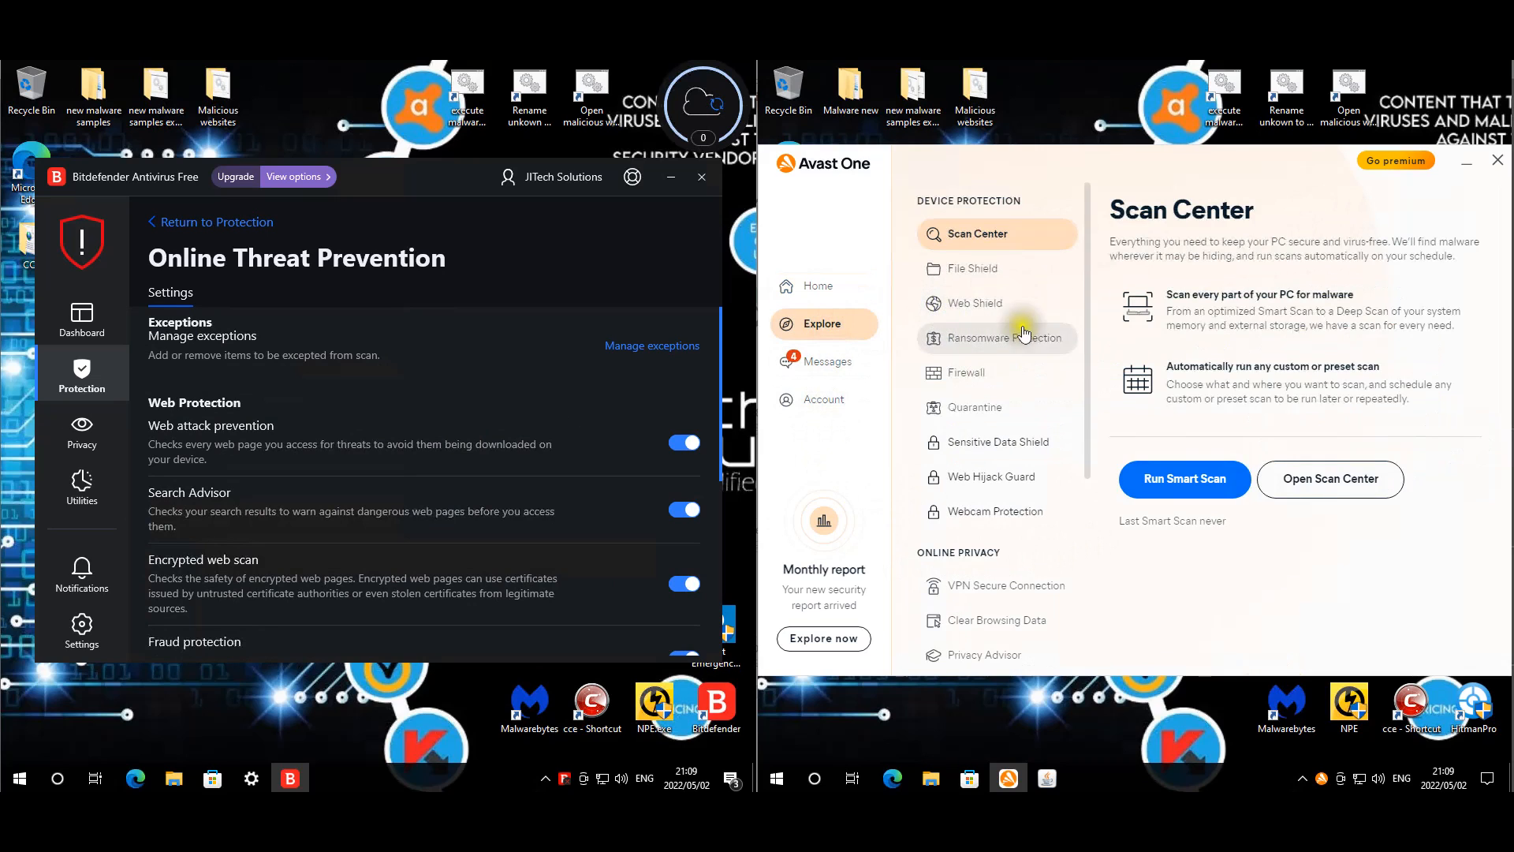
click(974, 268)
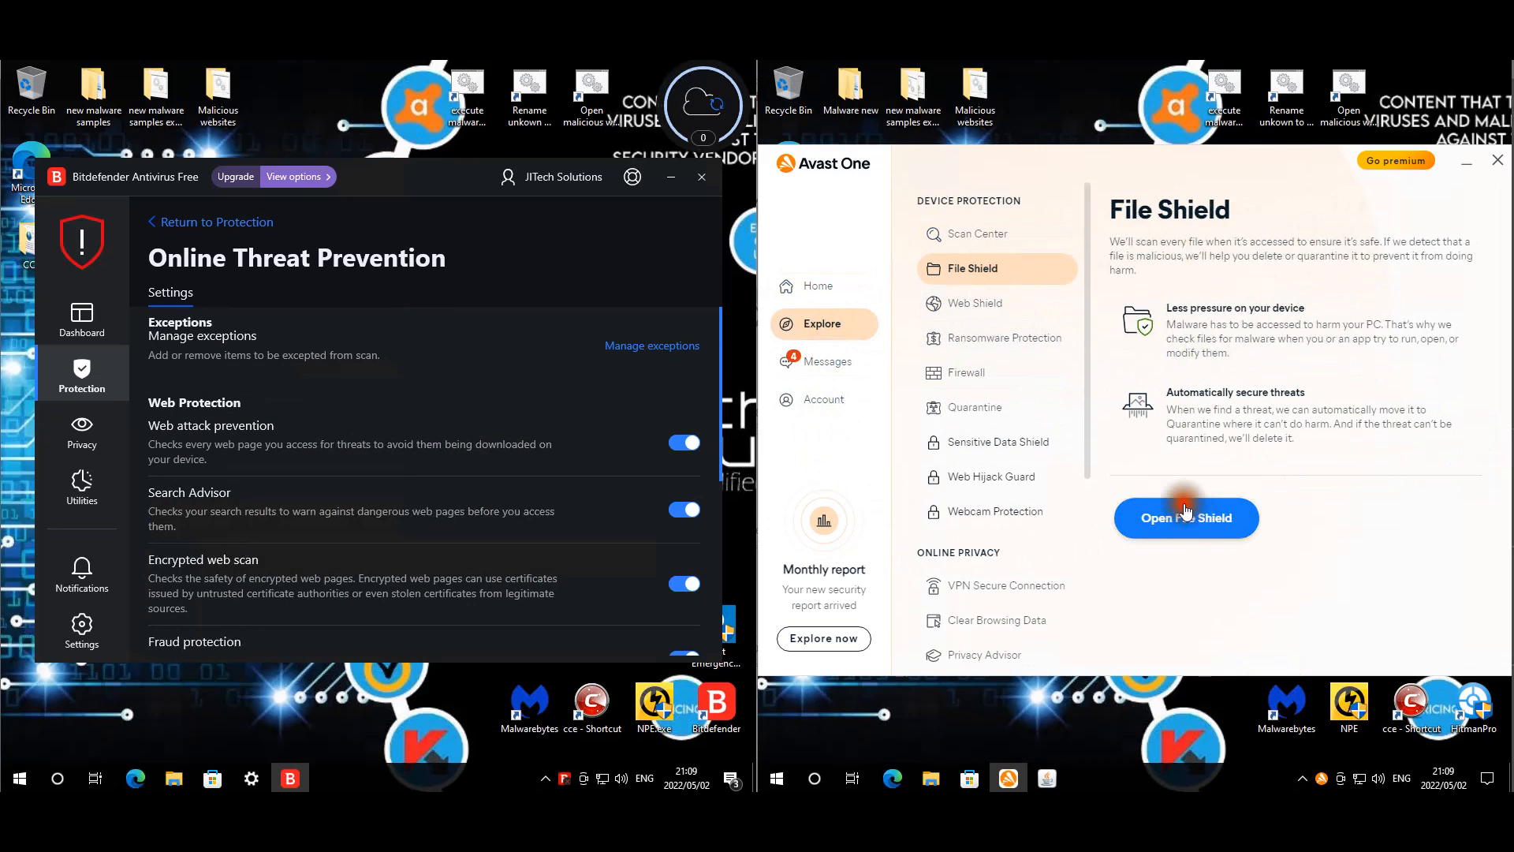
click(1187, 518)
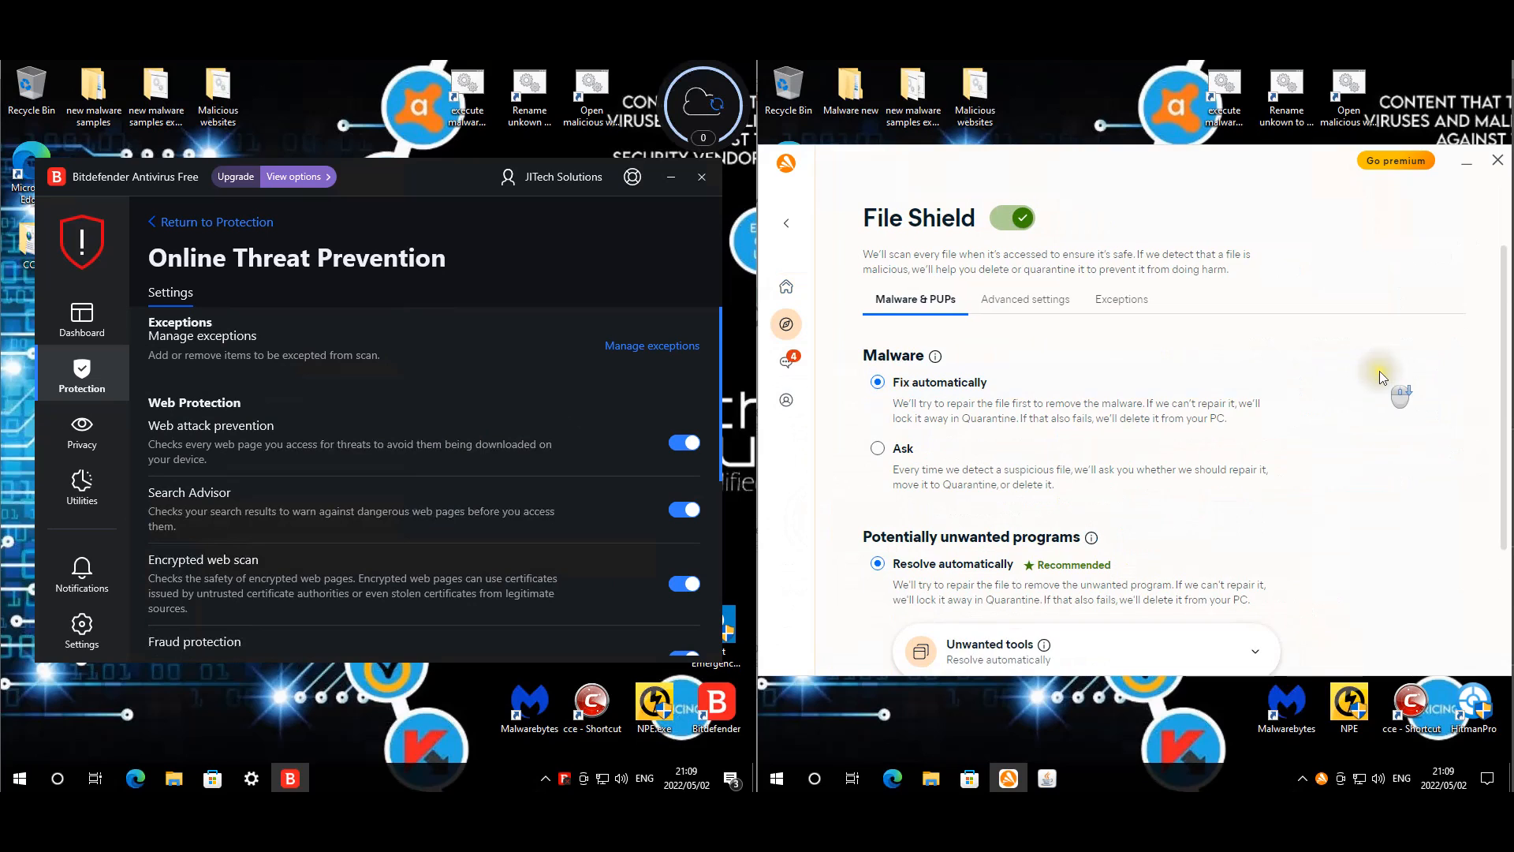
scroll(down, 3)
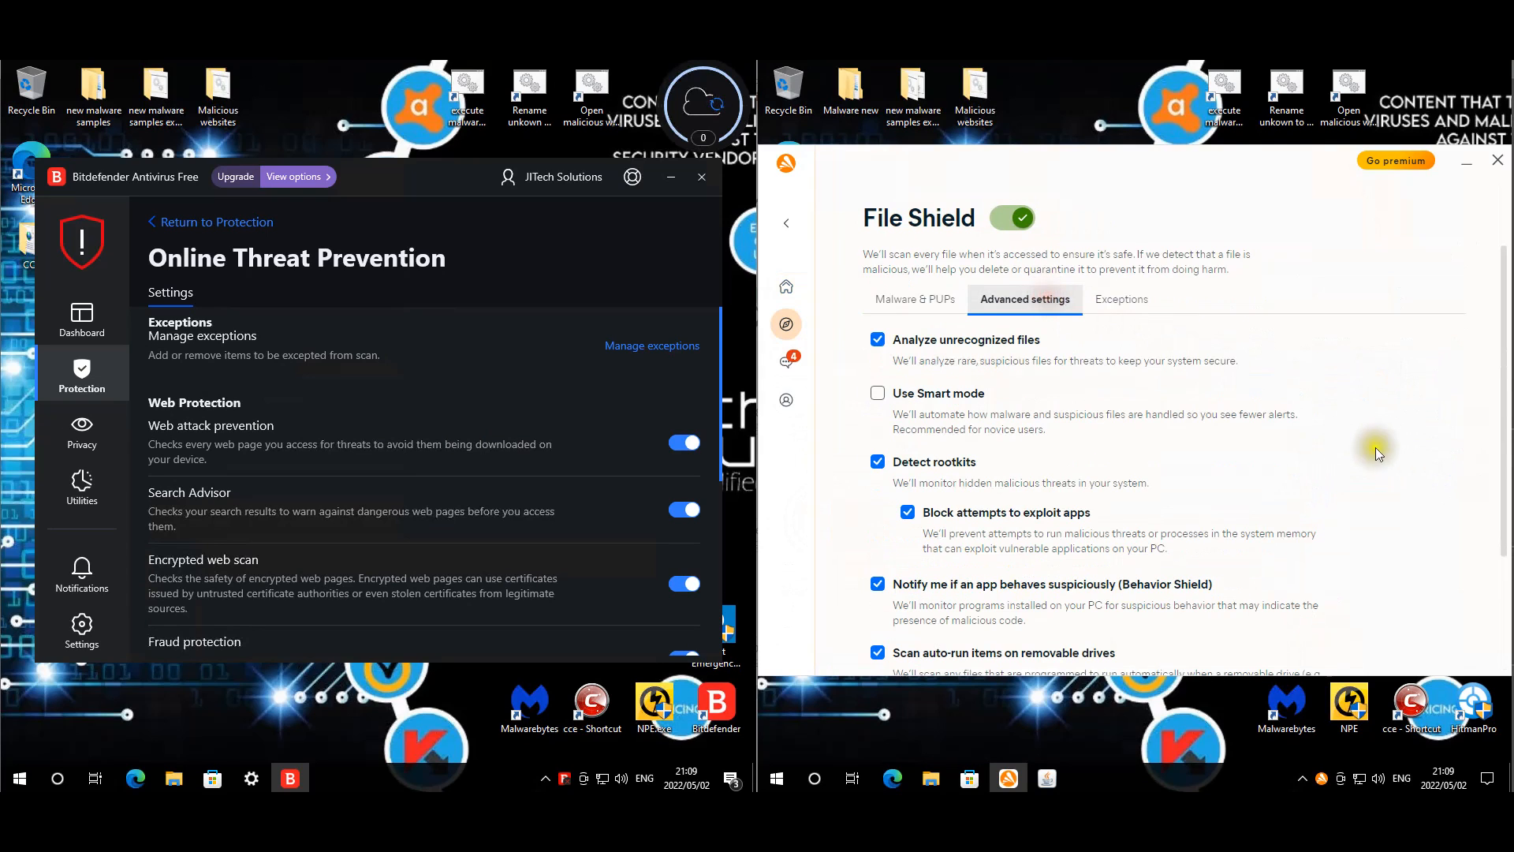
scroll(down, 3)
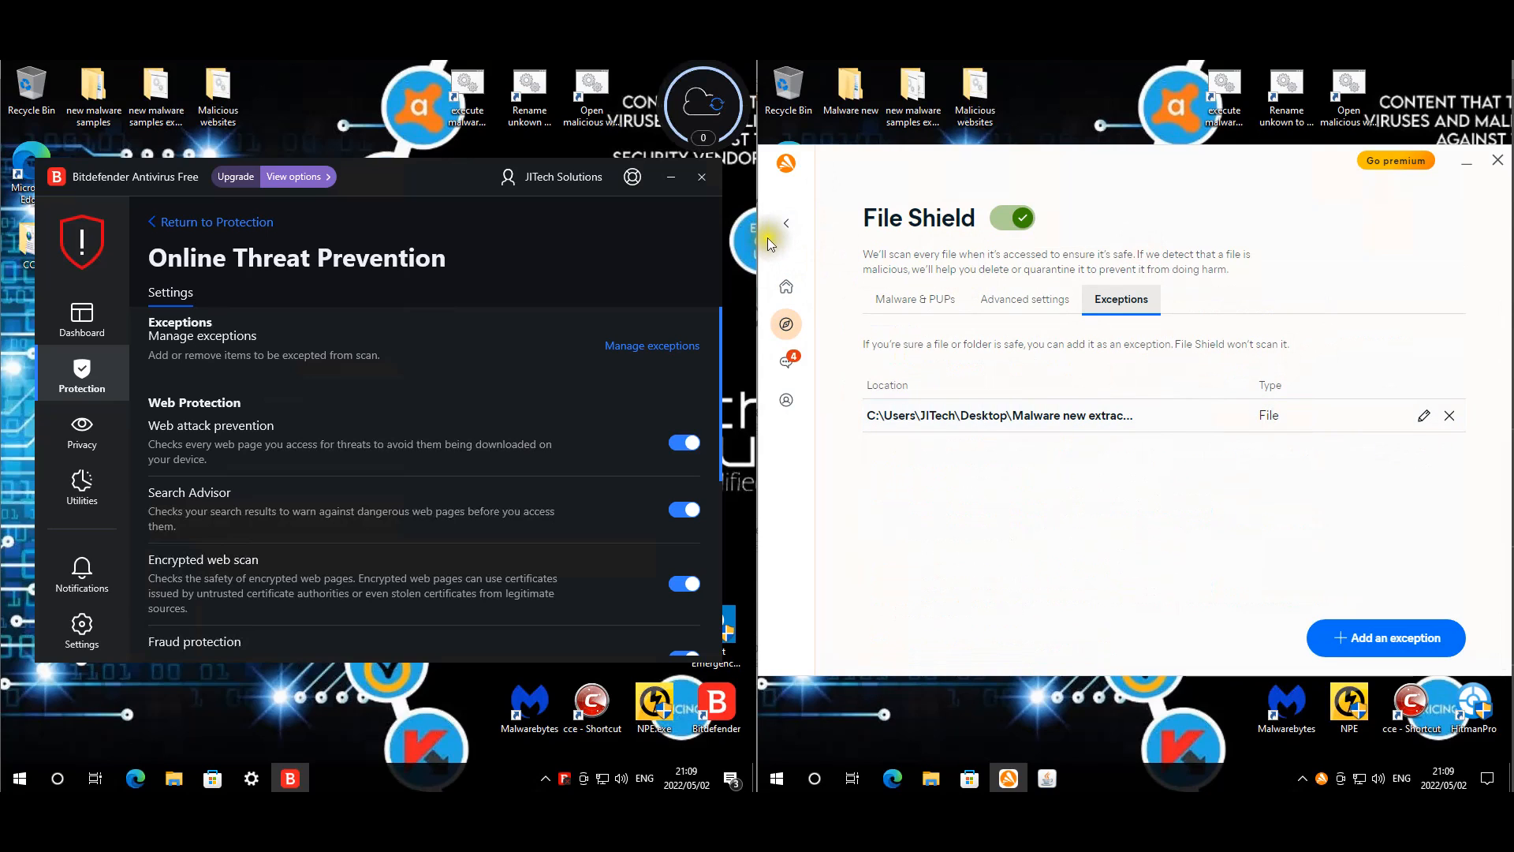
- Review Web Shield's settings and excluded websites, then return to the Explore feature list
click(787, 223)
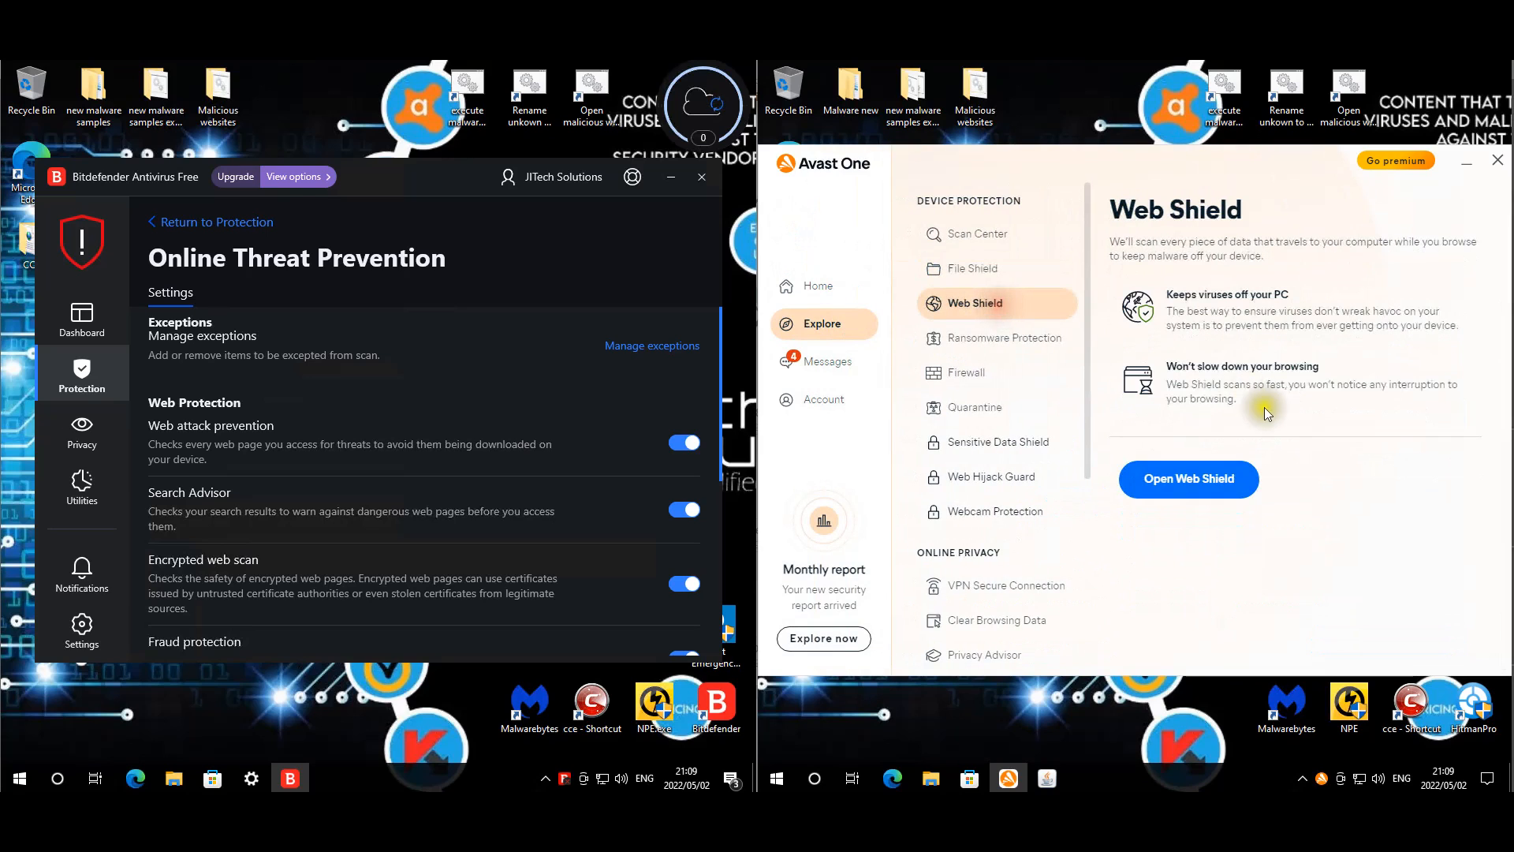
click(1188, 480)
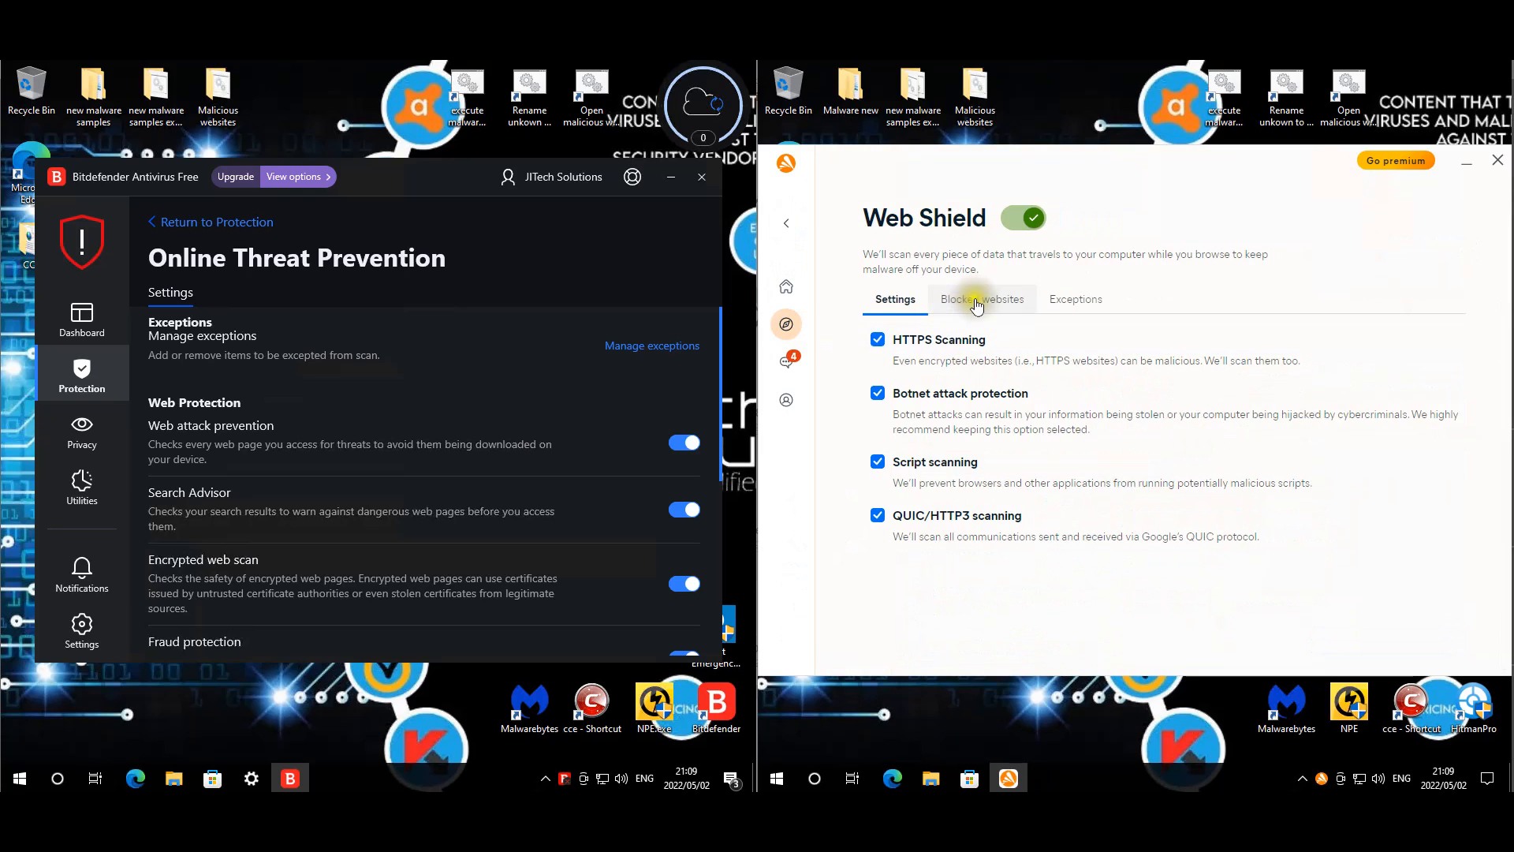
click(1074, 299)
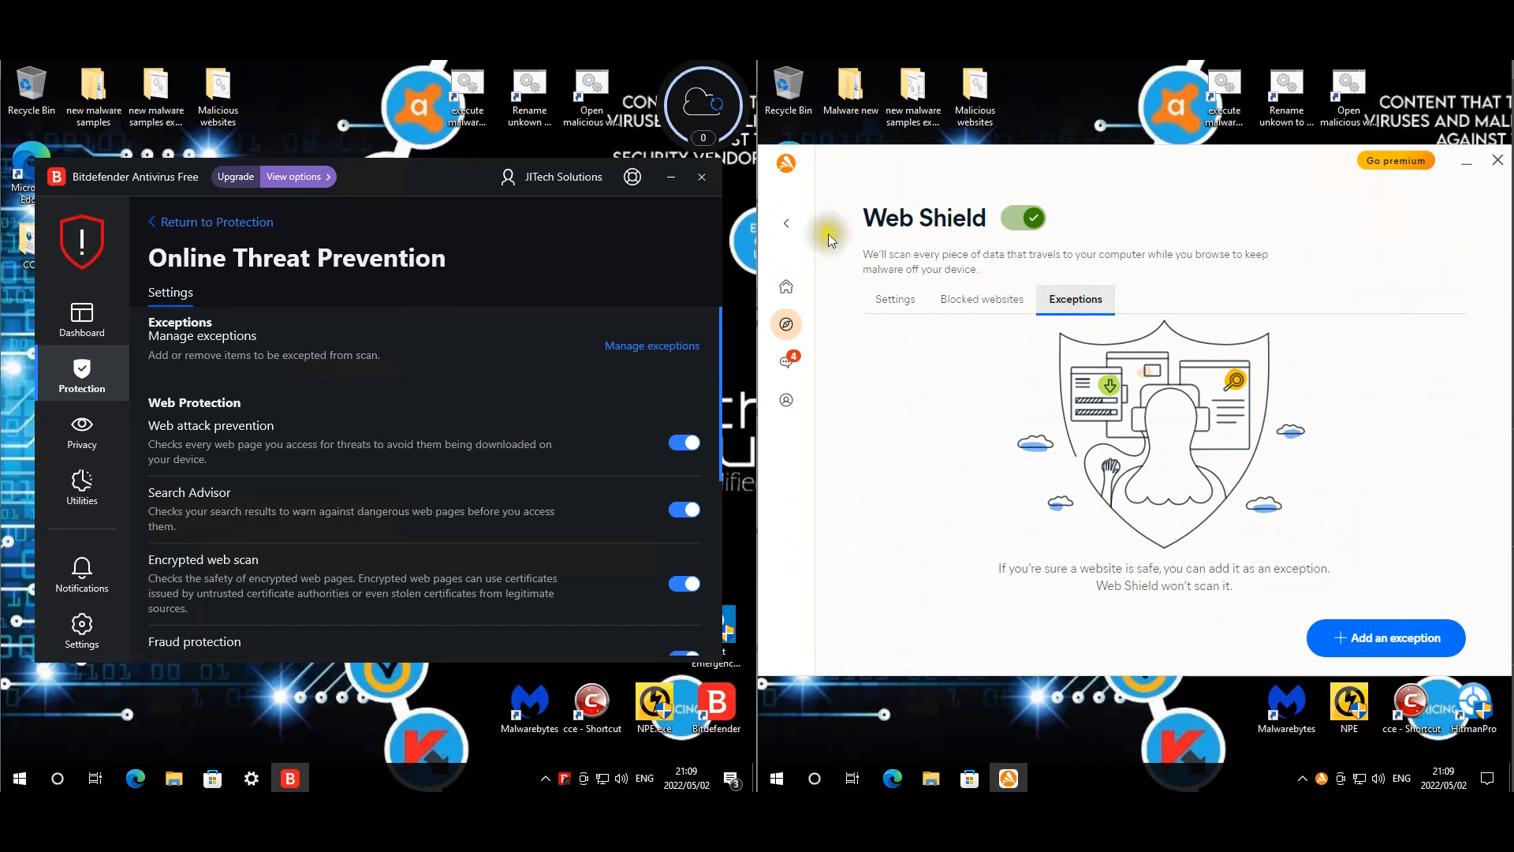
click(786, 222)
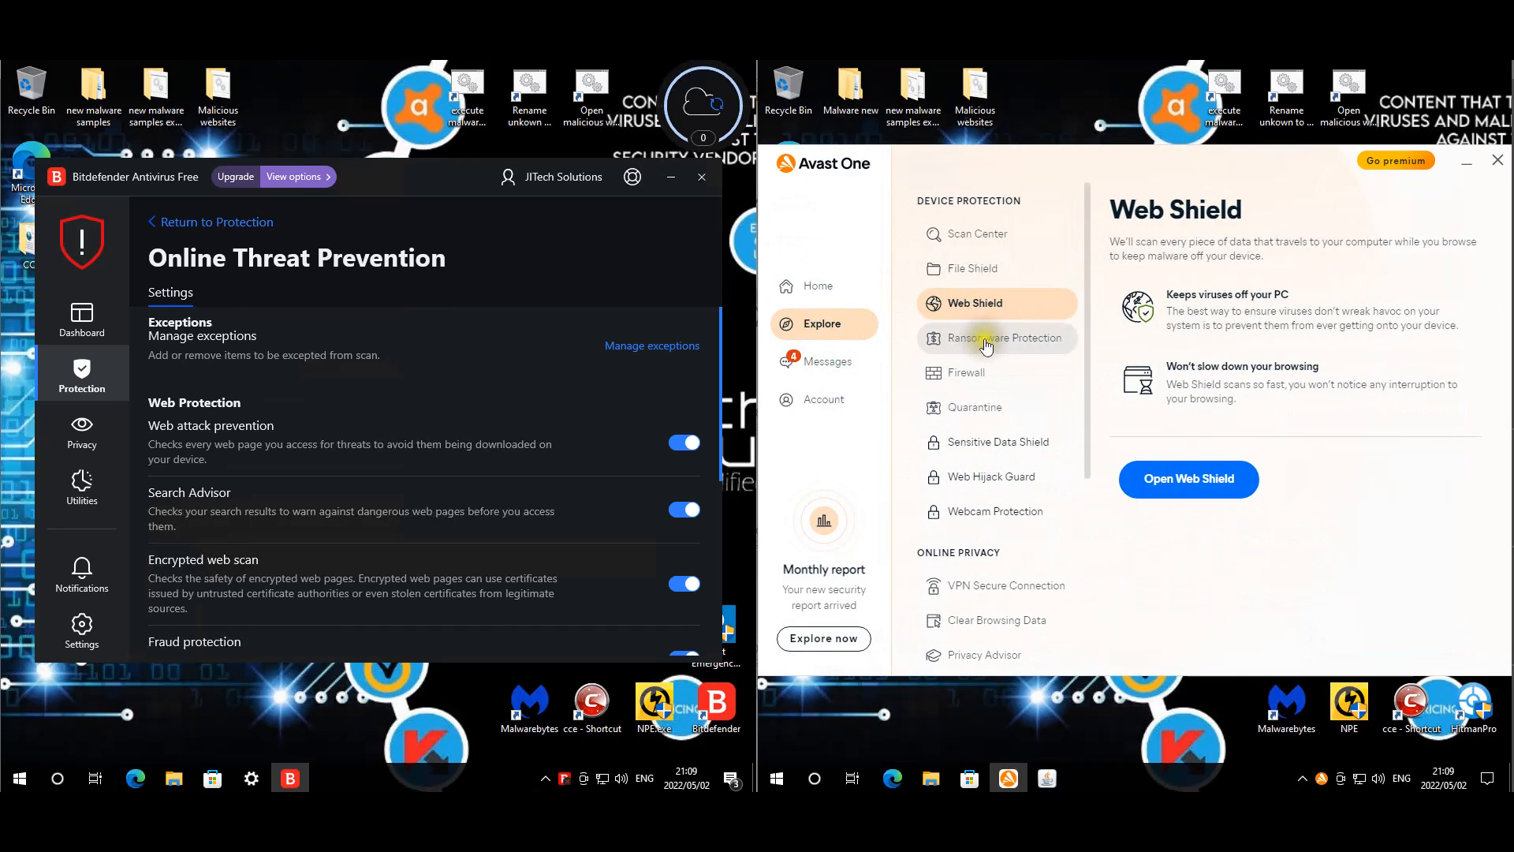
- Inspect Ransomware Protection's protected folders, protection modes and allowed apps
click(997, 337)
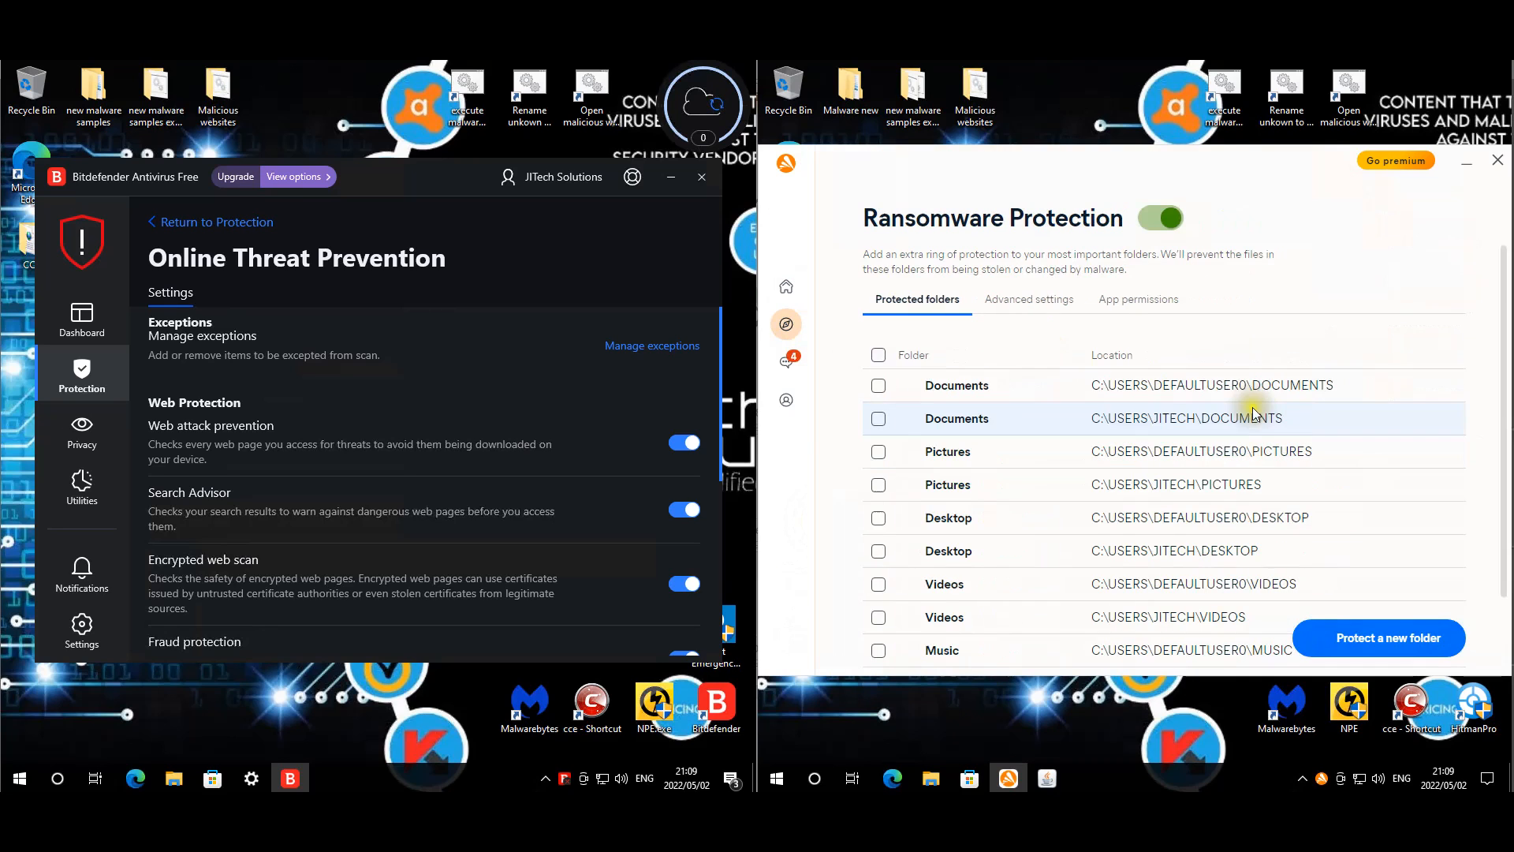
scroll(down, 3)
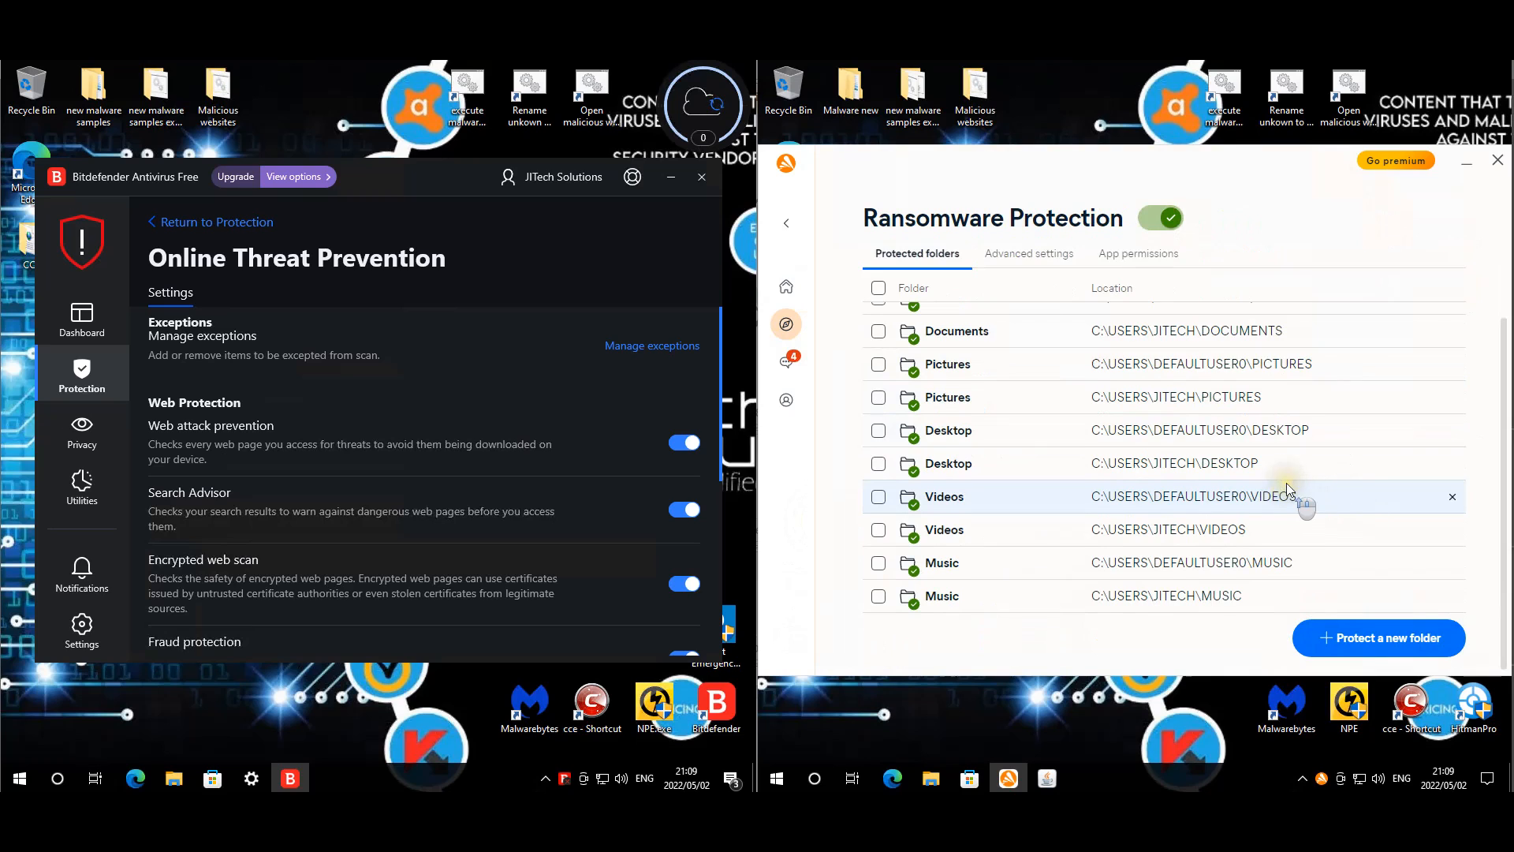
click(1027, 252)
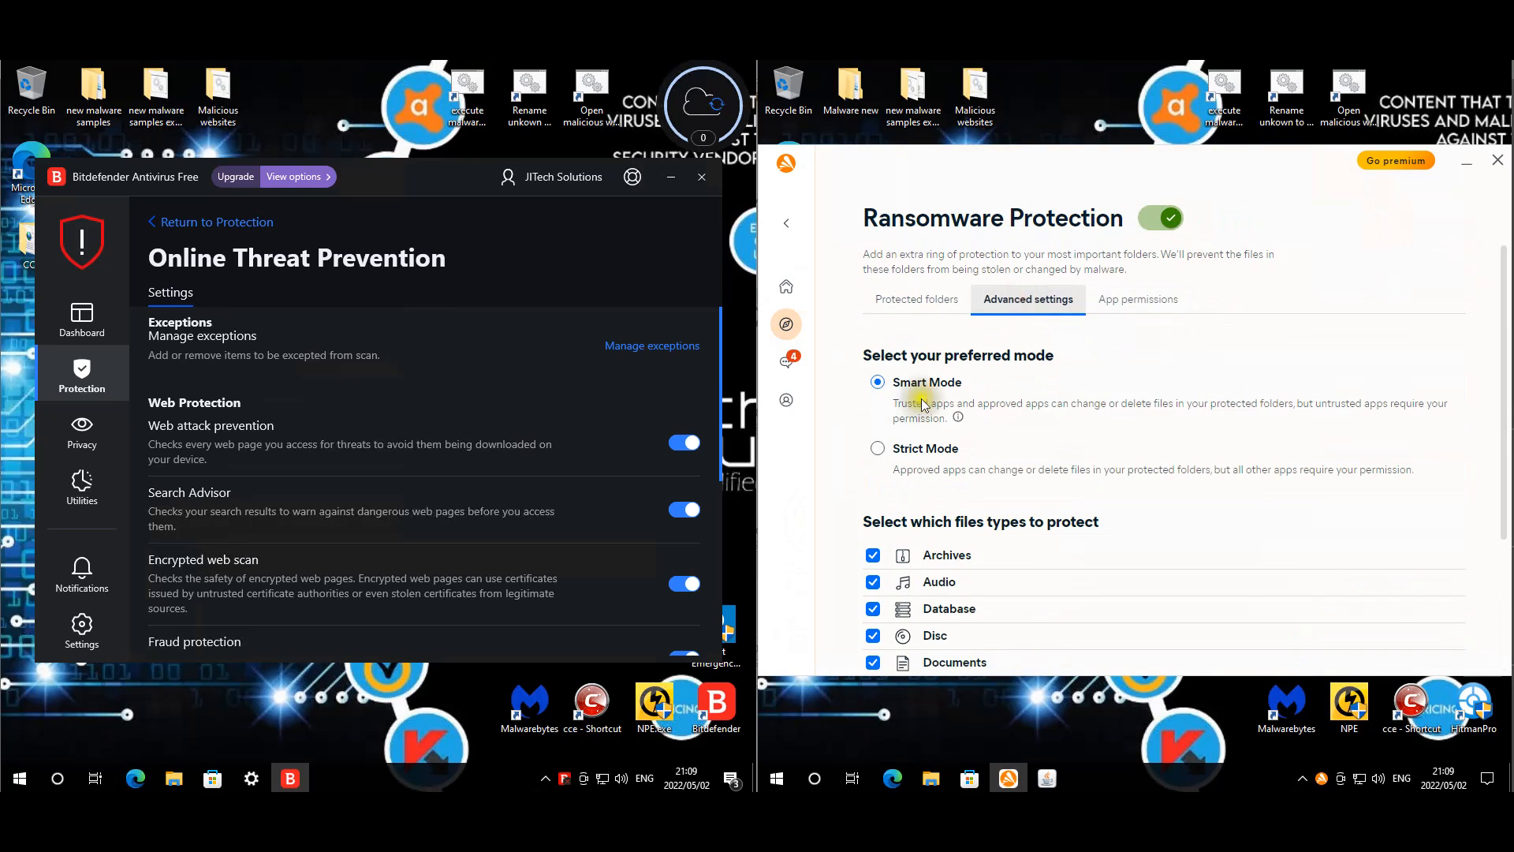
mouse_move(1158, 312)
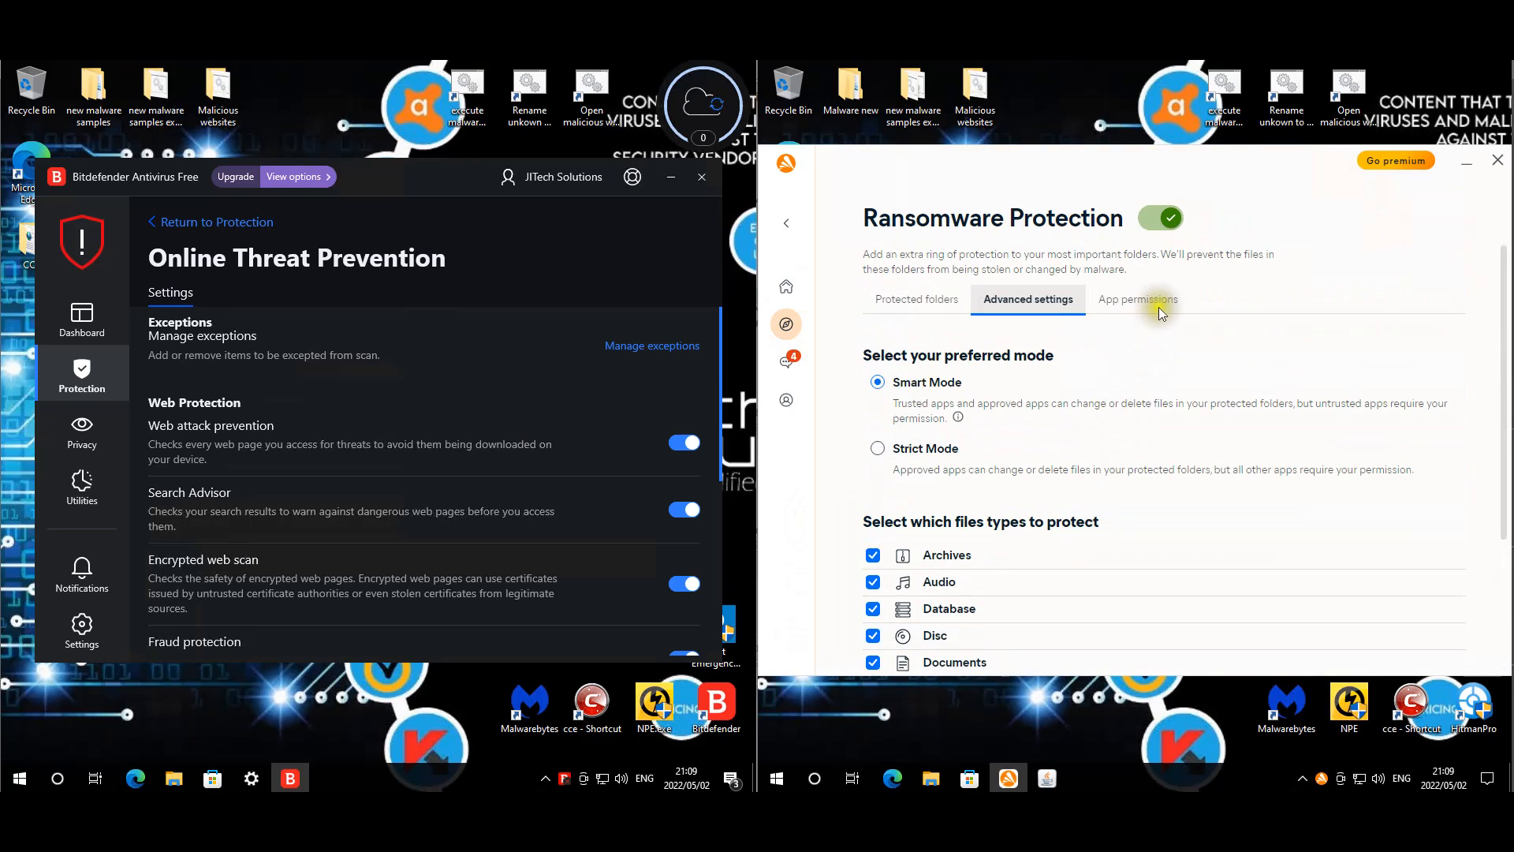
click(1138, 298)
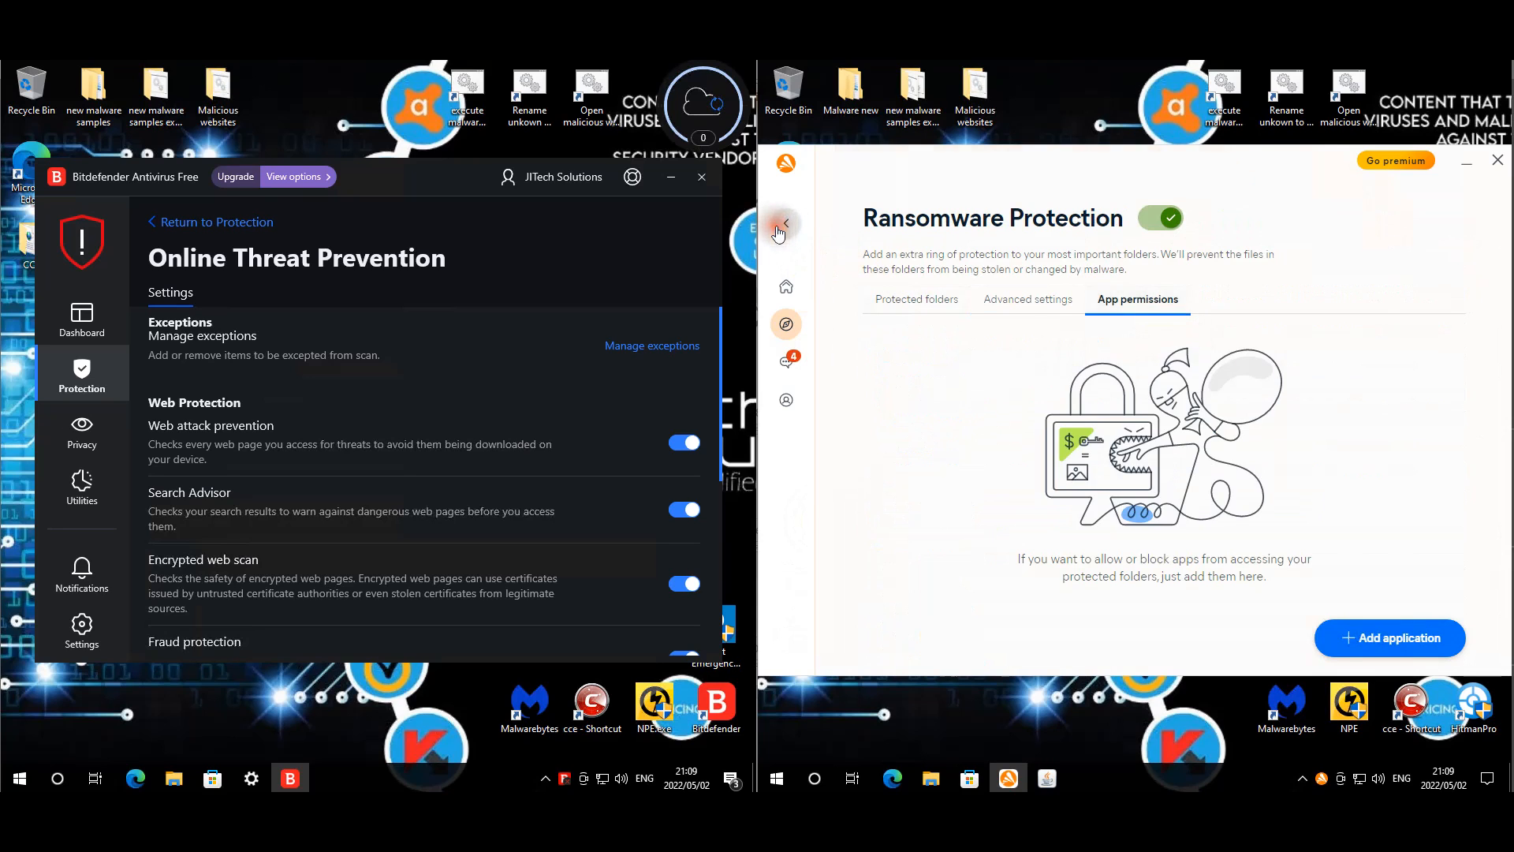
click(782, 223)
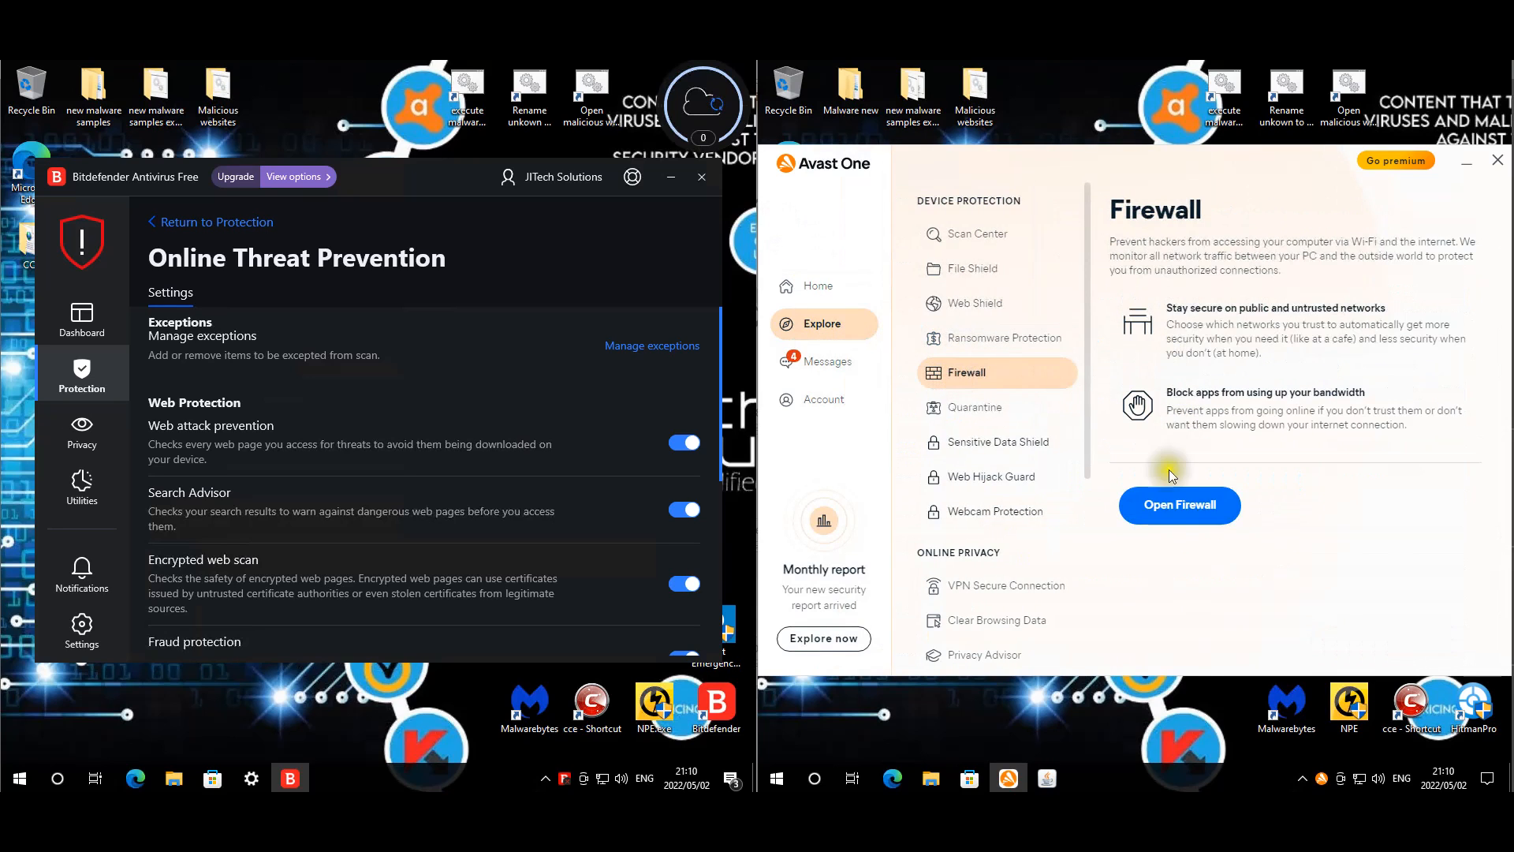
- Browse the Firewall's active apps and Webcam Protection, then move to Avast's settings
click(1180, 505)
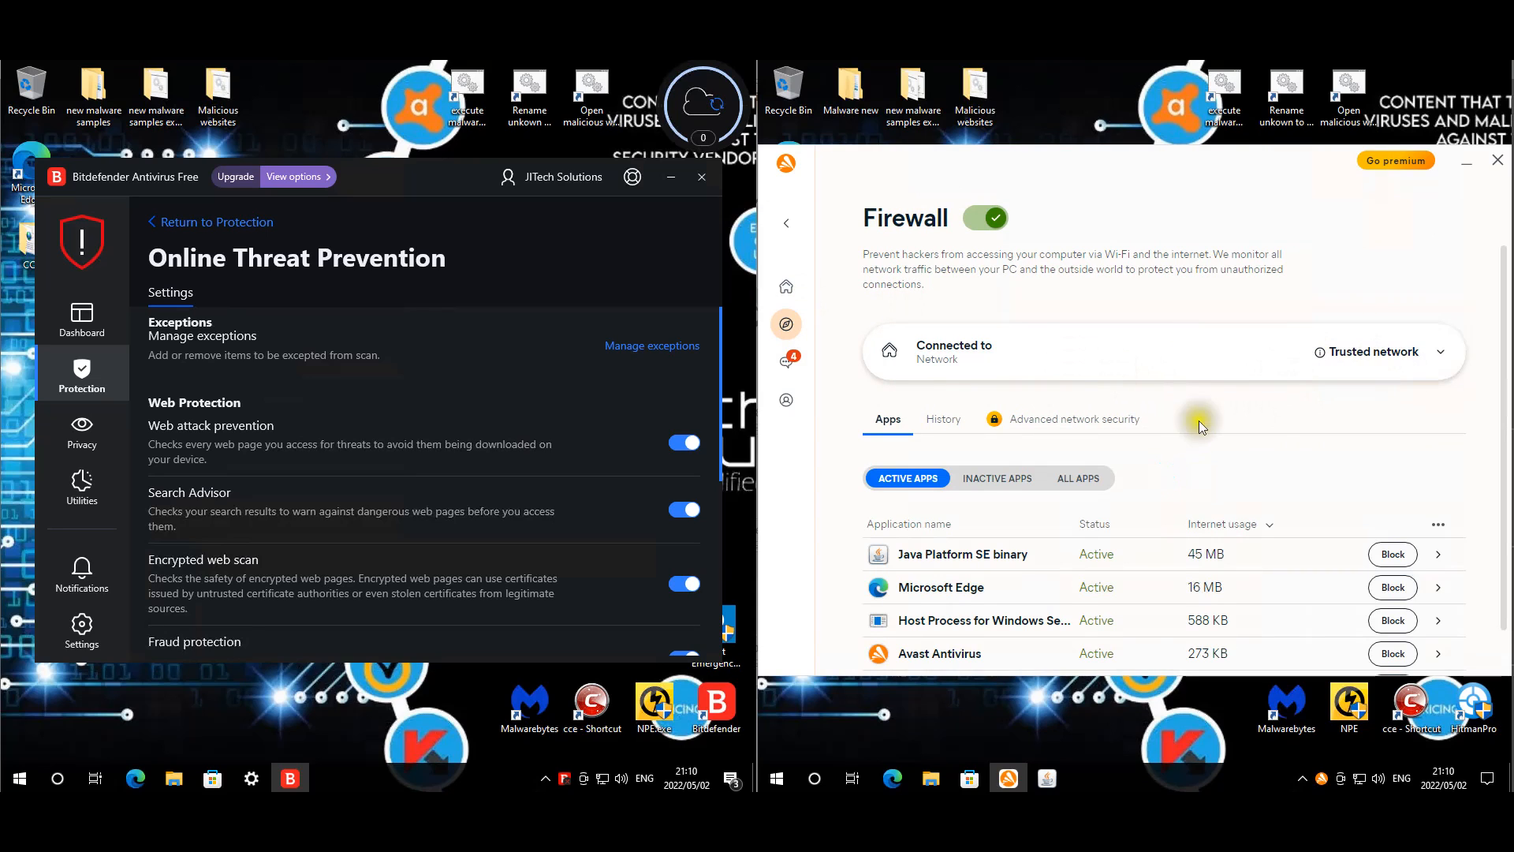
mouse_move(848, 200)
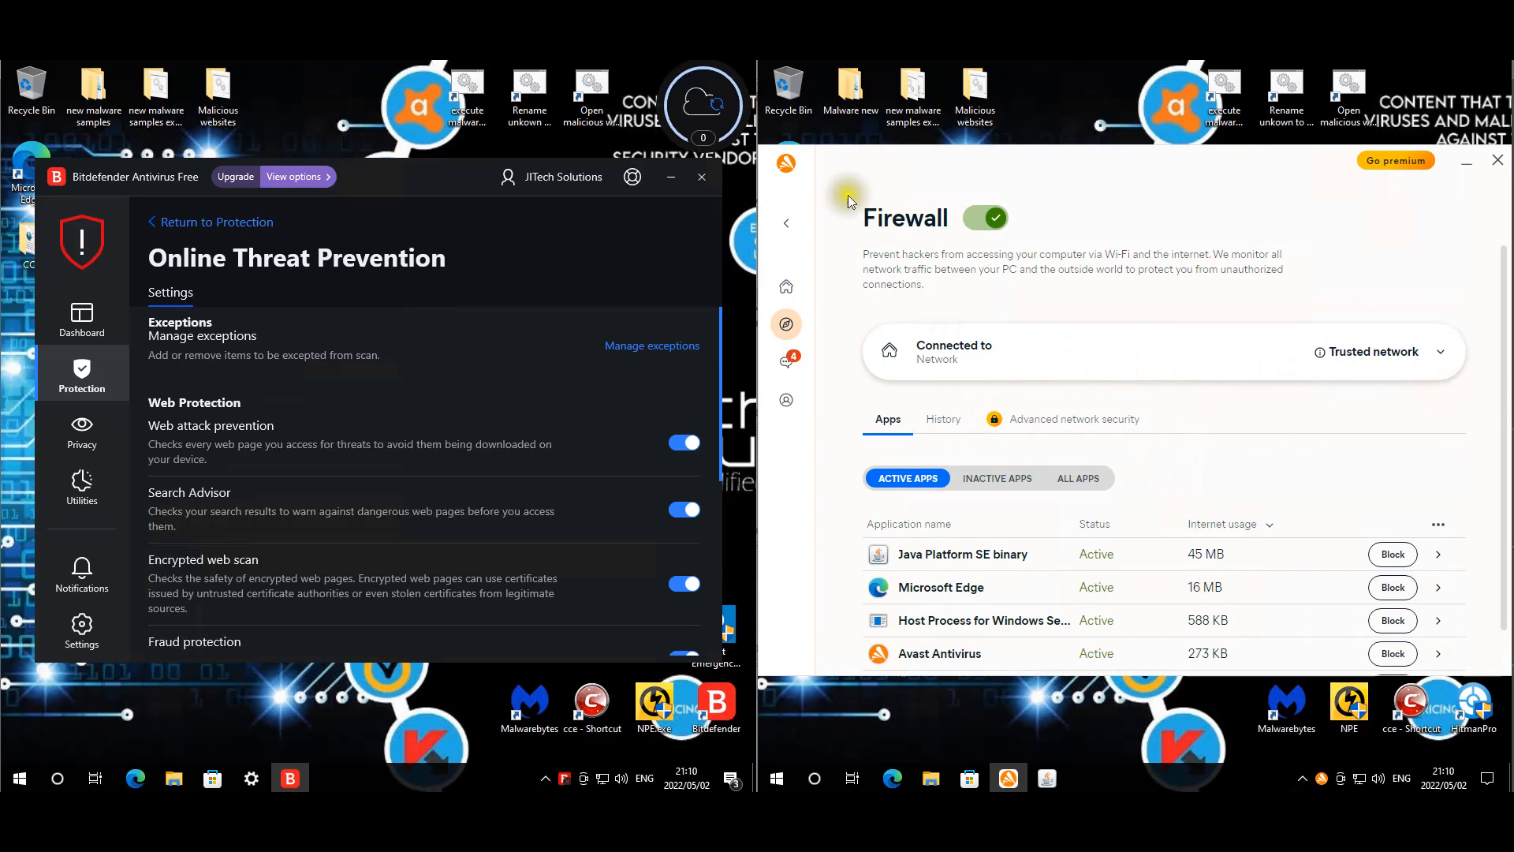
click(786, 222)
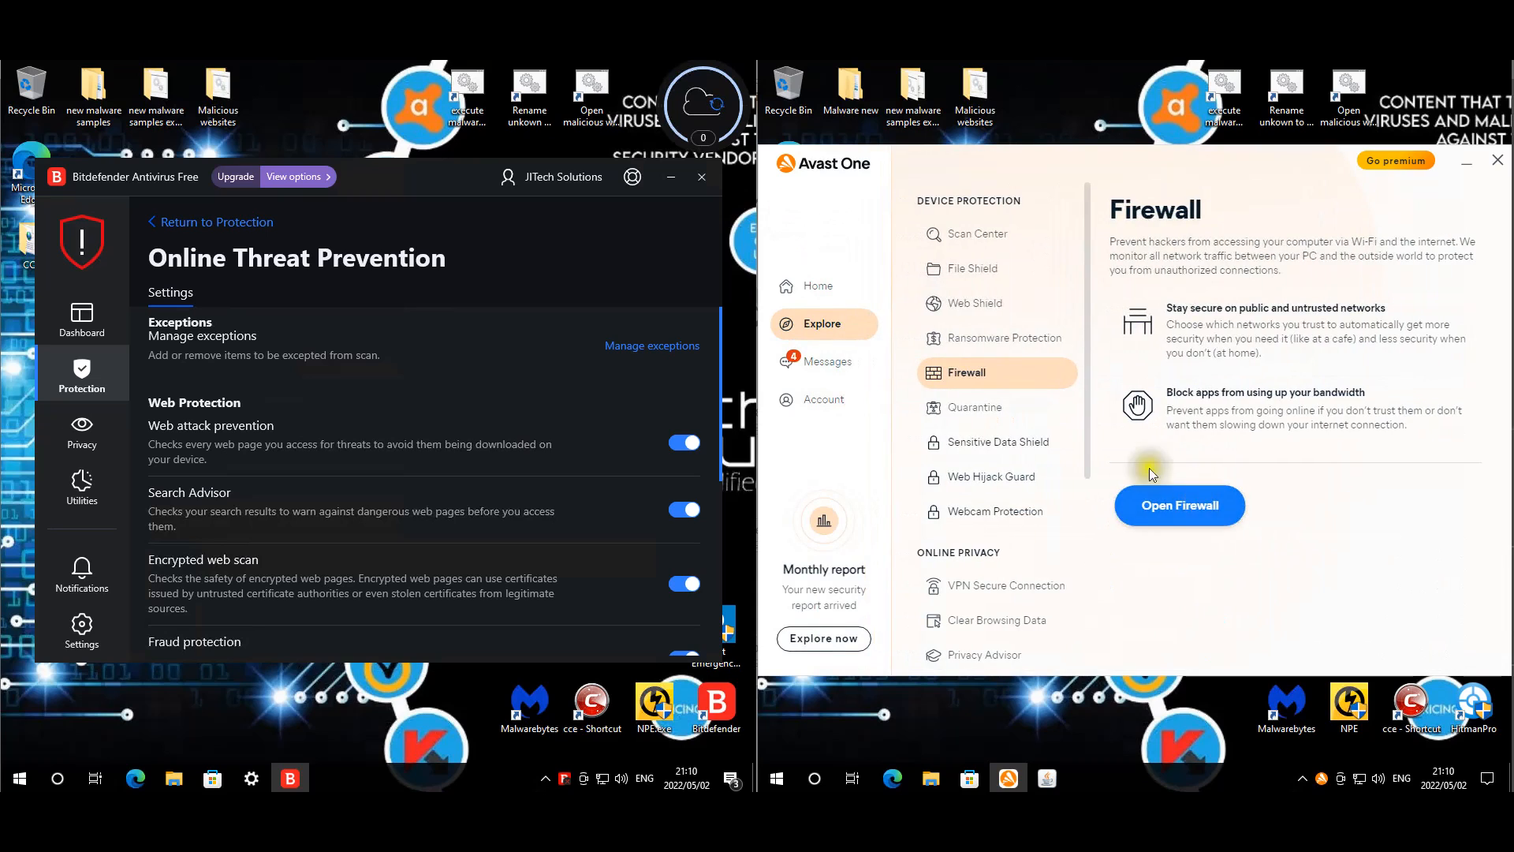
mouse_move(991, 477)
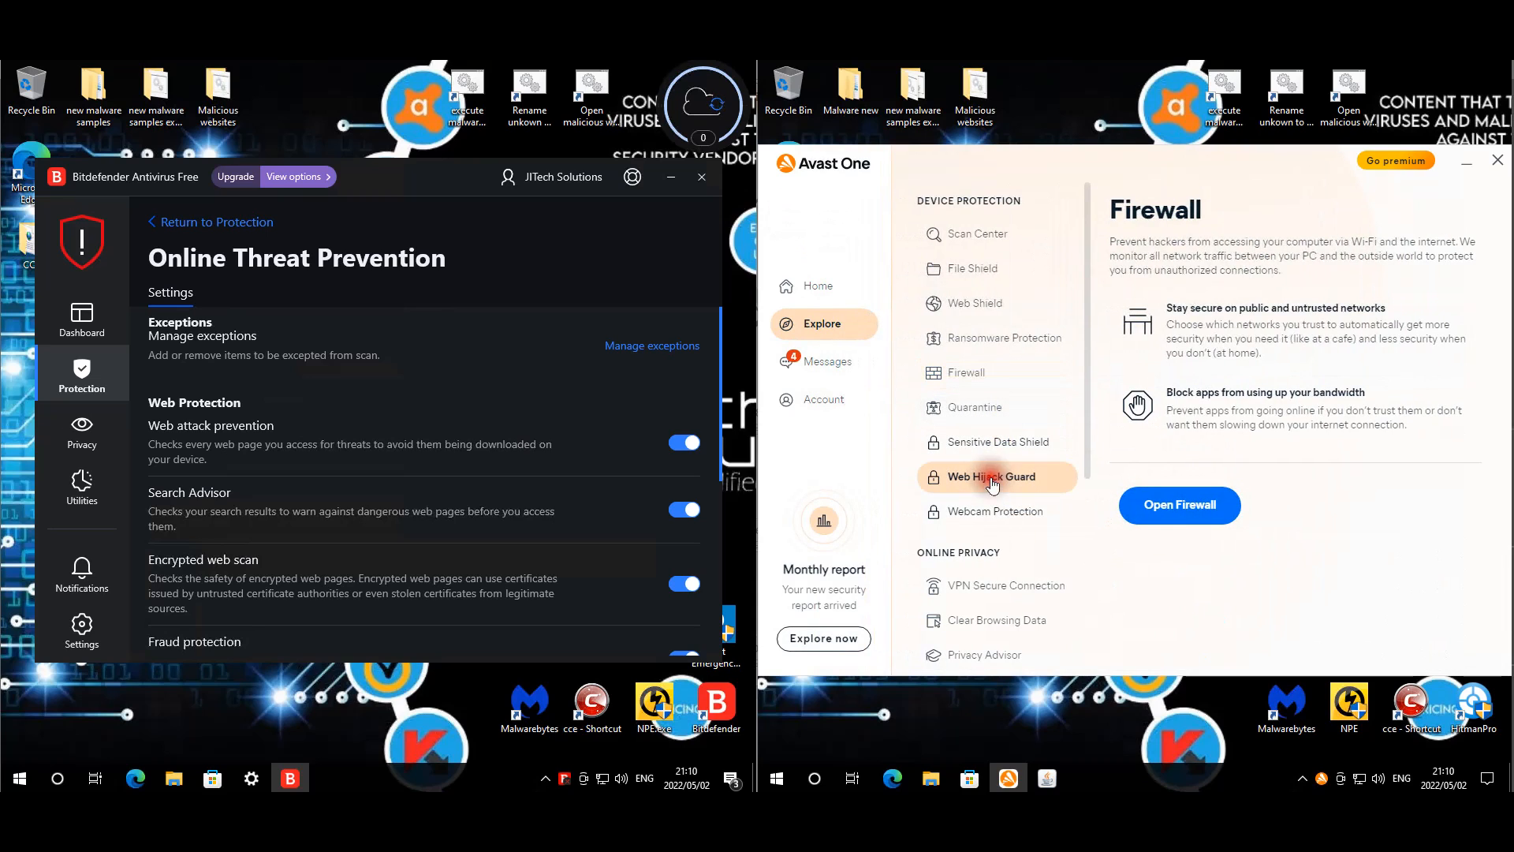
click(995, 511)
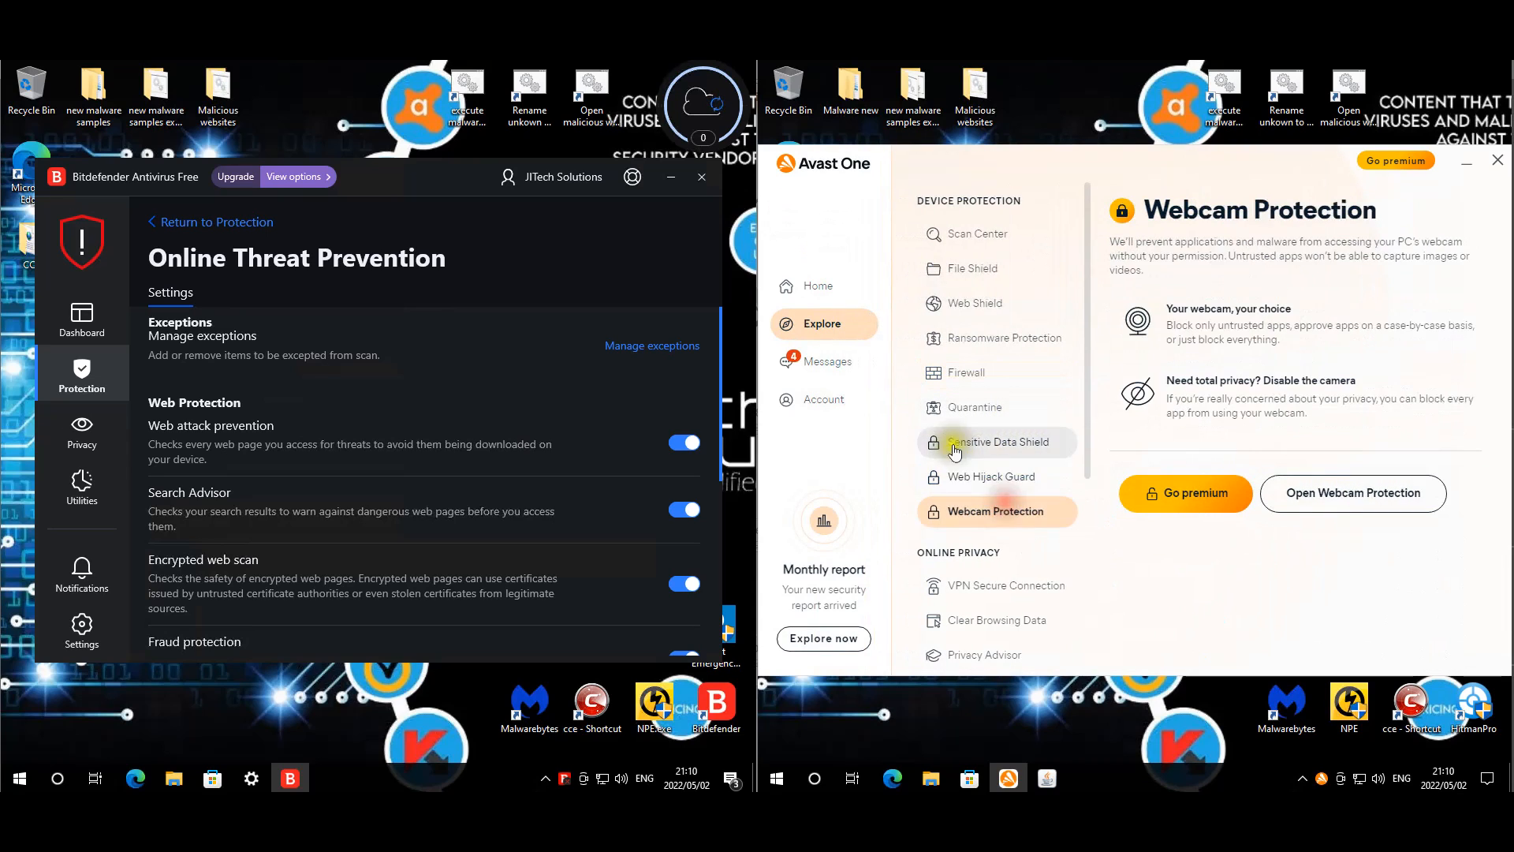
scroll(down, 3)
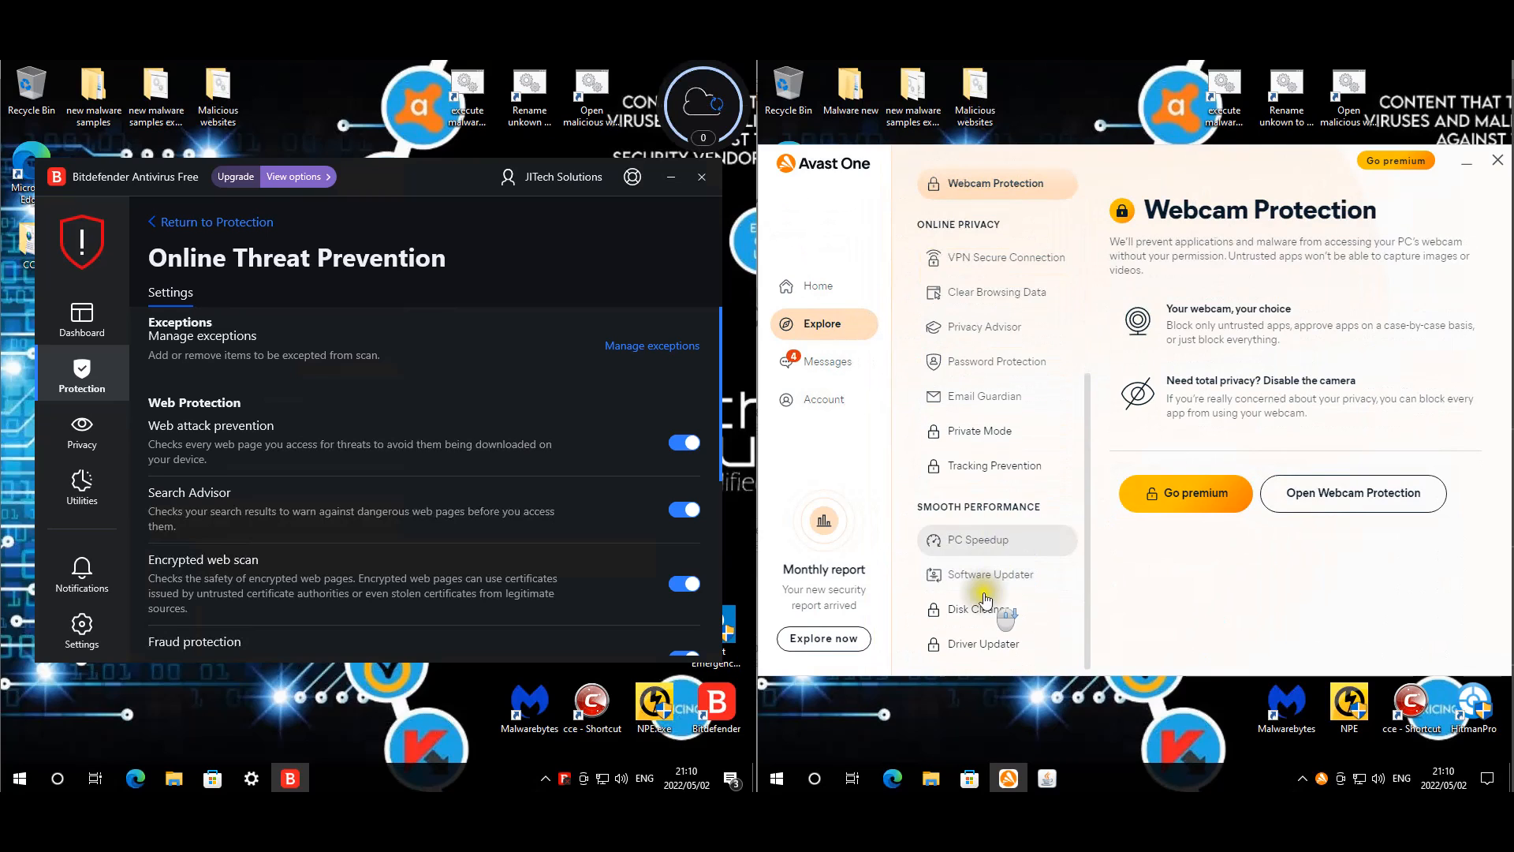
scroll(up, 3)
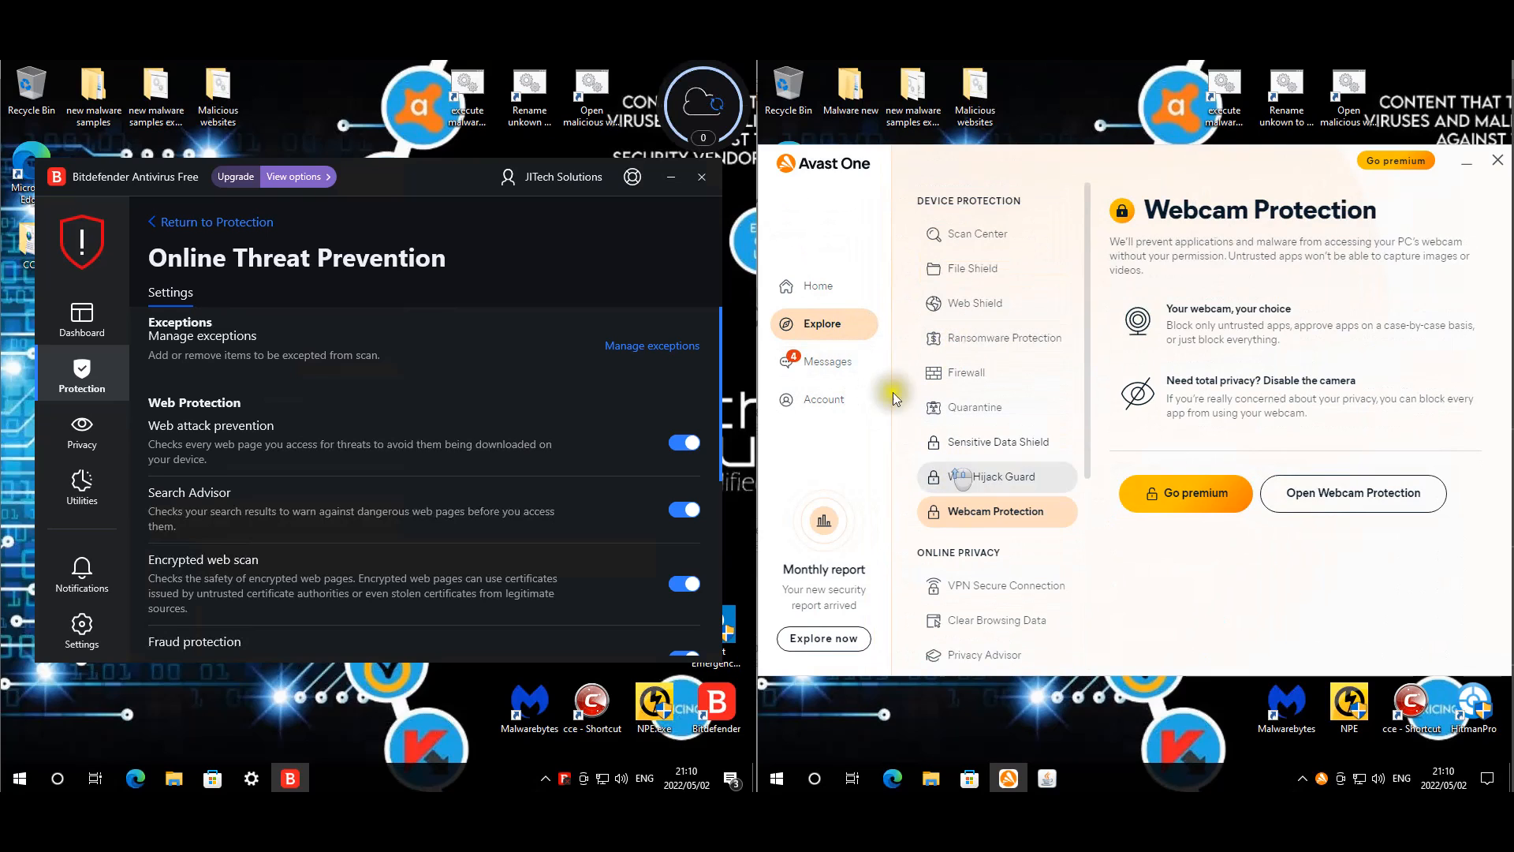
mouse_move(816, 350)
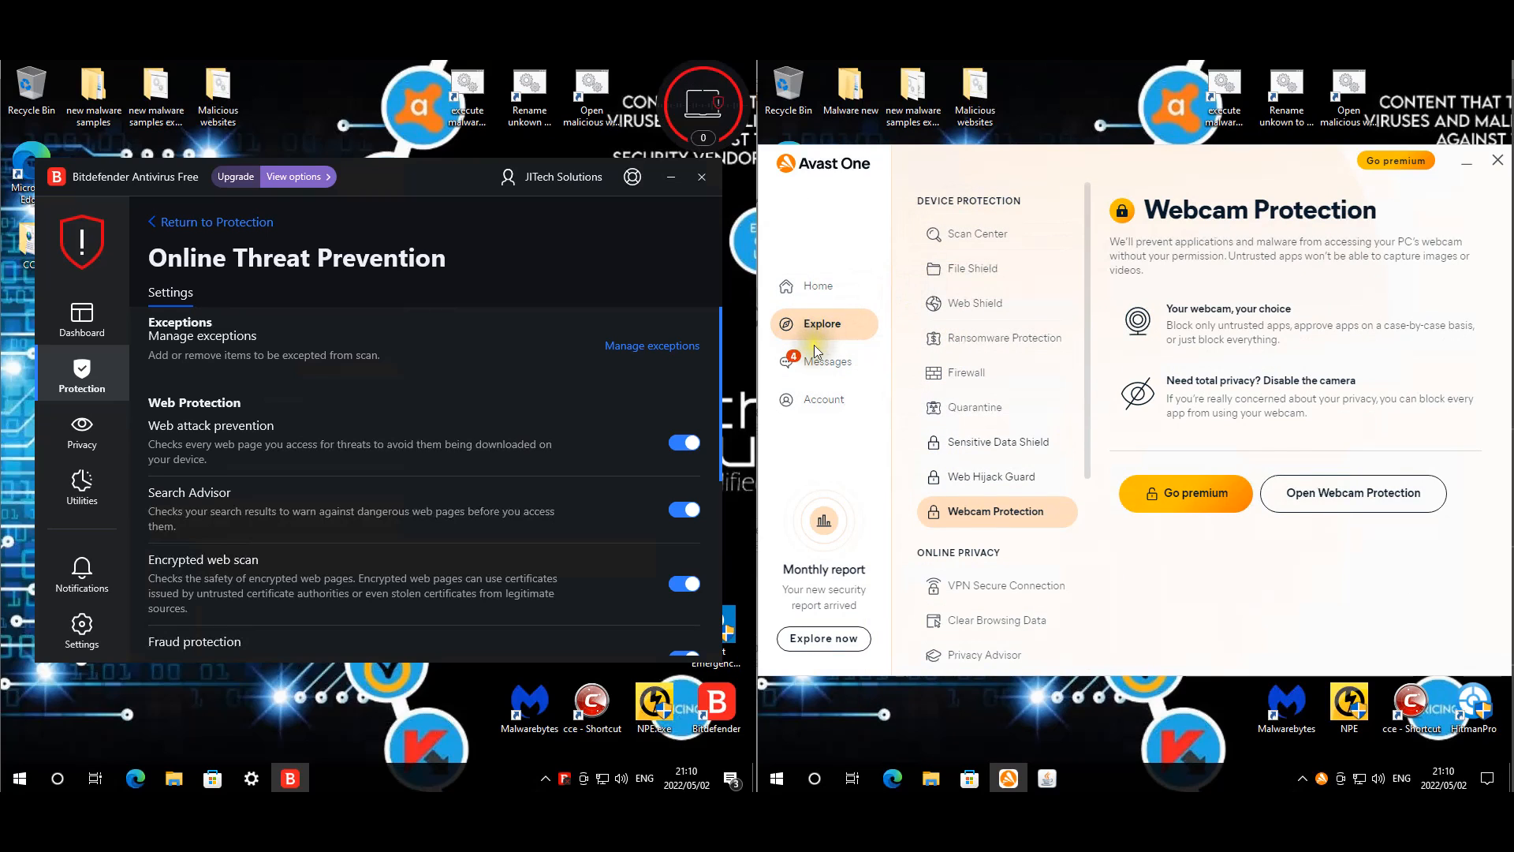
mouse_move(823, 399)
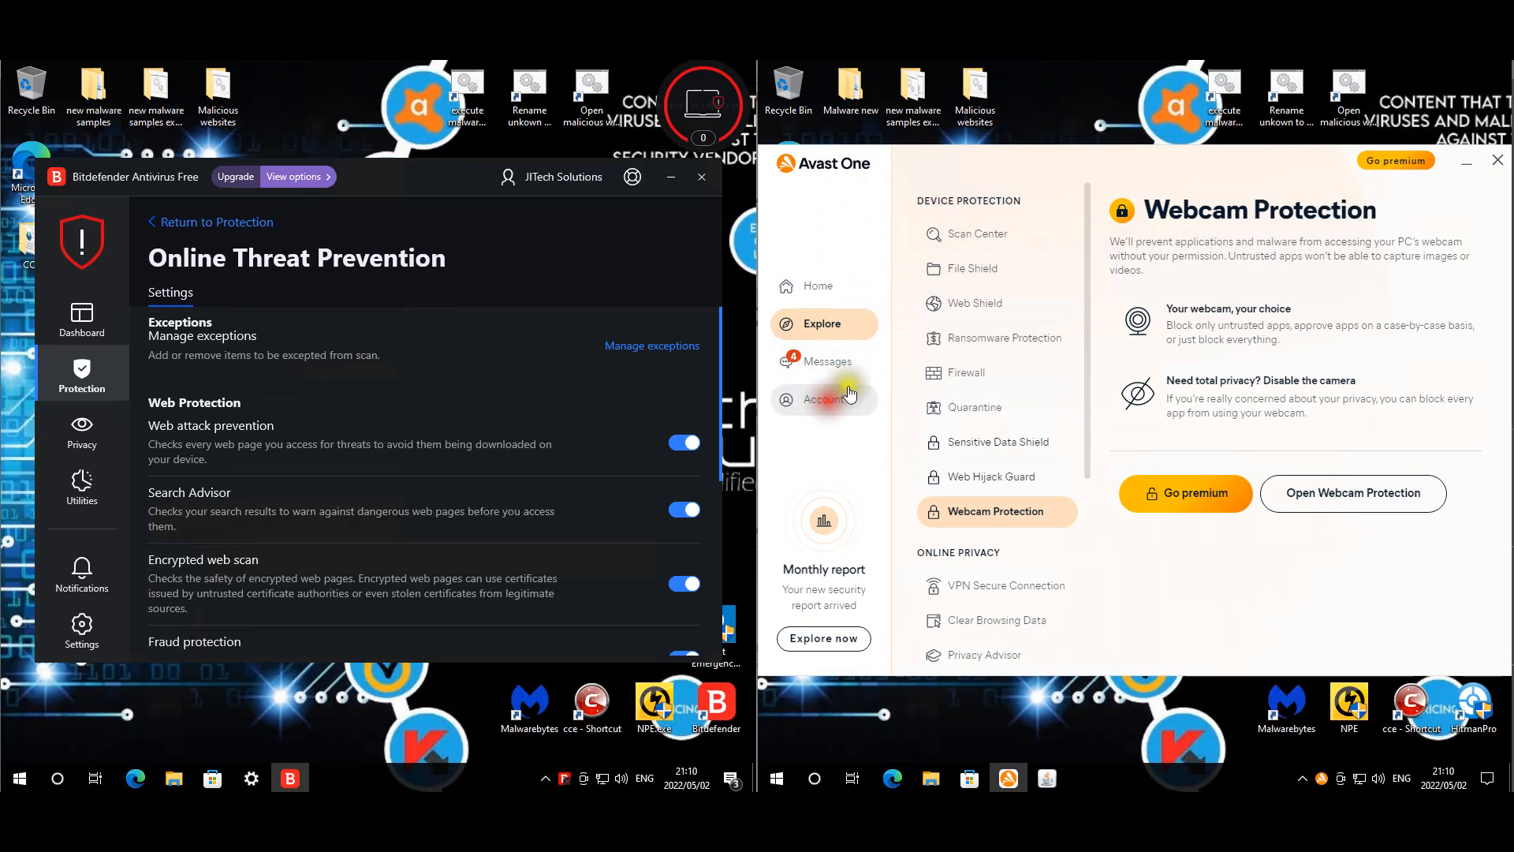
click(823, 399)
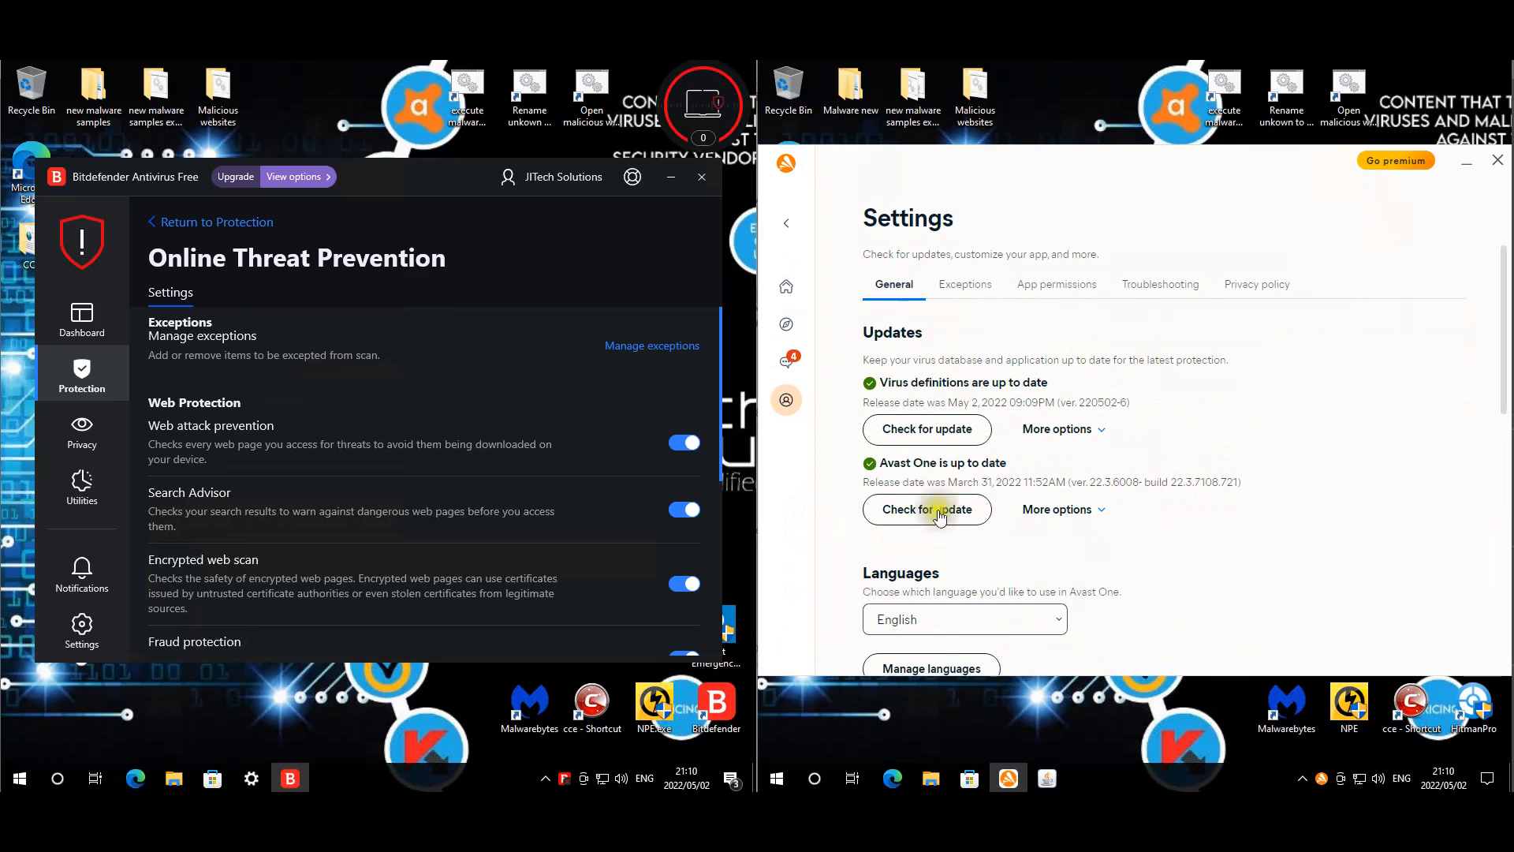
- Check Avast's scan exceptions and update status, then disable its shields for 10 minutes from the tray
click(964, 284)
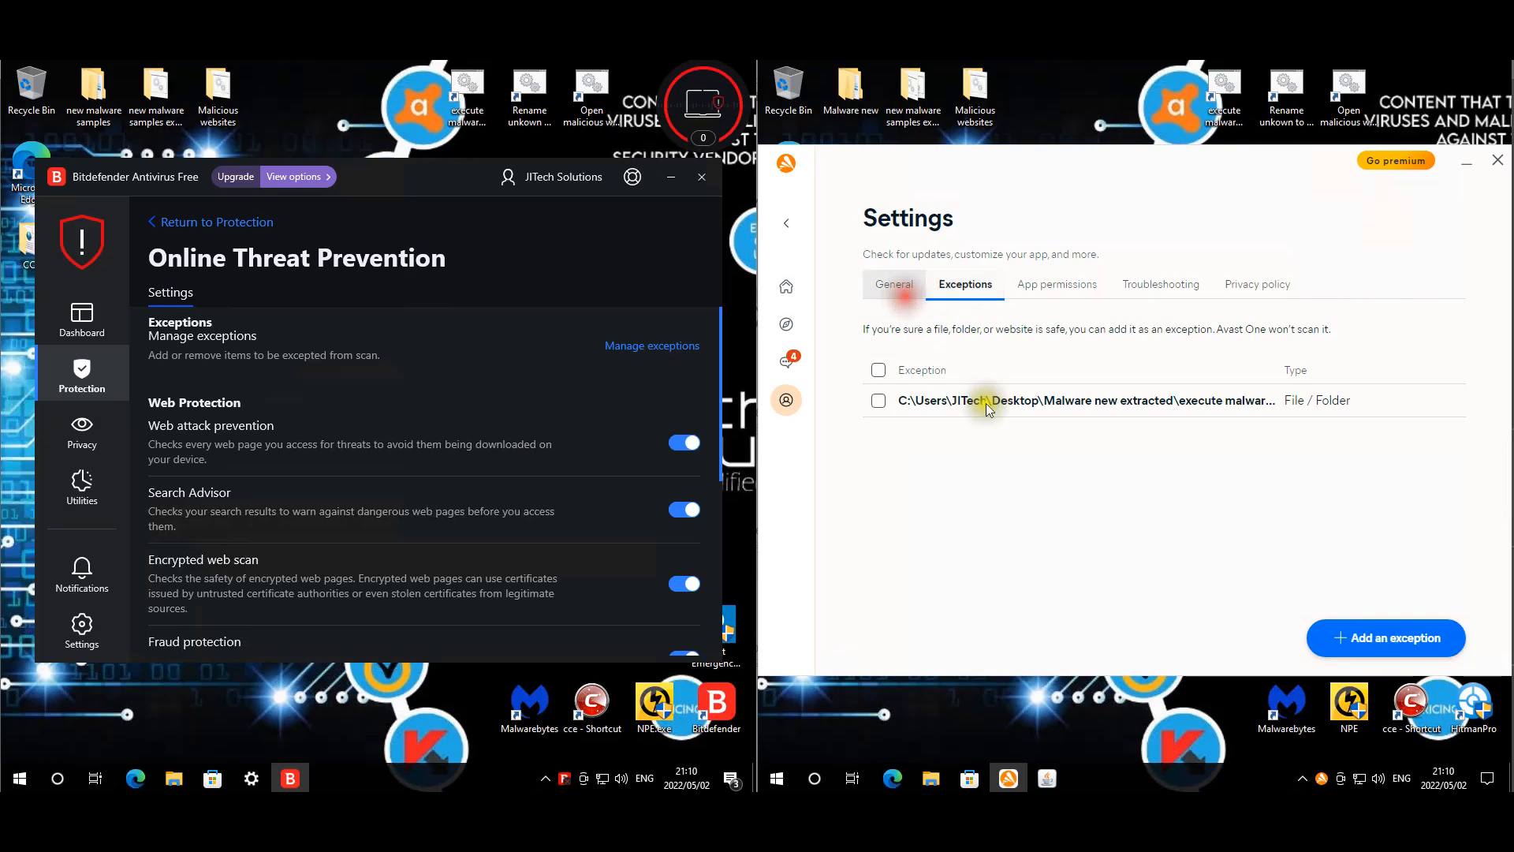
click(893, 284)
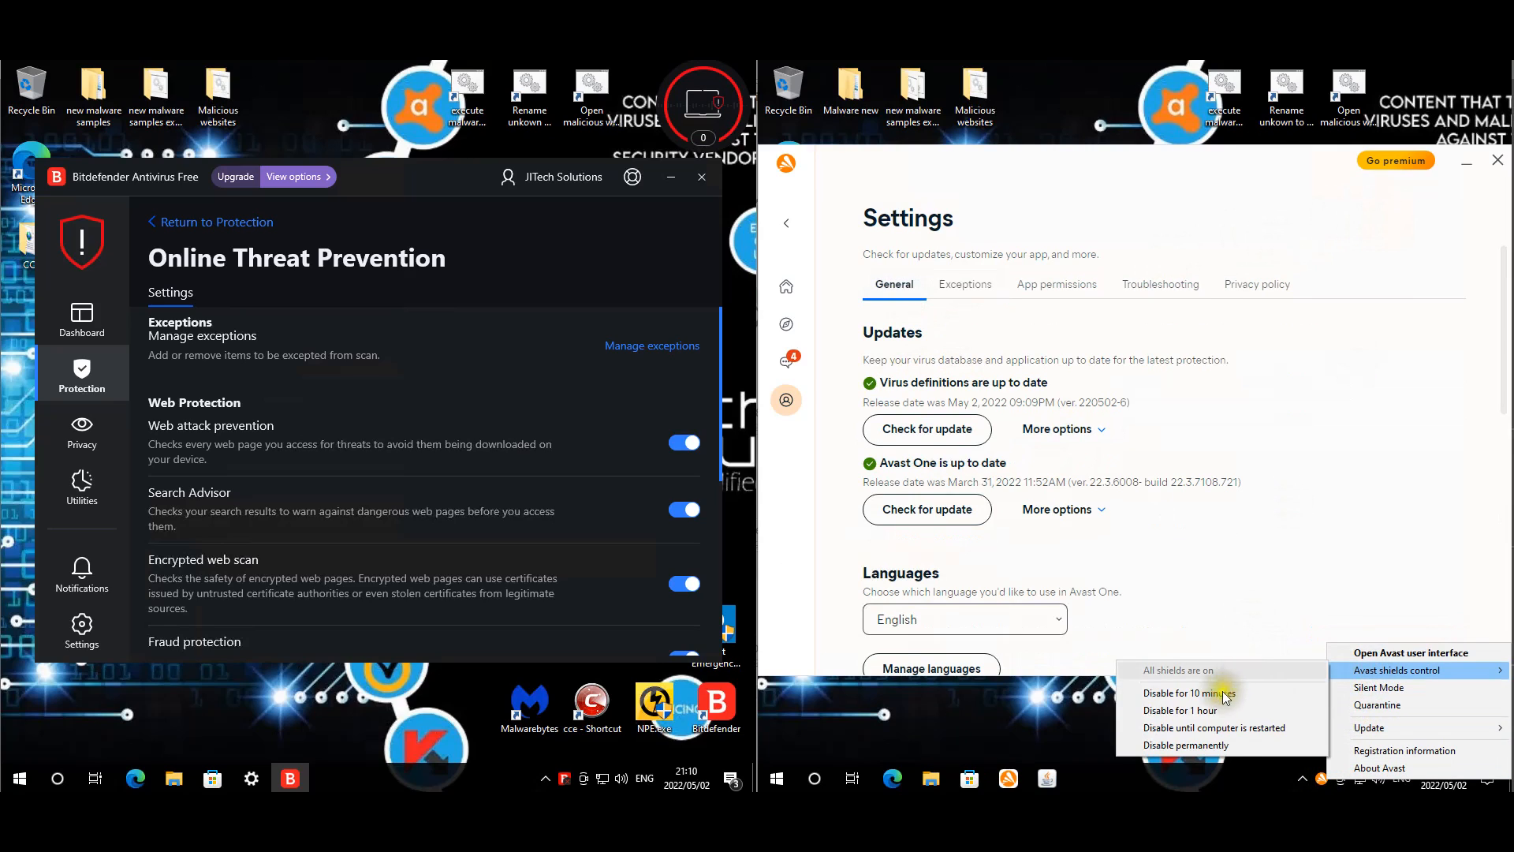
click(1186, 745)
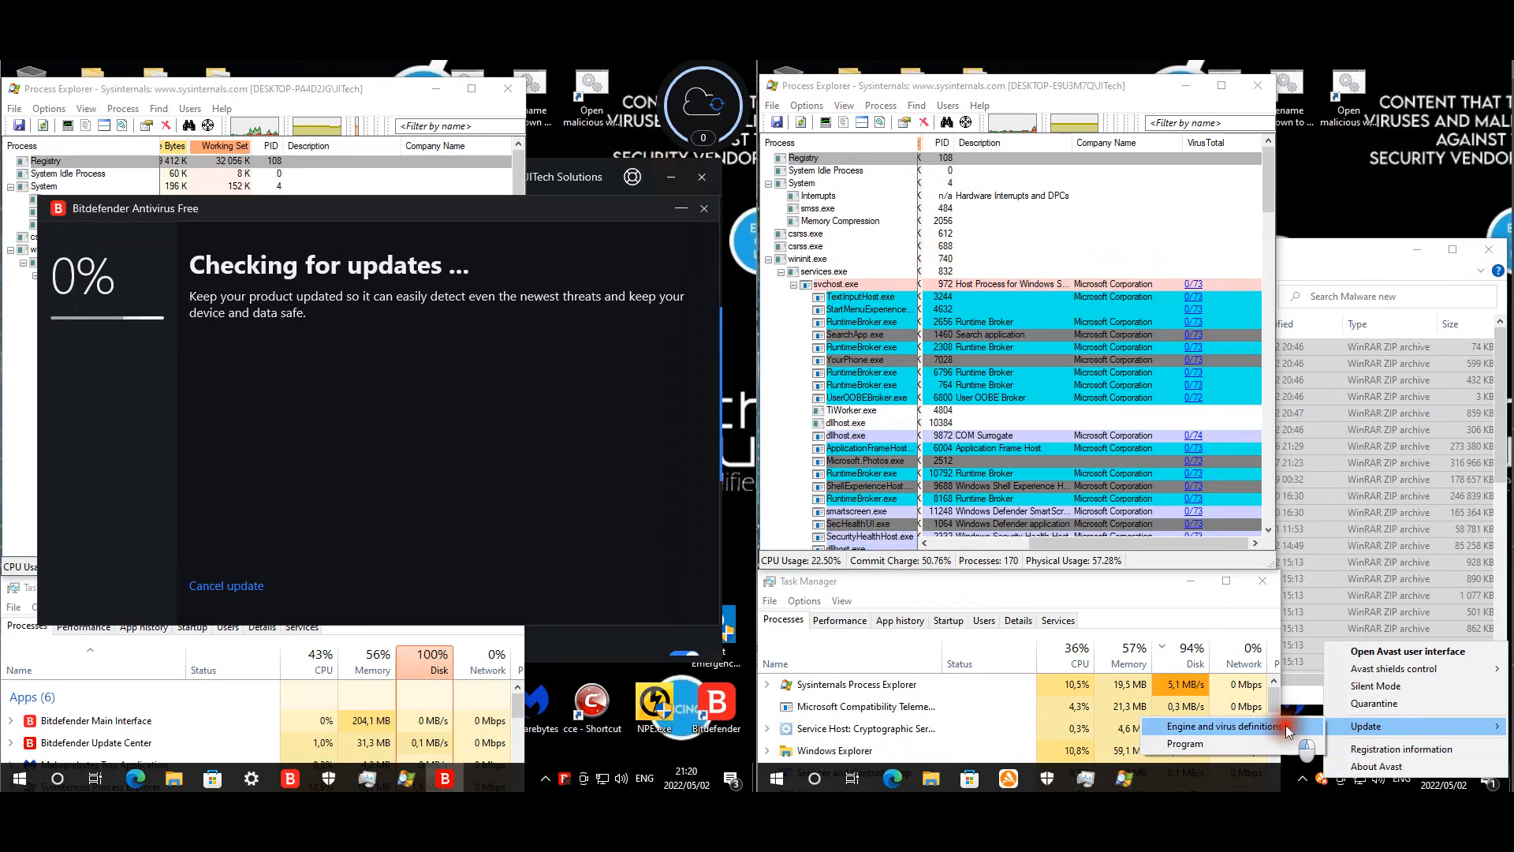
- Trigger Avast's engine and virus definitions update, and close Bitdefender's finished update window
click(1212, 725)
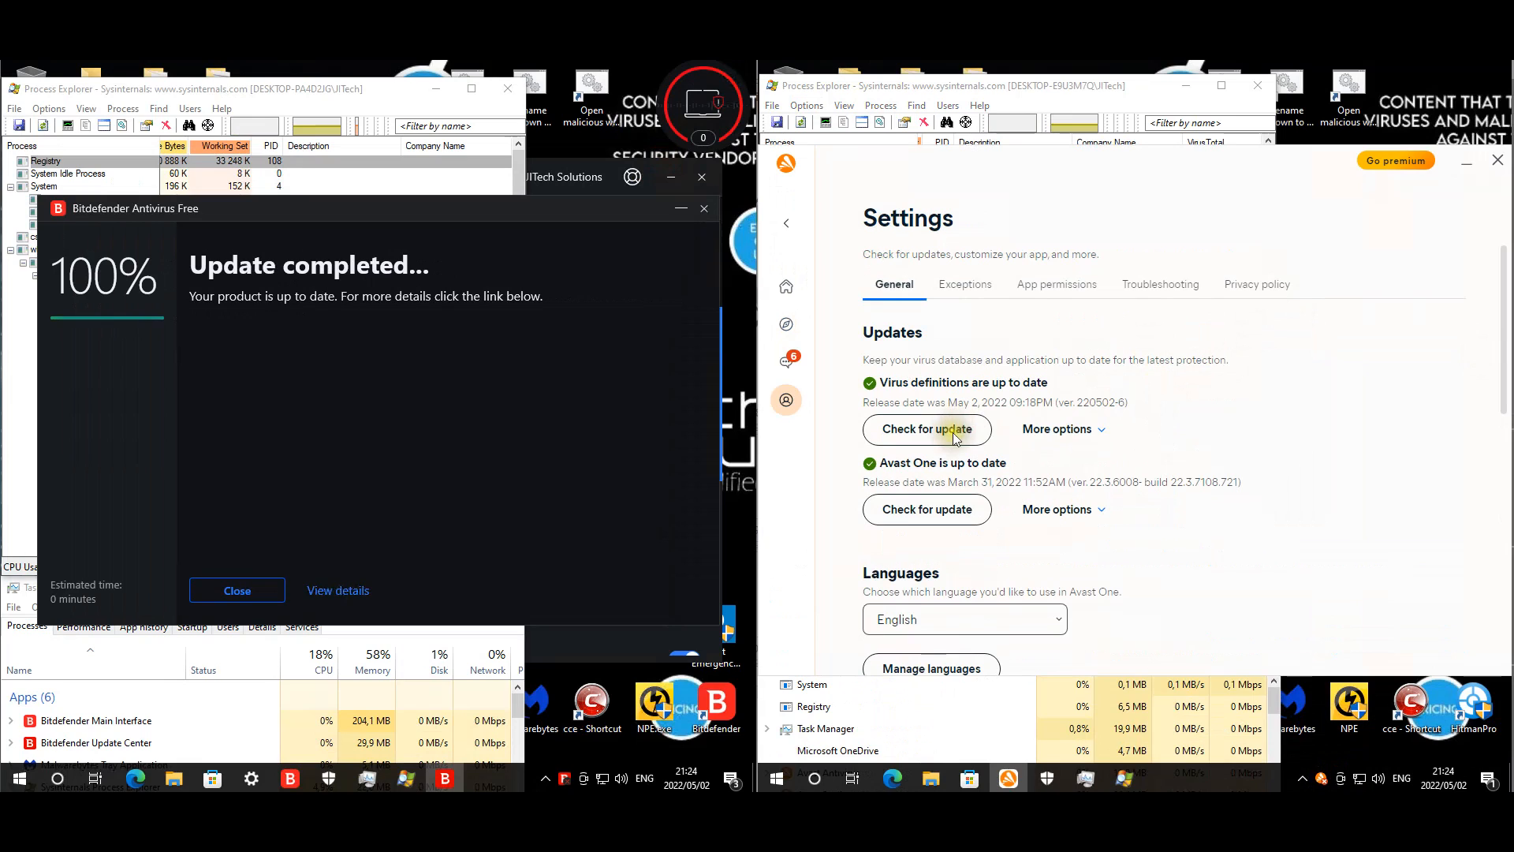
click(926, 429)
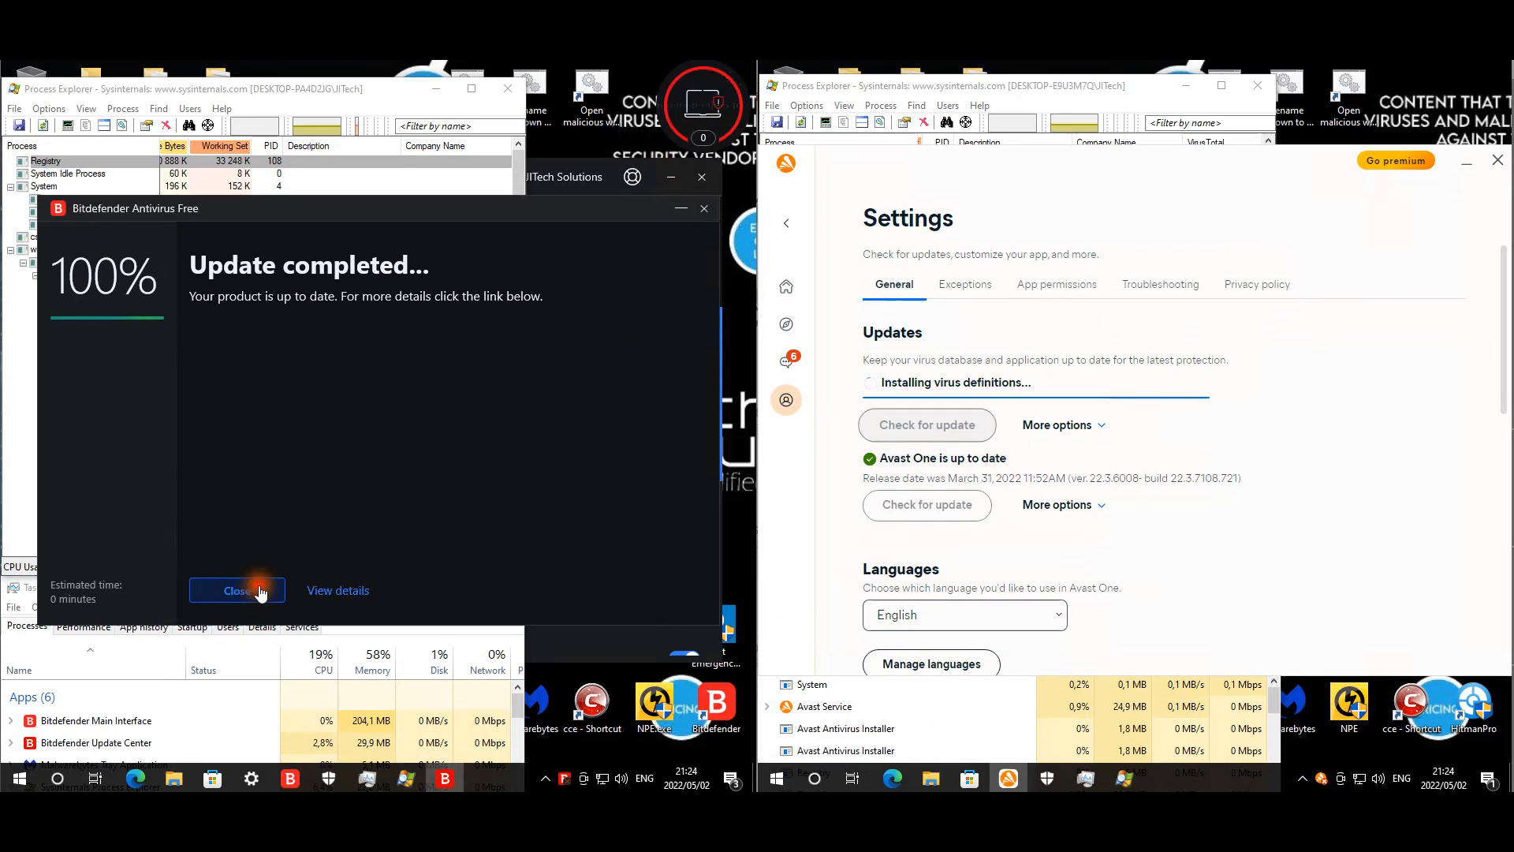
click(237, 590)
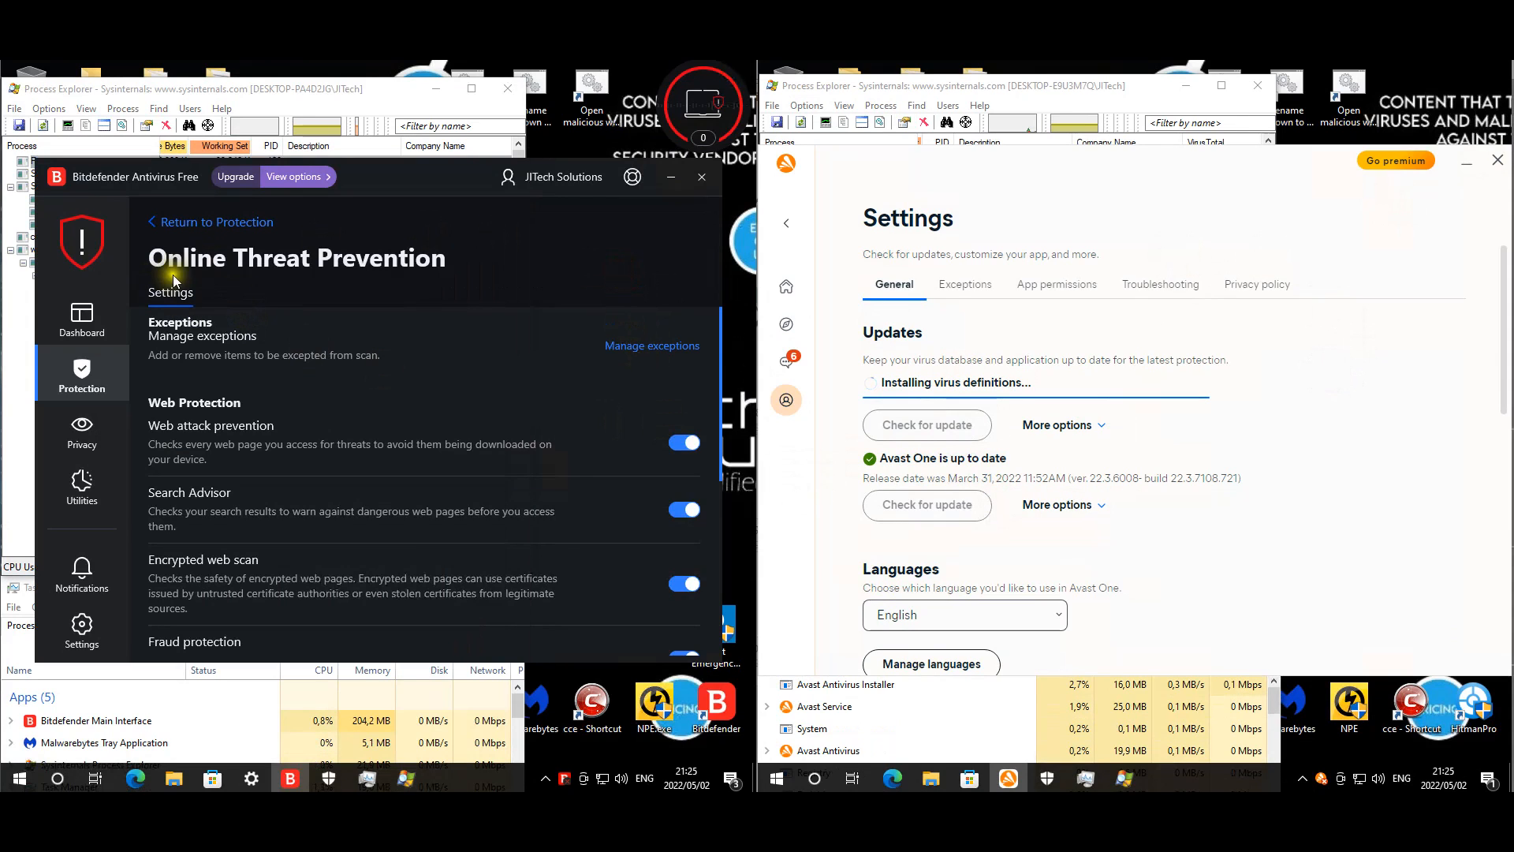
- Switch Bitdefender Shield real-time protection back on from the Antivirus advanced options
click(216, 221)
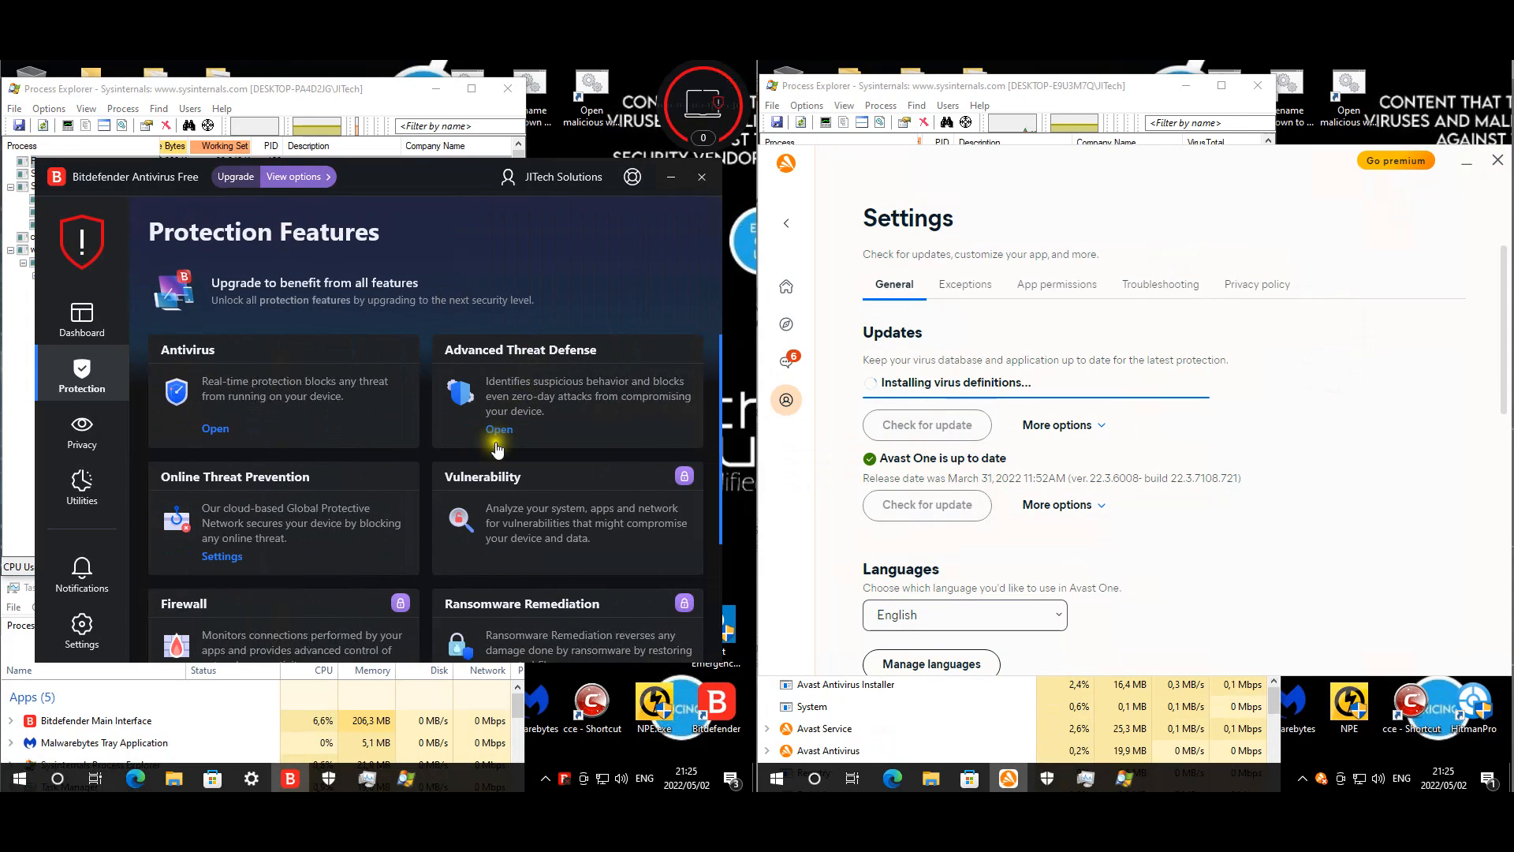
click(500, 429)
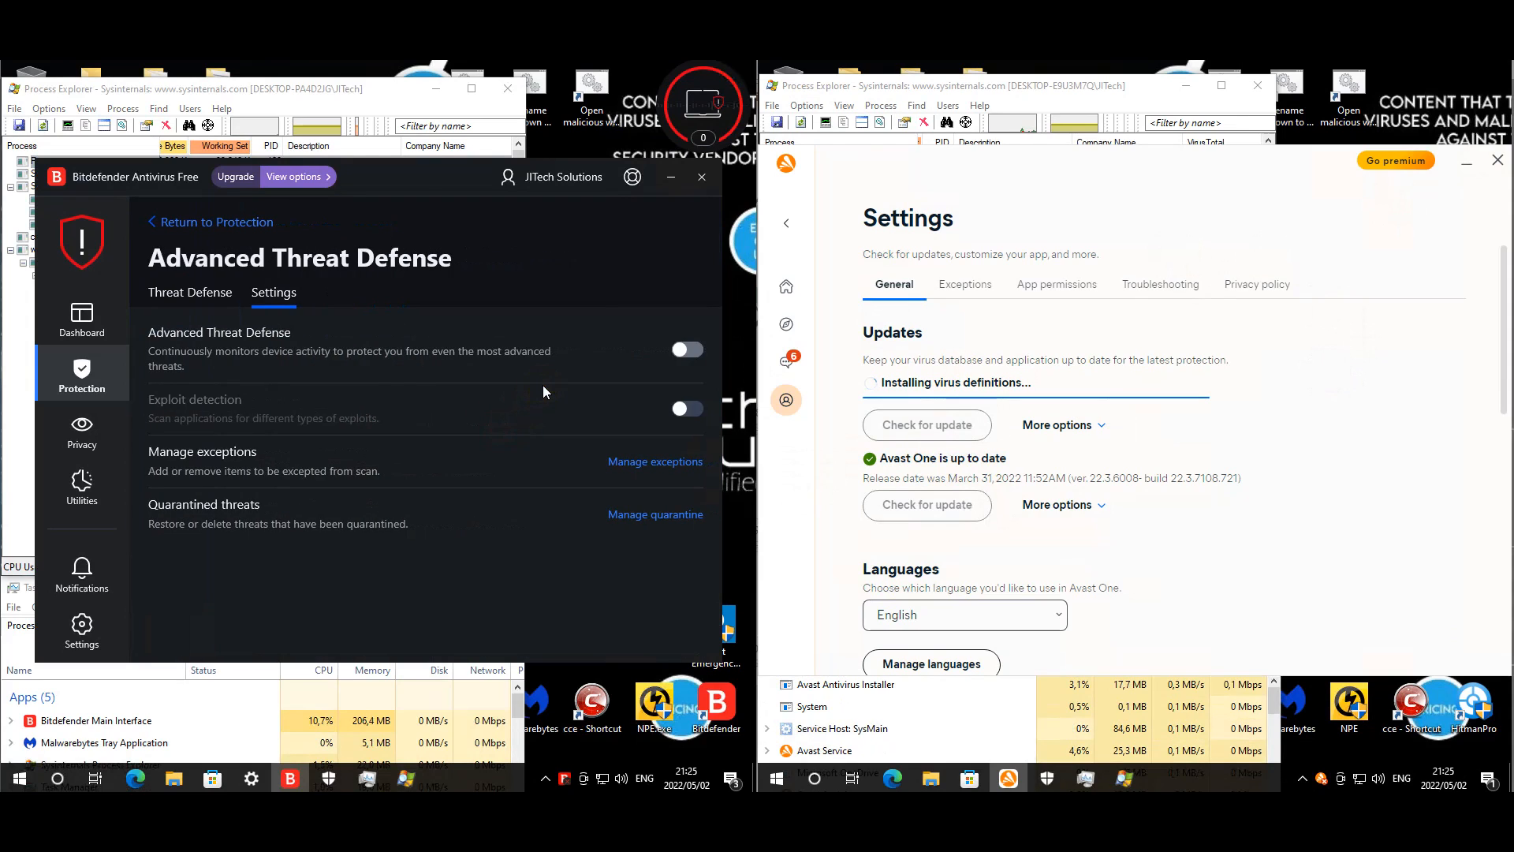
mouse_move(551, 377)
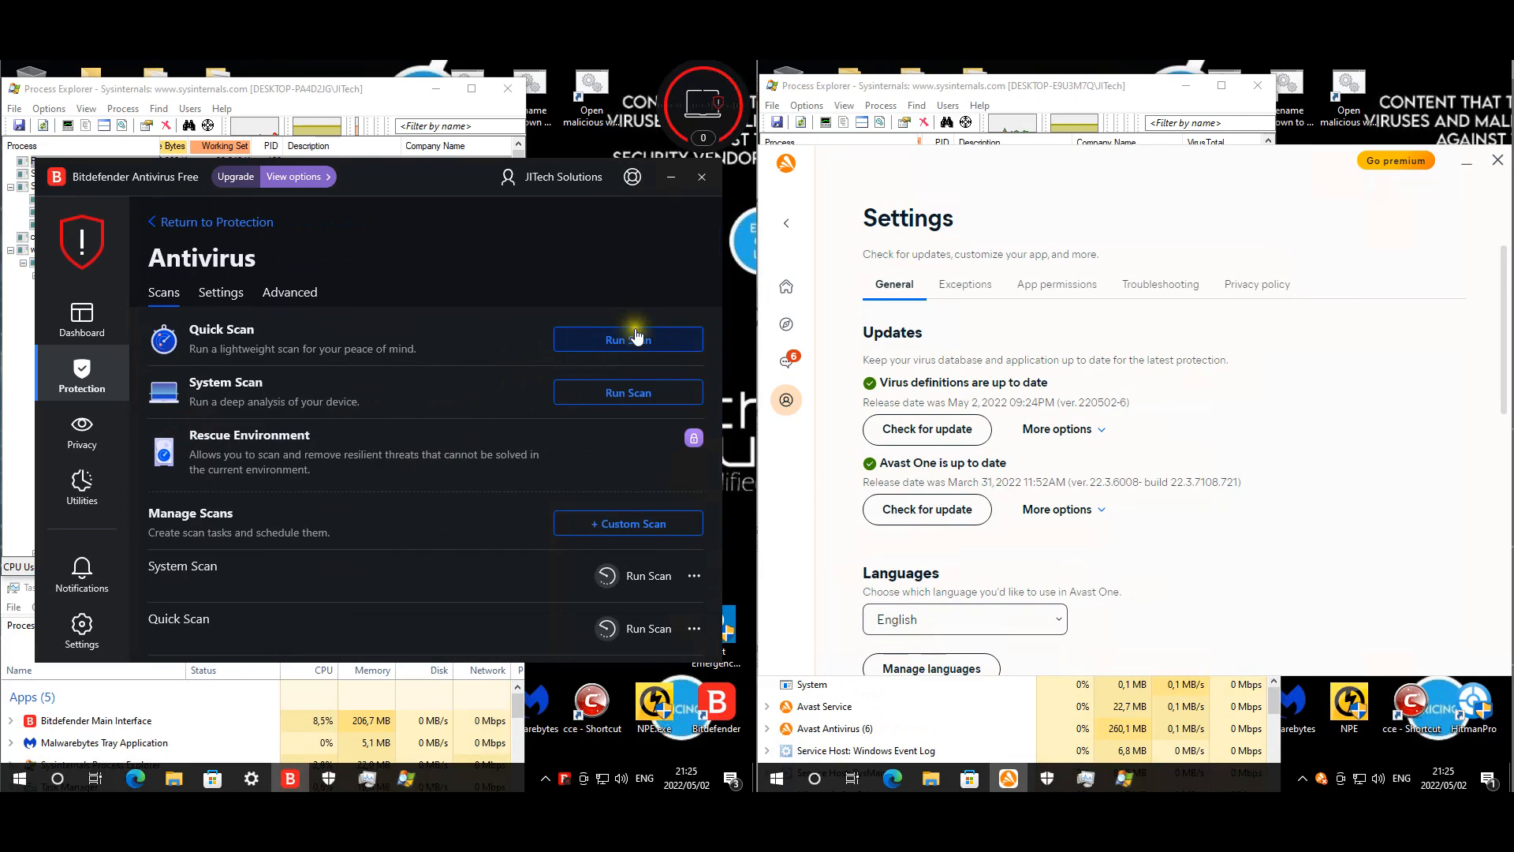
click(289, 292)
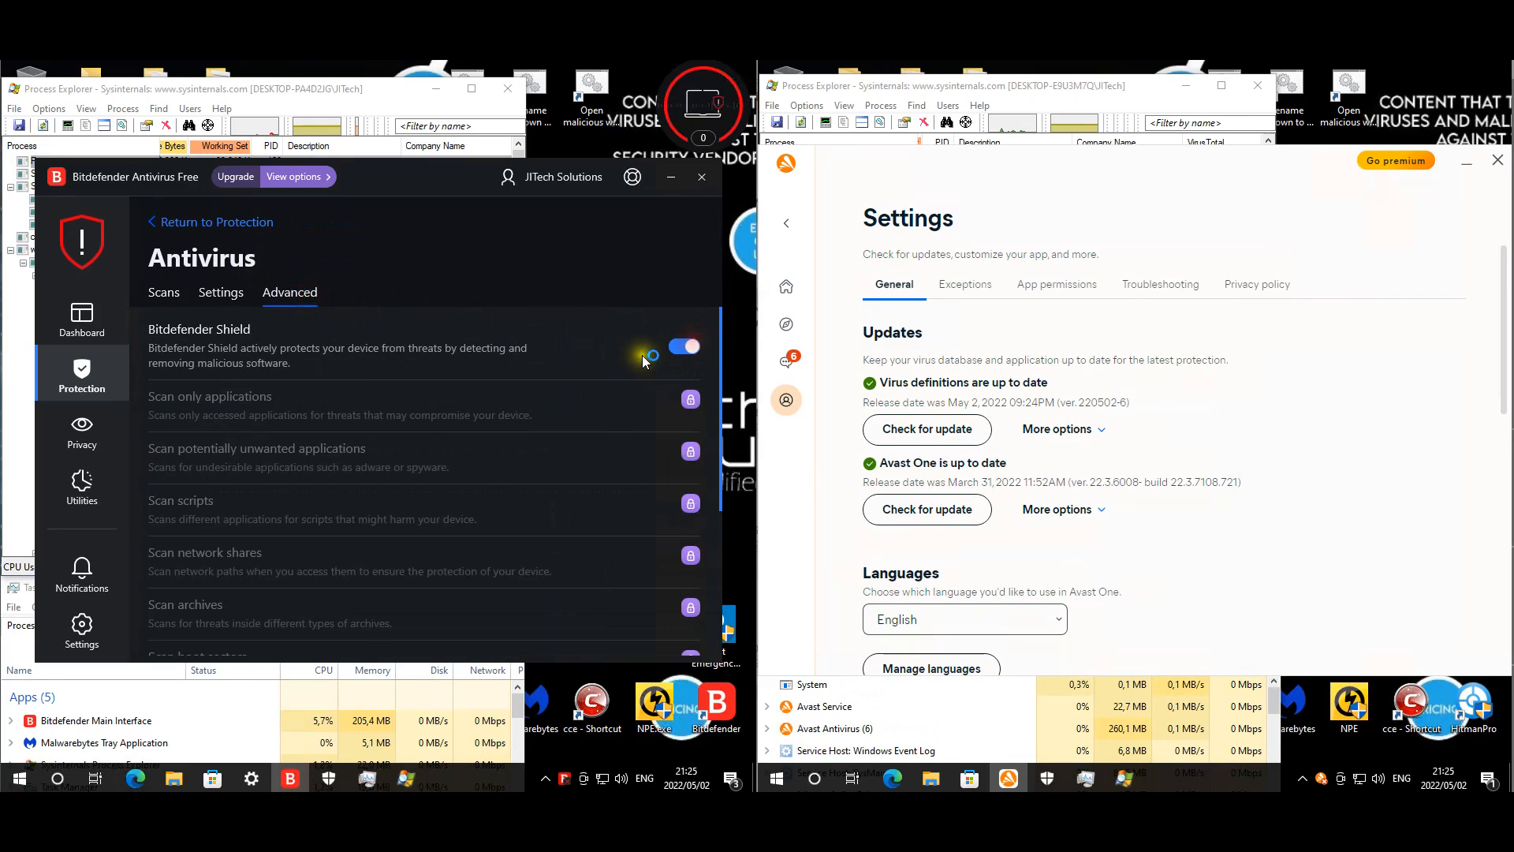
click(700, 175)
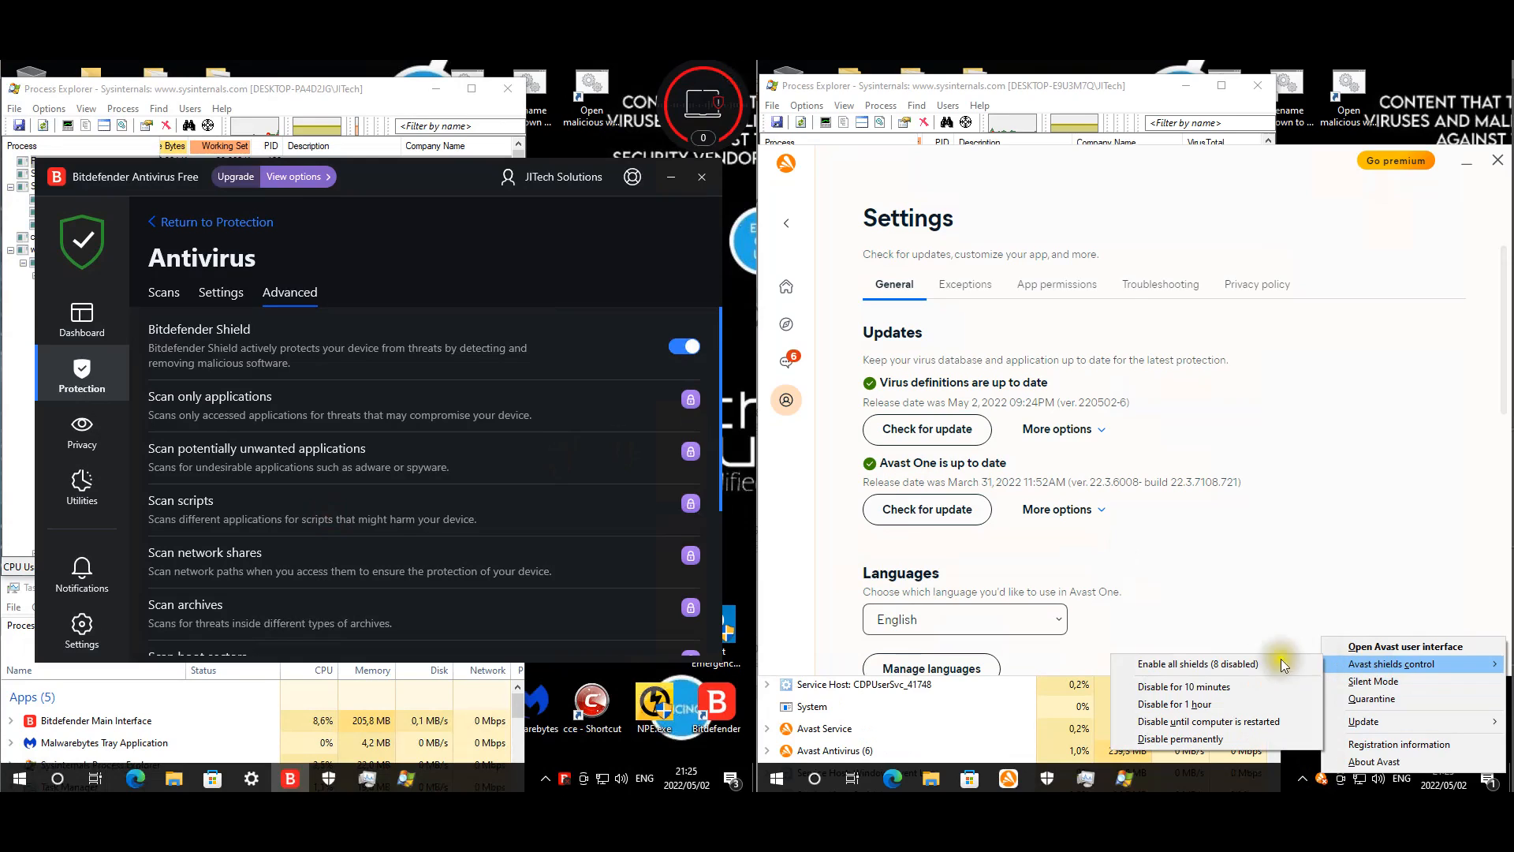
click(218, 187)
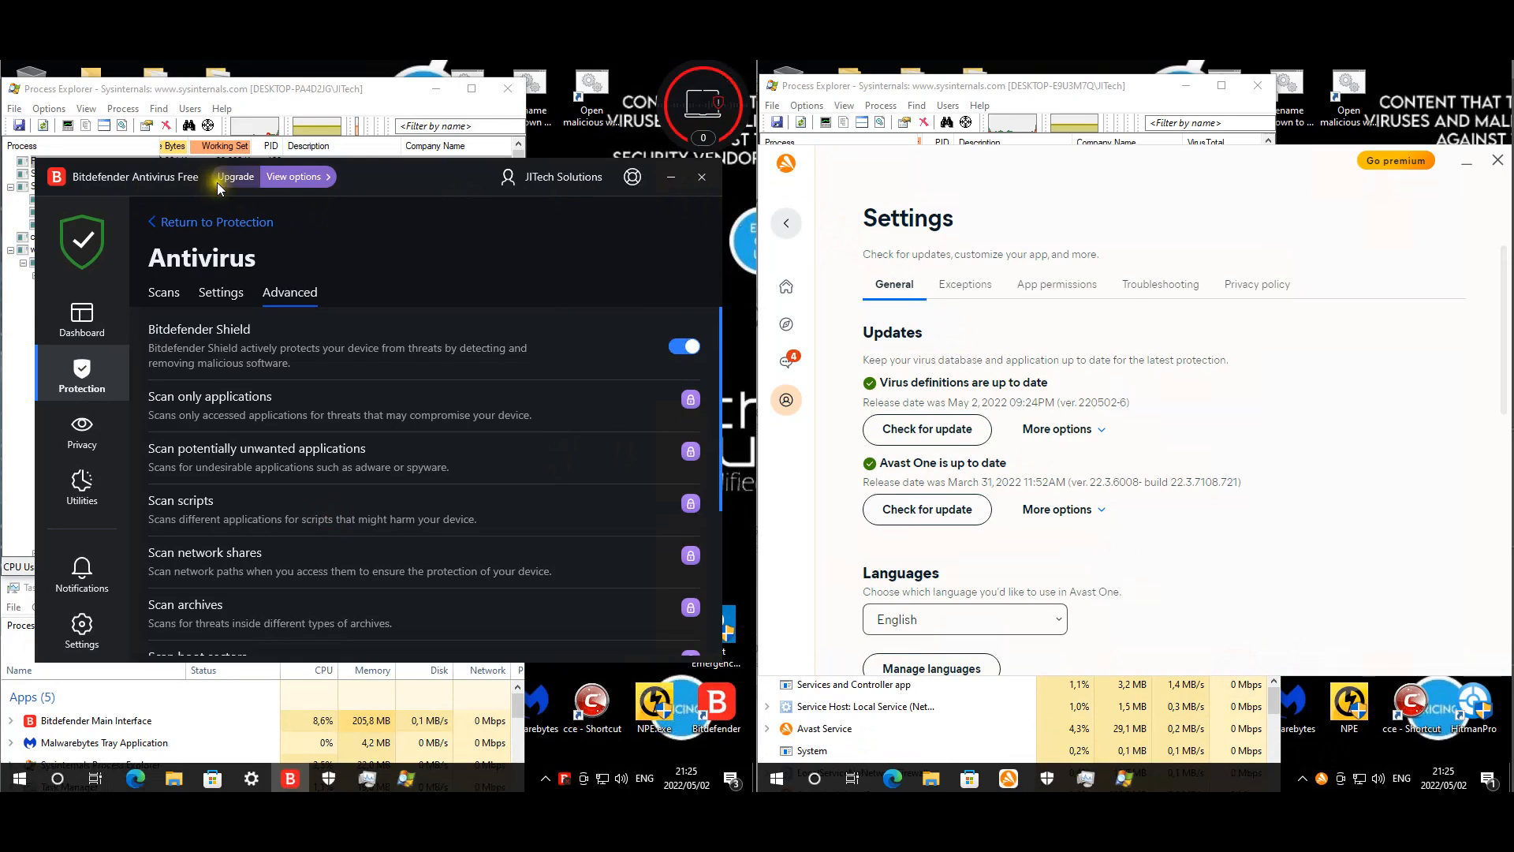
mouse_move(785, 223)
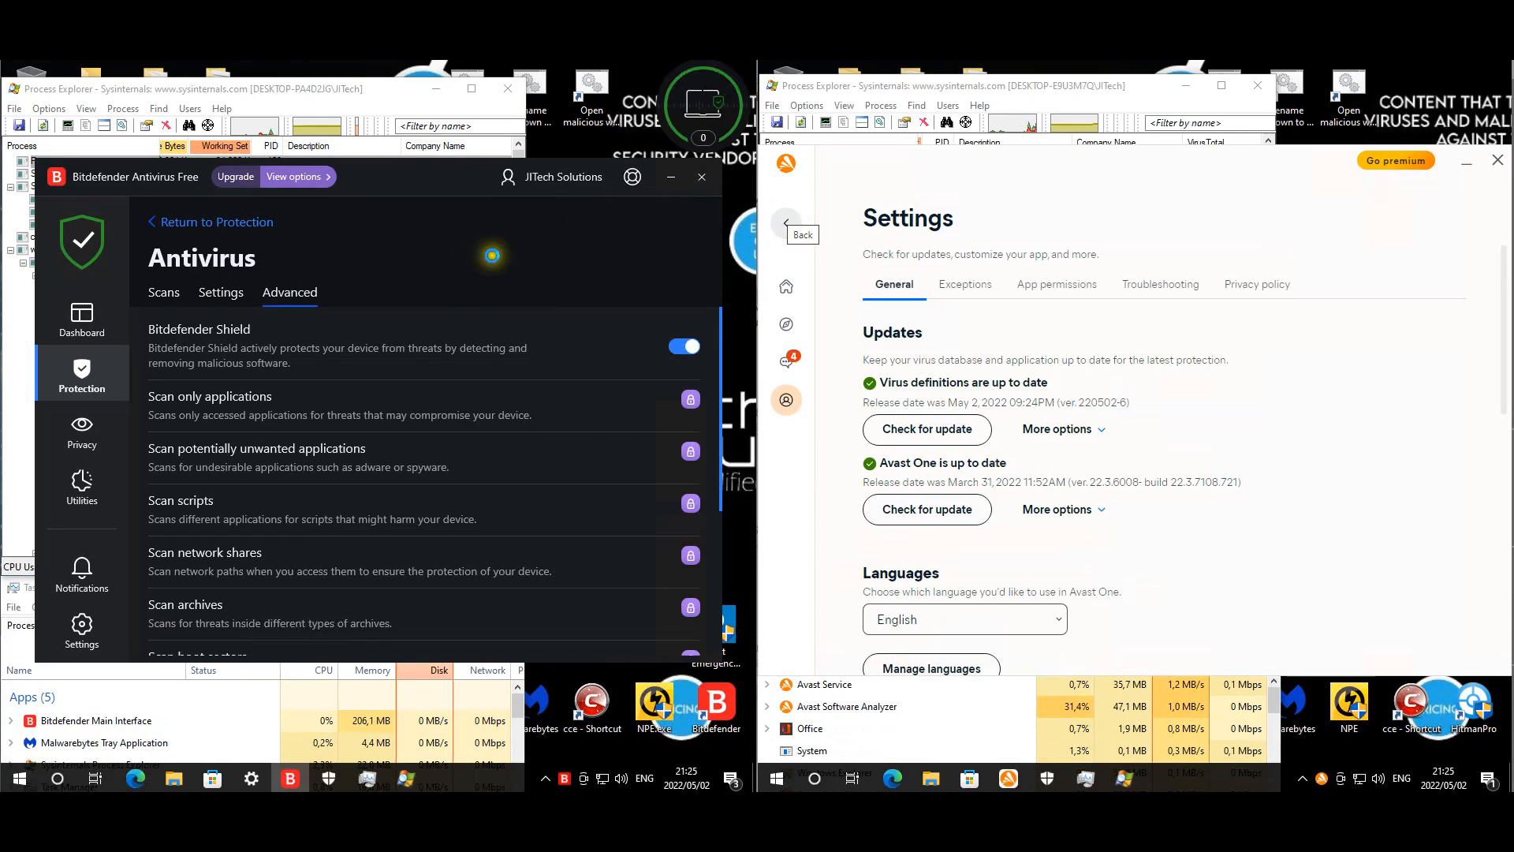
- Return from Avast One's settings to the Home dashboard showing no issues found
click(785, 324)
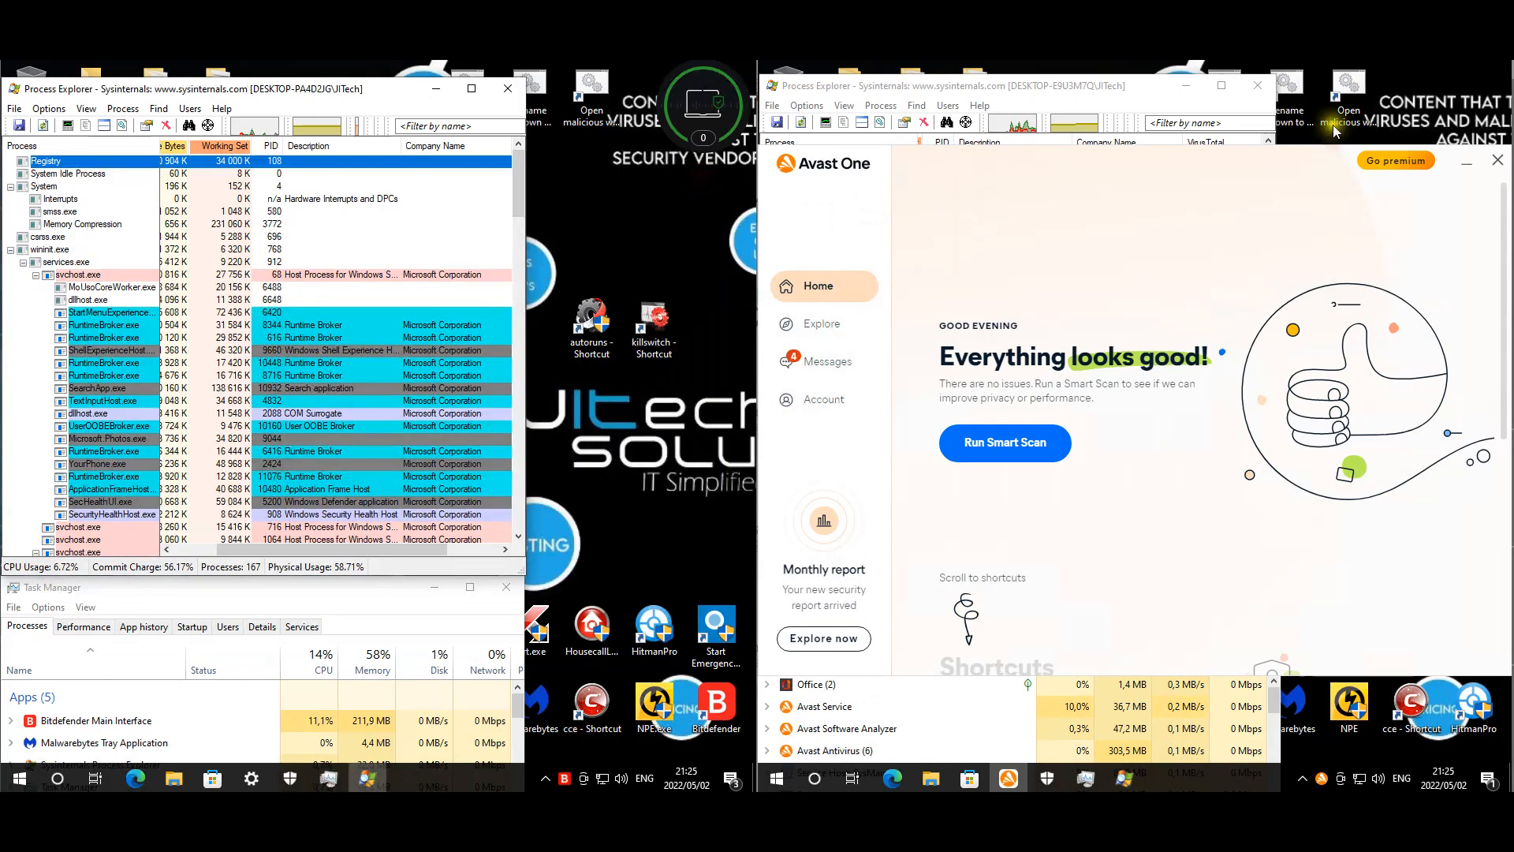
- Run the 'Open malicious websites' batch file so Avast locks the downloaded malware in Quarantine
click(1496, 159)
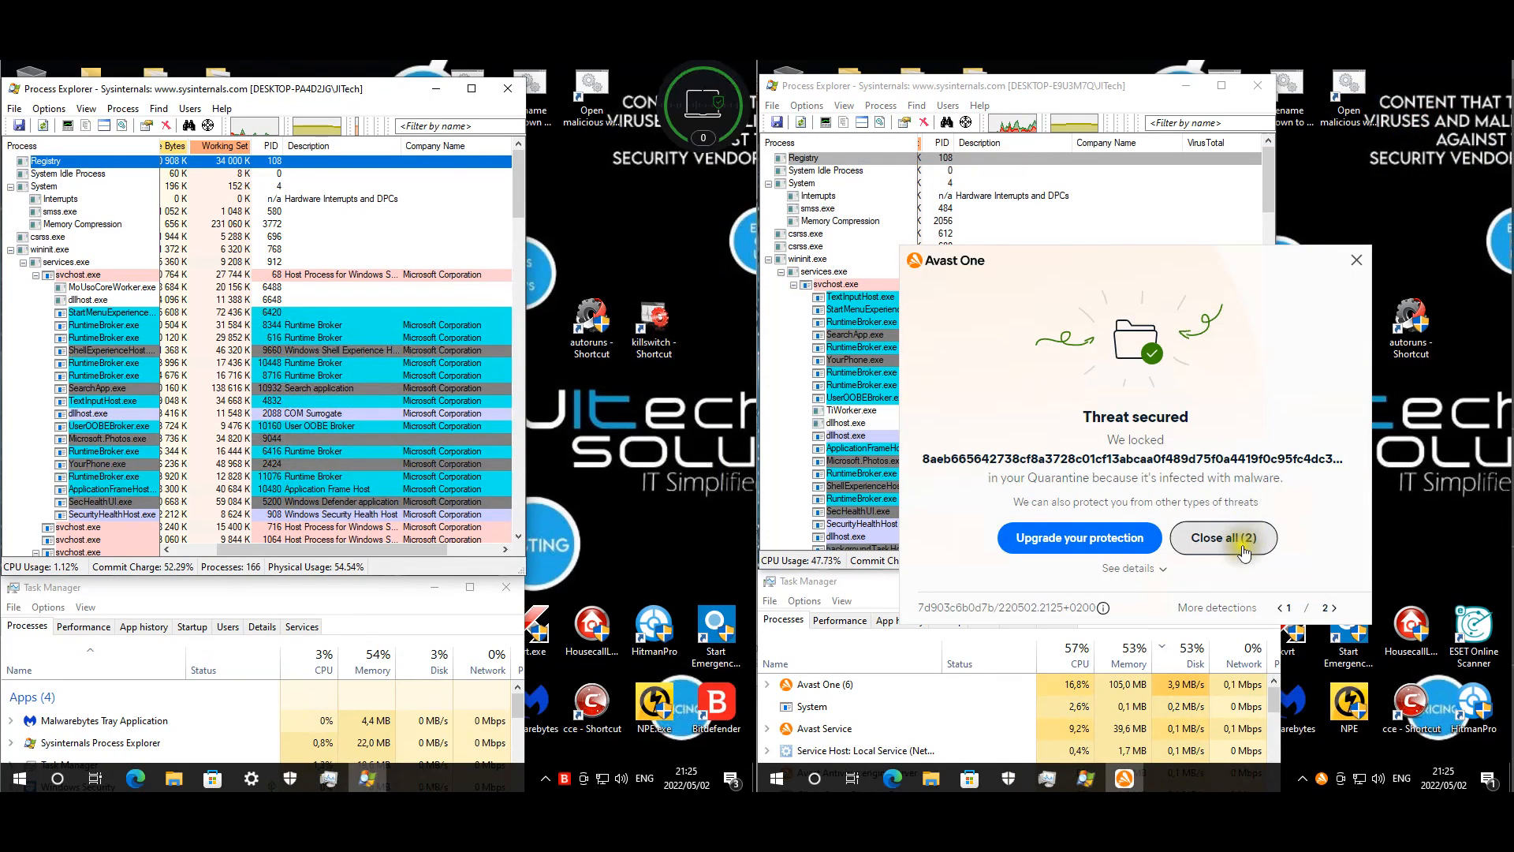
mouse_move(1356, 259)
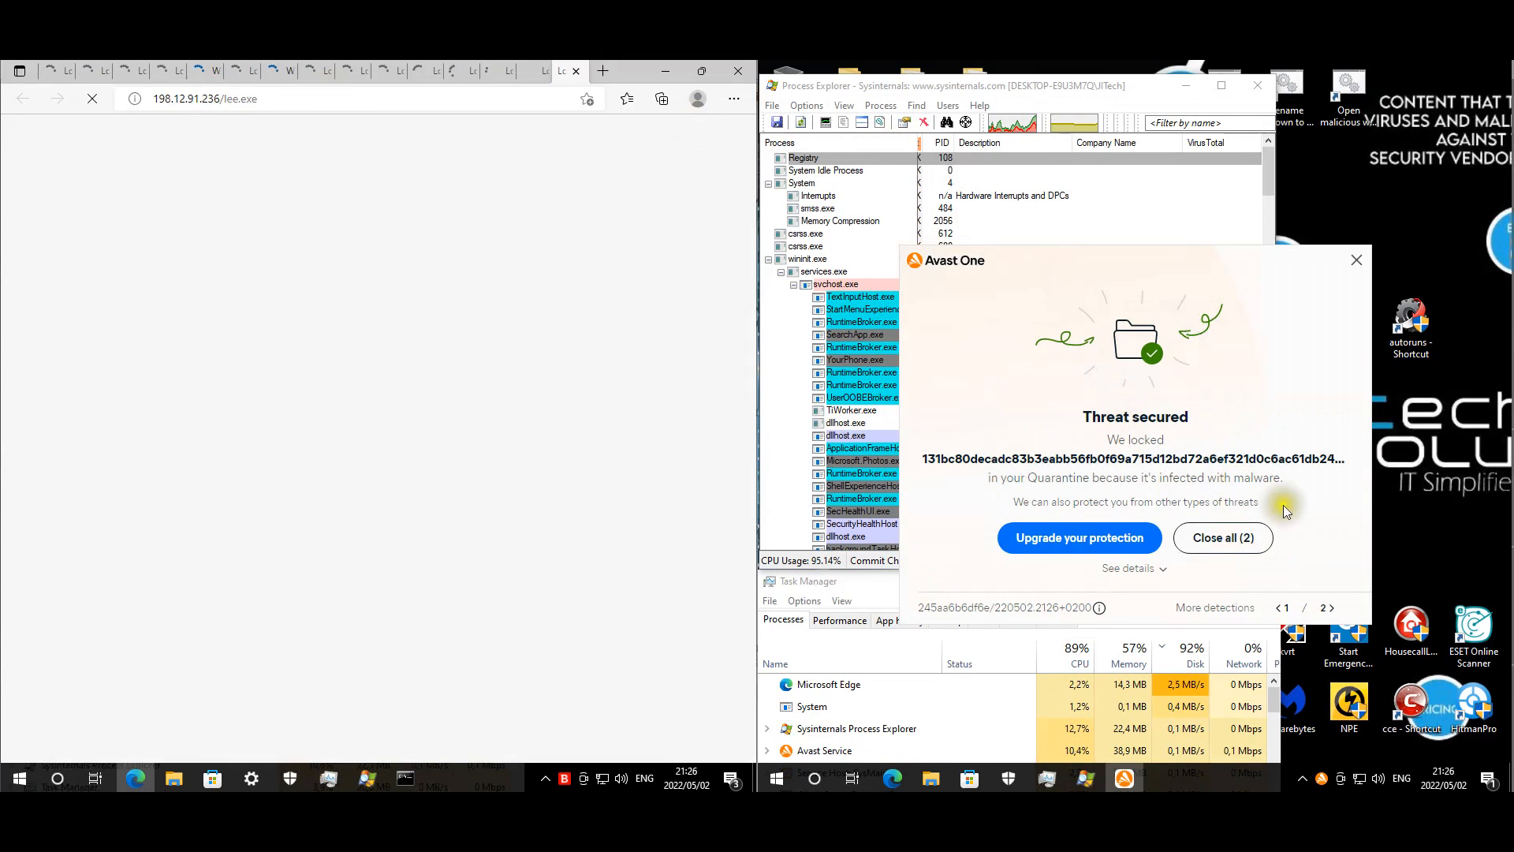
click(1221, 538)
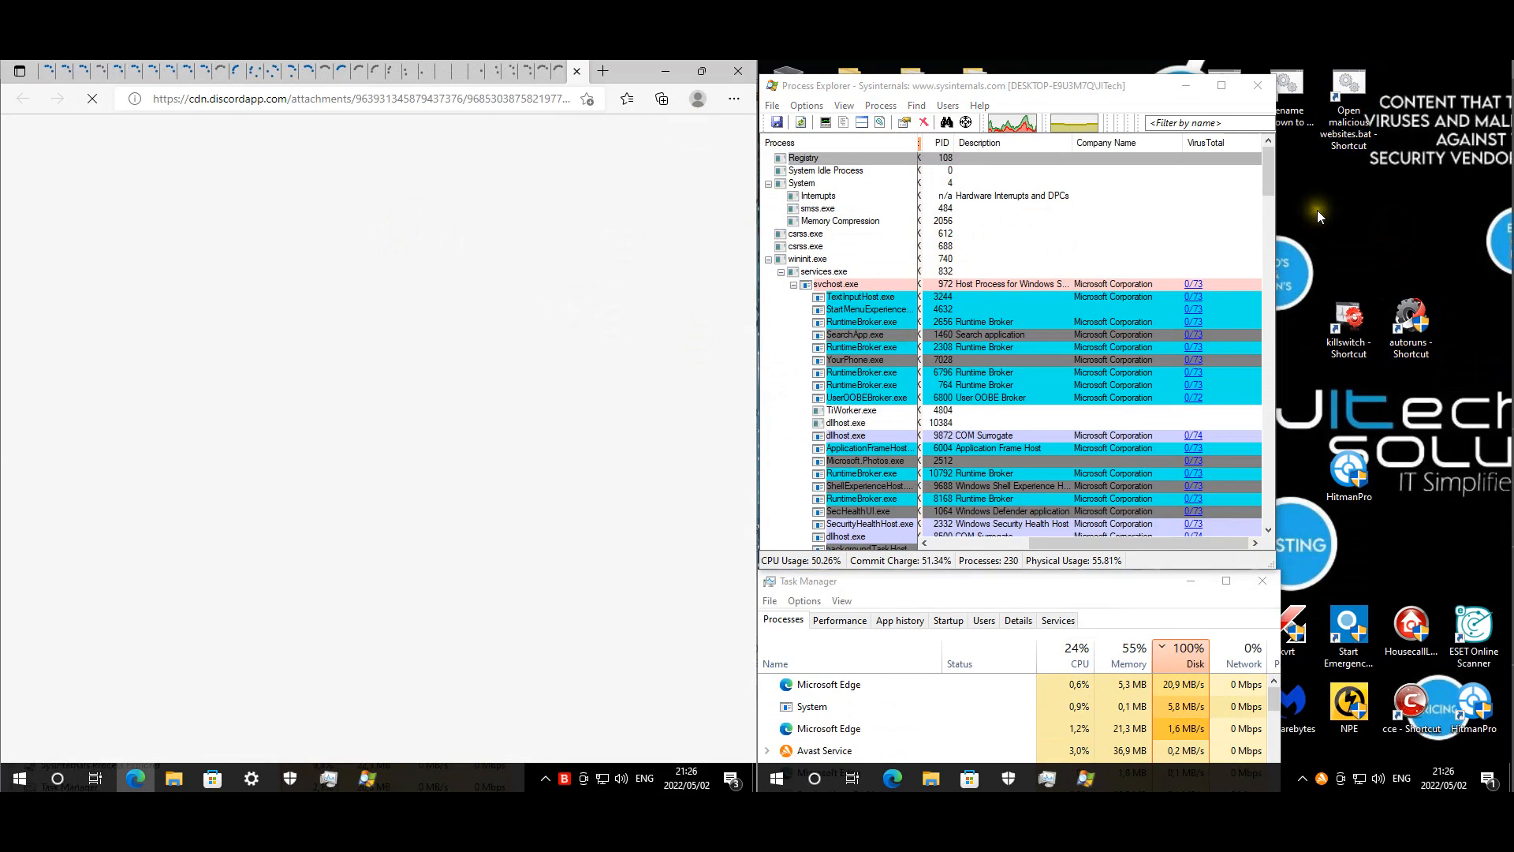
click(1262, 580)
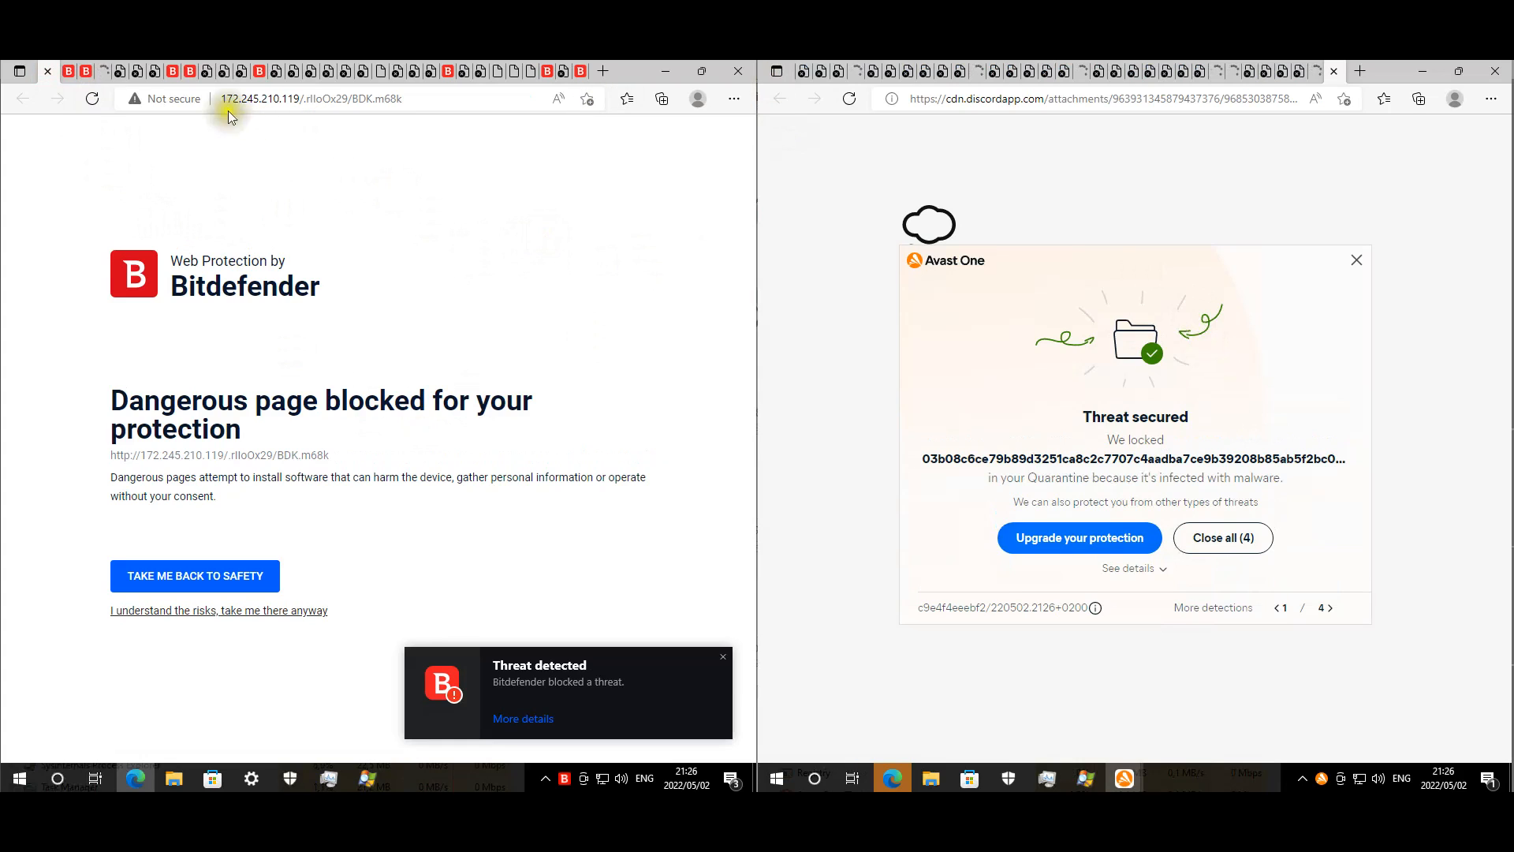
mouse_move(364, 265)
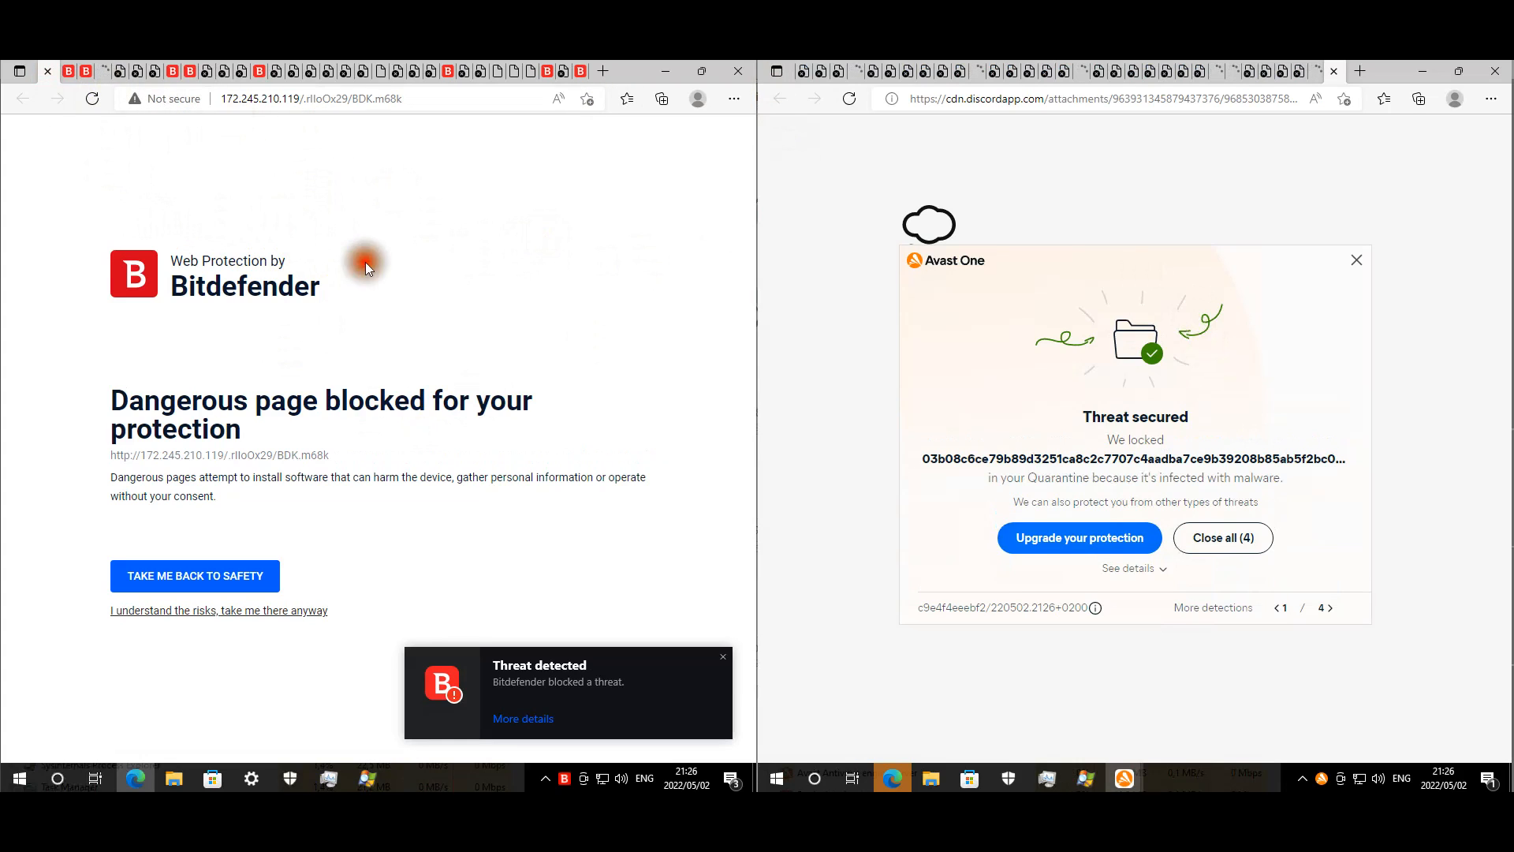
- Step through the first blocked malicious-site pages, expanding the unsafe-site explanation on one
click(218, 609)
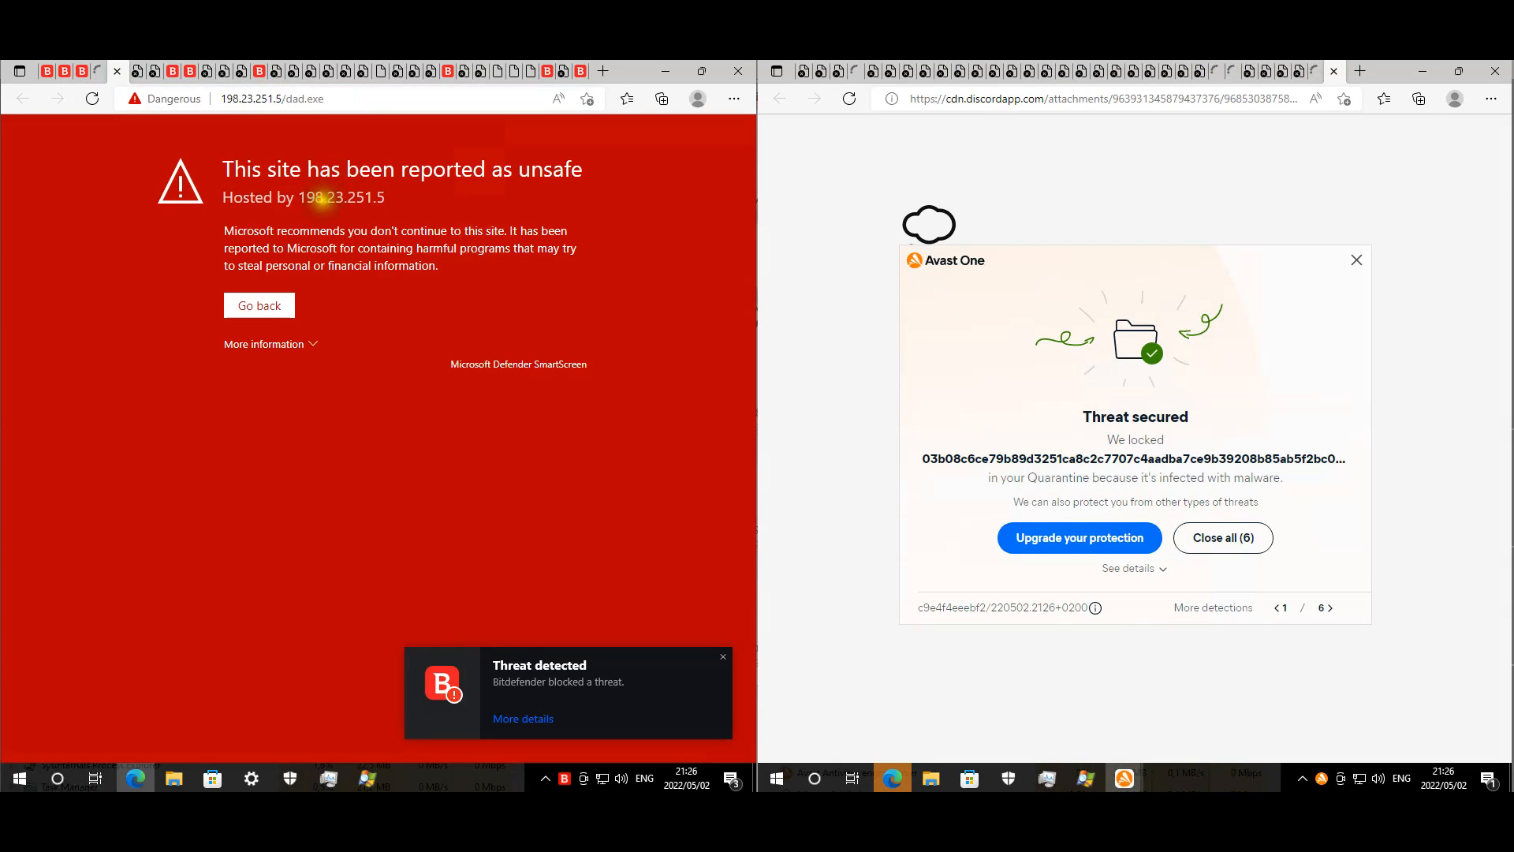
click(263, 344)
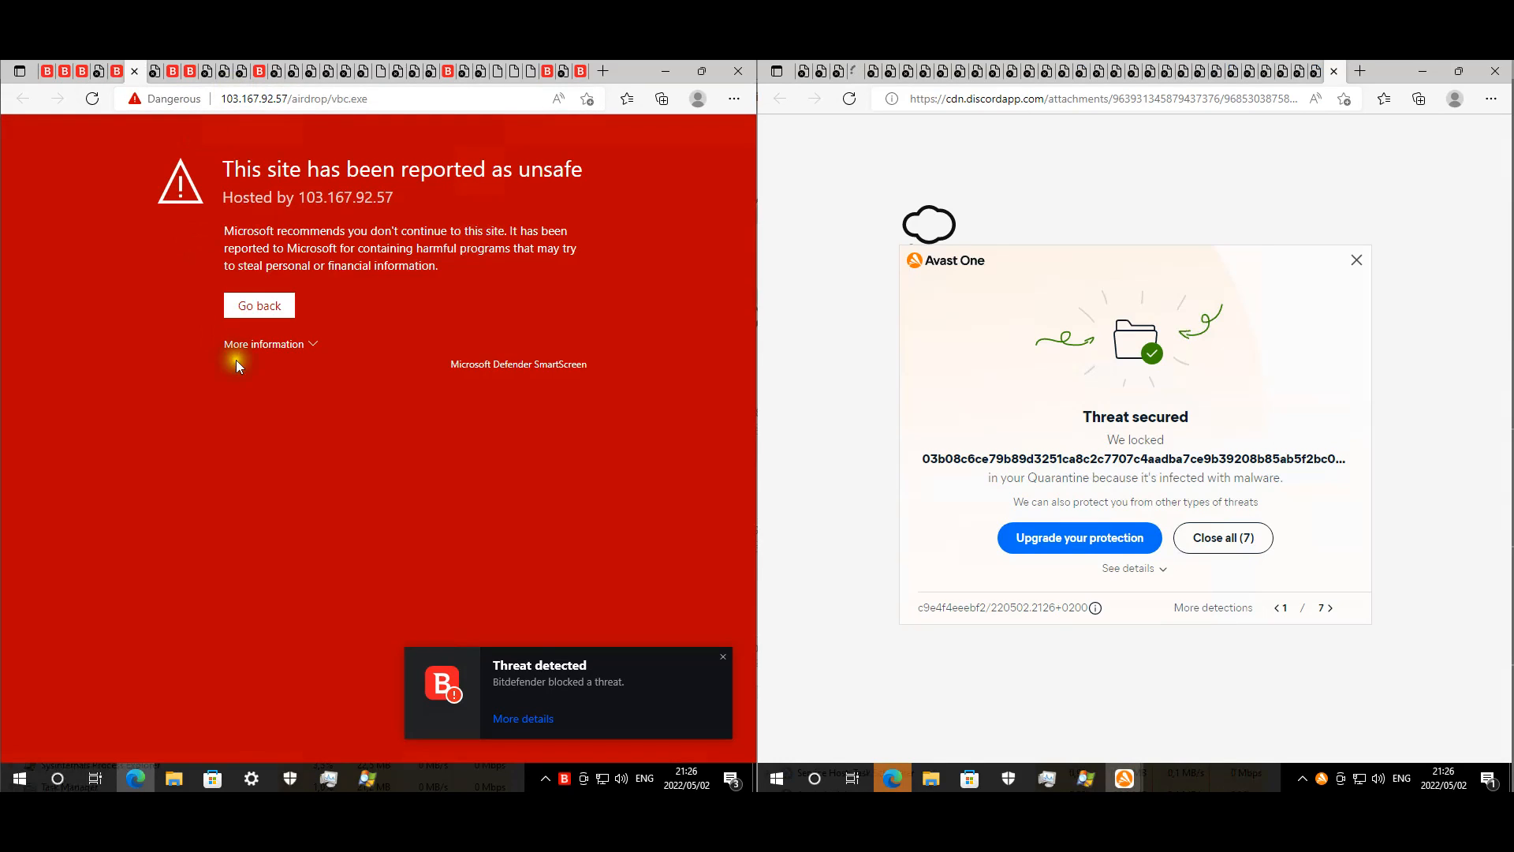
click(263, 344)
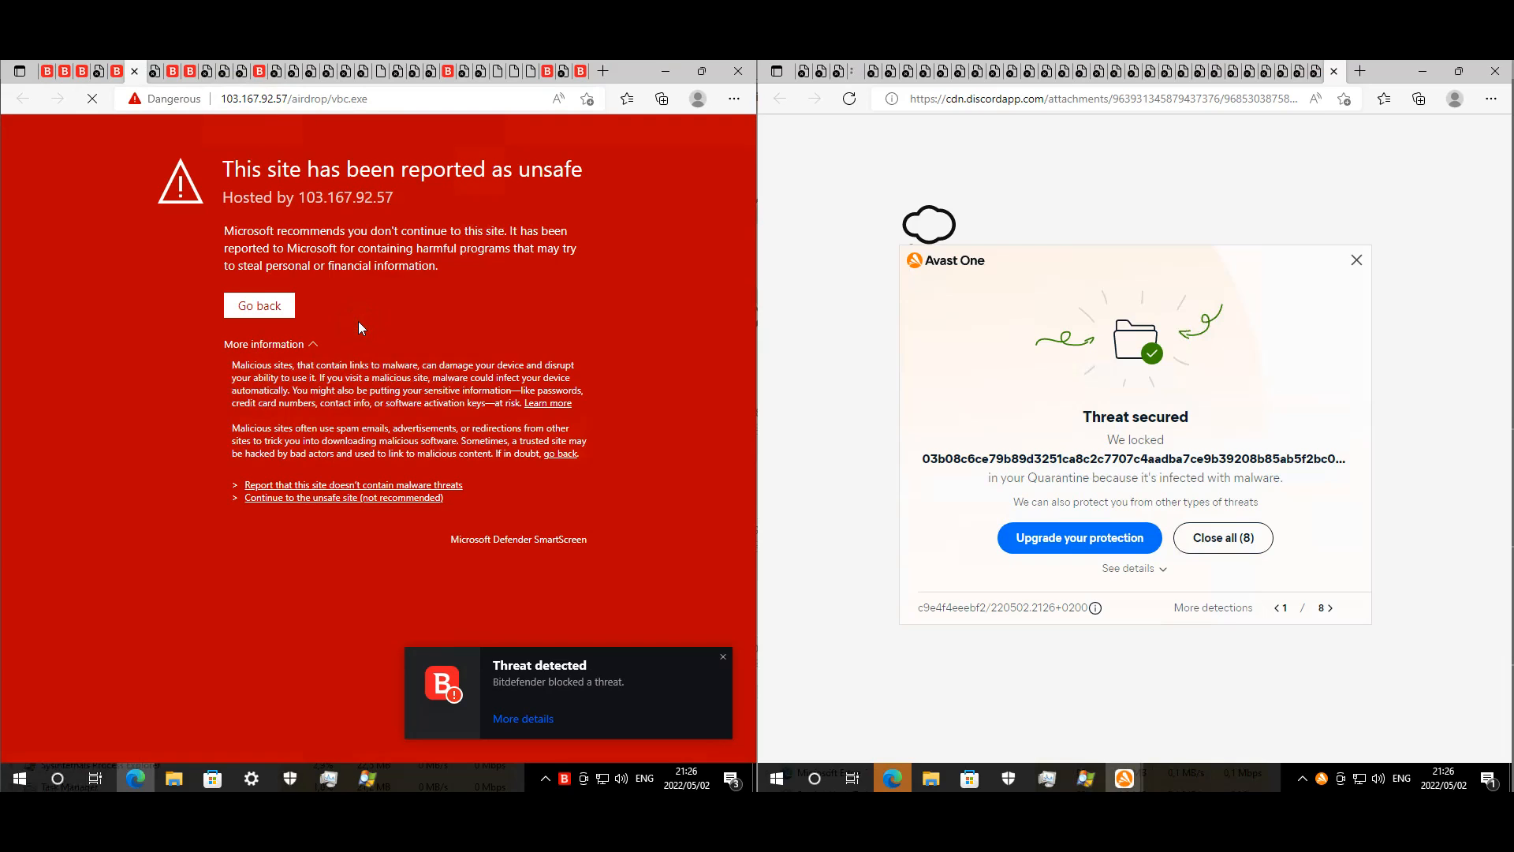
click(263, 342)
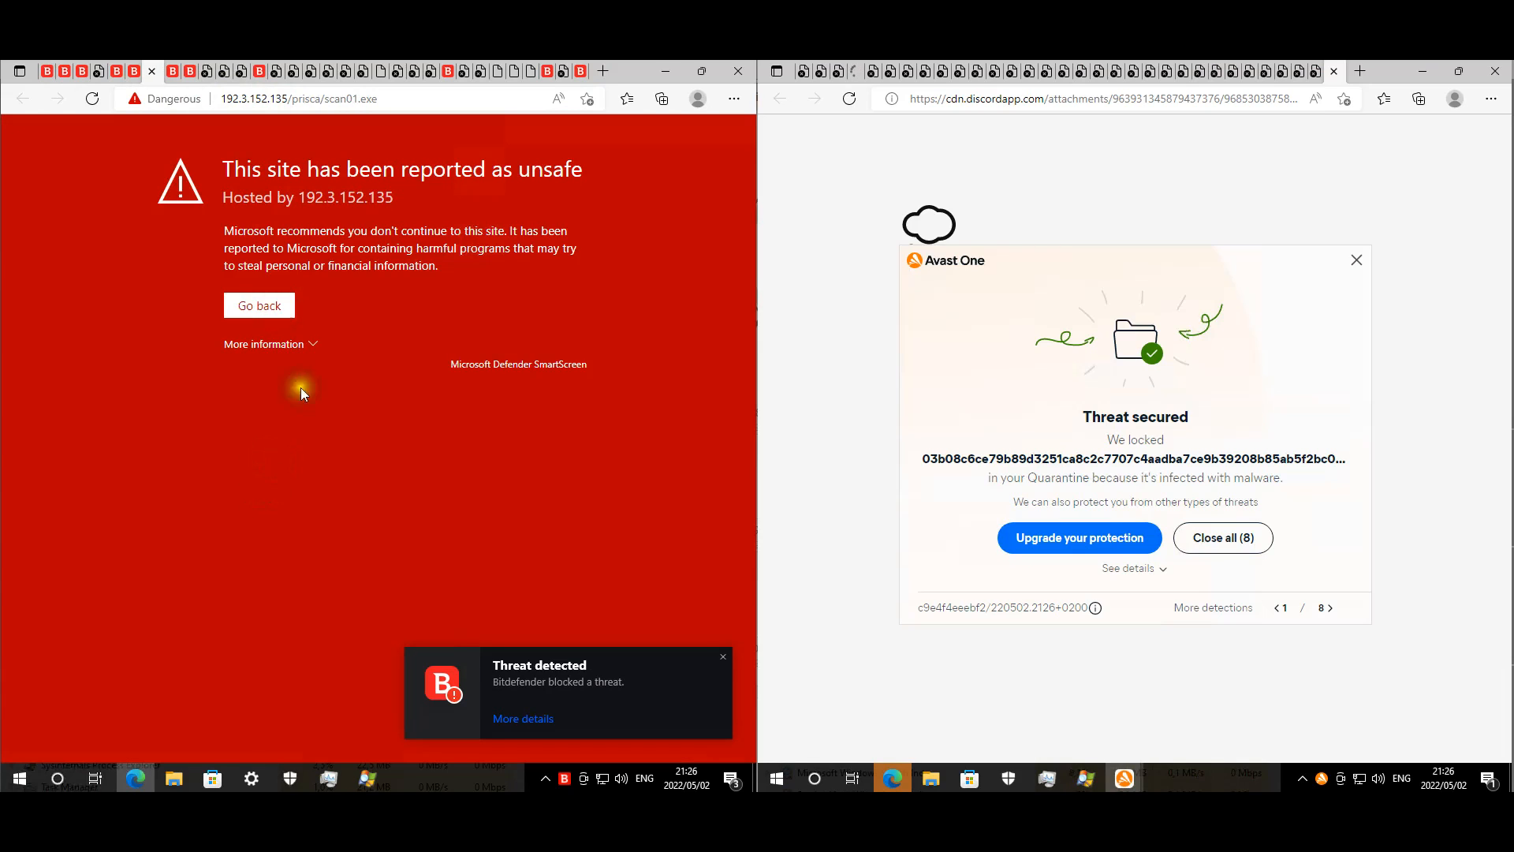
click(264, 344)
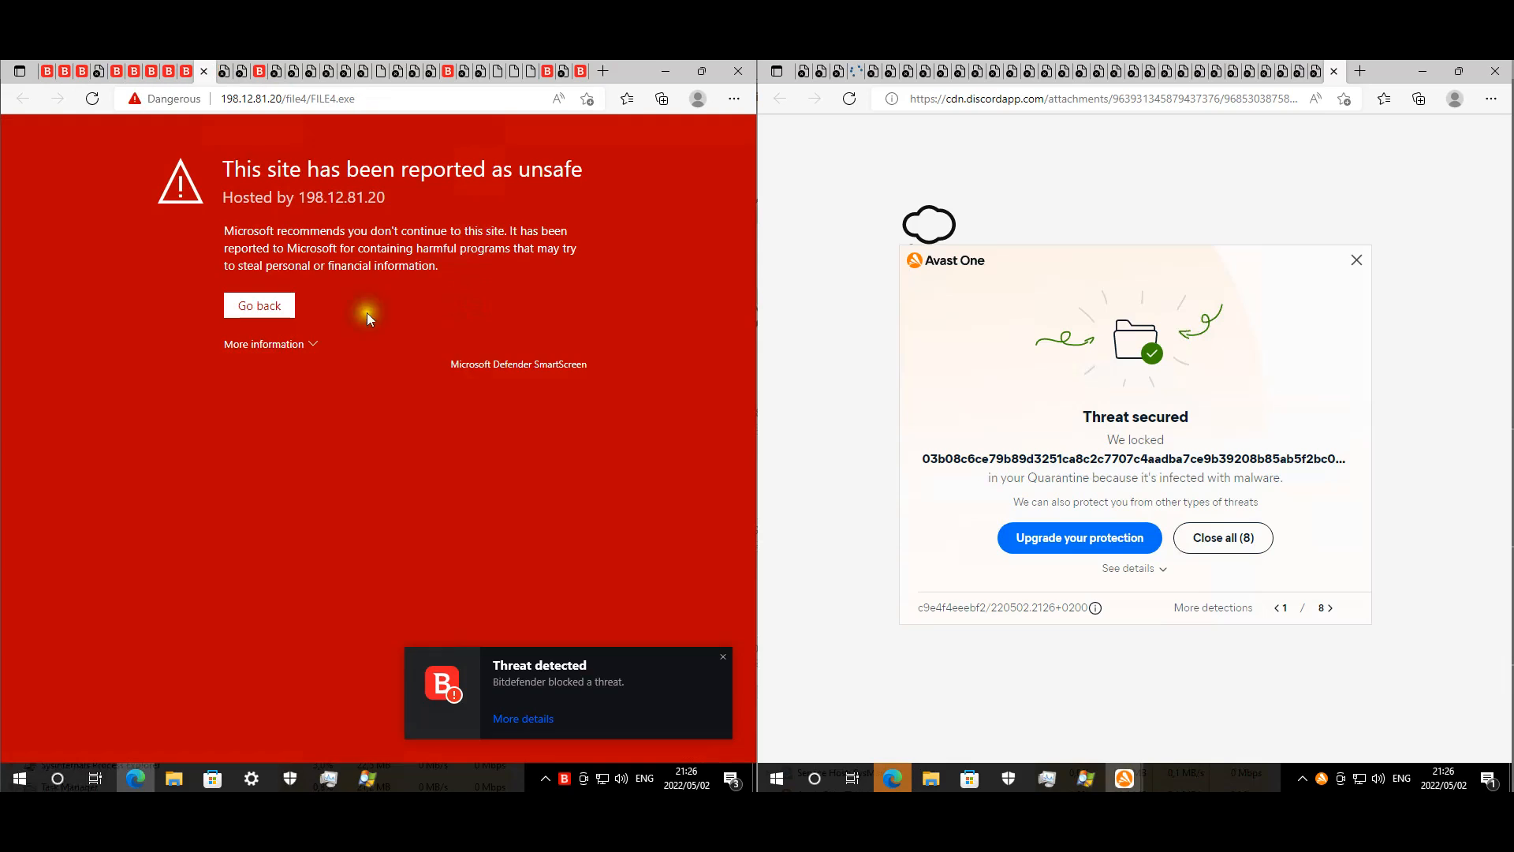
- Review the remaining blocked pages, expanding 'More information' on the SmartScreen and Bitdefender warnings
click(264, 344)
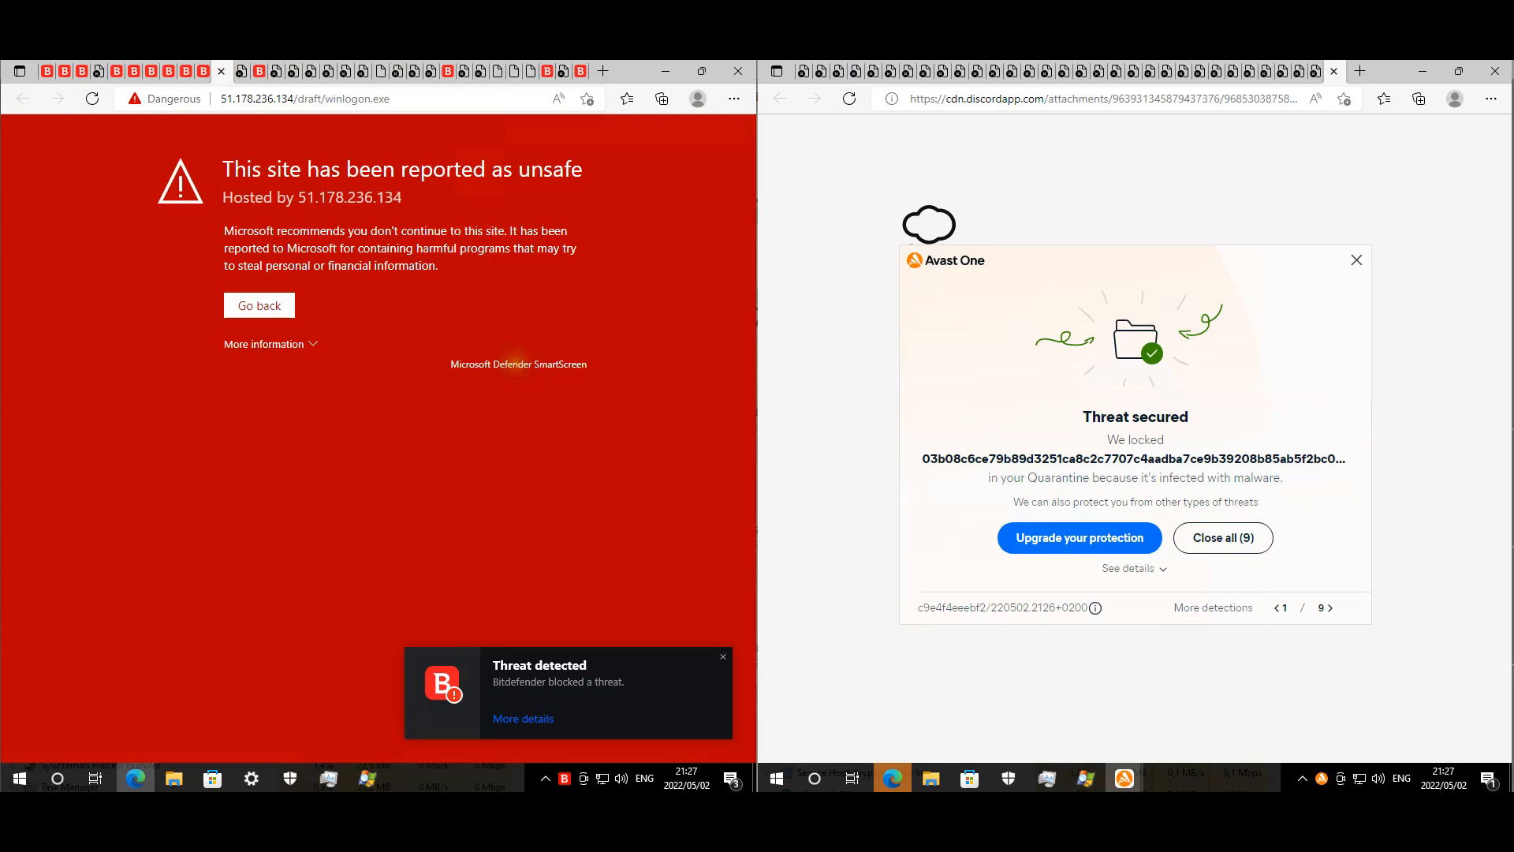
mouse_move(268, 467)
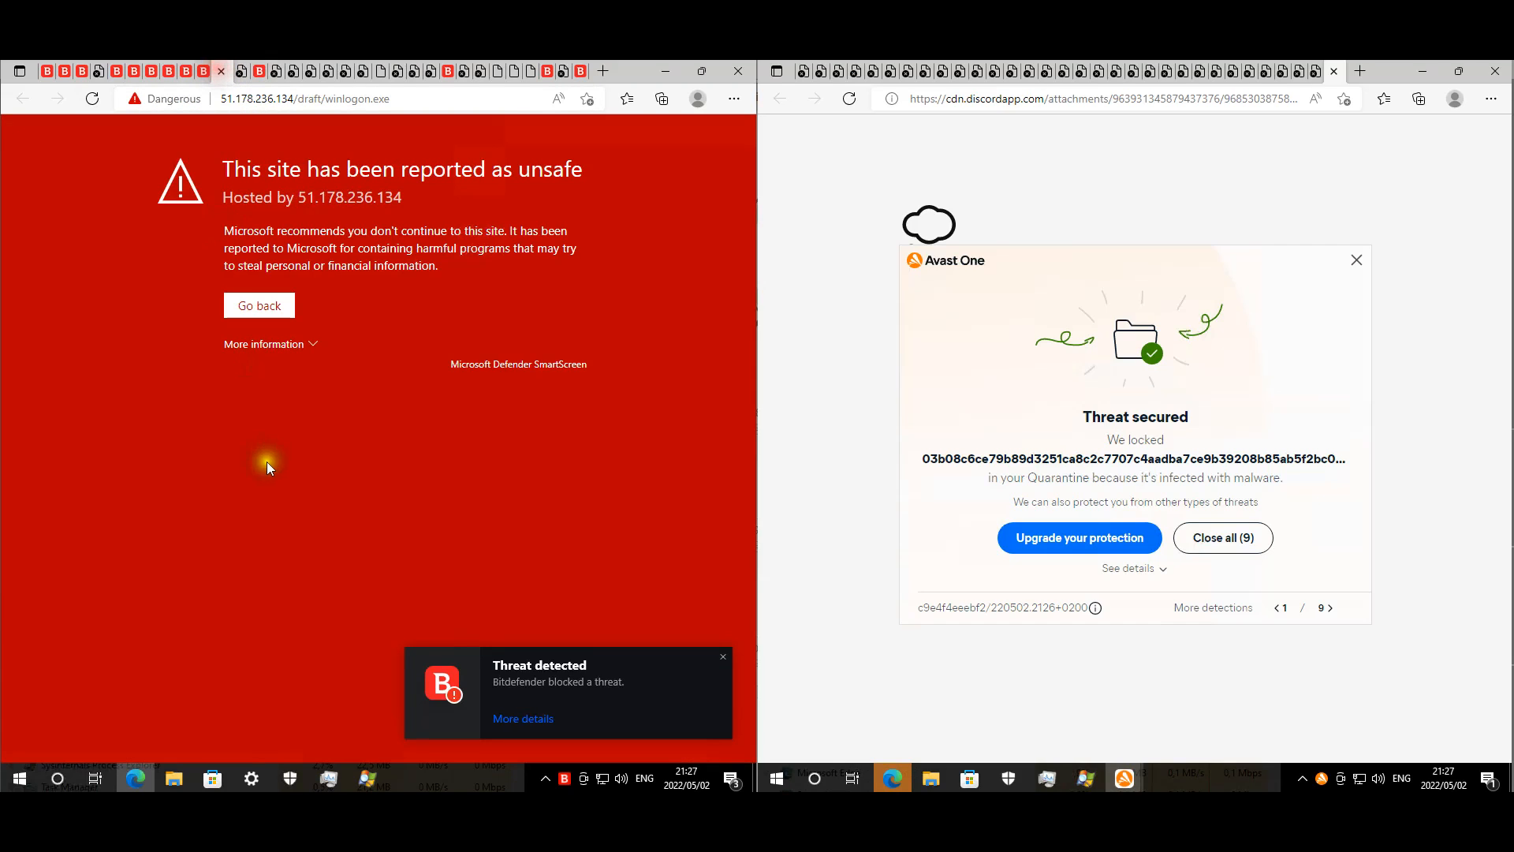
click(270, 344)
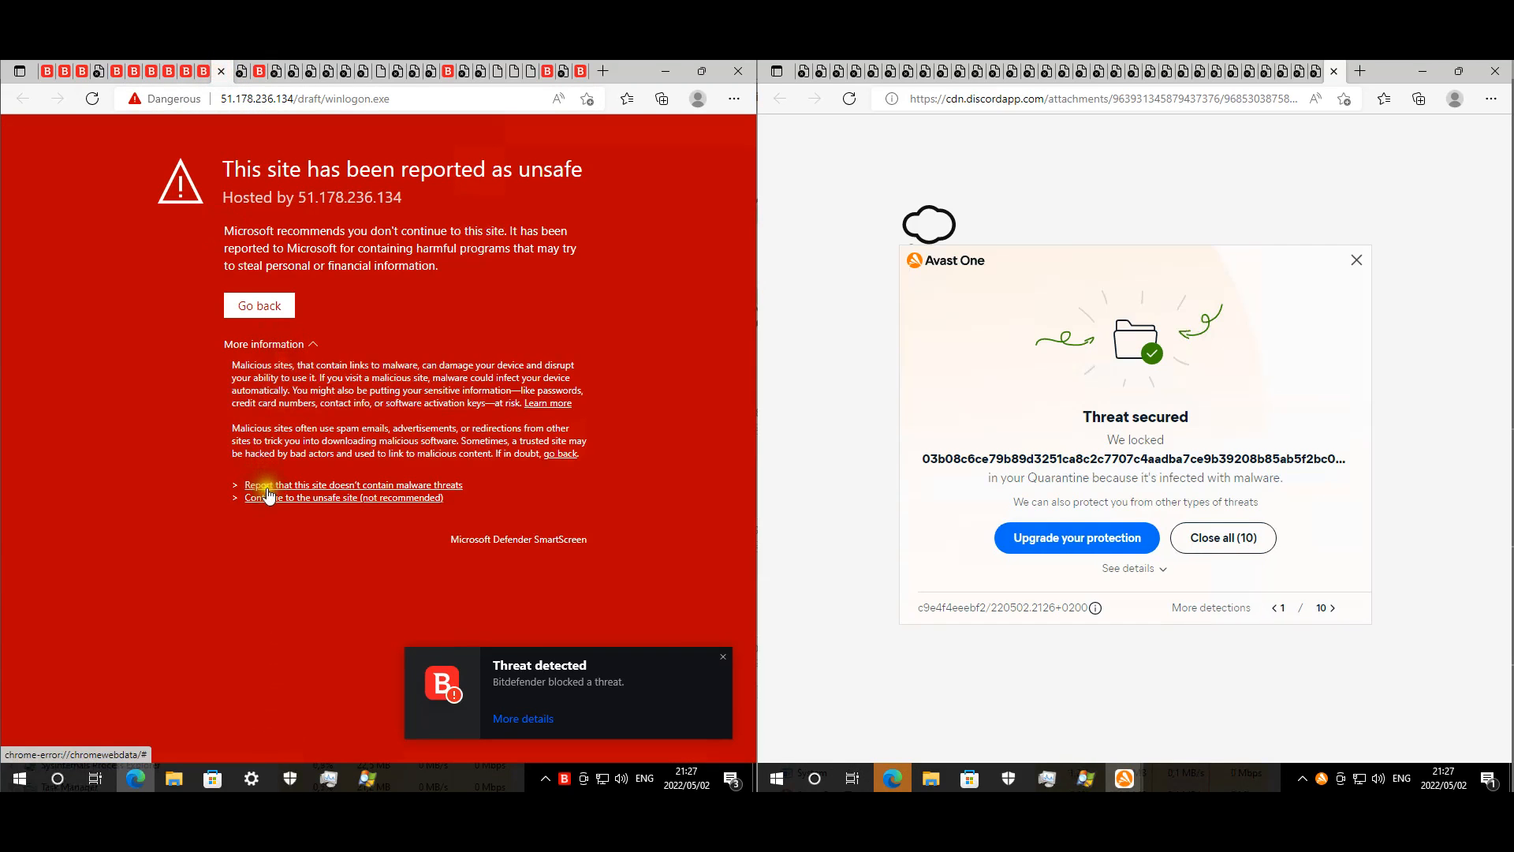
click(351, 484)
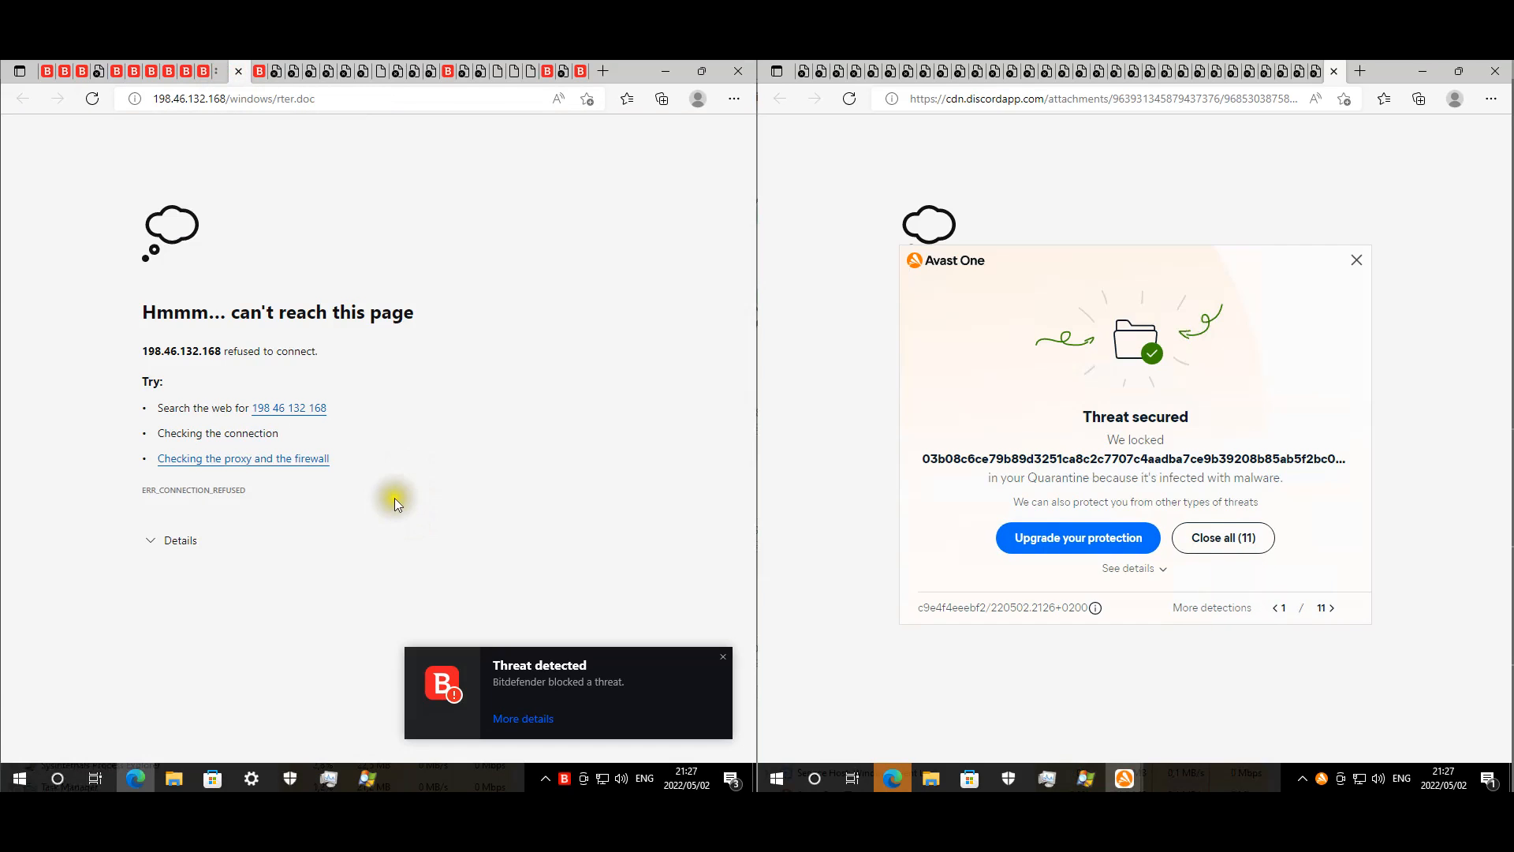
click(265, 71)
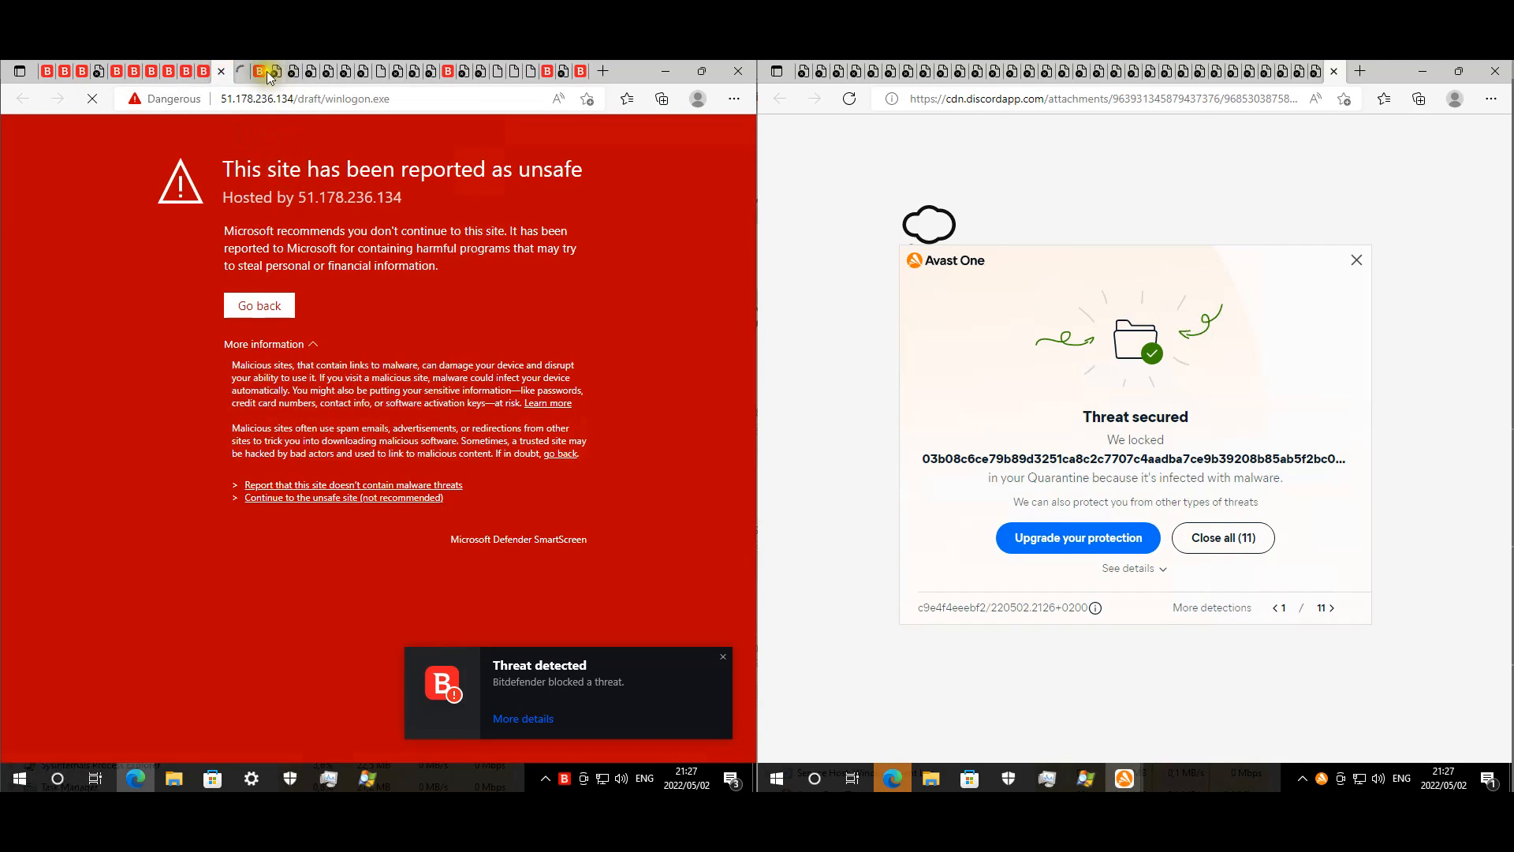
click(262, 71)
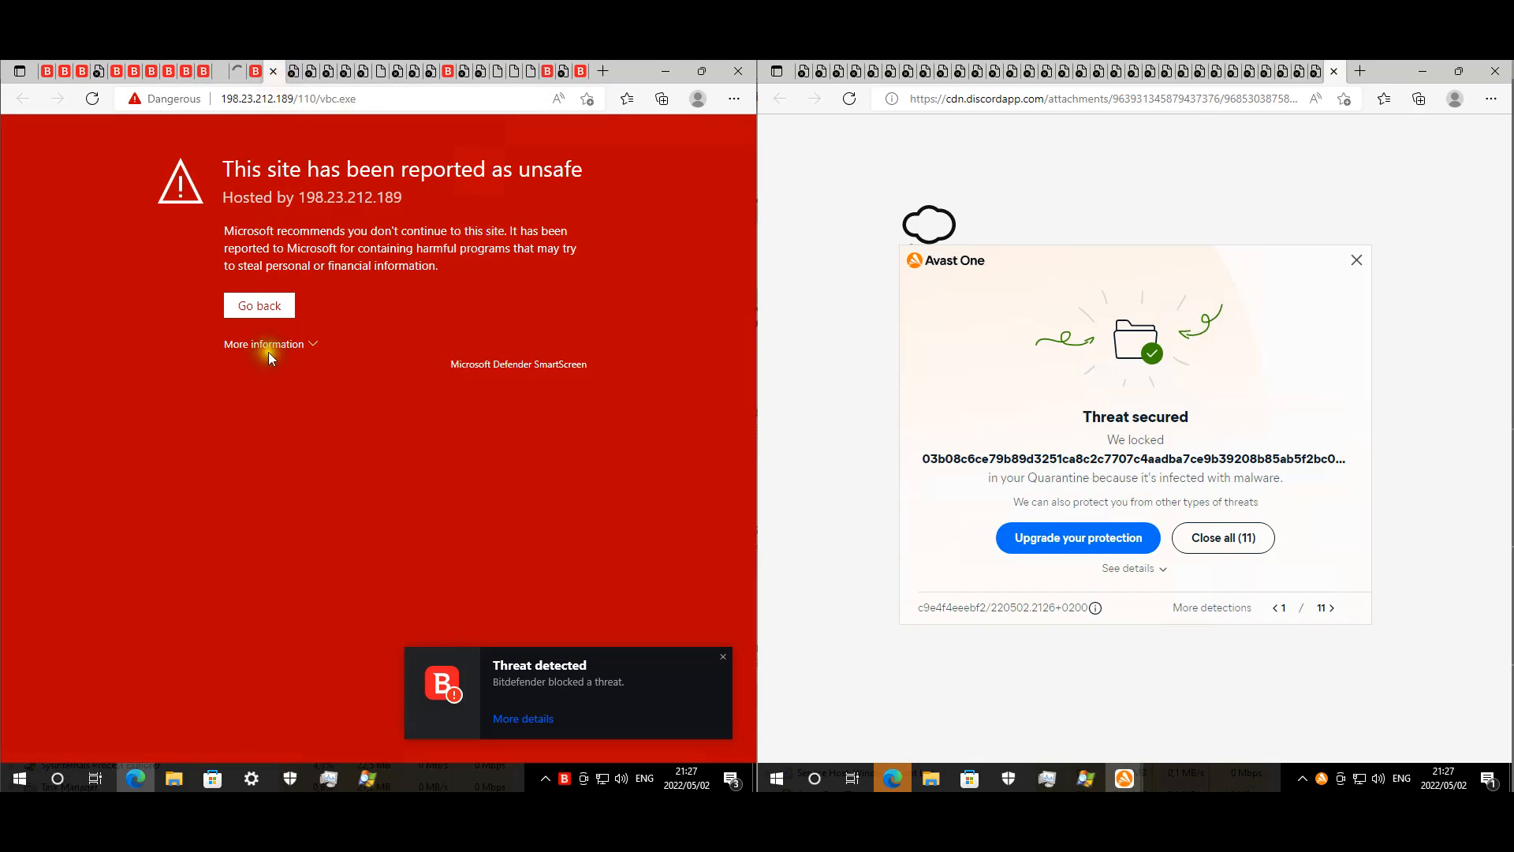
click(263, 344)
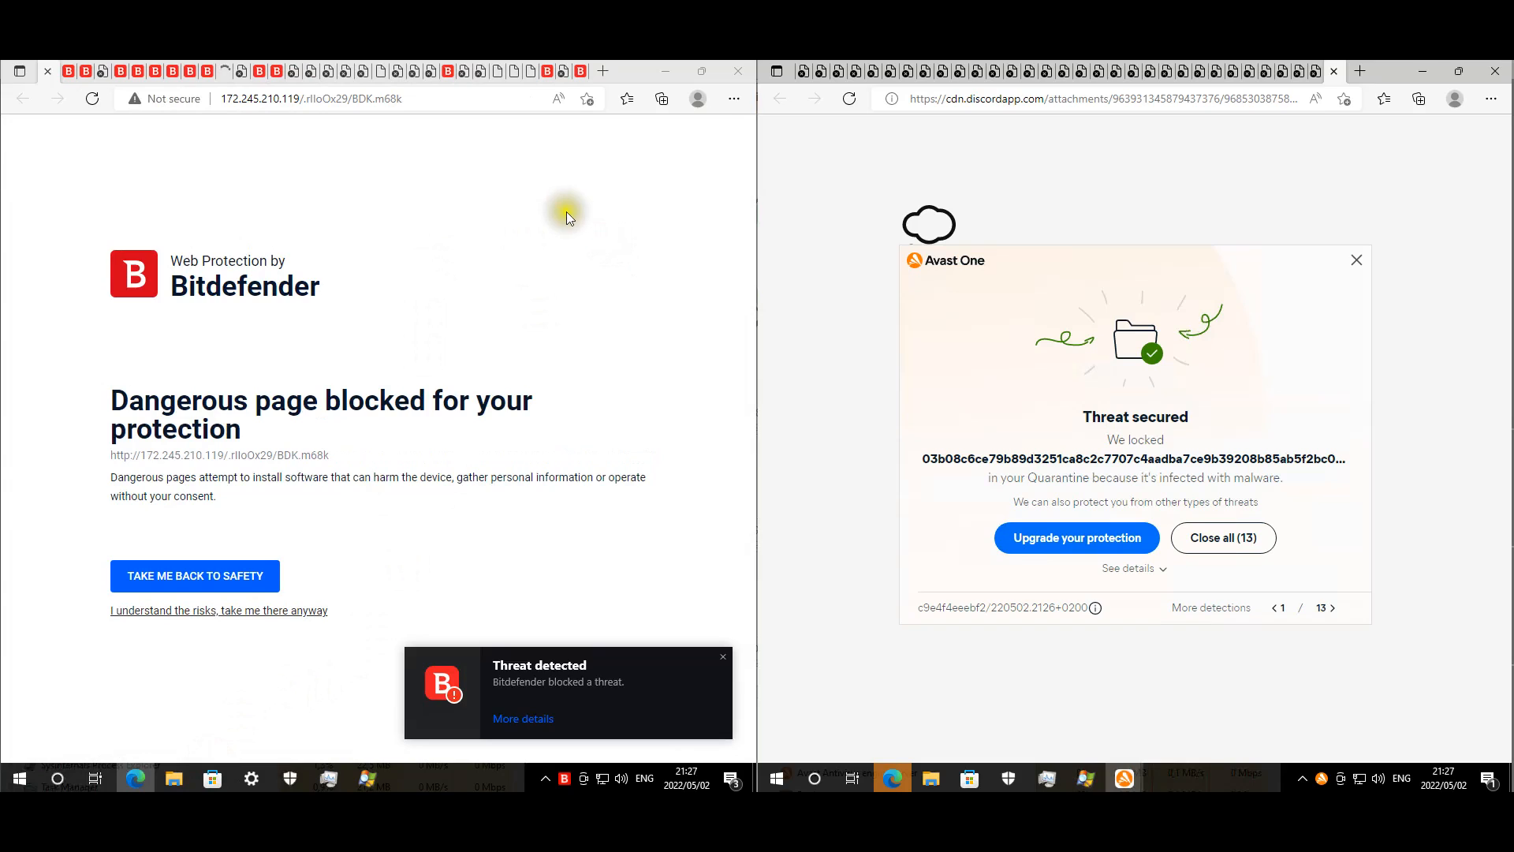
- Check the Downloads folder for leftover files, then expand the unsafe-site explanation on the next warning
click(174, 778)
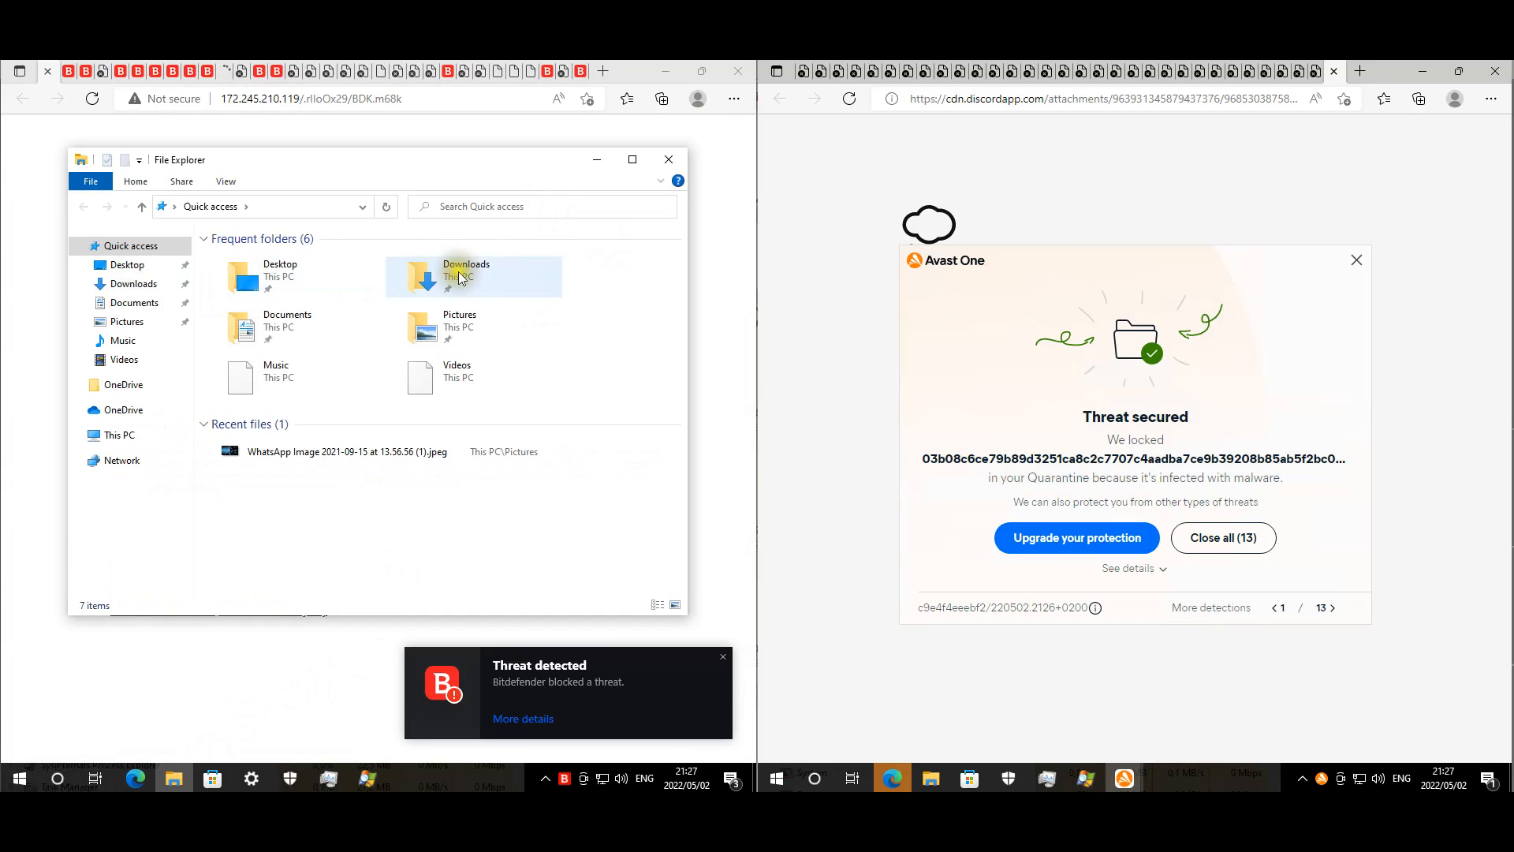
double_click(467, 278)
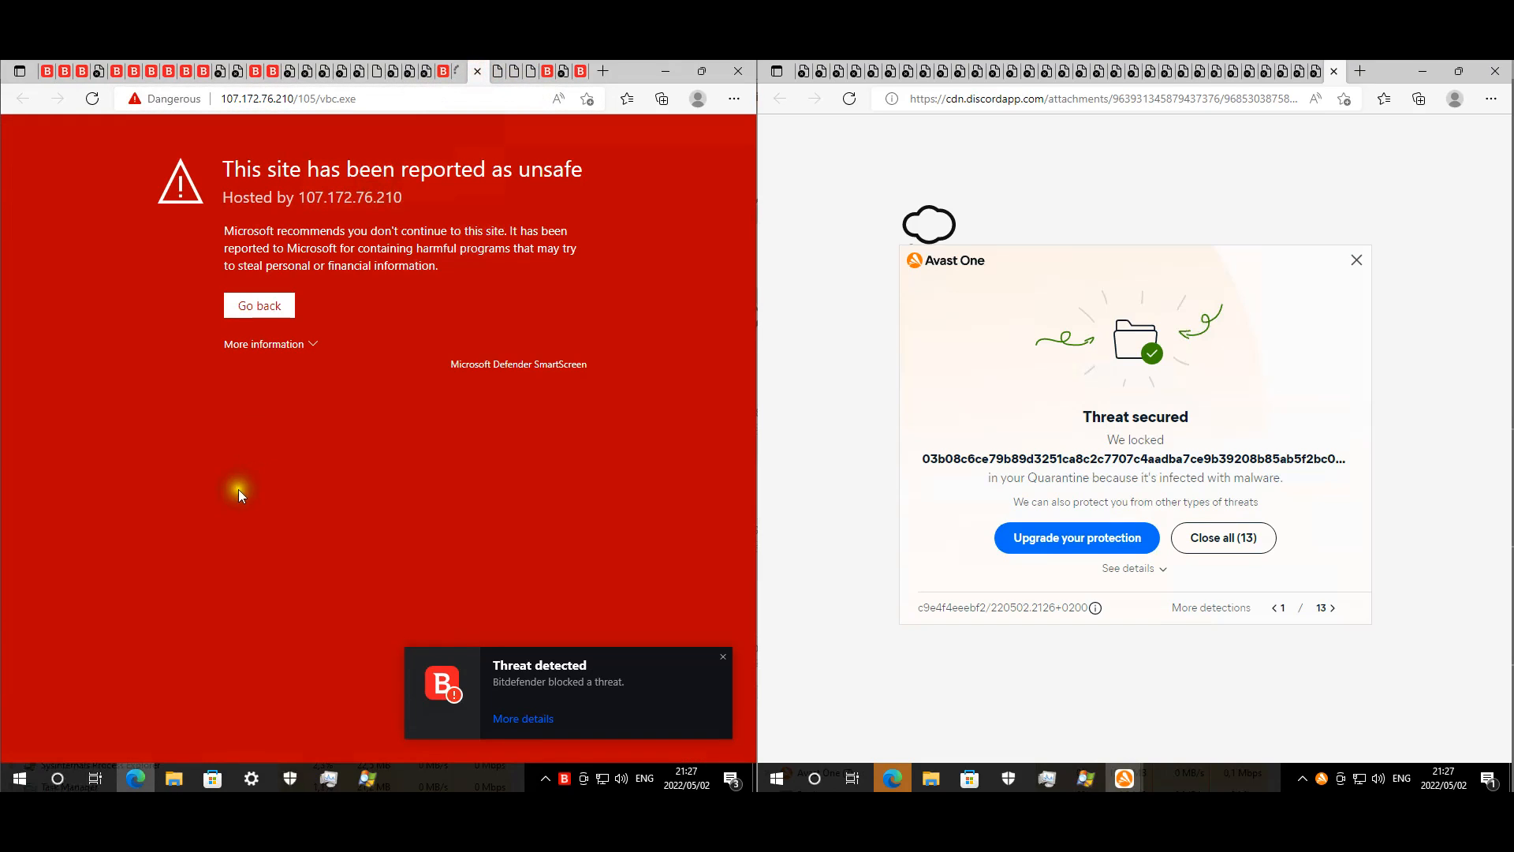
click(270, 344)
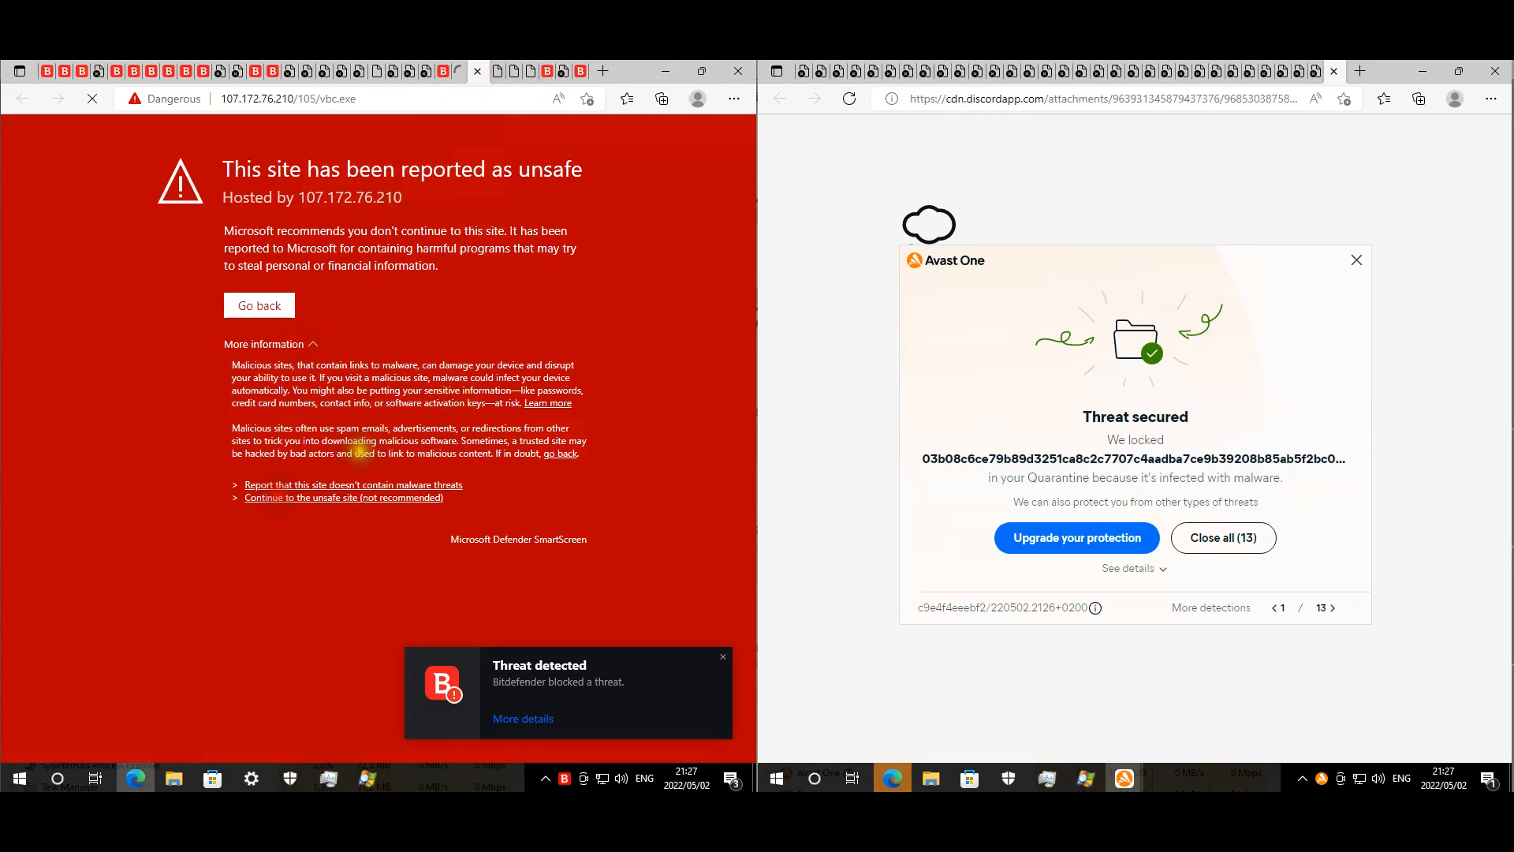
mouse_move(429, 71)
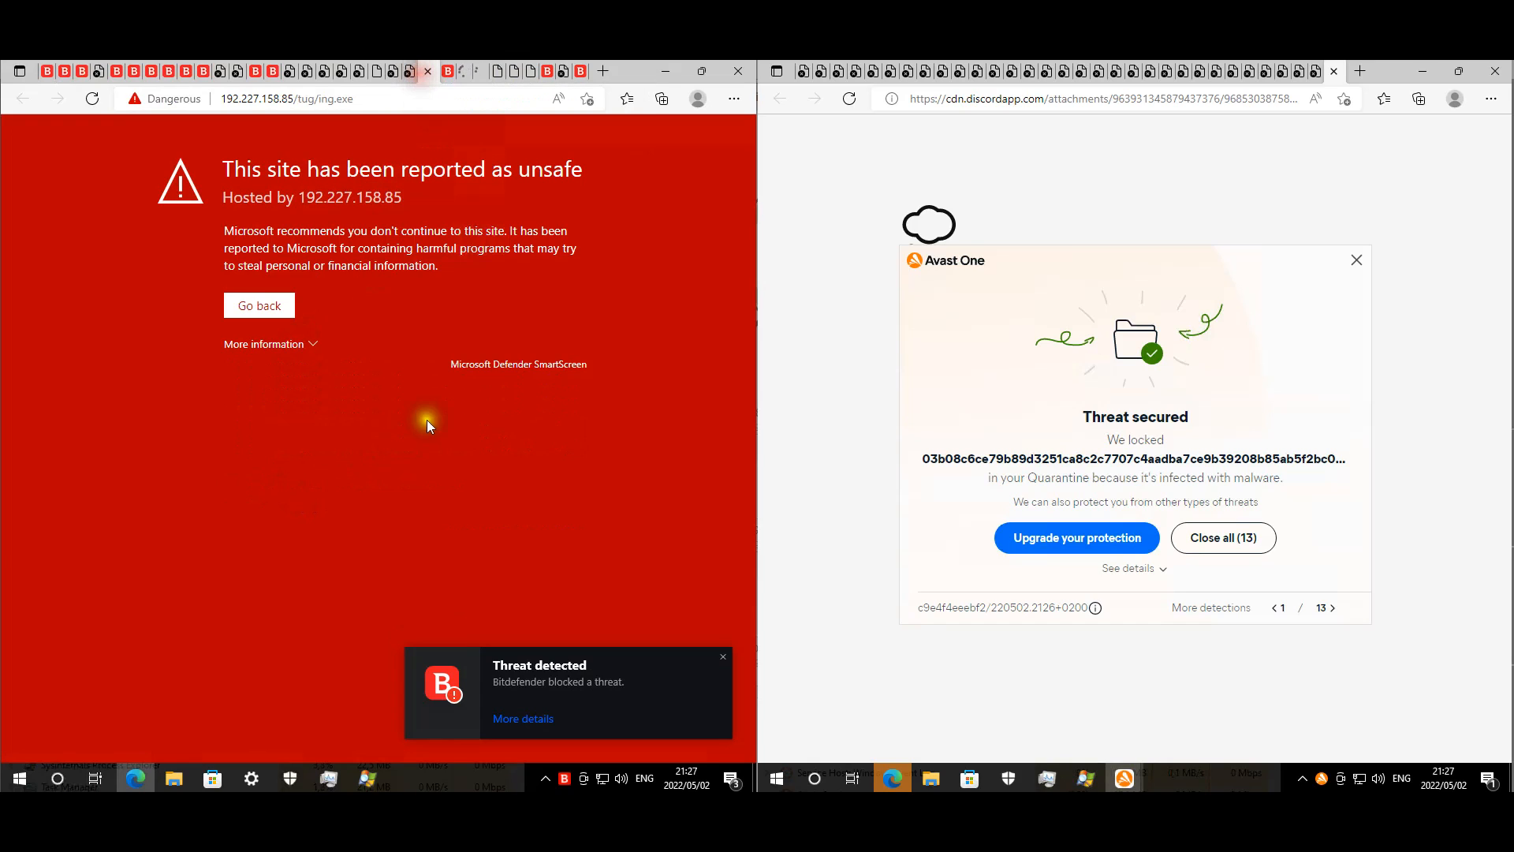
click(264, 344)
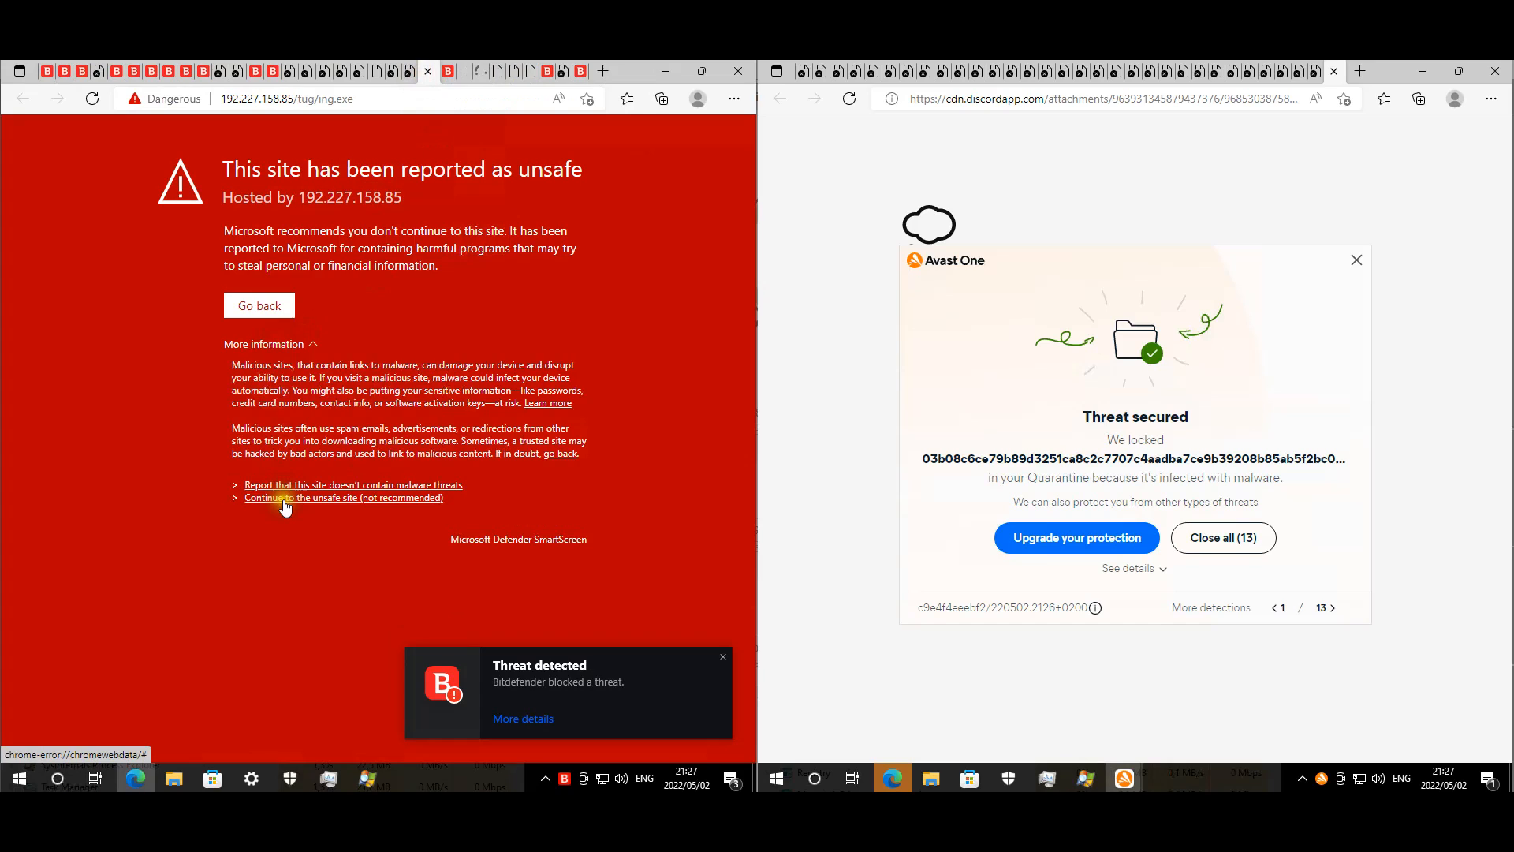
click(344, 497)
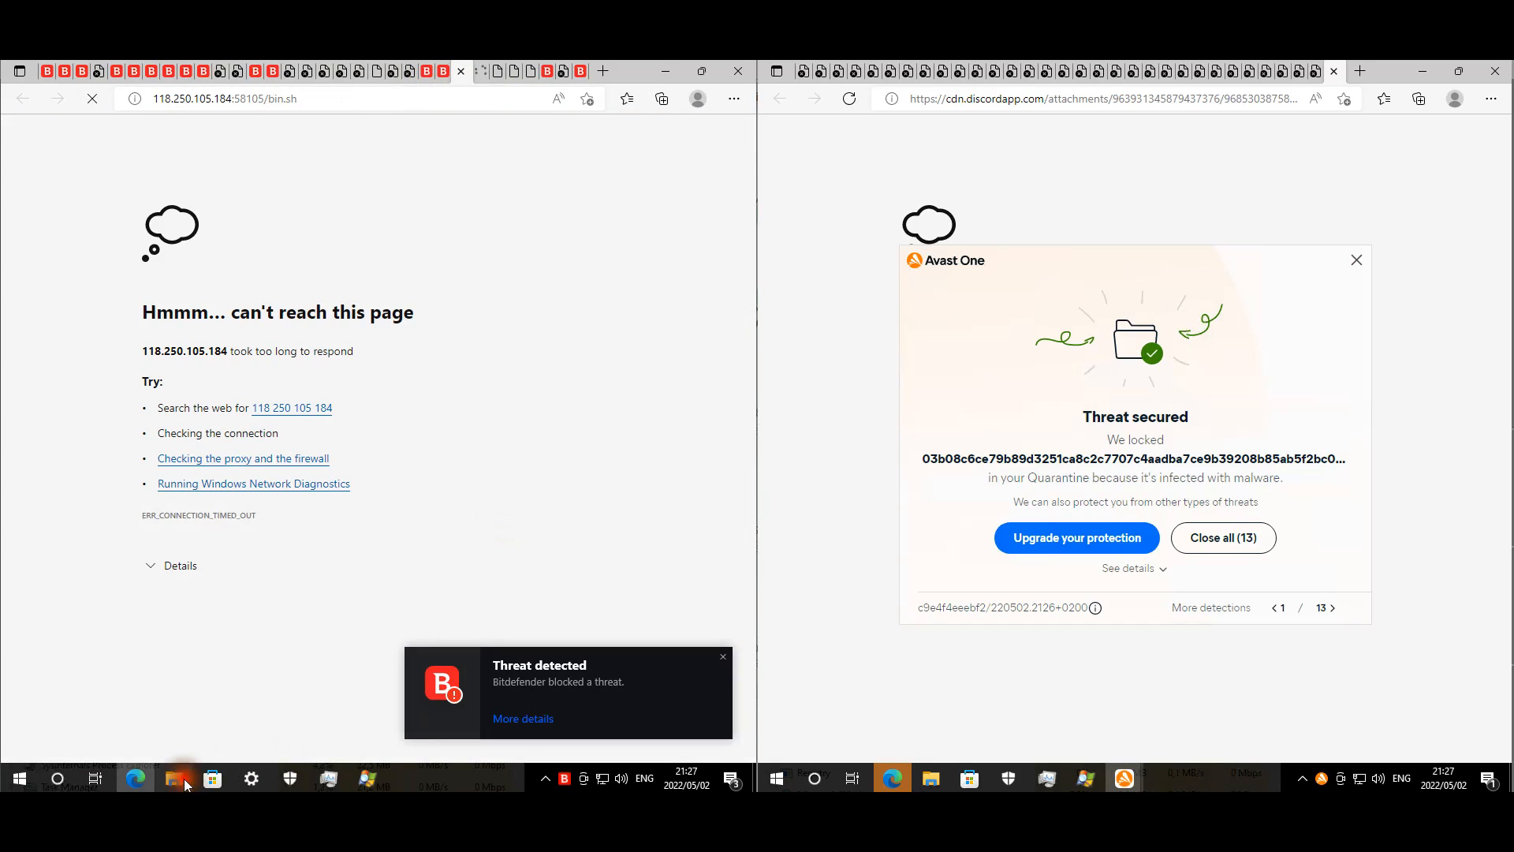
- Go through the other machine's malicious links, confirming SmartScreen blocks and connection failures
click(173, 778)
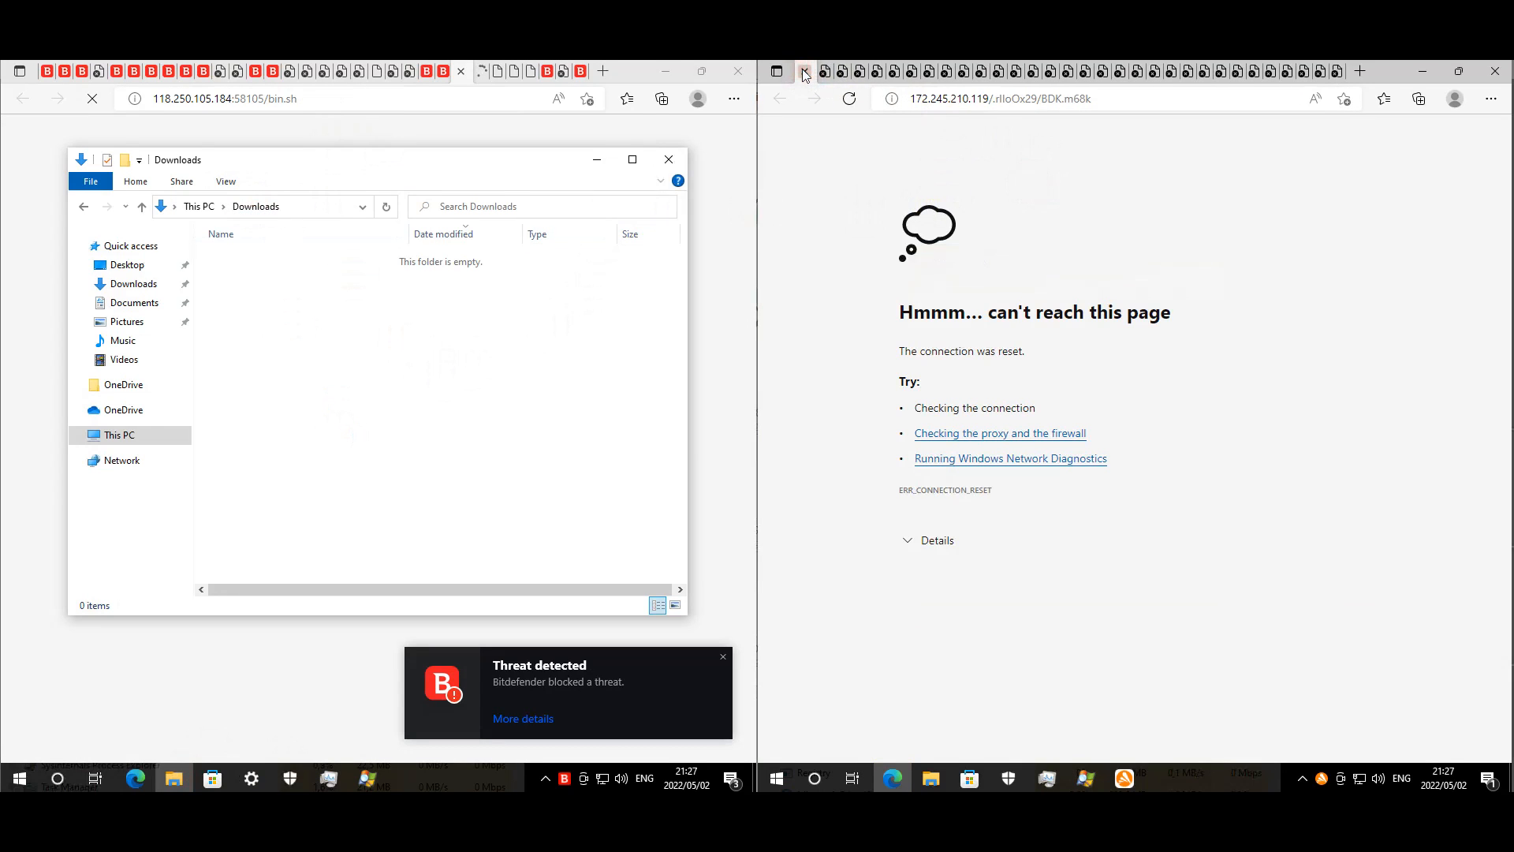
click(868, 71)
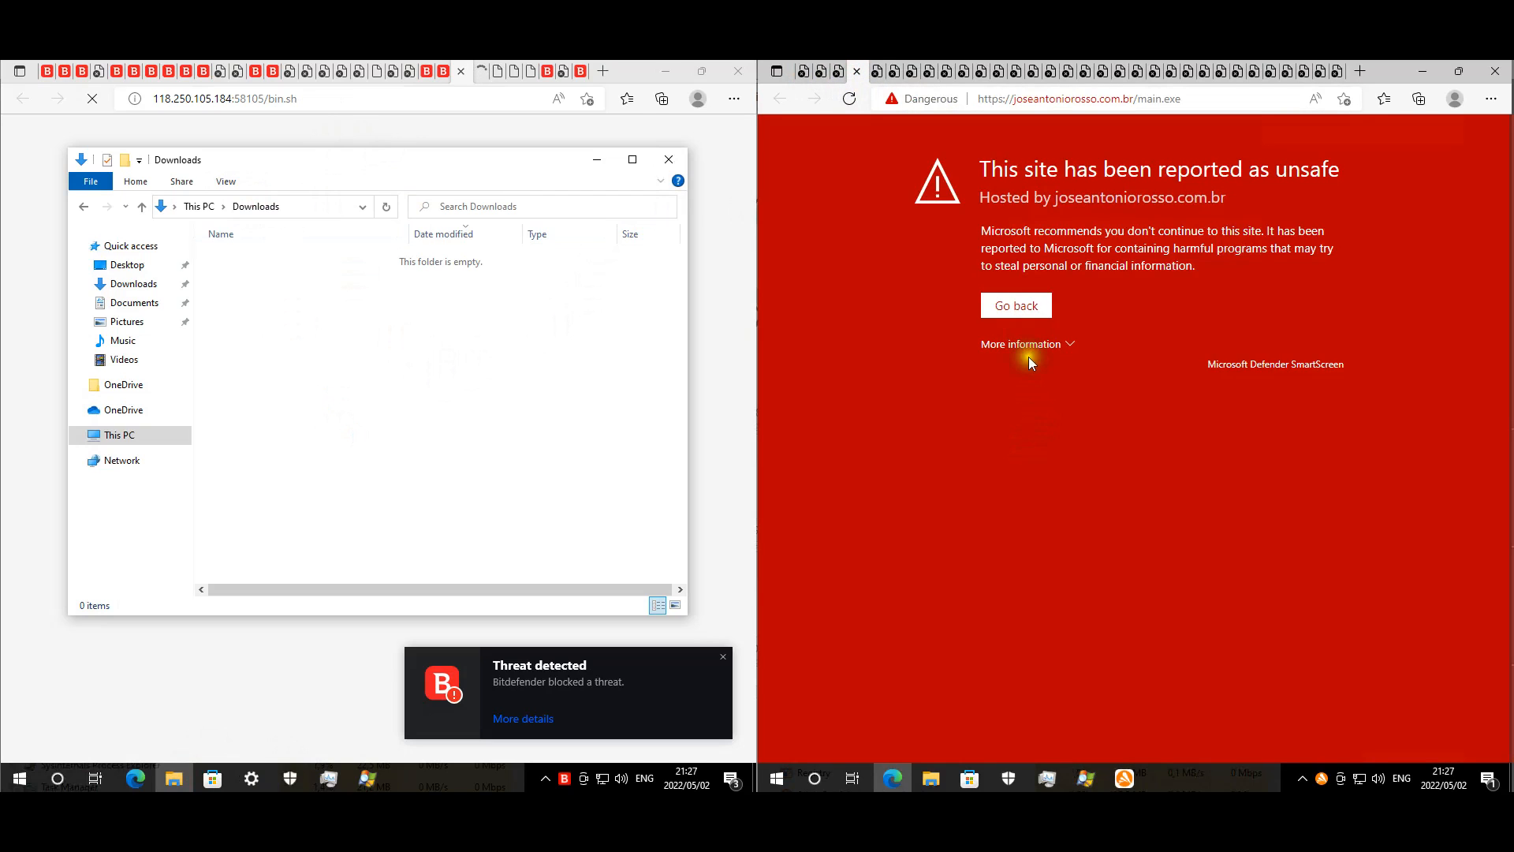
click(1021, 344)
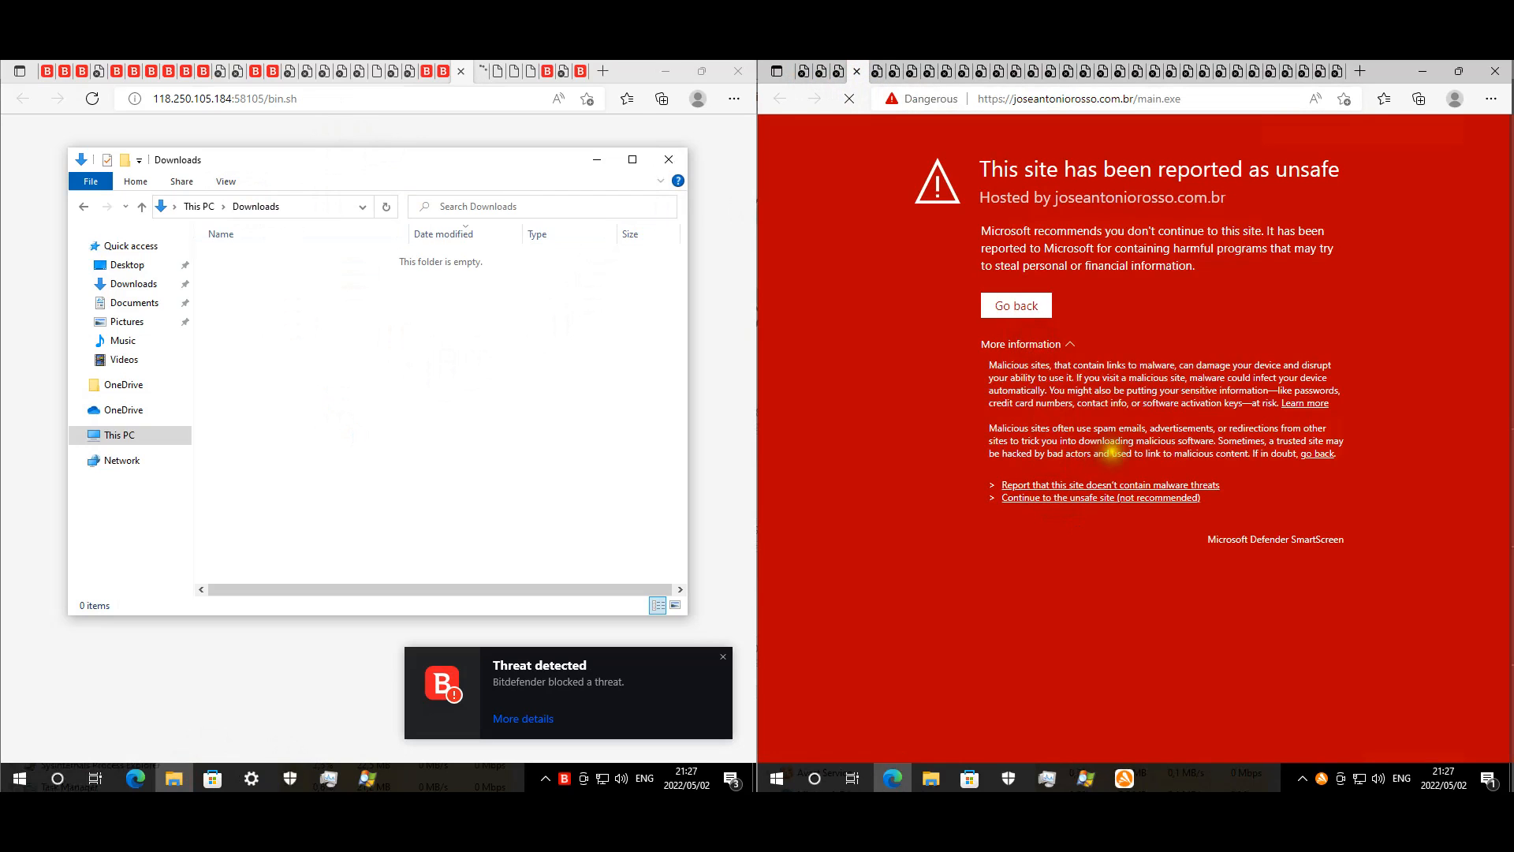
mouse_move(1278, 293)
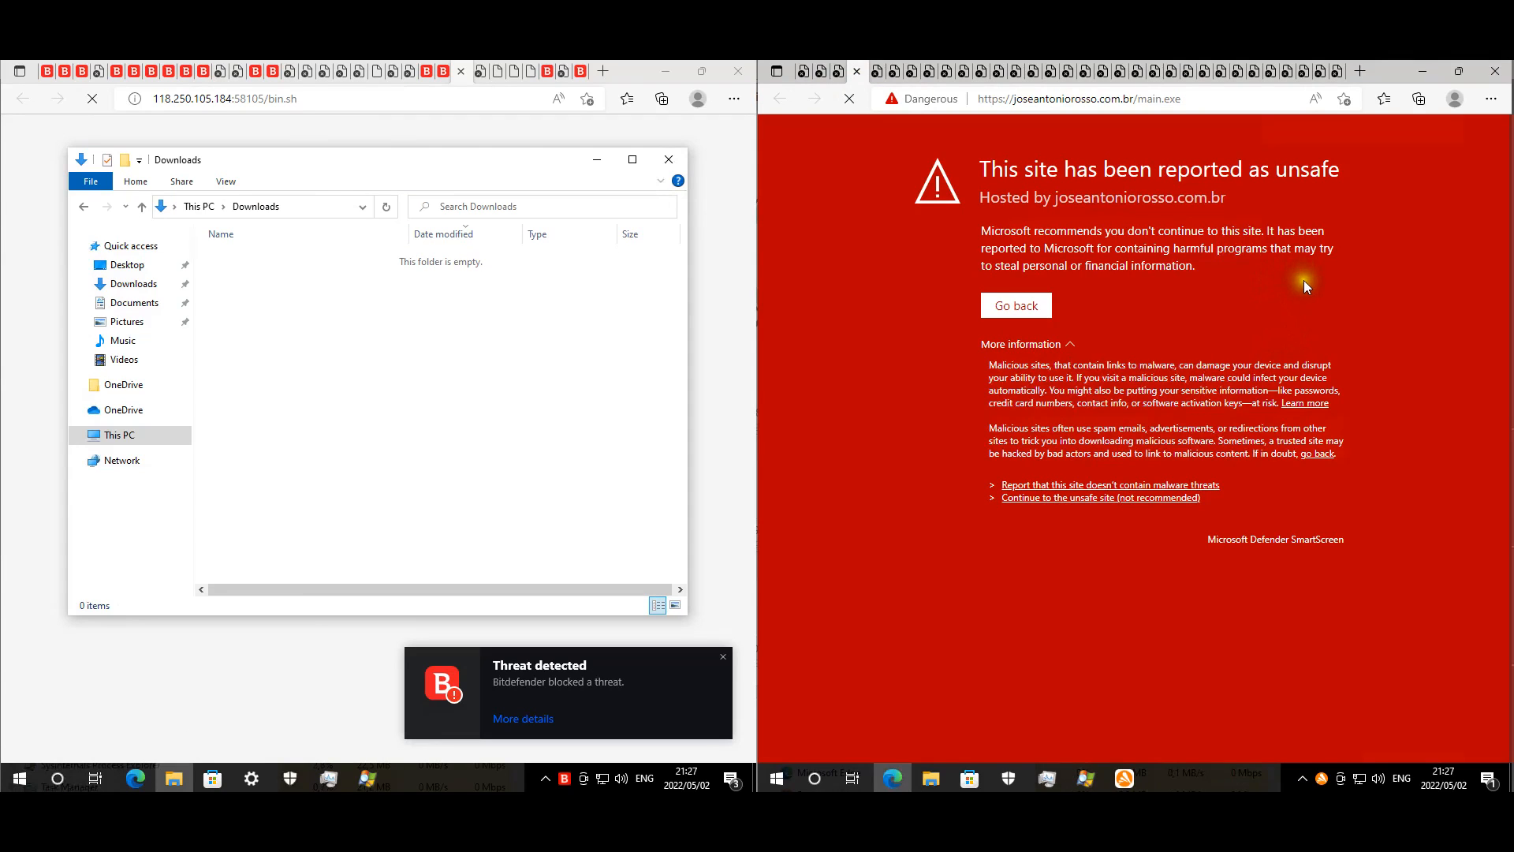
mouse_move(1328, 290)
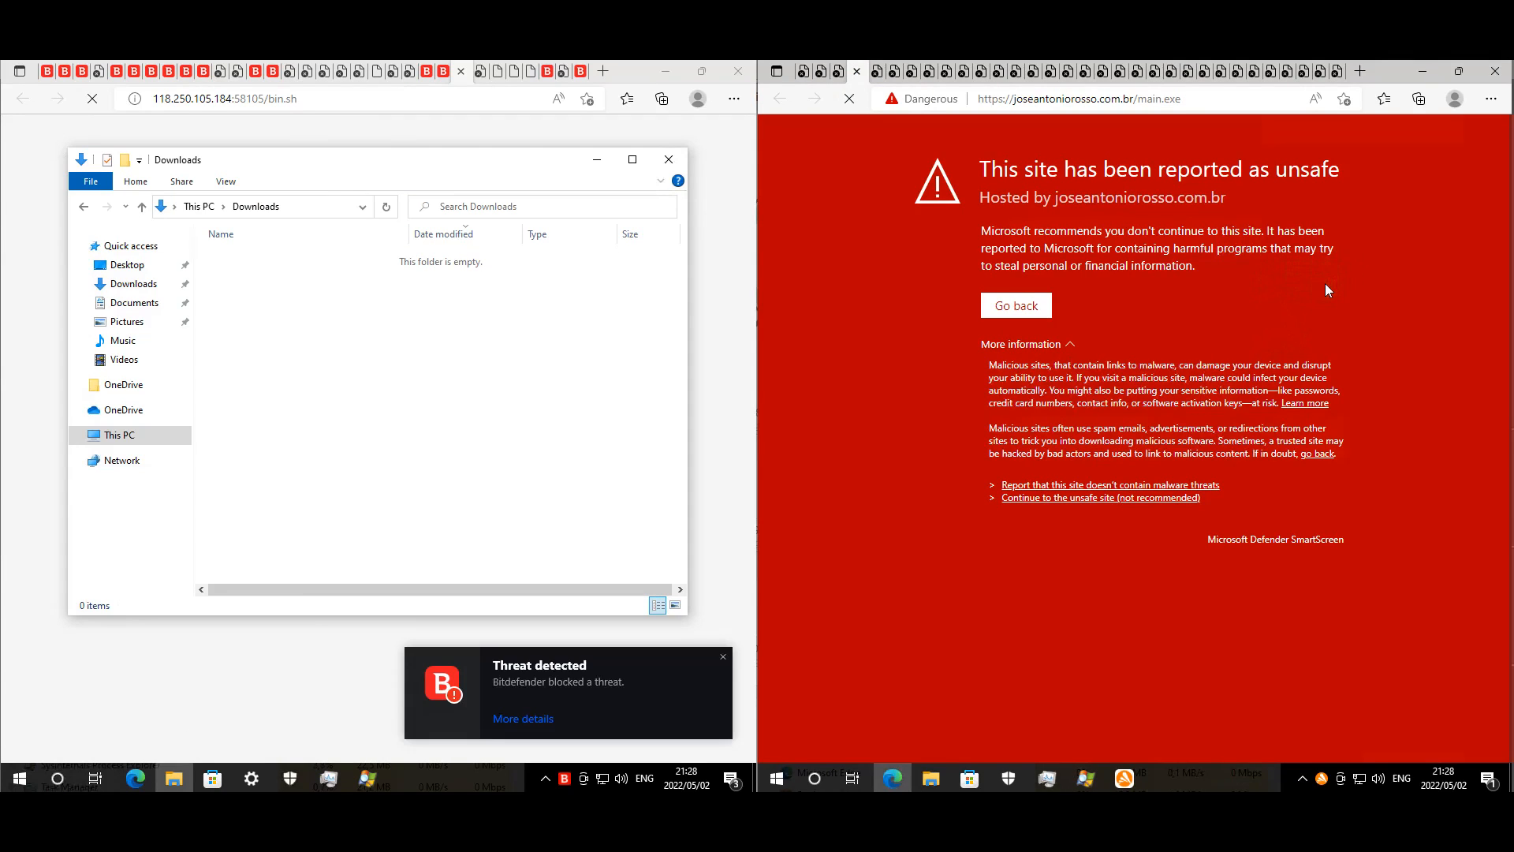
click(1021, 344)
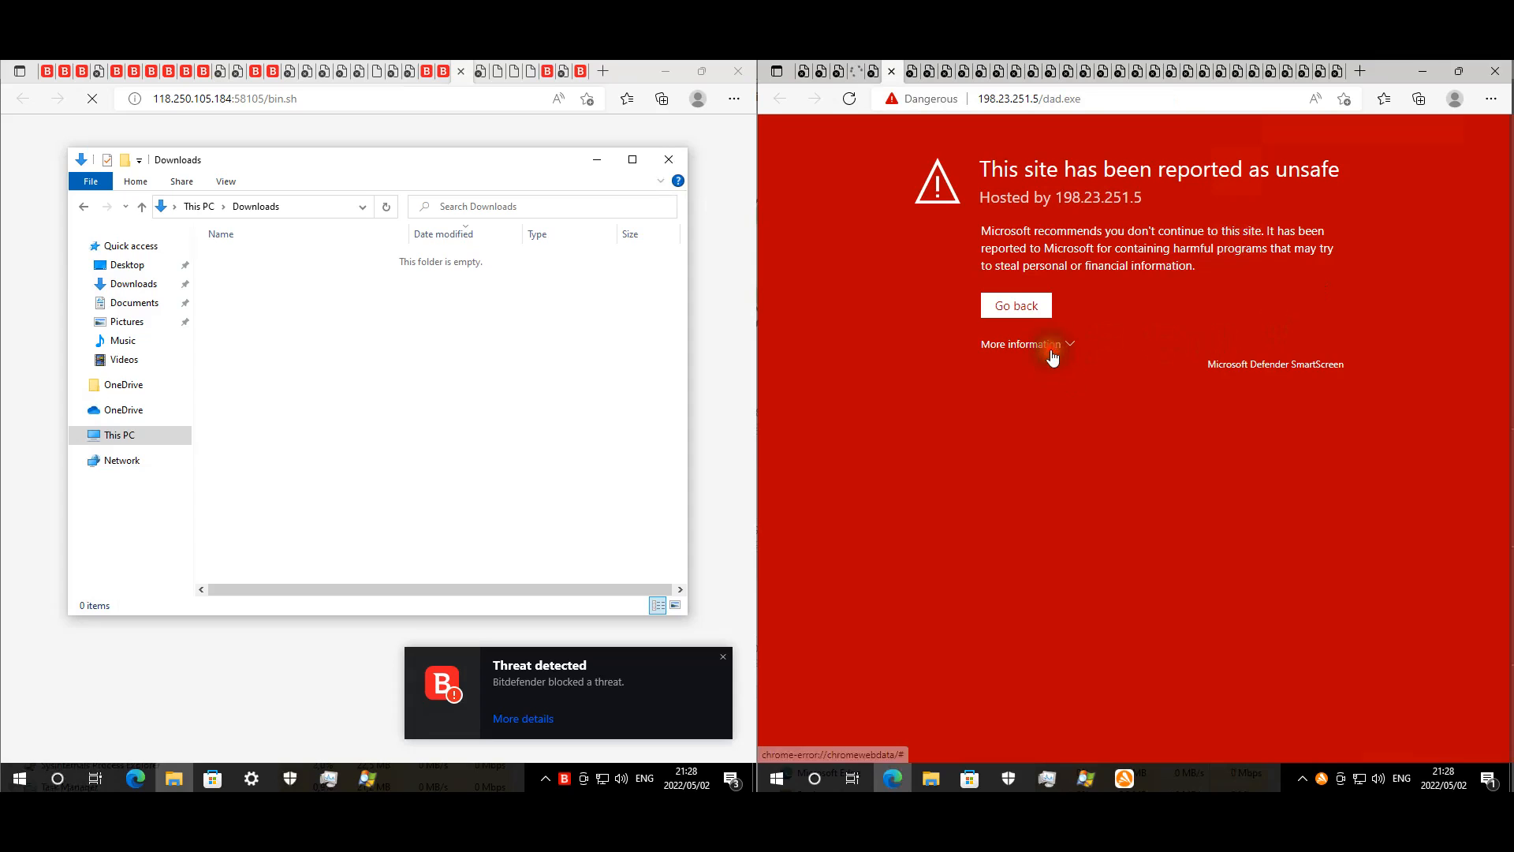
click(1014, 304)
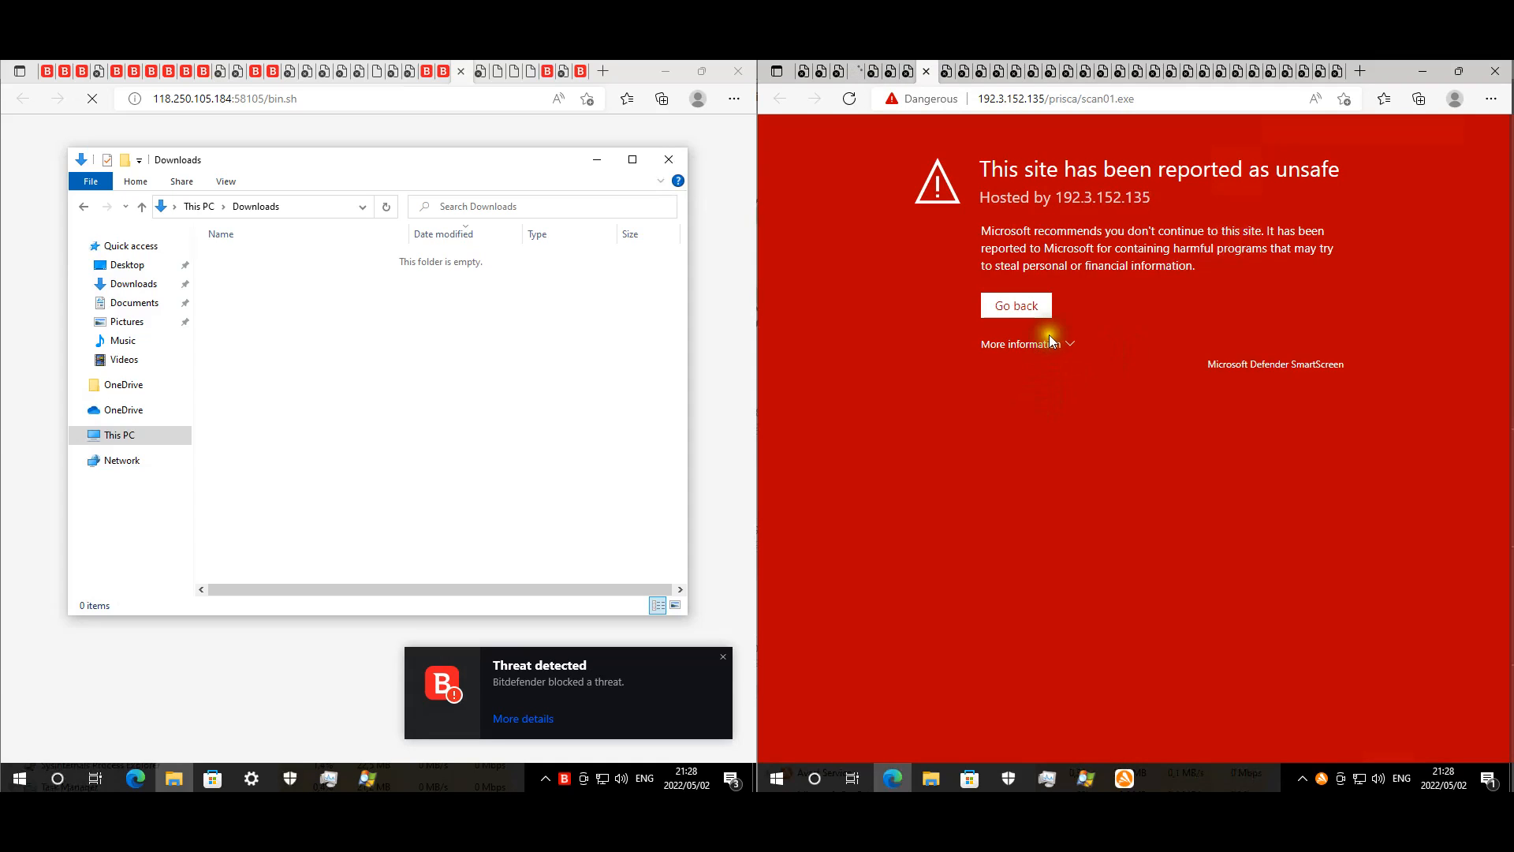
click(1014, 304)
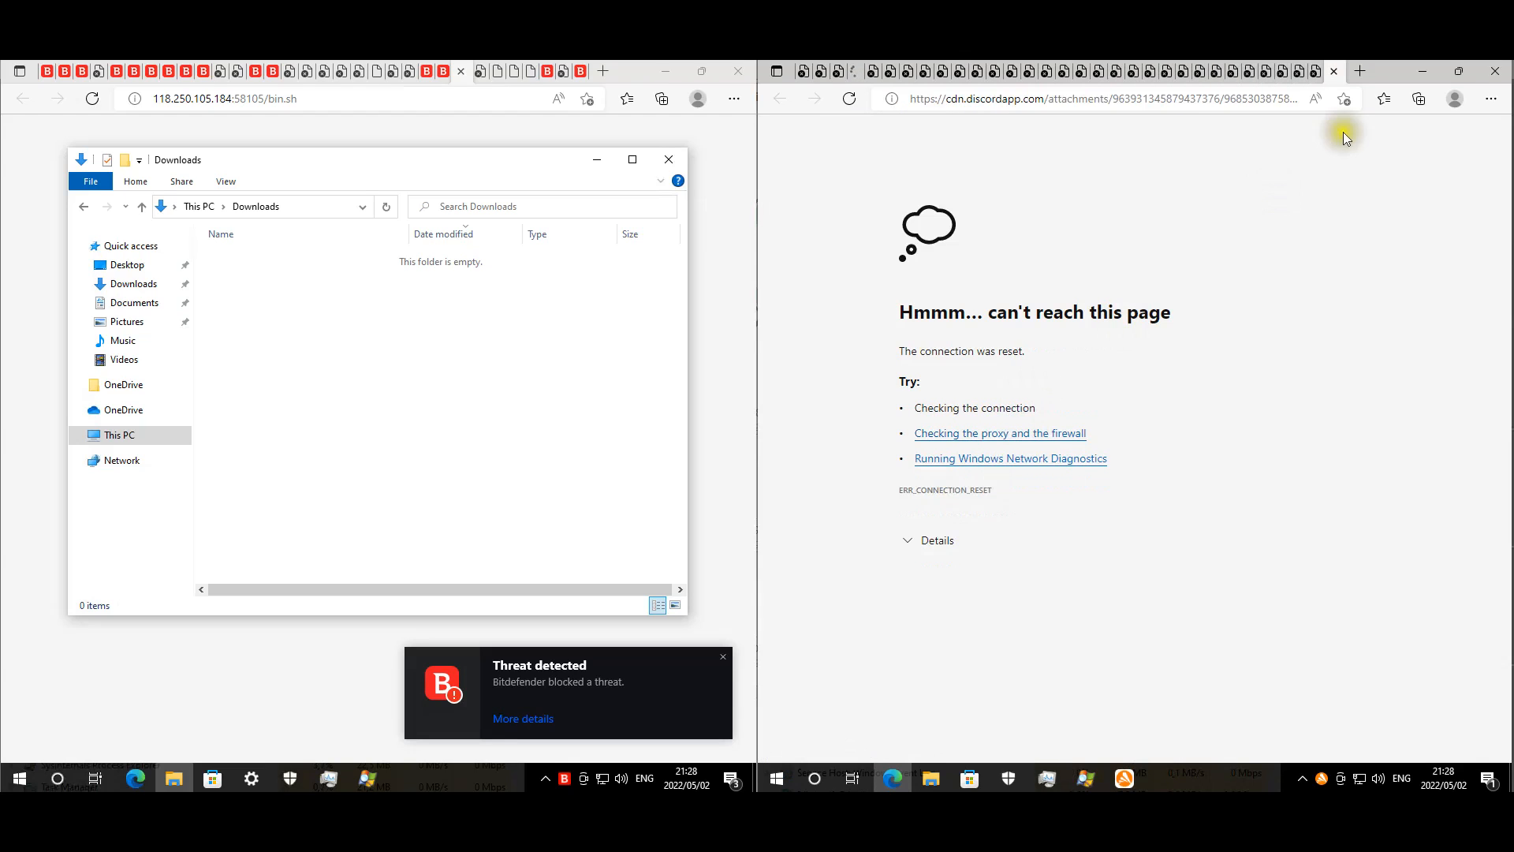
mouse_move(1248, 66)
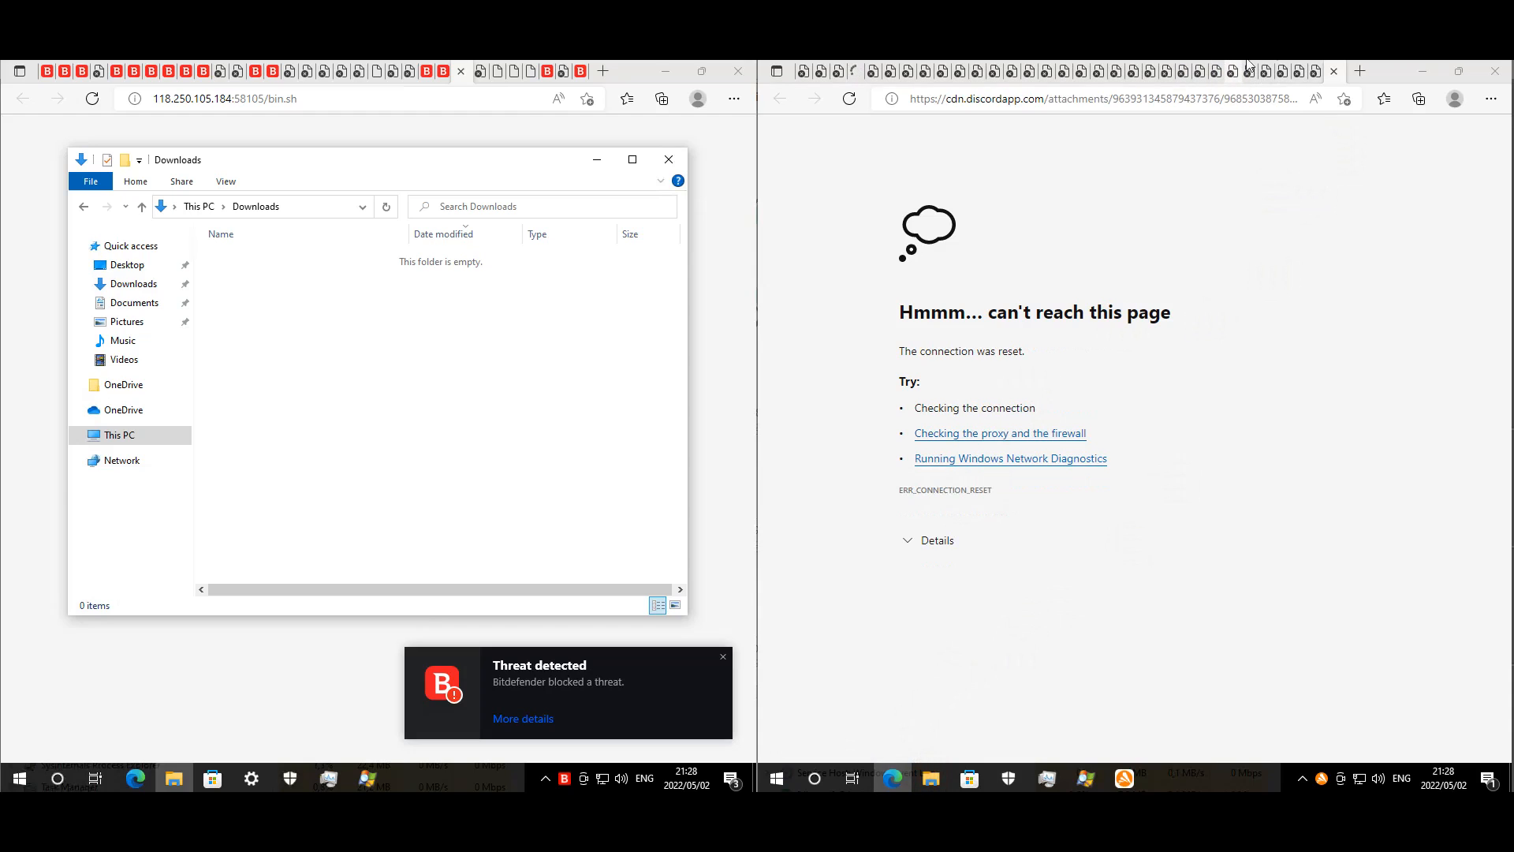
- Confirm the second machine's Downloads folder is empty and close it
click(929, 778)
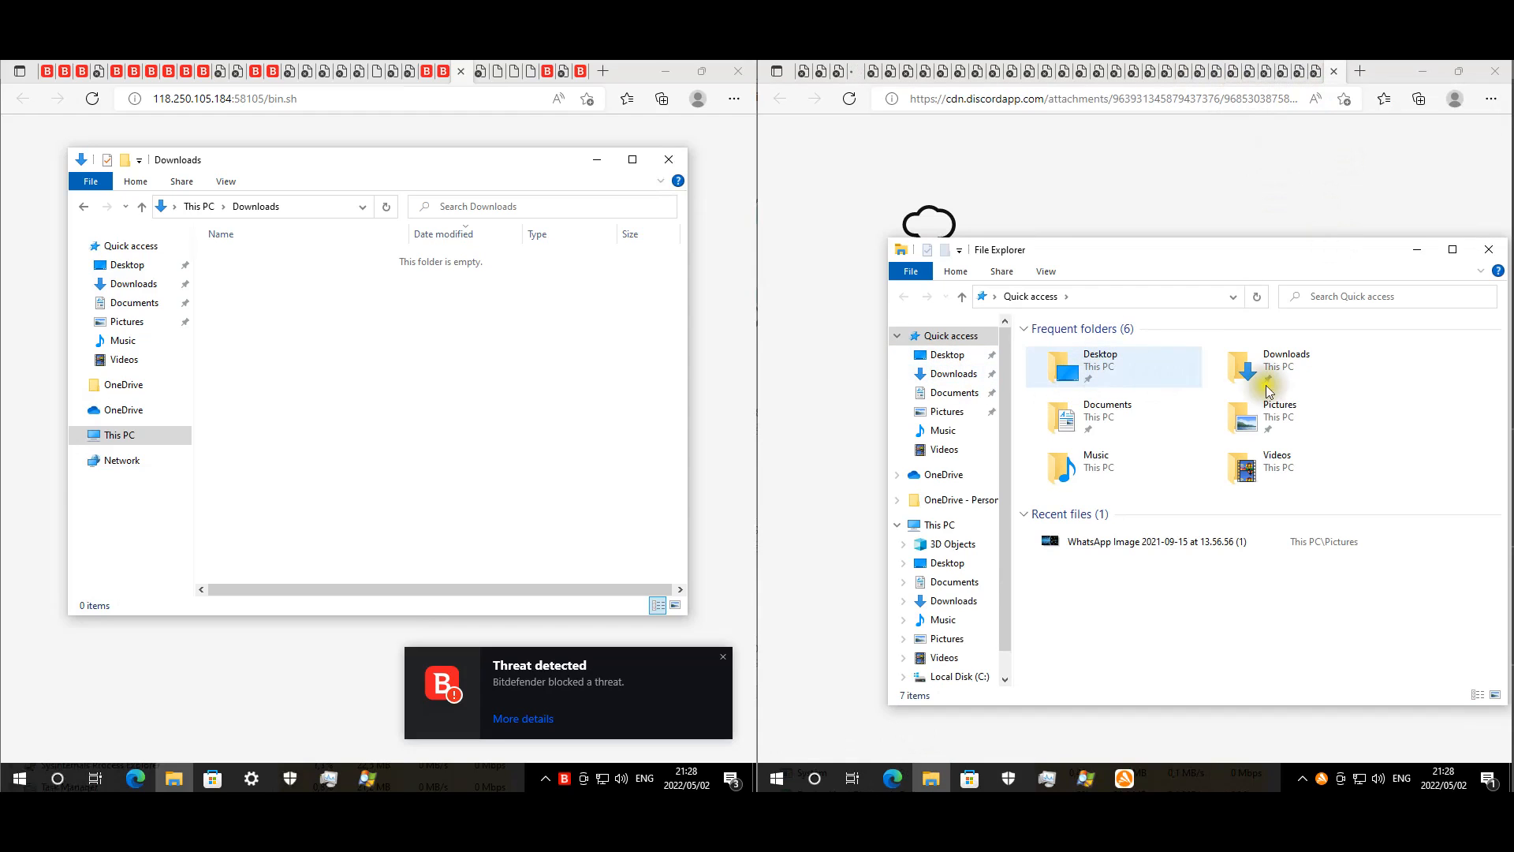
double_click(1286, 365)
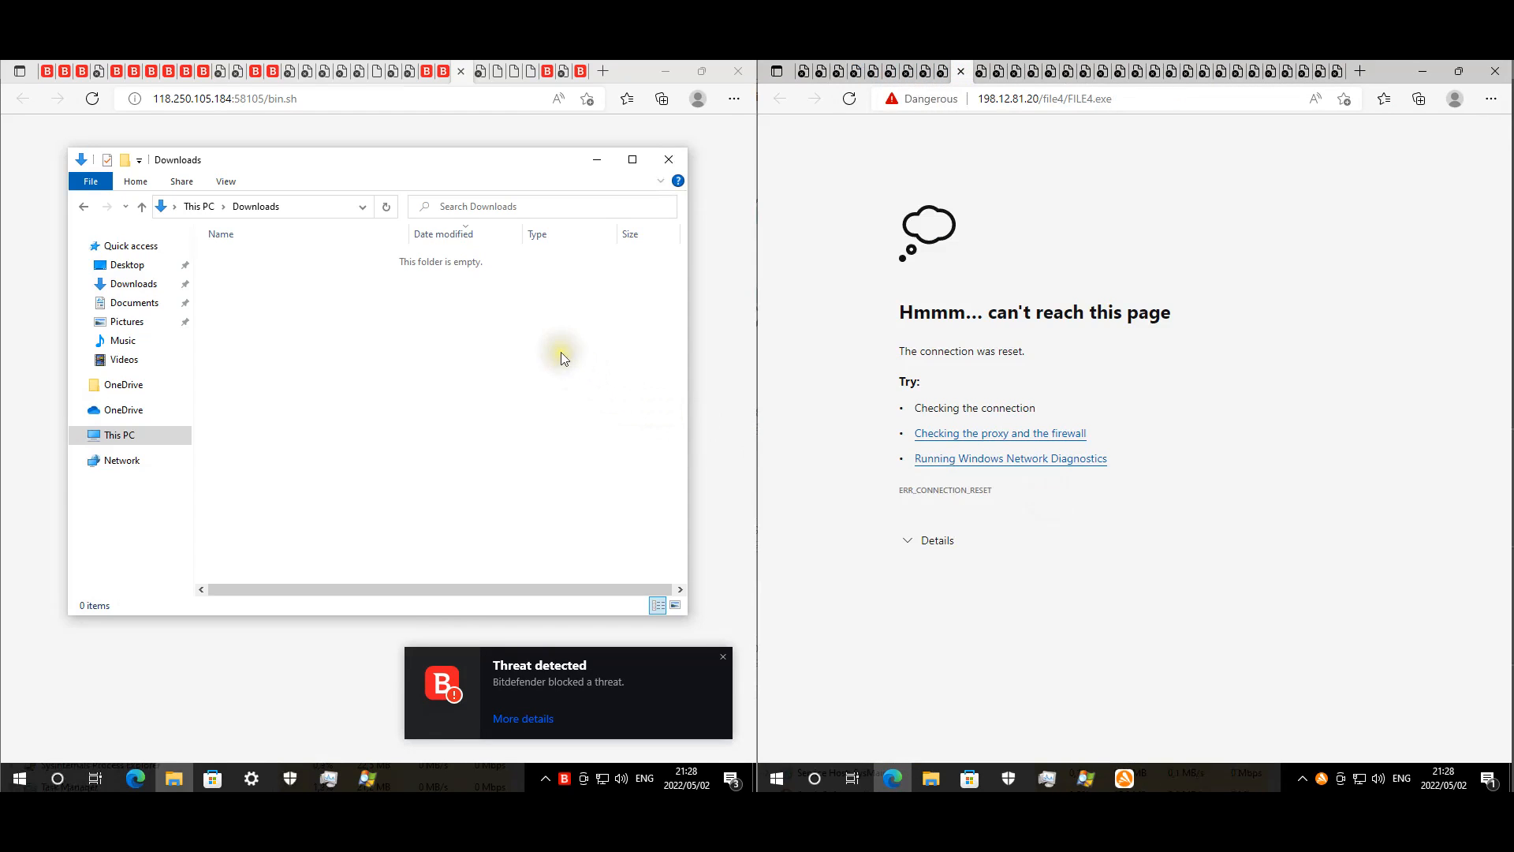
mouse_move(668, 160)
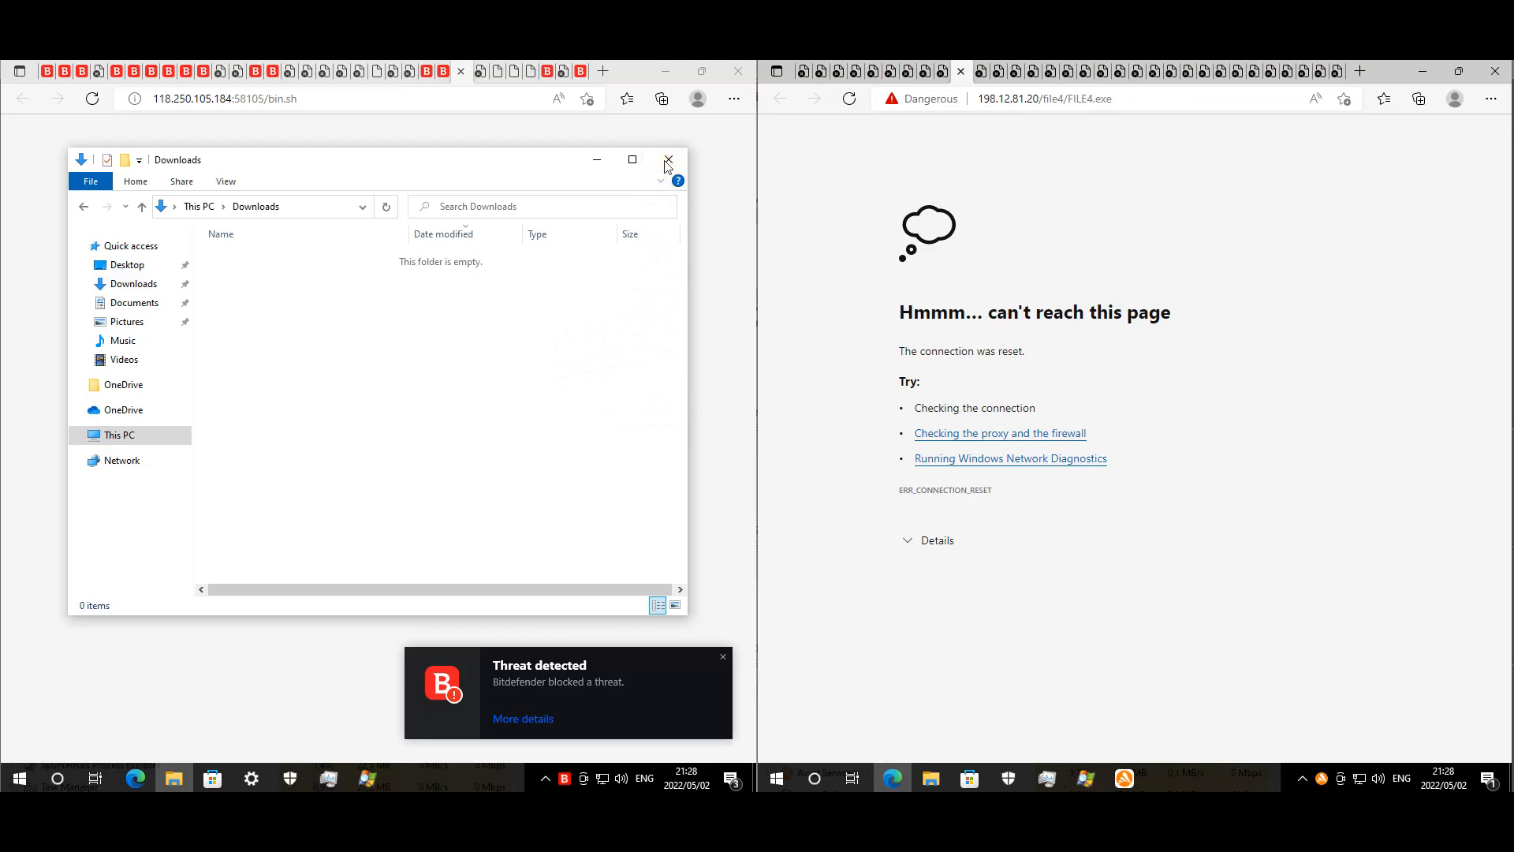
click(667, 159)
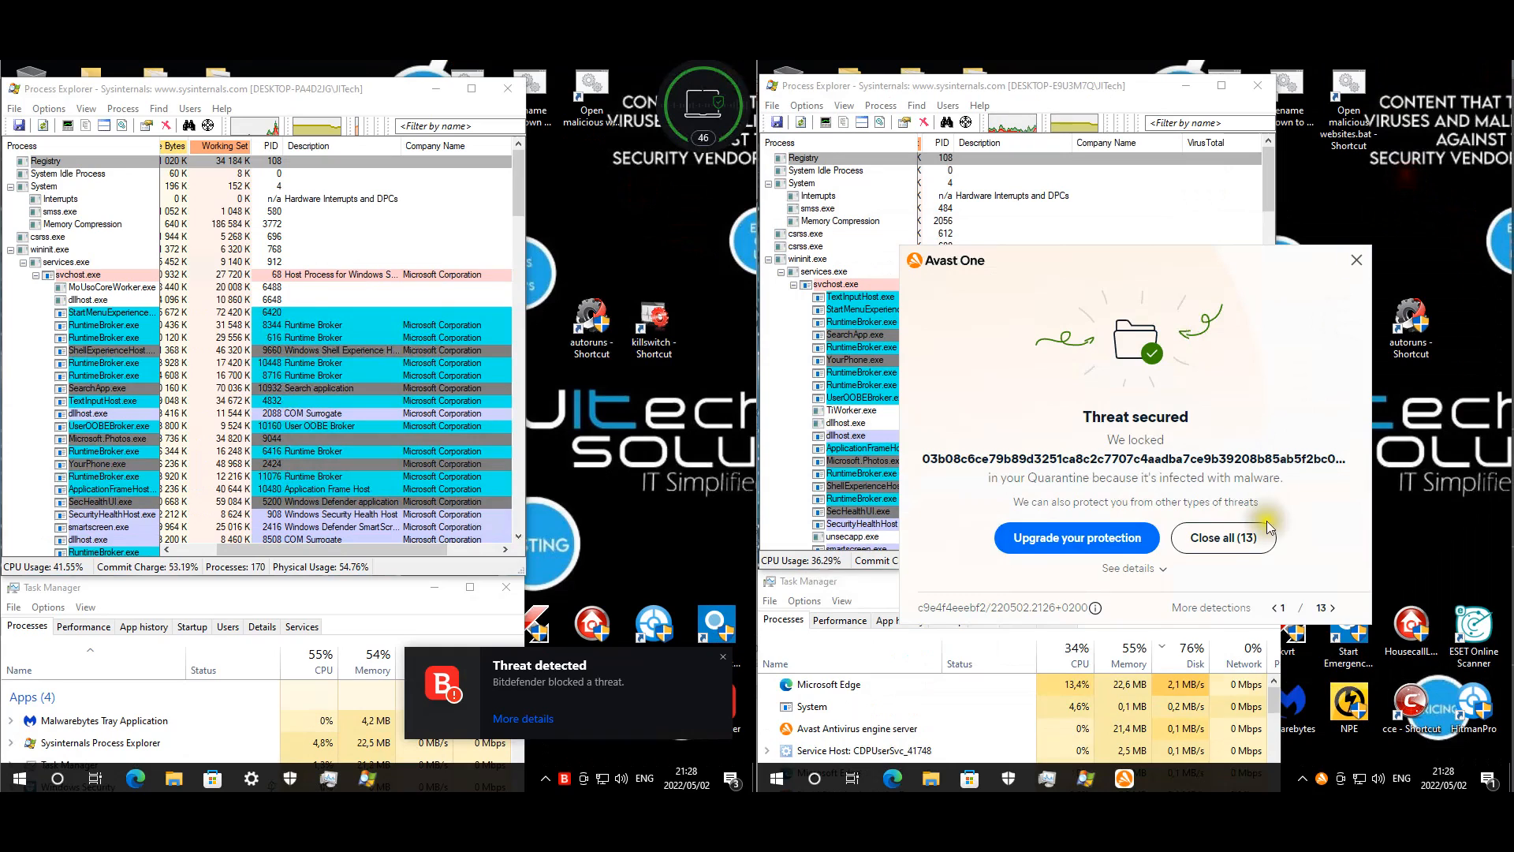
mouse_move(1159, 390)
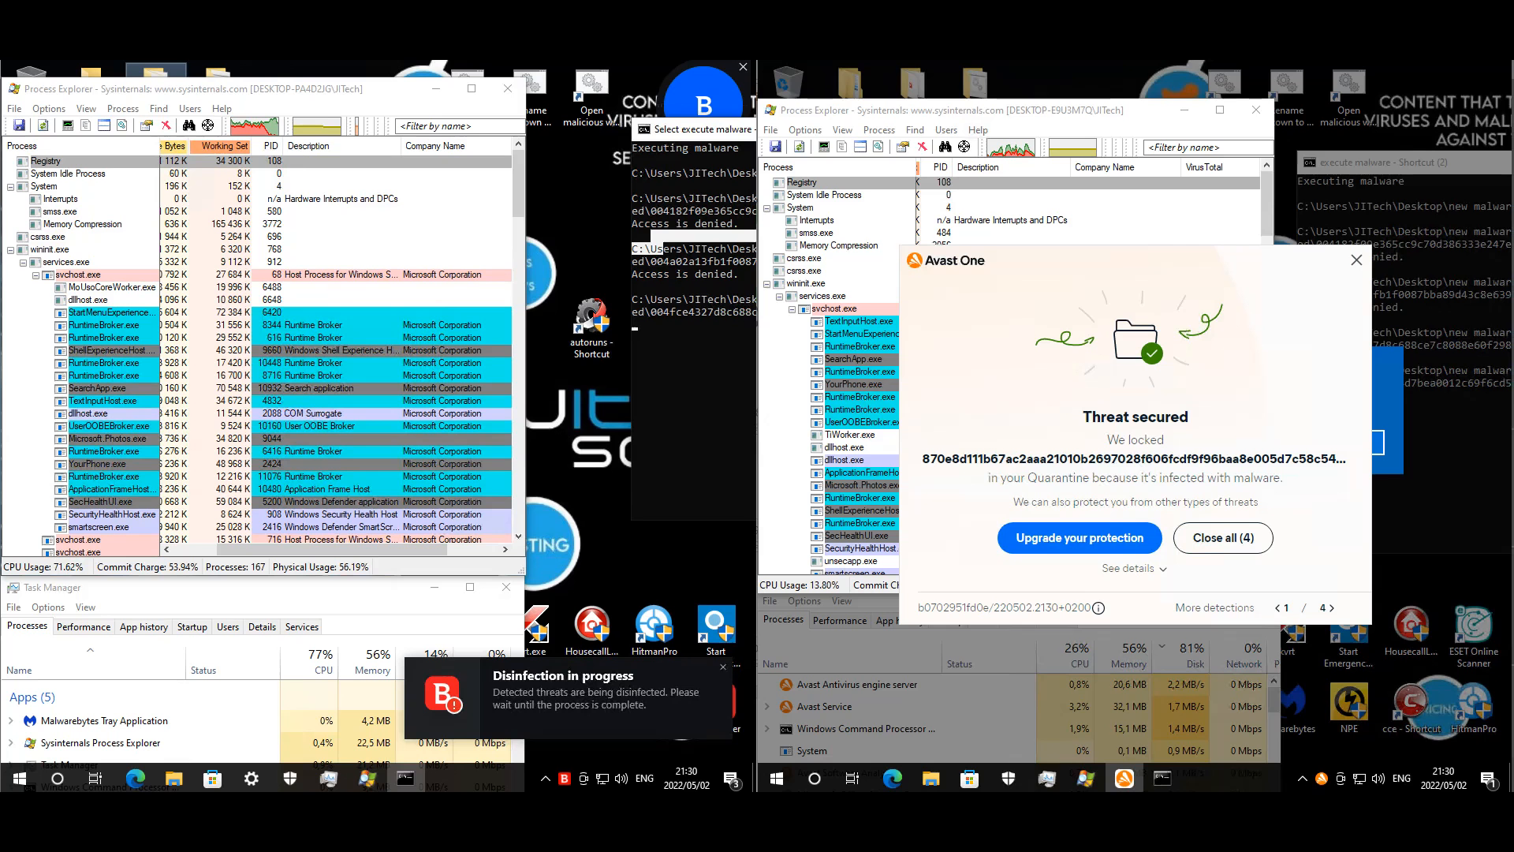
mouse_move(1397, 407)
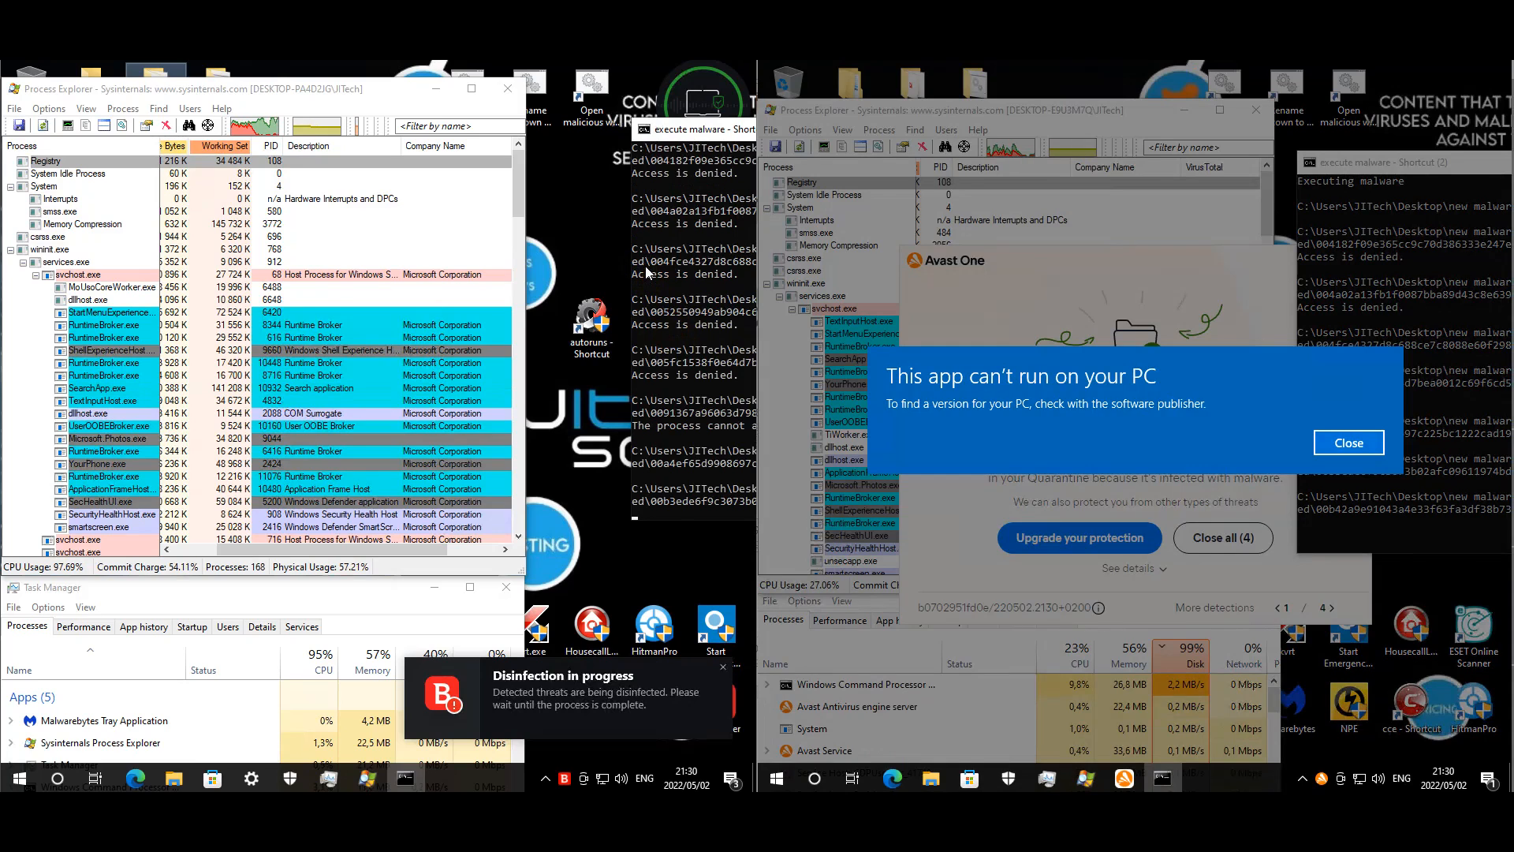
- Dismiss the 'app can't run' message and allow the sample via the UAC prompt
click(1349, 442)
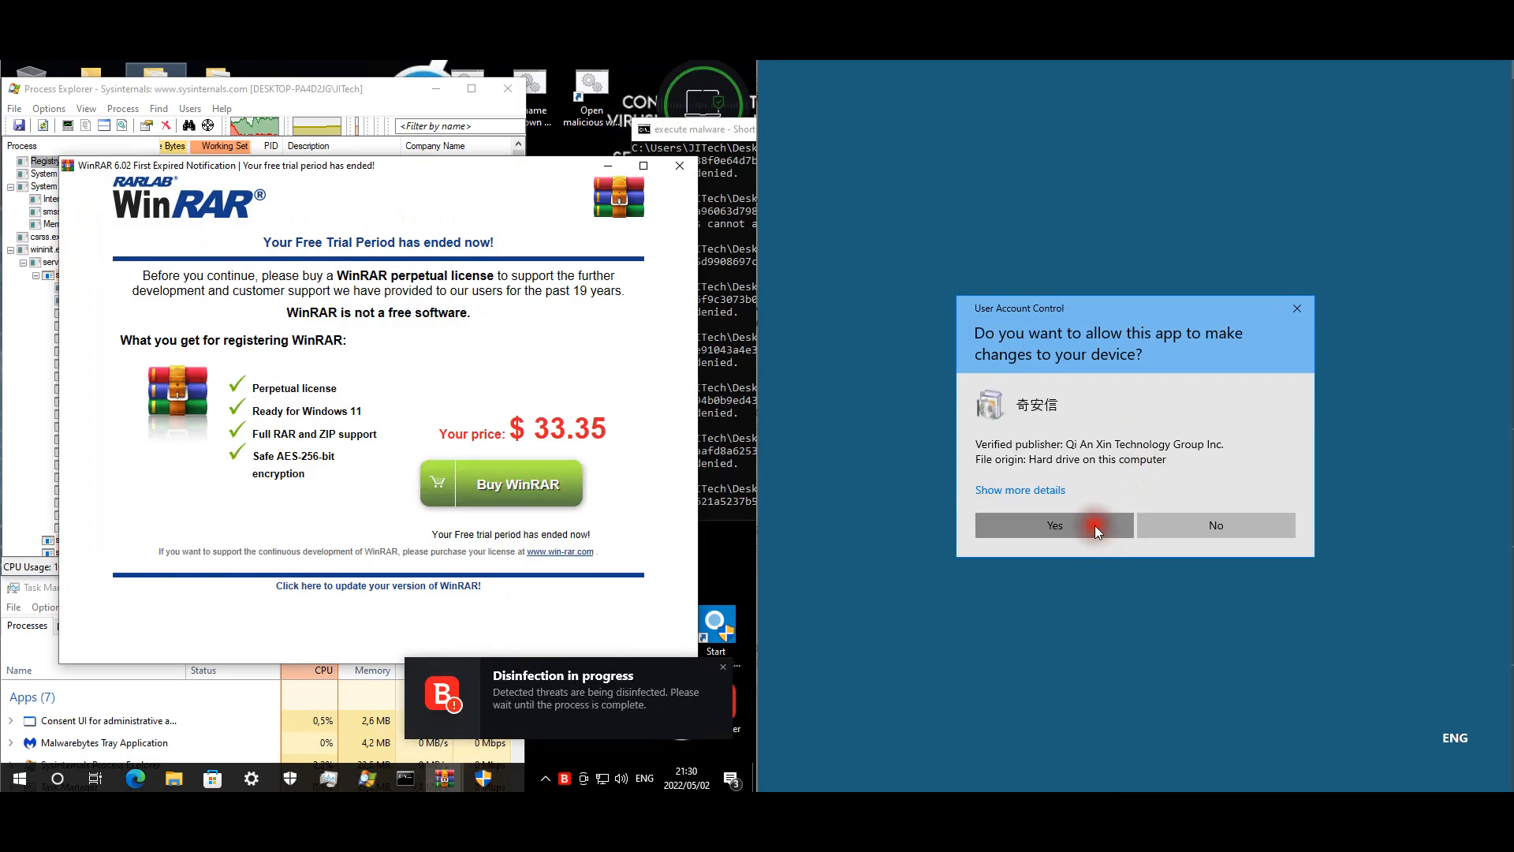
click(1053, 524)
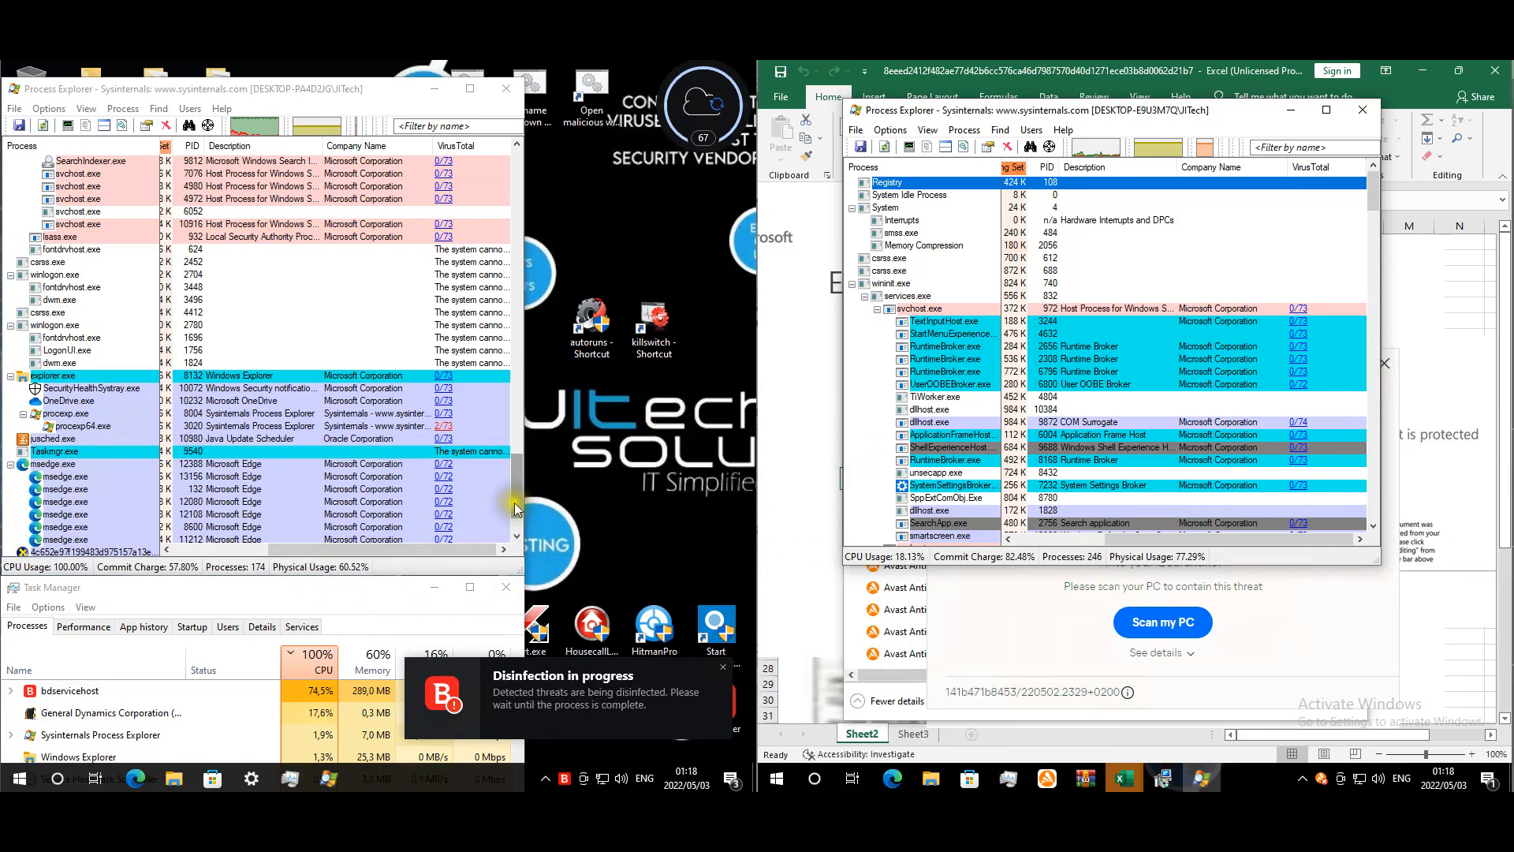
- Show the startup programs list in Task Manager on the first machine, dismissing a threat notice
scroll(down, 3)
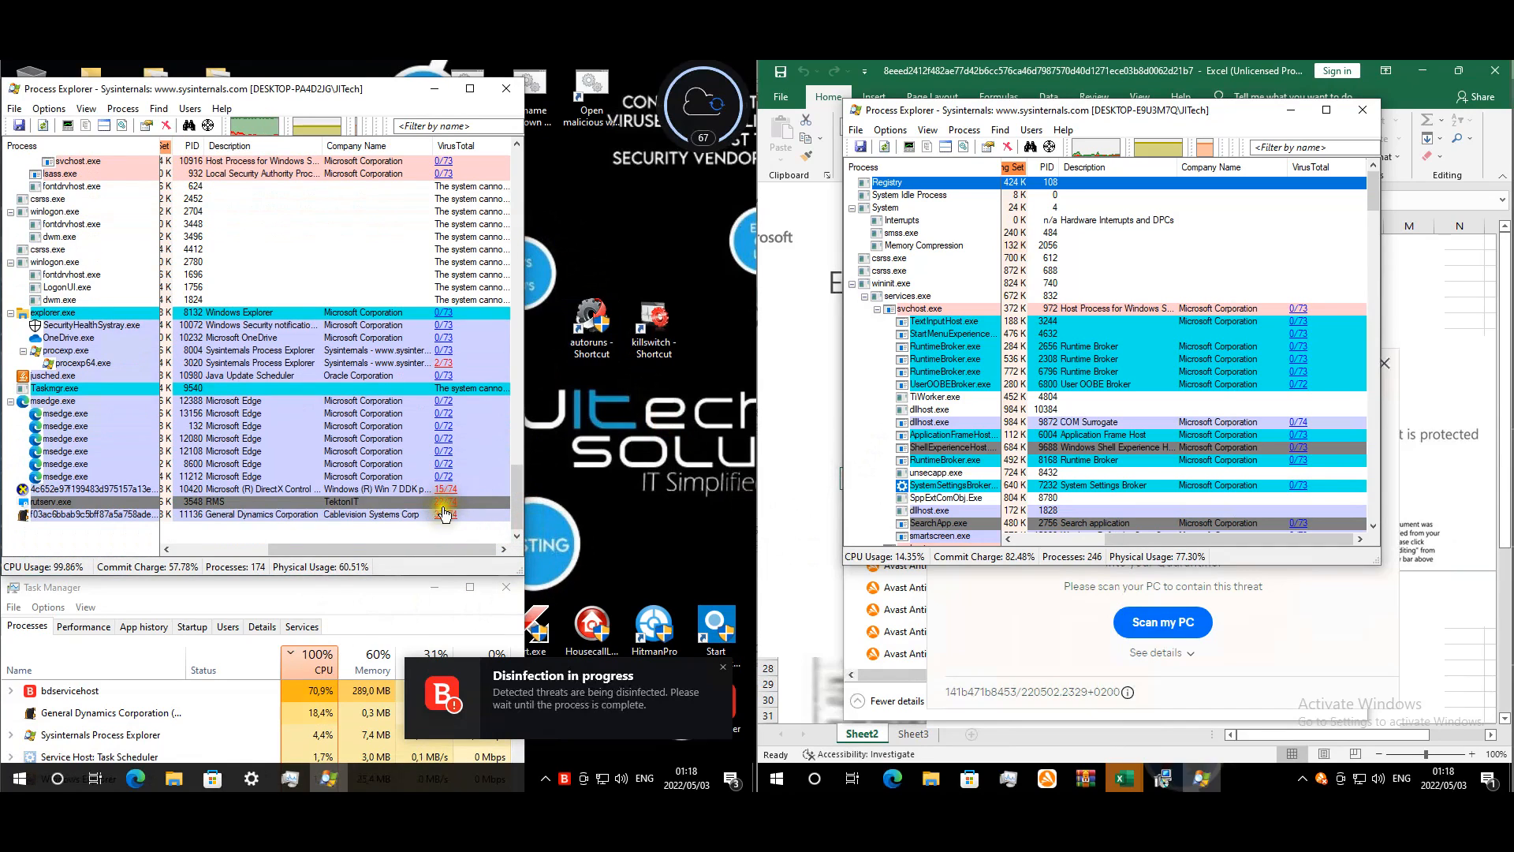
click(96, 515)
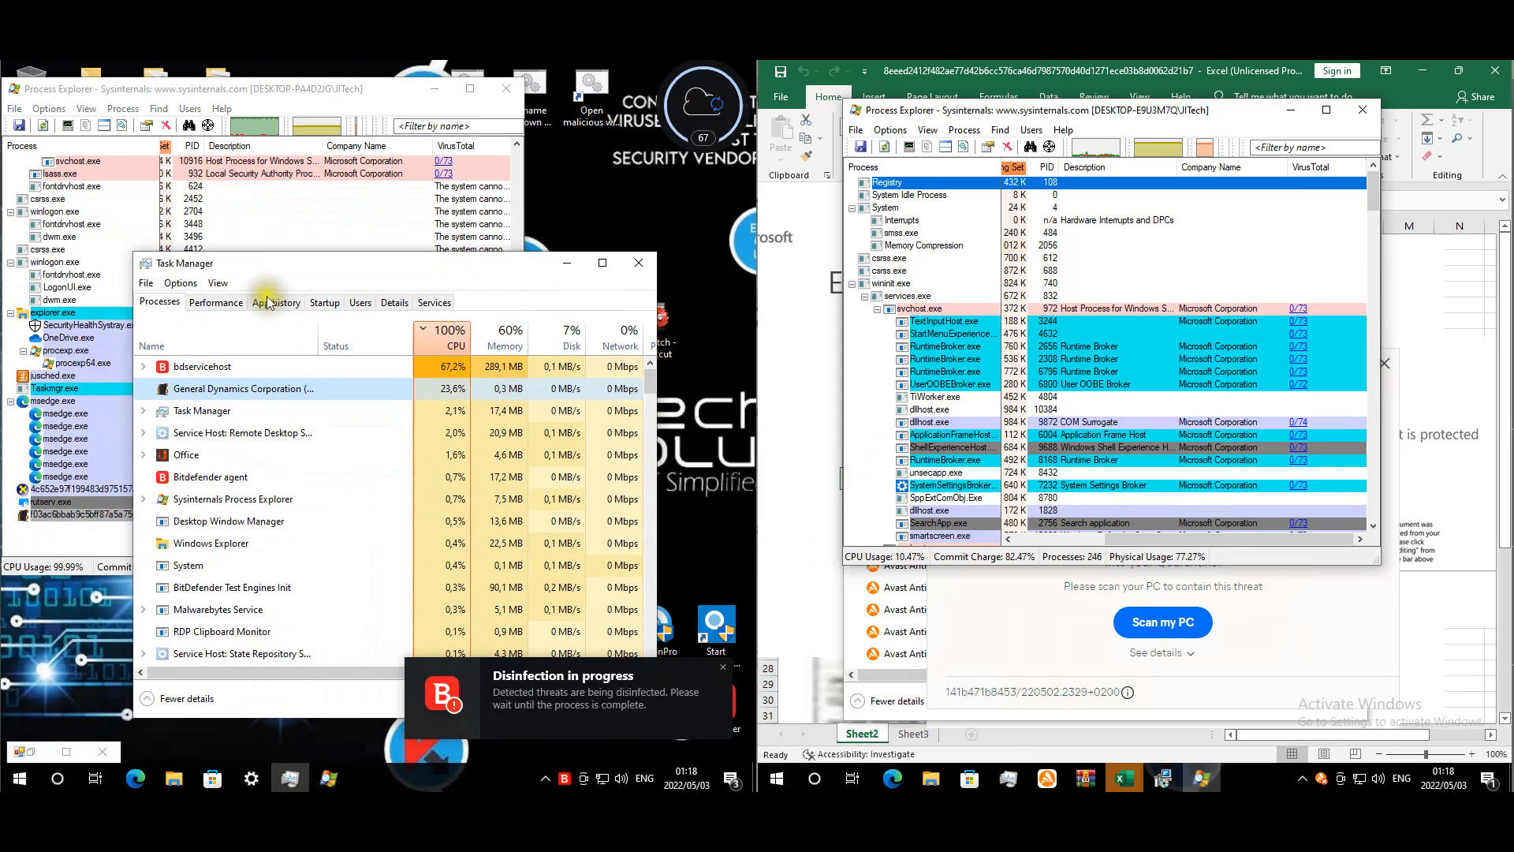
click(325, 302)
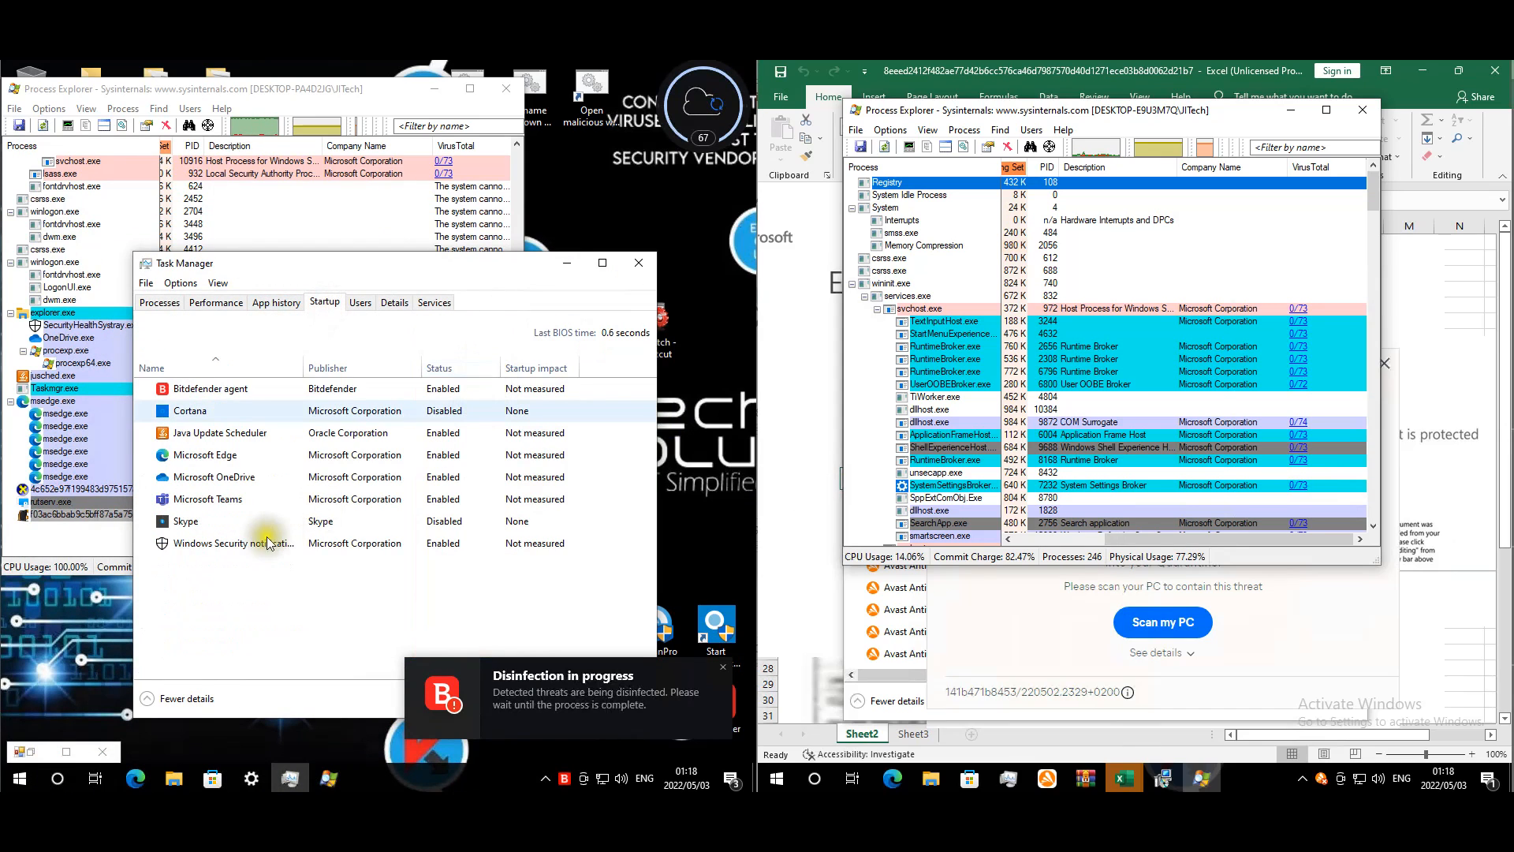
mouse_move(622, 297)
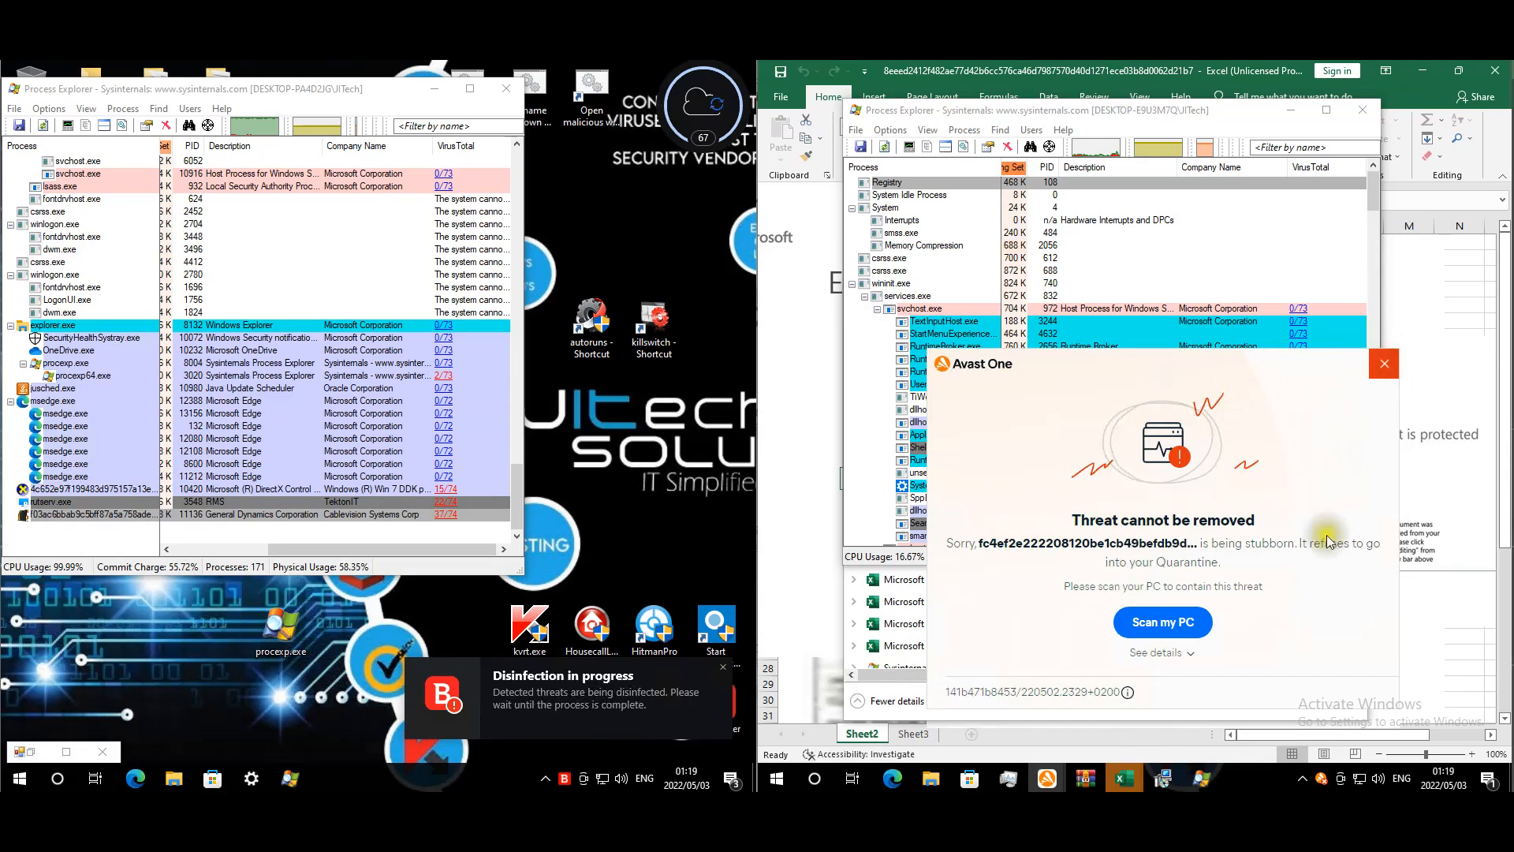
click(1384, 363)
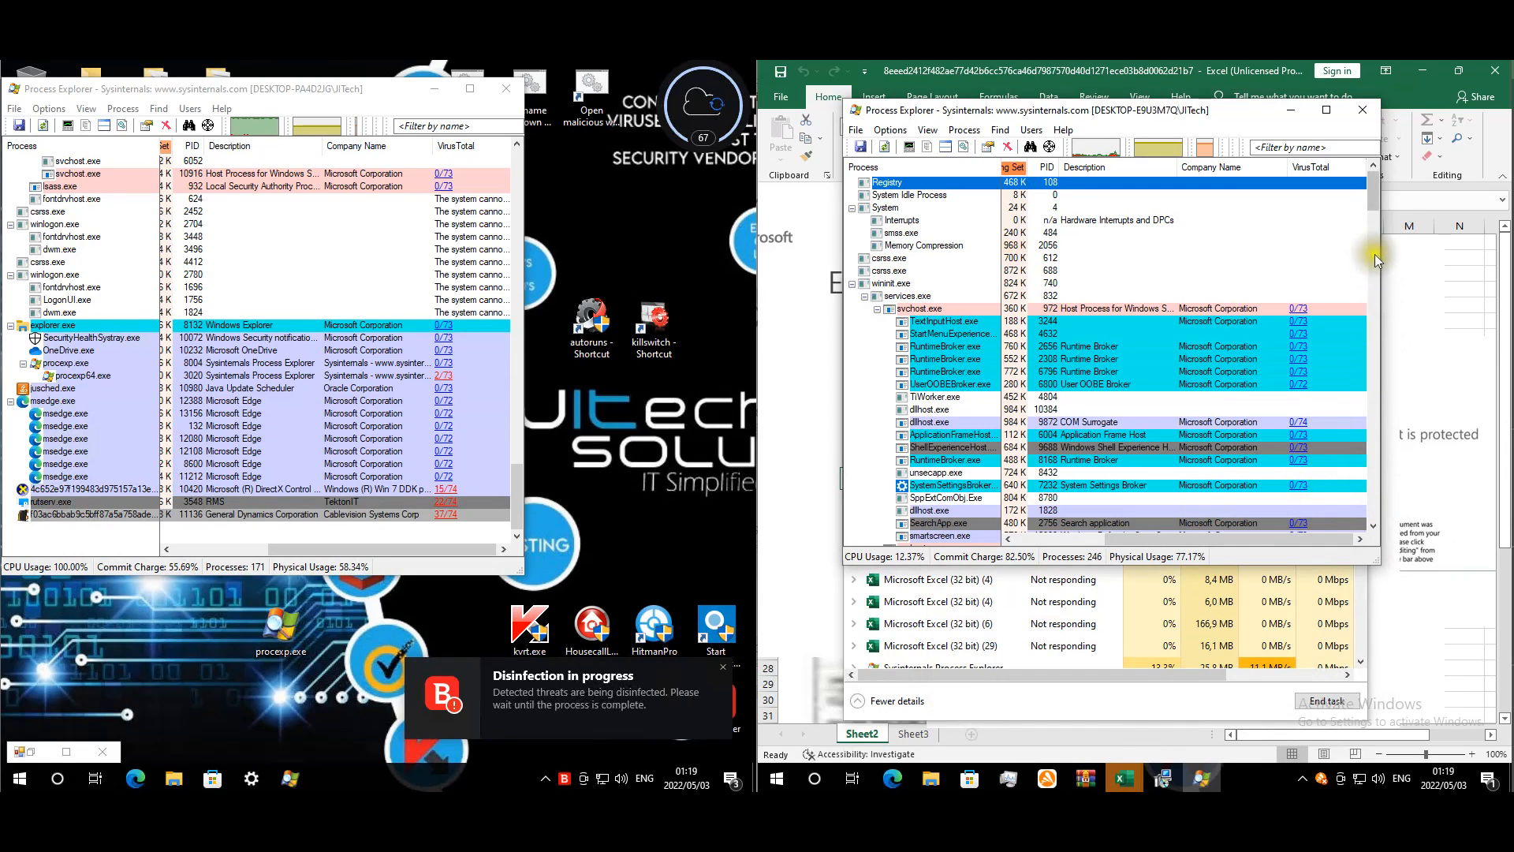
- Show startup programs on the Avast machine and select the Internet Low-Mic Utility Tool entry
scroll(down, 3)
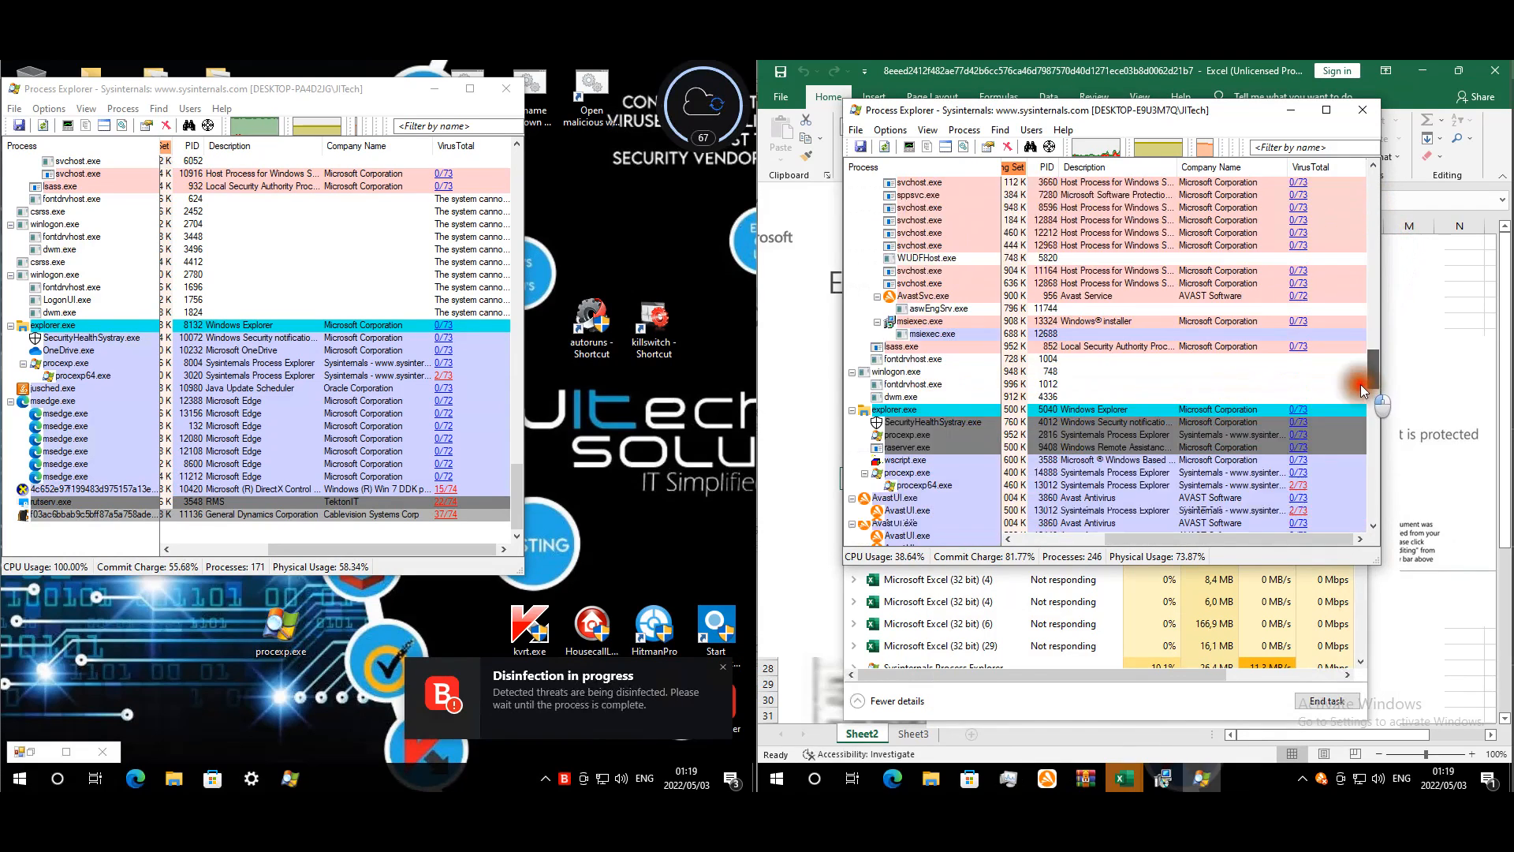
scroll(down, 3)
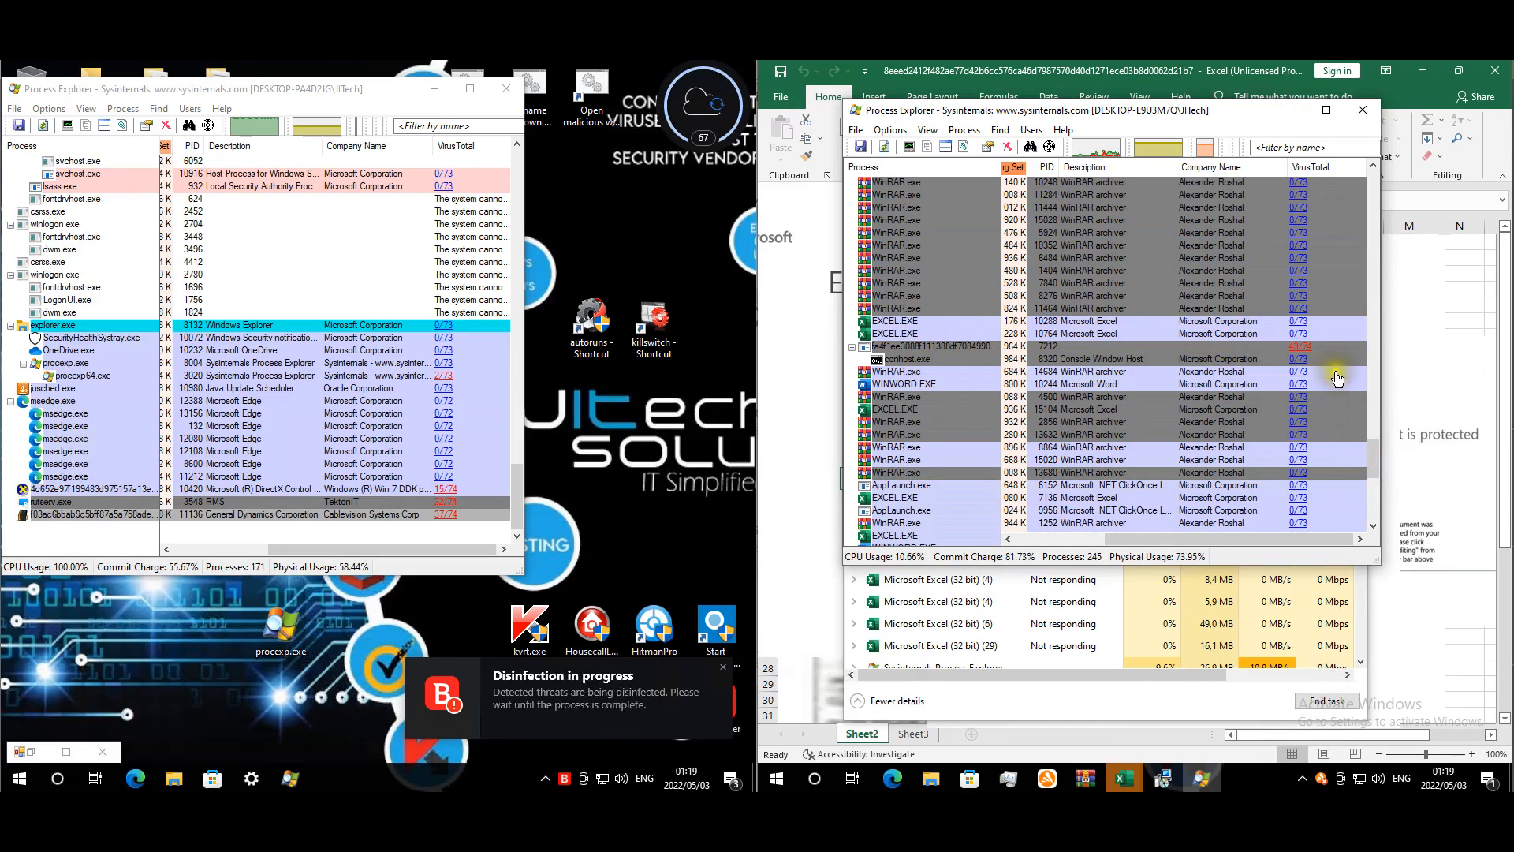
mouse_move(1370, 459)
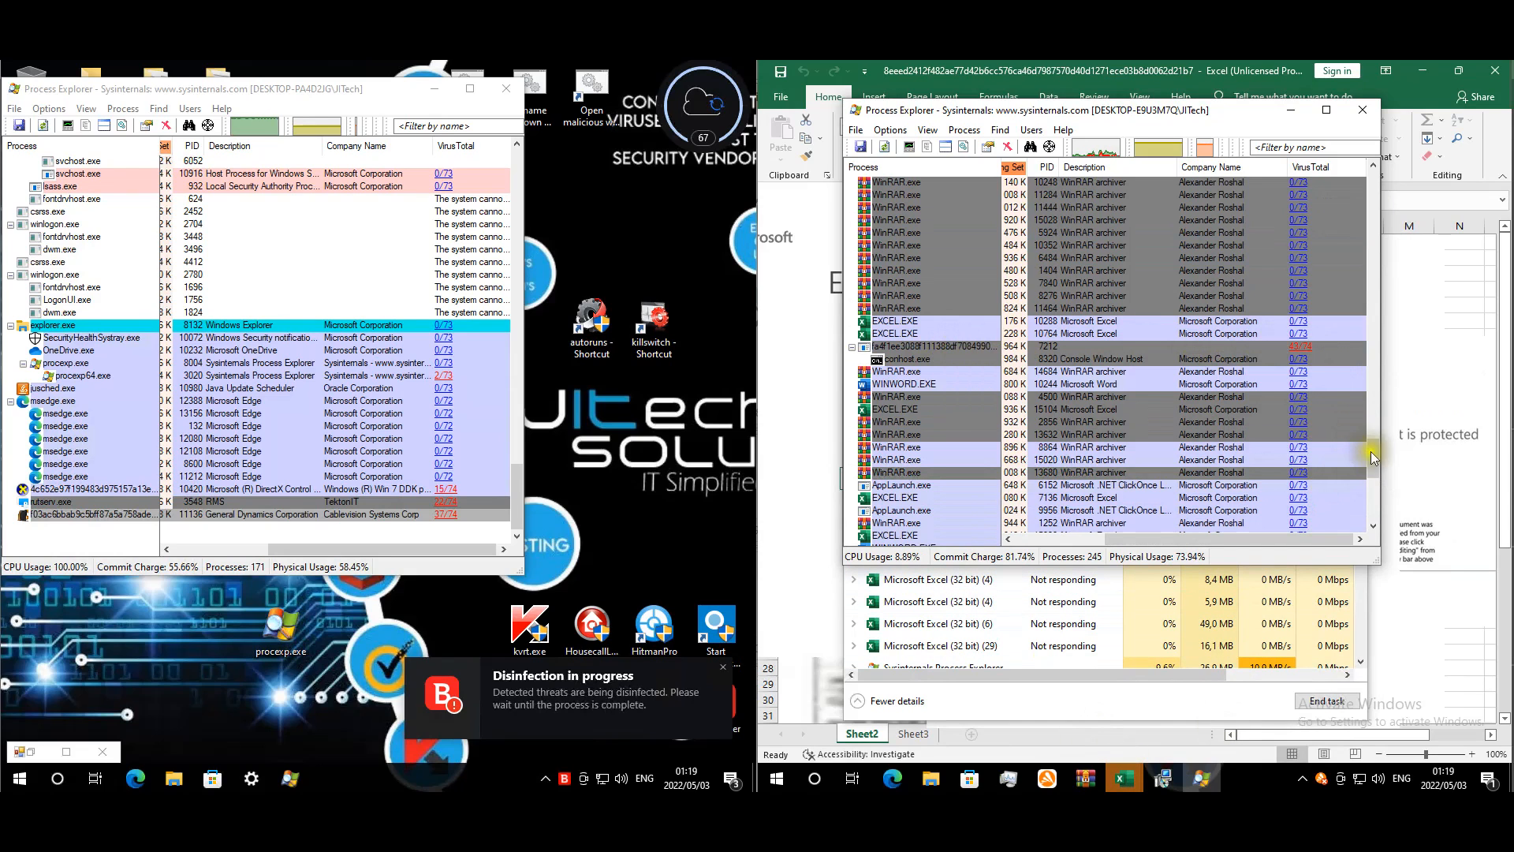
scroll(down, 3)
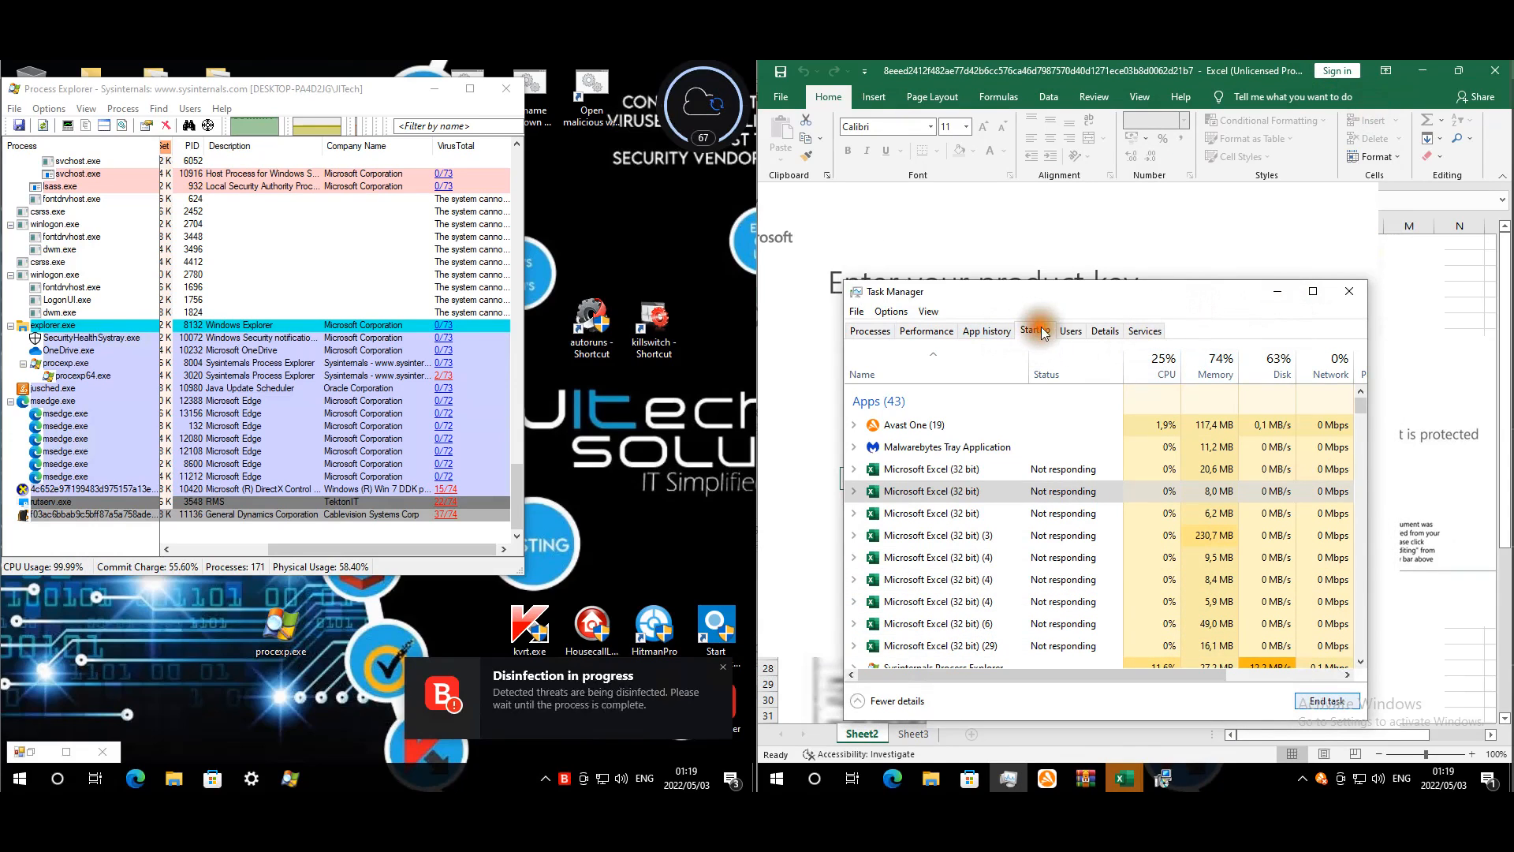
click(1032, 330)
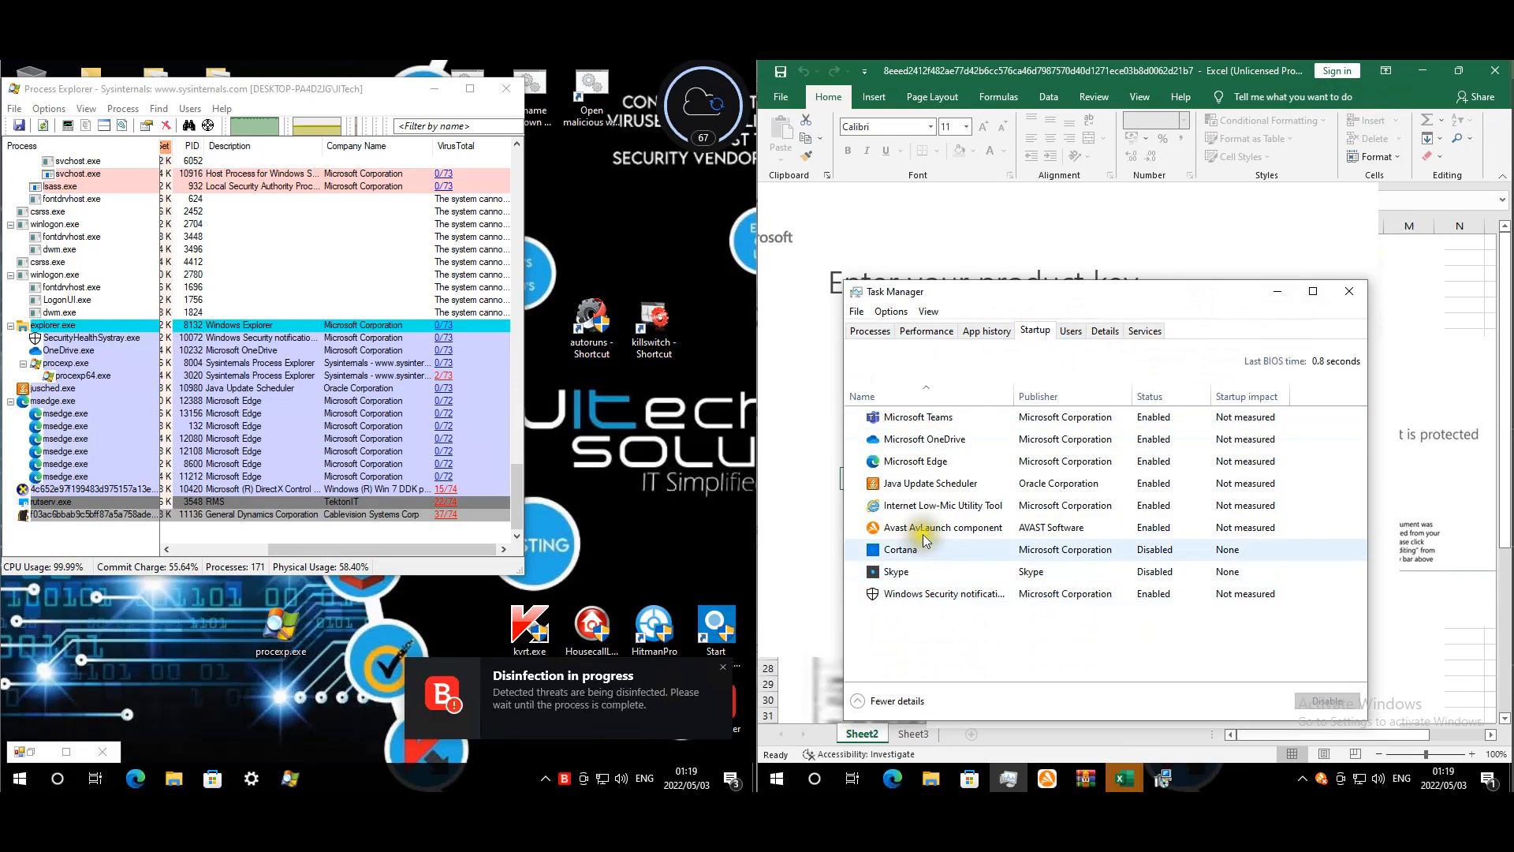
click(942, 505)
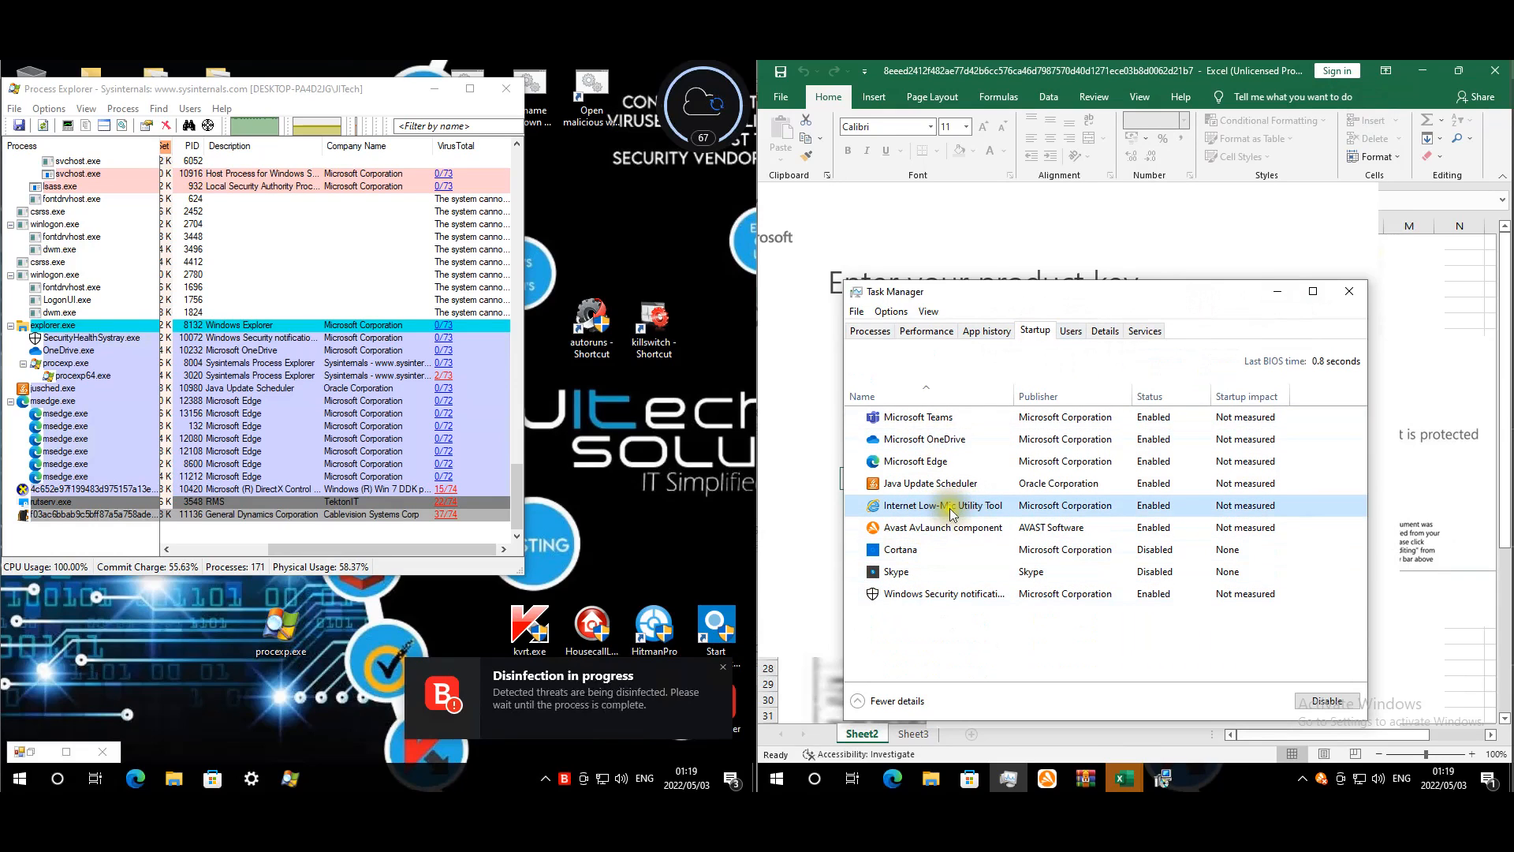
mouse_move(1197, 450)
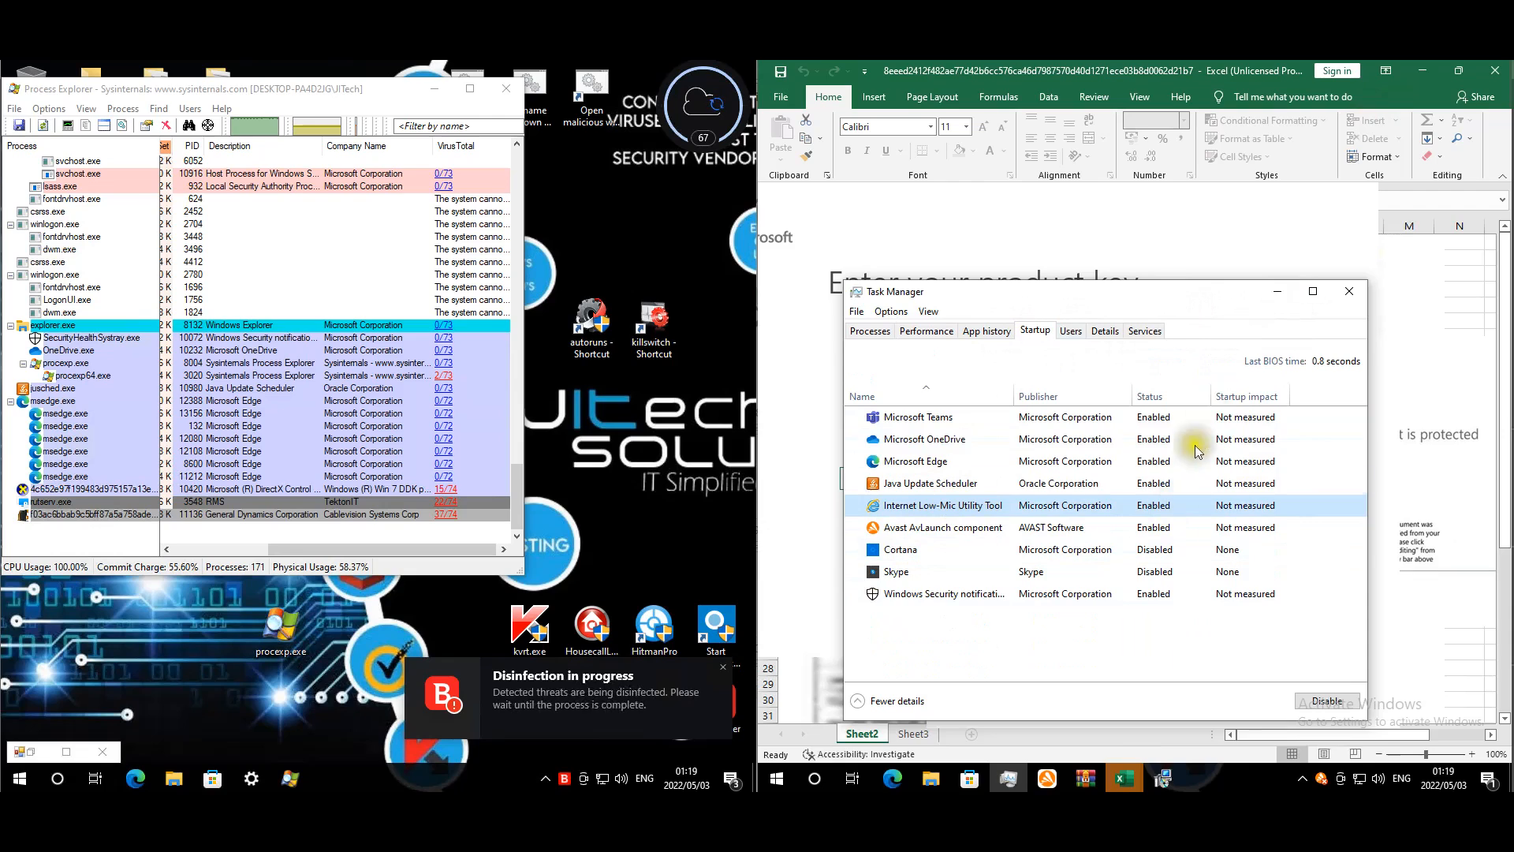
mouse_move(1349, 323)
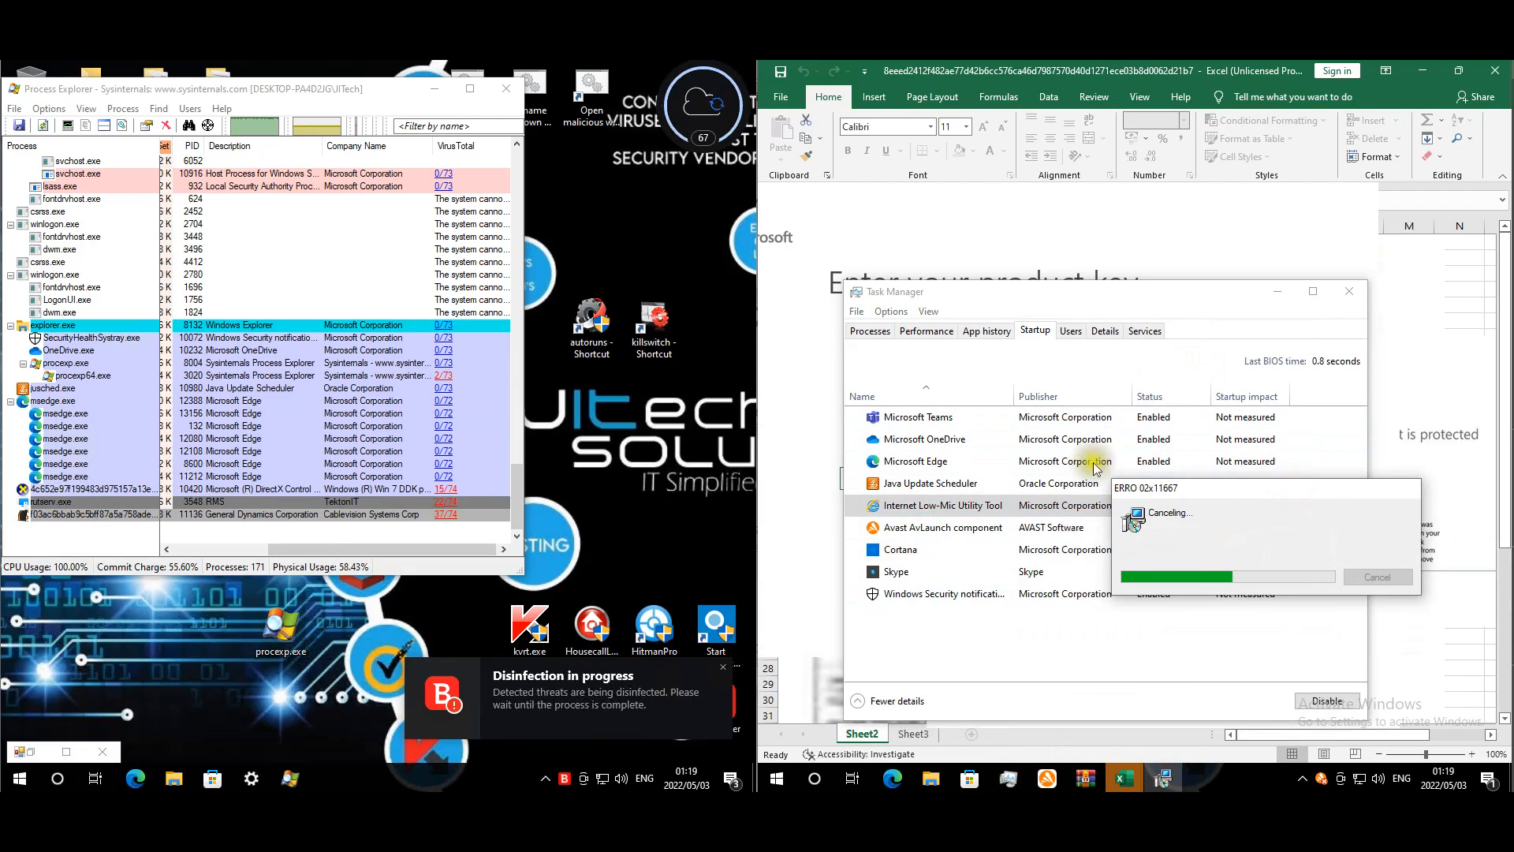
mouse_move(123, 748)
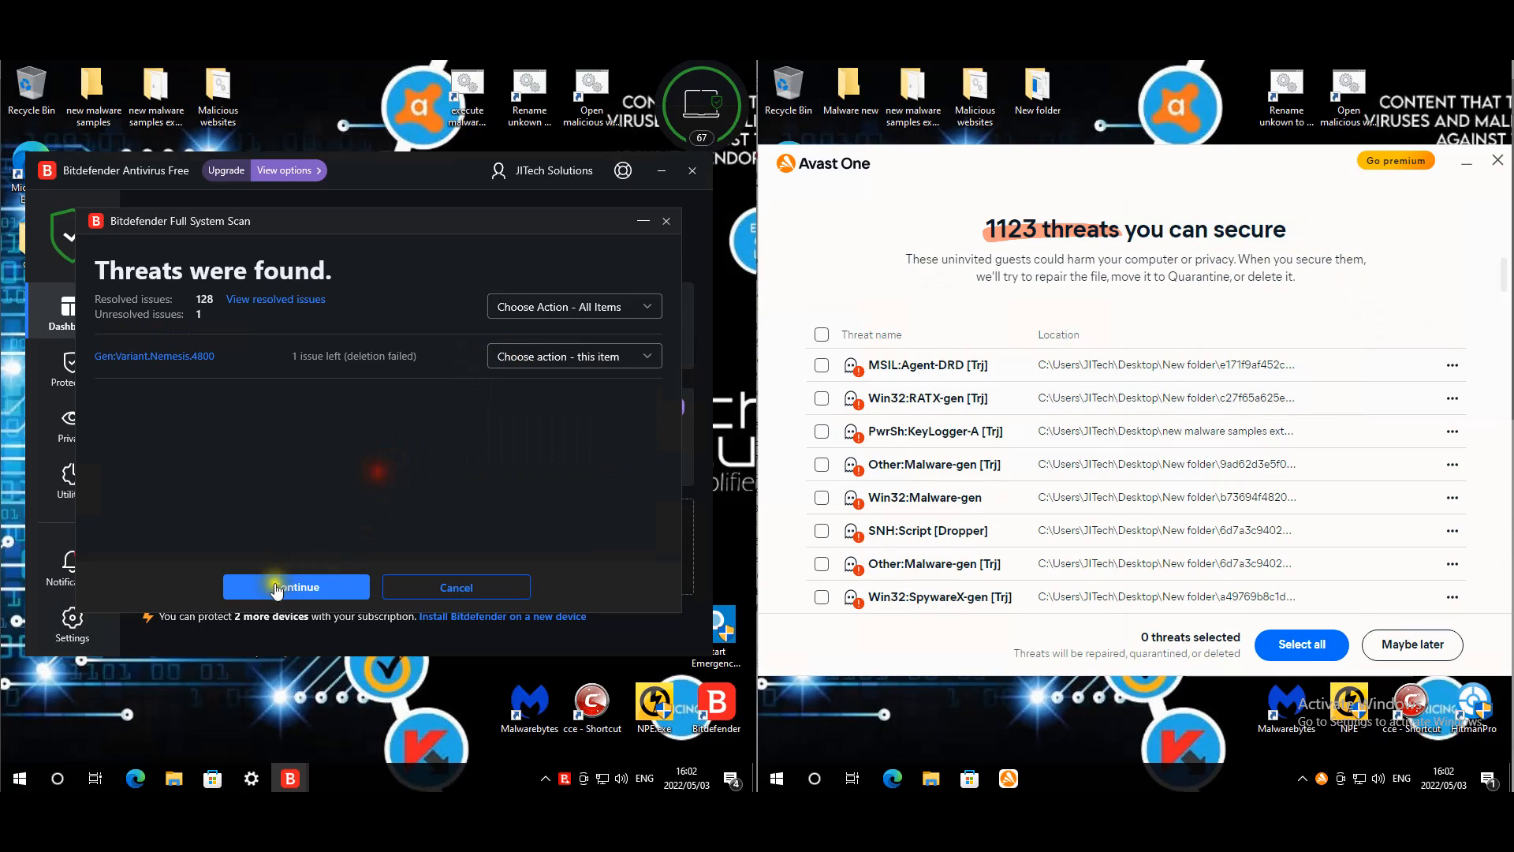
- Check the action for the one unresolved threat, then close the Bitdefender full scan results
click(295, 587)
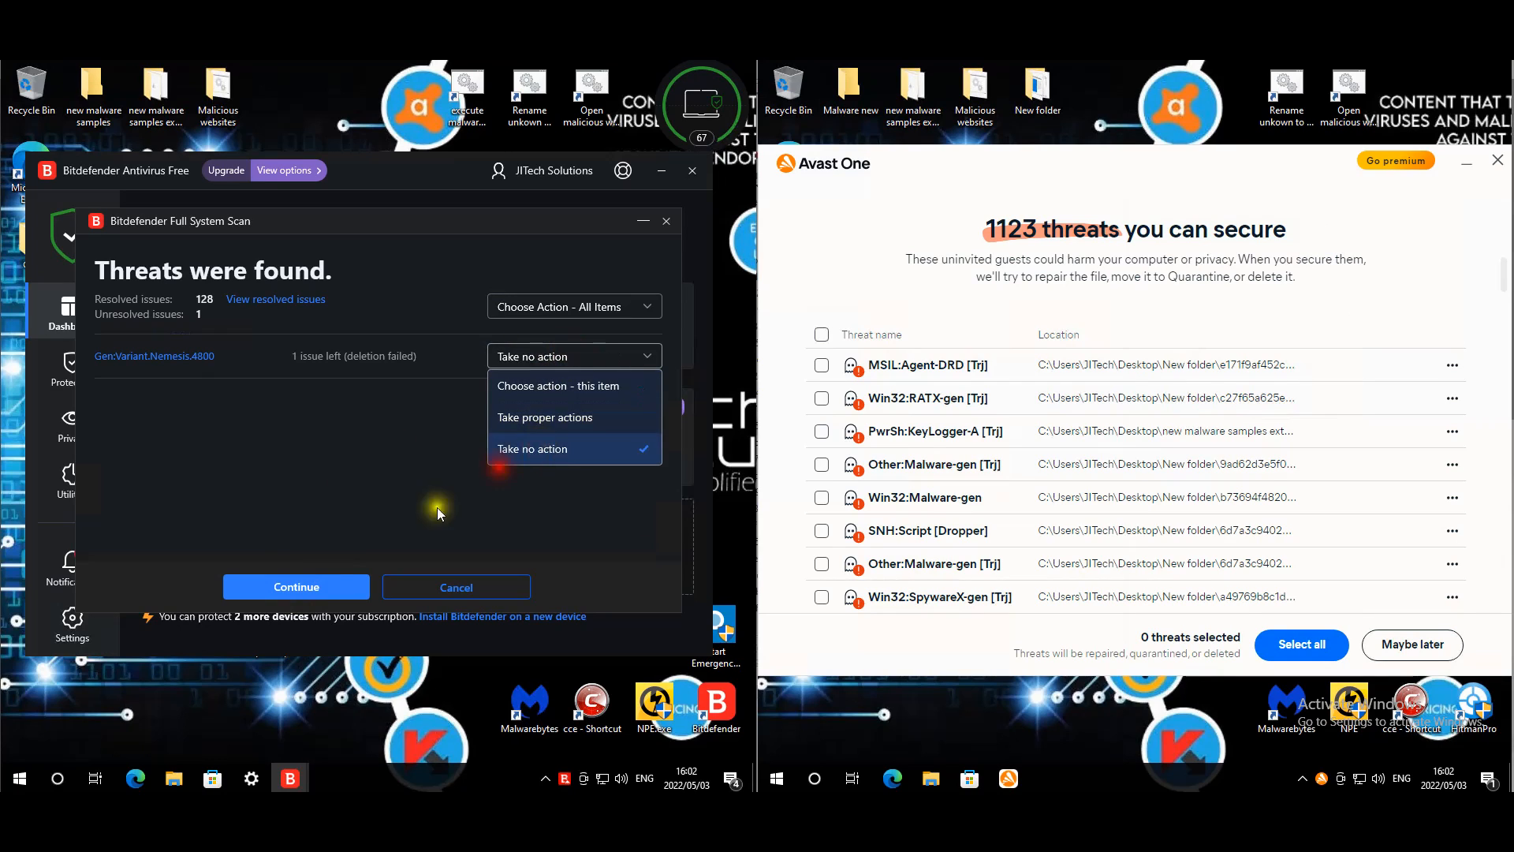
click(295, 586)
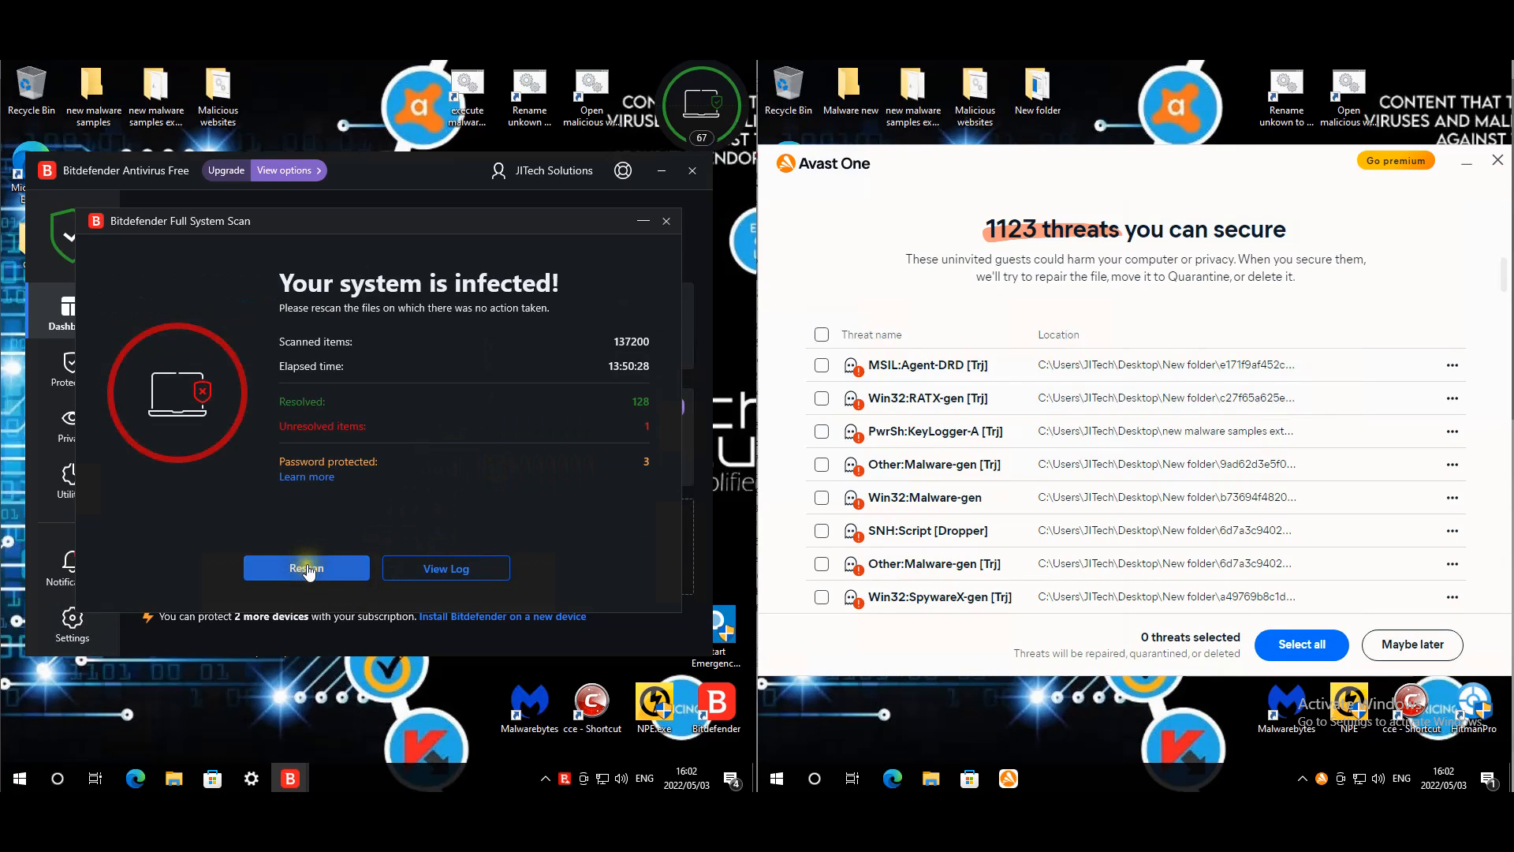
mouse_move(679, 232)
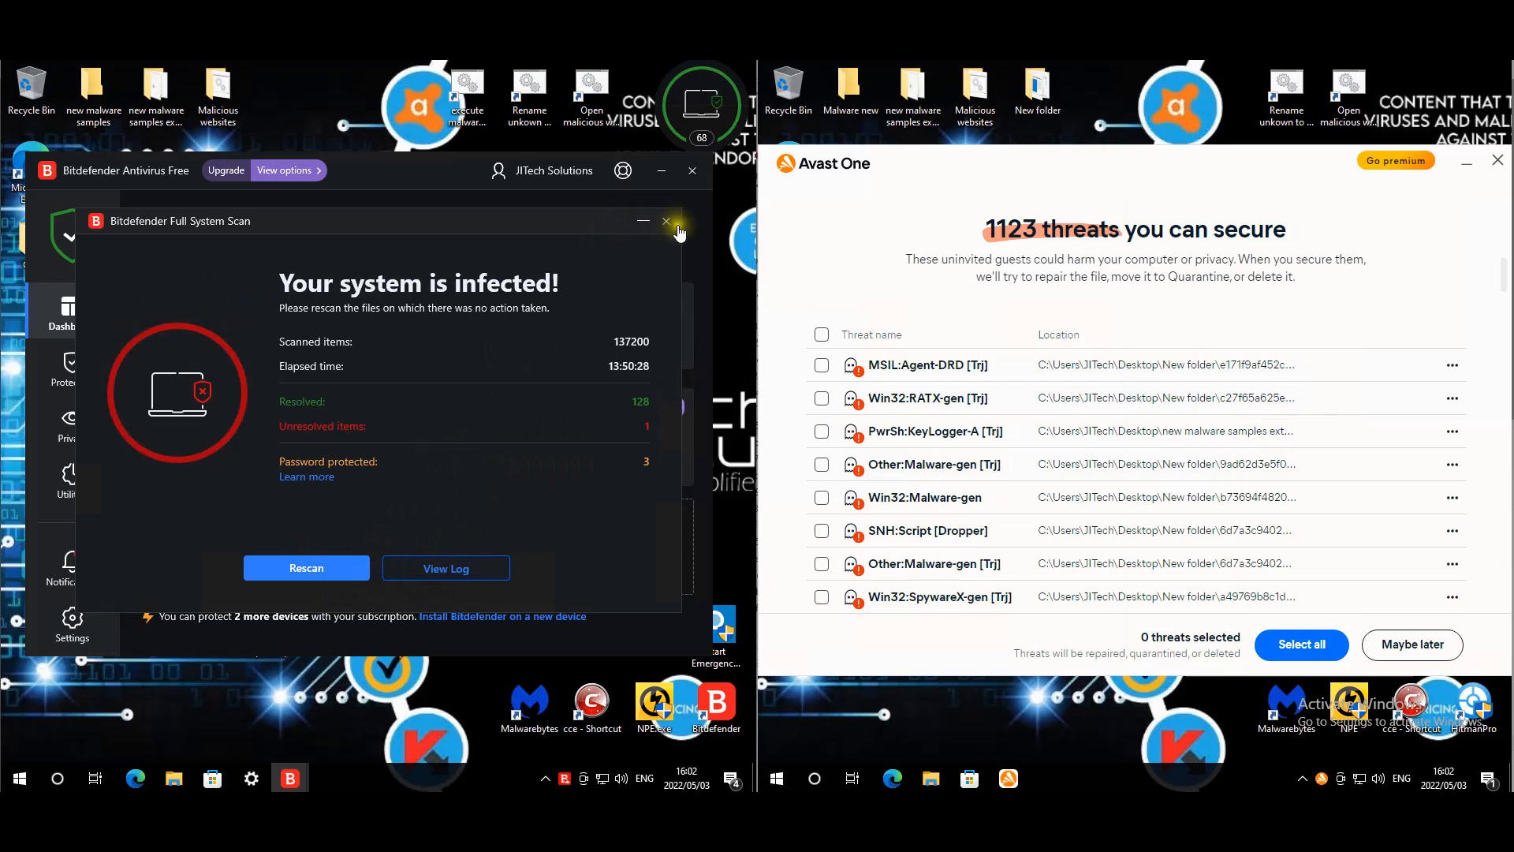
click(682, 230)
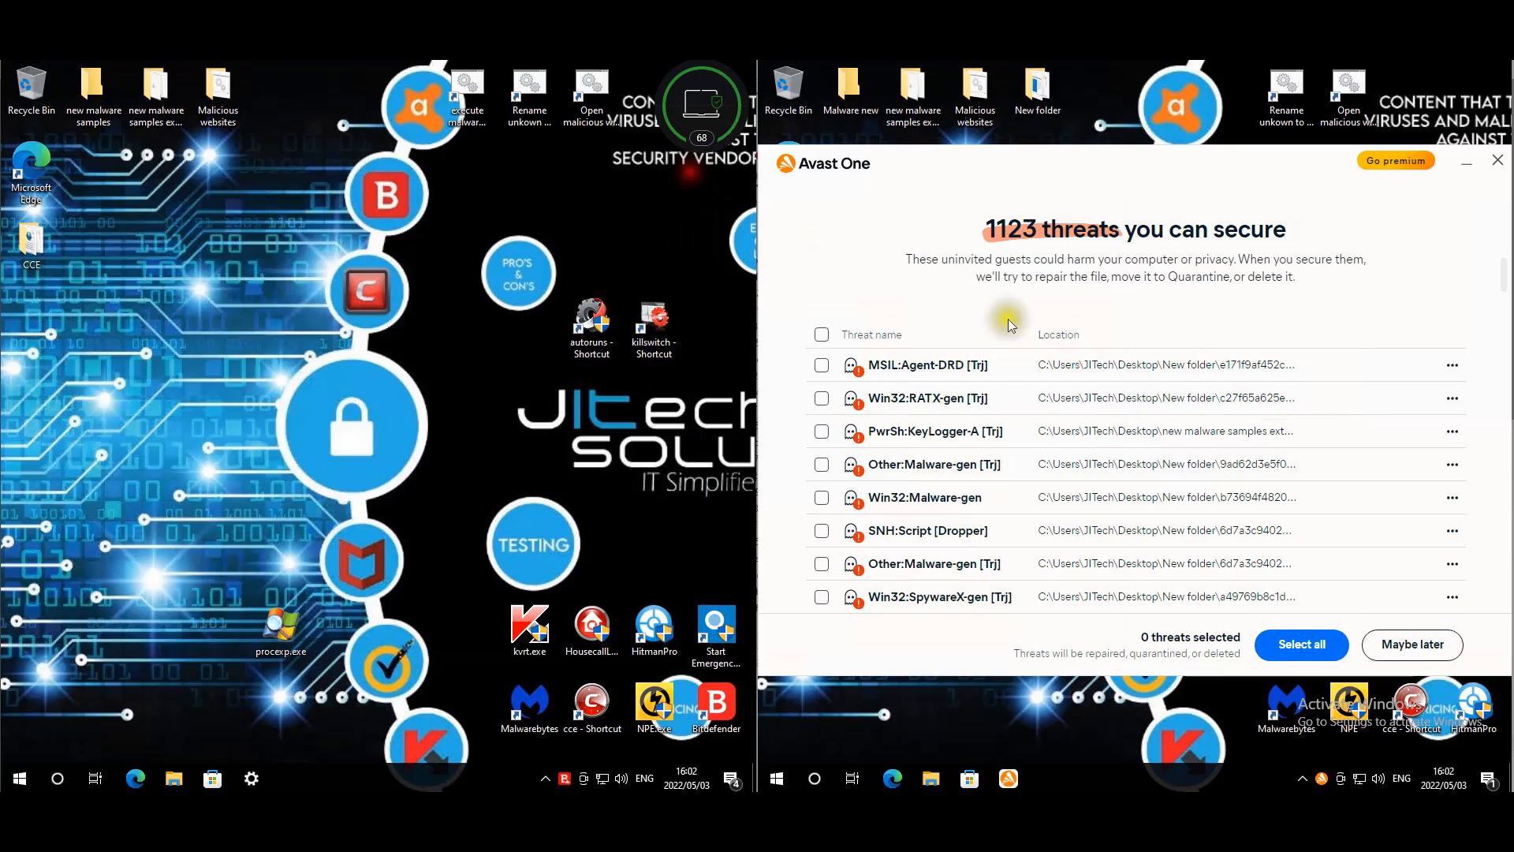
mouse_move(850, 563)
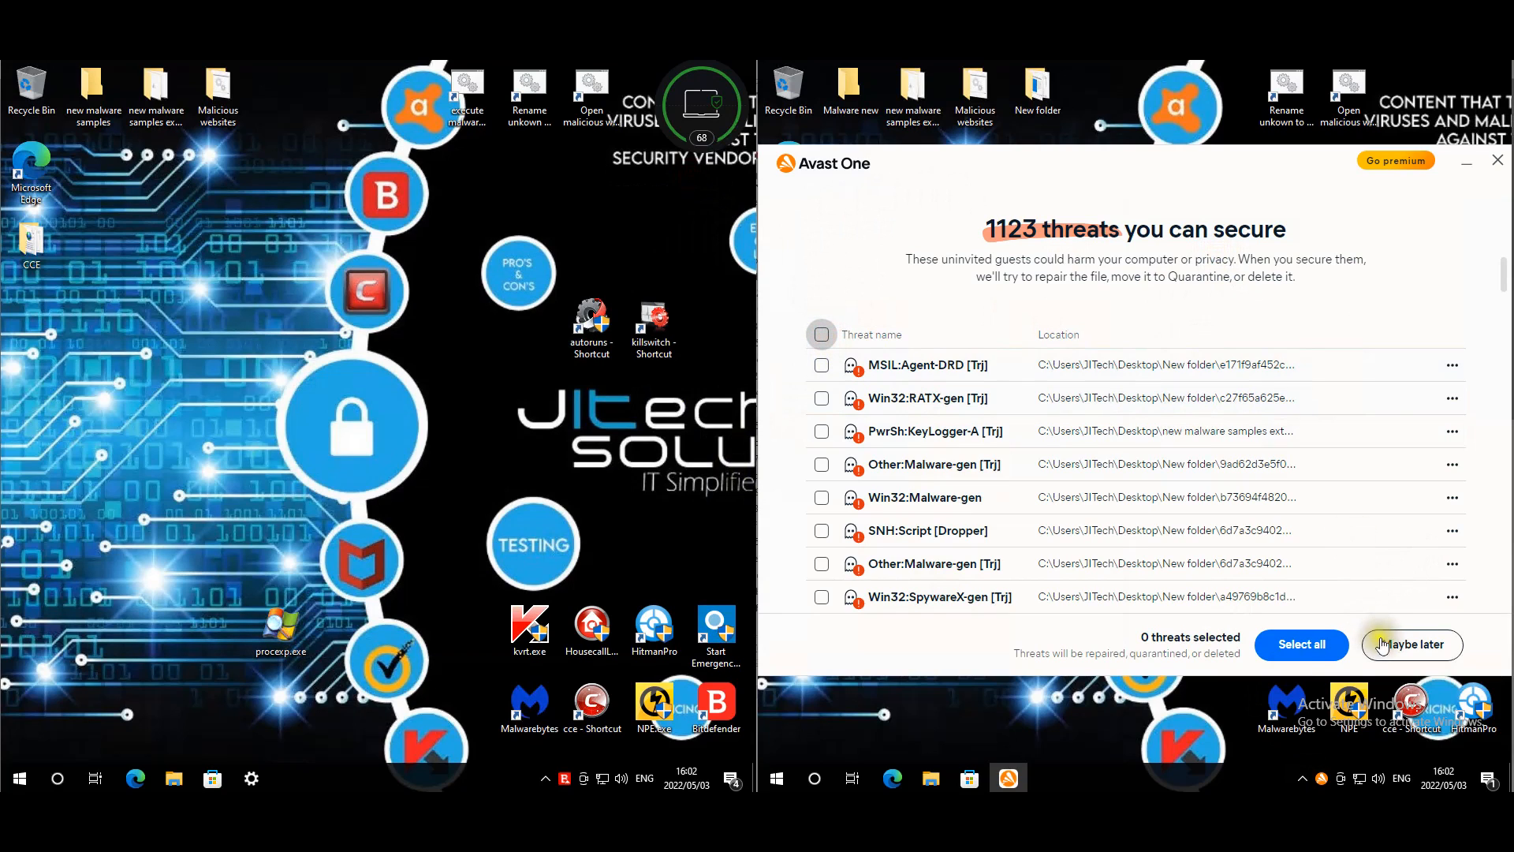
mouse_move(1384, 601)
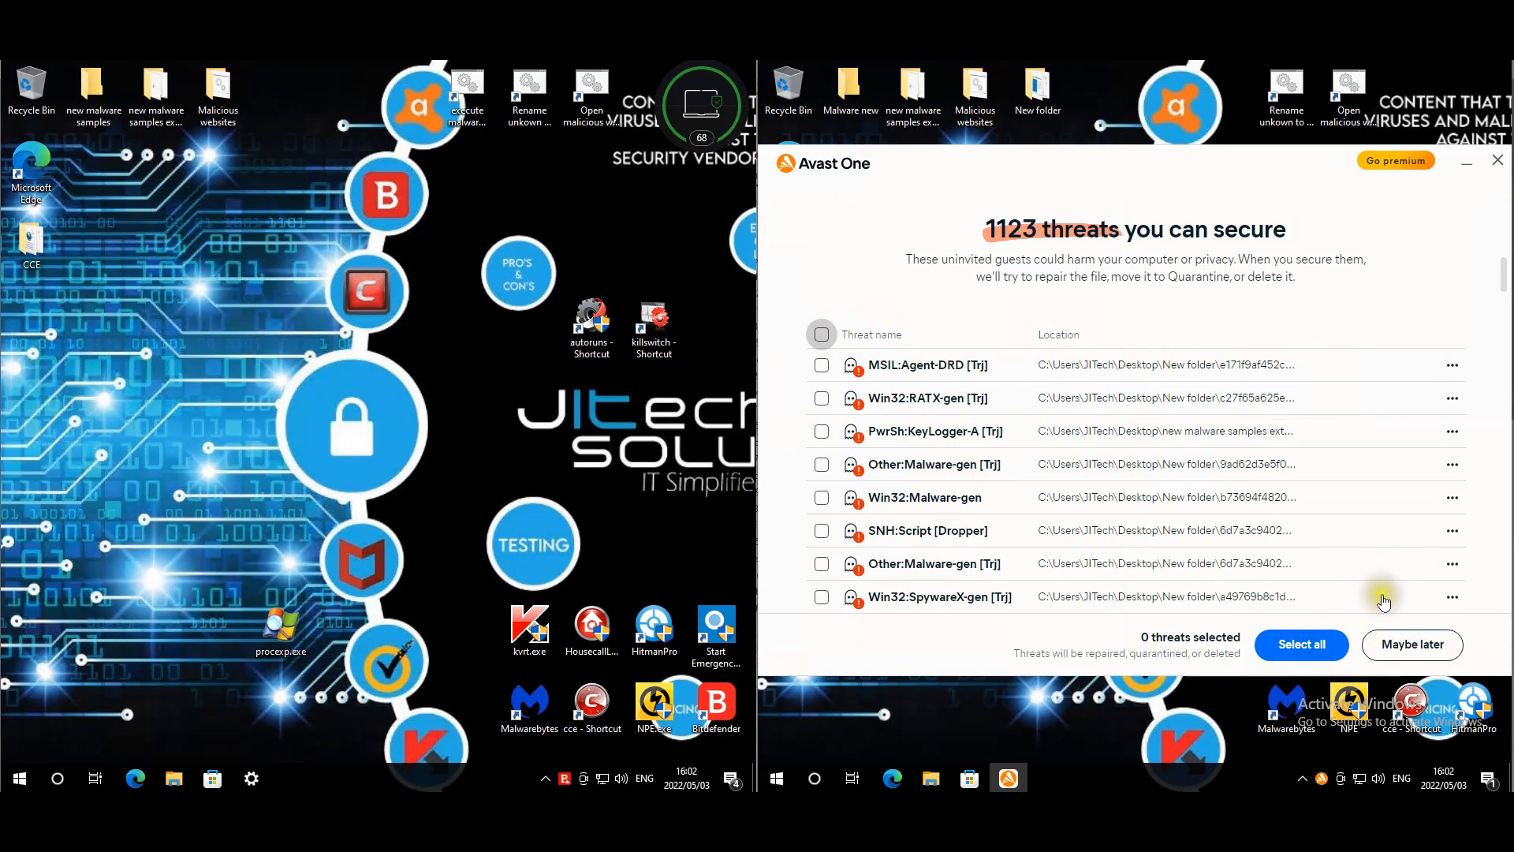
mouse_move(1436, 460)
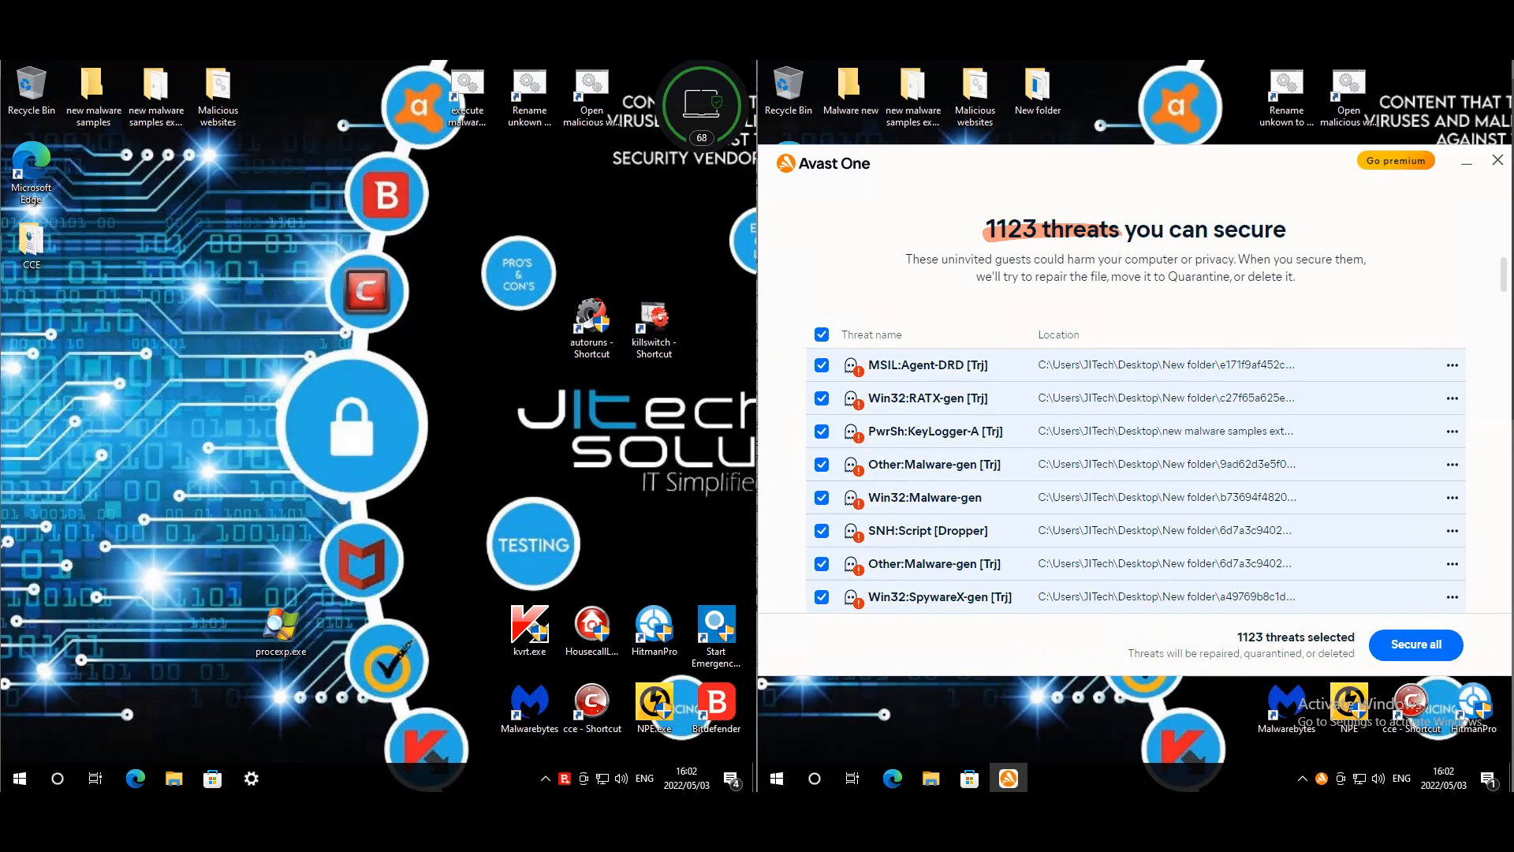
mouse_move(1439, 539)
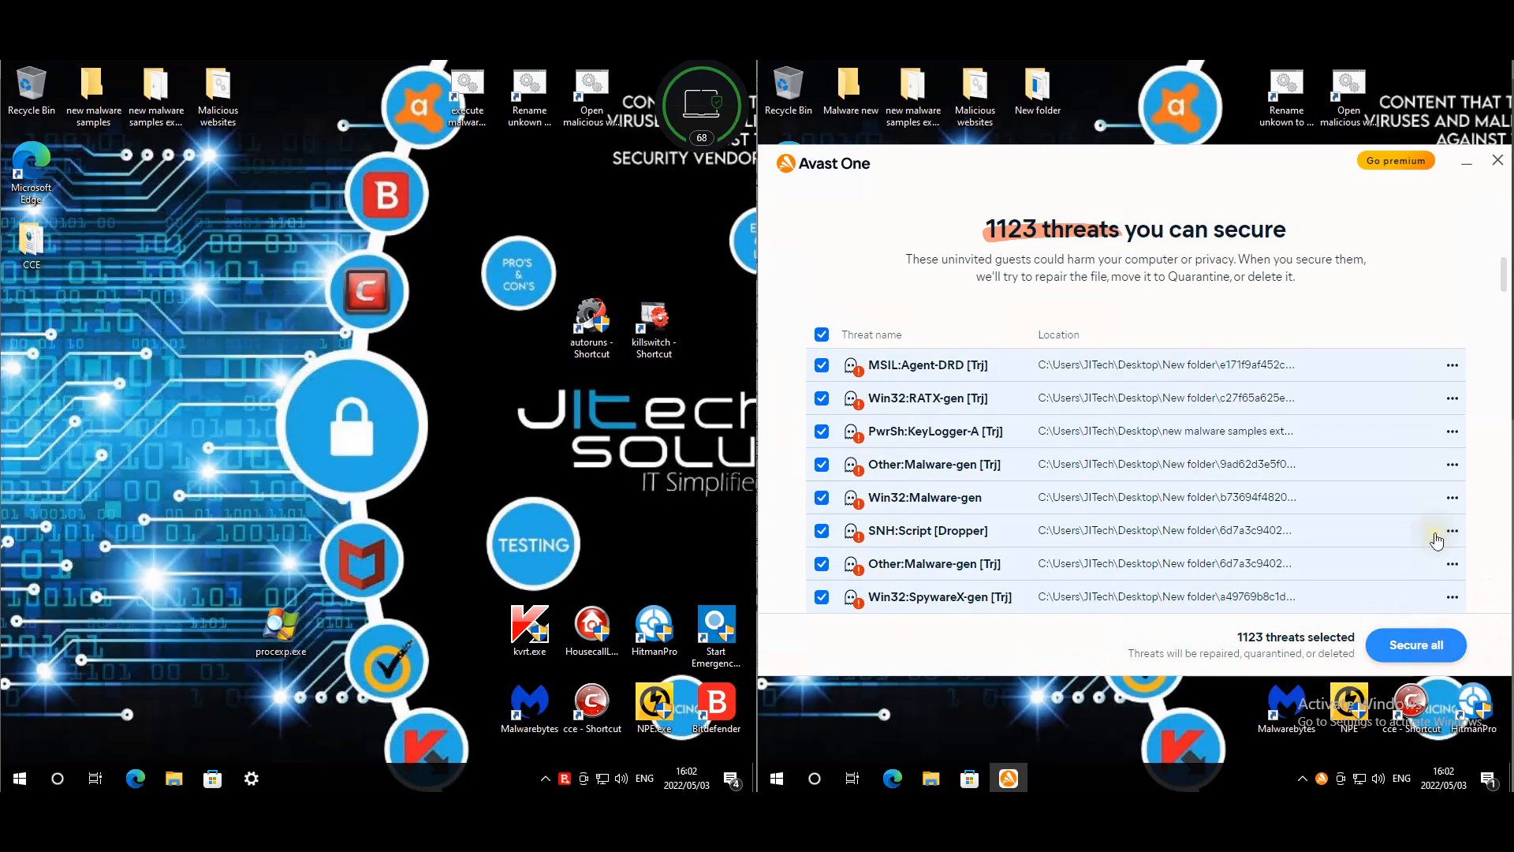
mouse_move(1469, 424)
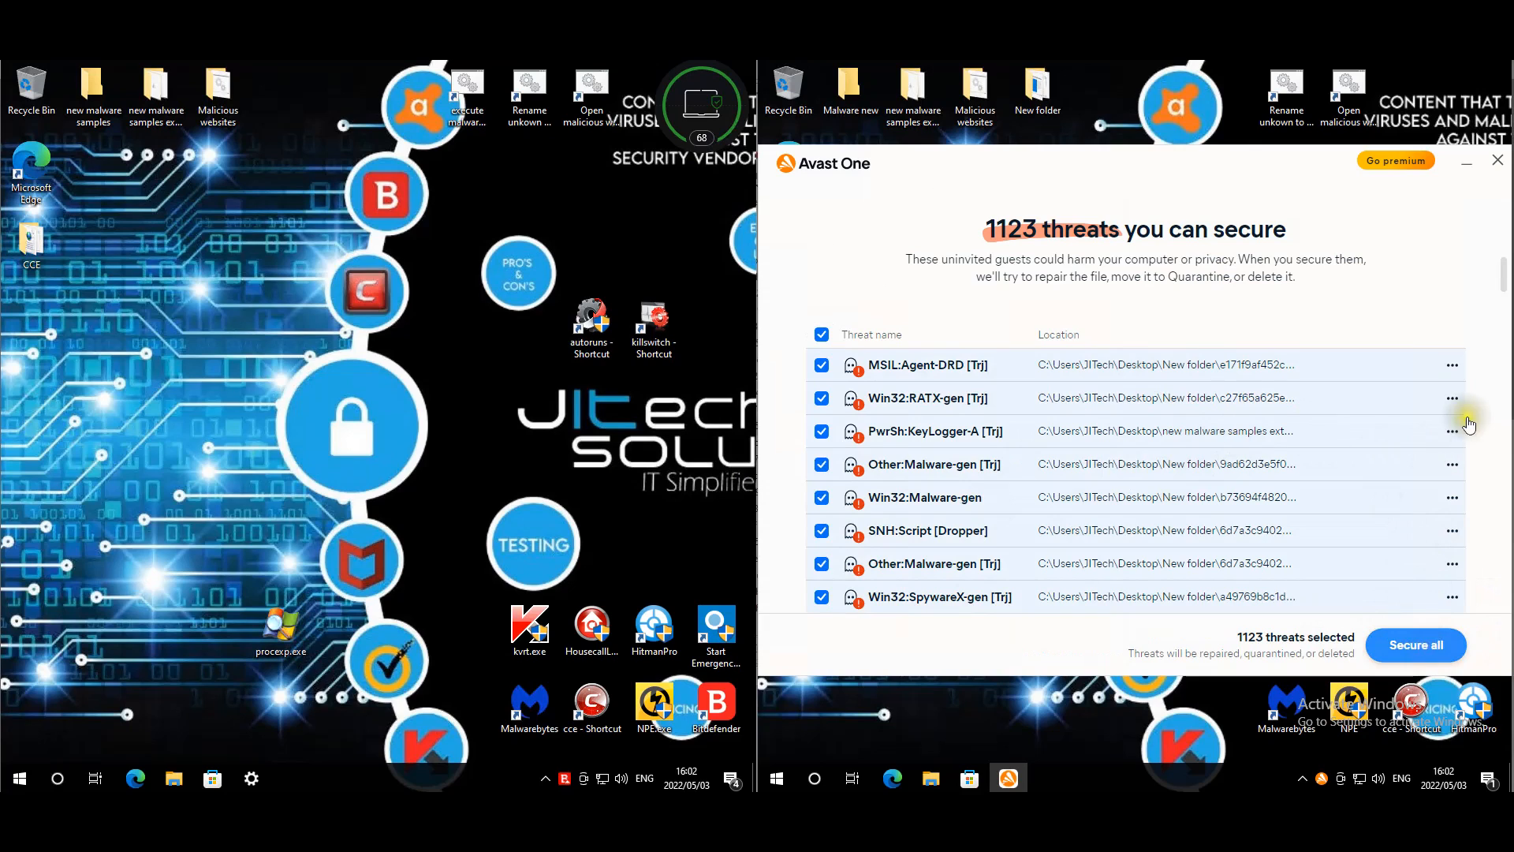
mouse_move(1507, 449)
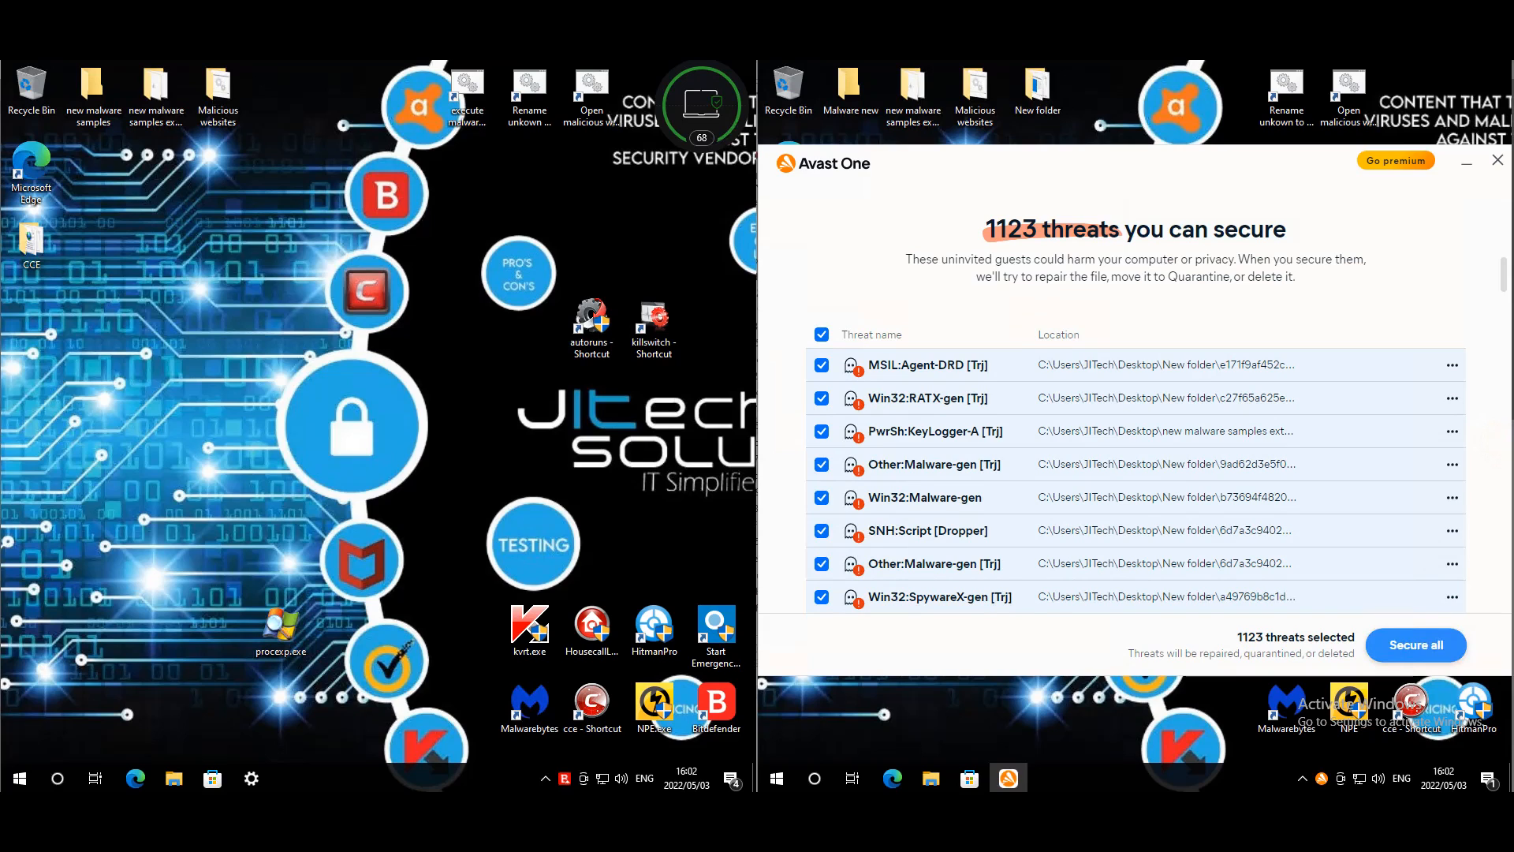
- Secure all 1123 threats in Avast One and restart the computer from the Start menu
click(1416, 645)
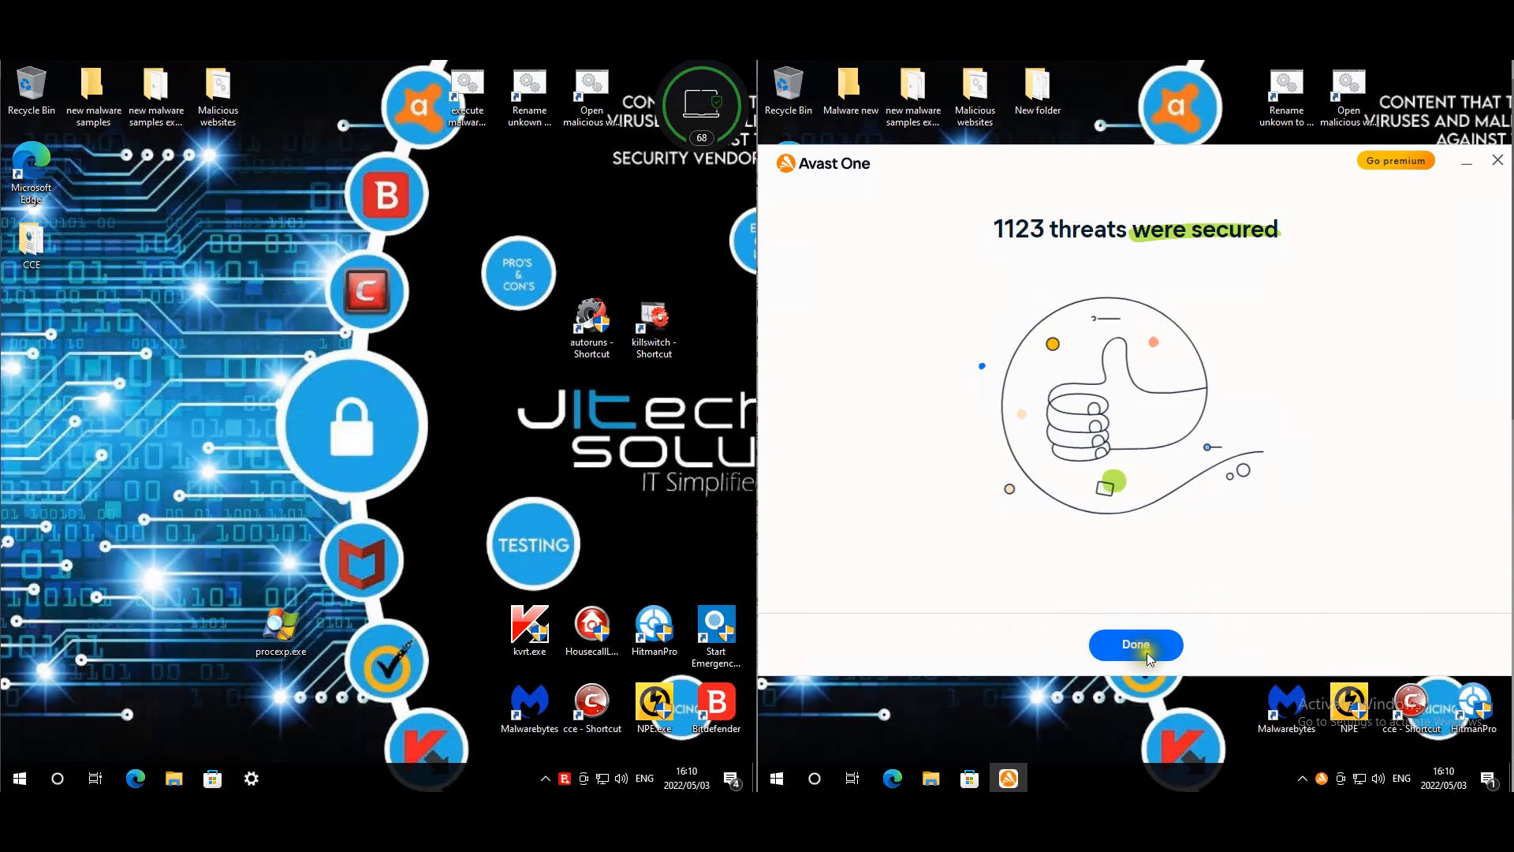
click(1135, 643)
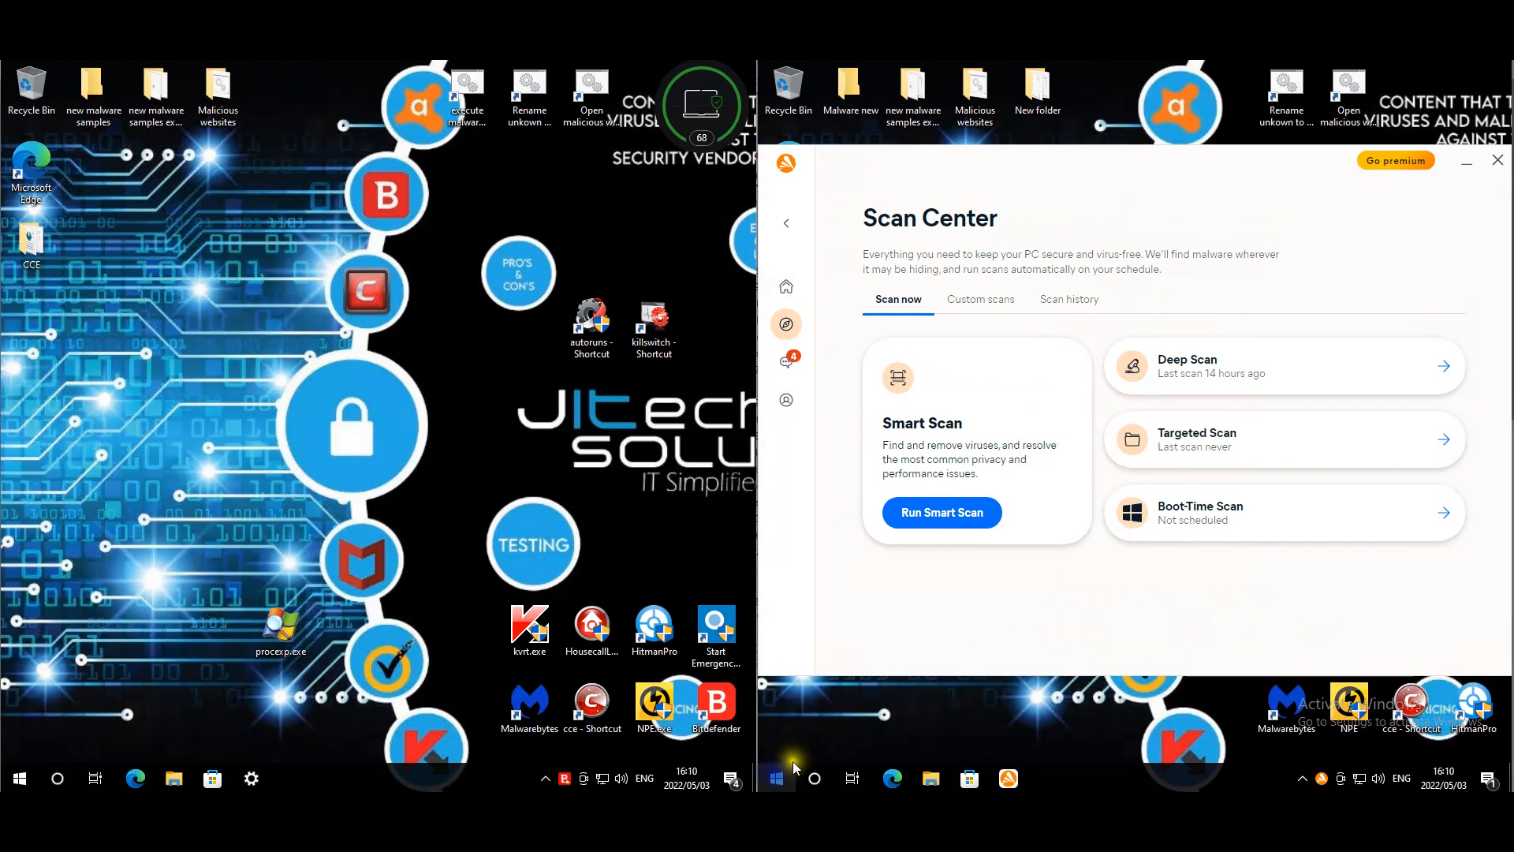
right_click(775, 778)
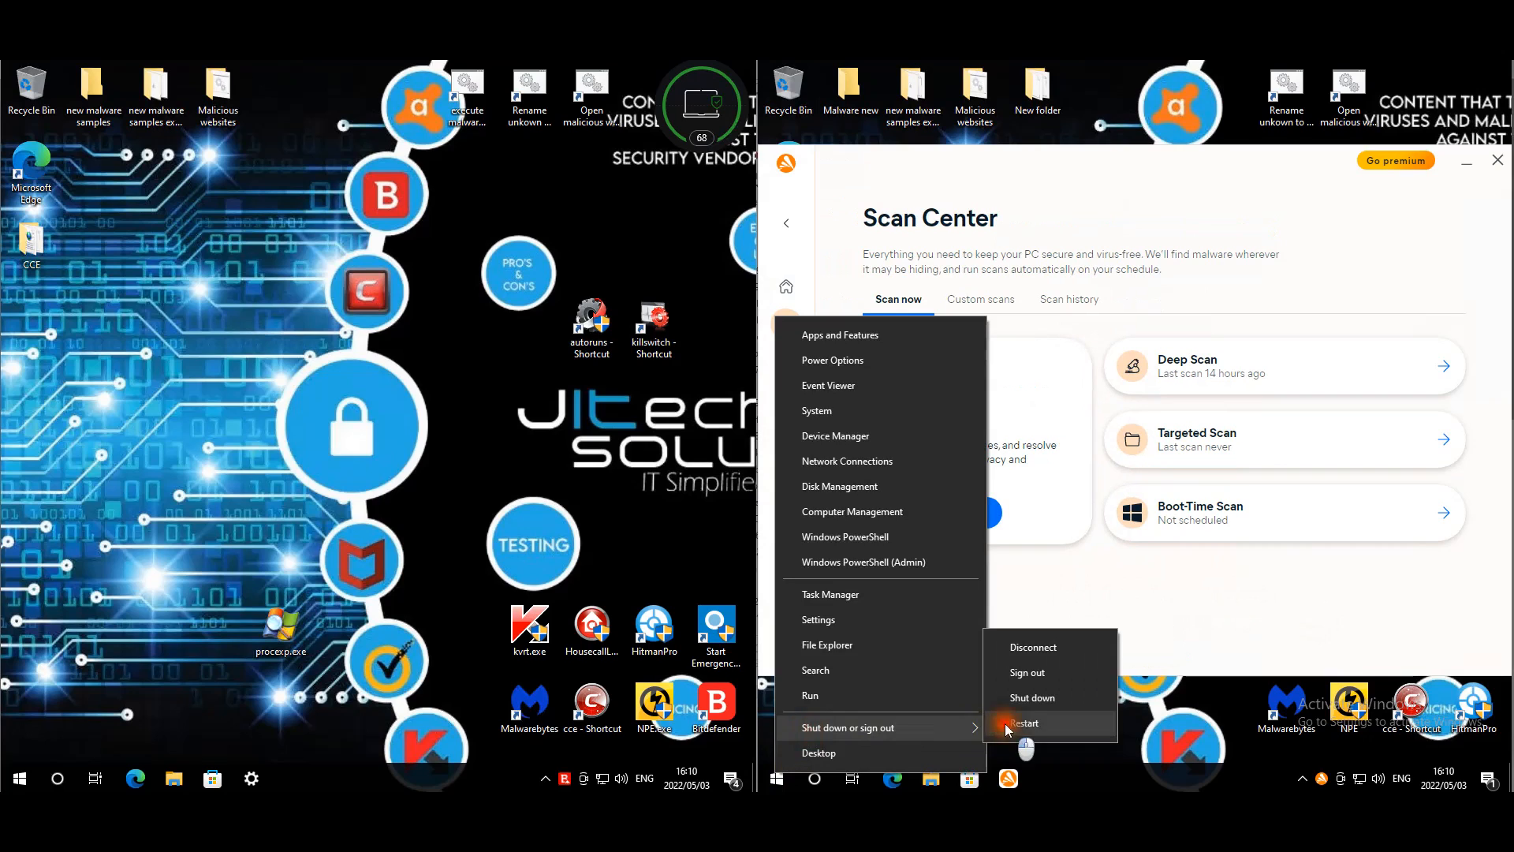
click(1025, 722)
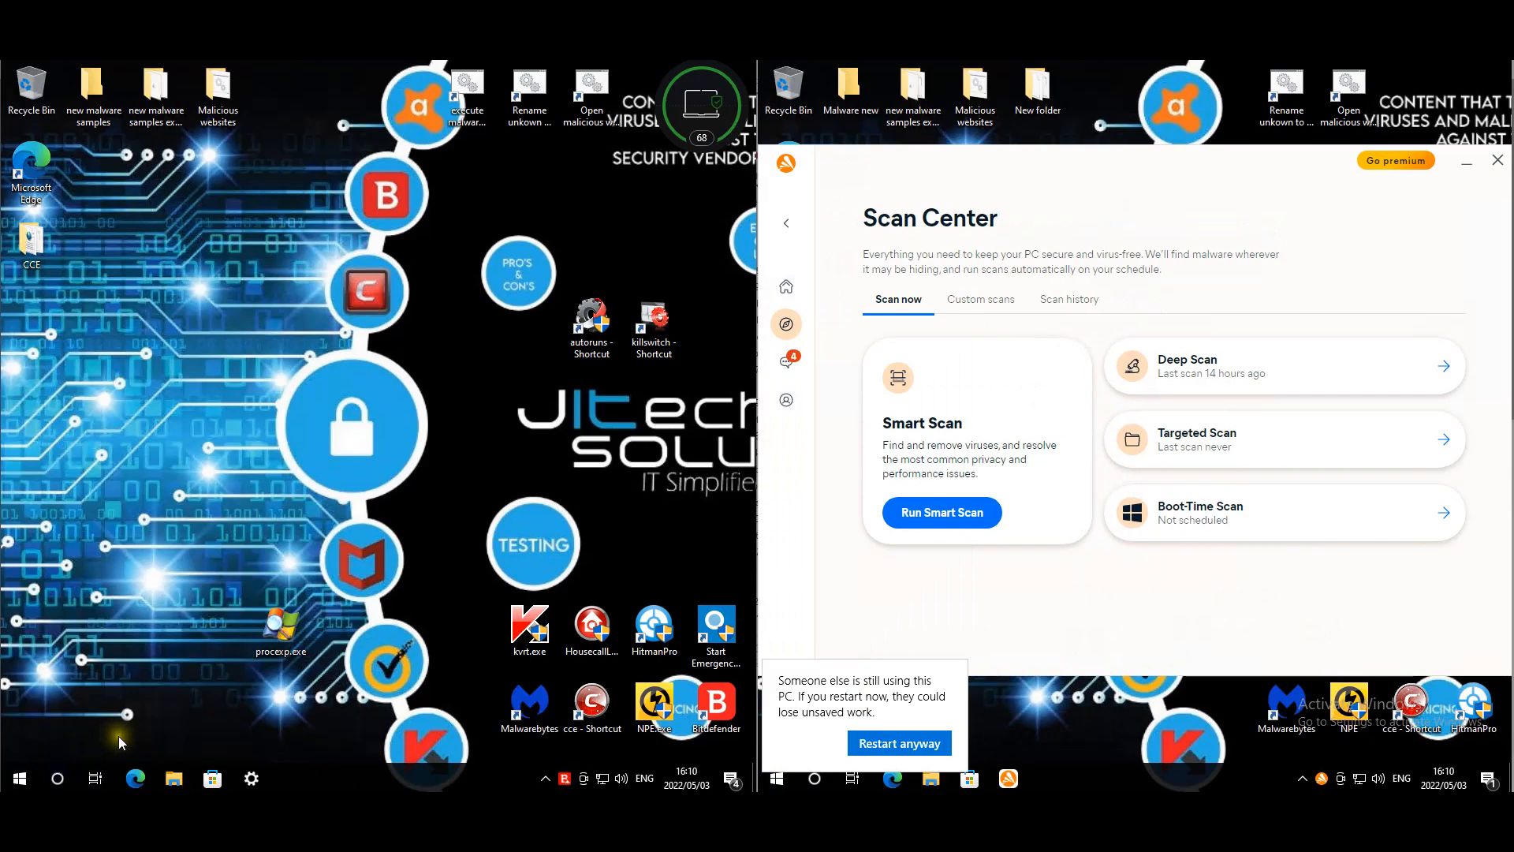
mouse_move(270, 719)
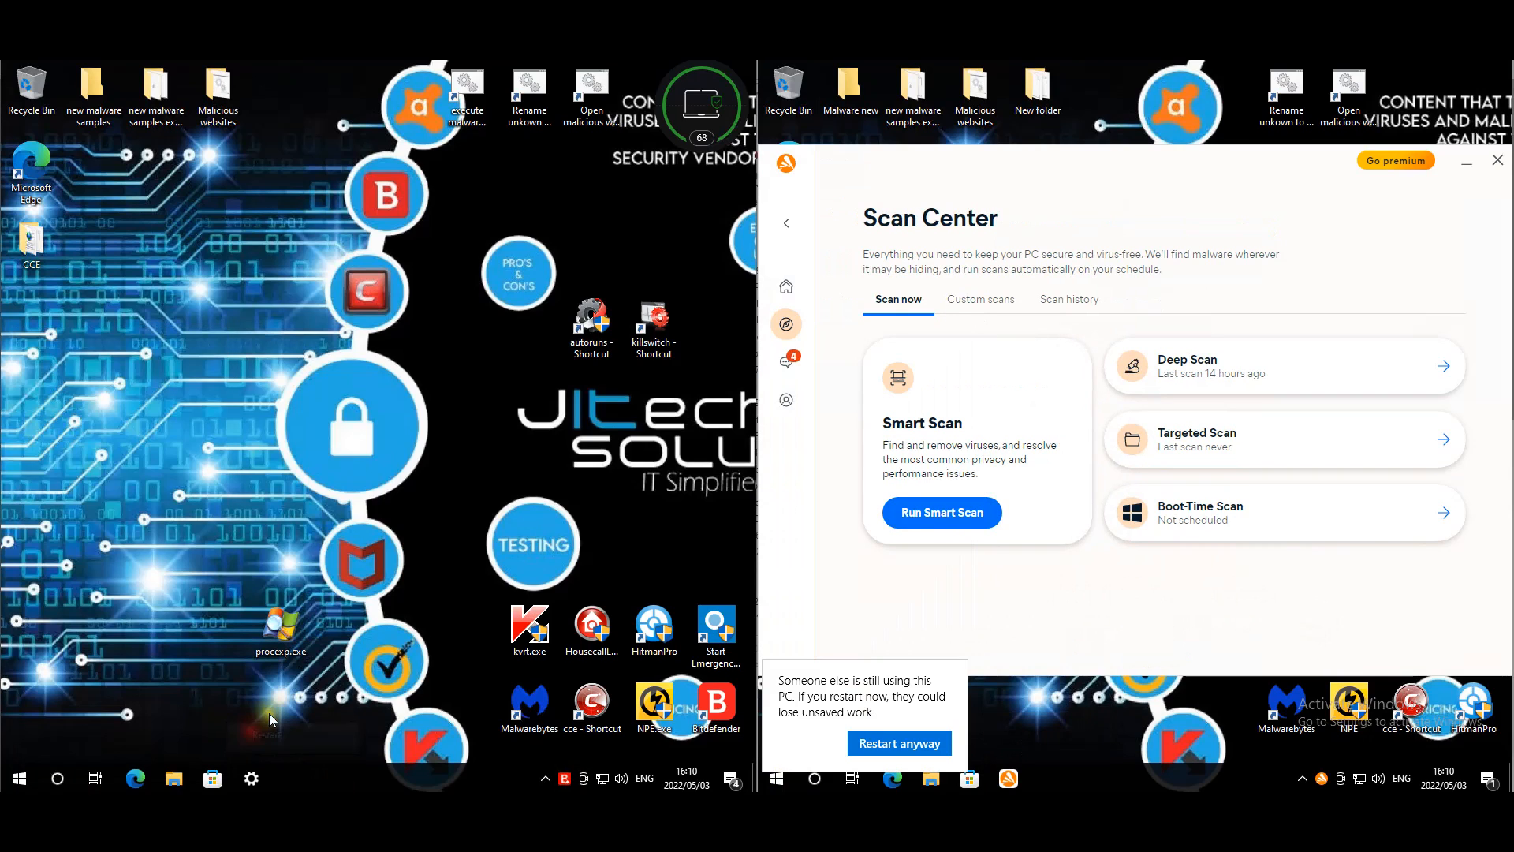
click(897, 743)
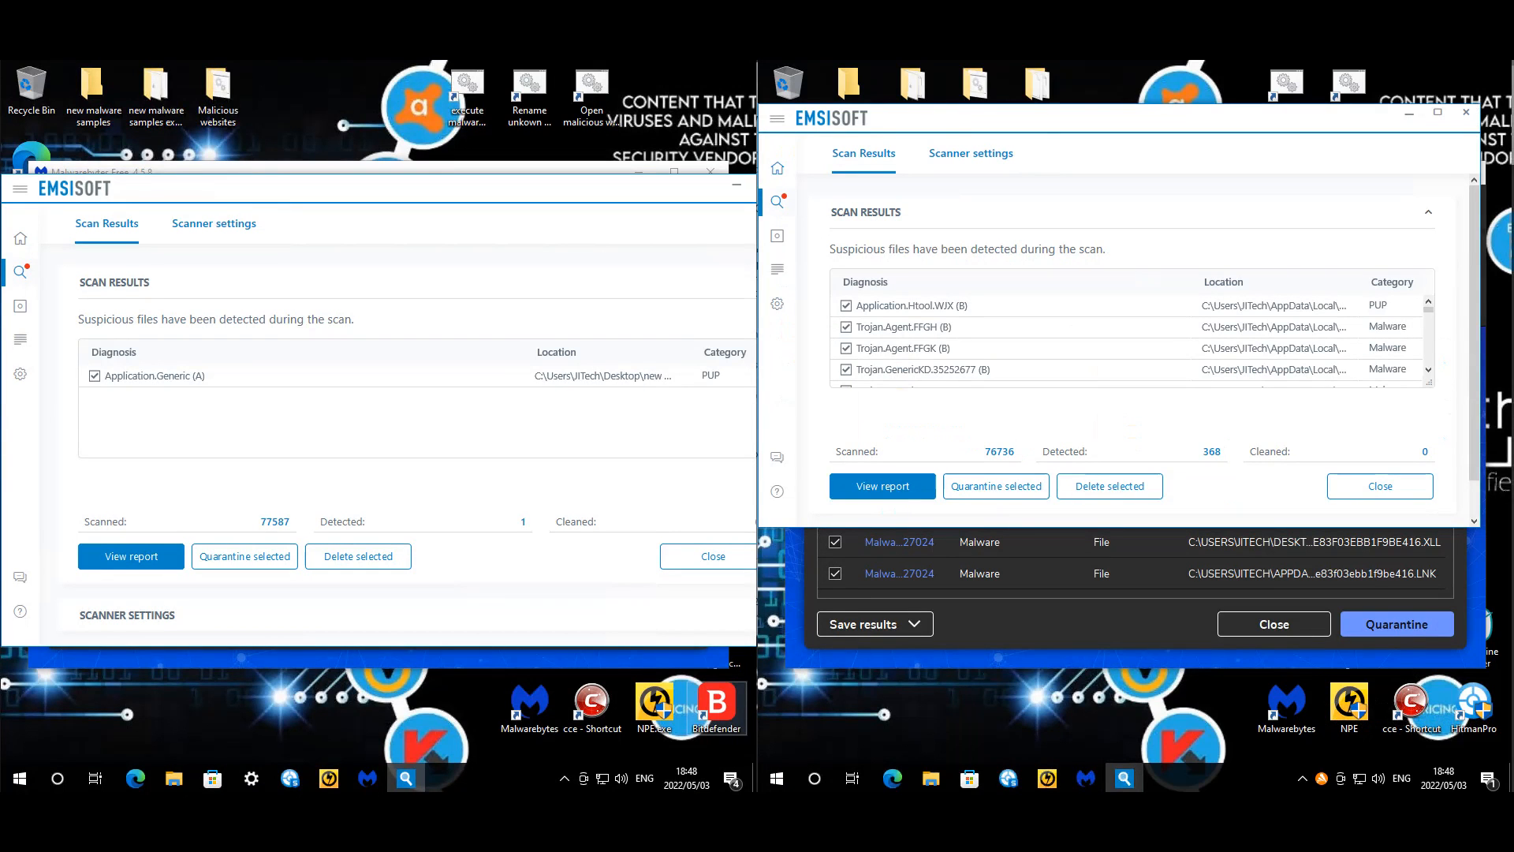
mouse_move(333, 681)
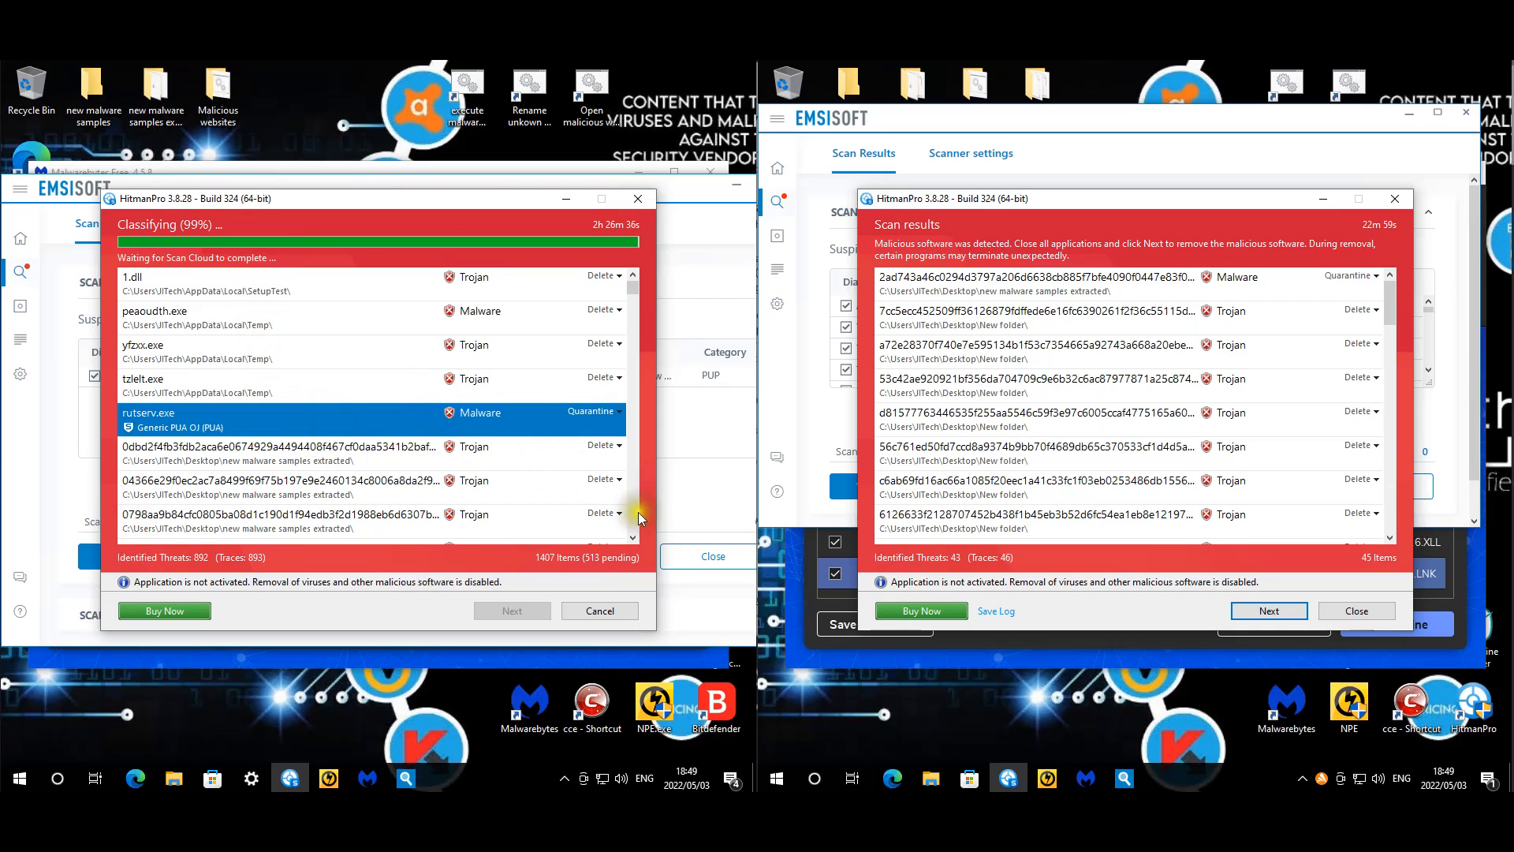
- Cancel the still-classifying HitmanPro scan on the first machine and close it
scroll(down, 3)
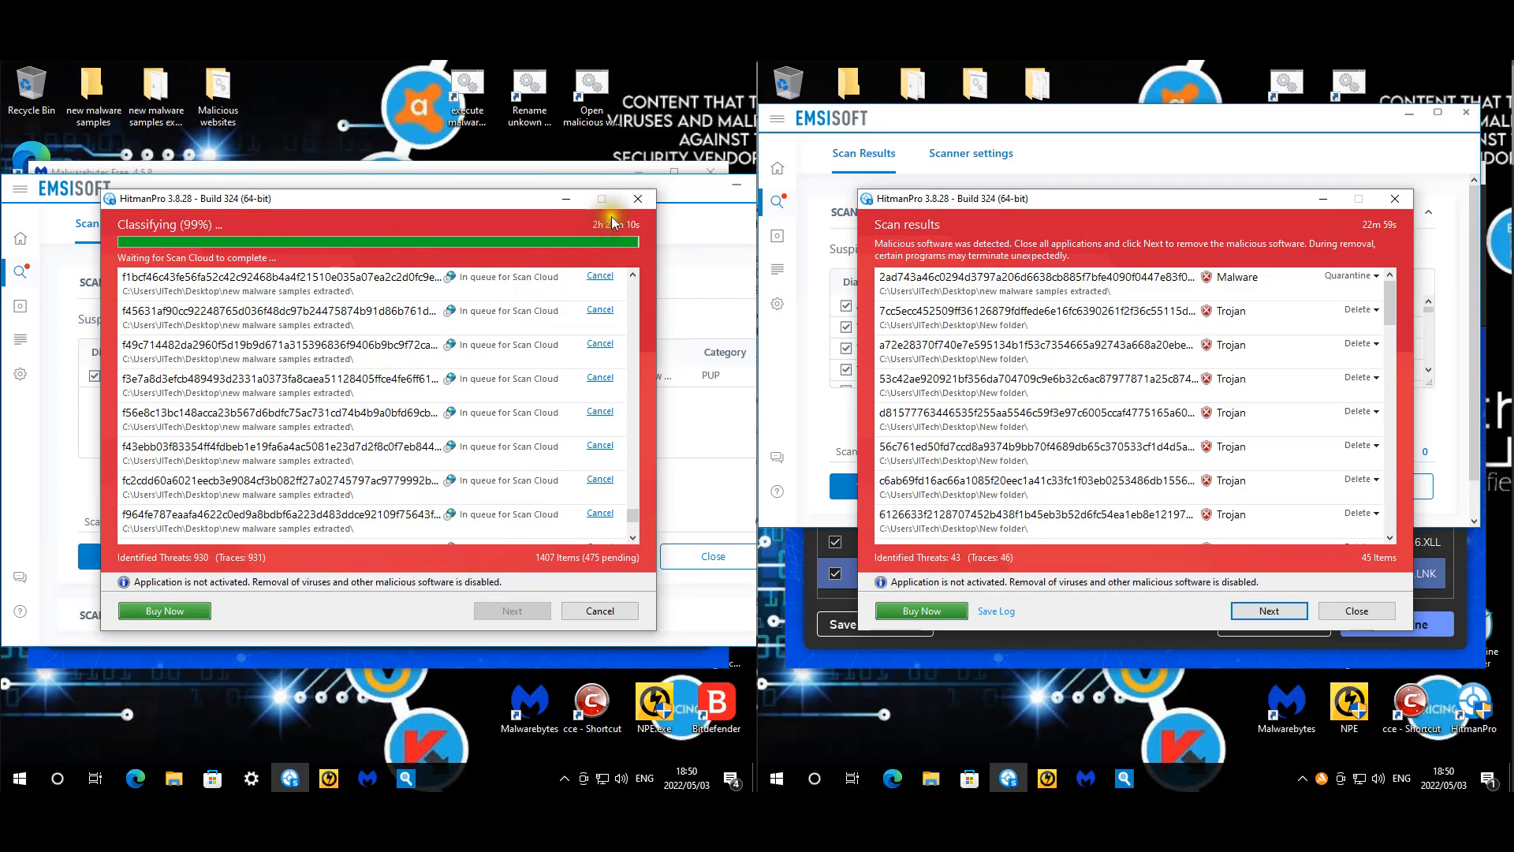
click(600, 611)
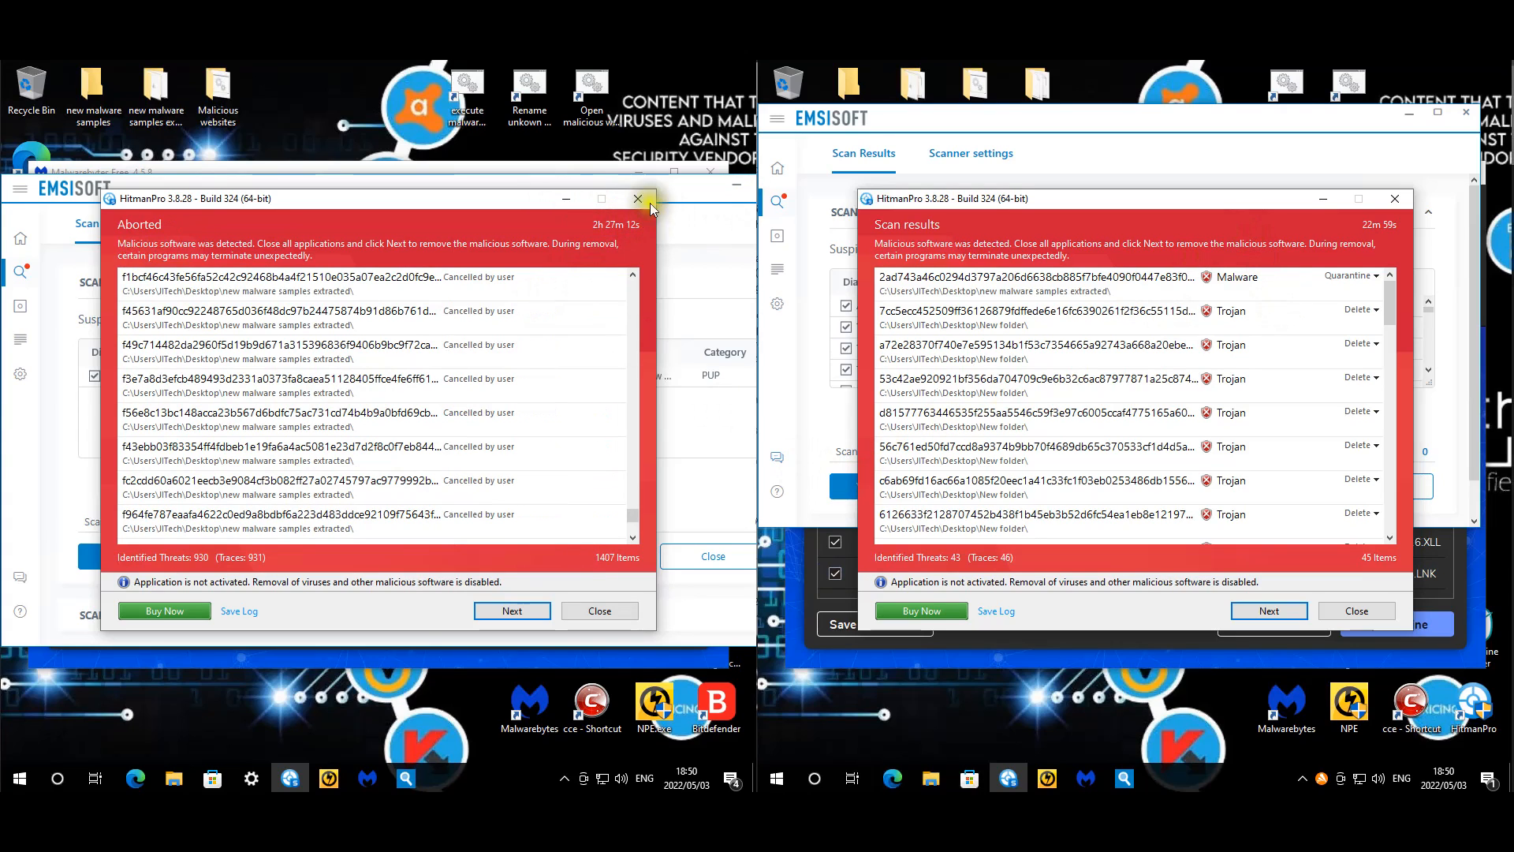
click(636, 199)
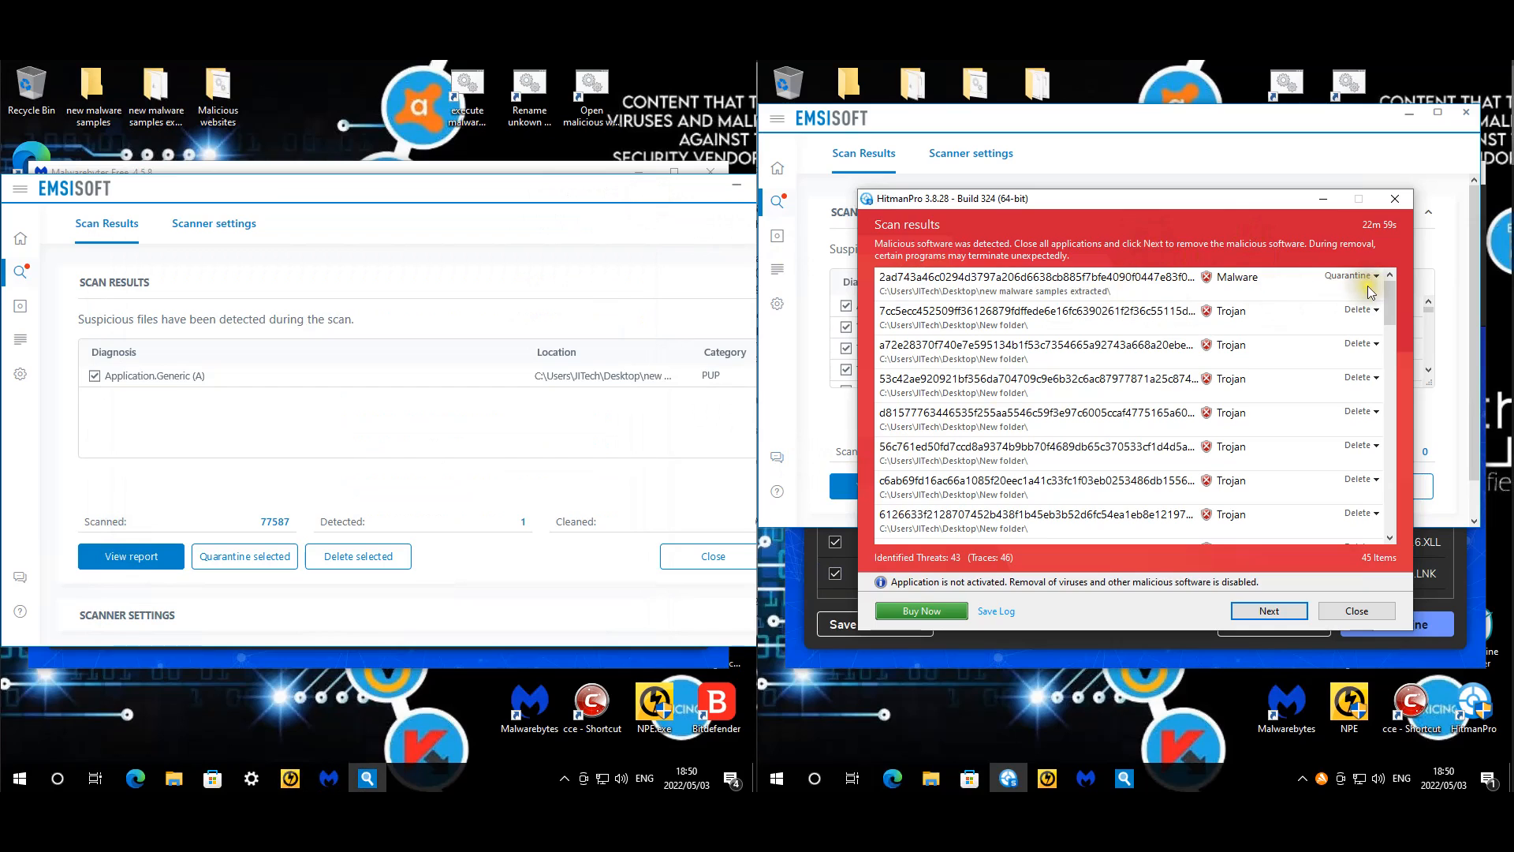
mouse_move(1387, 327)
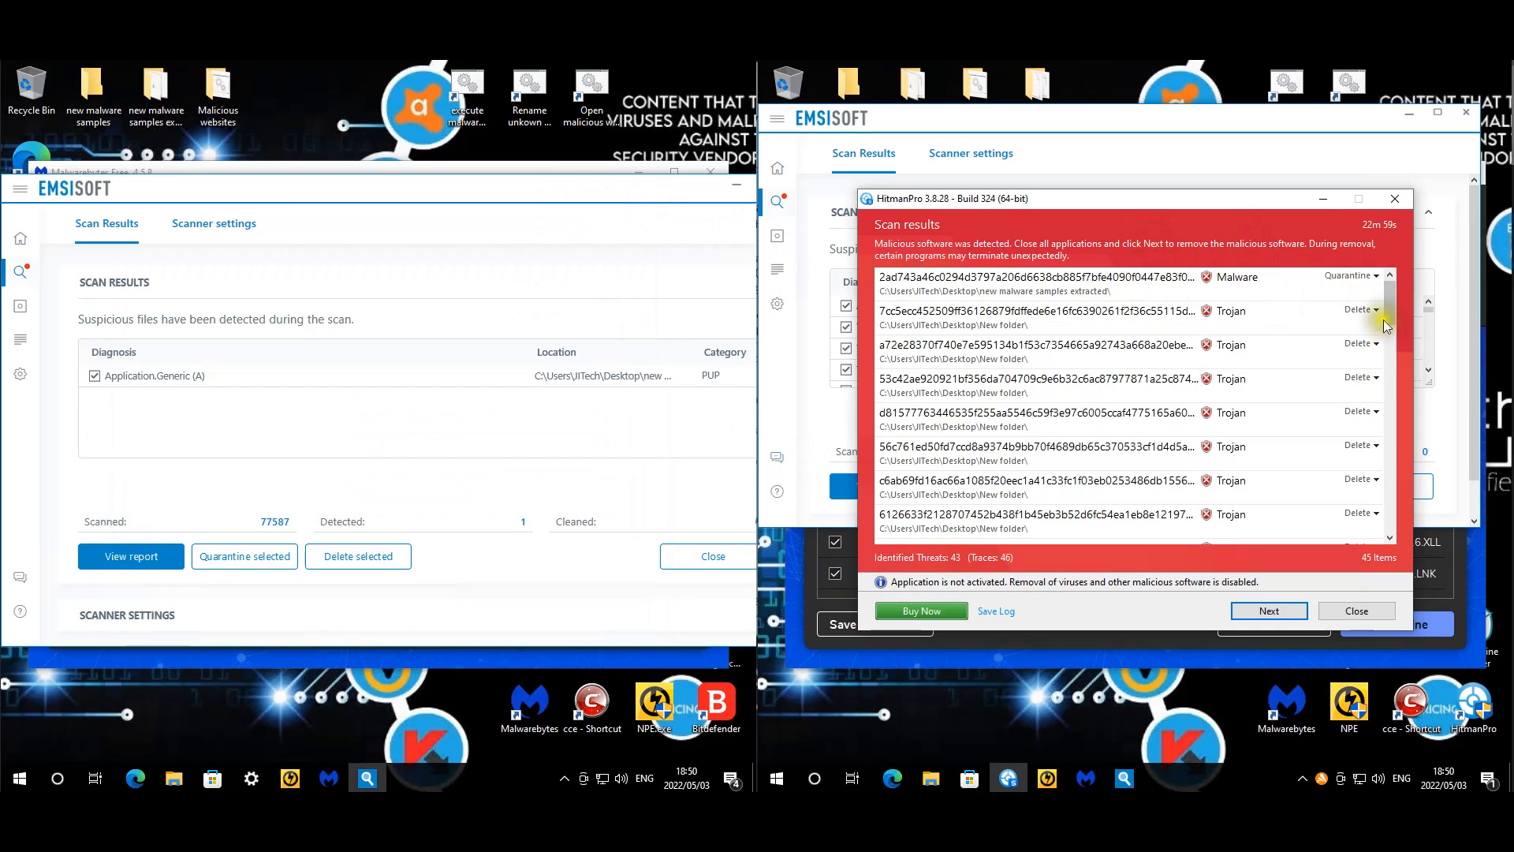
- Inspect a detected trojan and browse the 43-threat results on the other machine, then close them
click(1033, 310)
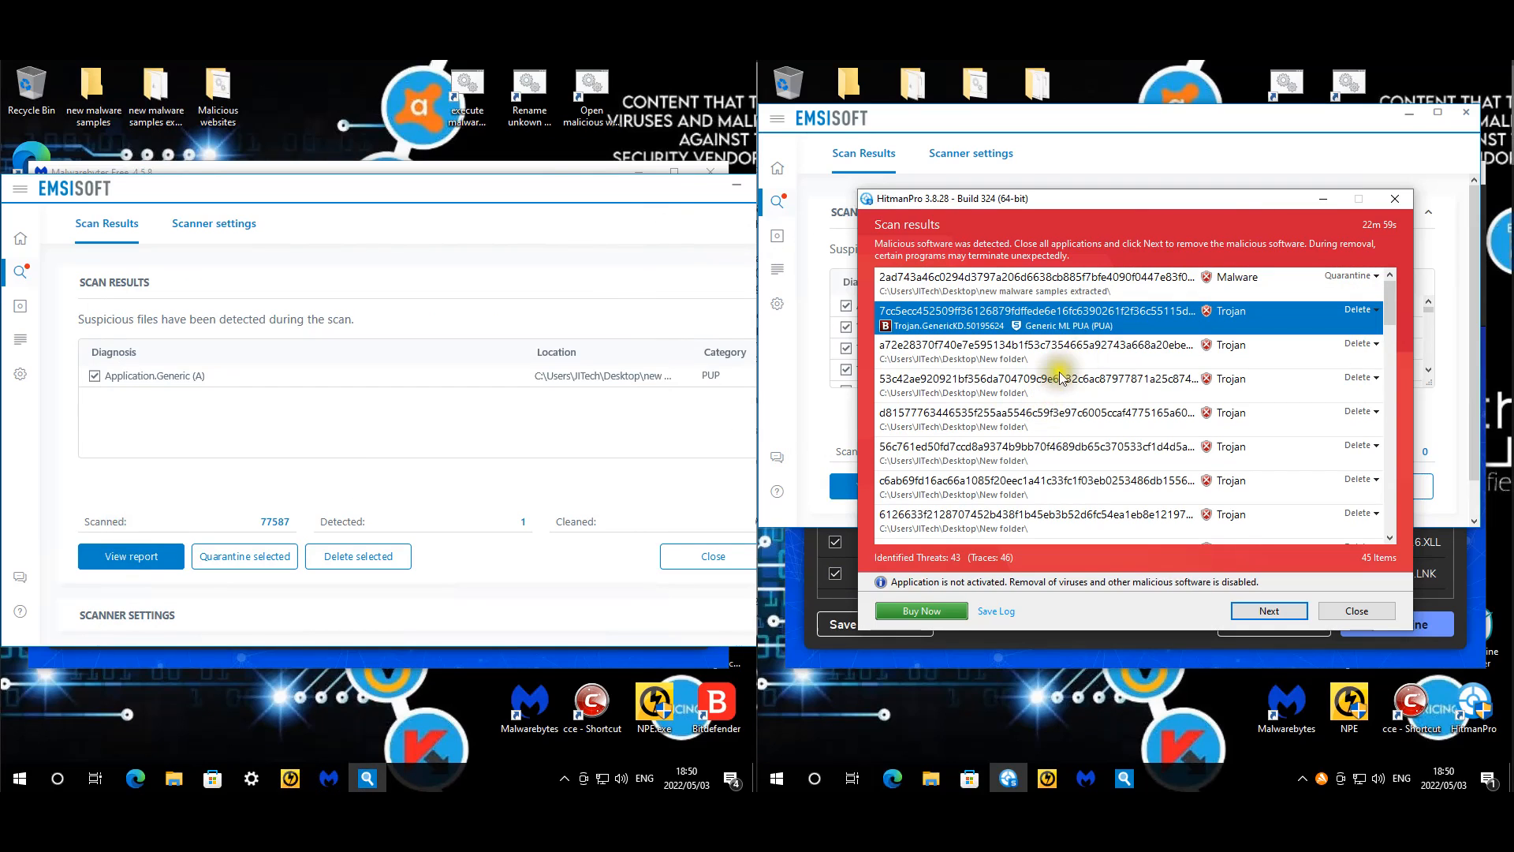
mouse_move(1255, 323)
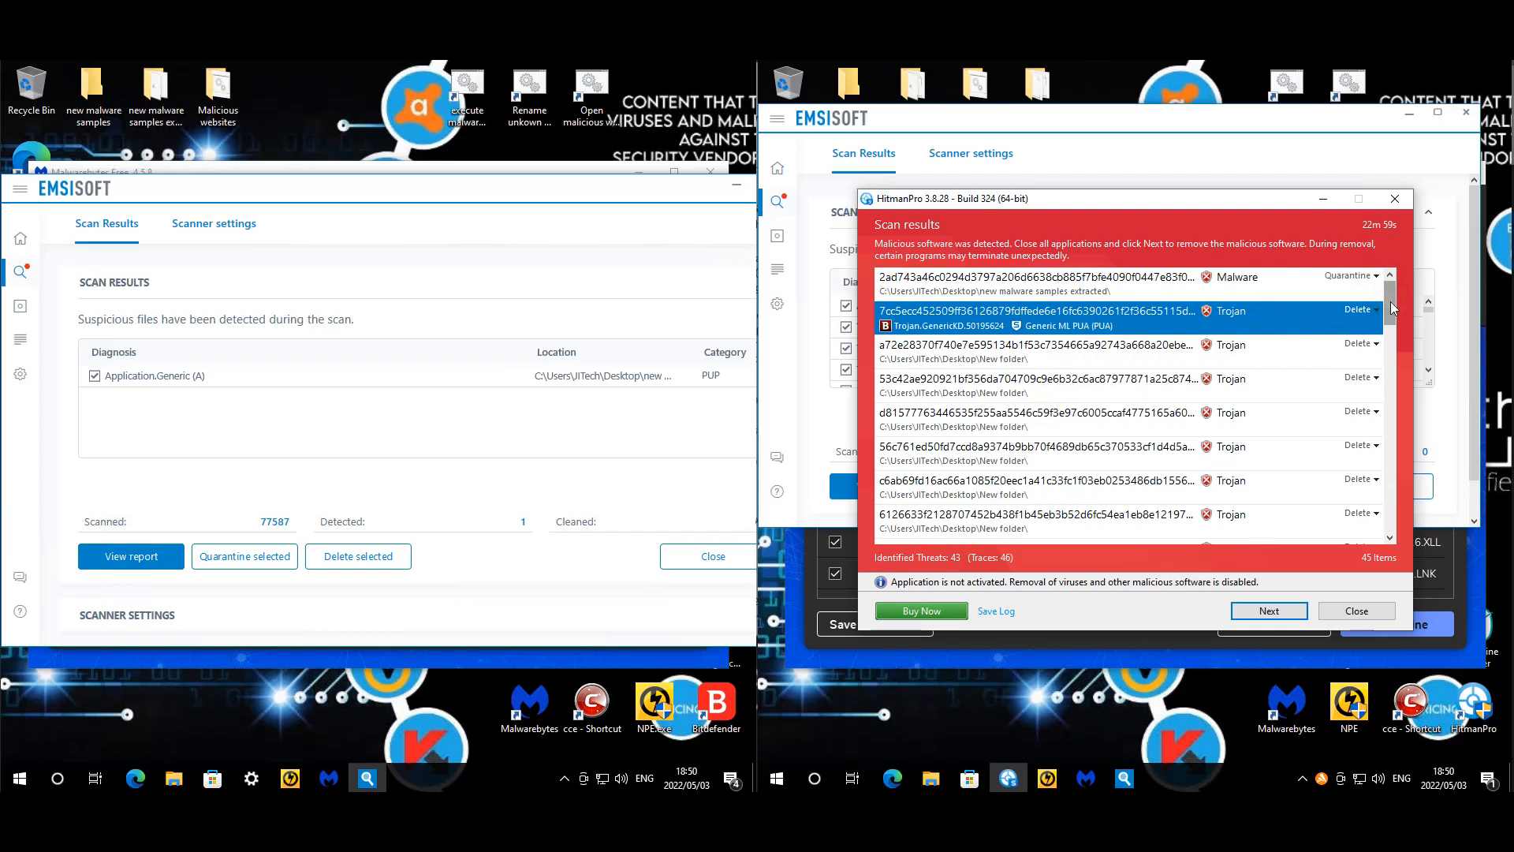
mouse_move(1391, 304)
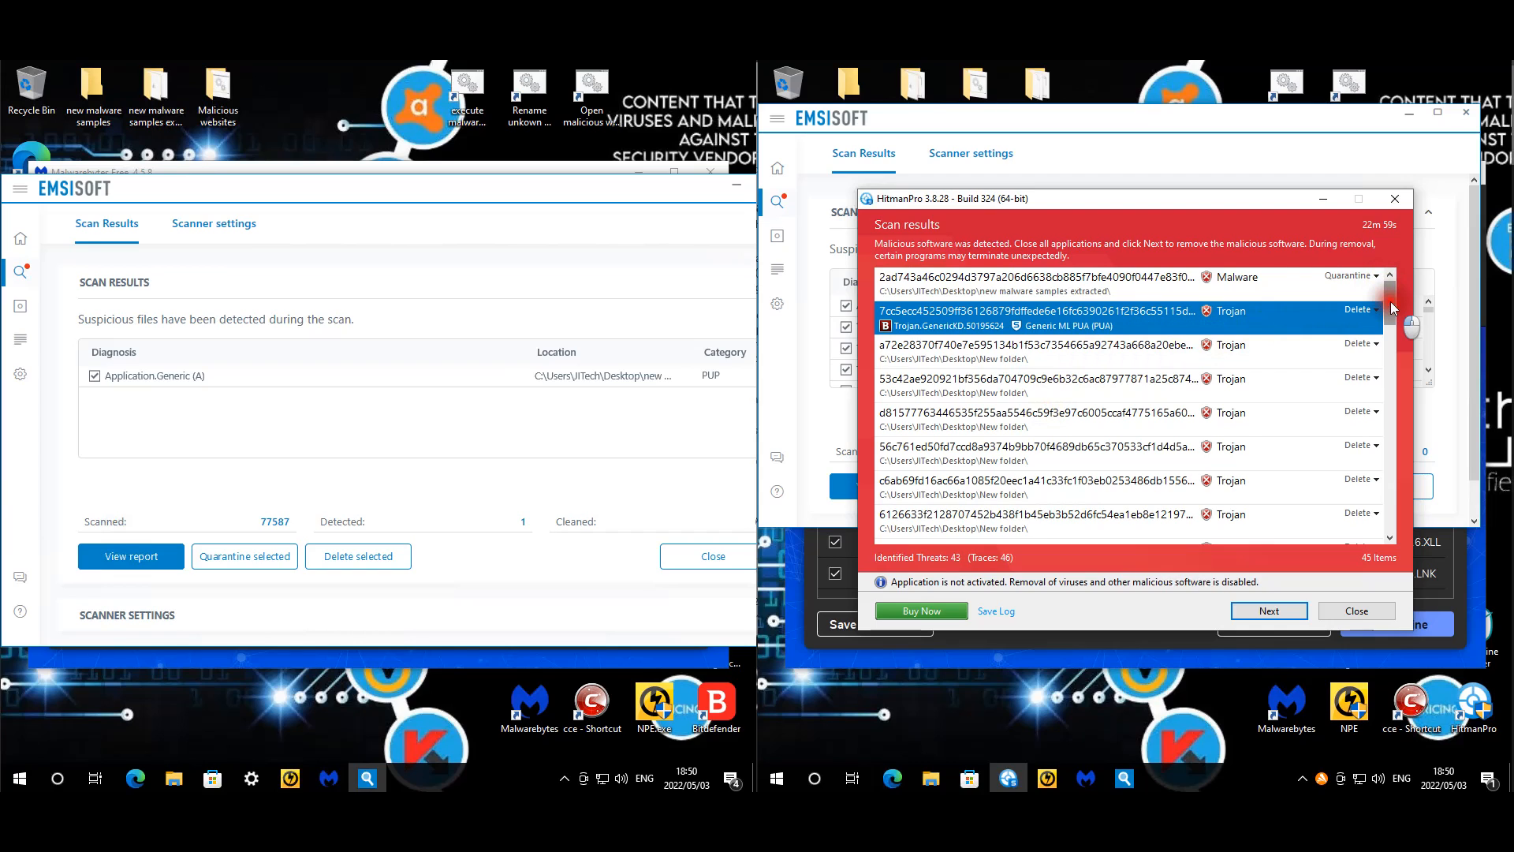
scroll(down, 3)
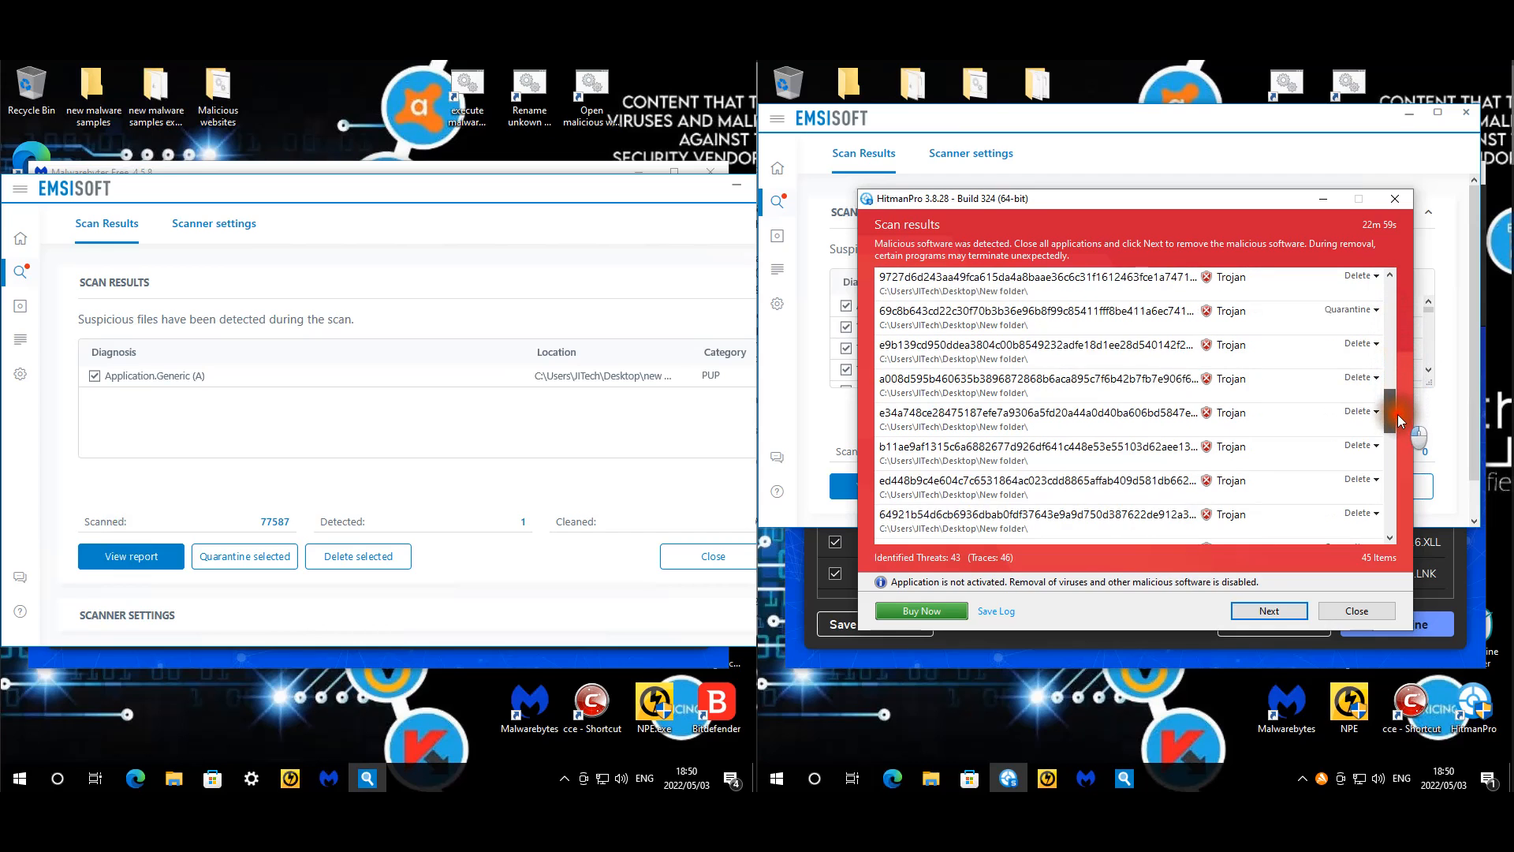
scroll(down, 3)
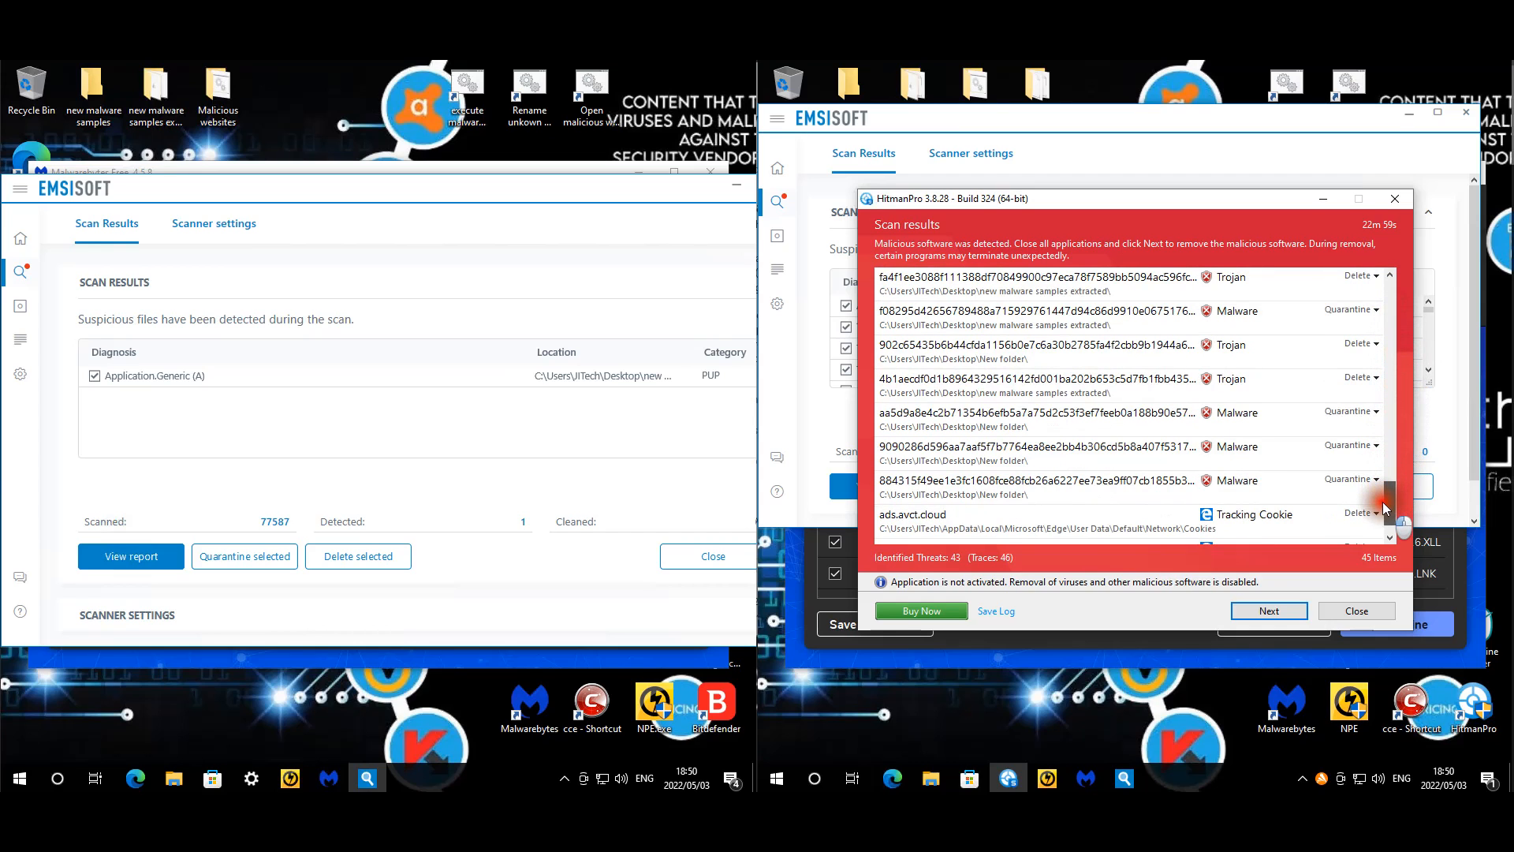
scroll(down, 3)
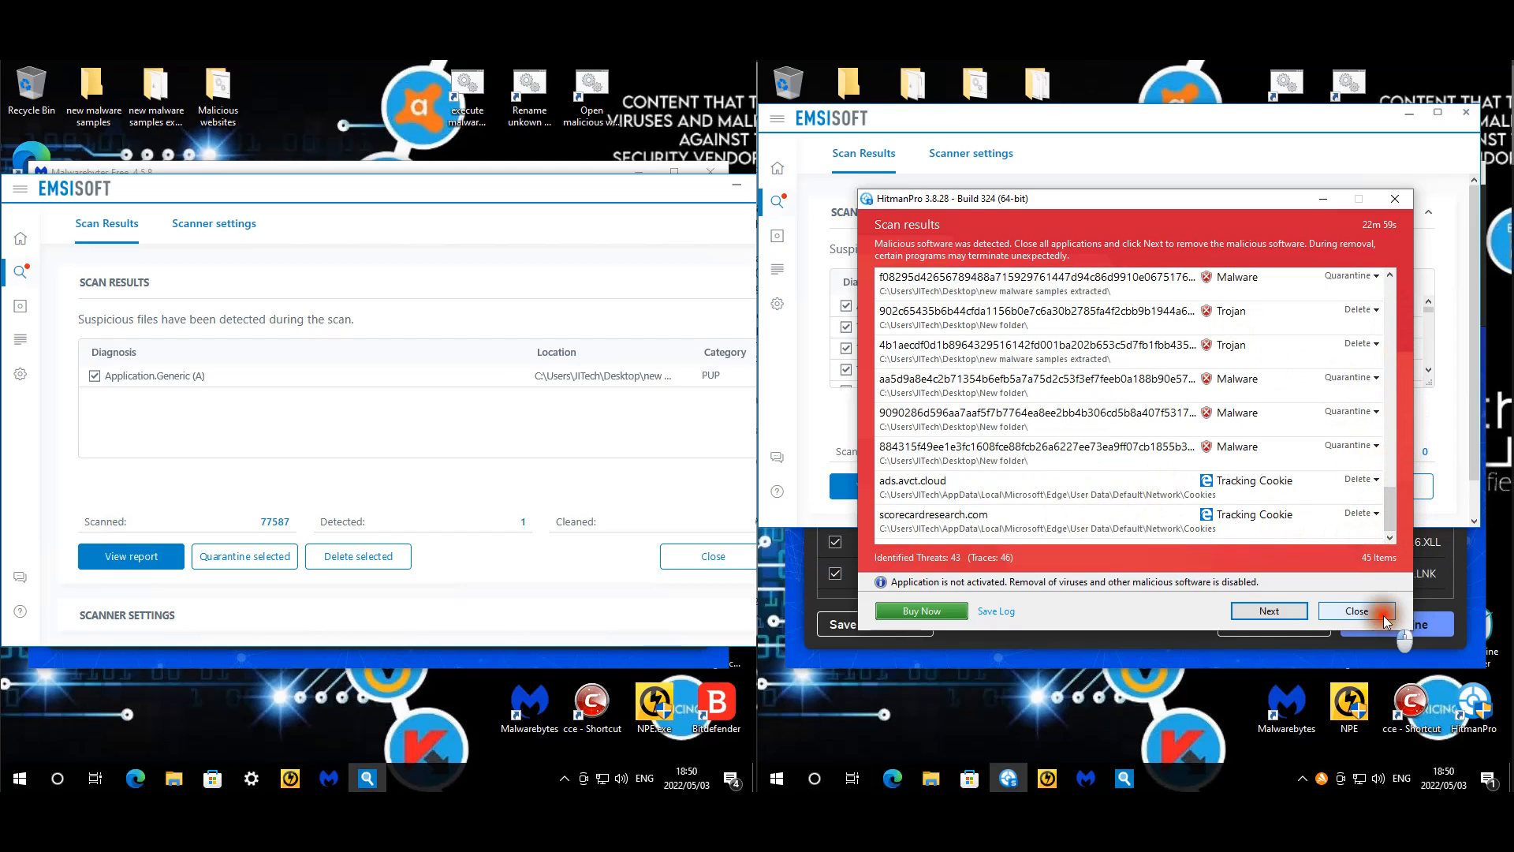
click(1355, 610)
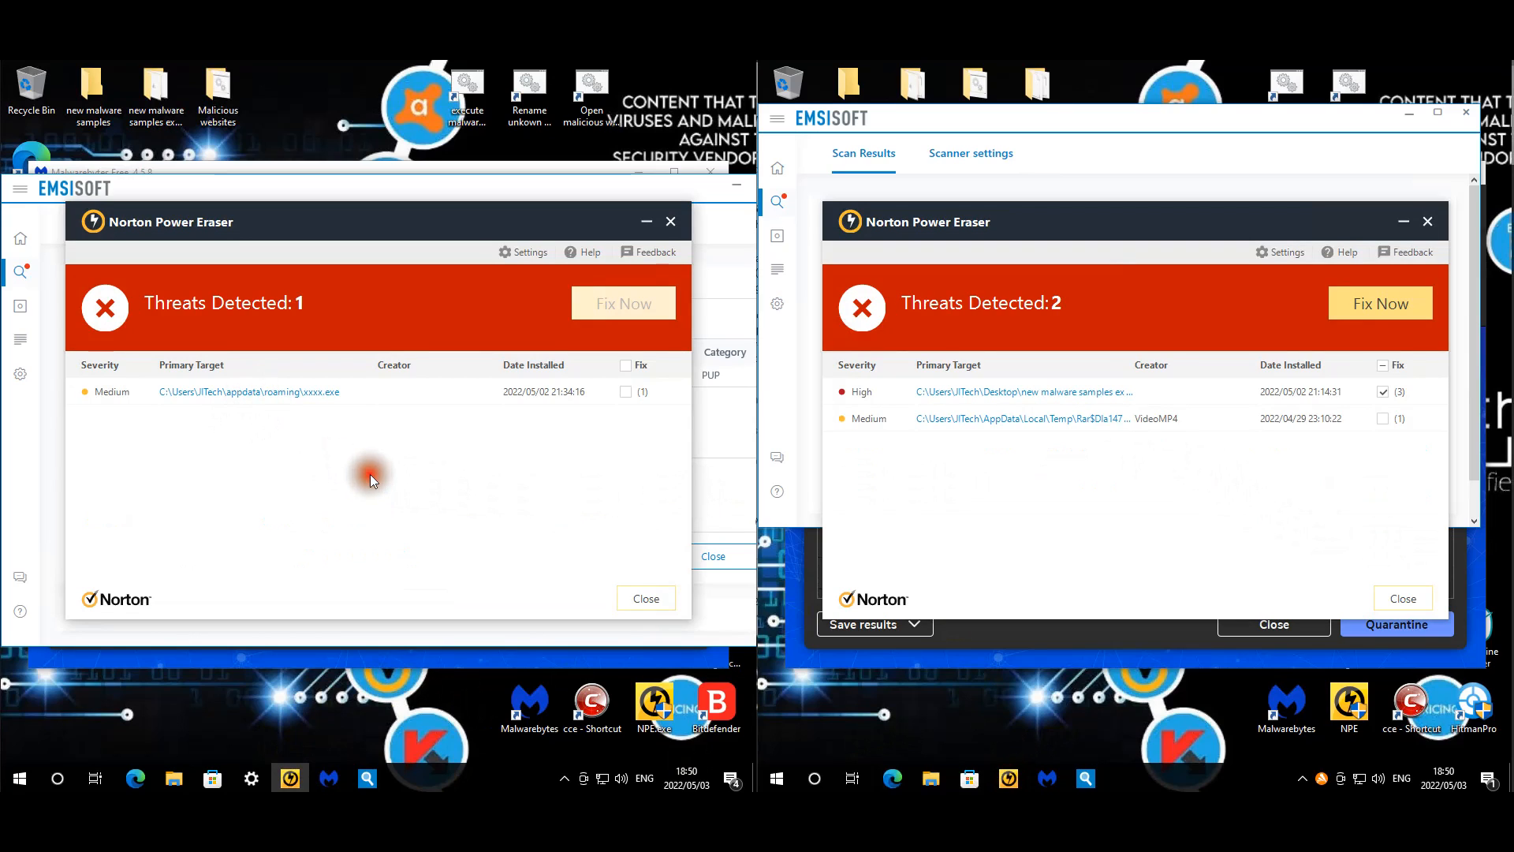
mouse_move(303, 380)
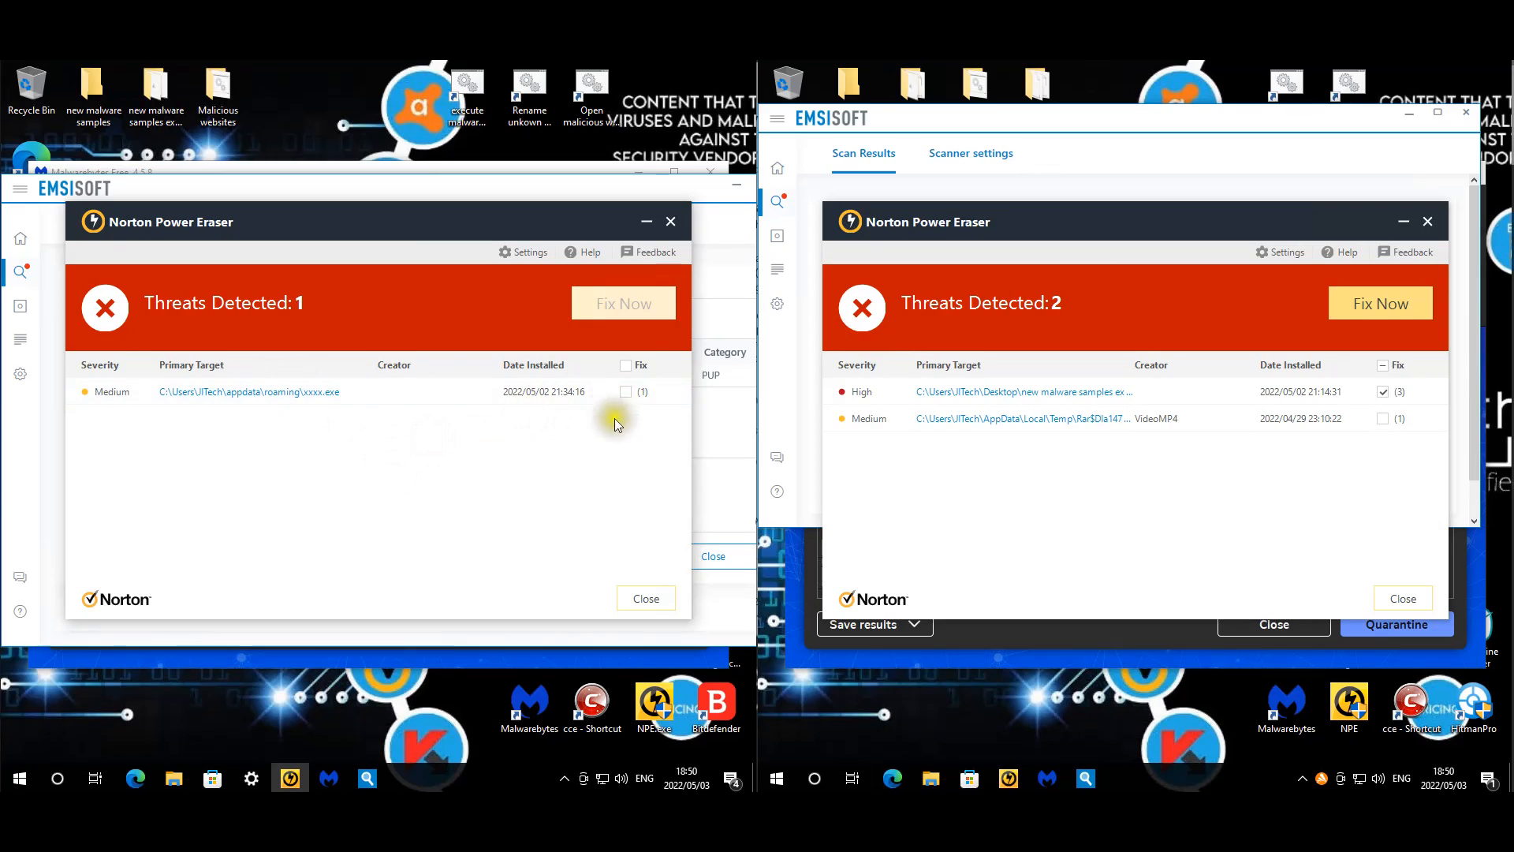
mouse_move(1090, 397)
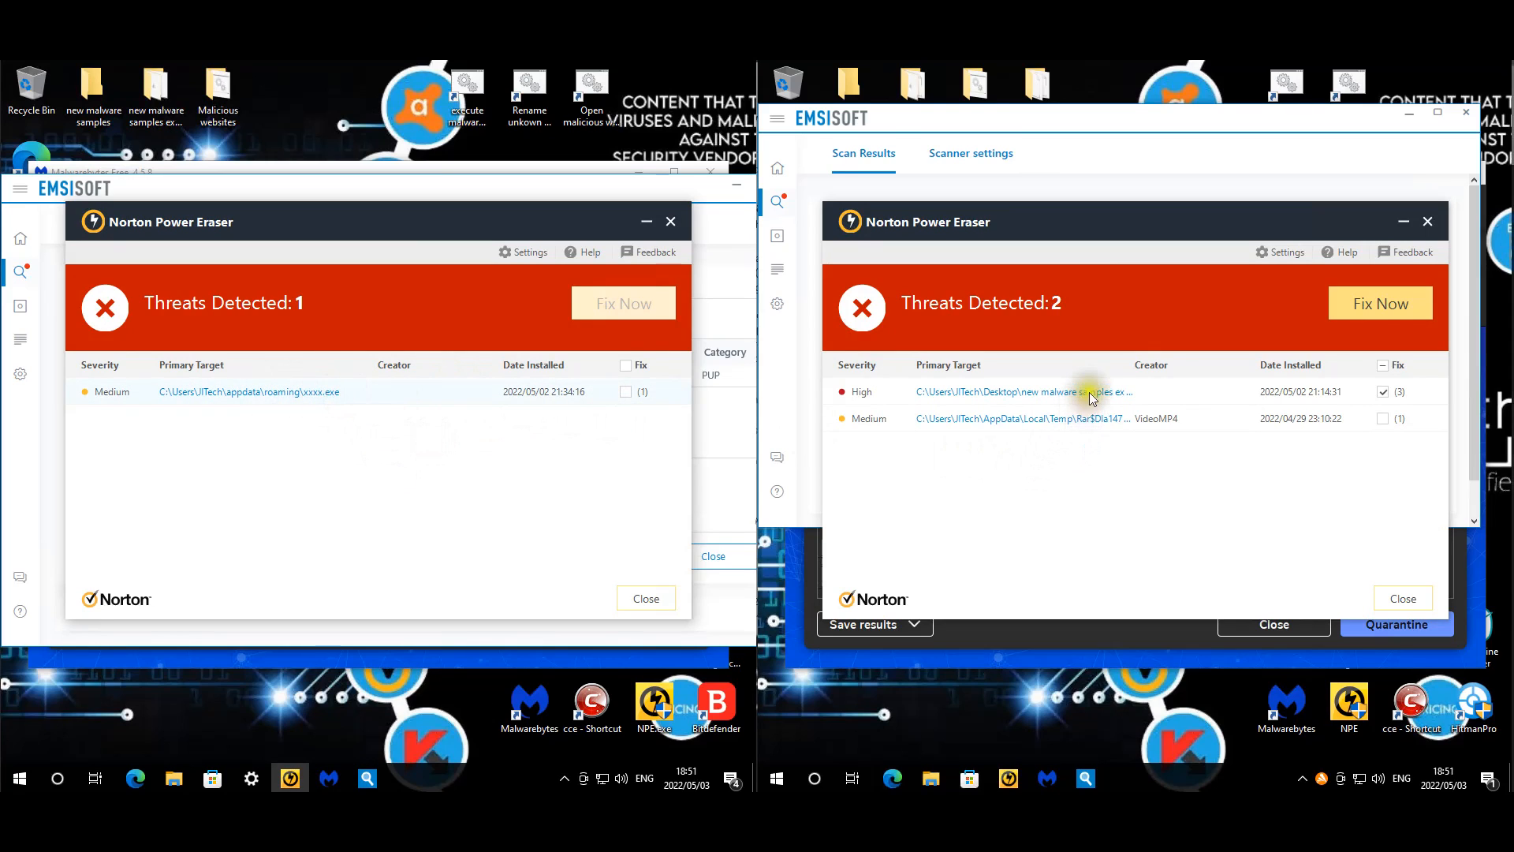
- View the Video.mp4.scr threat's analysis and properties, then close Norton Power Eraser
click(249, 391)
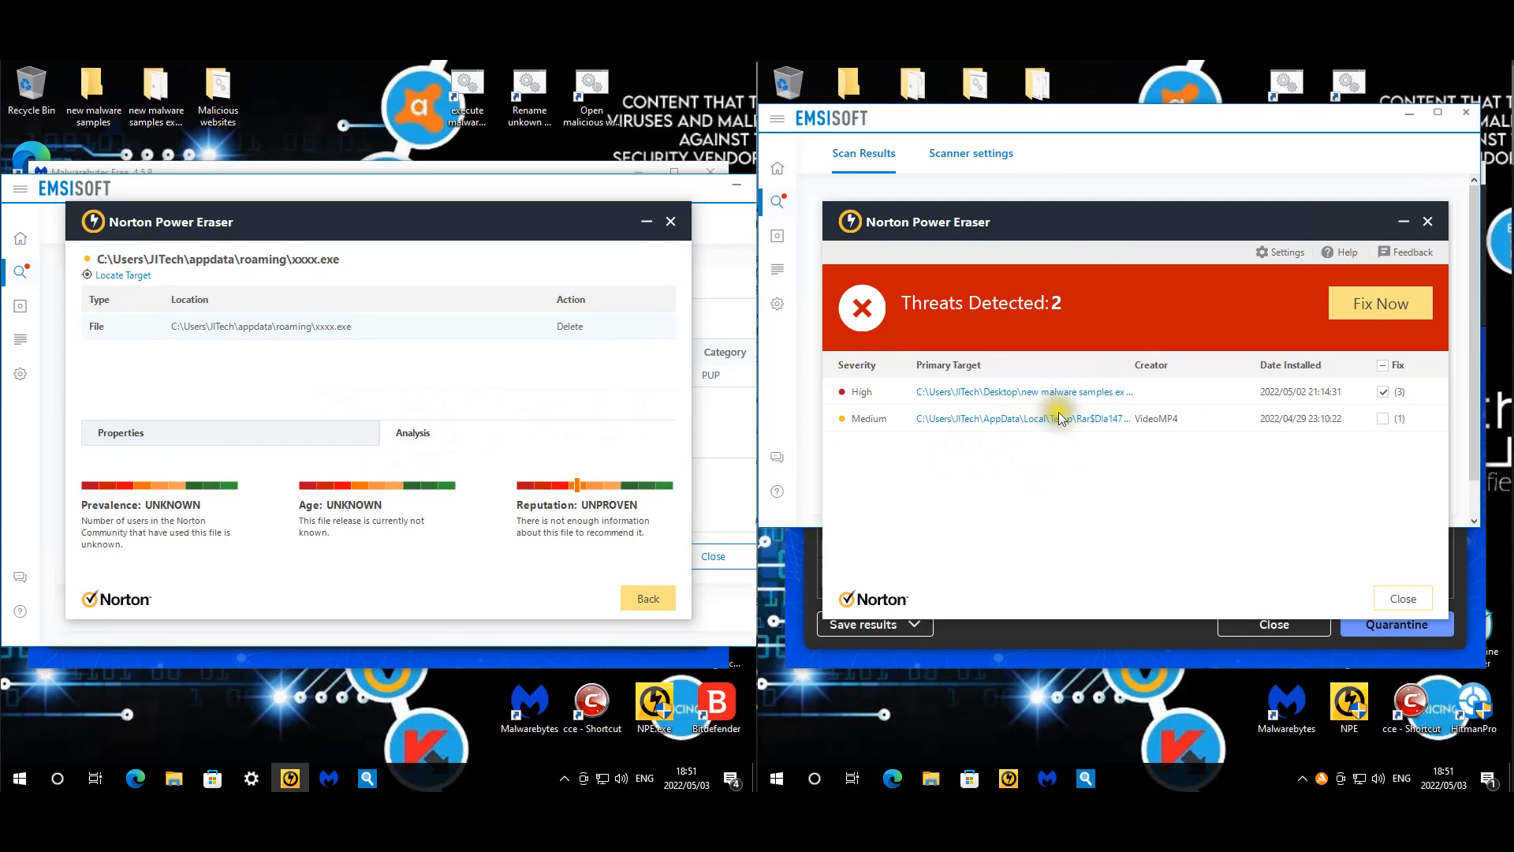
mouse_move(1115, 423)
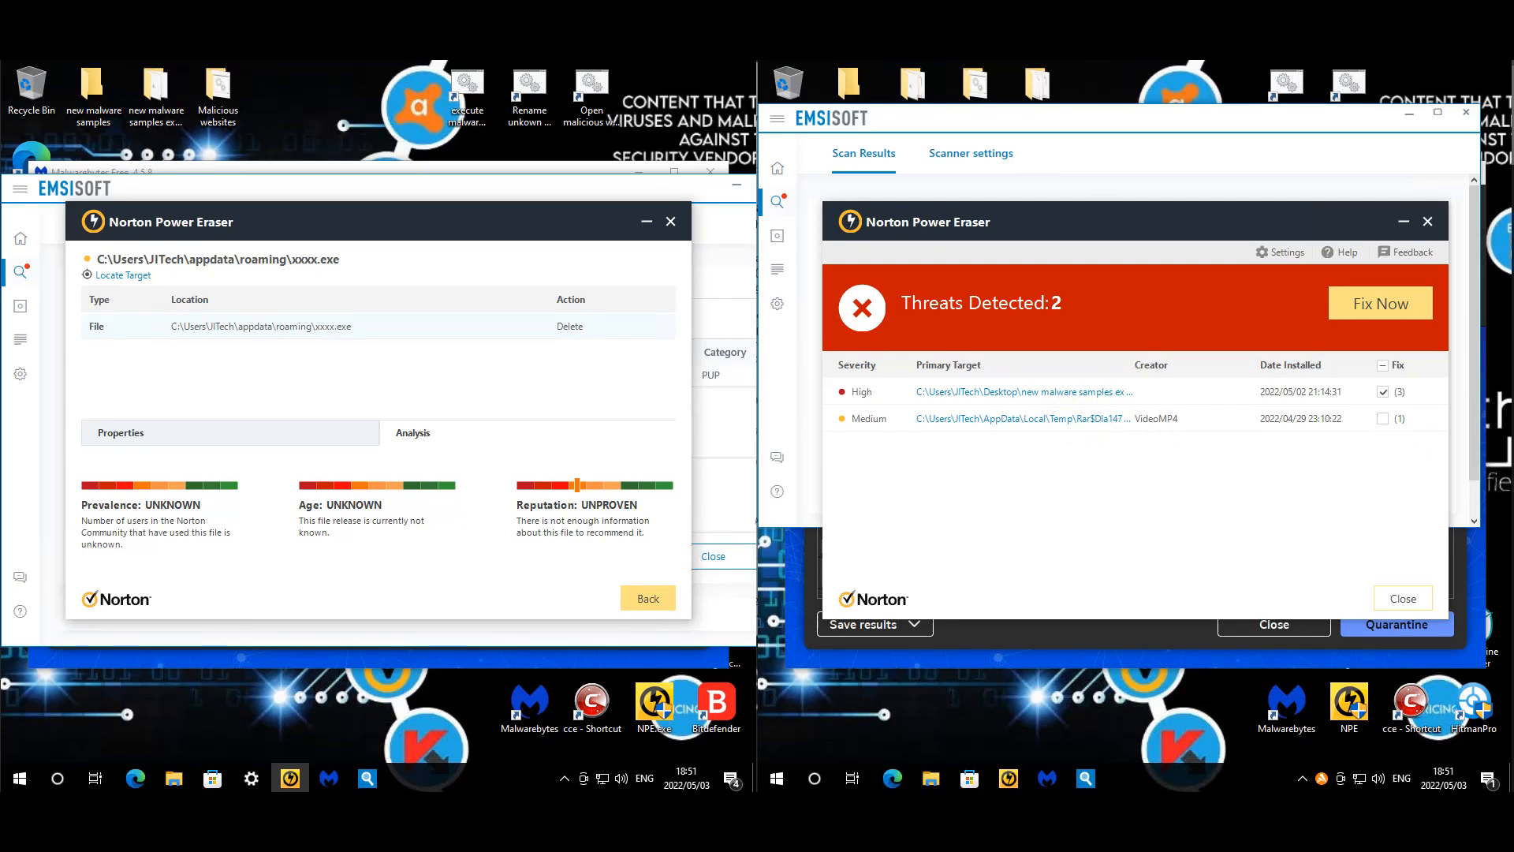
click(1000, 418)
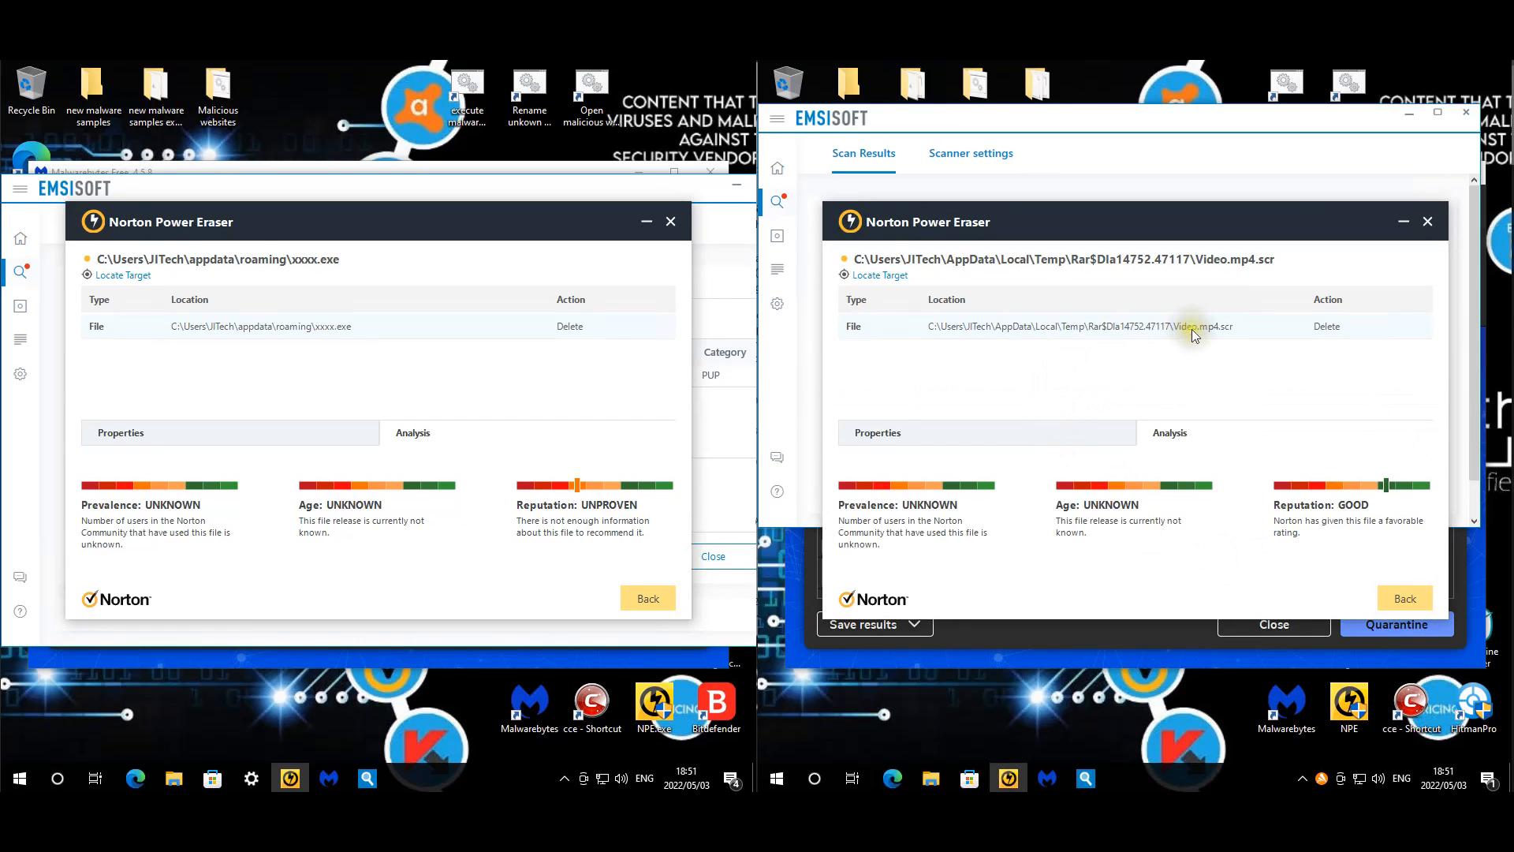
click(877, 432)
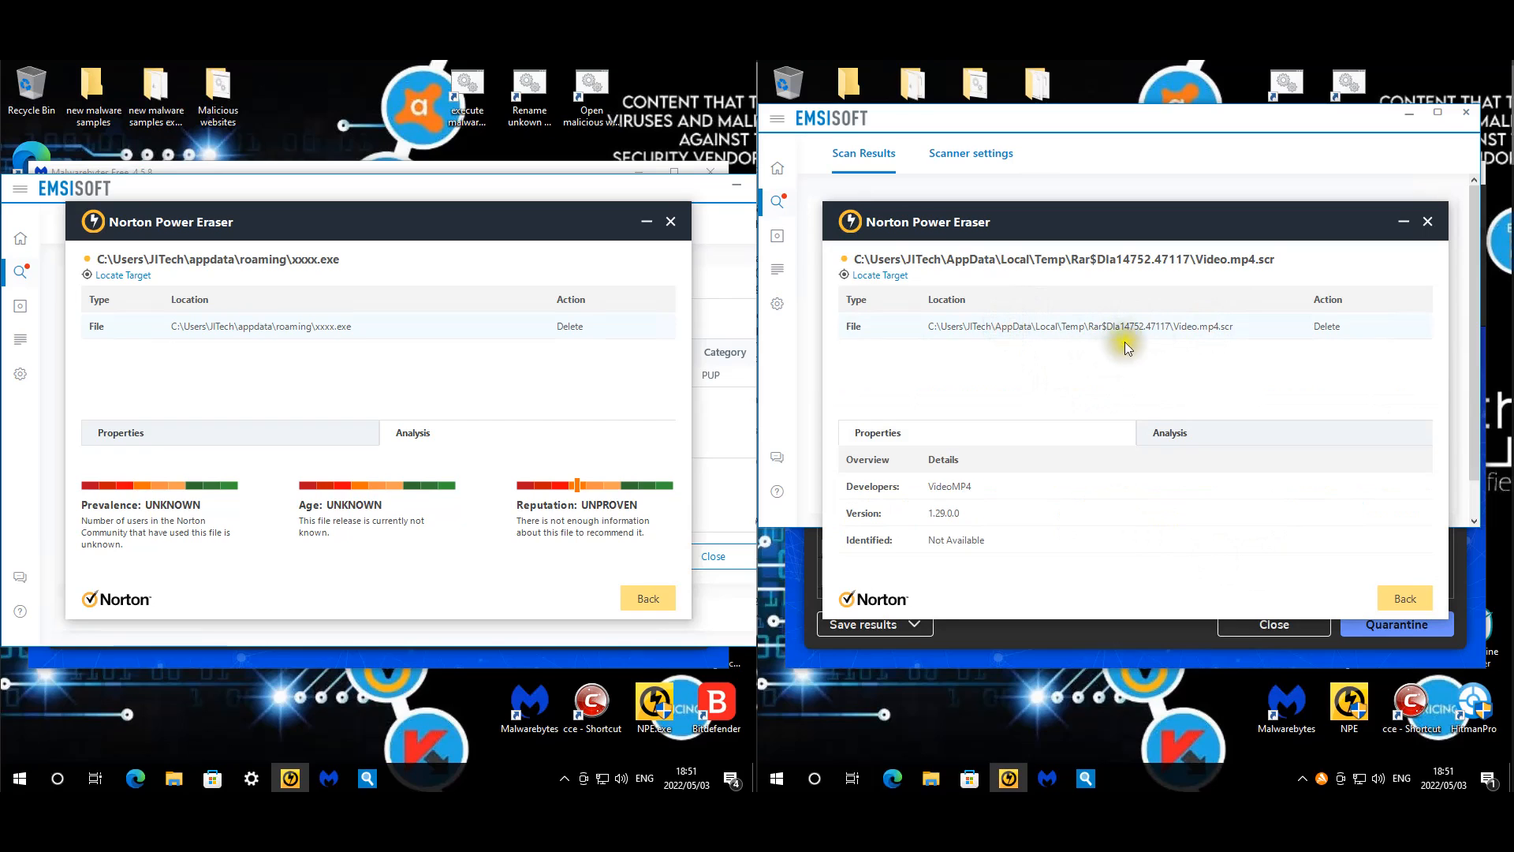
click(1404, 598)
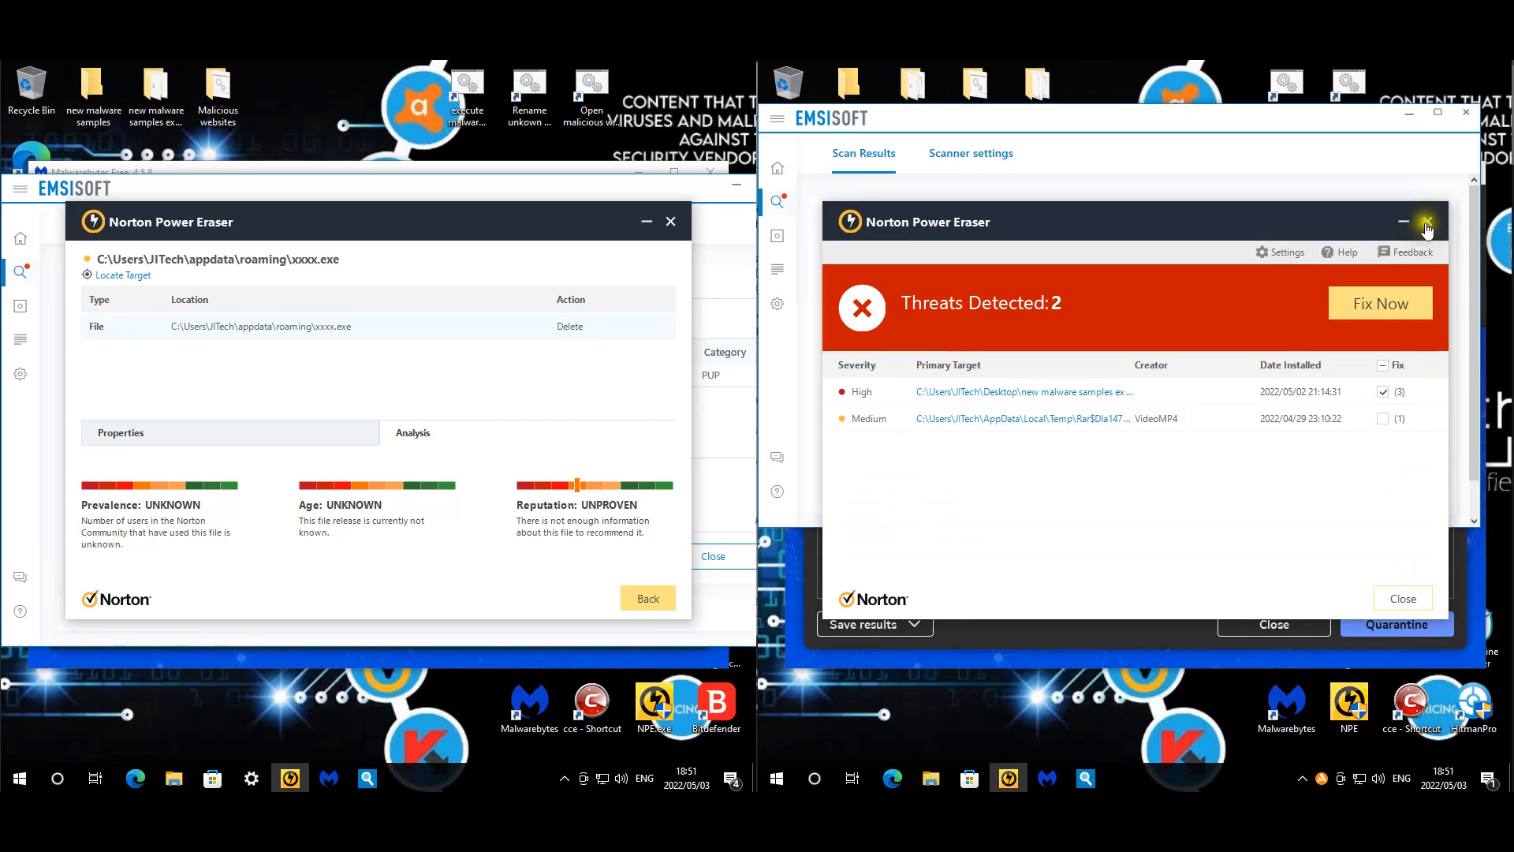
click(1427, 221)
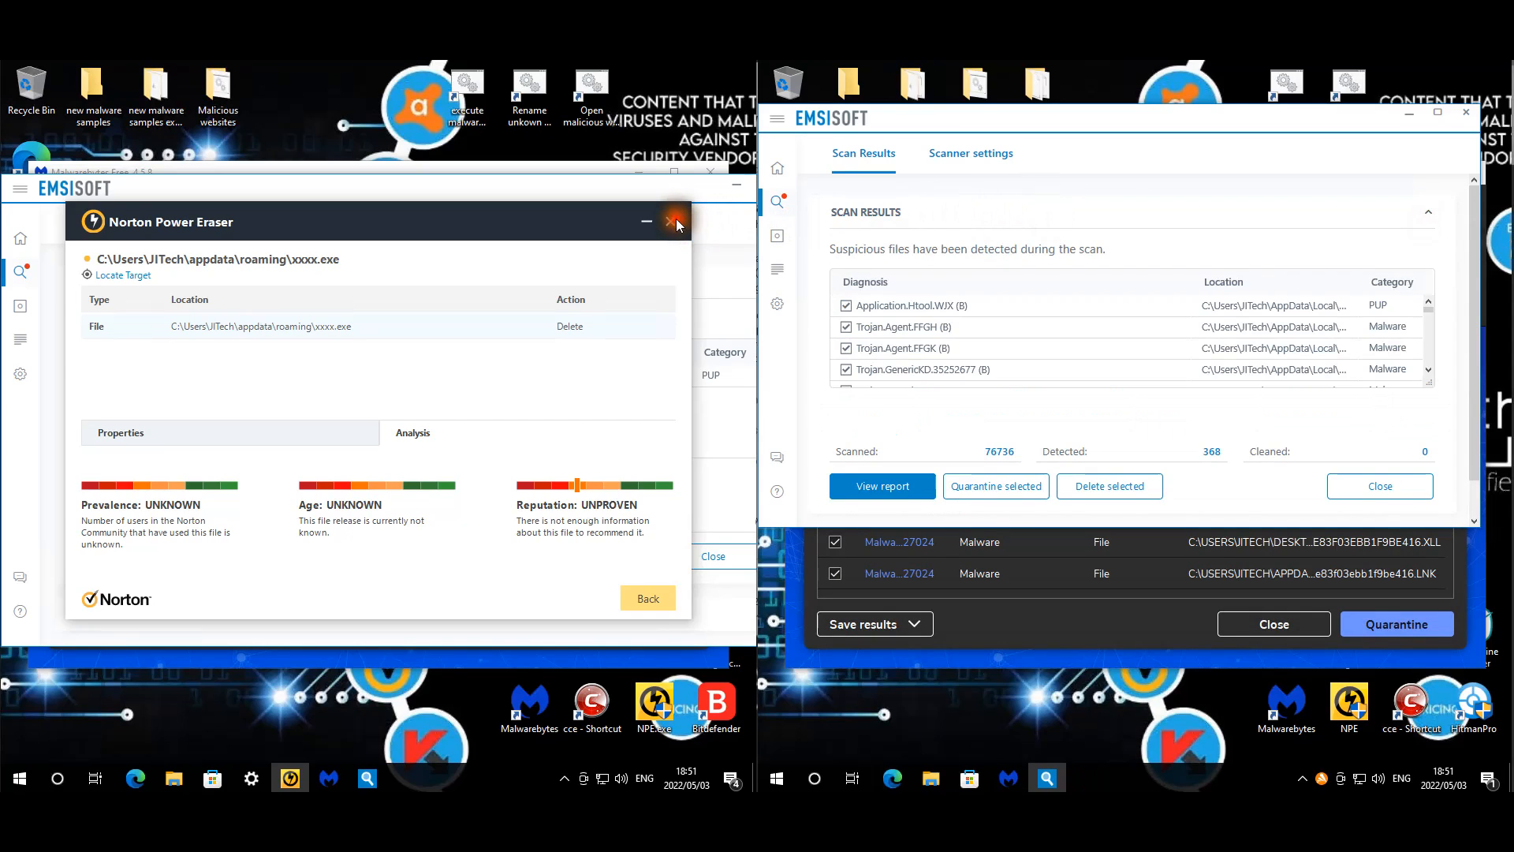
mouse_move(722, 236)
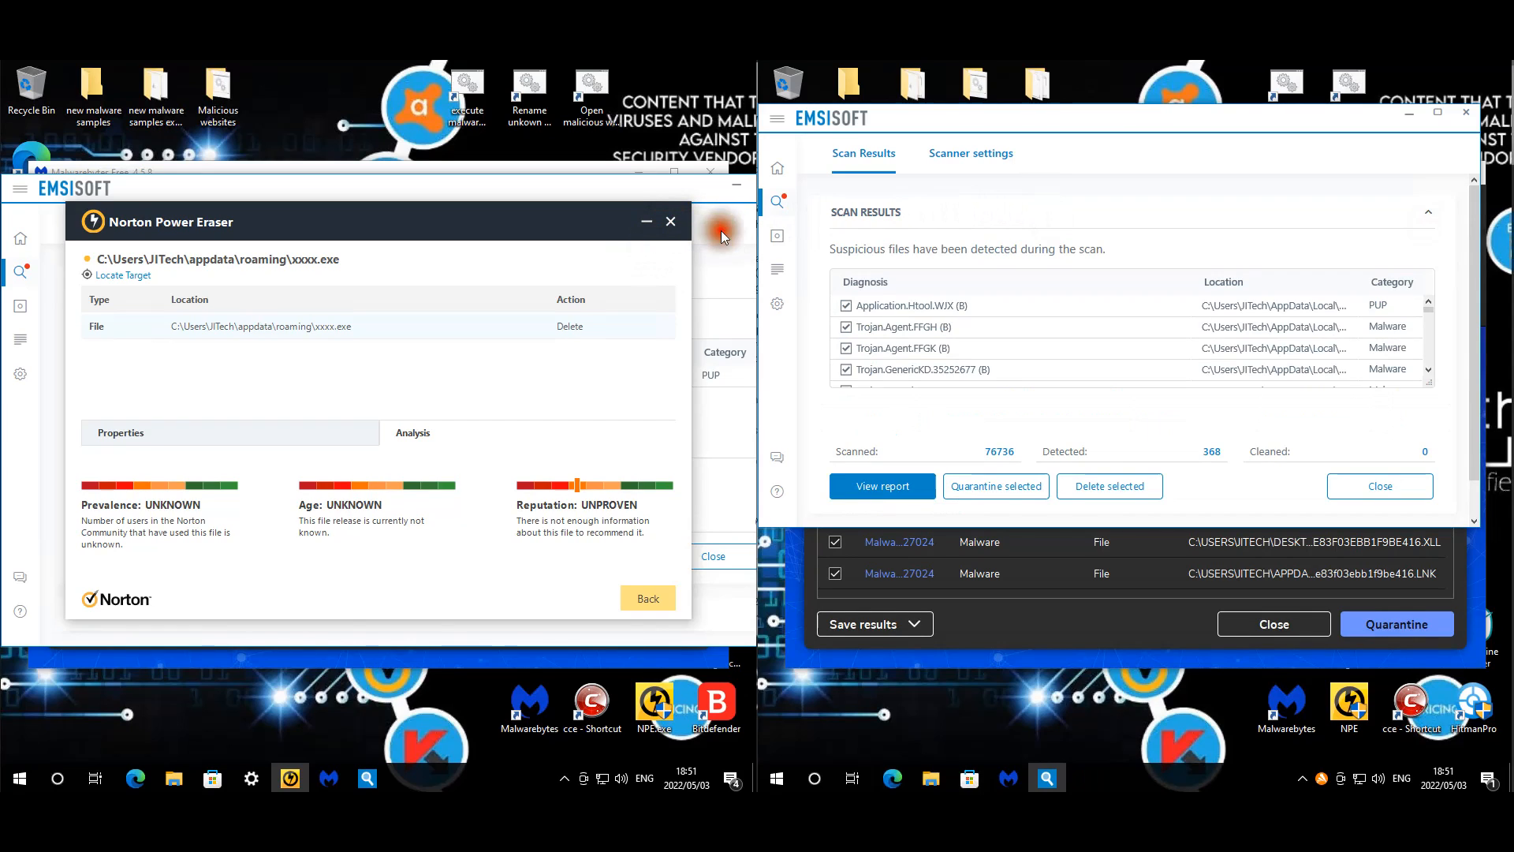
mouse_move(1106, 153)
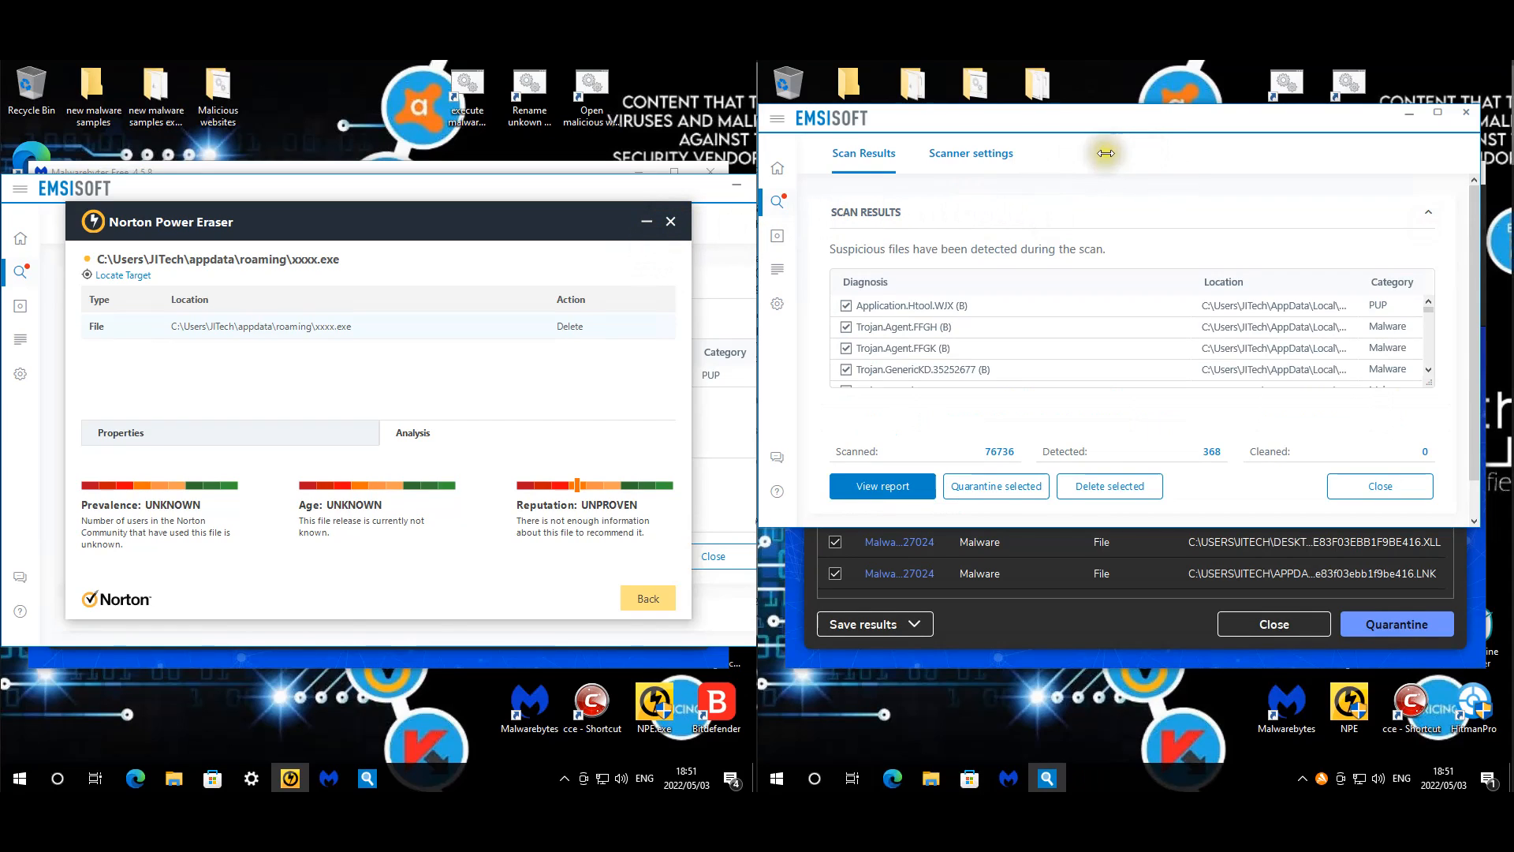
mouse_move(1120, 145)
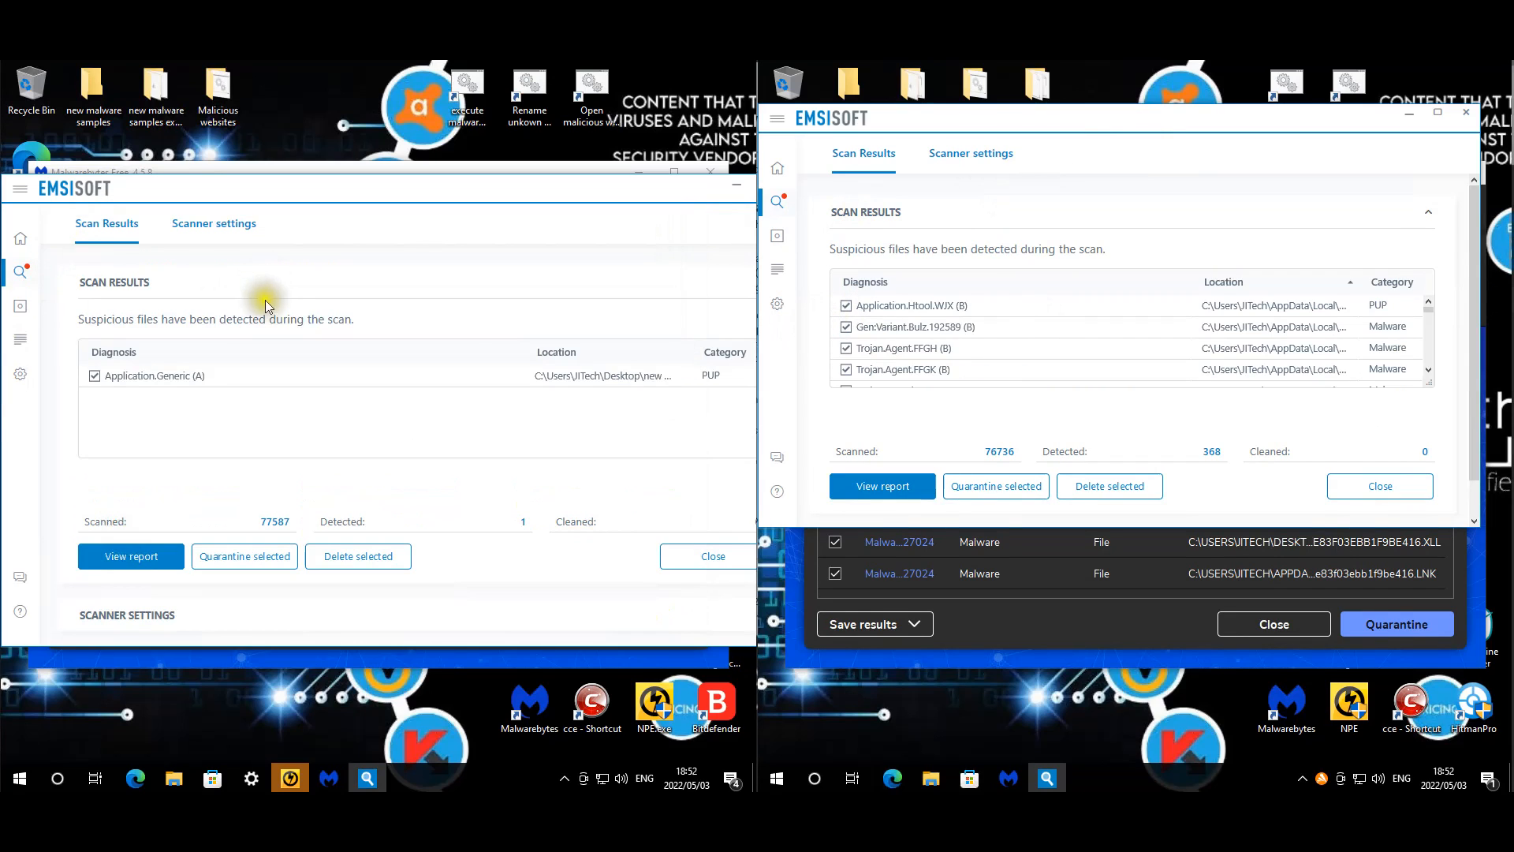
mouse_move(594, 377)
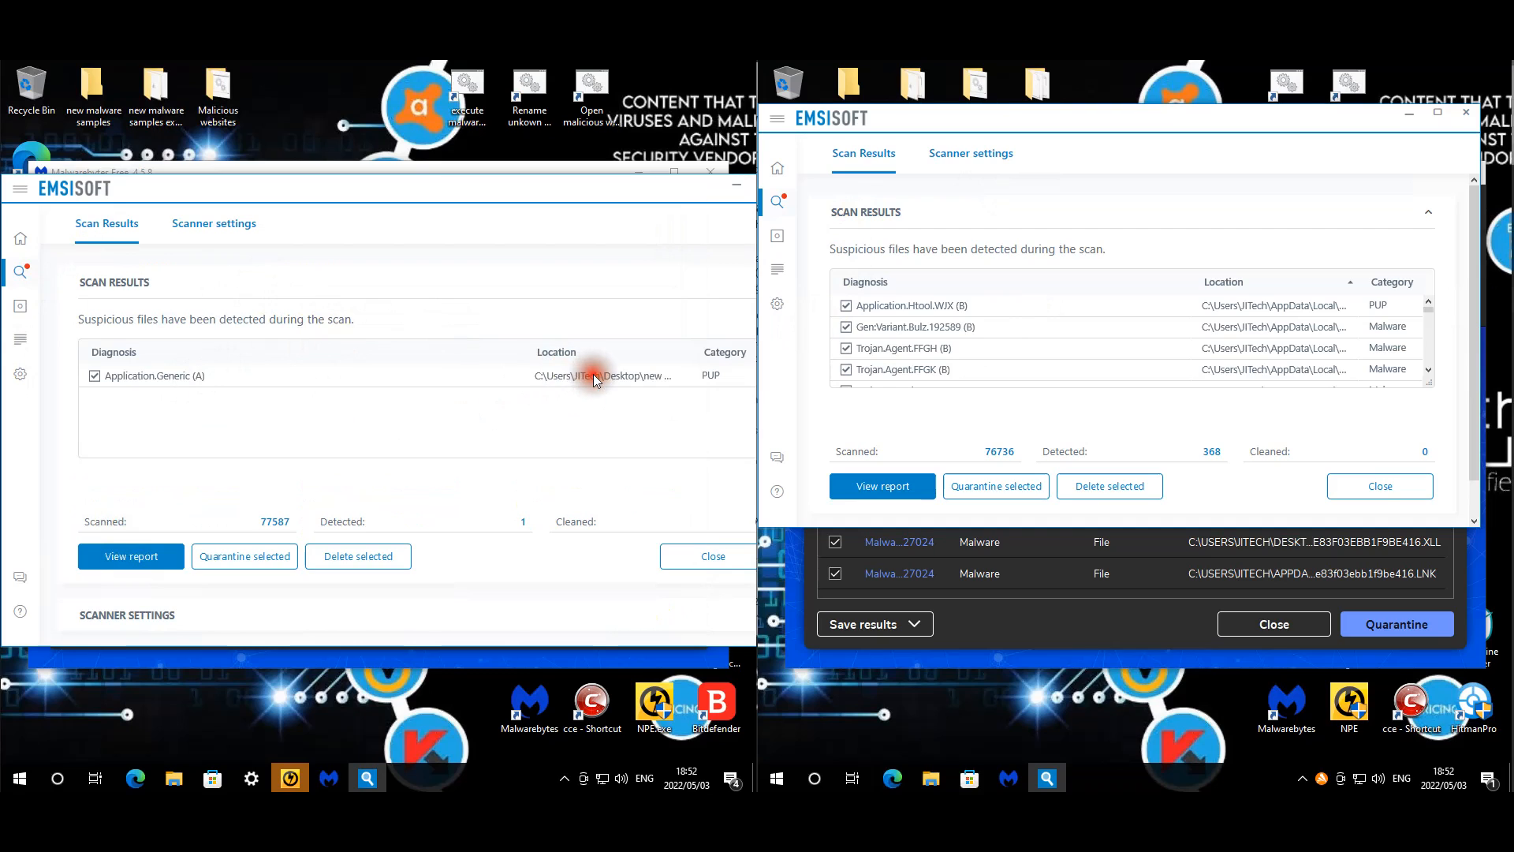
mouse_move(1107, 372)
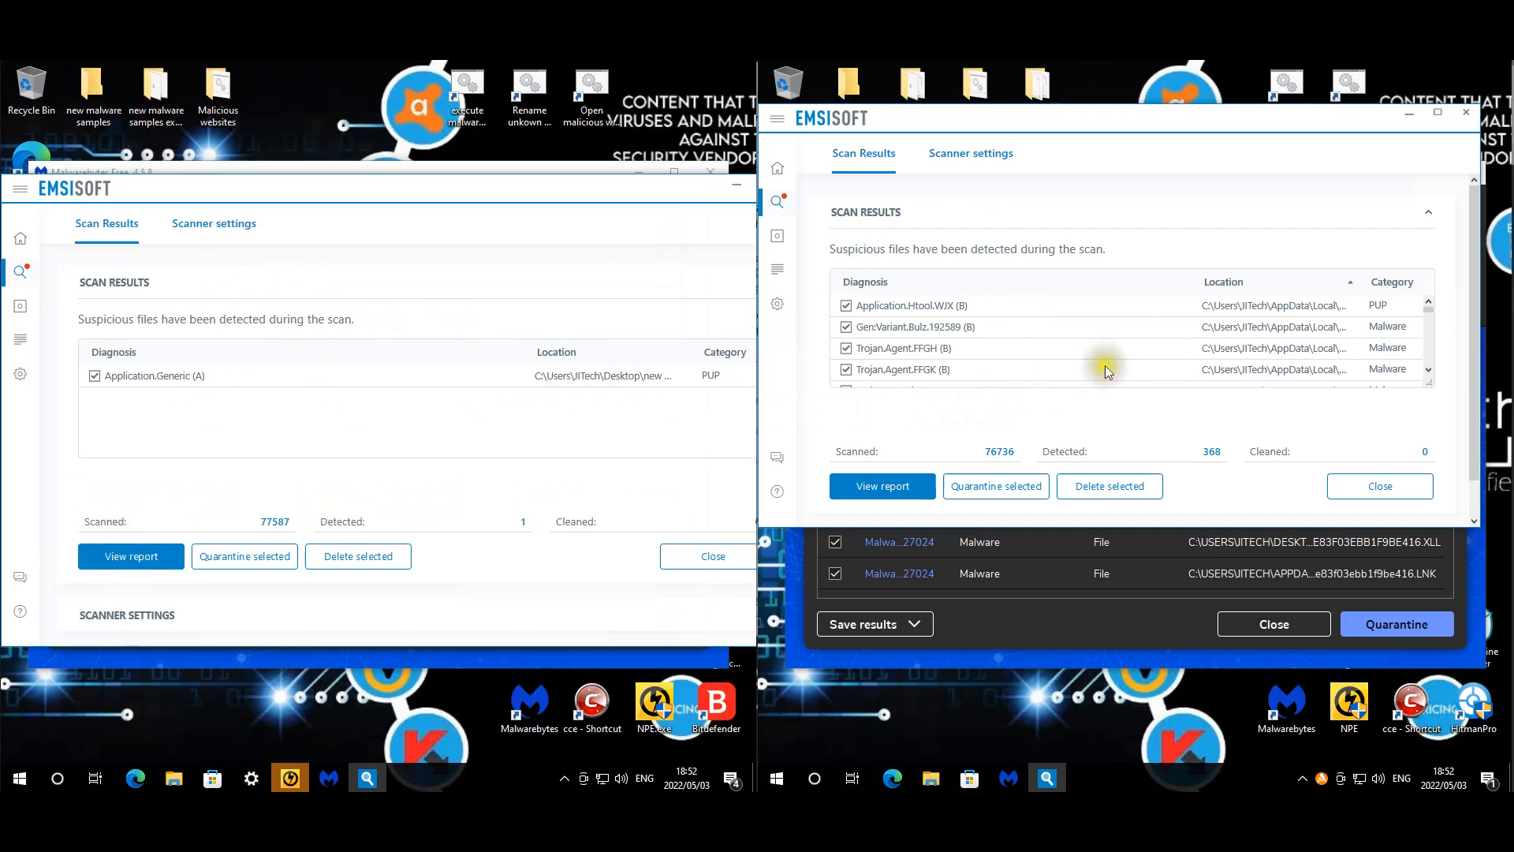
mouse_move(1432, 377)
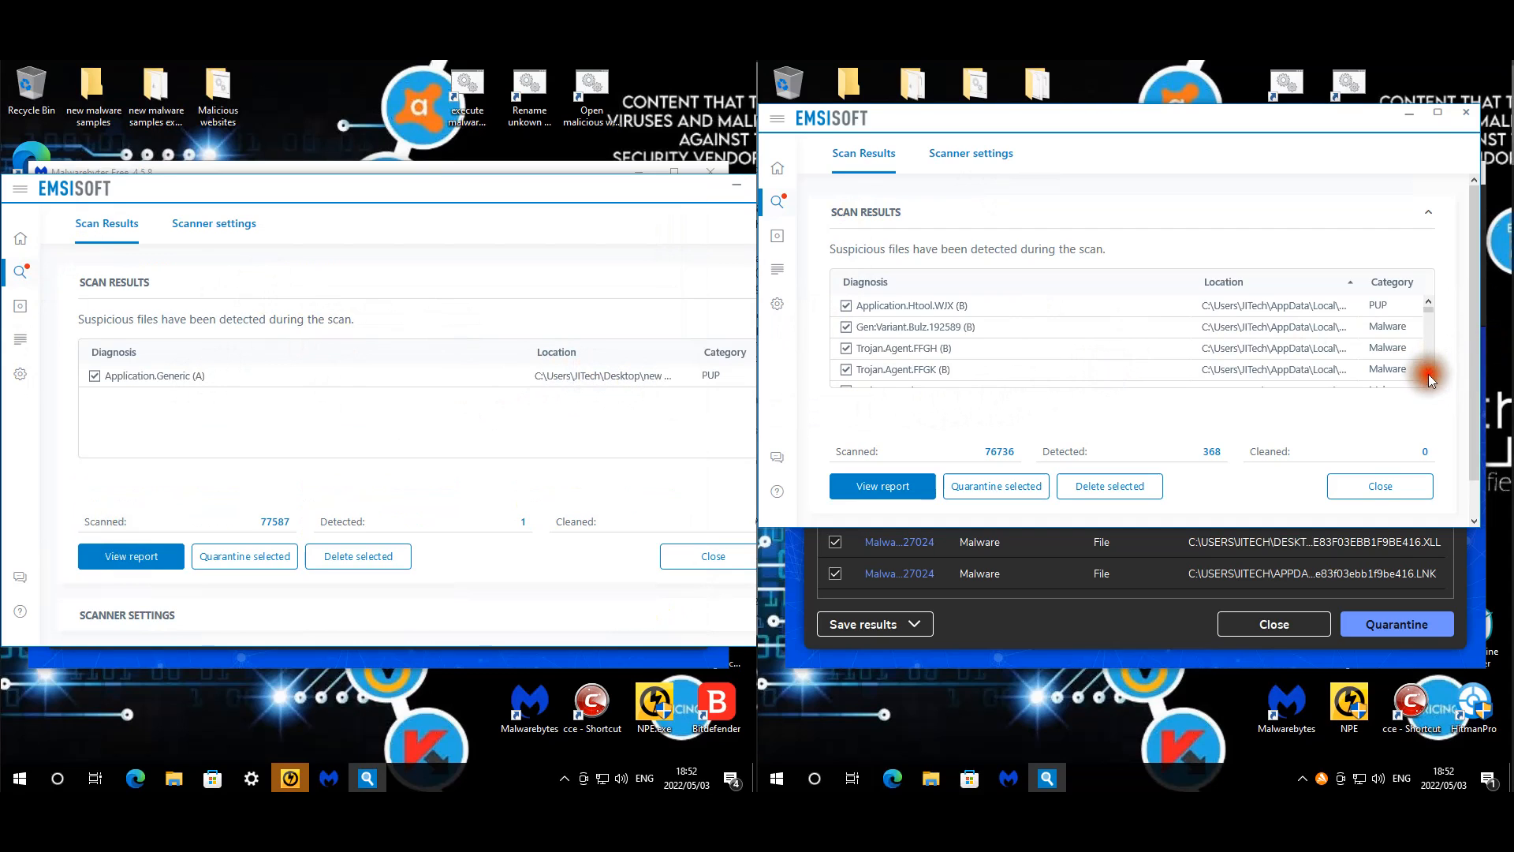
mouse_move(1262, 325)
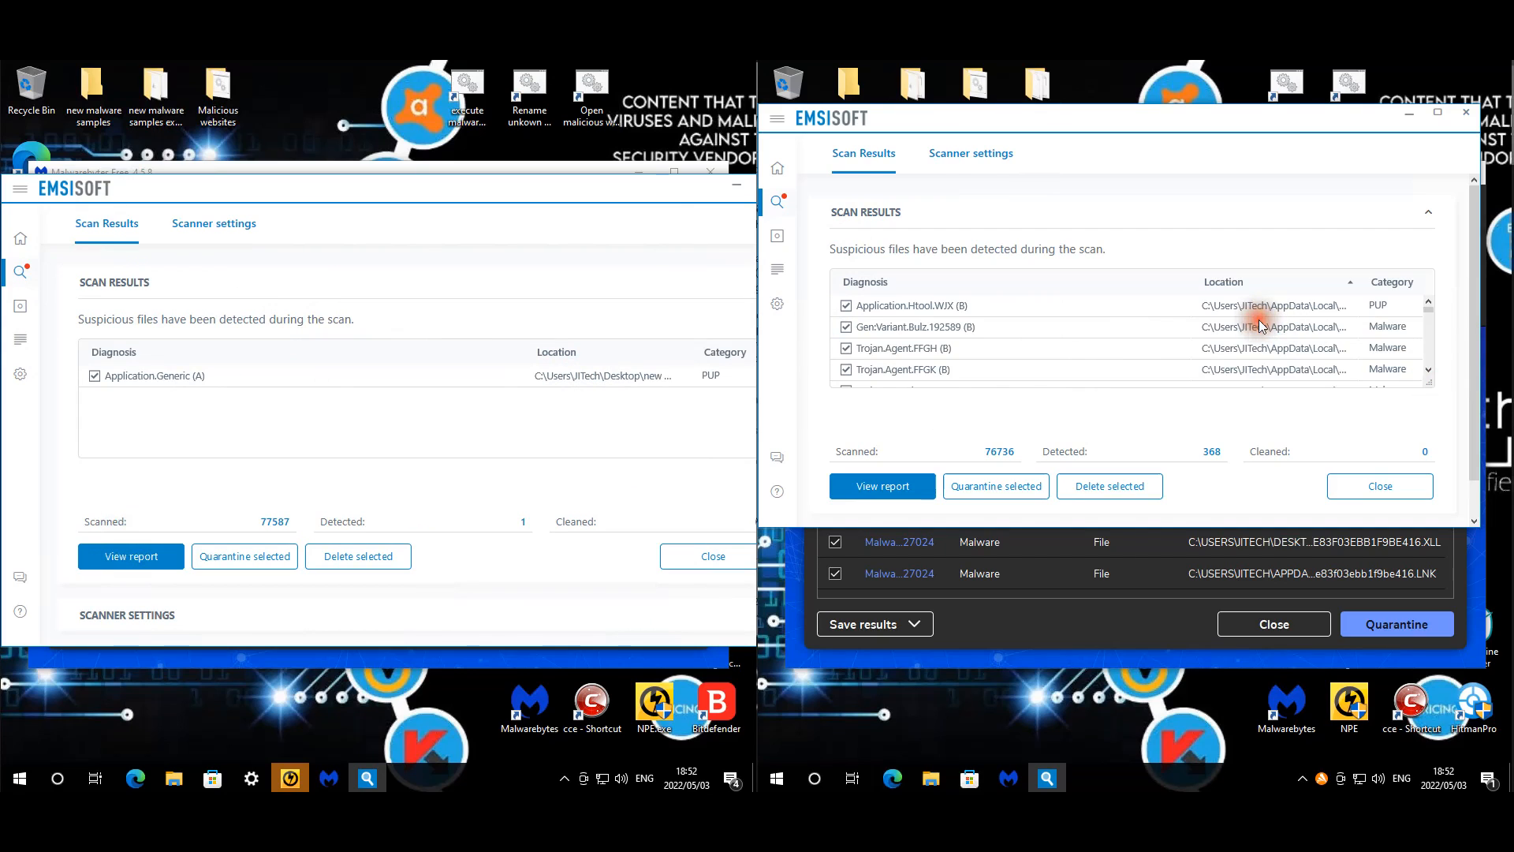
mouse_move(316, 768)
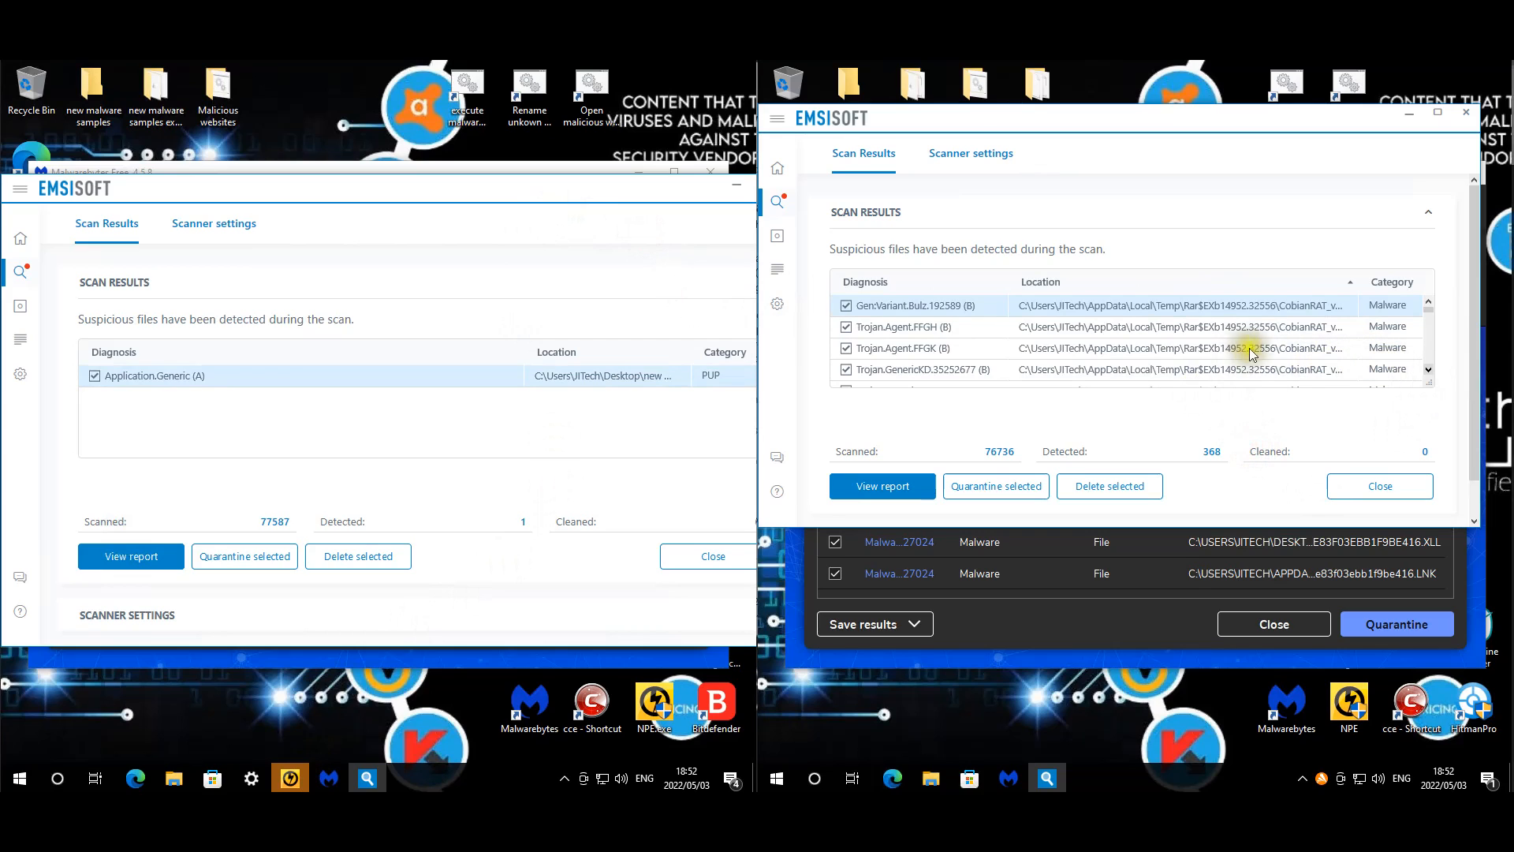
mouse_move(1158, 292)
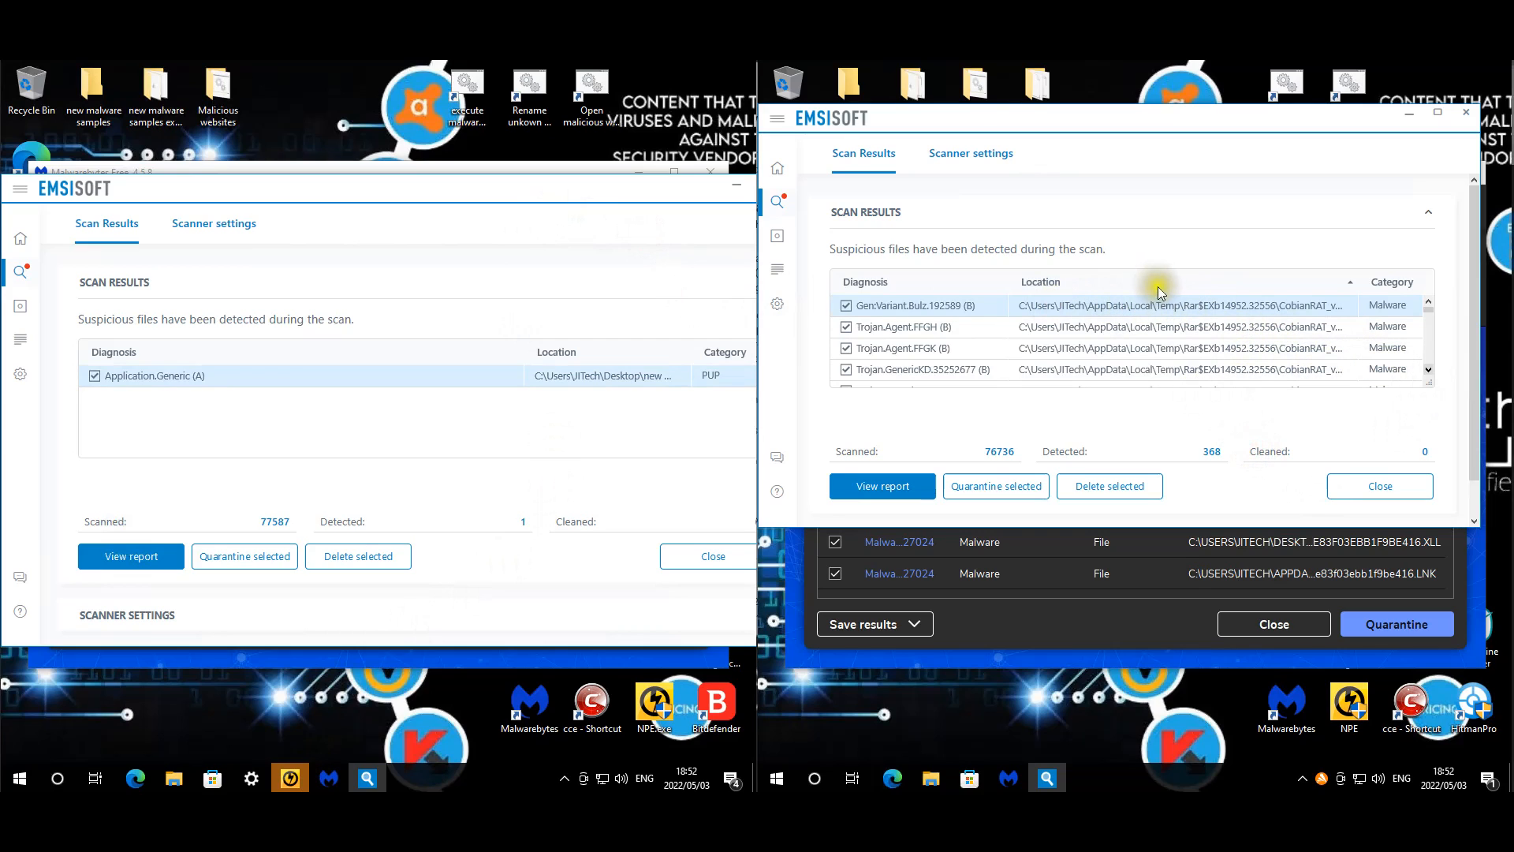
mouse_move(1182, 320)
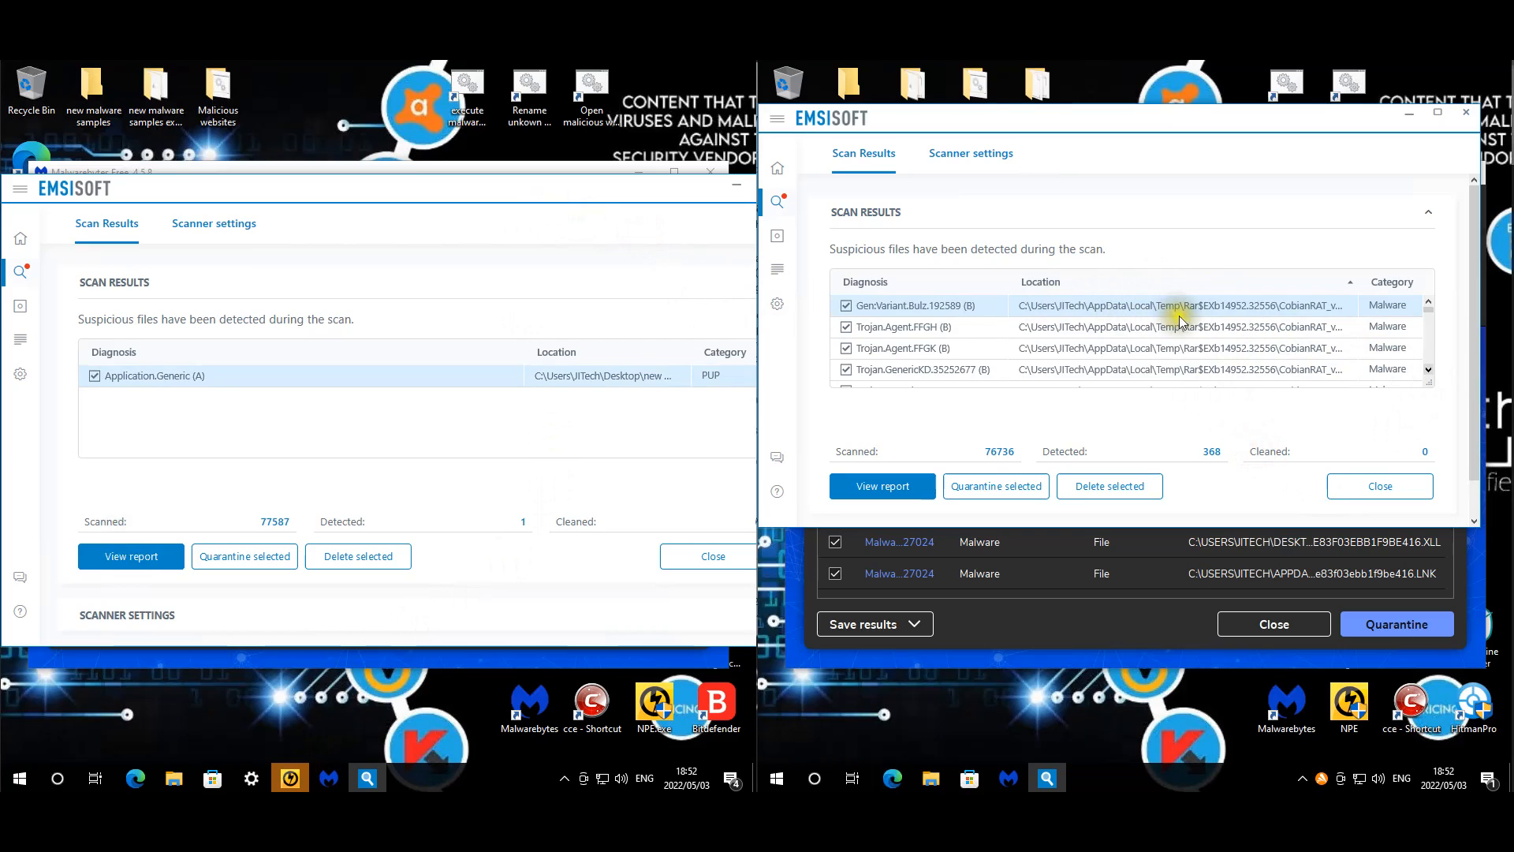
mouse_move(1277, 327)
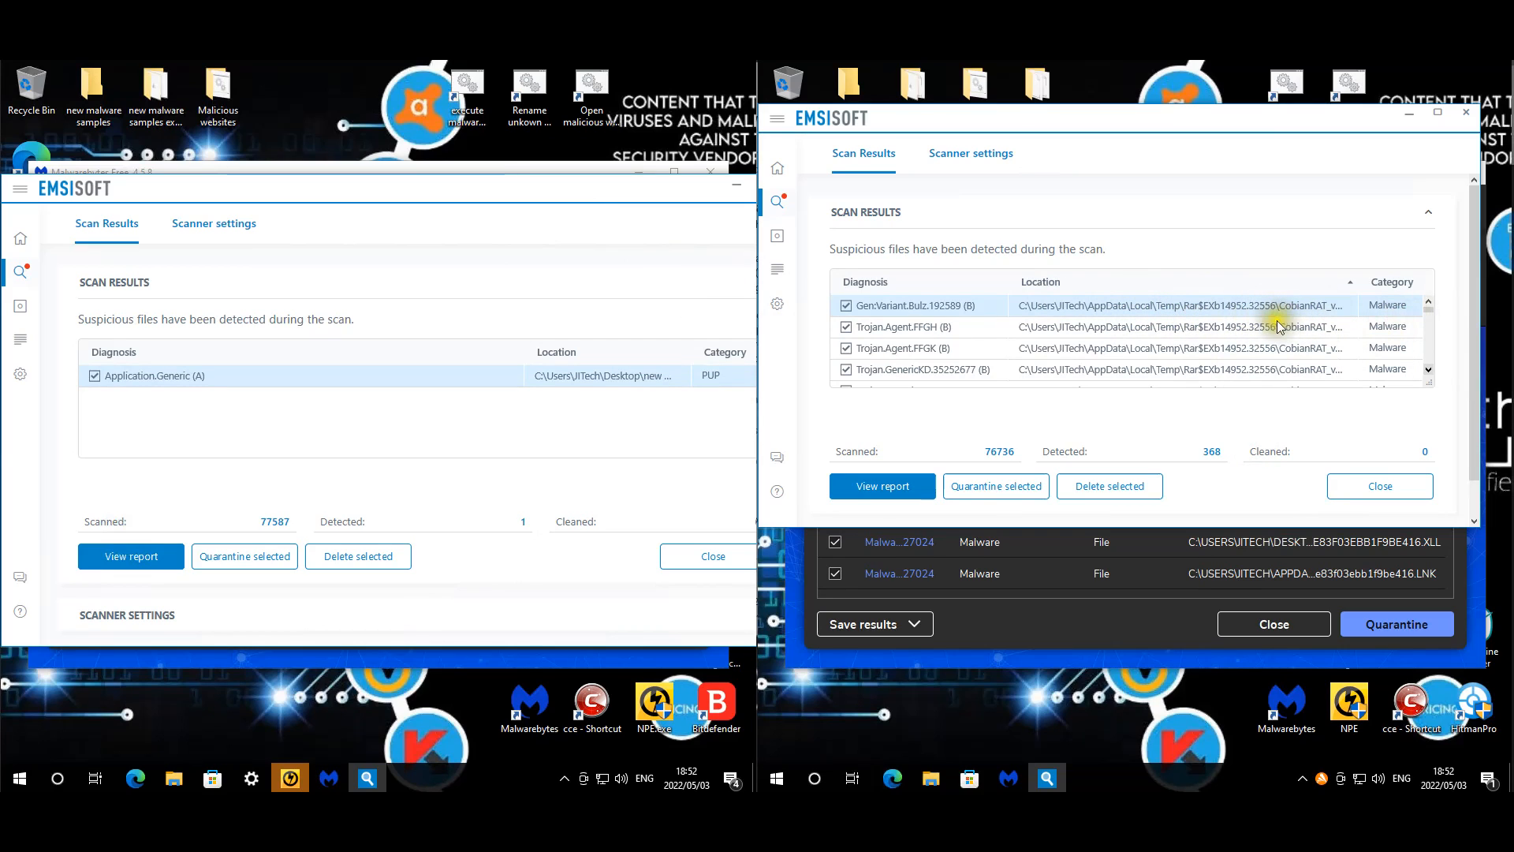
mouse_move(1439, 345)
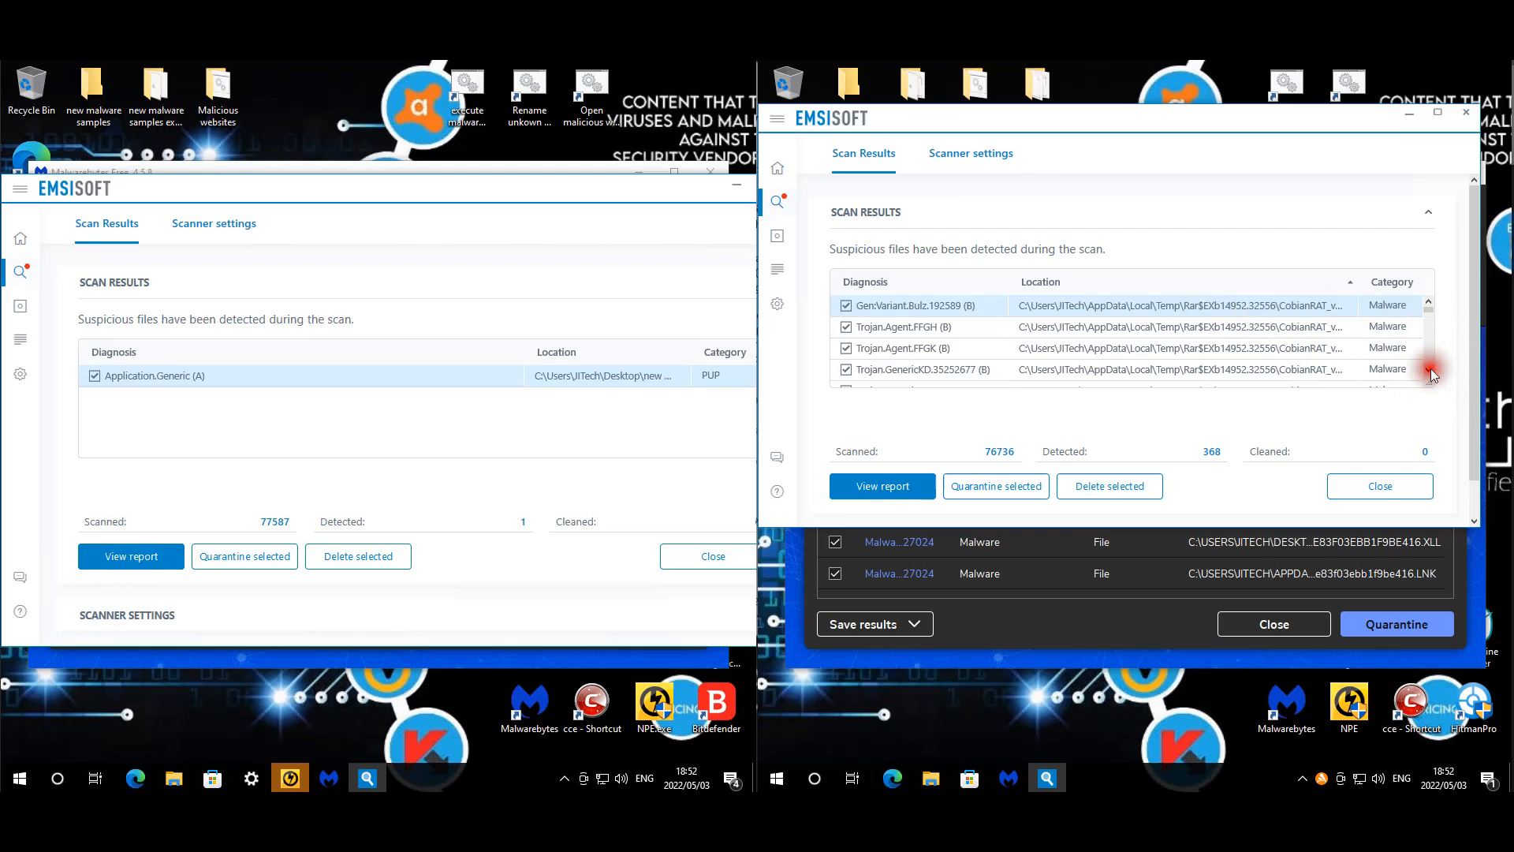
- Browse the 368-detection Emsisoft results list on the second machine and close it
scroll(down, 3)
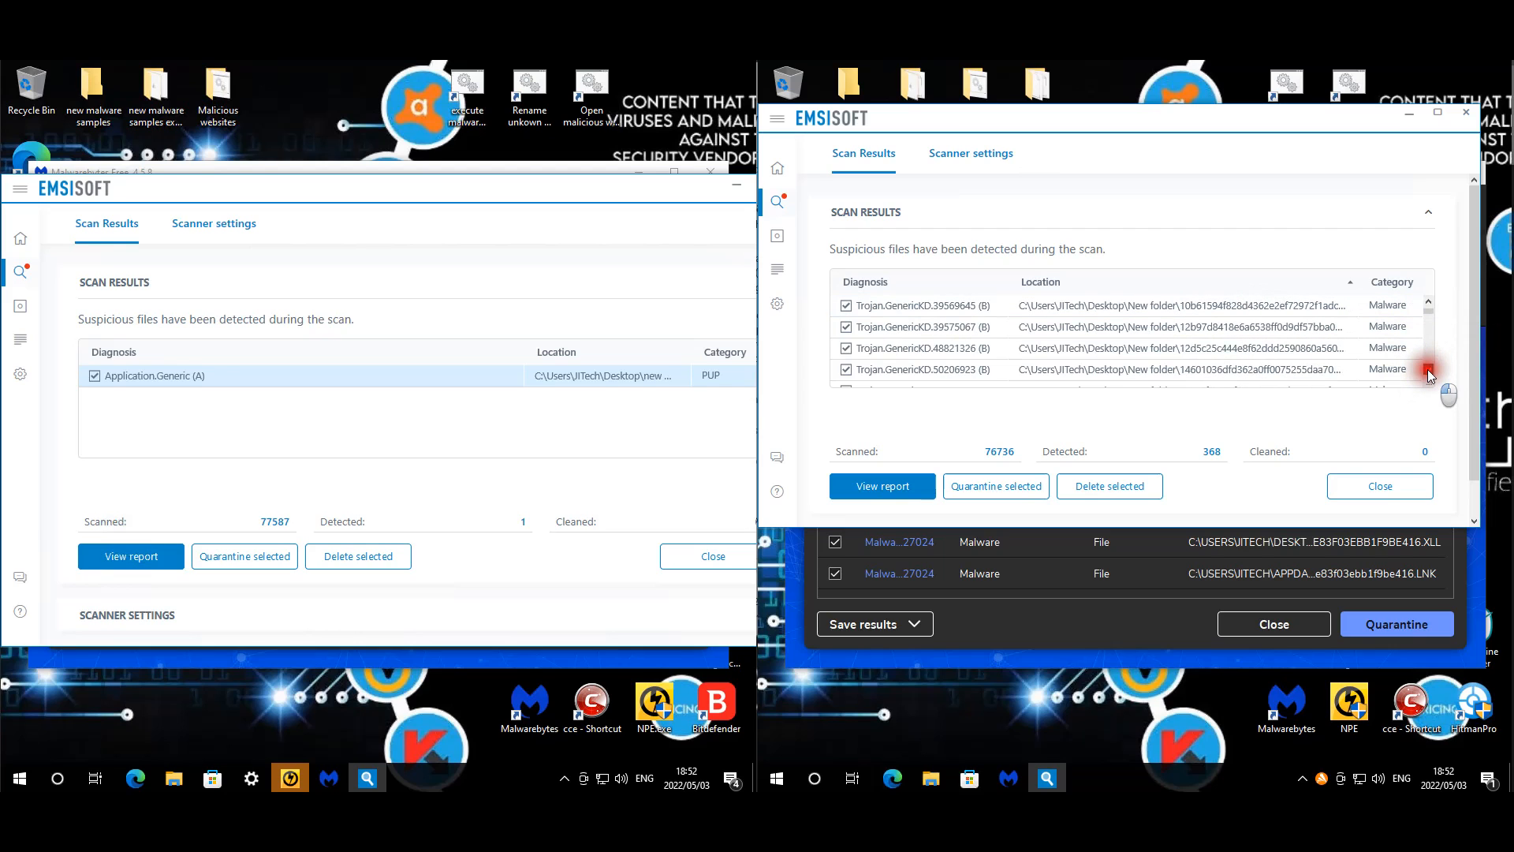
scroll(down, 3)
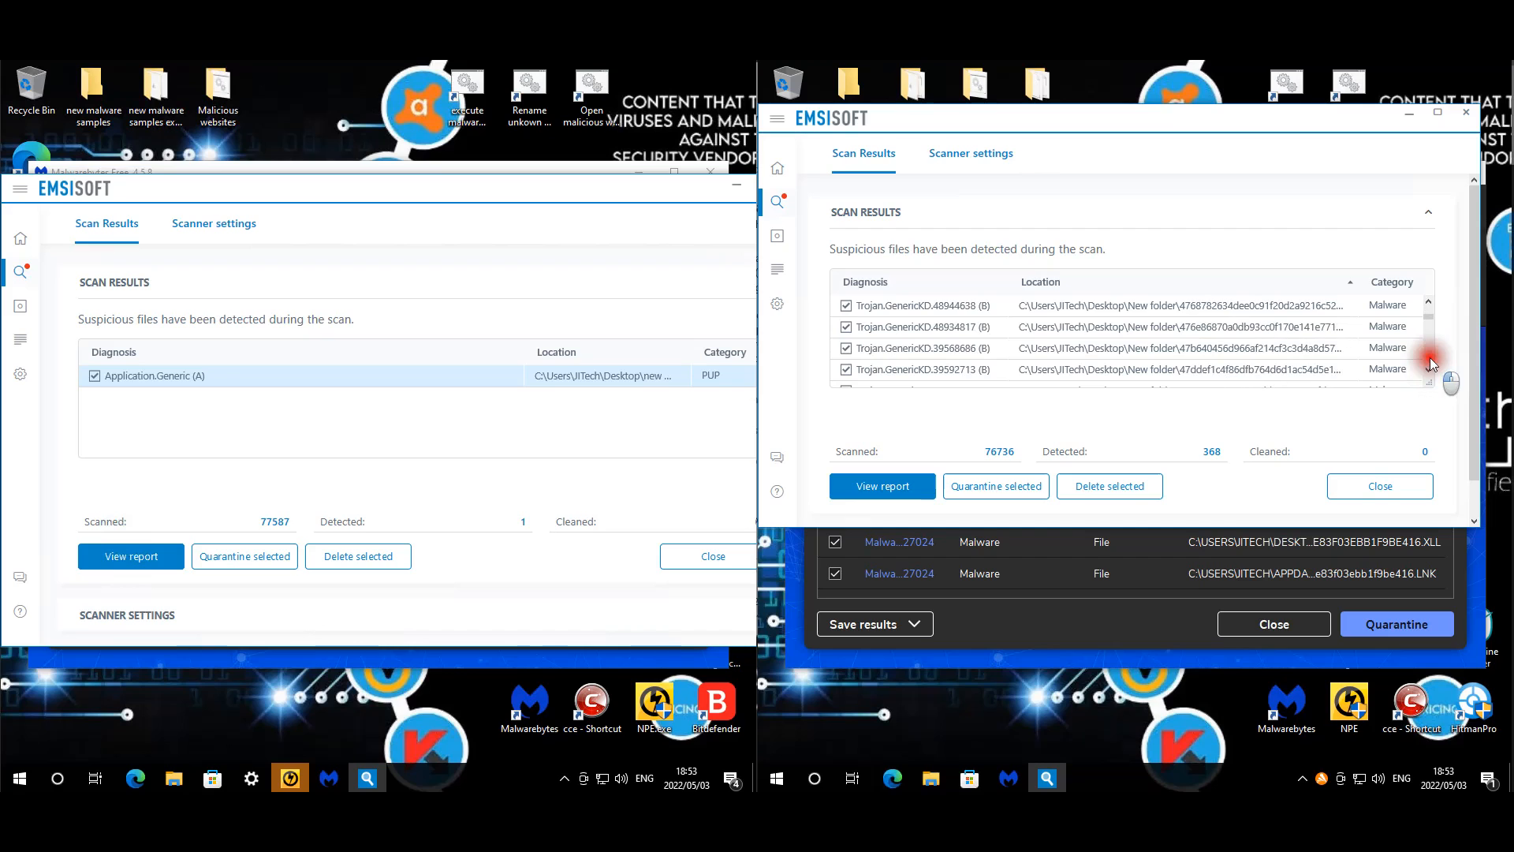
scroll(down, 3)
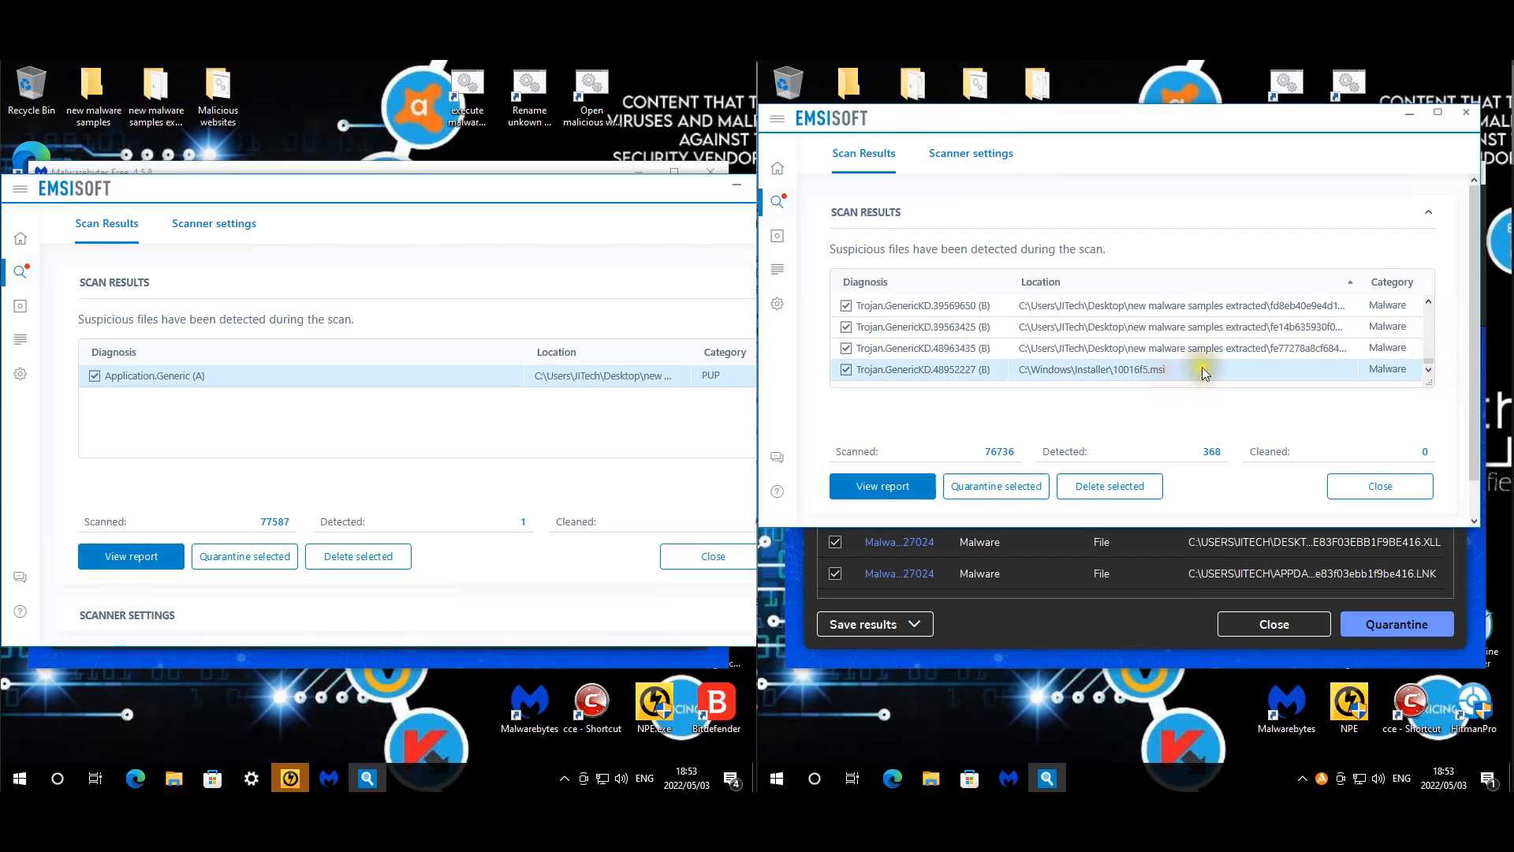
scroll(up, 3)
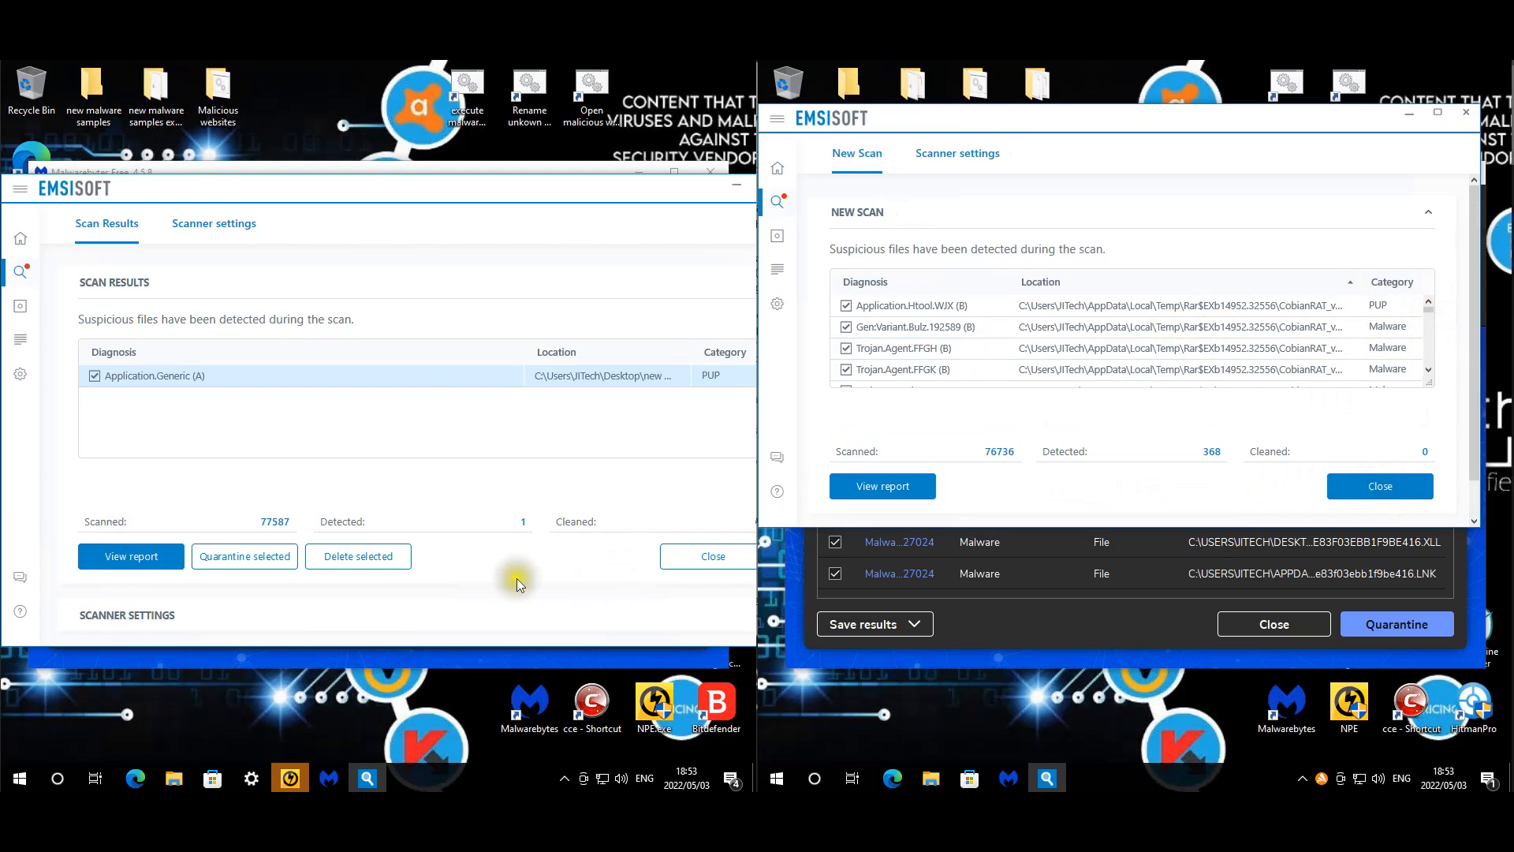
click(100, 222)
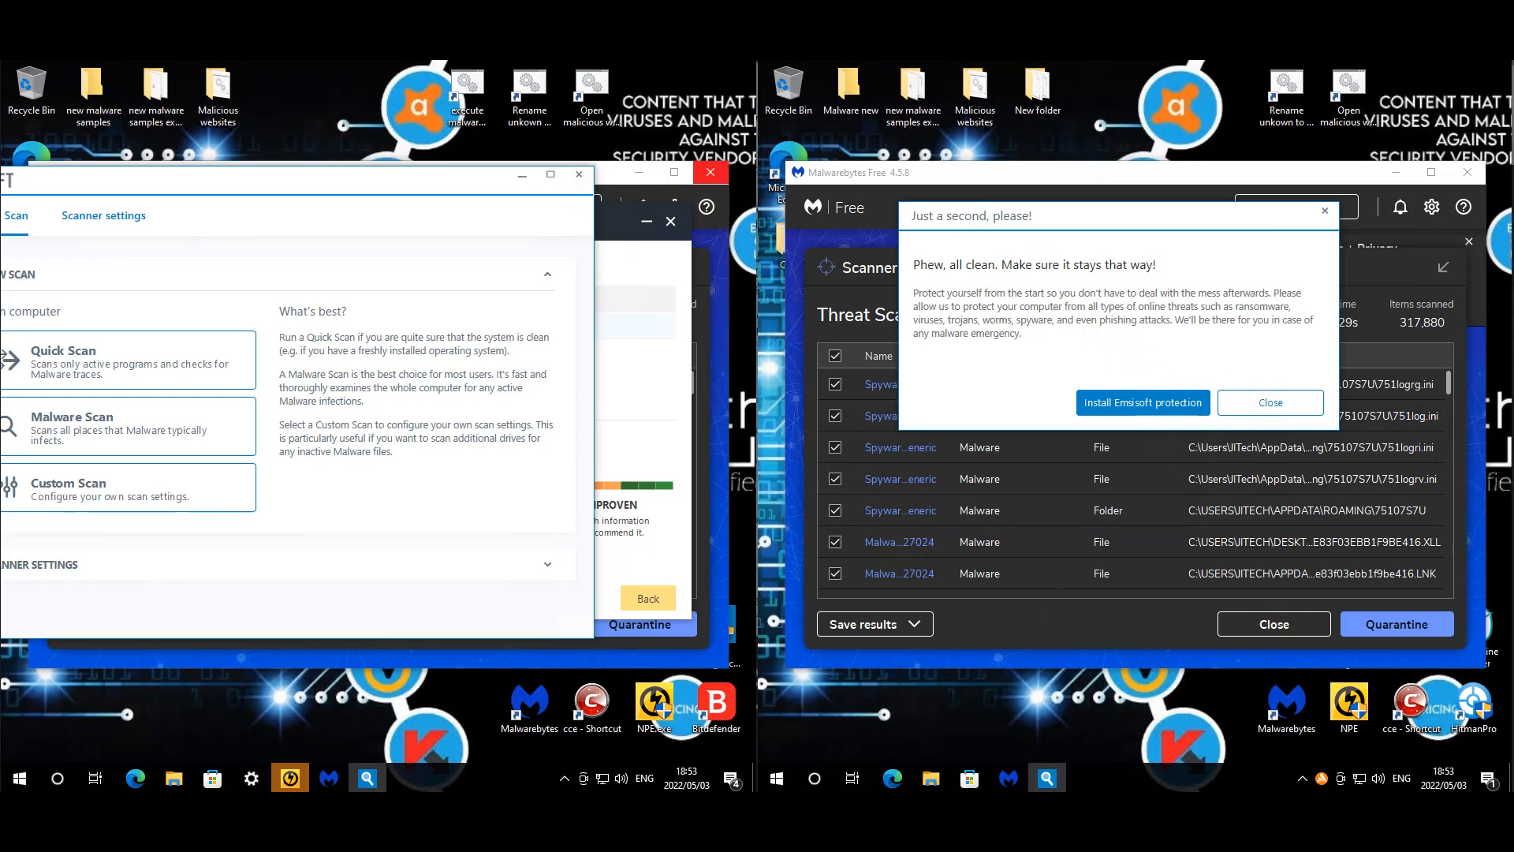
click(1269, 403)
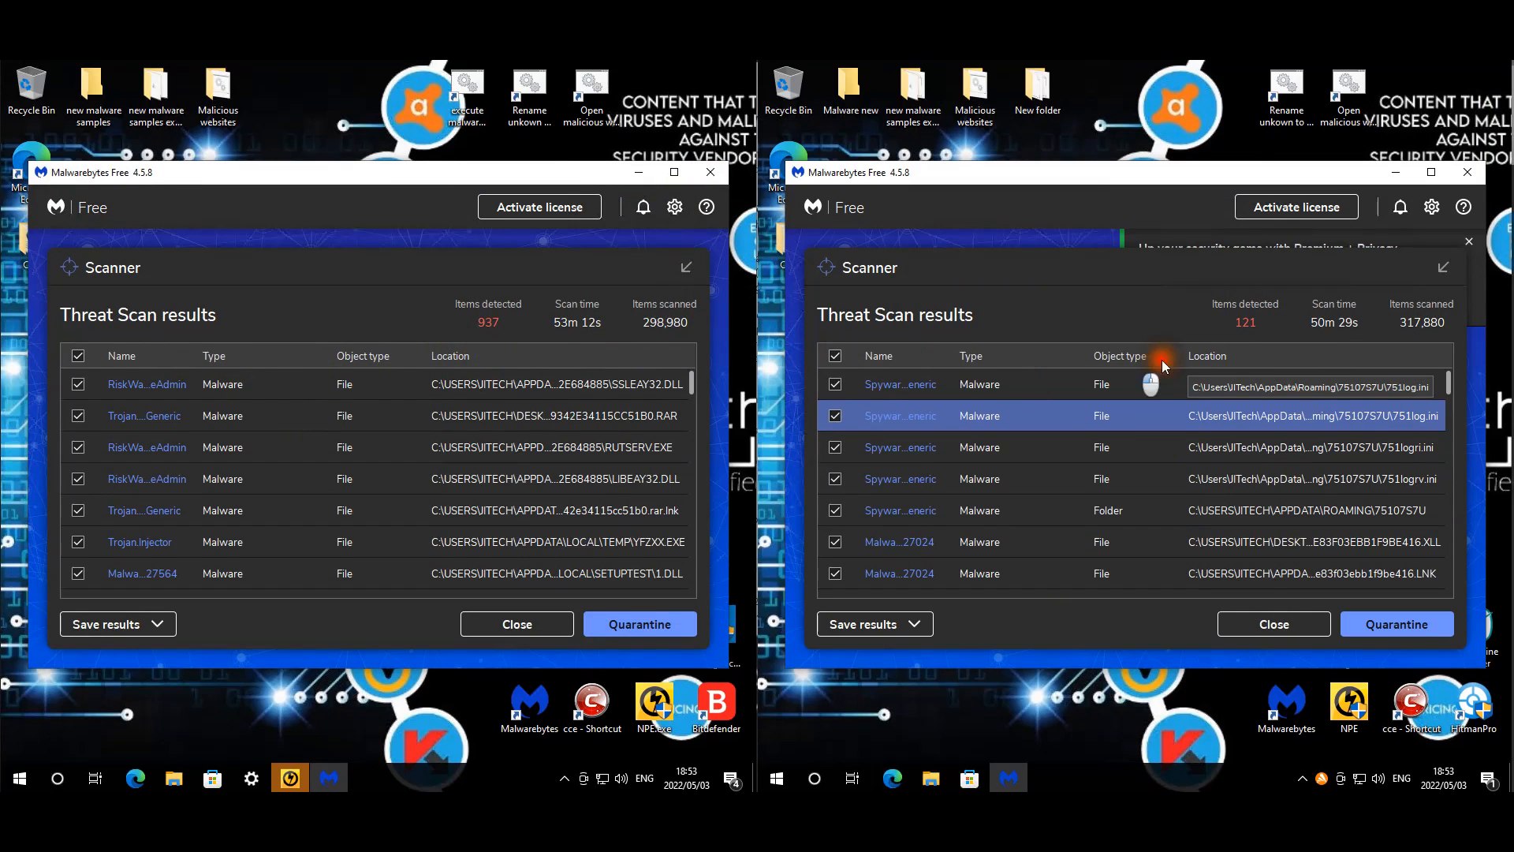
mouse_move(1240, 386)
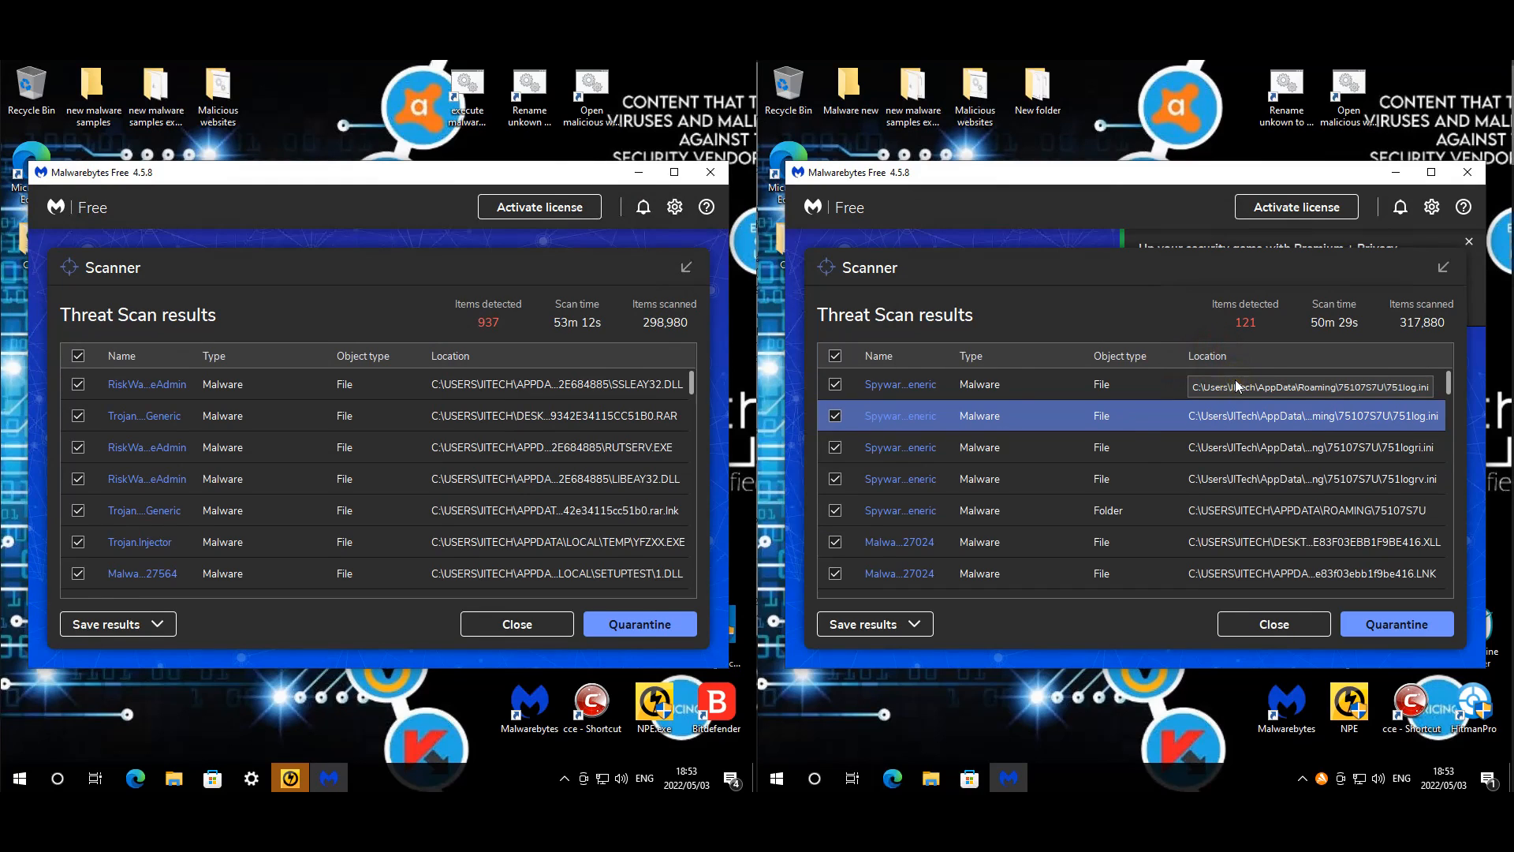
mouse_move(694, 382)
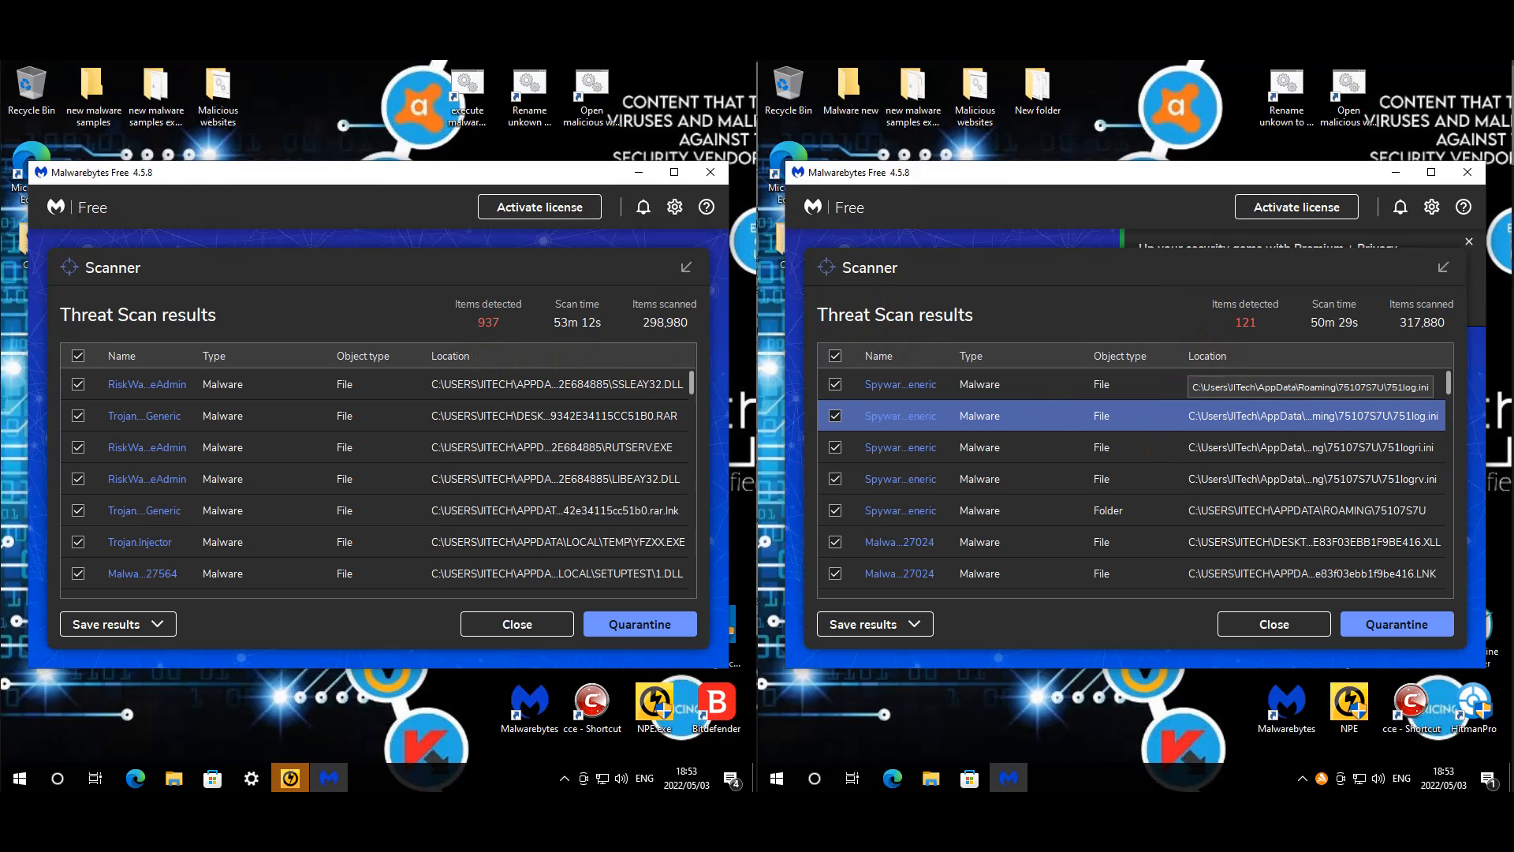
click(476, 355)
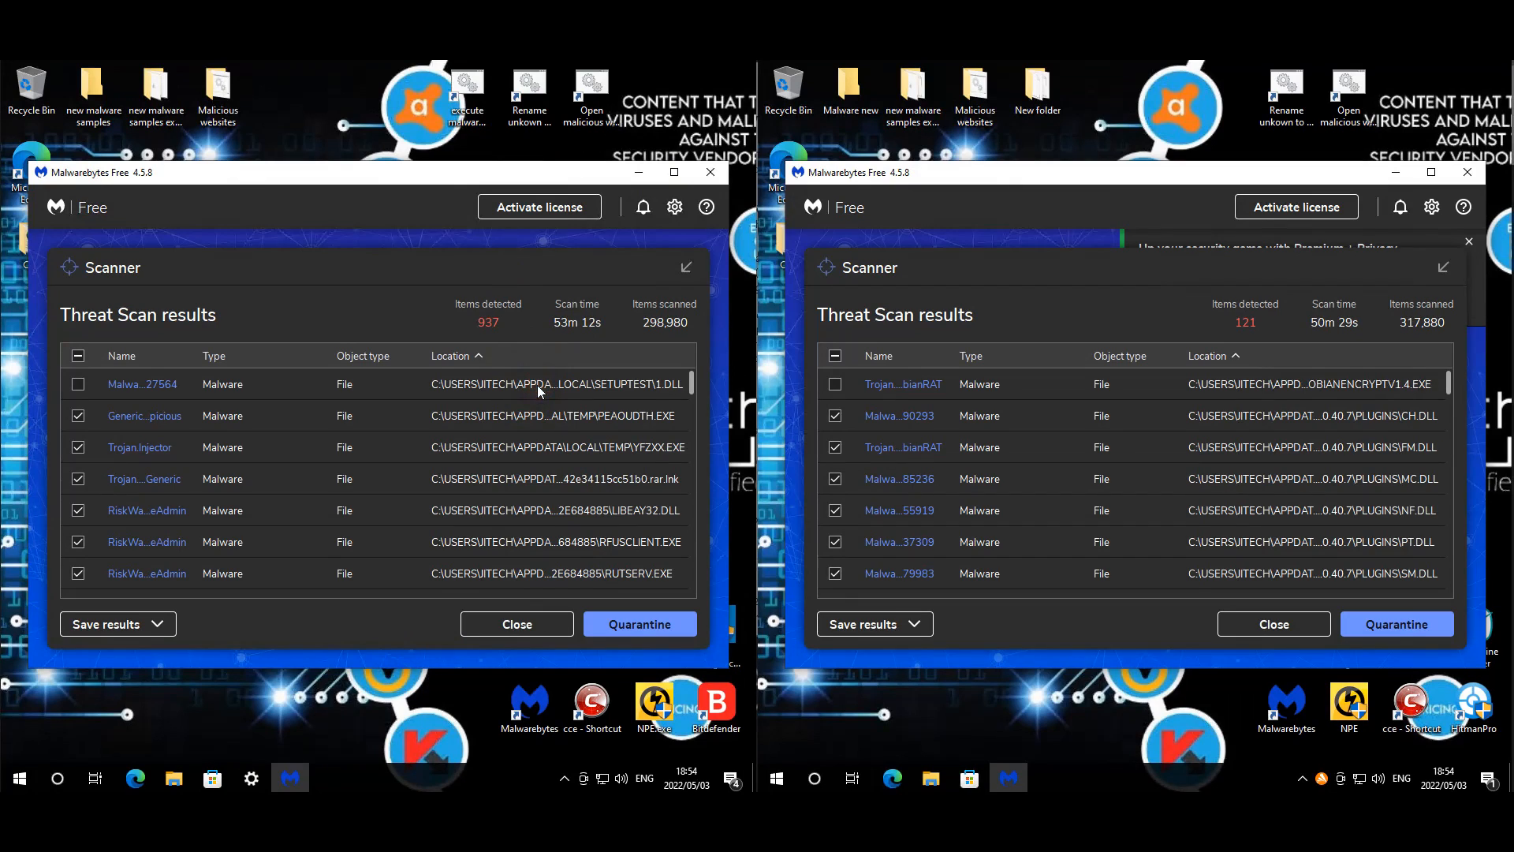
mouse_move(609, 532)
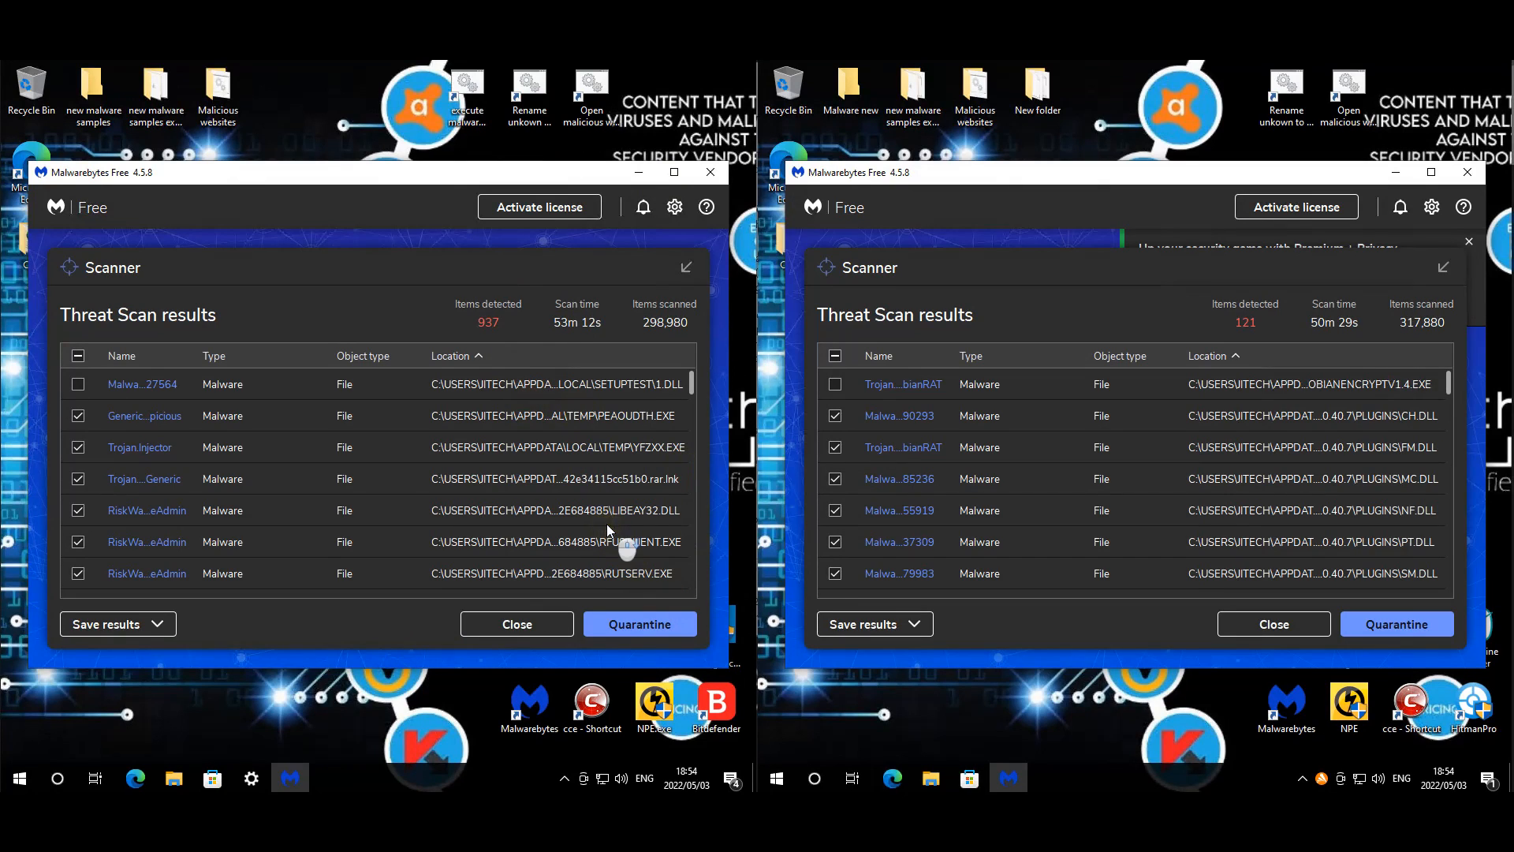
mouse_move(604, 470)
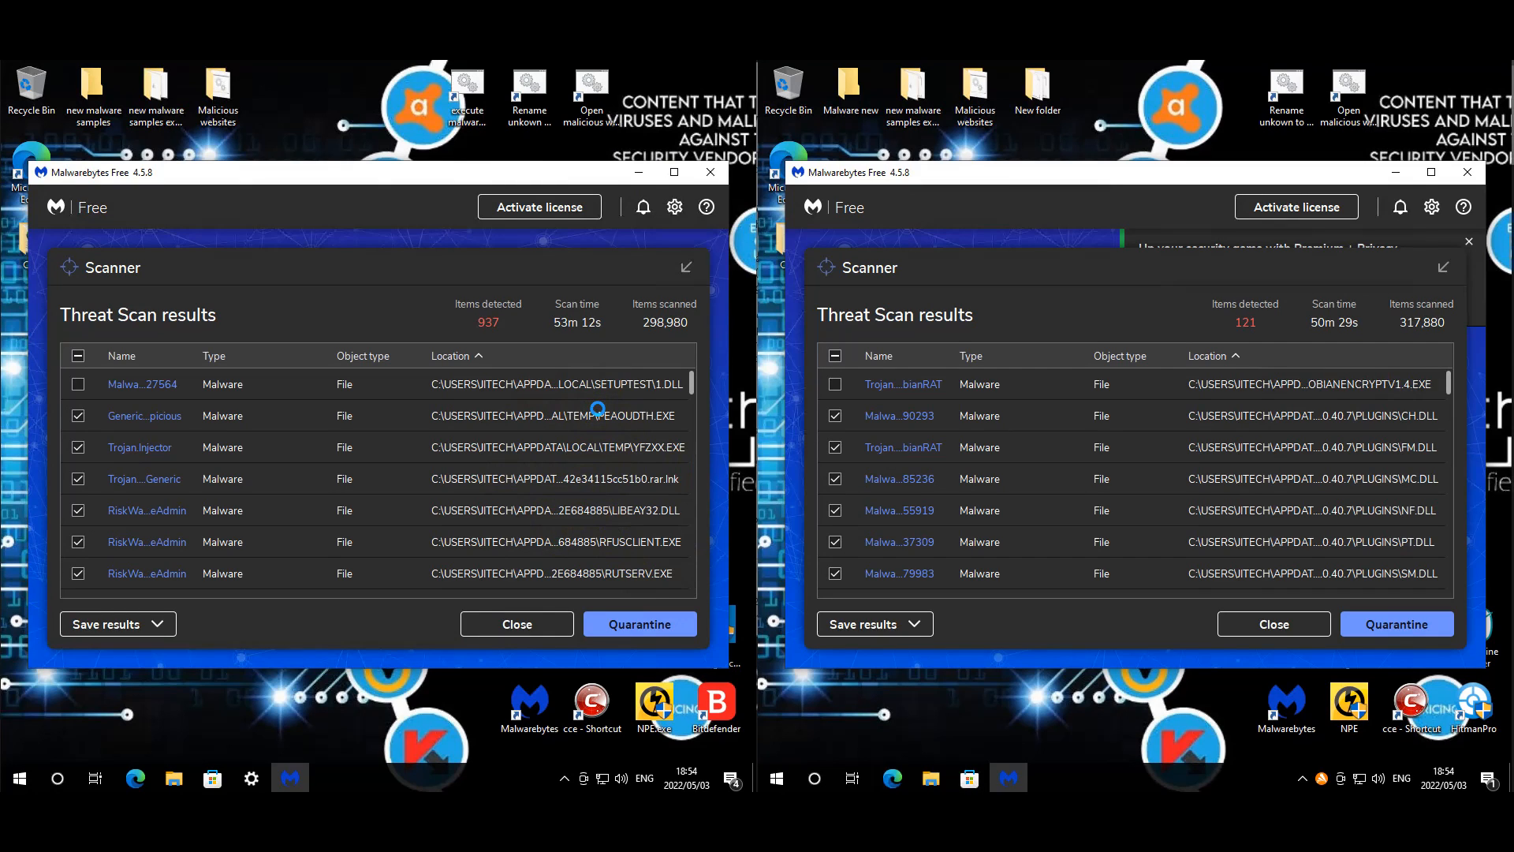
mouse_move(696, 446)
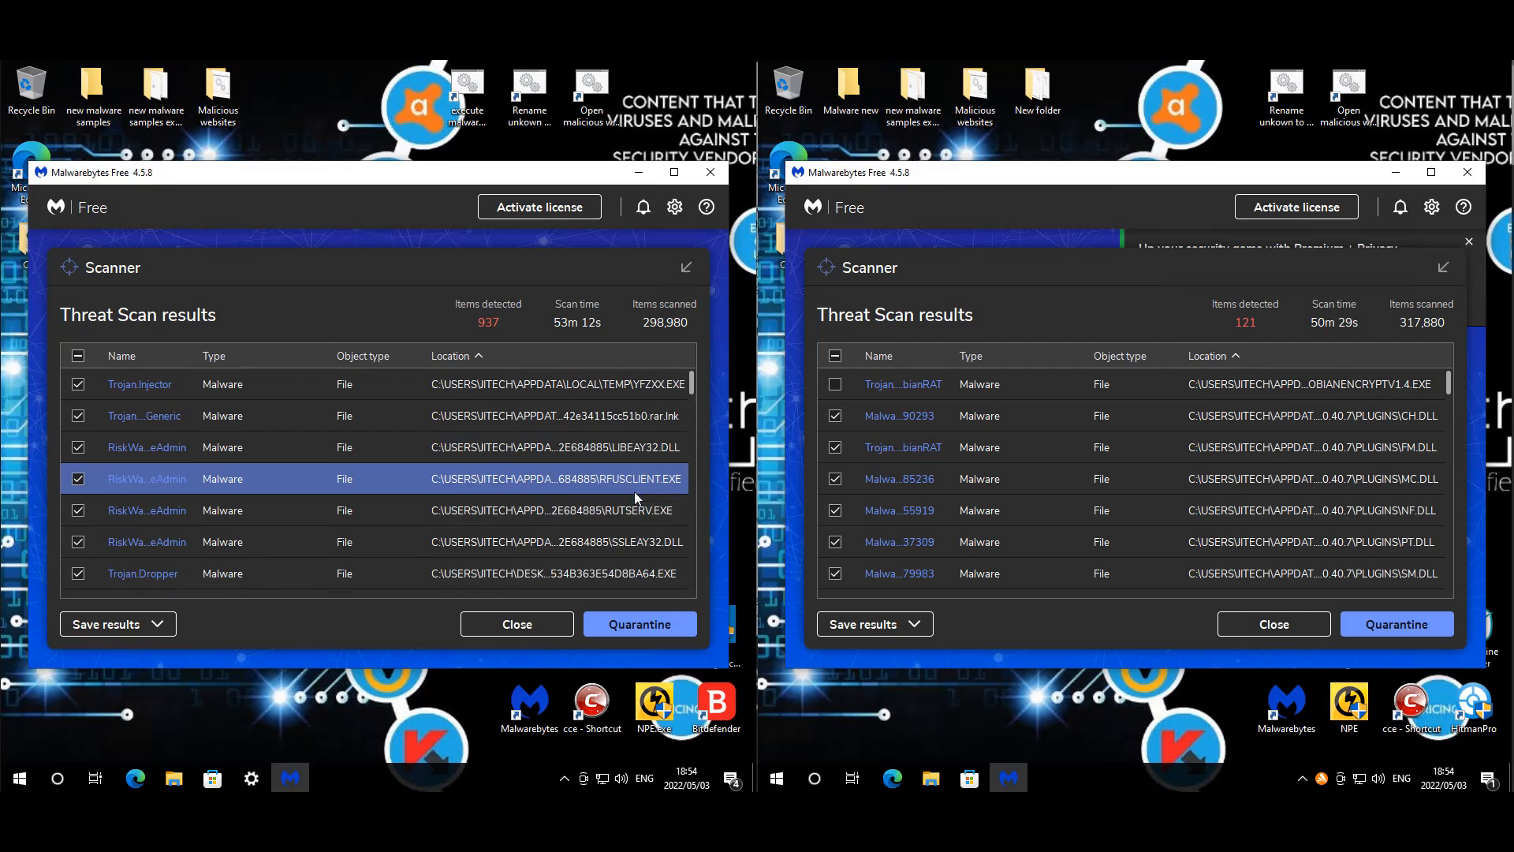
scroll(down, 3)
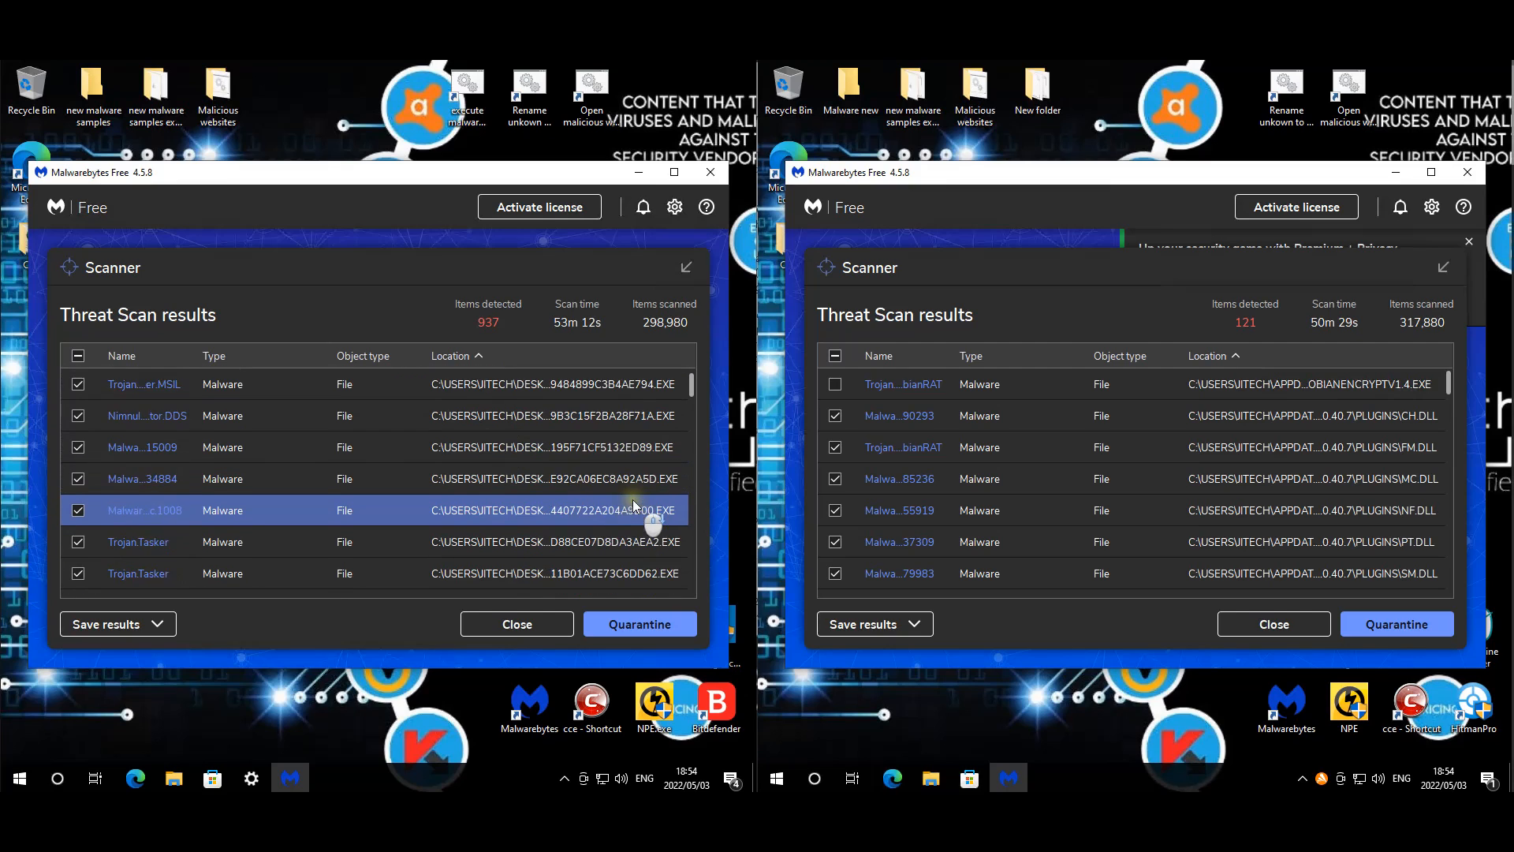
scroll(down, 3)
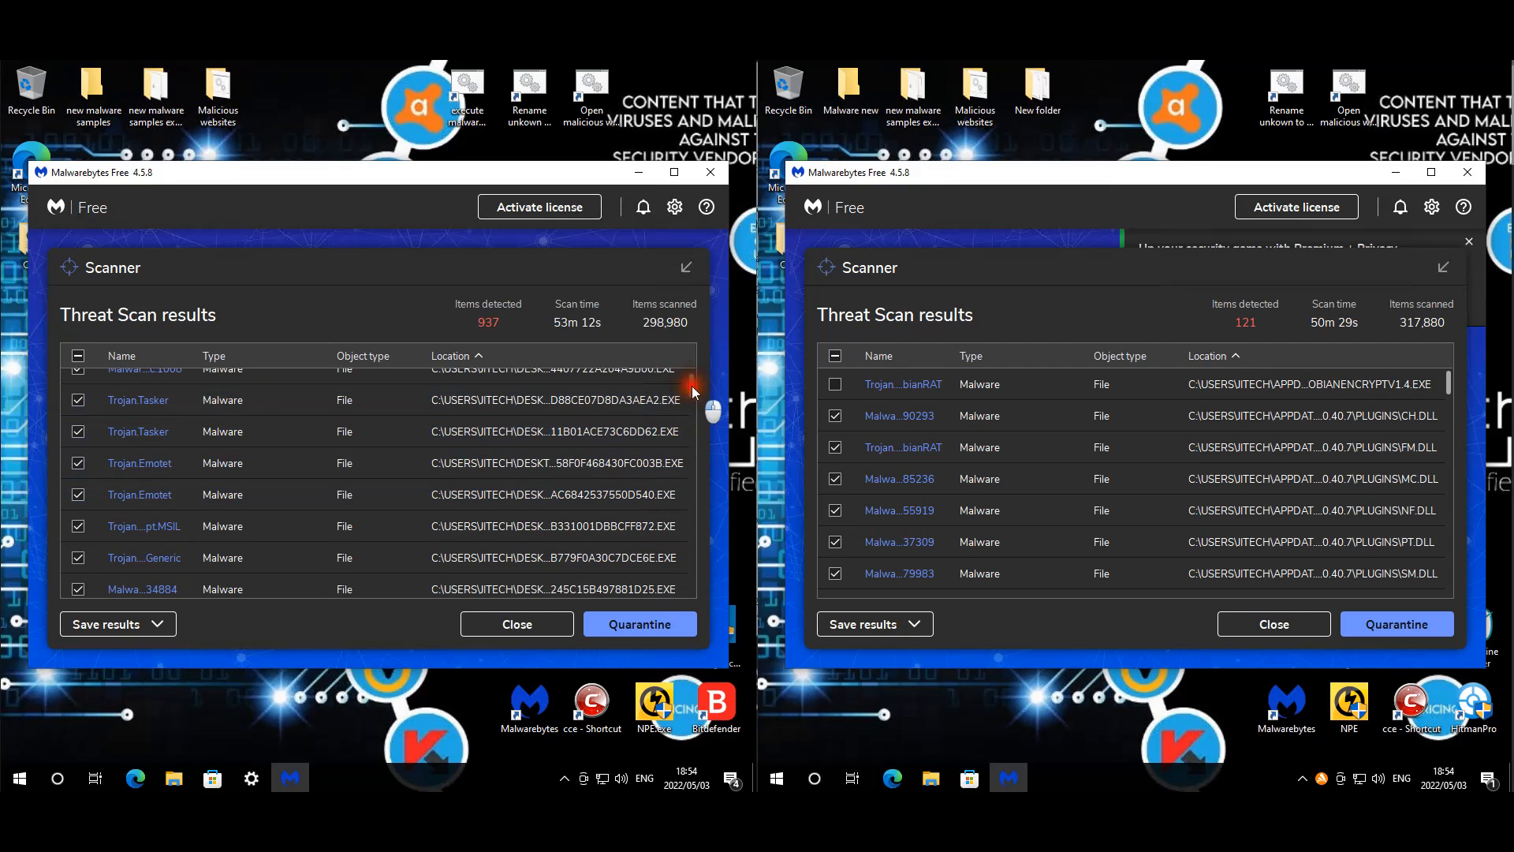
scroll(down, 3)
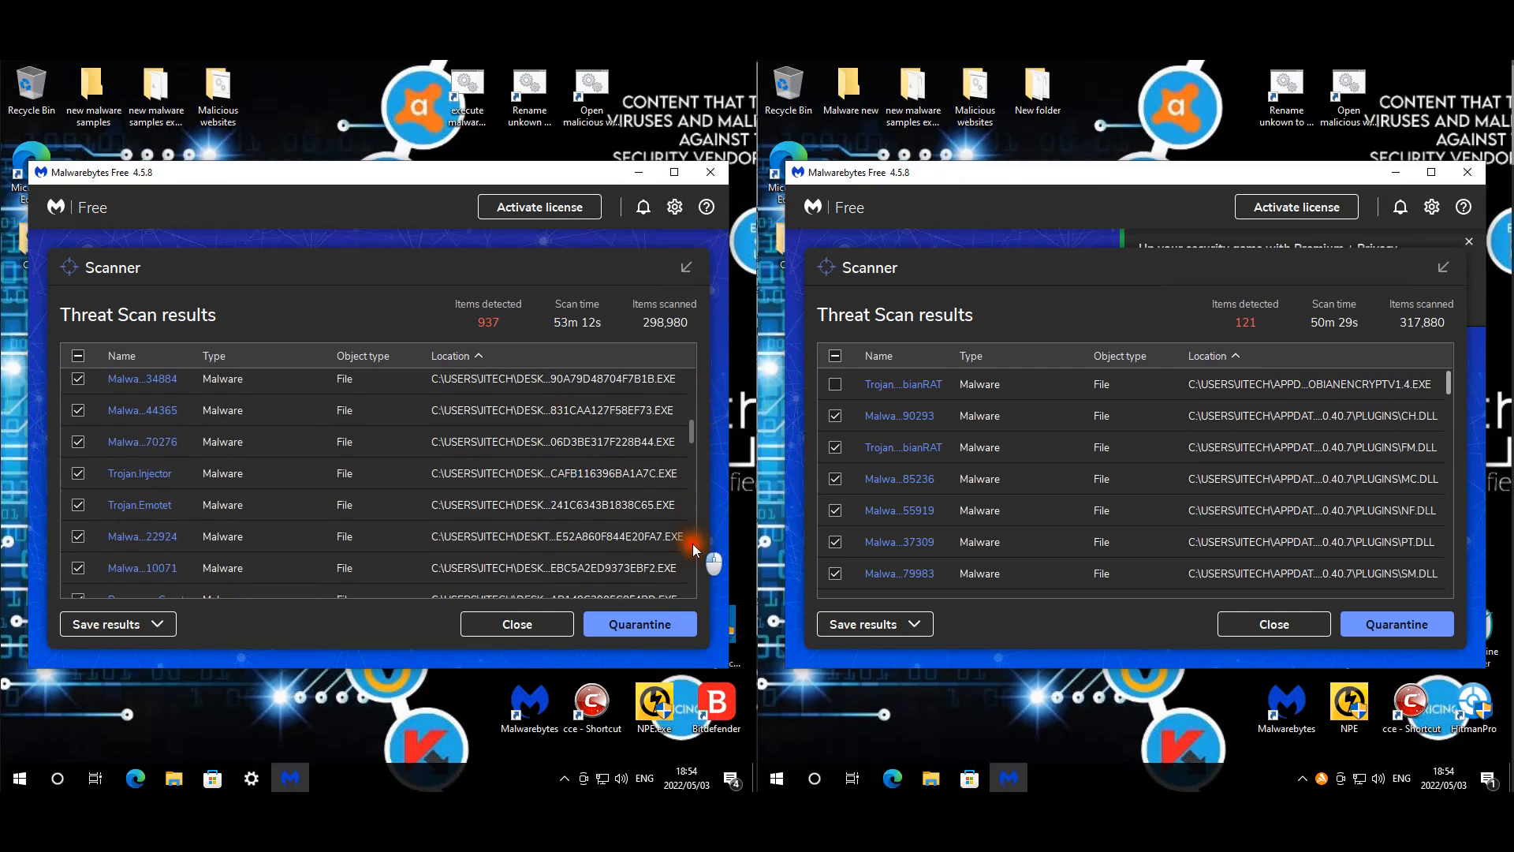
scroll(down, 3)
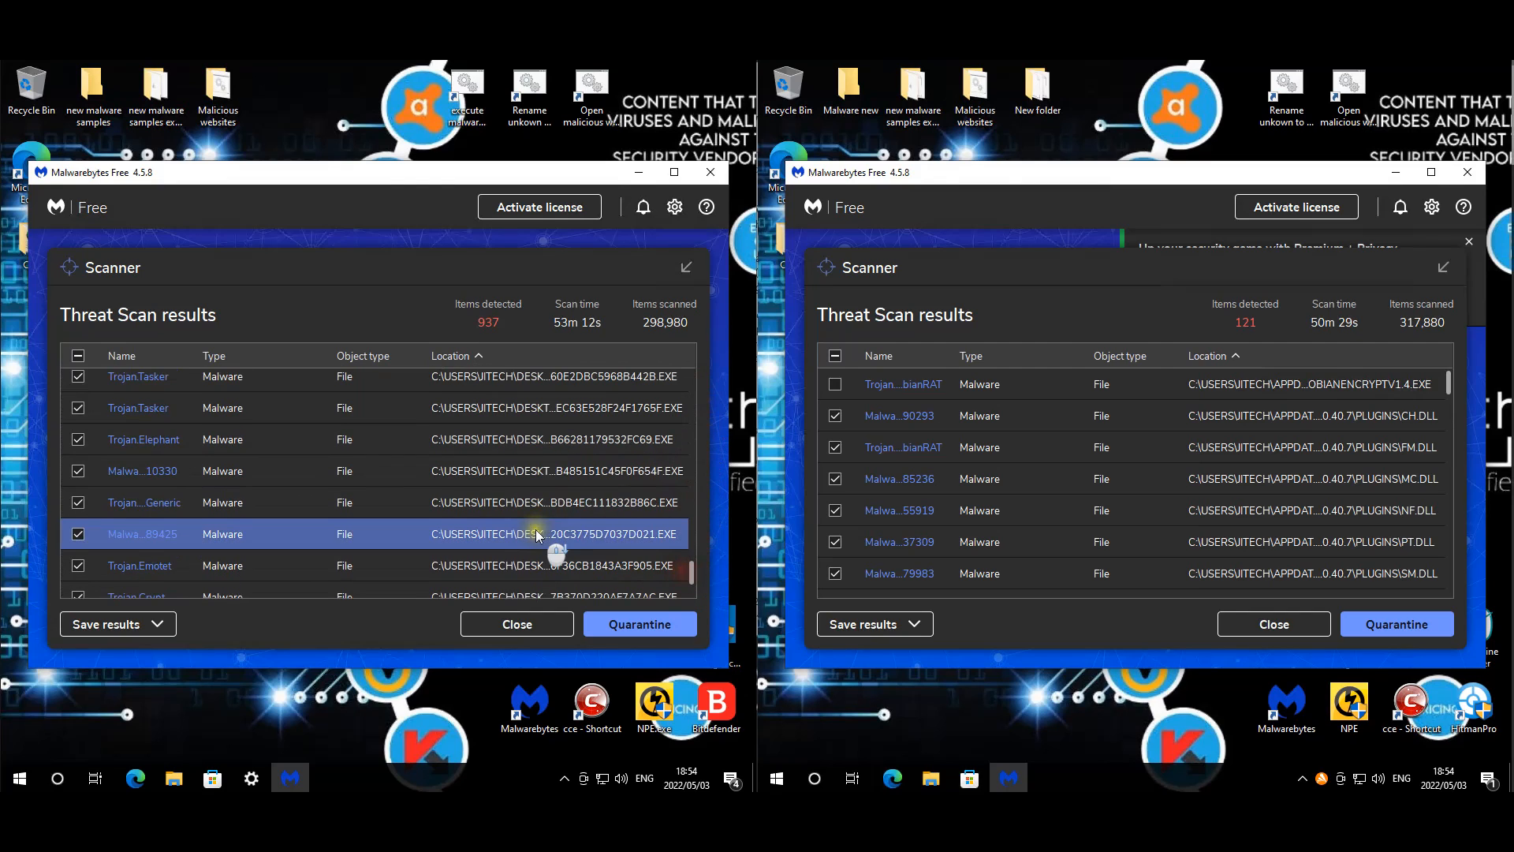
scroll(down, 3)
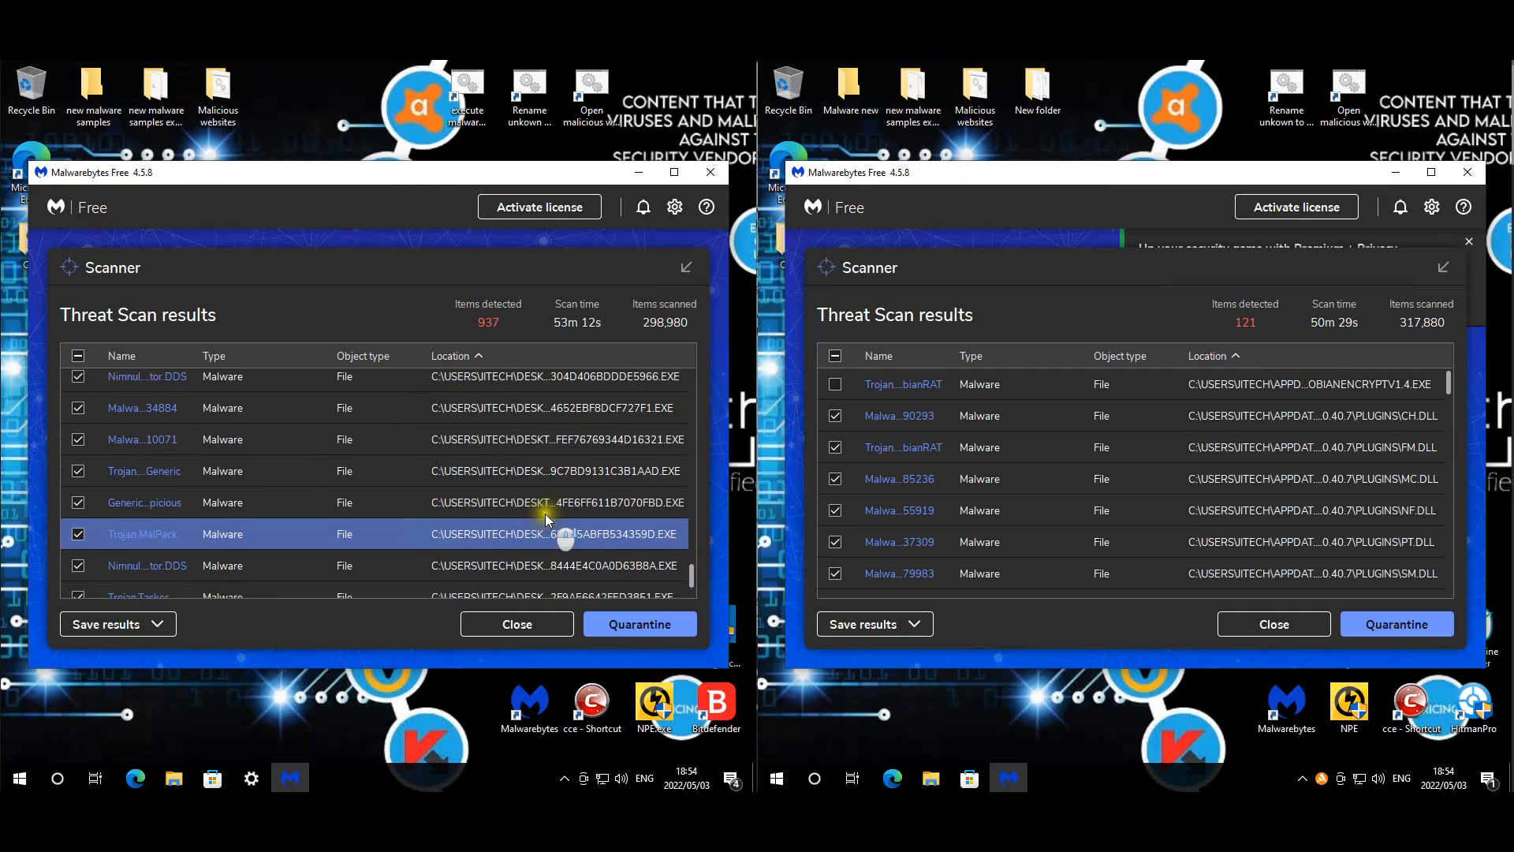
scroll(down, 3)
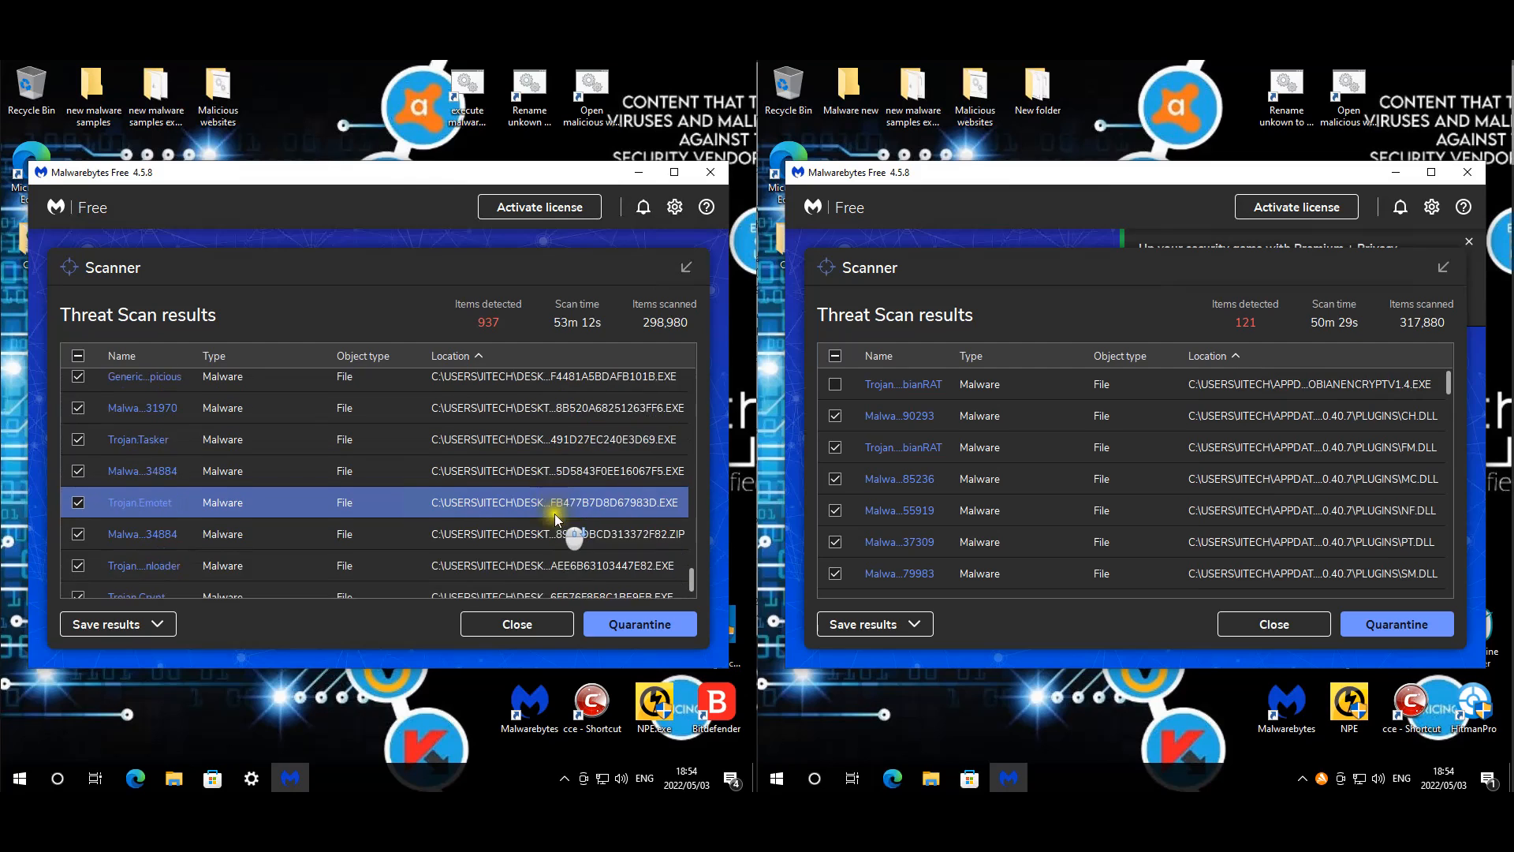
scroll(down, 3)
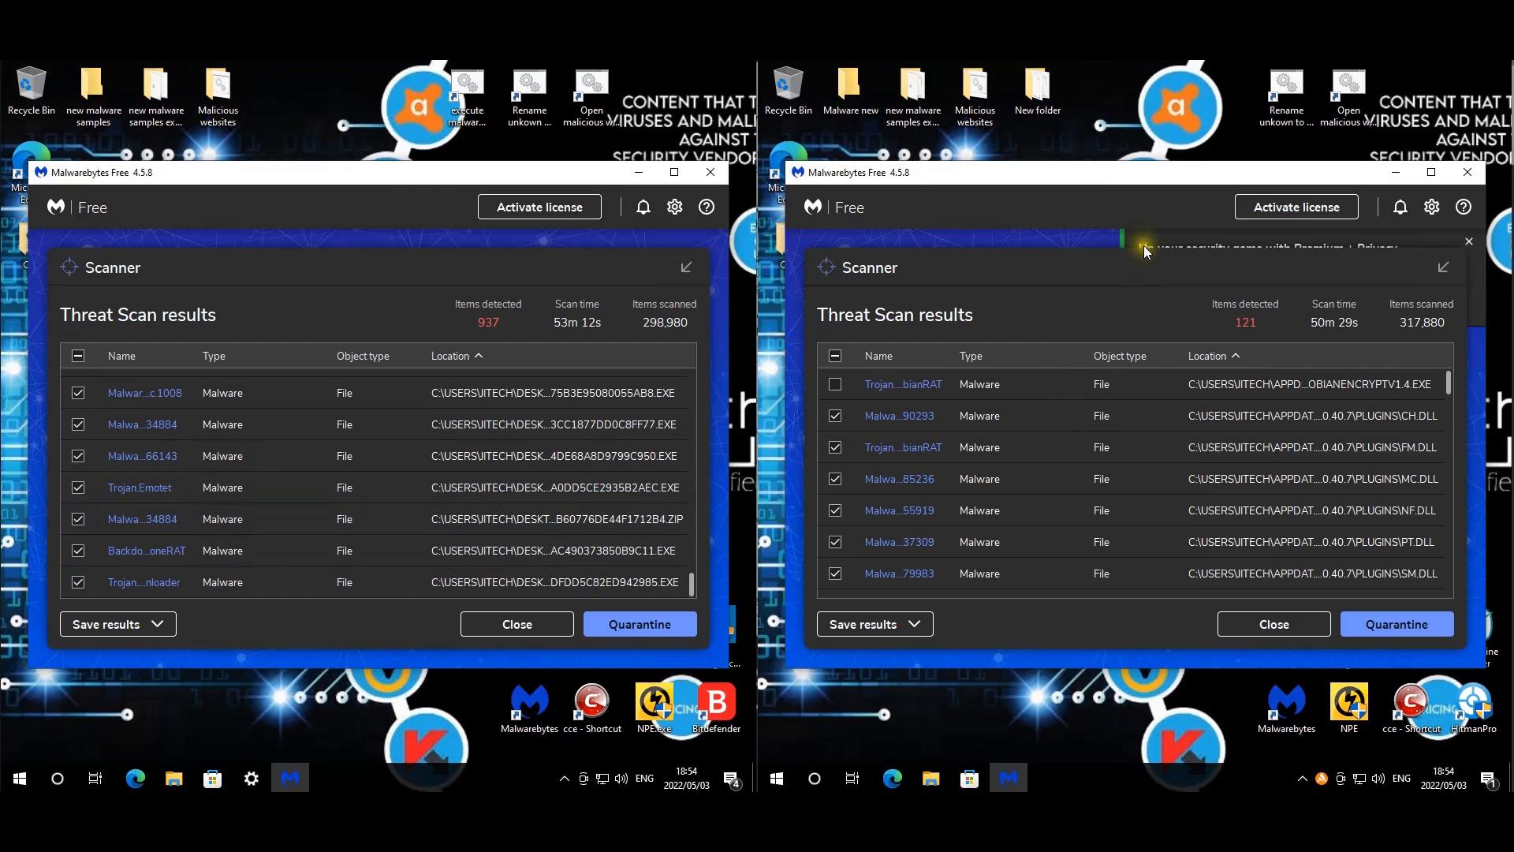
mouse_move(1314, 383)
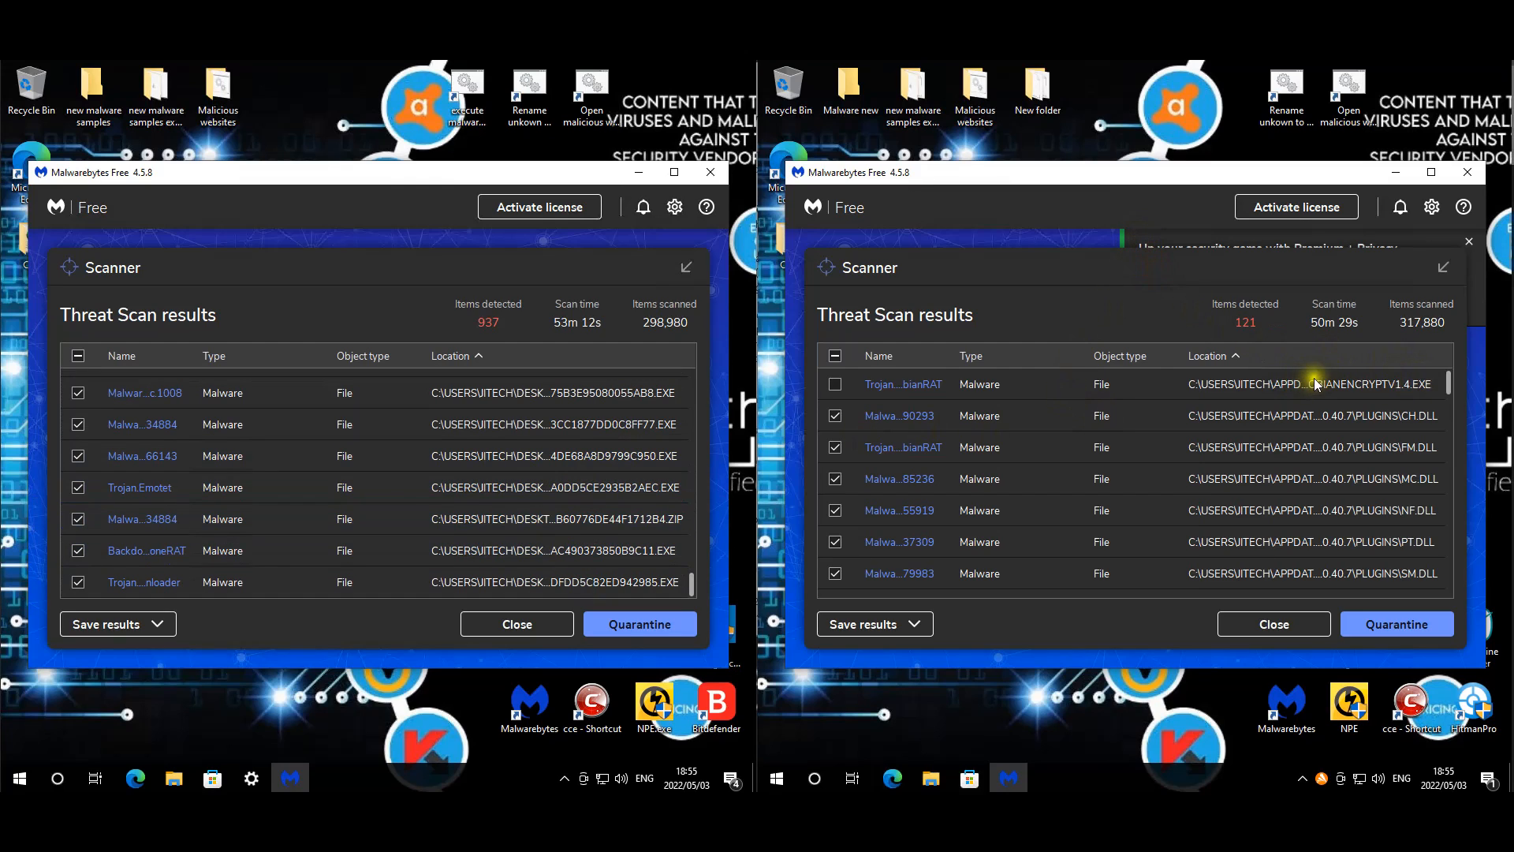
mouse_move(1314, 391)
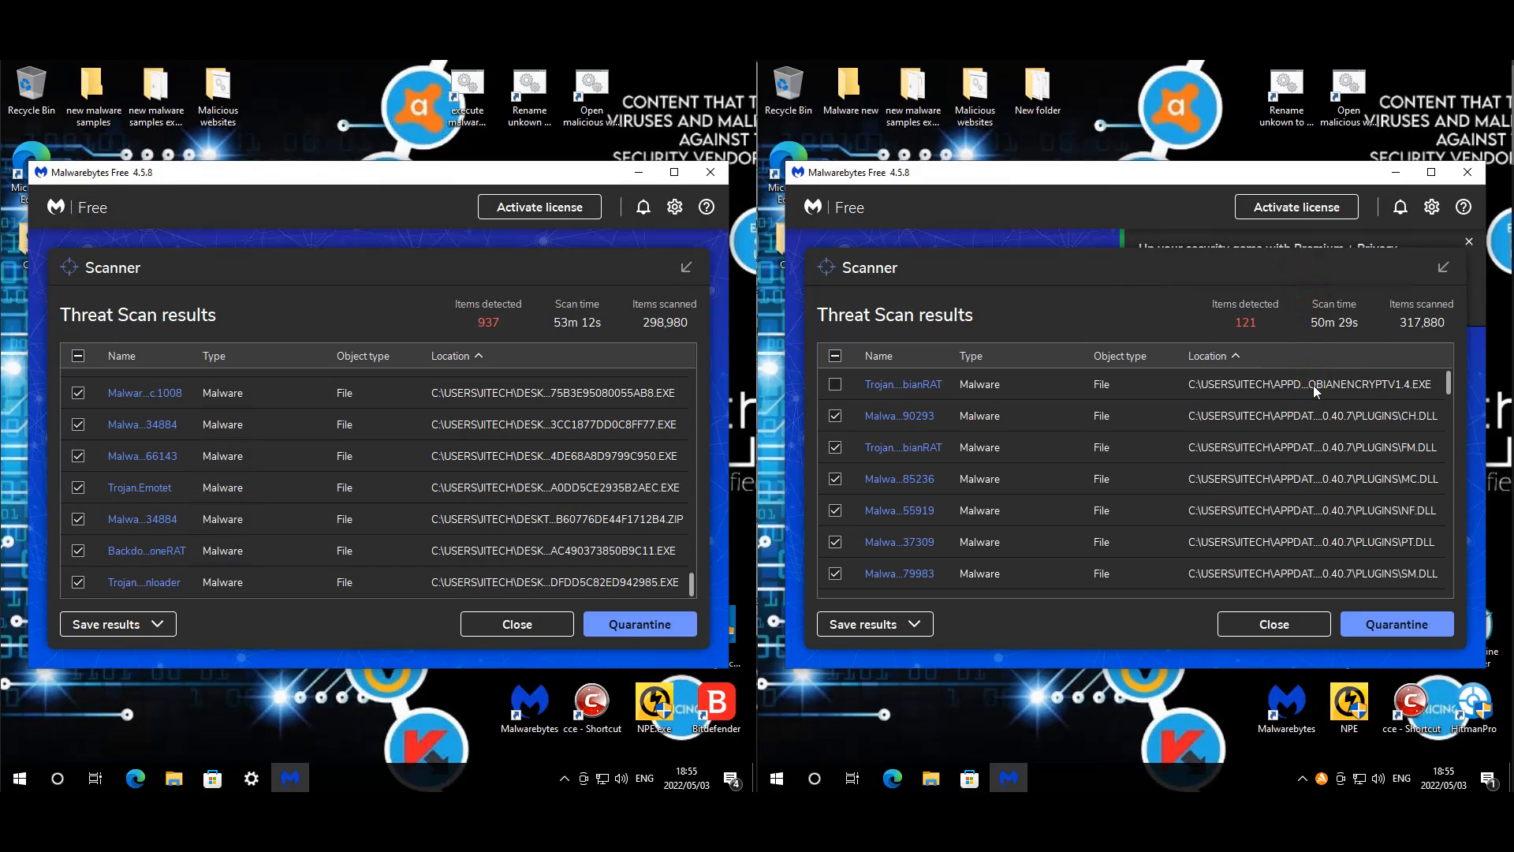
mouse_move(1311, 392)
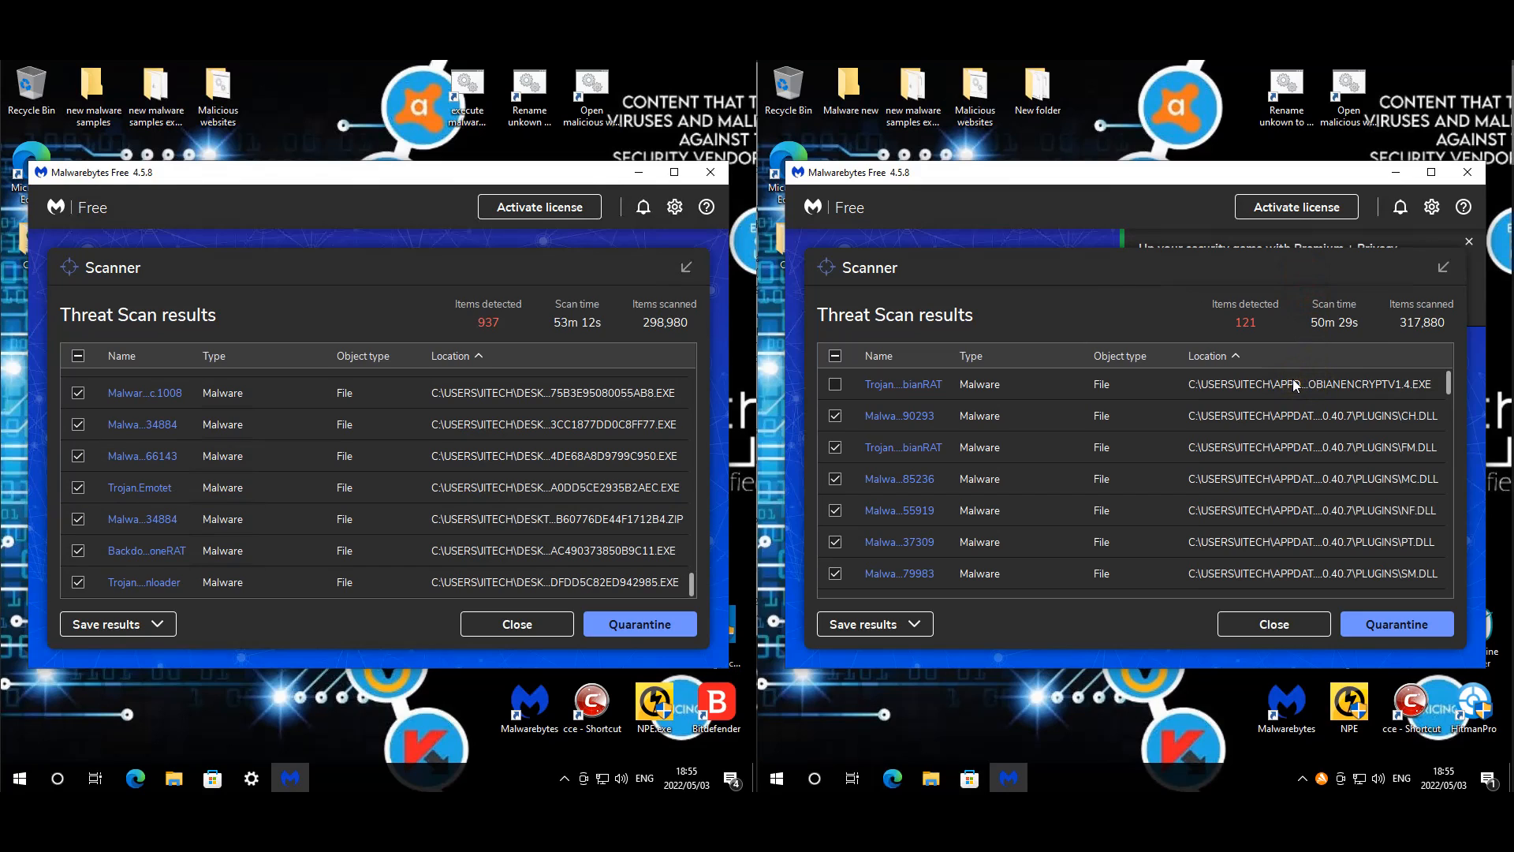
click(1110, 446)
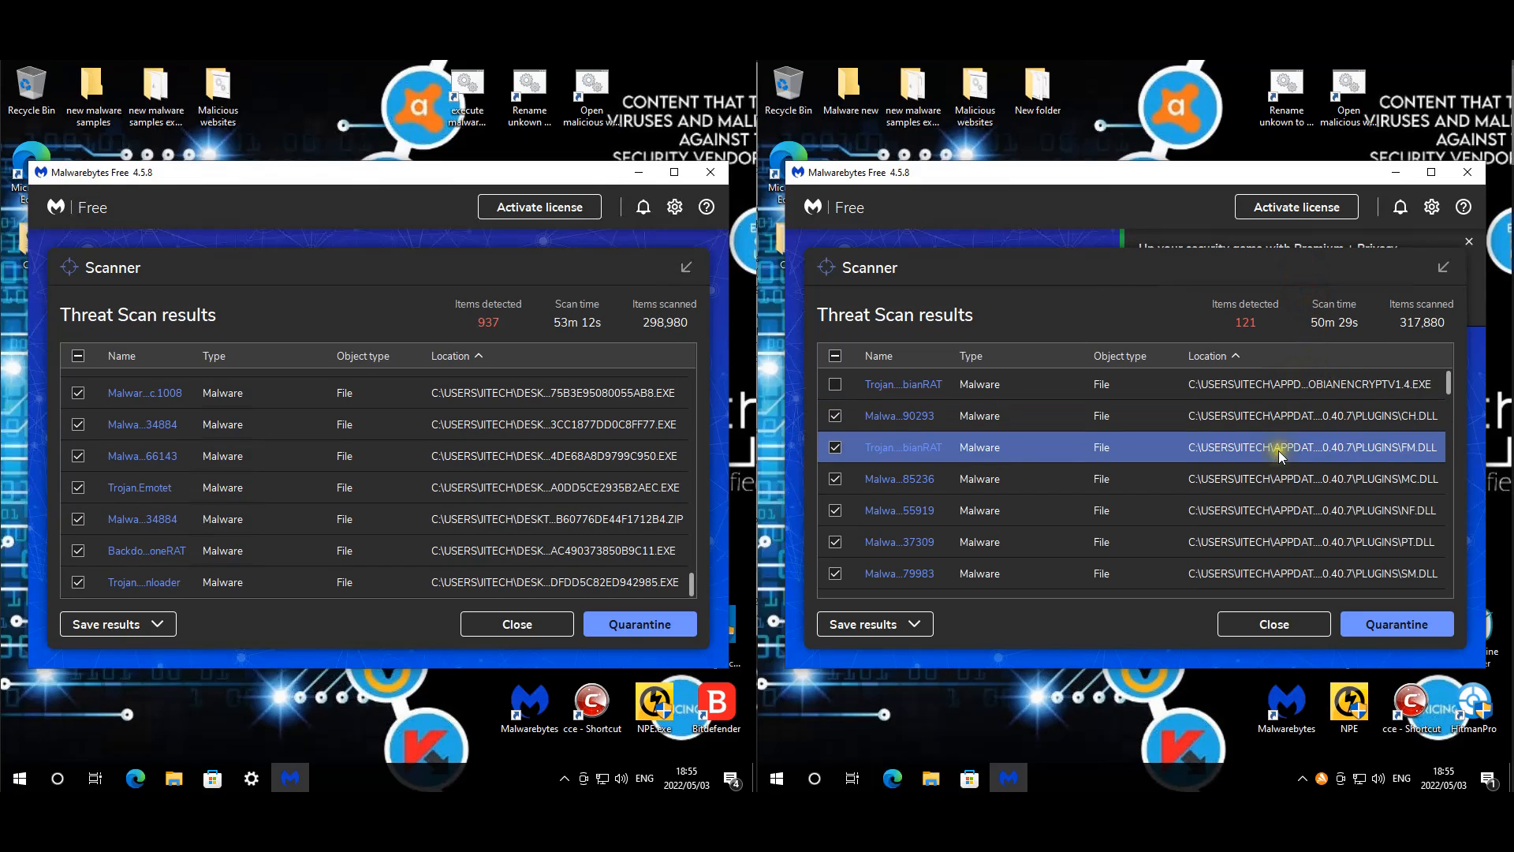
mouse_move(1279, 446)
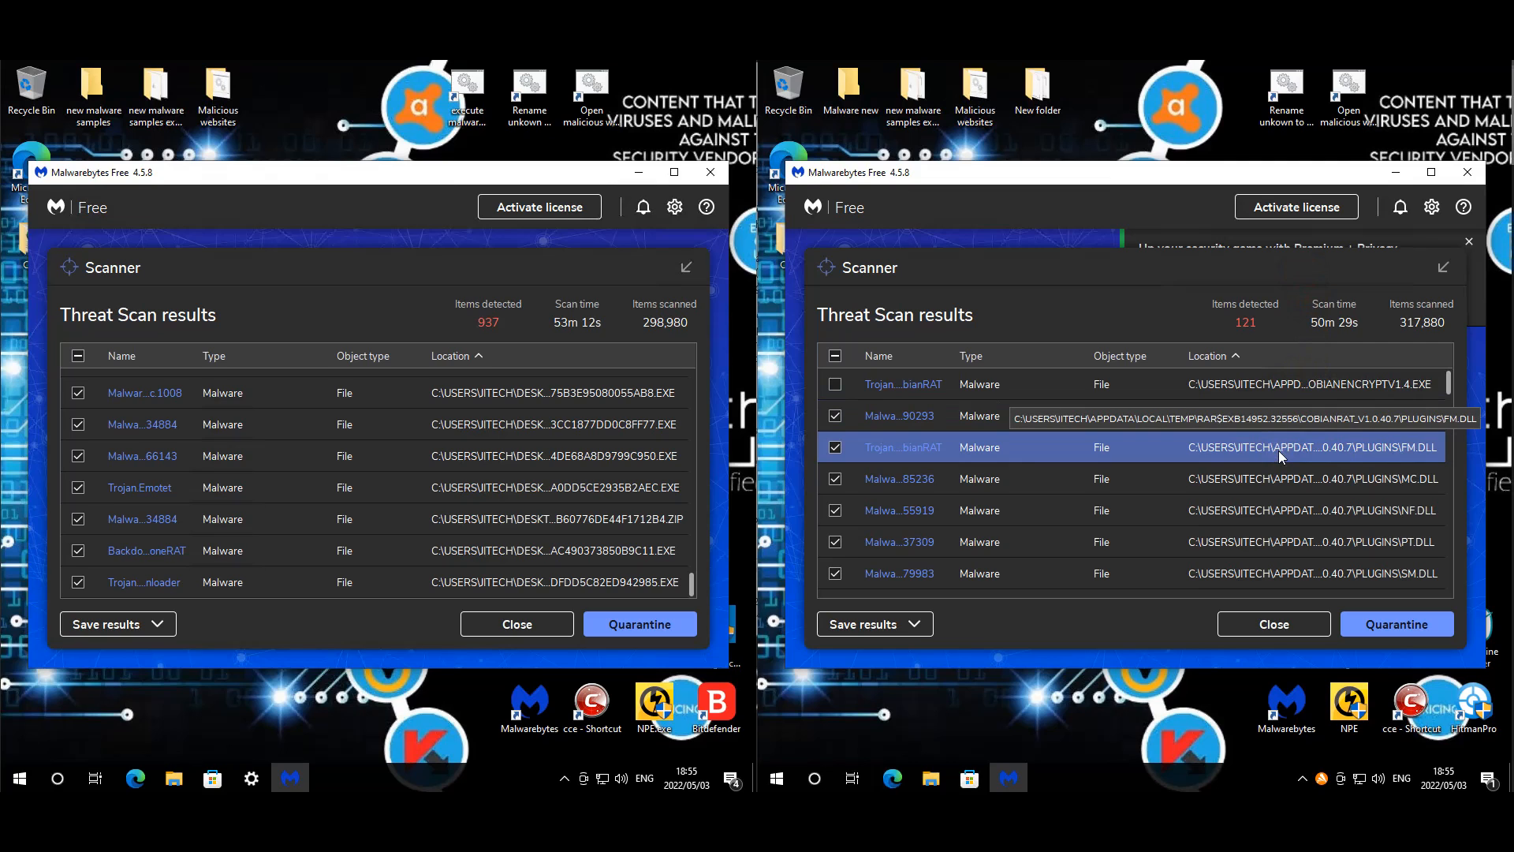
scroll(down, 3)
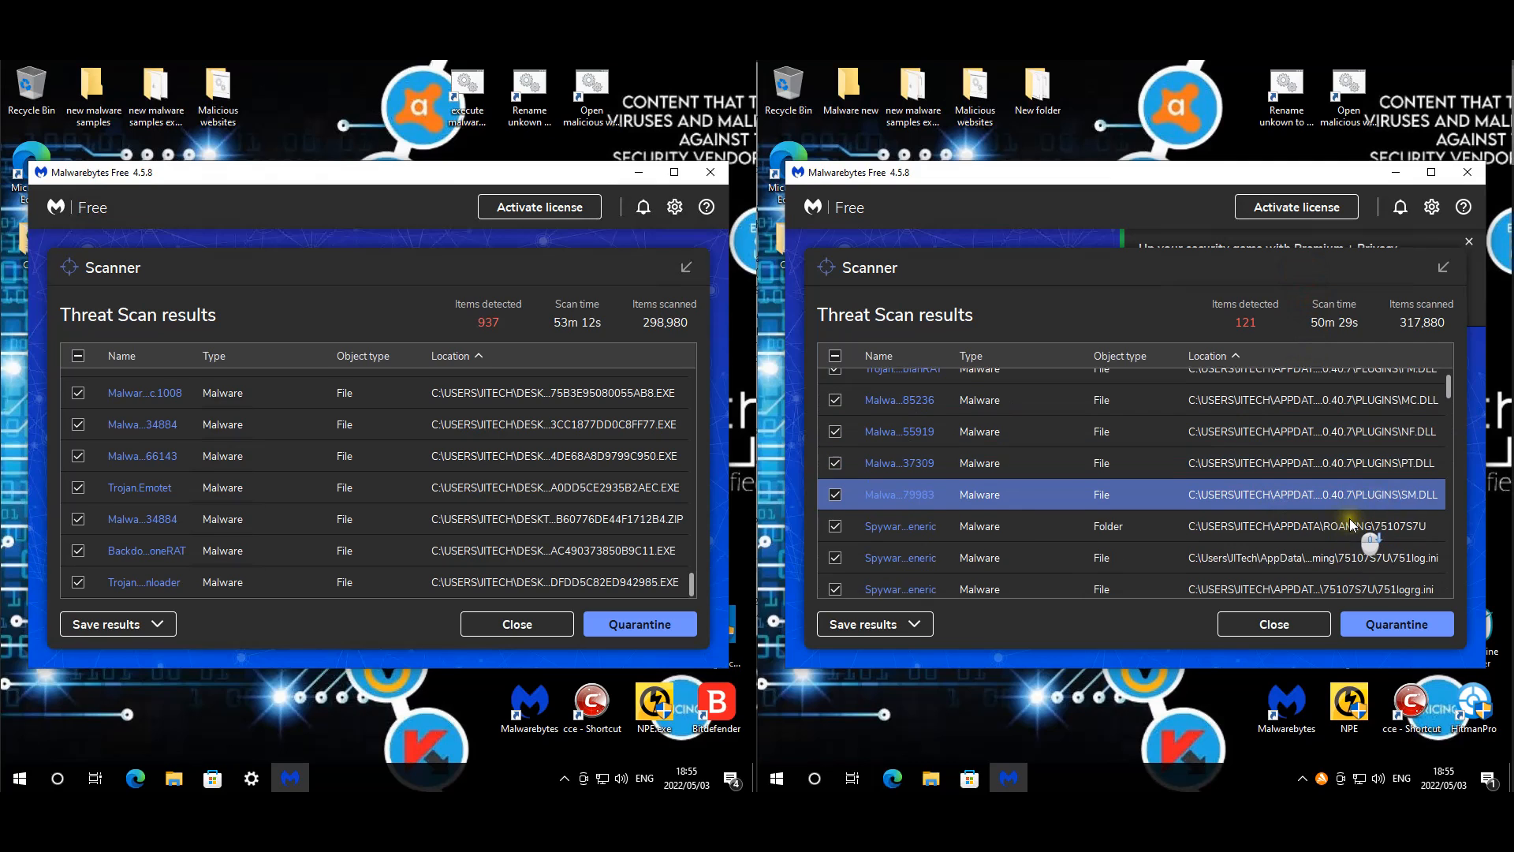
scroll(down, 3)
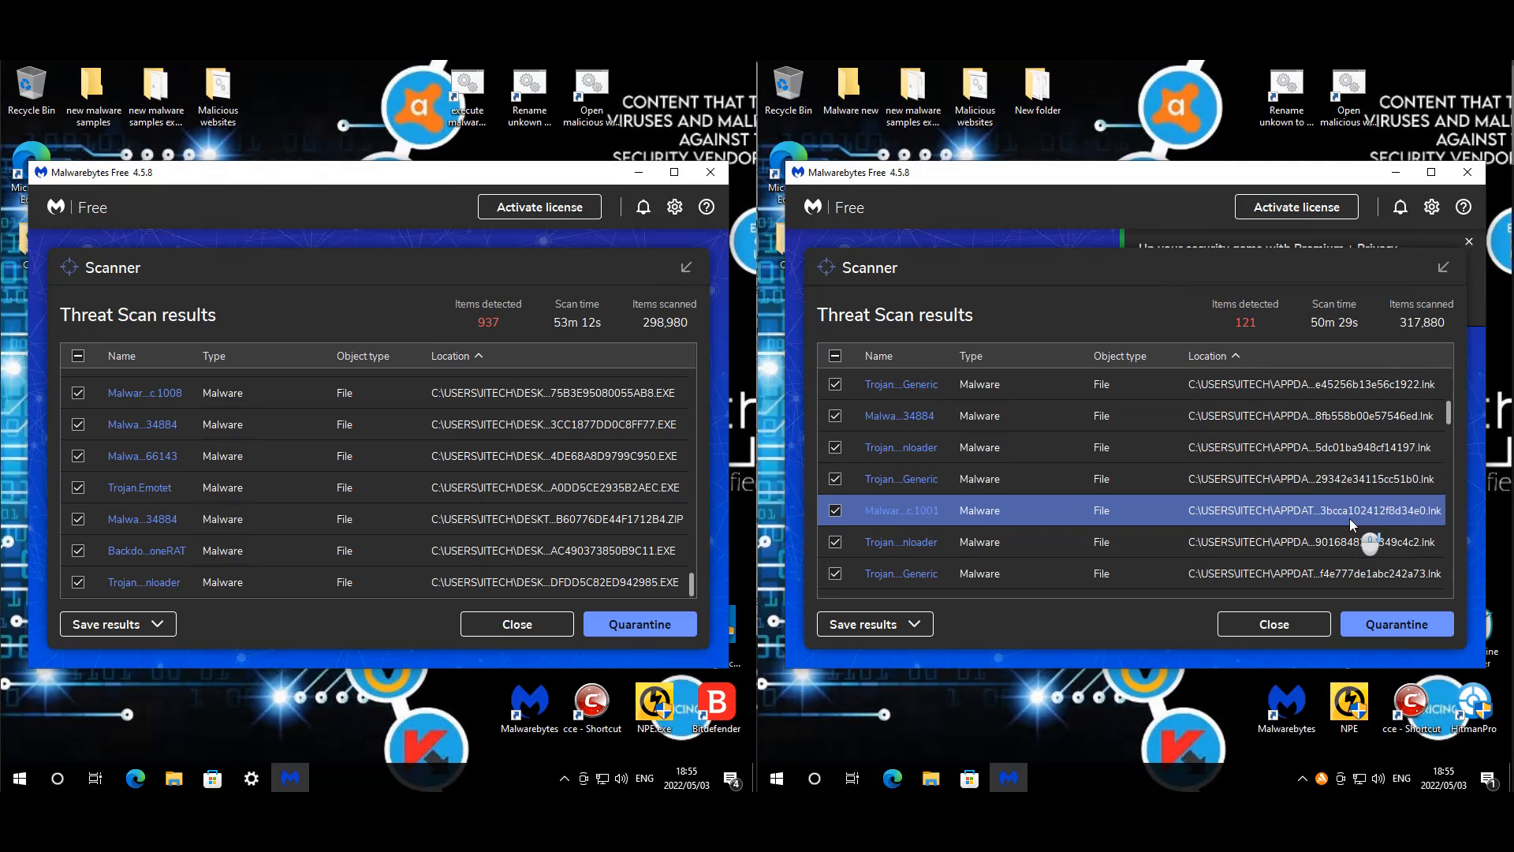
scroll(down, 3)
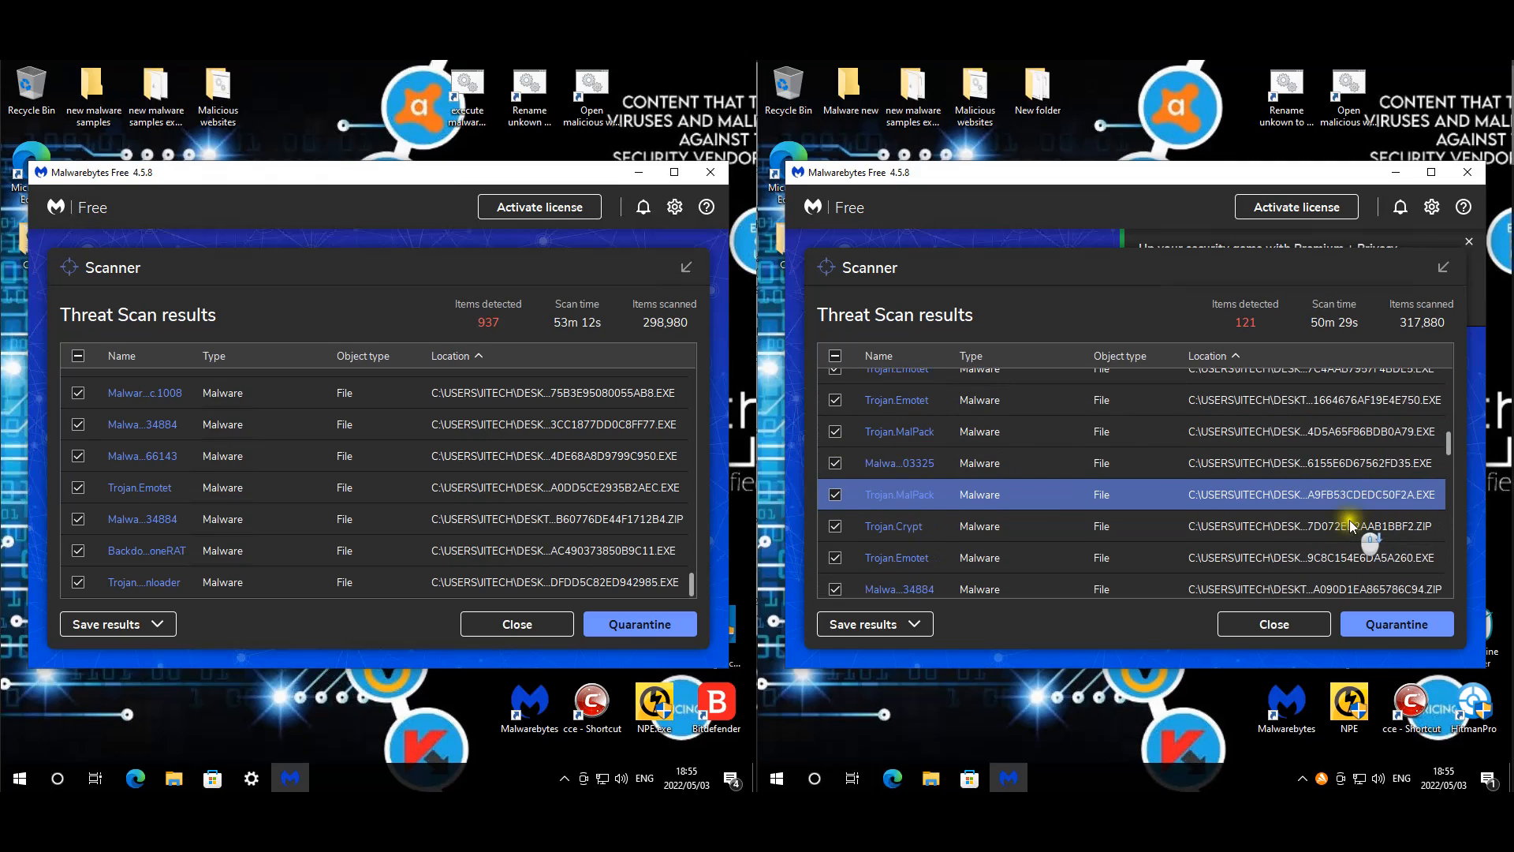
scroll(down, 3)
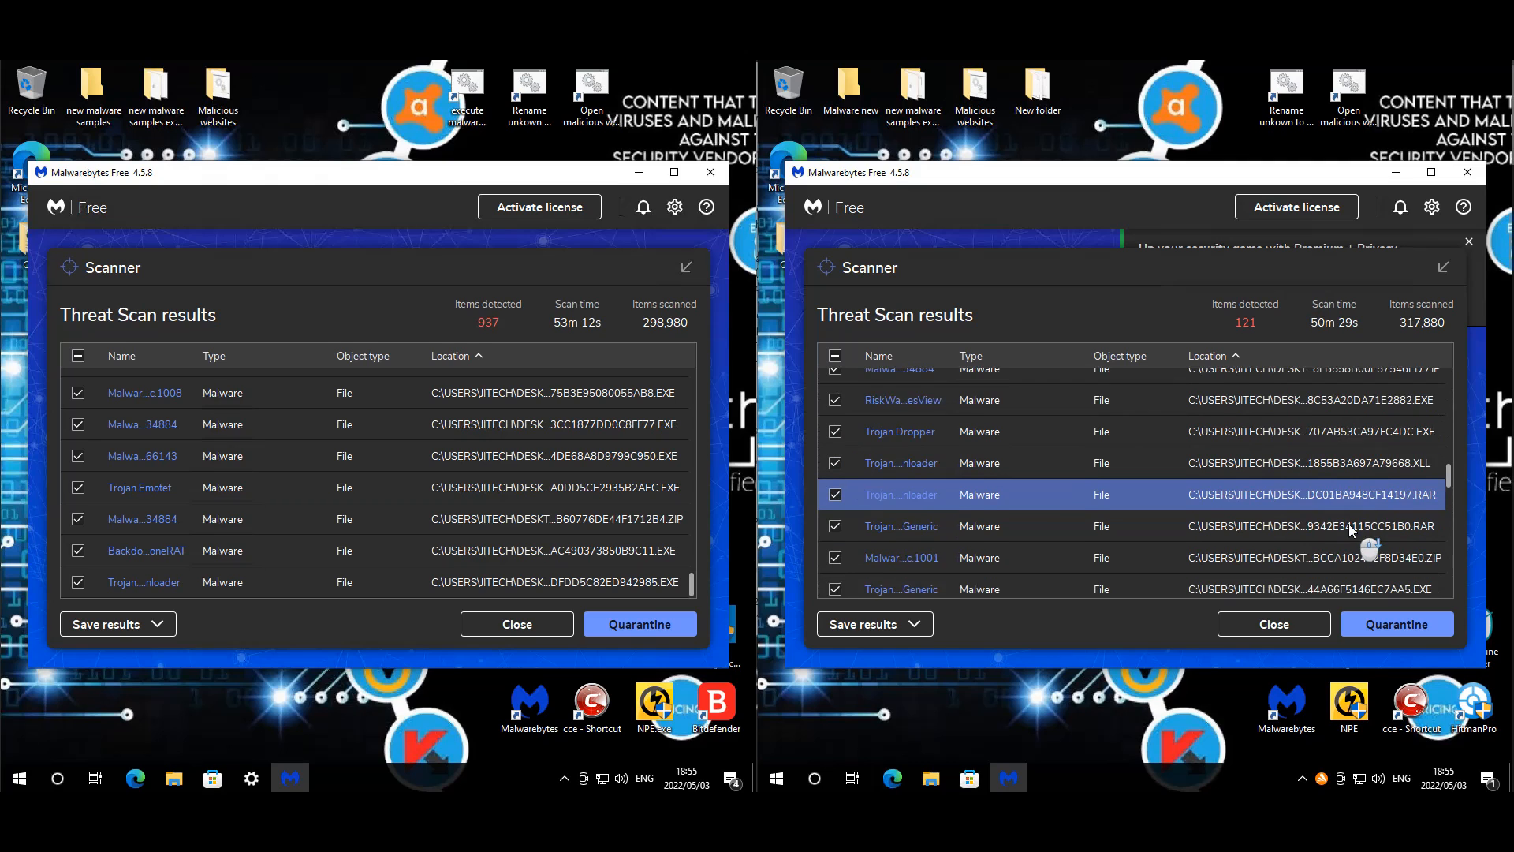
scroll(down, 3)
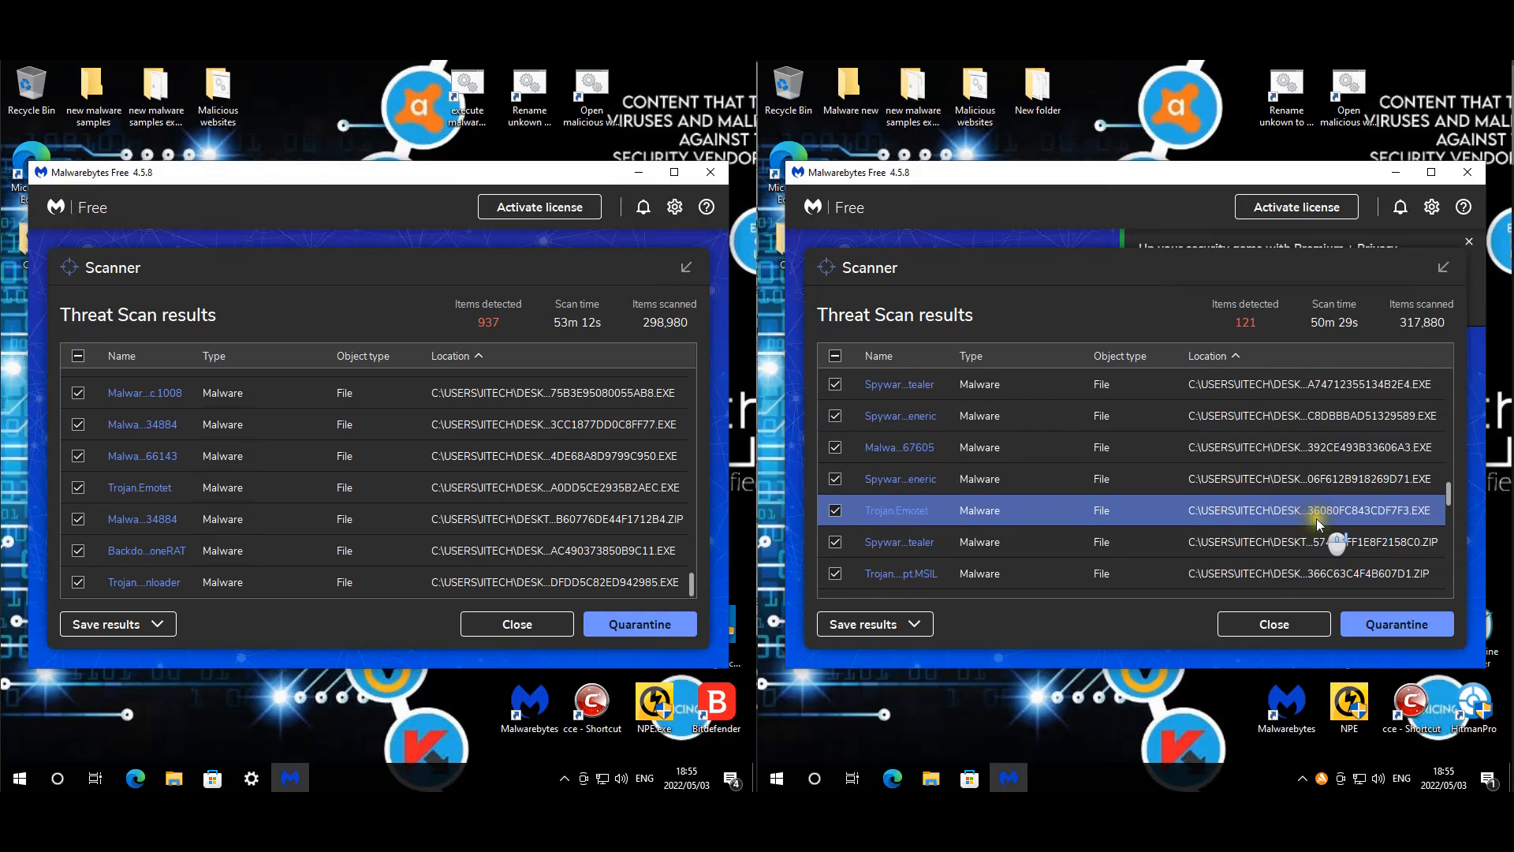
scroll(down, 3)
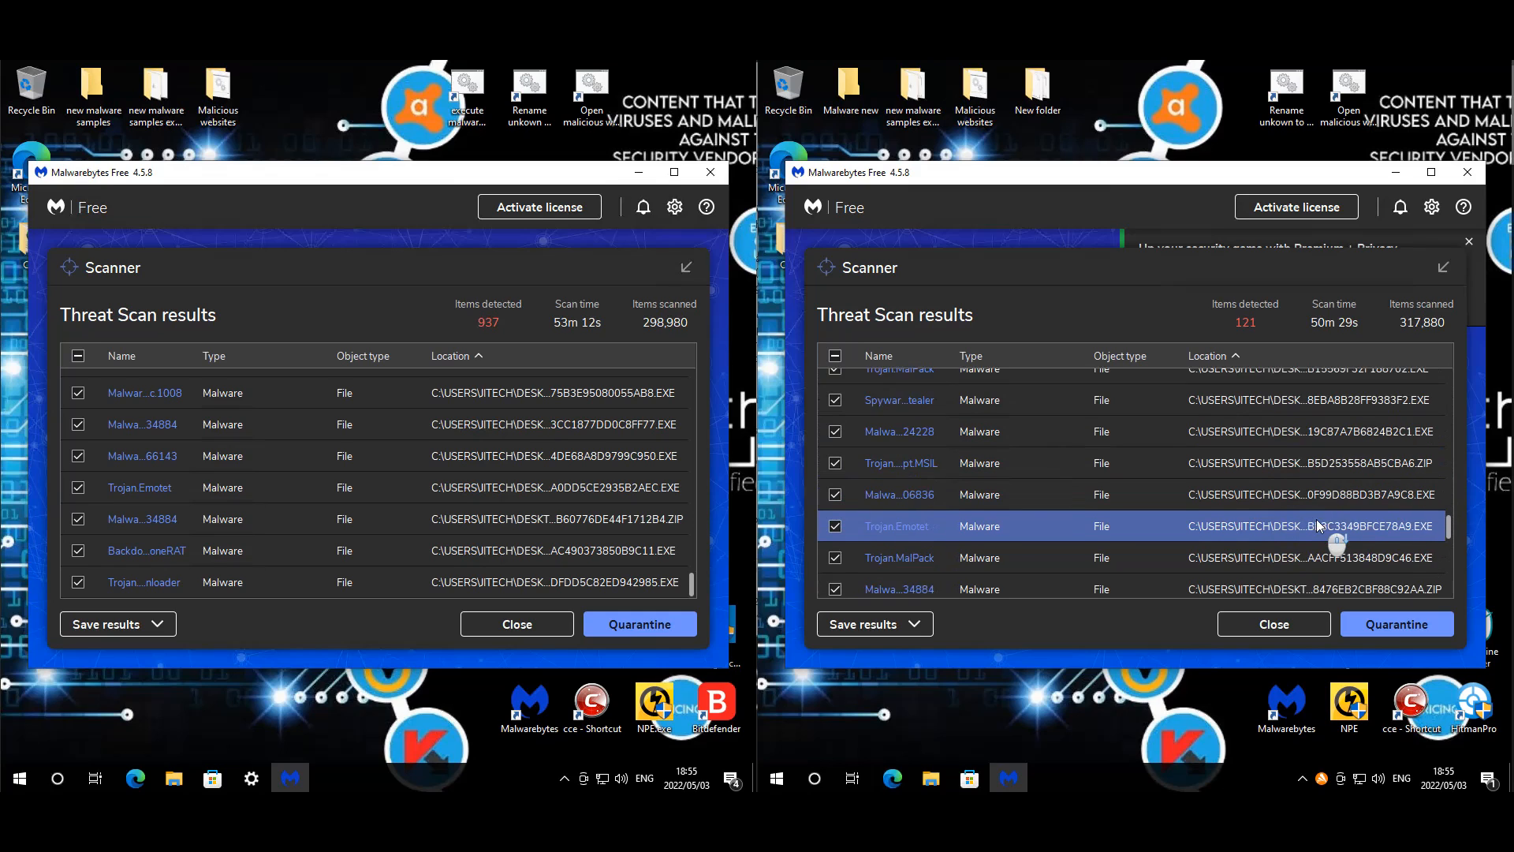
scroll(down, 3)
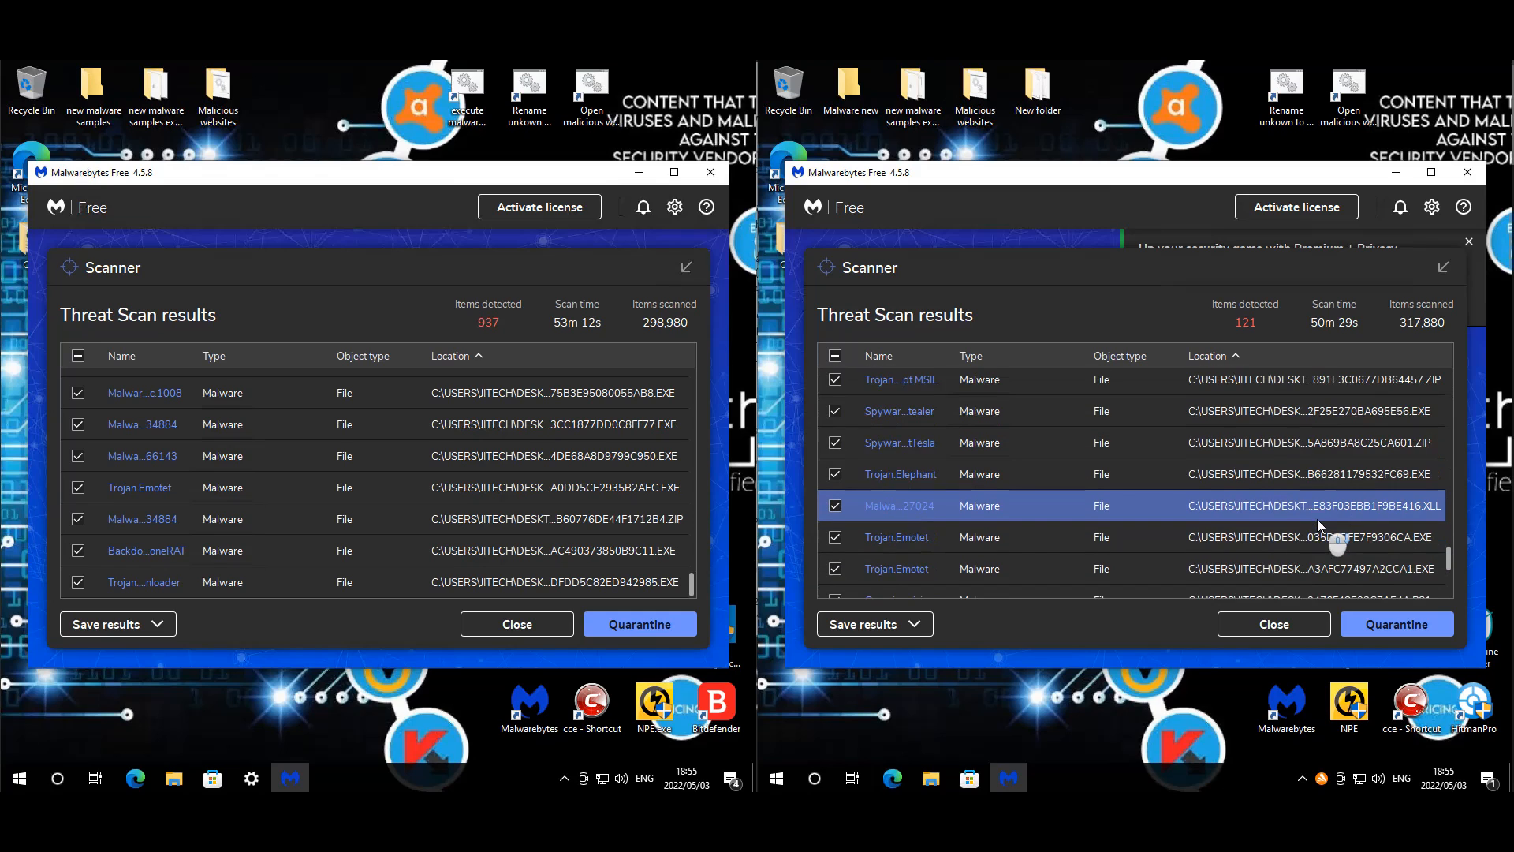
scroll(down, 3)
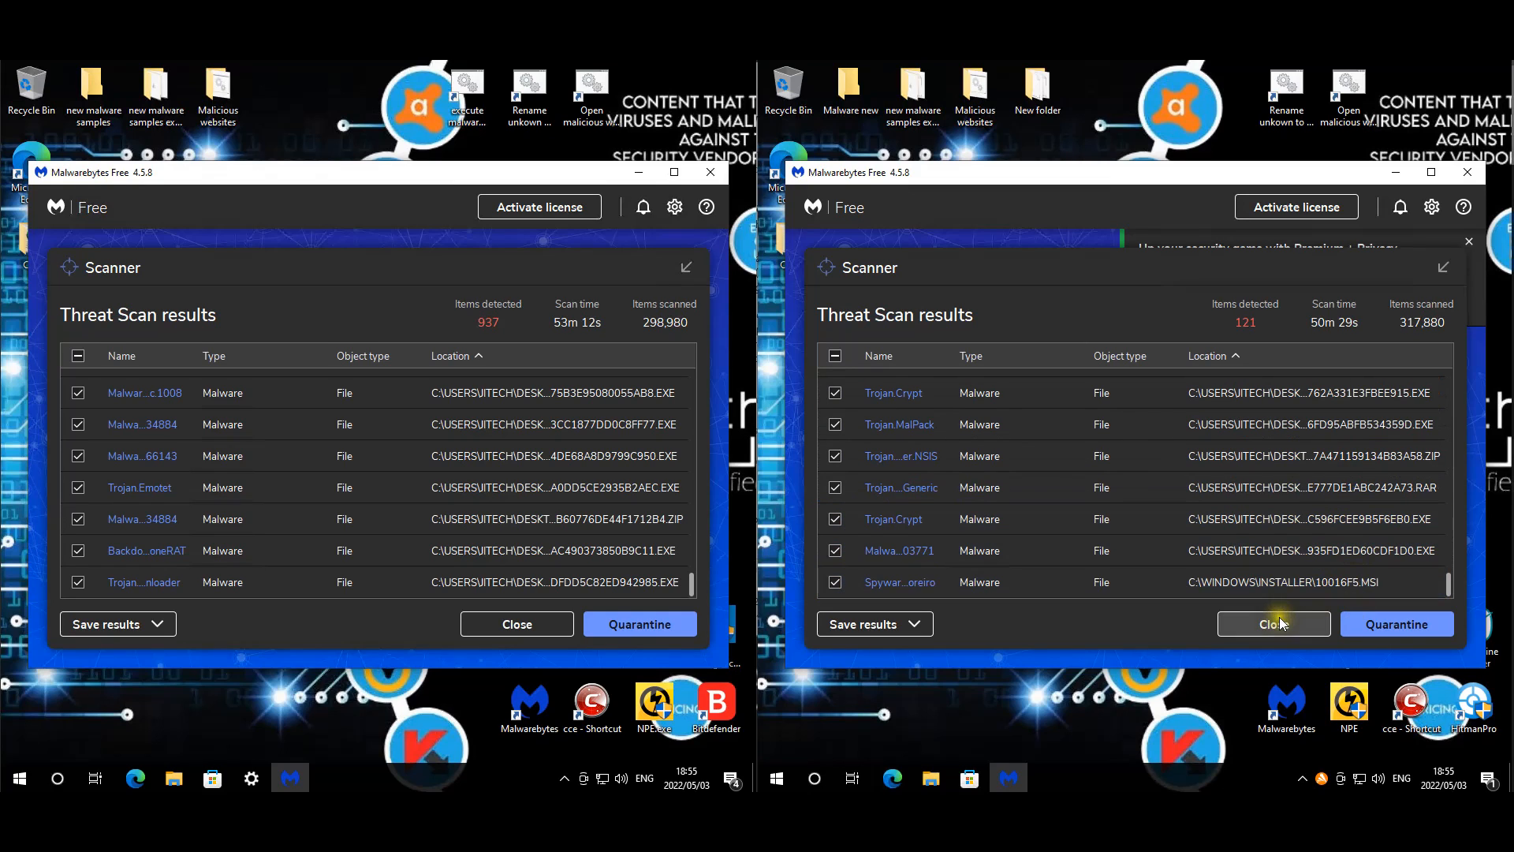
- Close the 121-item and 937-item Malwarebytes scan results without quarantining anything
click(1273, 623)
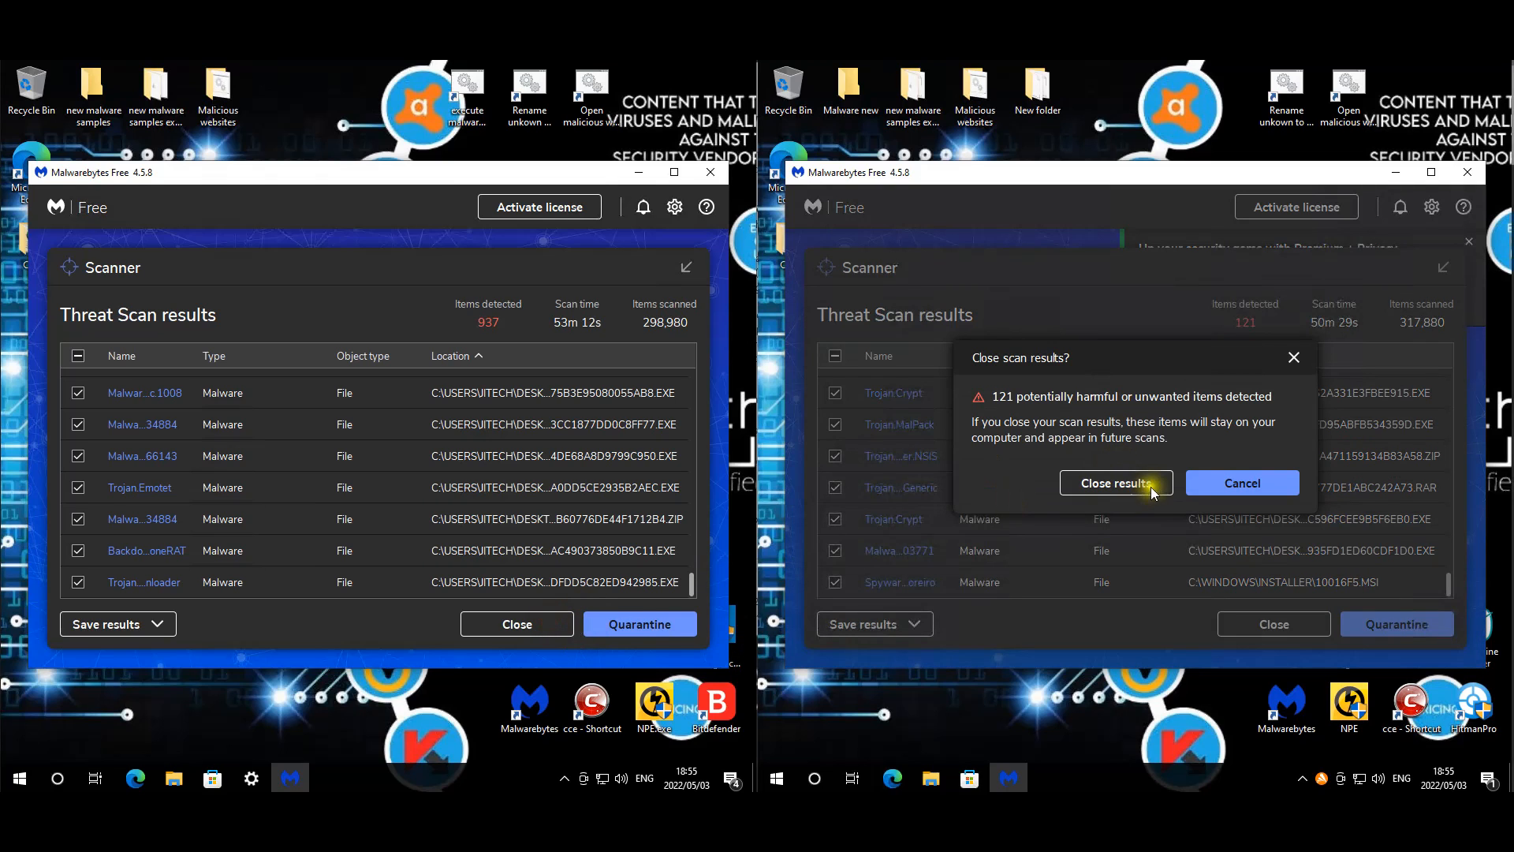
click(516, 624)
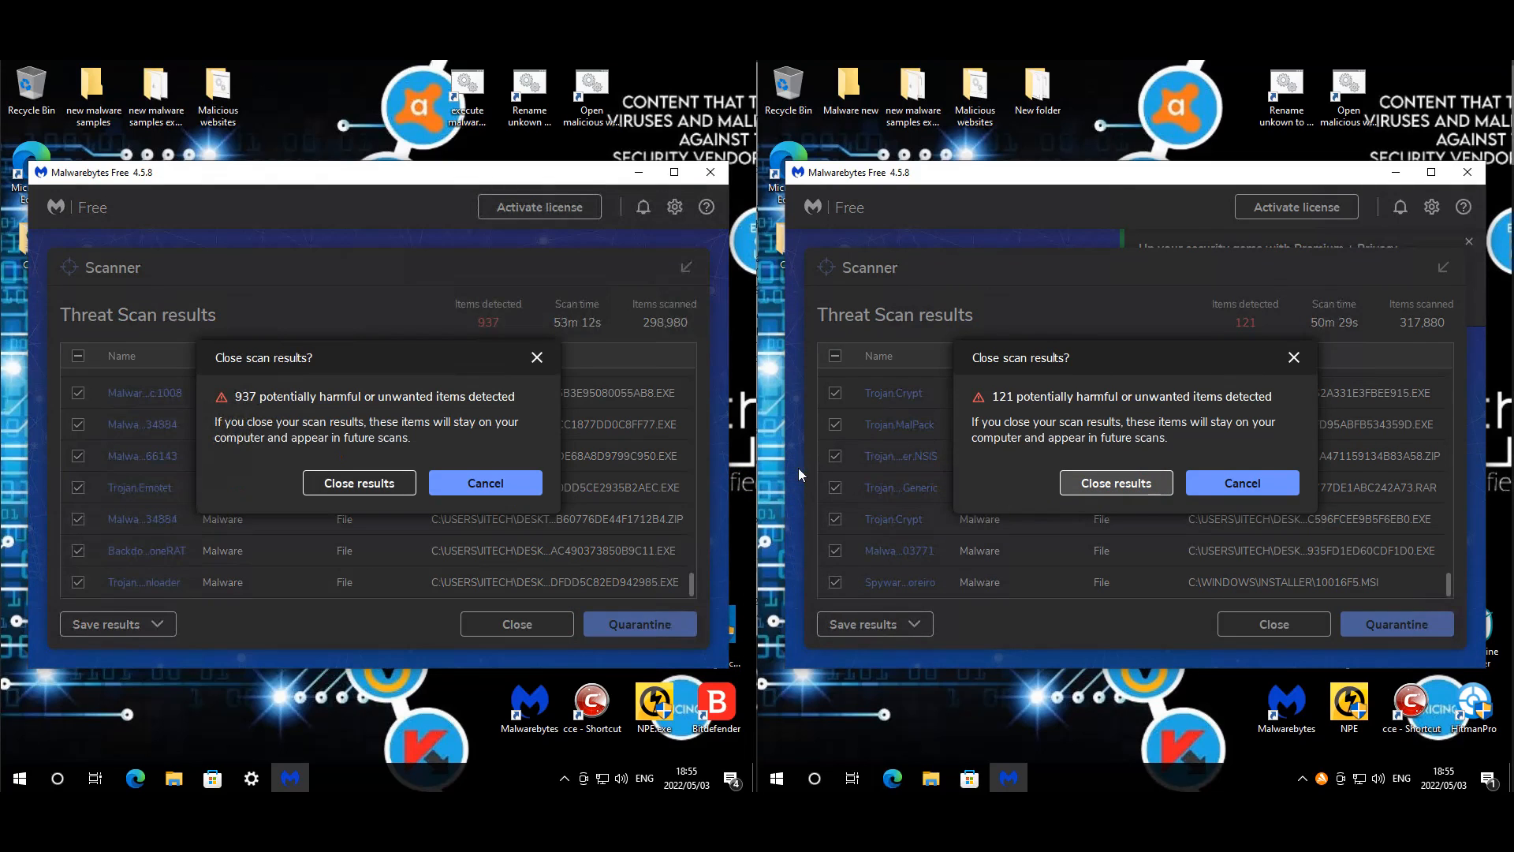
click(1116, 483)
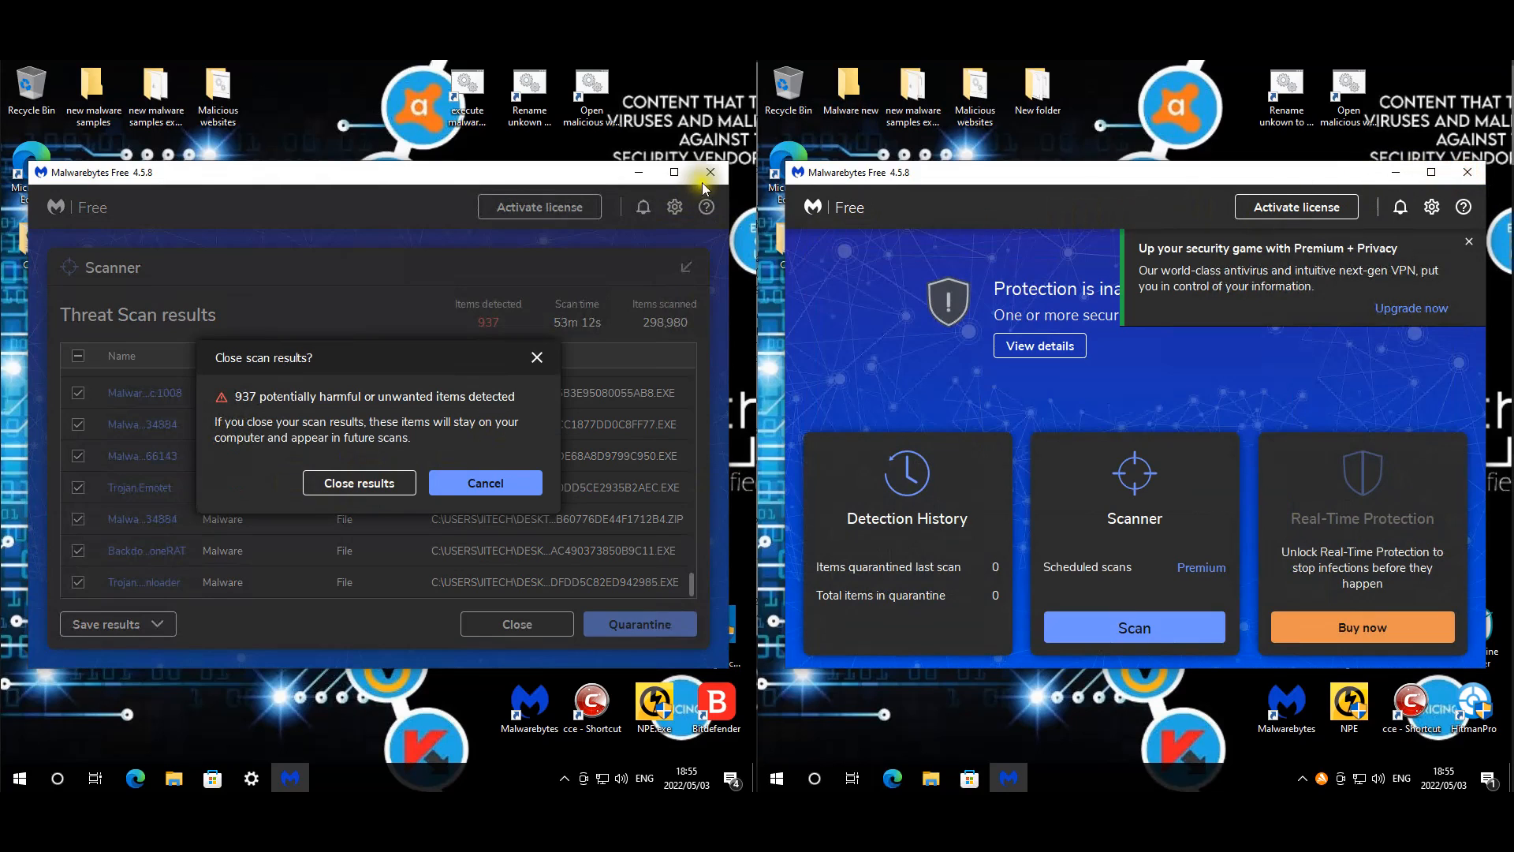
mouse_move(541, 391)
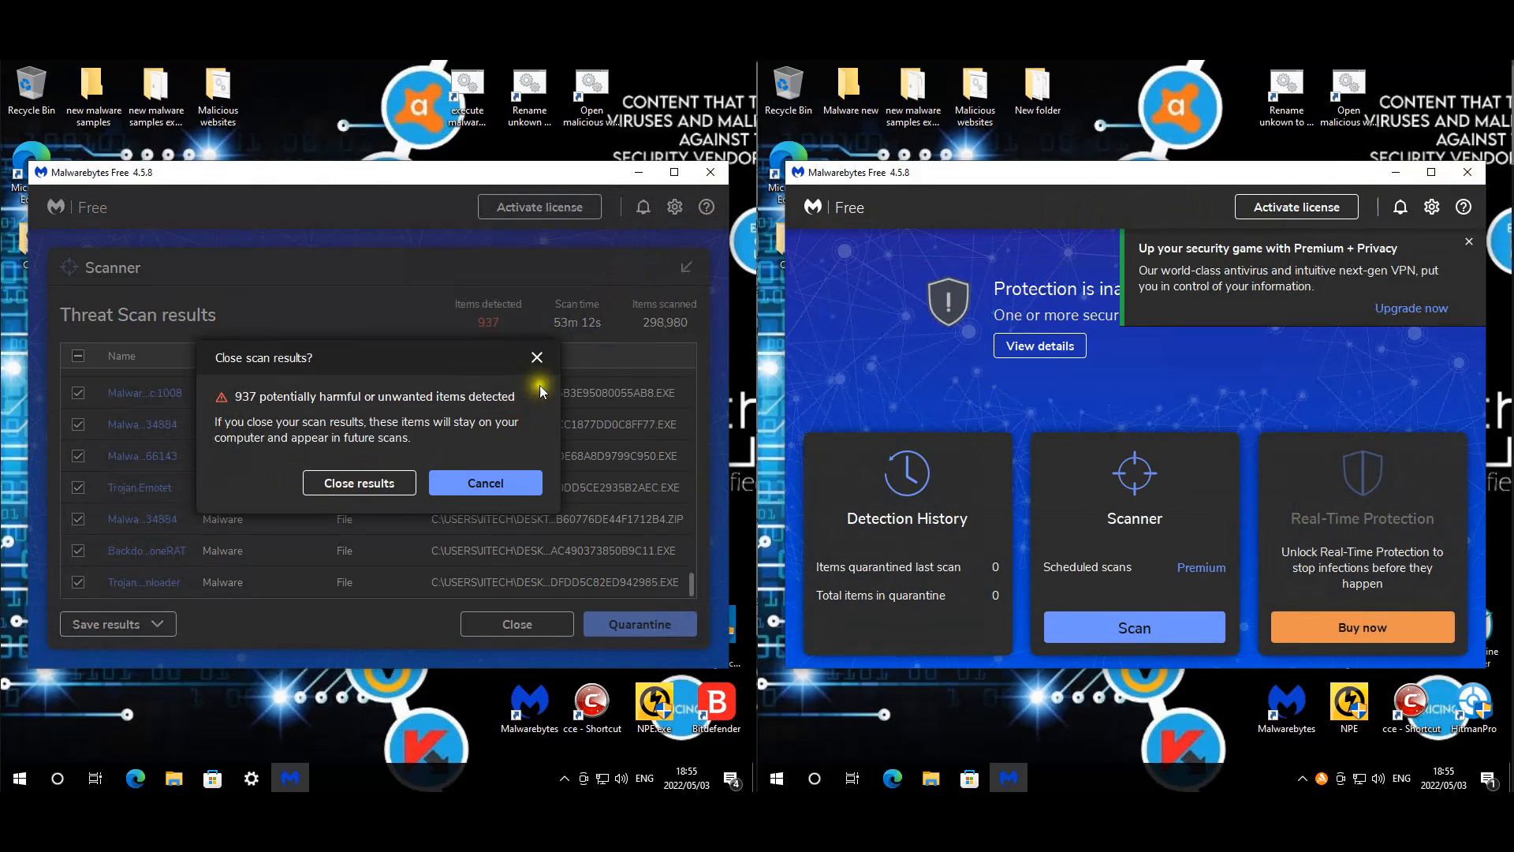
mouse_move(522, 318)
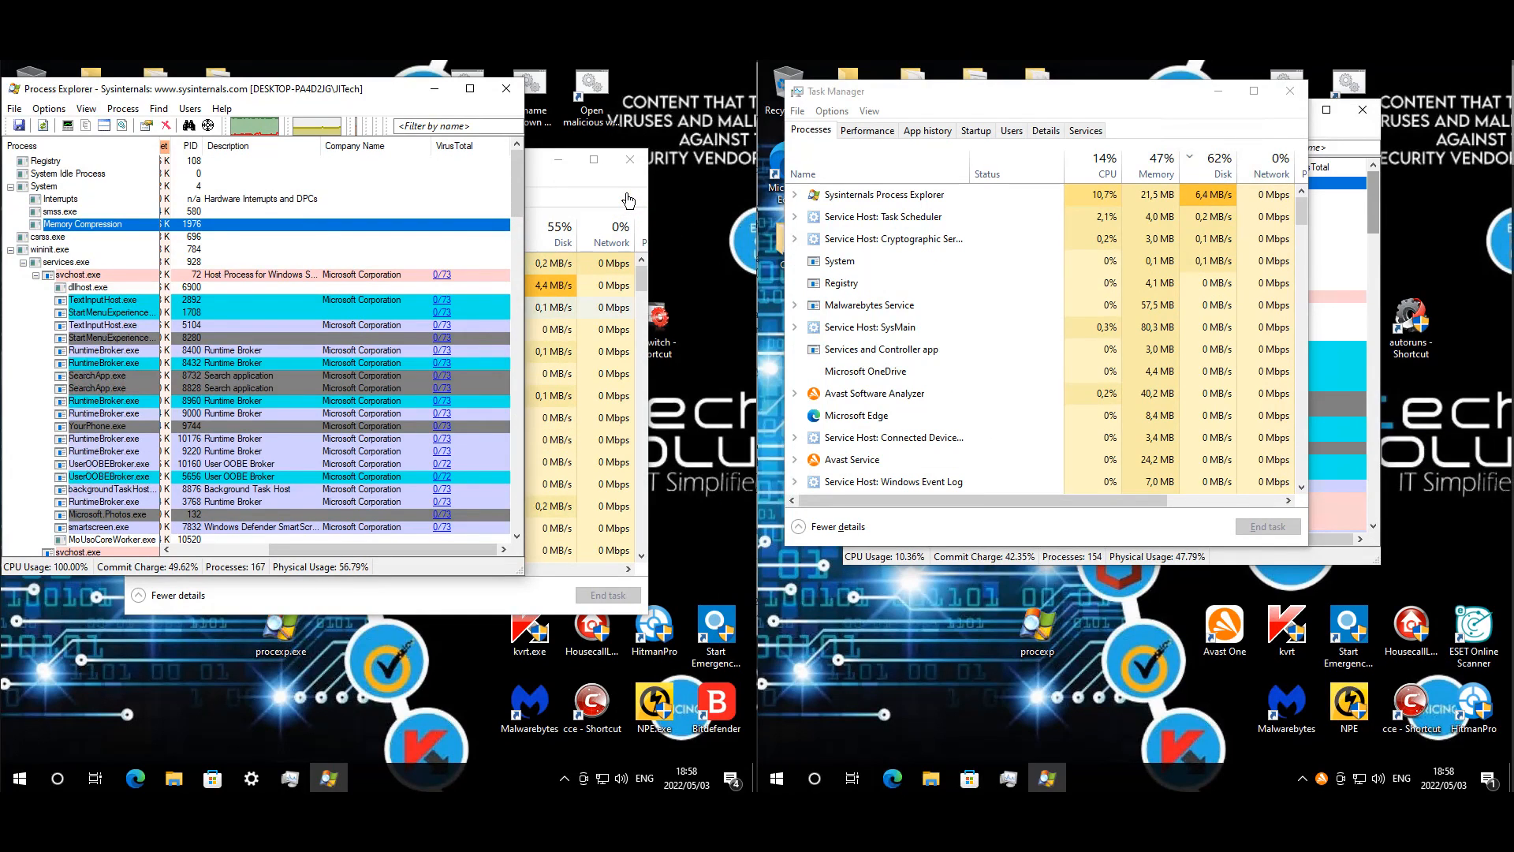
mouse_move(592, 221)
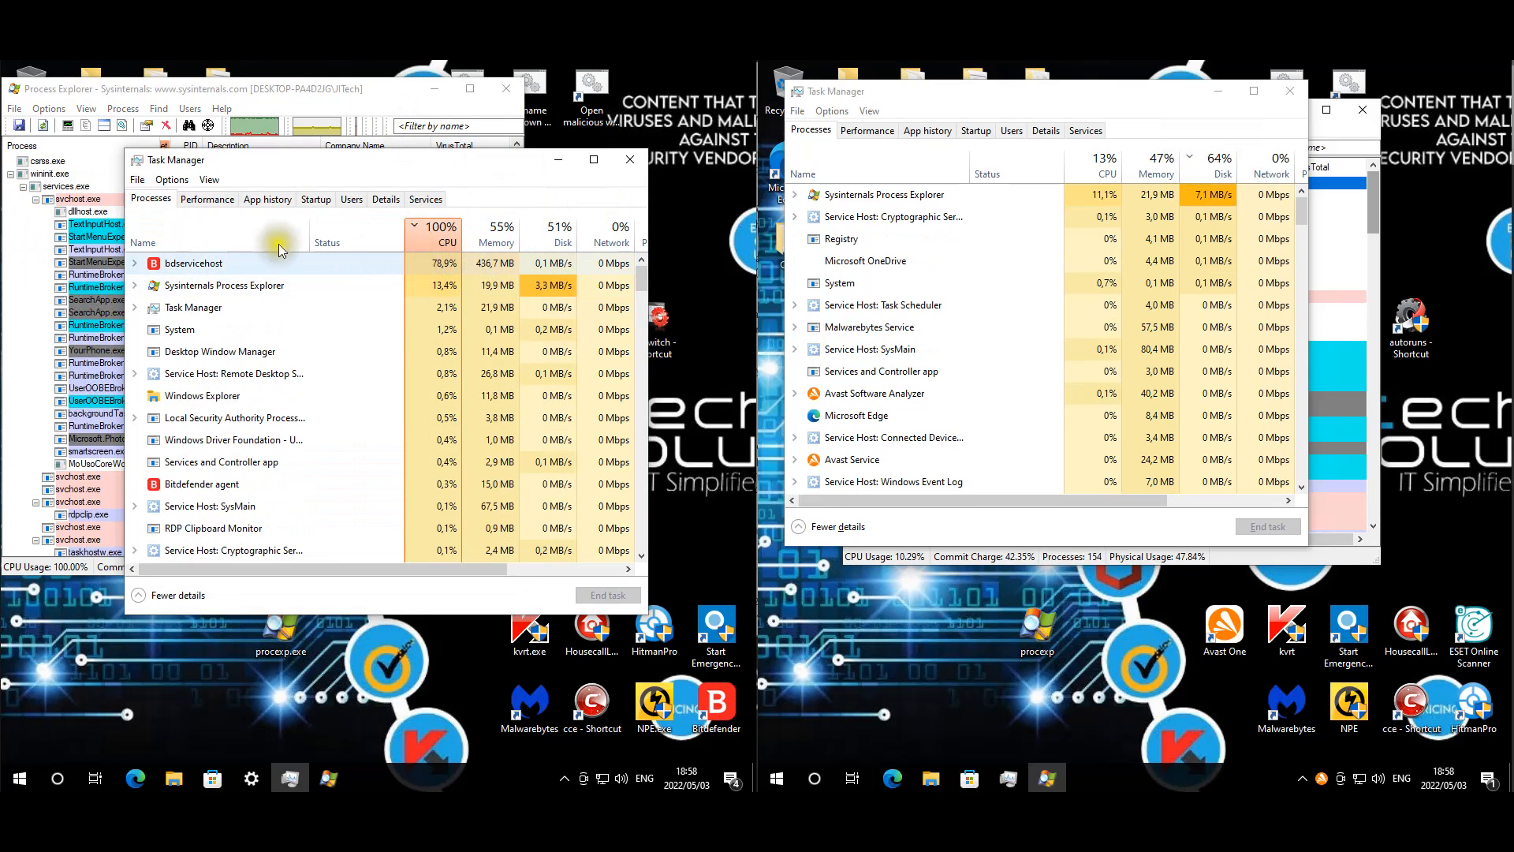
- Check the CPU/memory graphs, review the Bitdefender process tree, then close Process Explorer
click(207, 199)
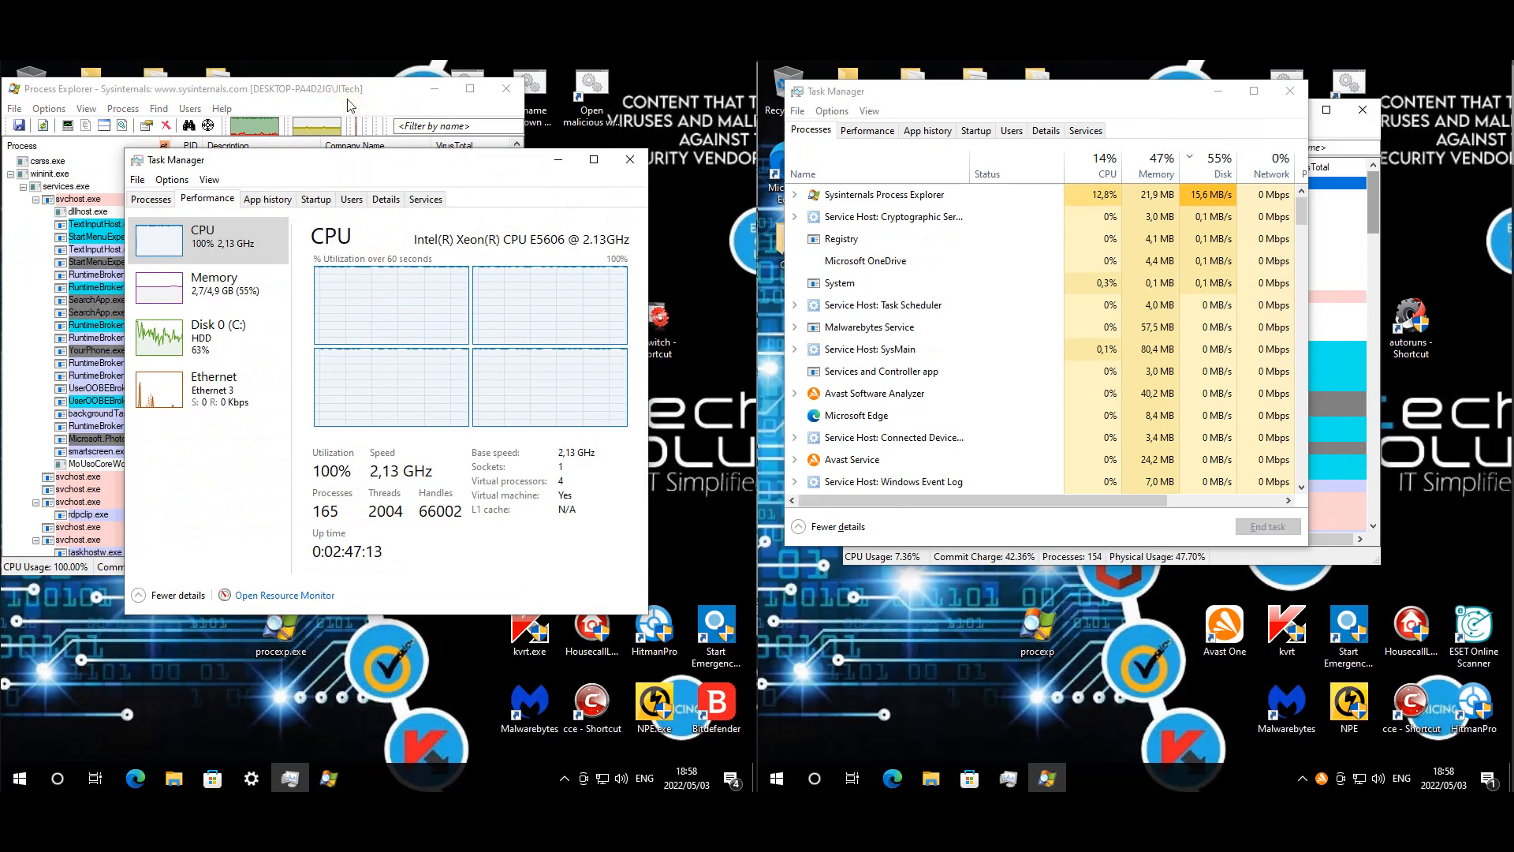
click(150, 198)
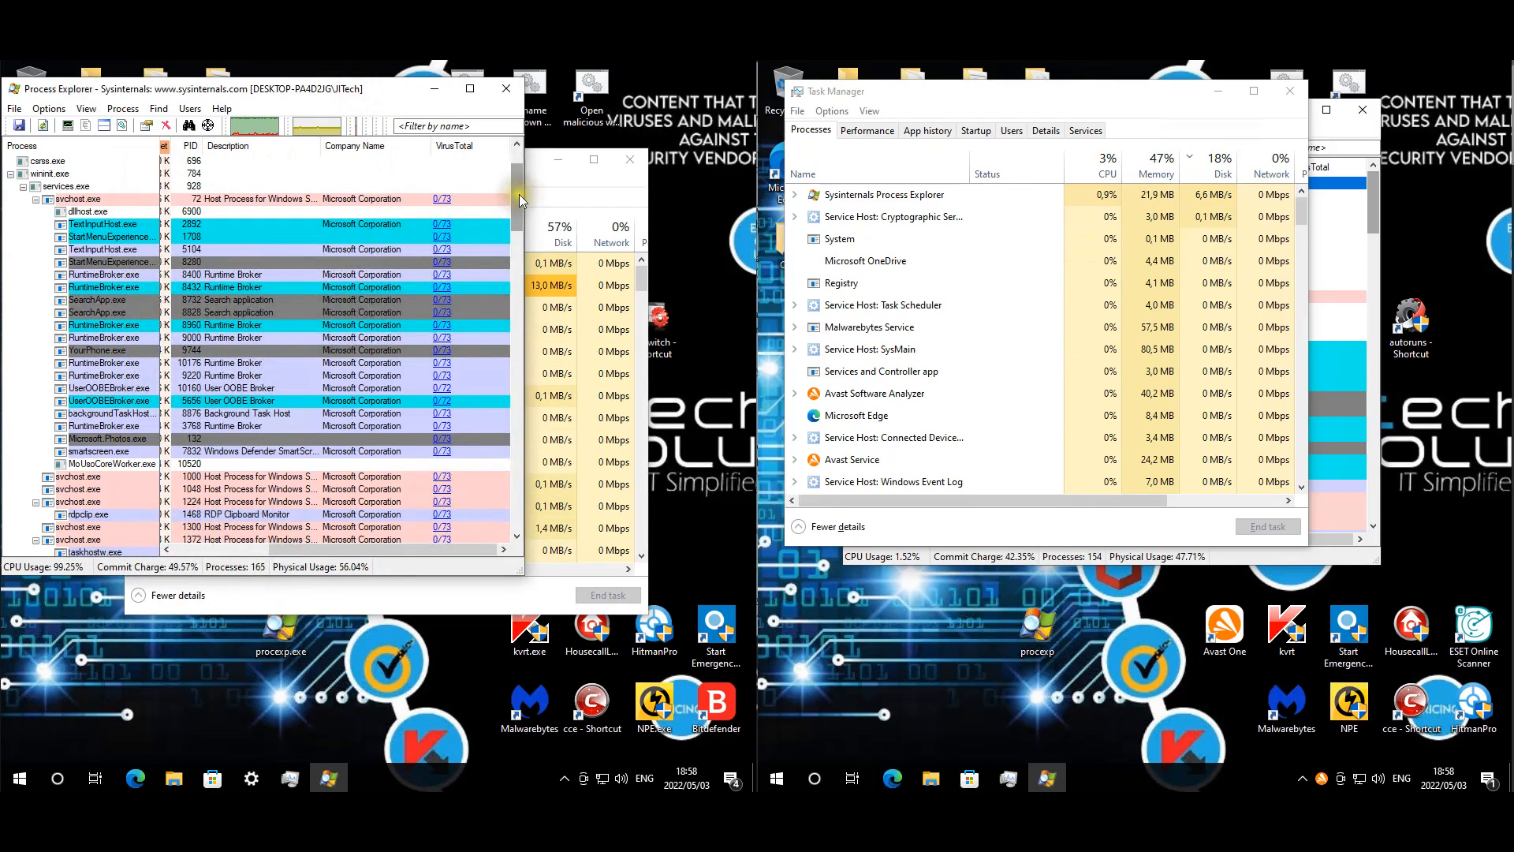
scroll(down, 3)
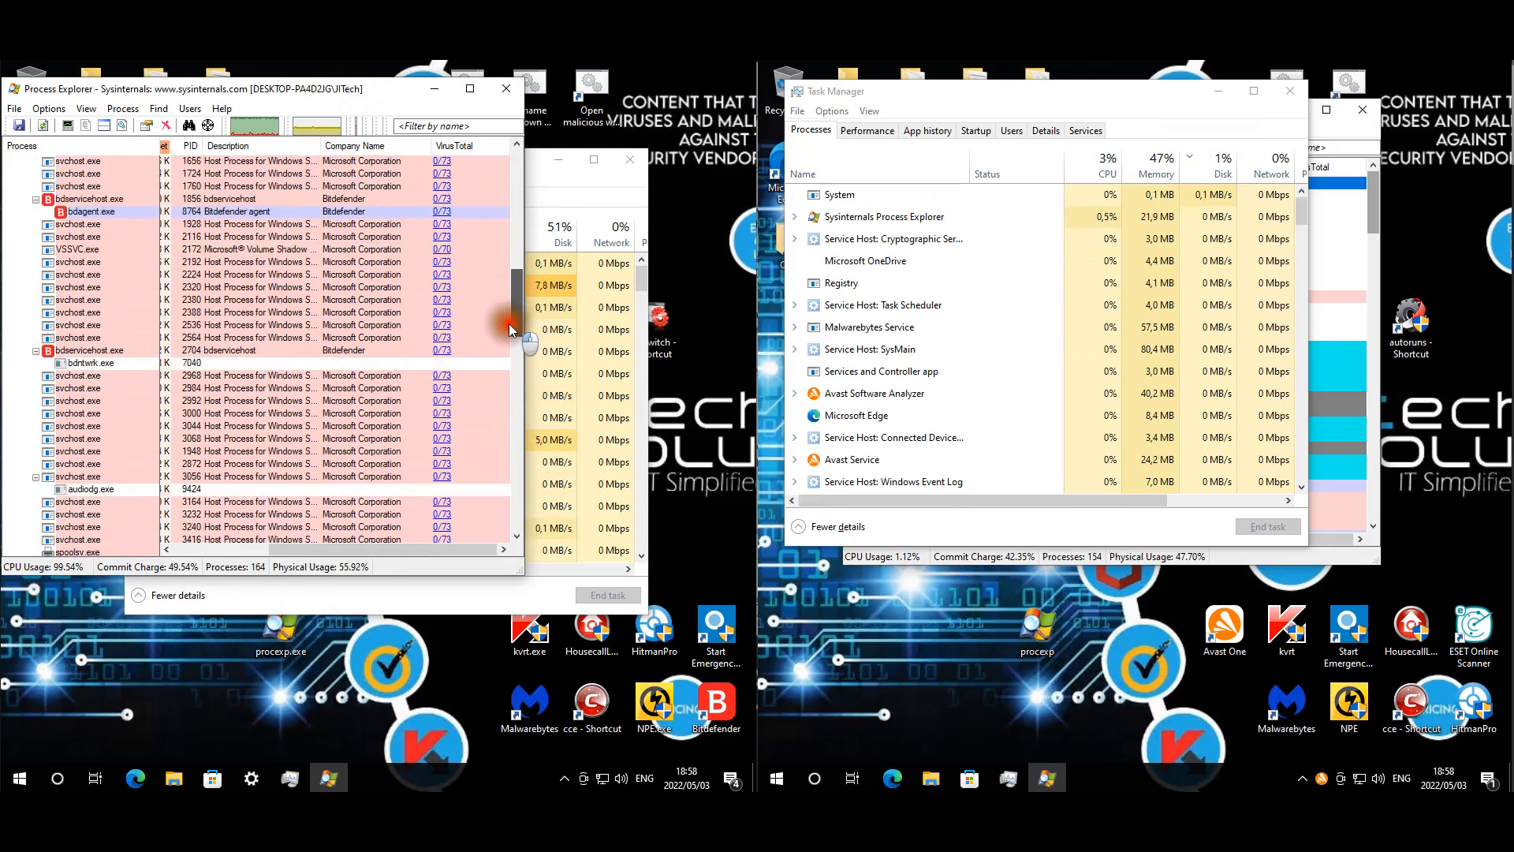
scroll(down, 3)
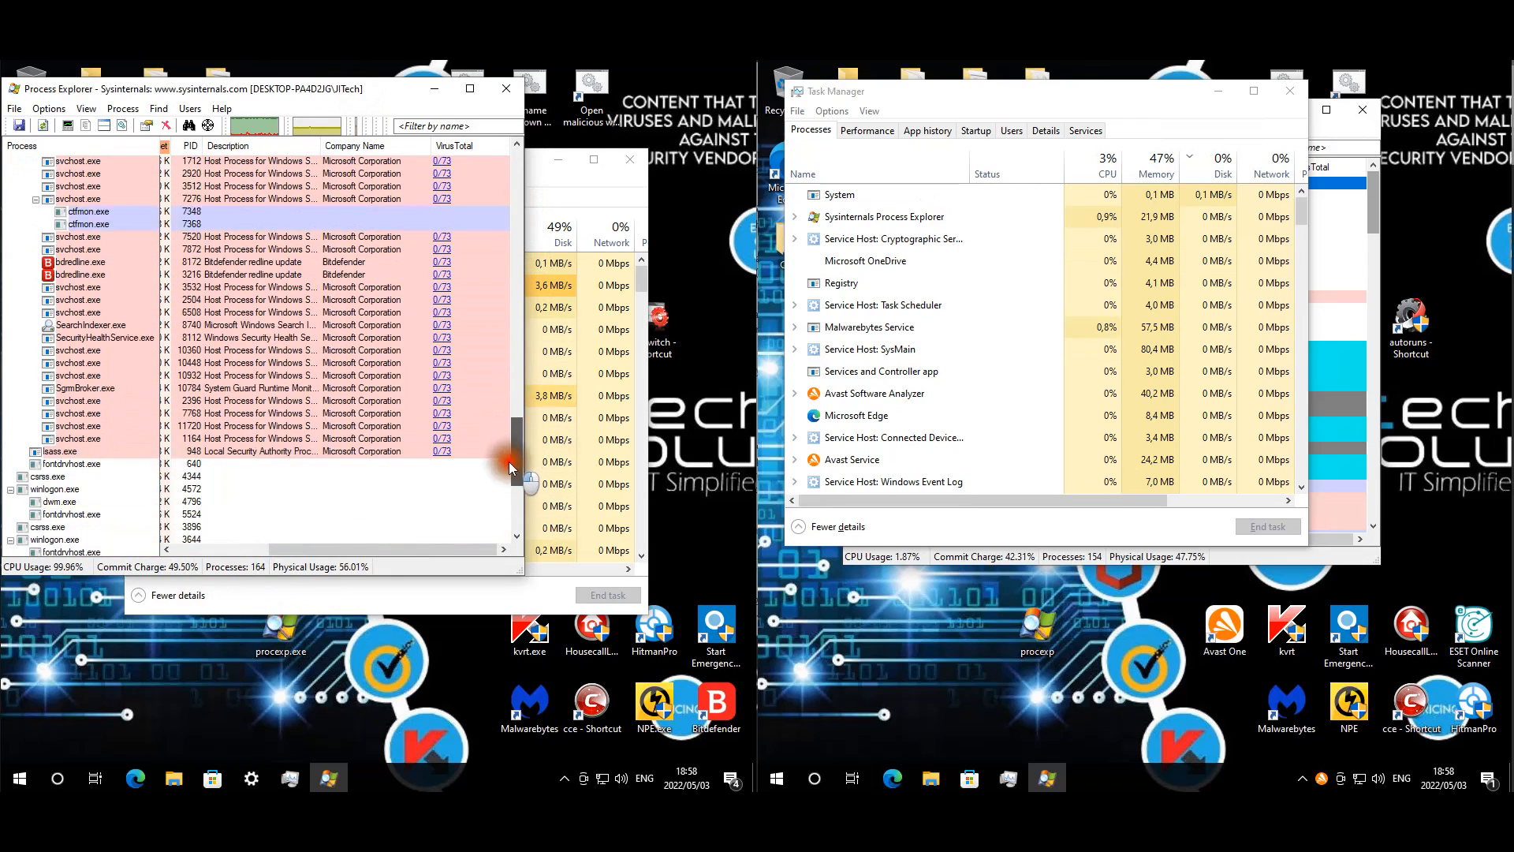
scroll(down, 3)
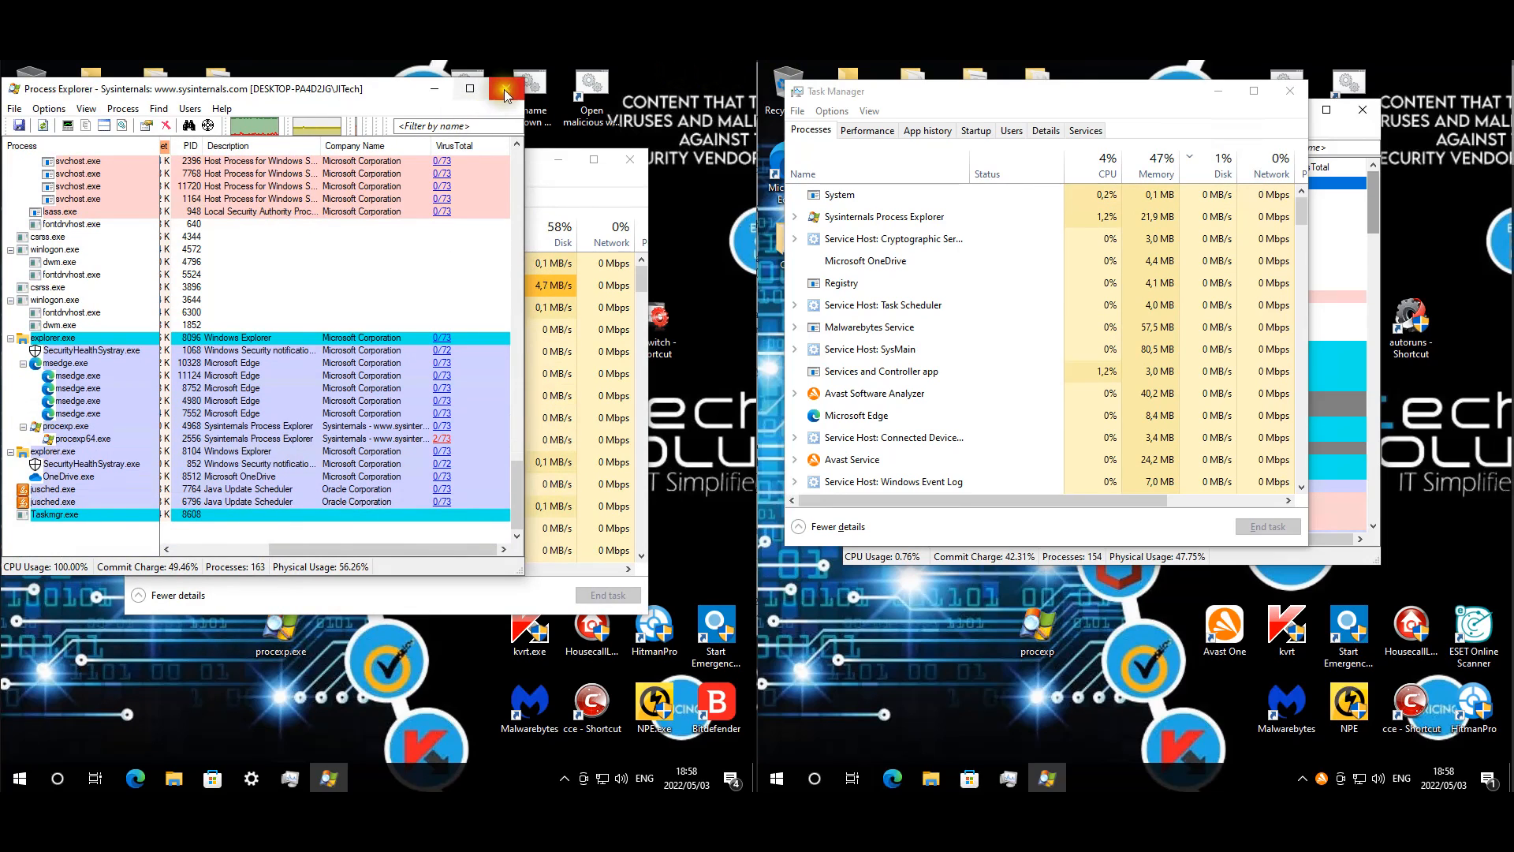
click(505, 88)
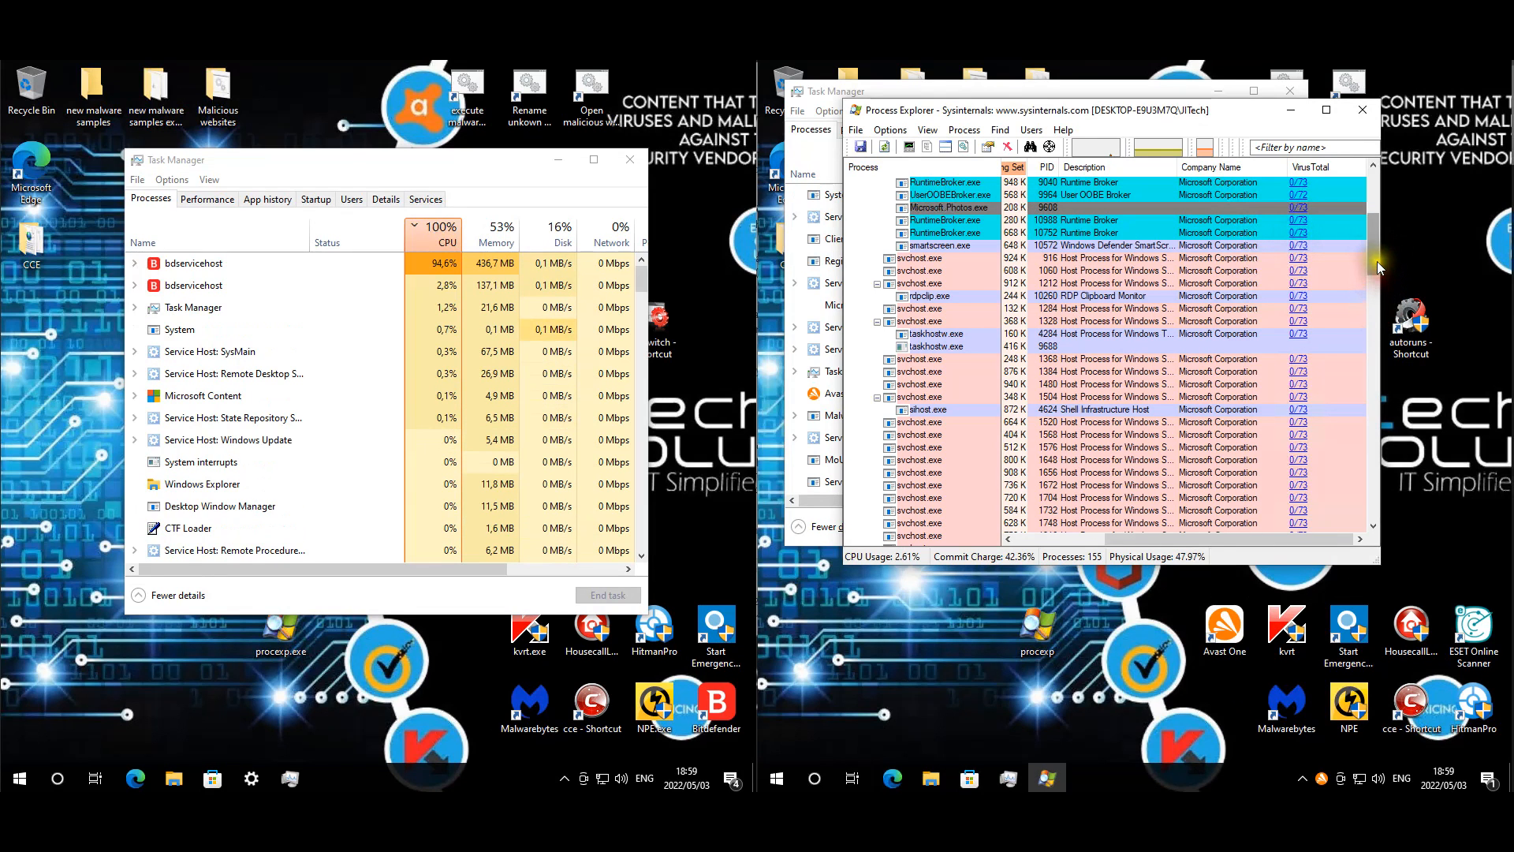
scroll(down, 3)
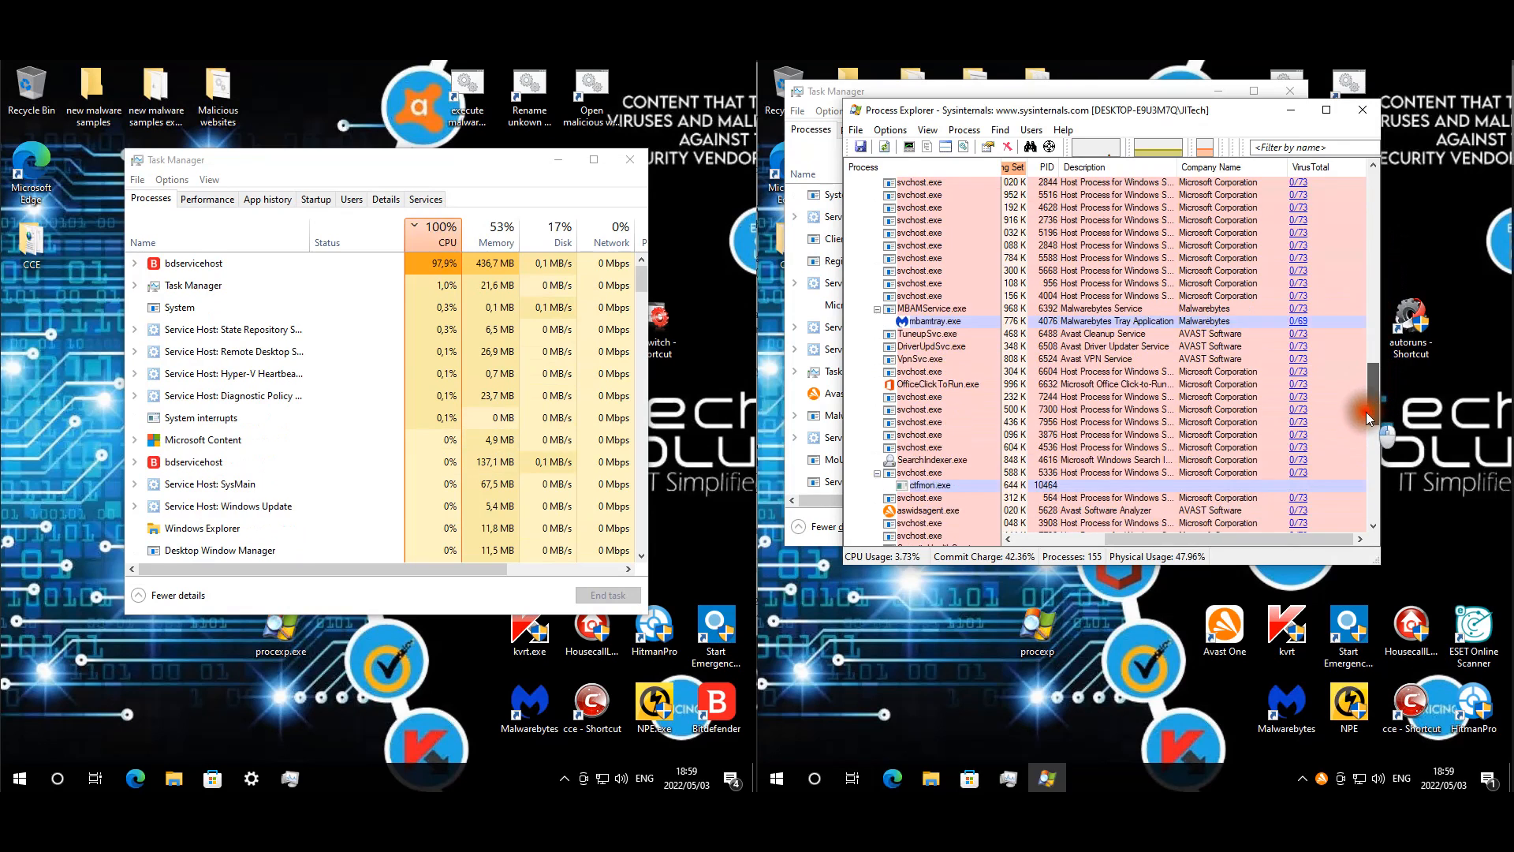
scroll(down, 3)
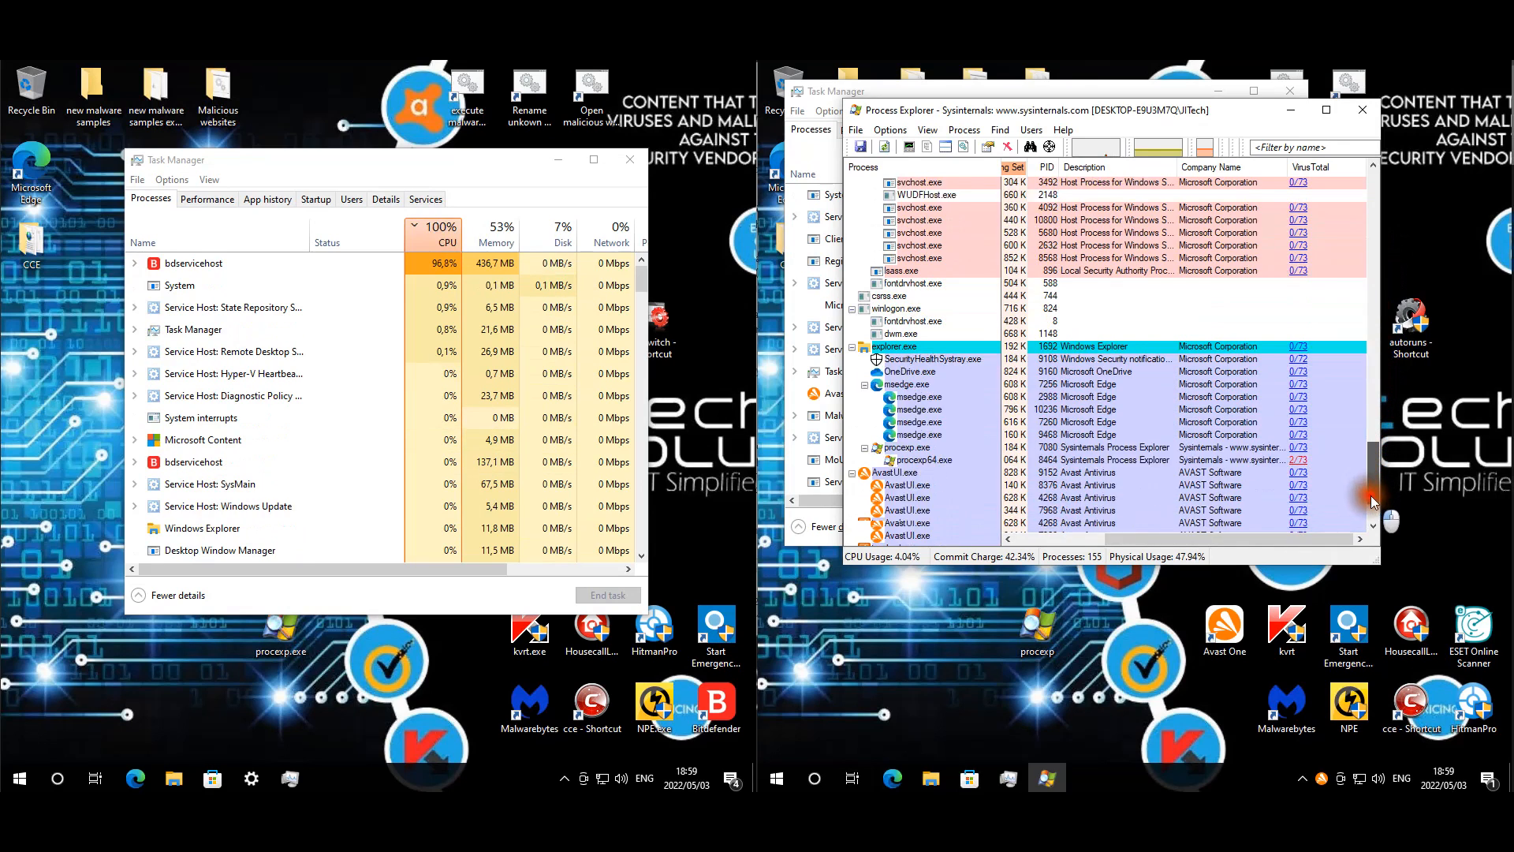
scroll(down, 3)
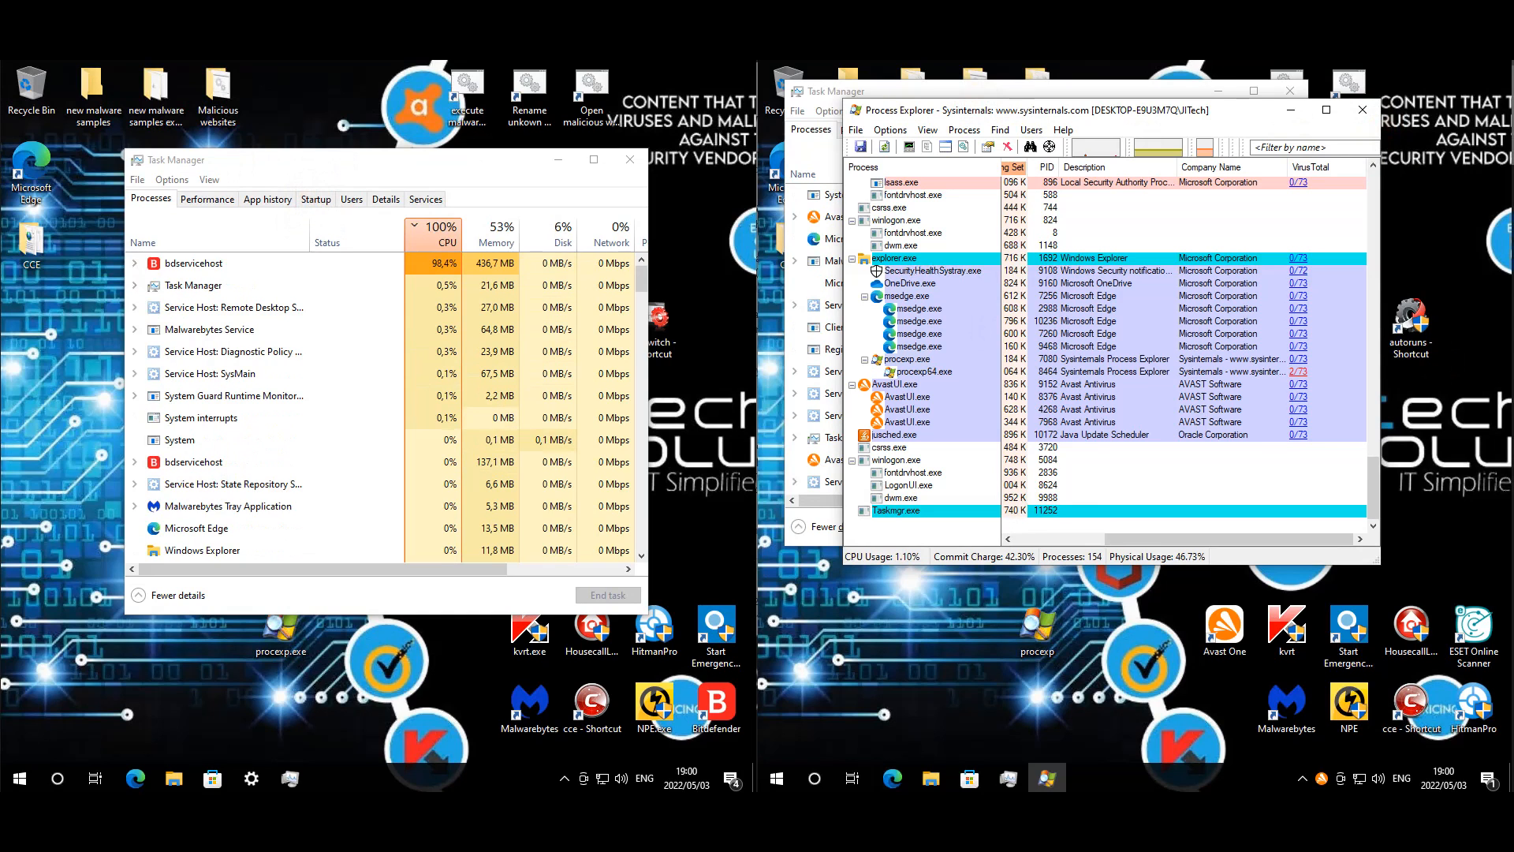
- Show Task Manager's Startup list, revealing the Bitdefender agent and Avast AvLaunch entries
click(315, 199)
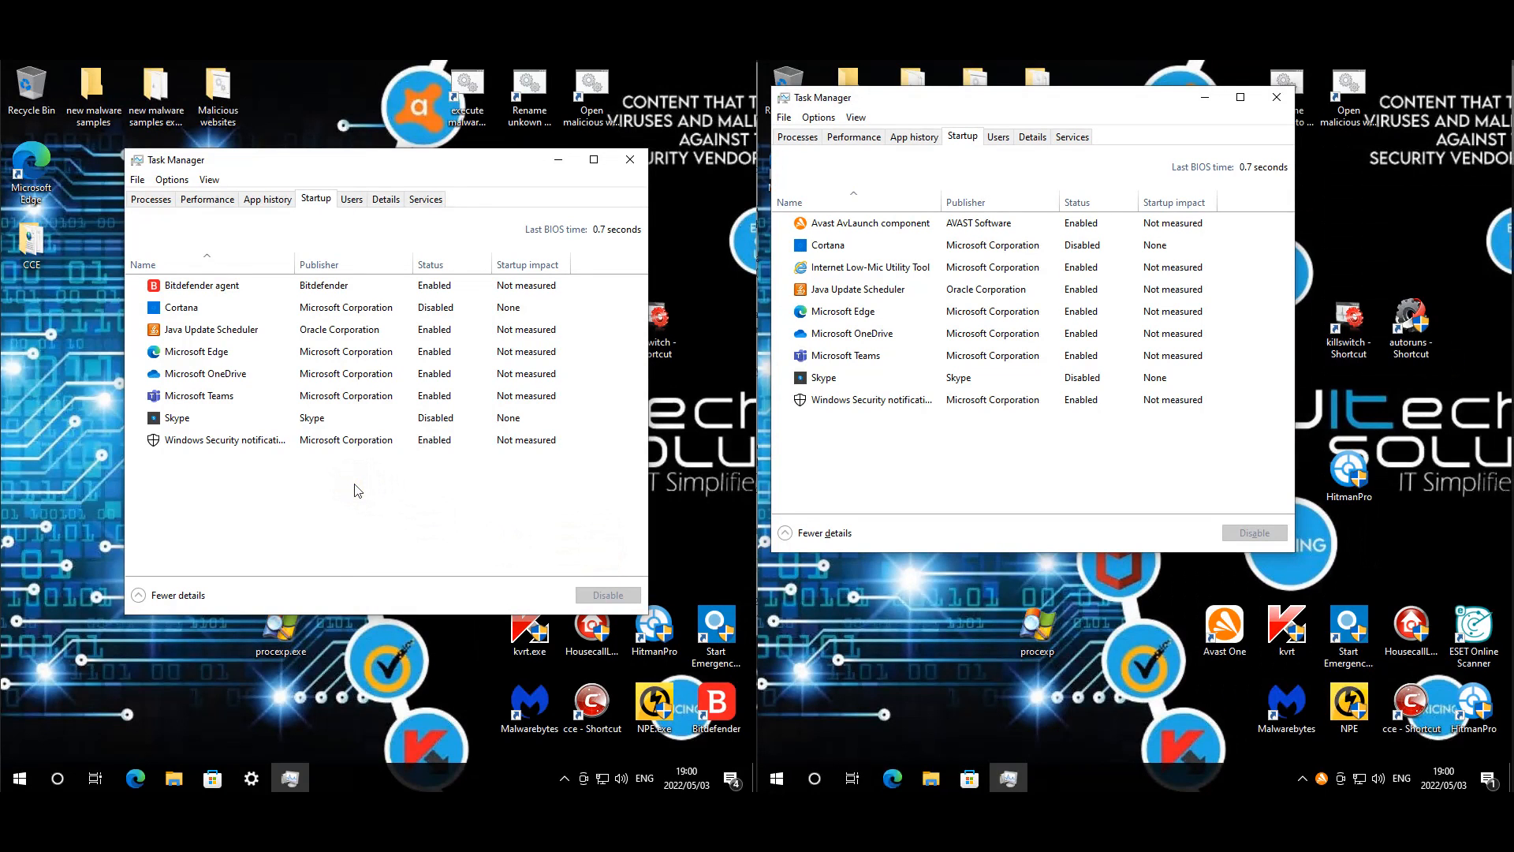
mouse_move(347, 380)
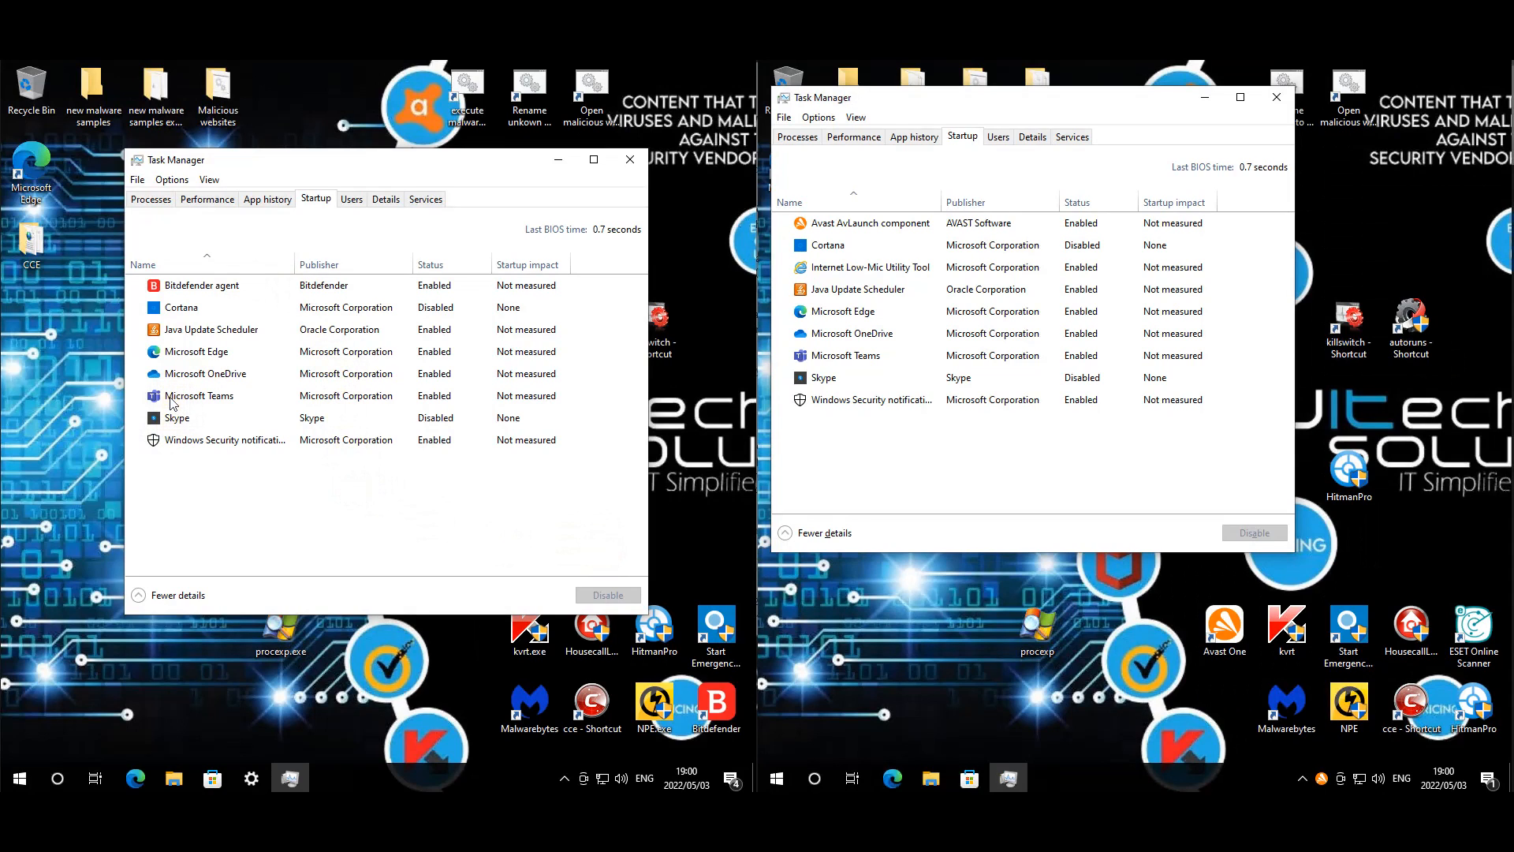
mouse_move(1003, 424)
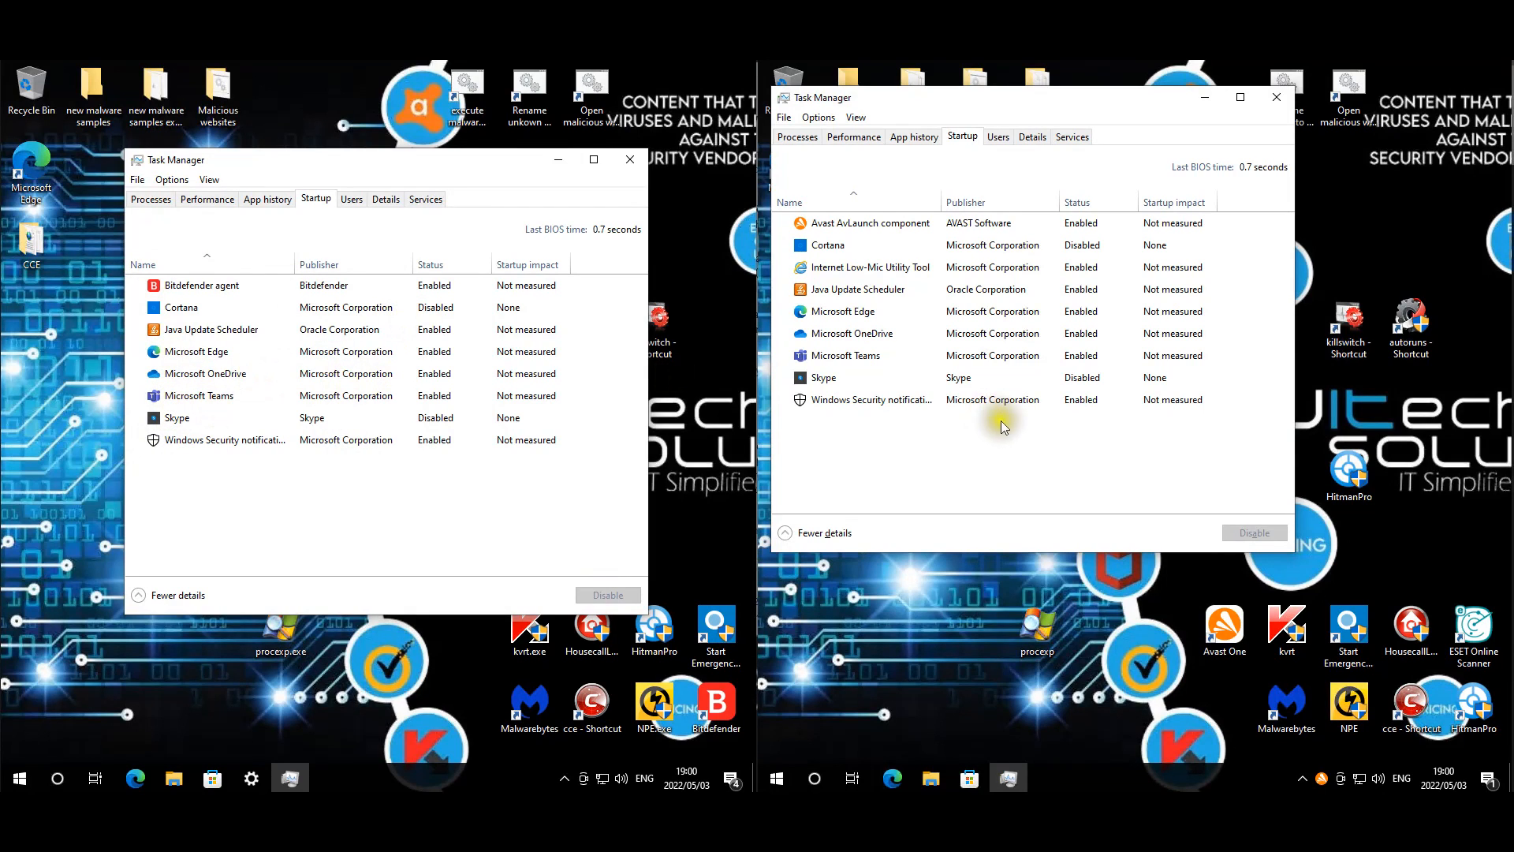
mouse_move(926, 295)
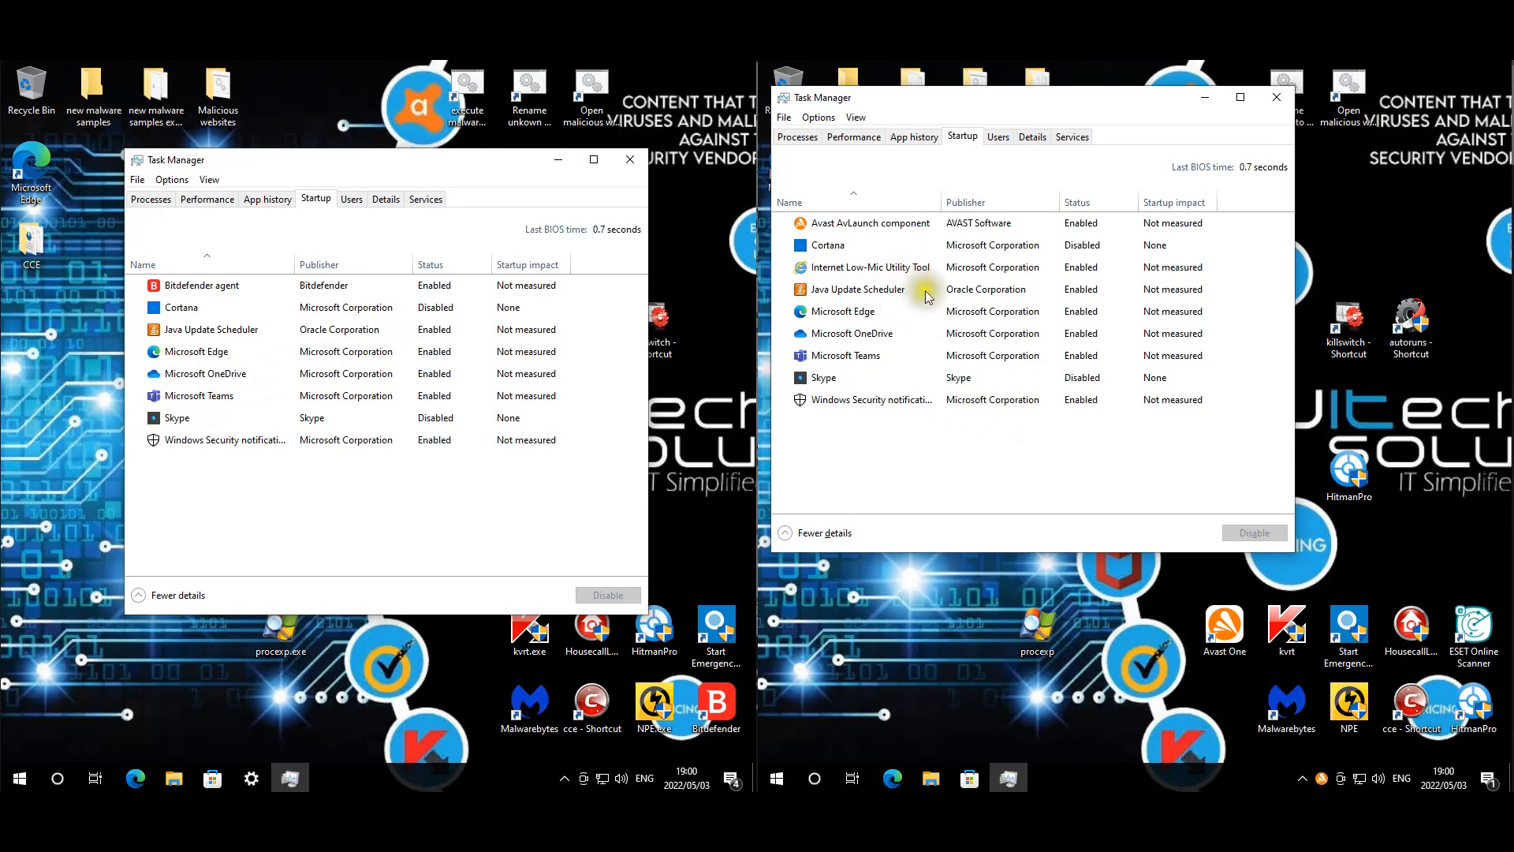
mouse_move(891, 273)
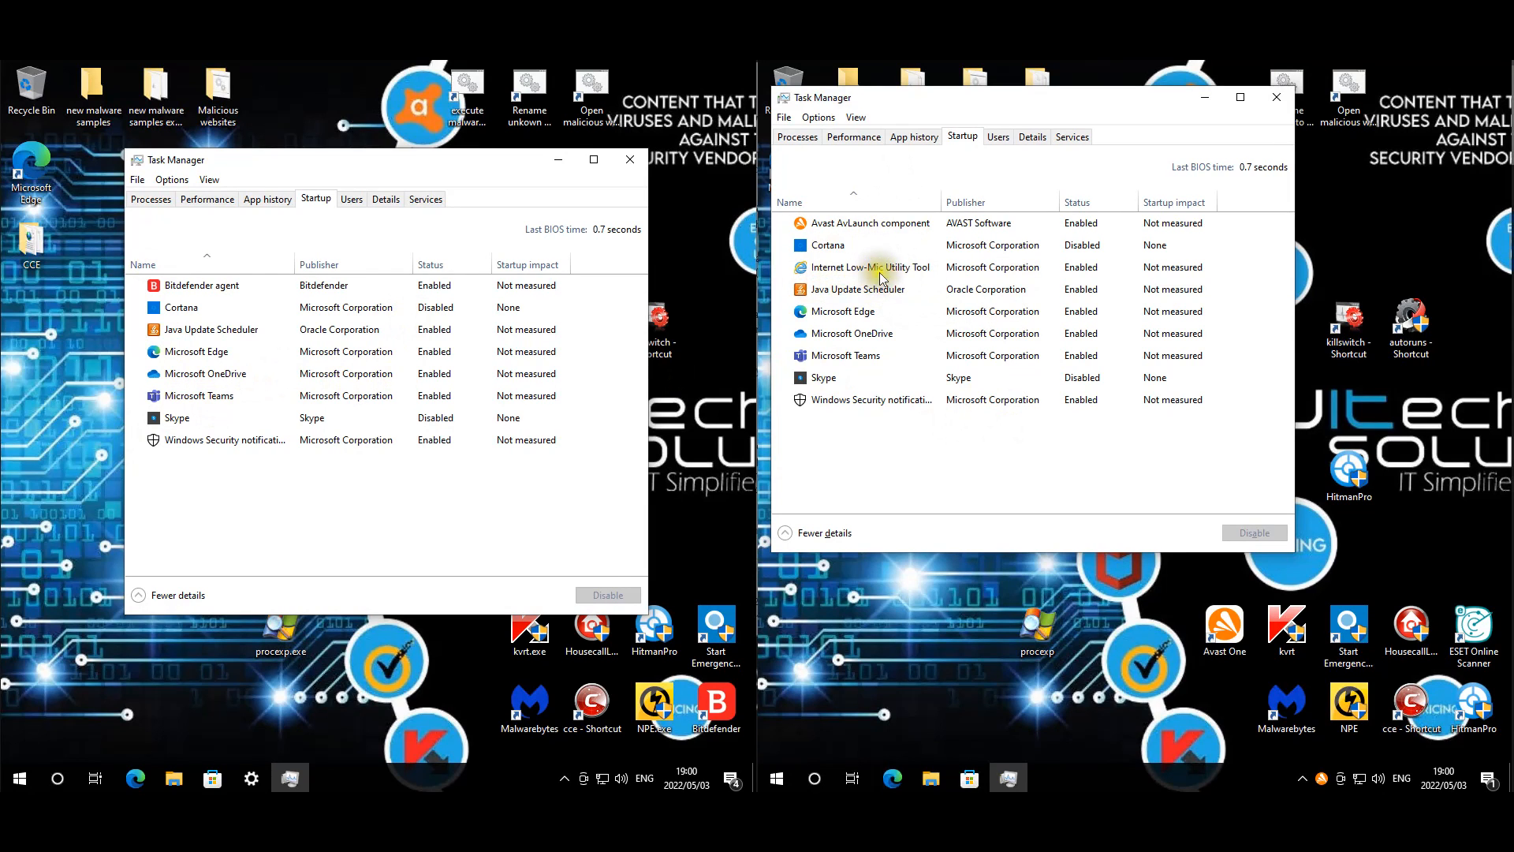
mouse_move(877, 277)
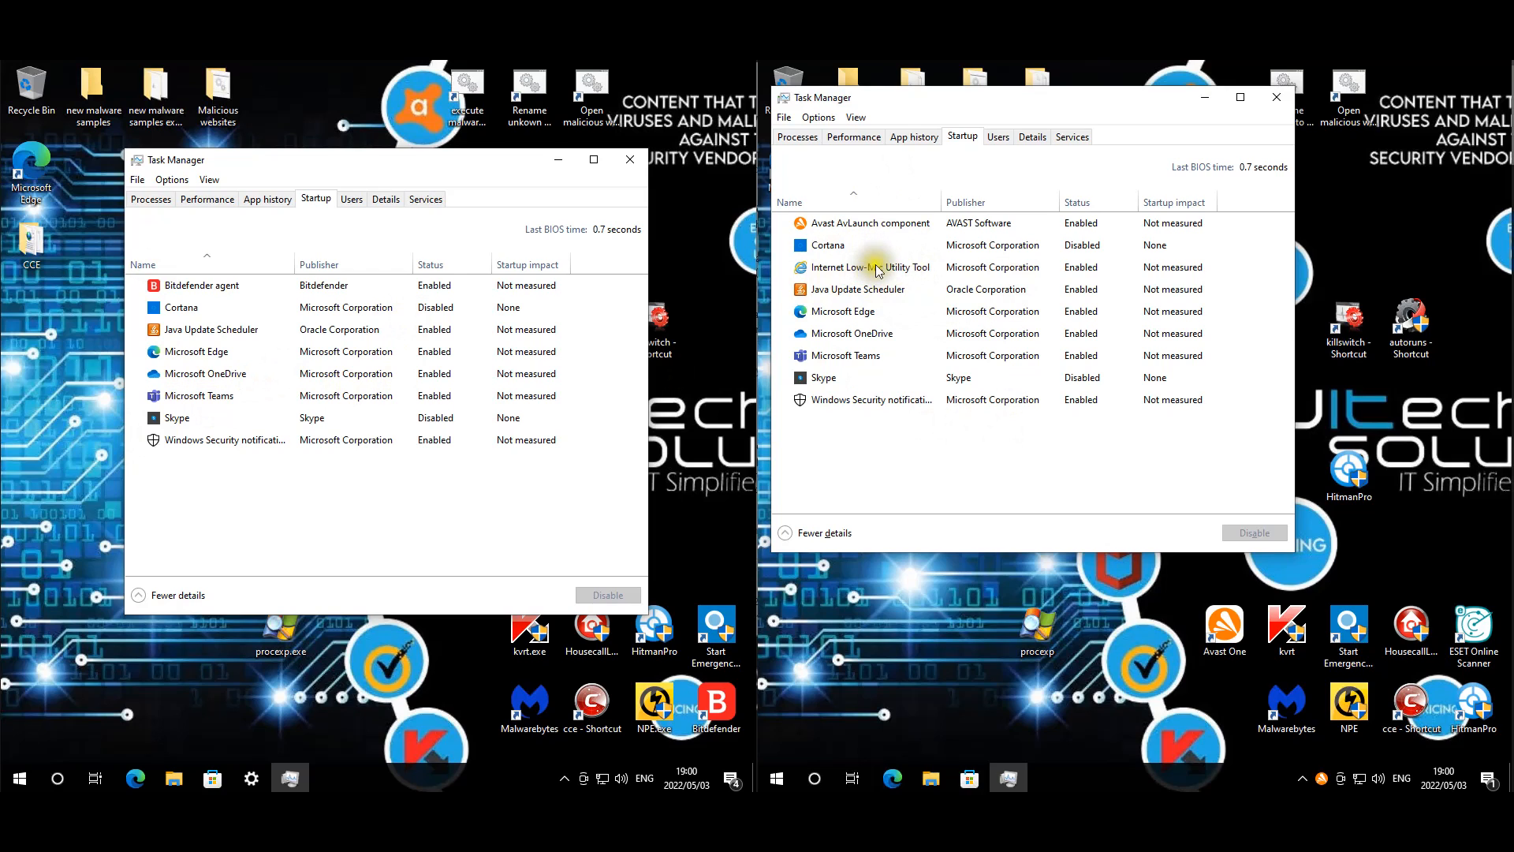
mouse_move(995, 648)
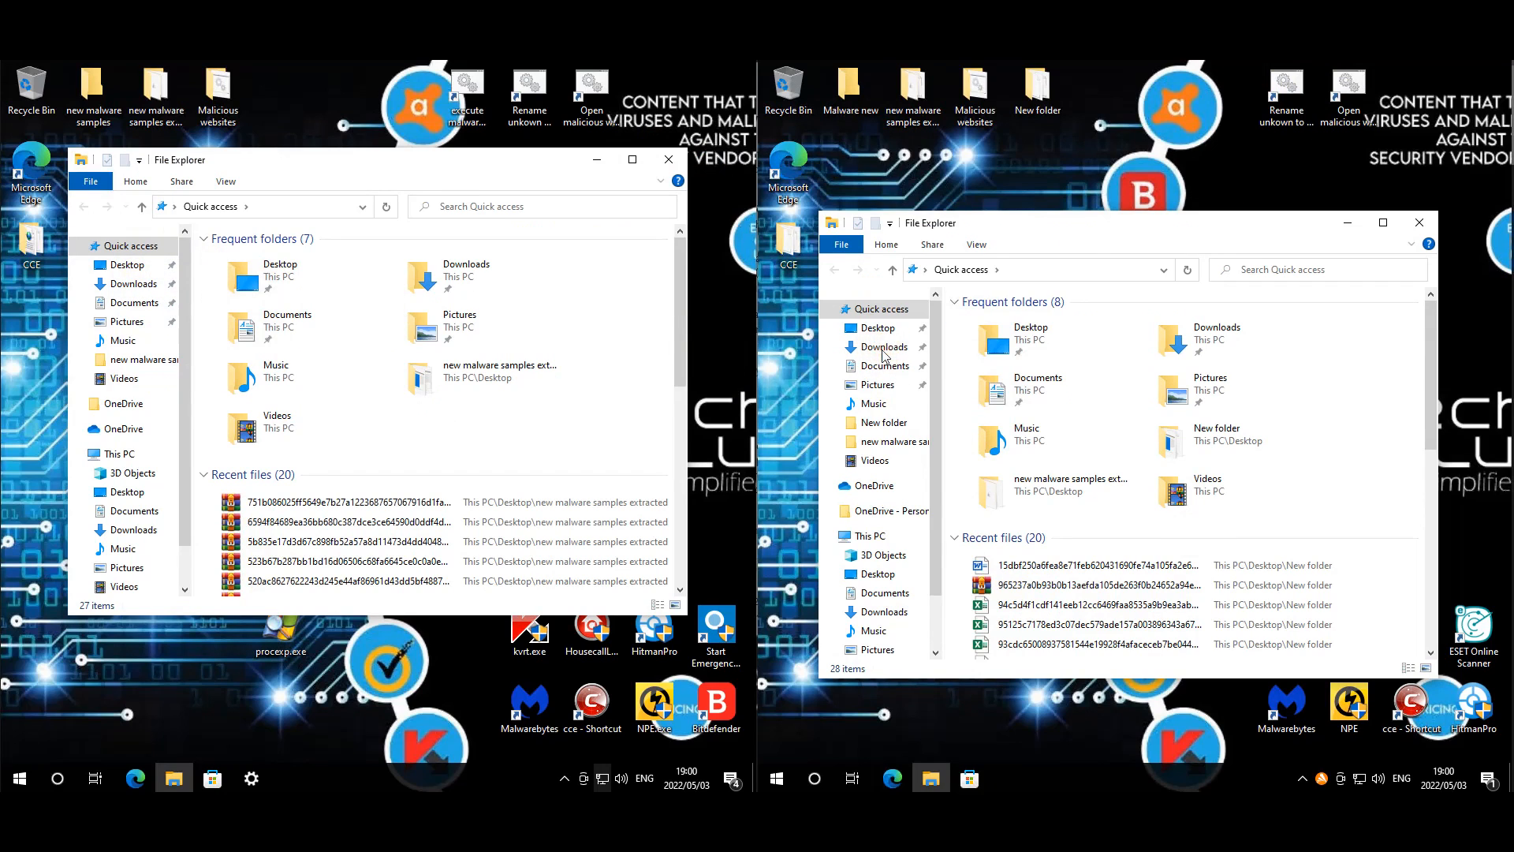
- Browse the Downloads, Documents and Pictures folders on both machines
click(883, 347)
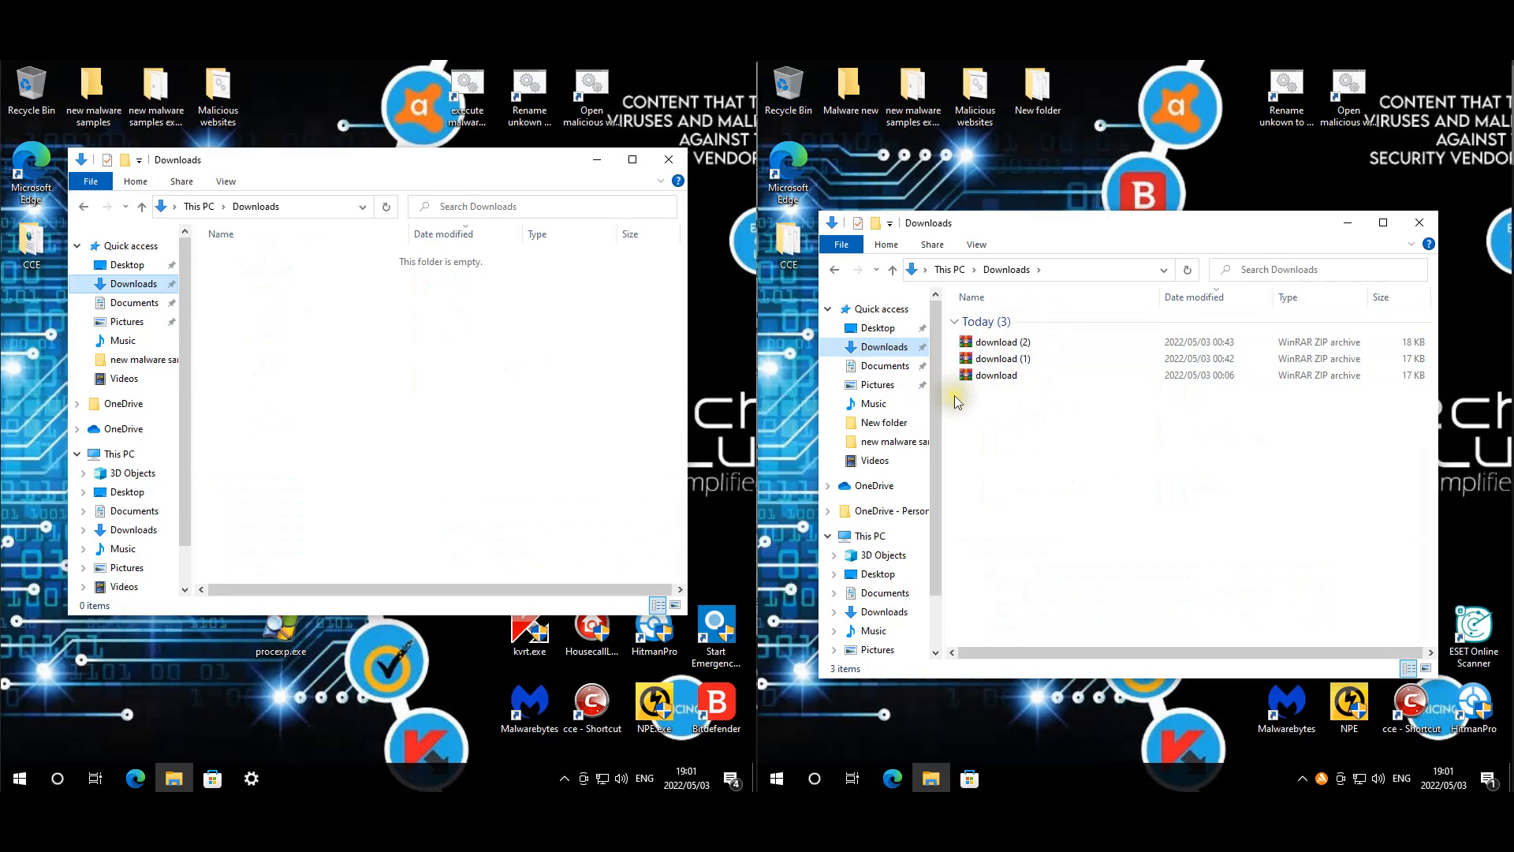
click(134, 303)
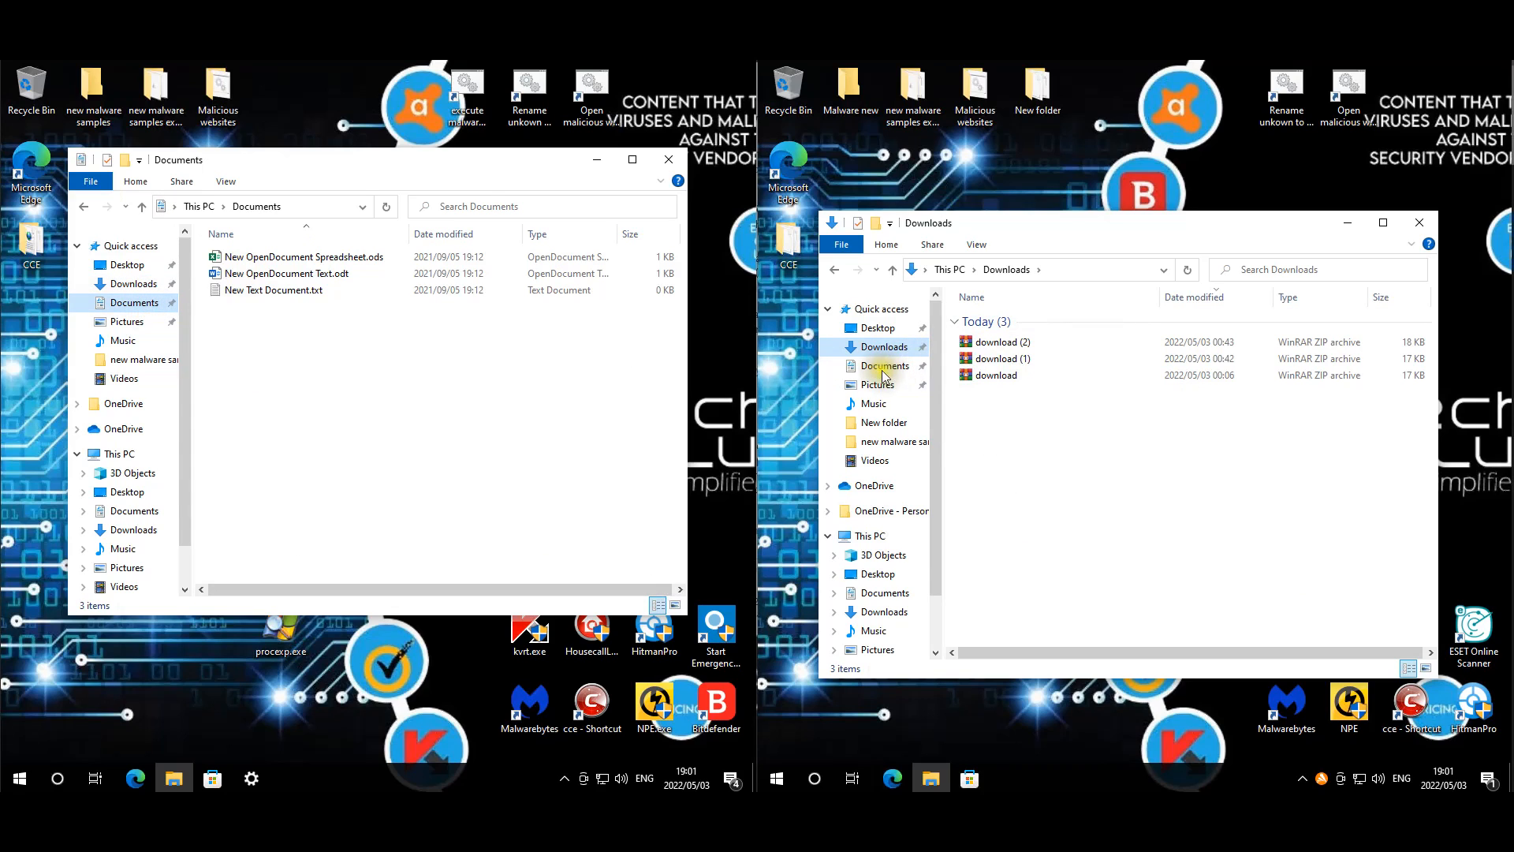
click(883, 364)
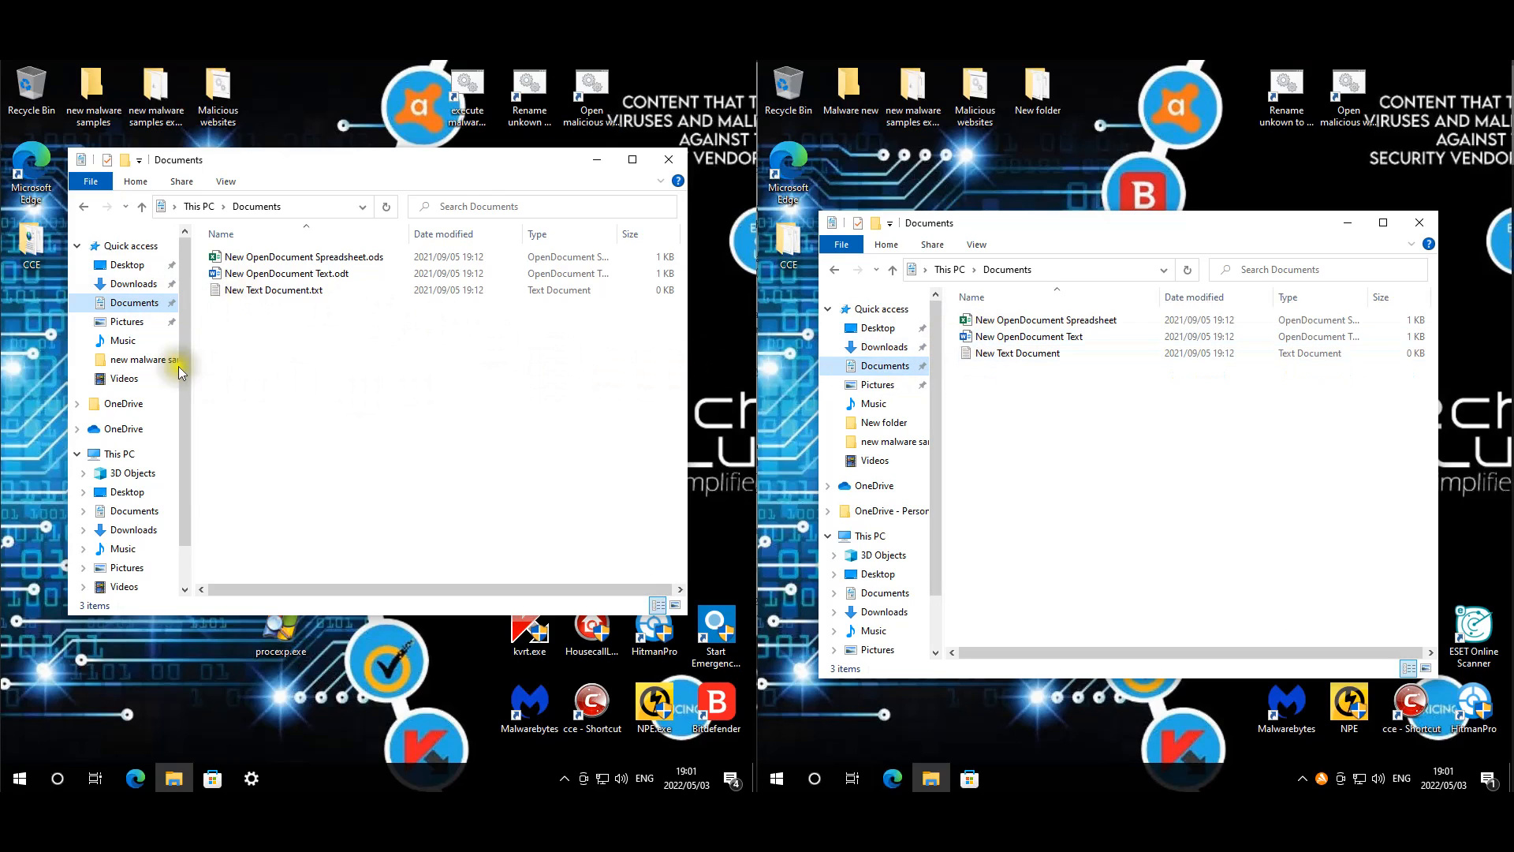
click(126, 321)
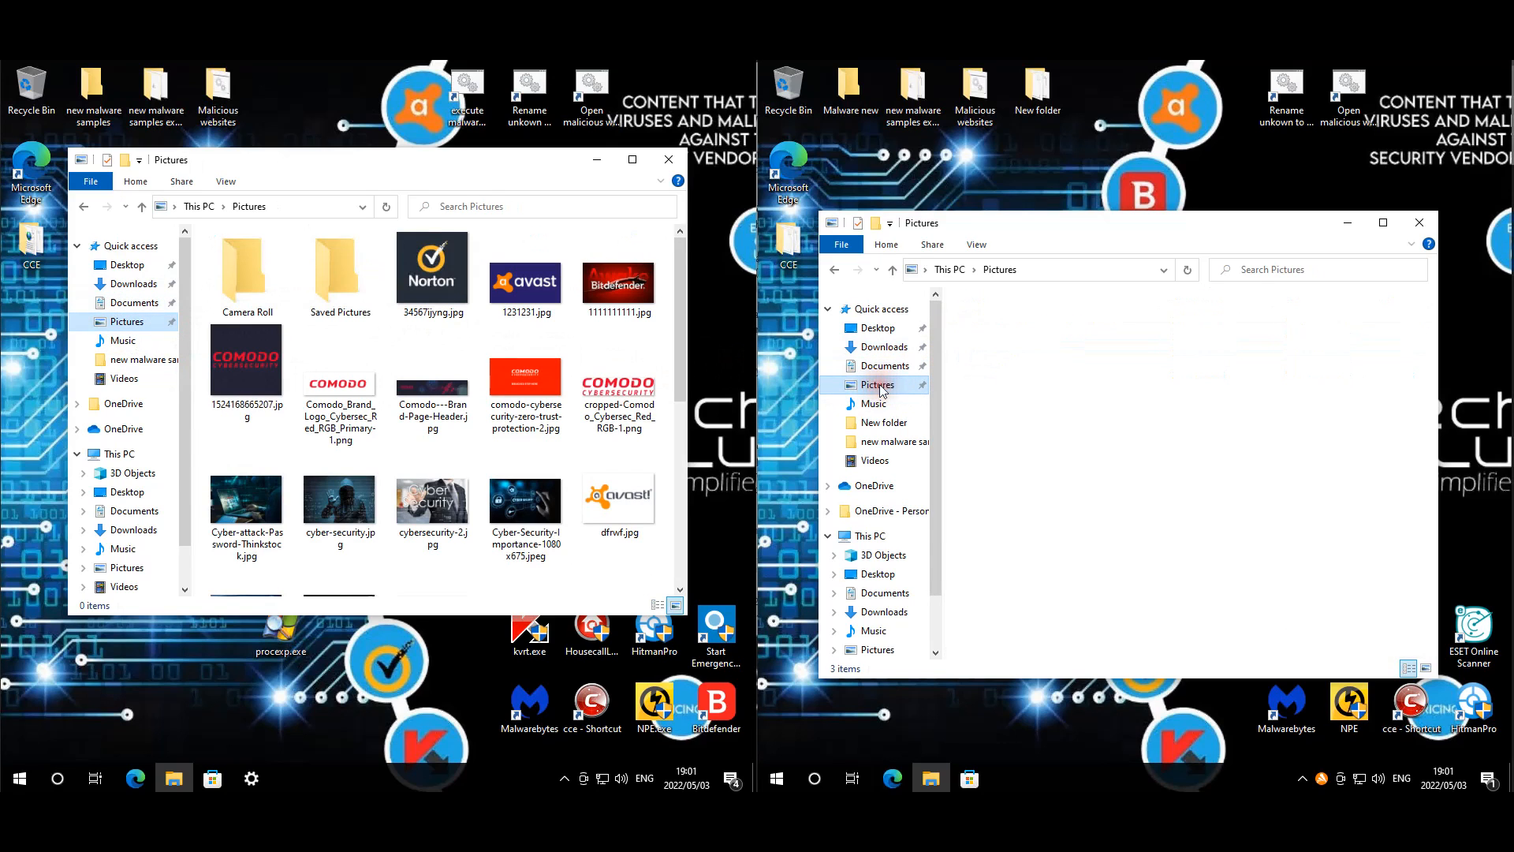
click(877, 385)
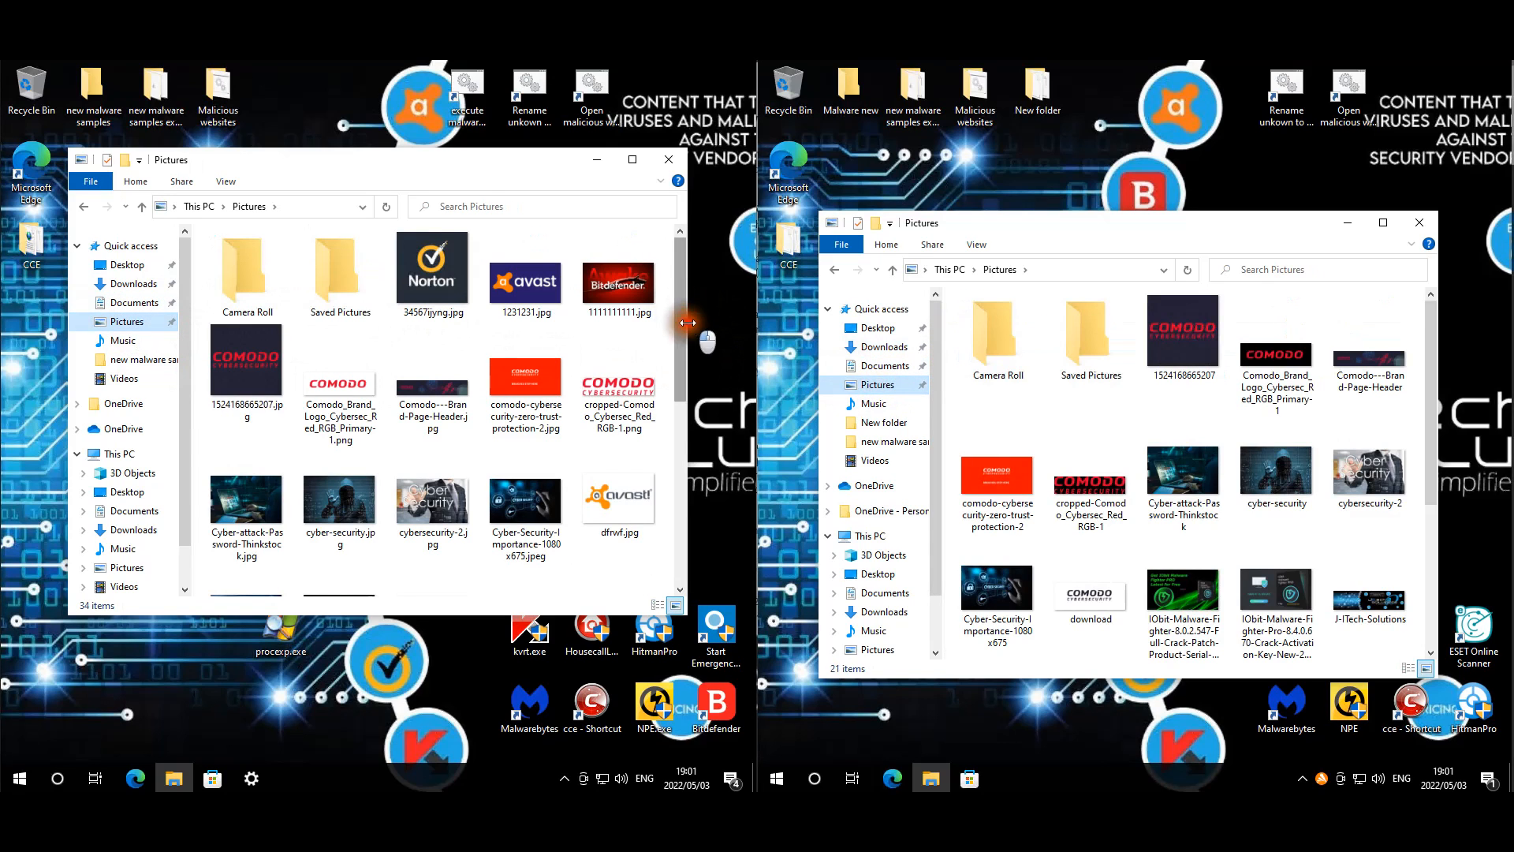
- Look through the Pictures contents, then close the Avast machine's Explorer window
scroll(down, 3)
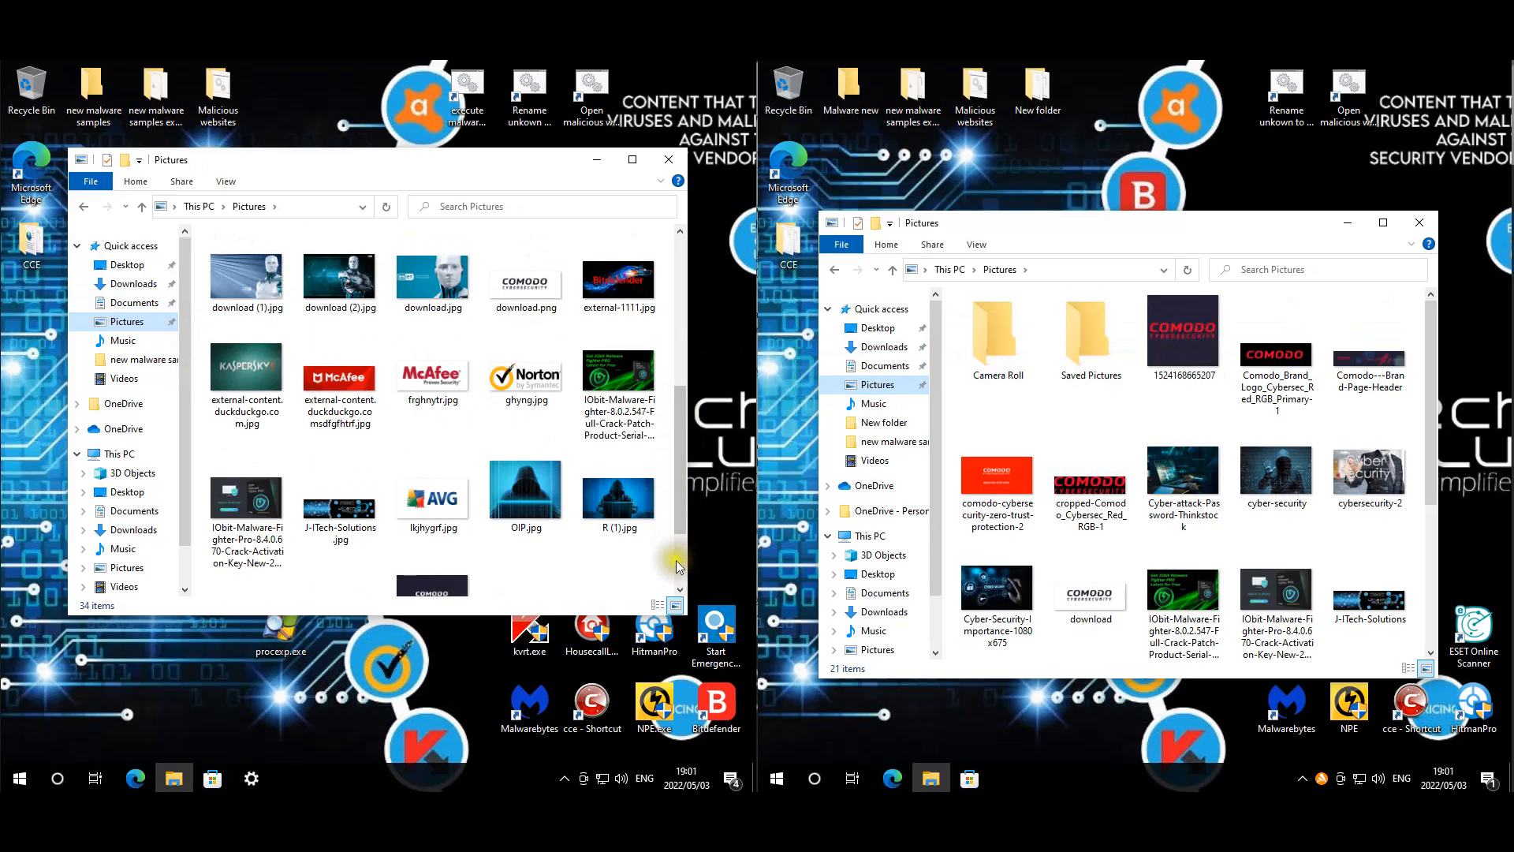
scroll(down, 3)
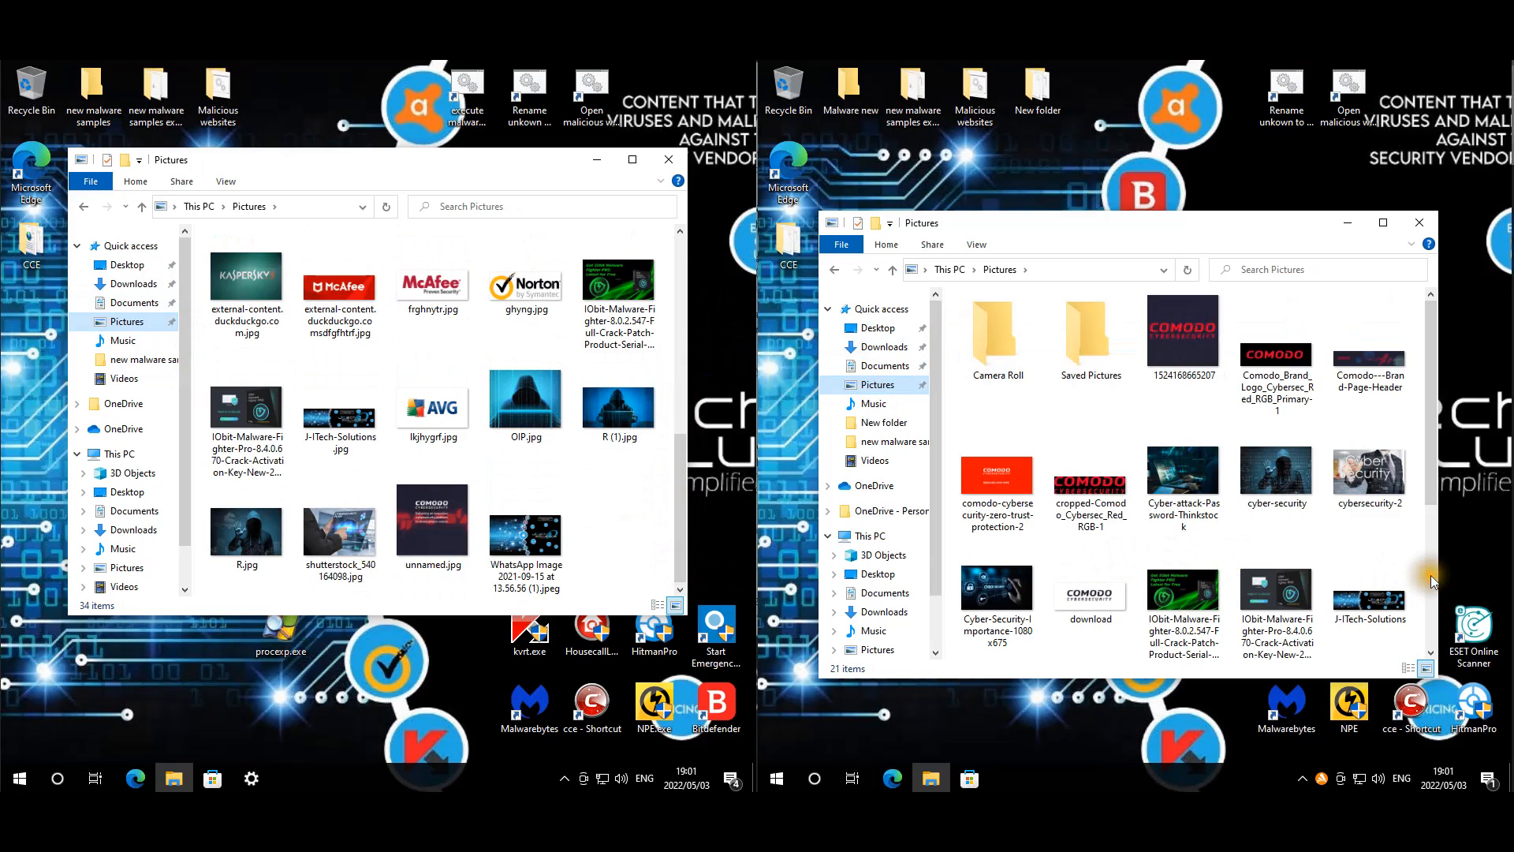
scroll(down, 3)
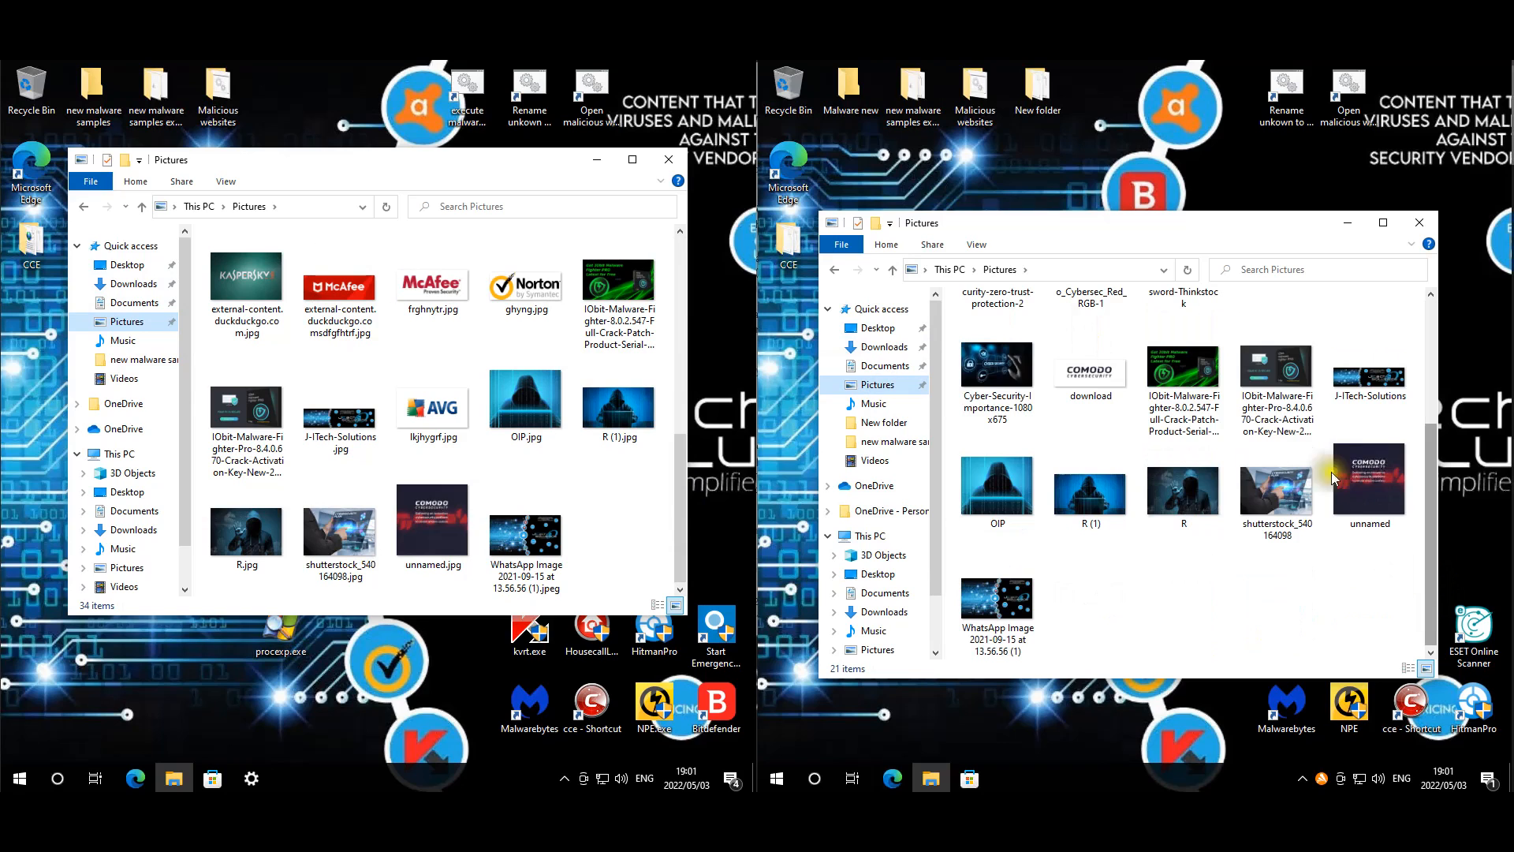
click(1418, 223)
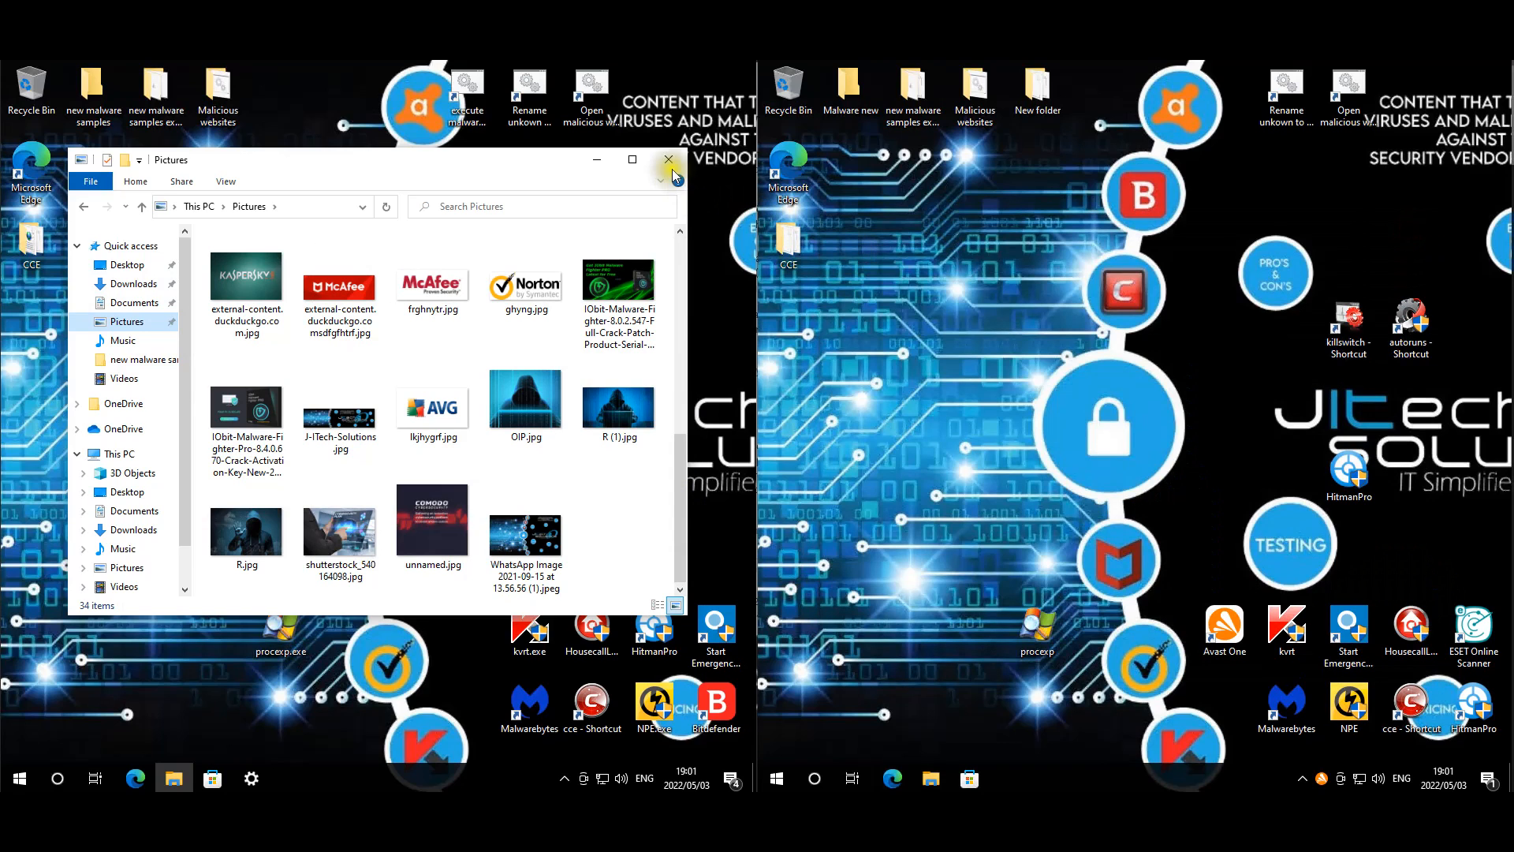
- Close the last File Explorer window, leaving both desktops clear
click(667, 159)
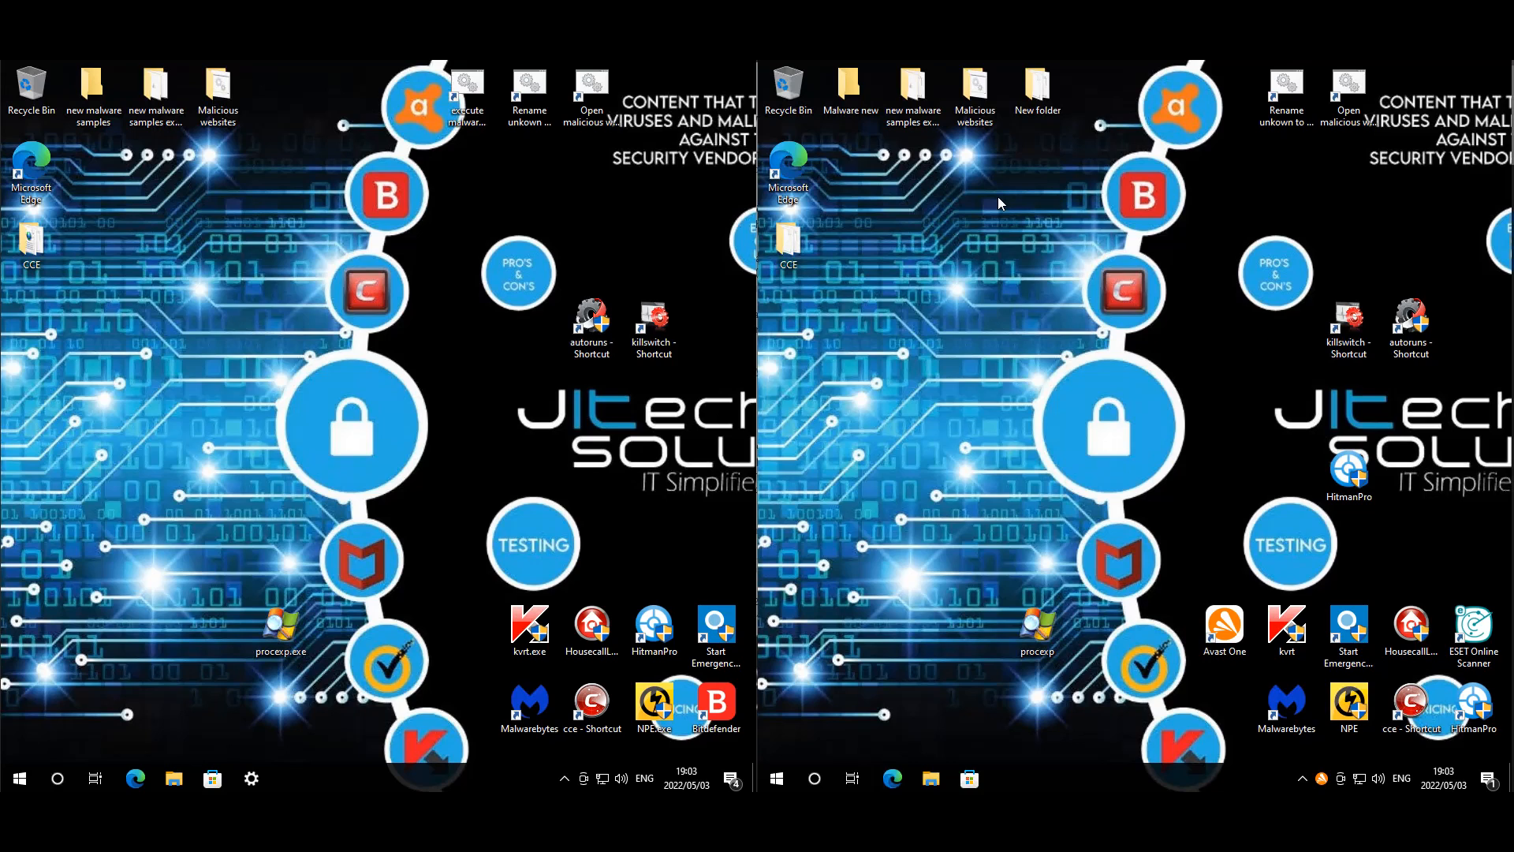
mouse_move(1041, 200)
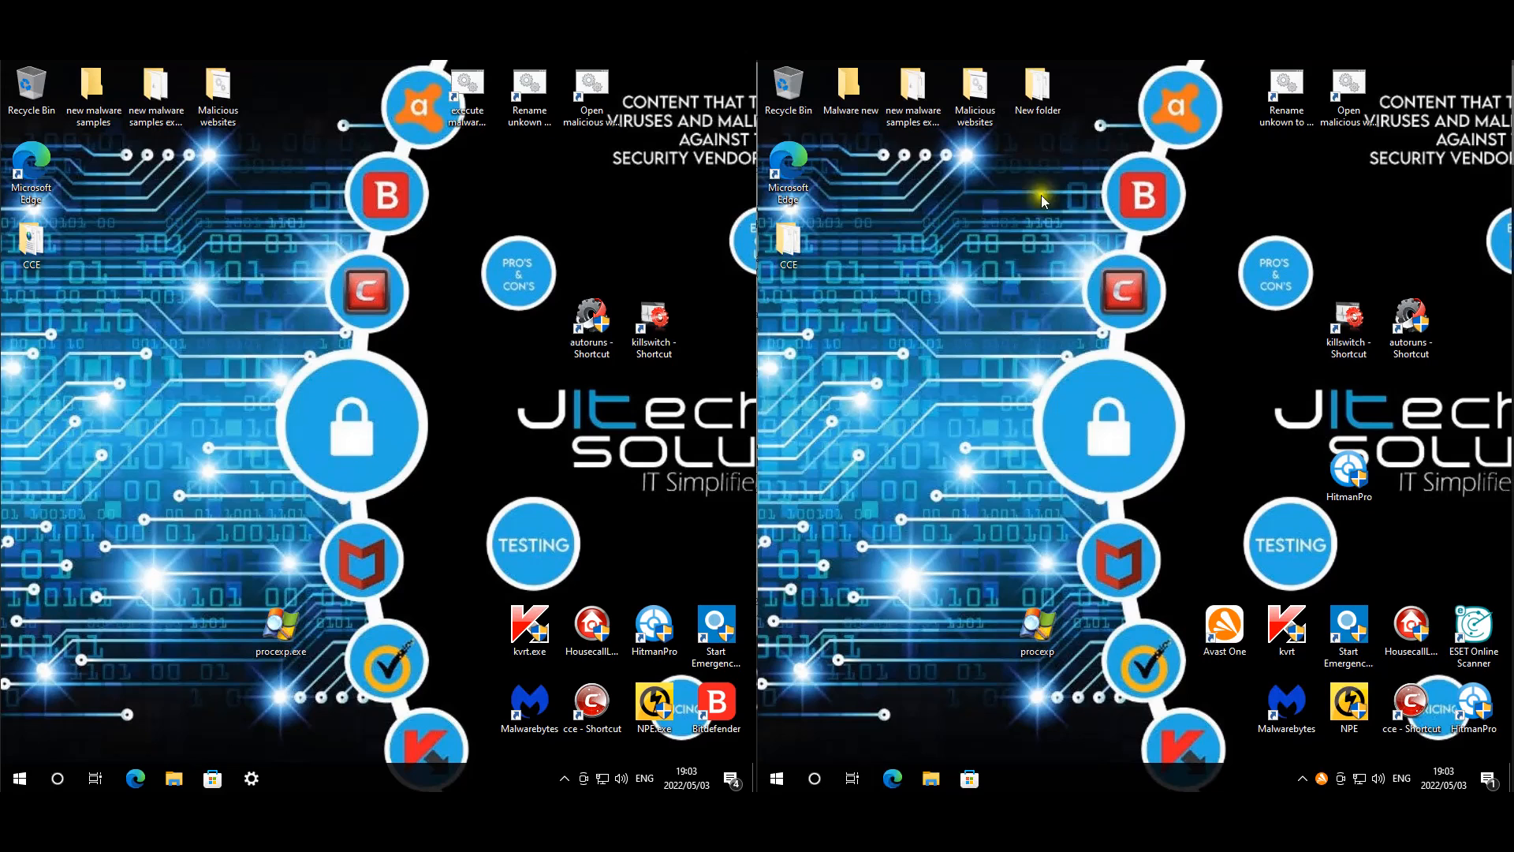